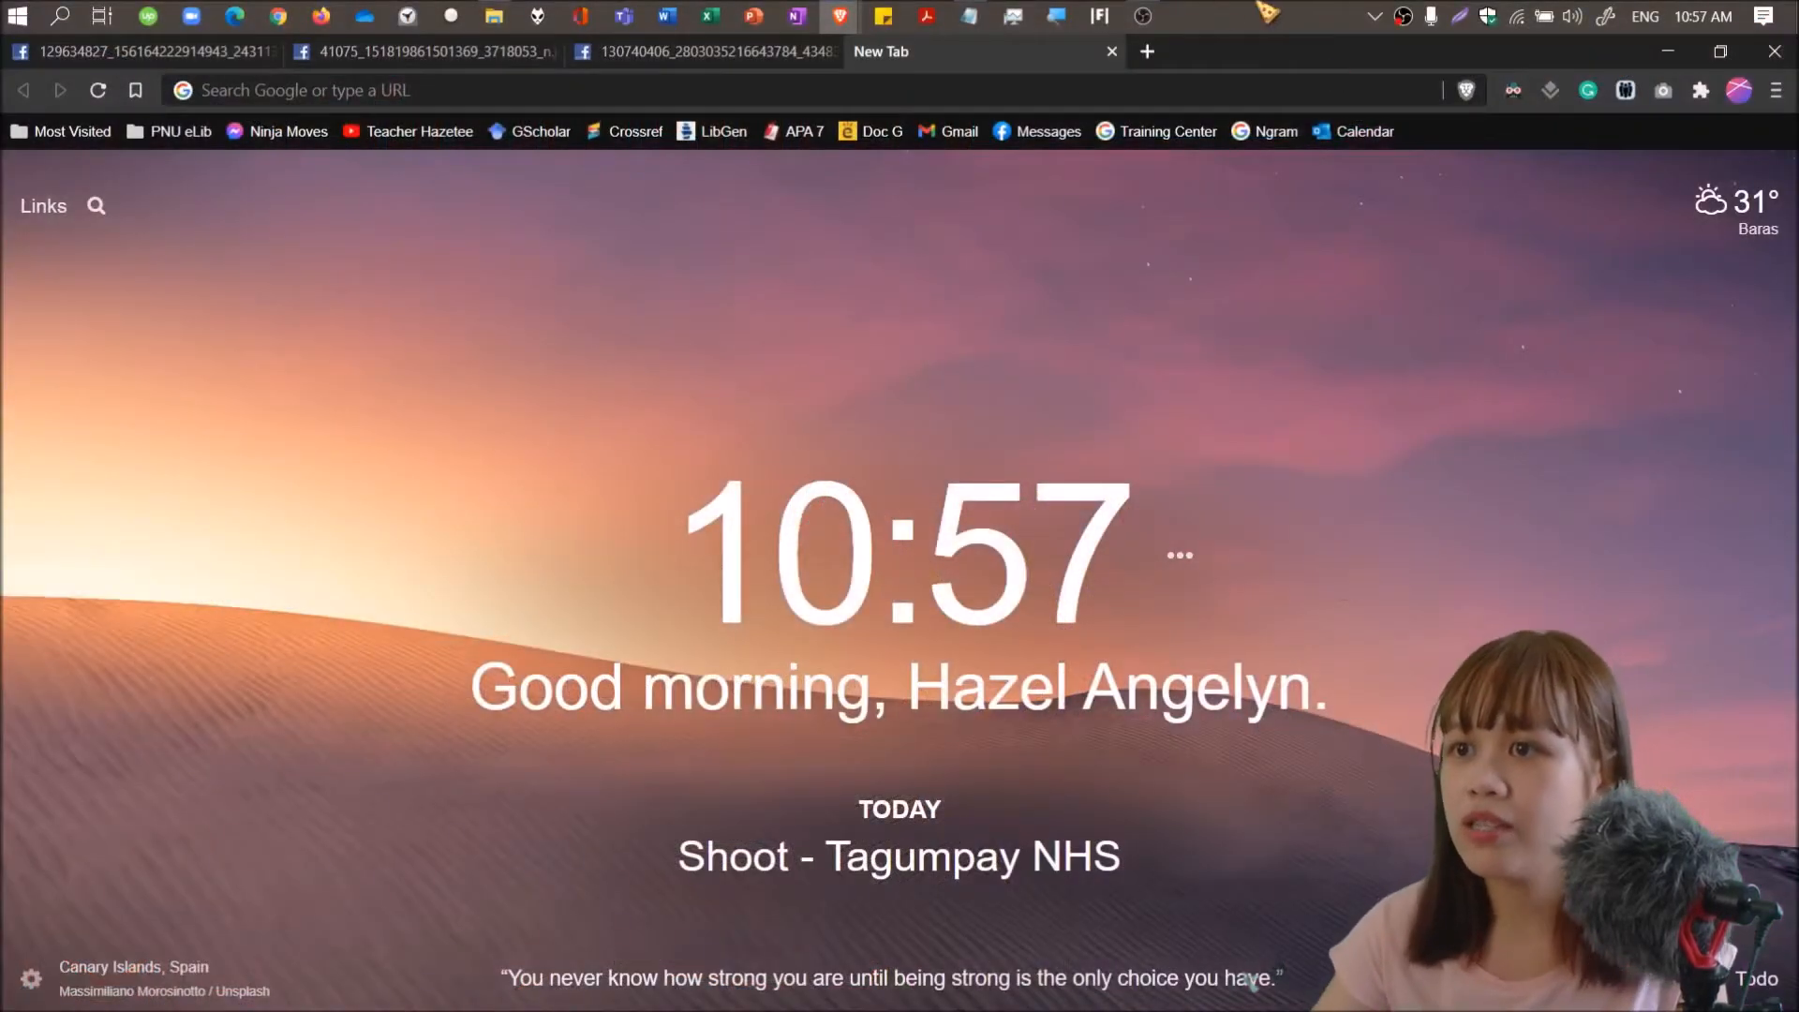
# Activate the Brave new-tab address bar to reveal recent search suggestions.
pyautogui.click(1145, 52)
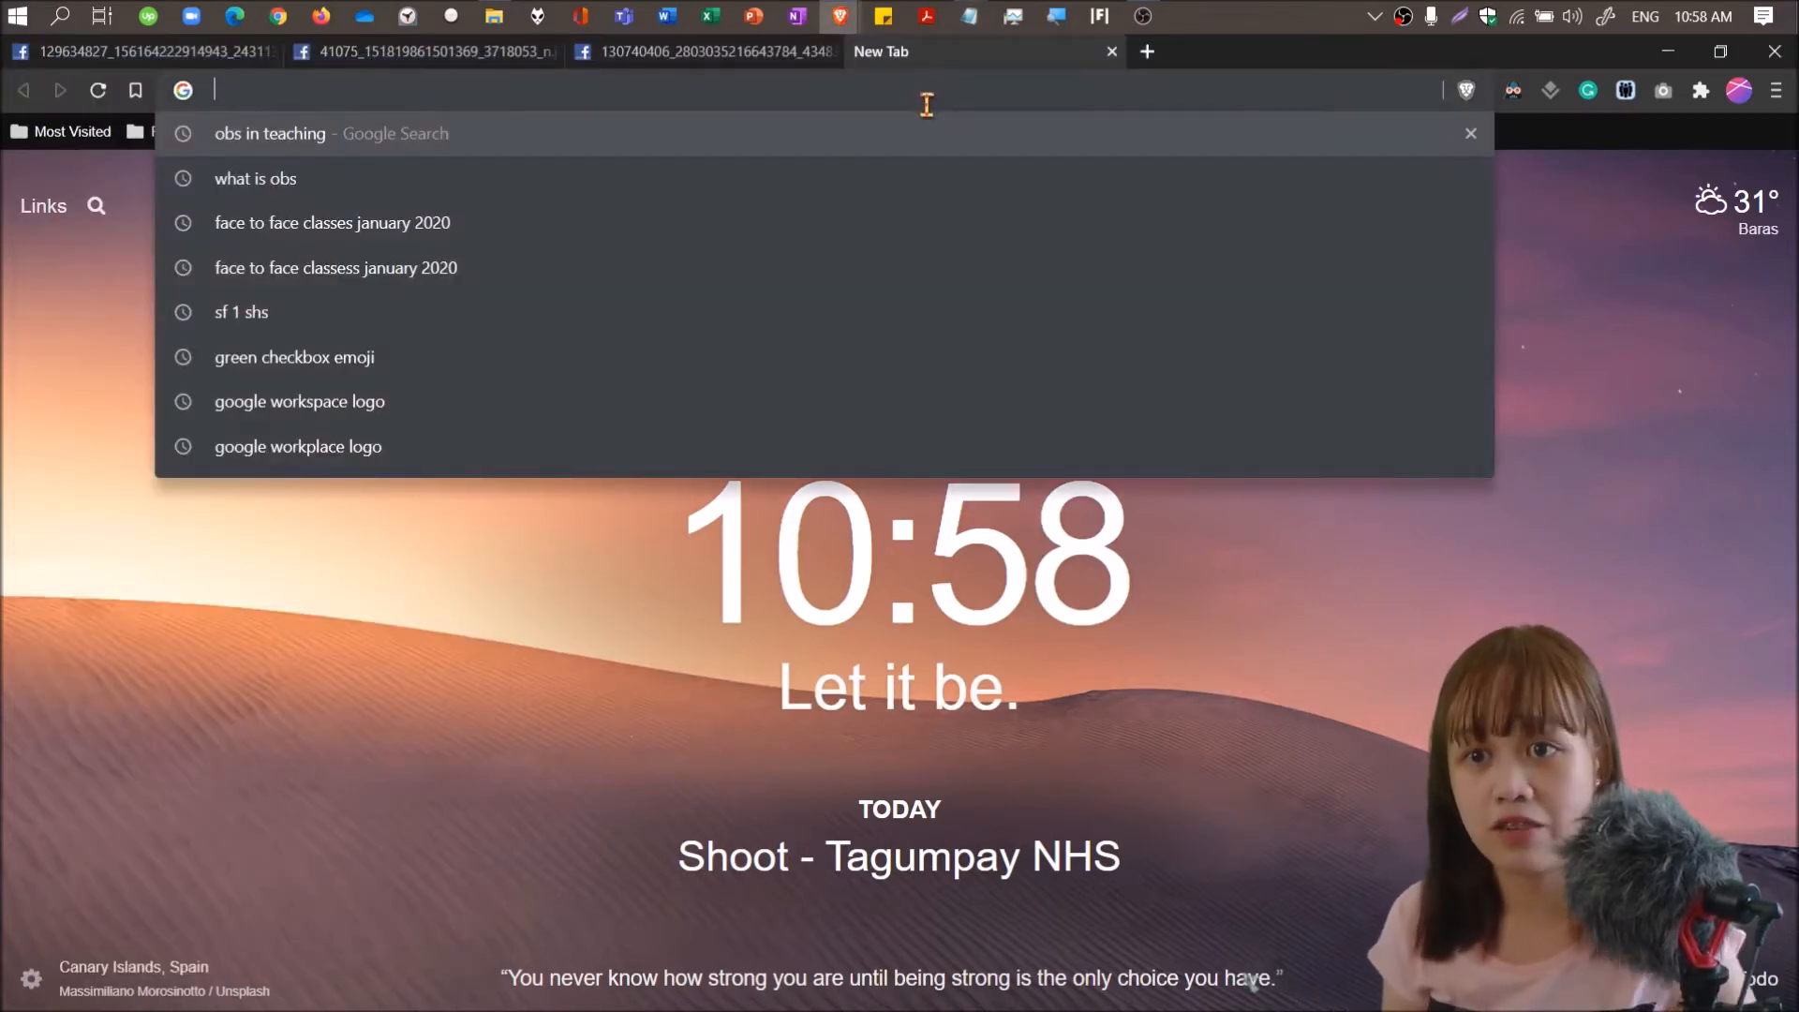
# Pick the 'what is obs' suggestion to load its Google results.
pyautogui.click(255, 178)
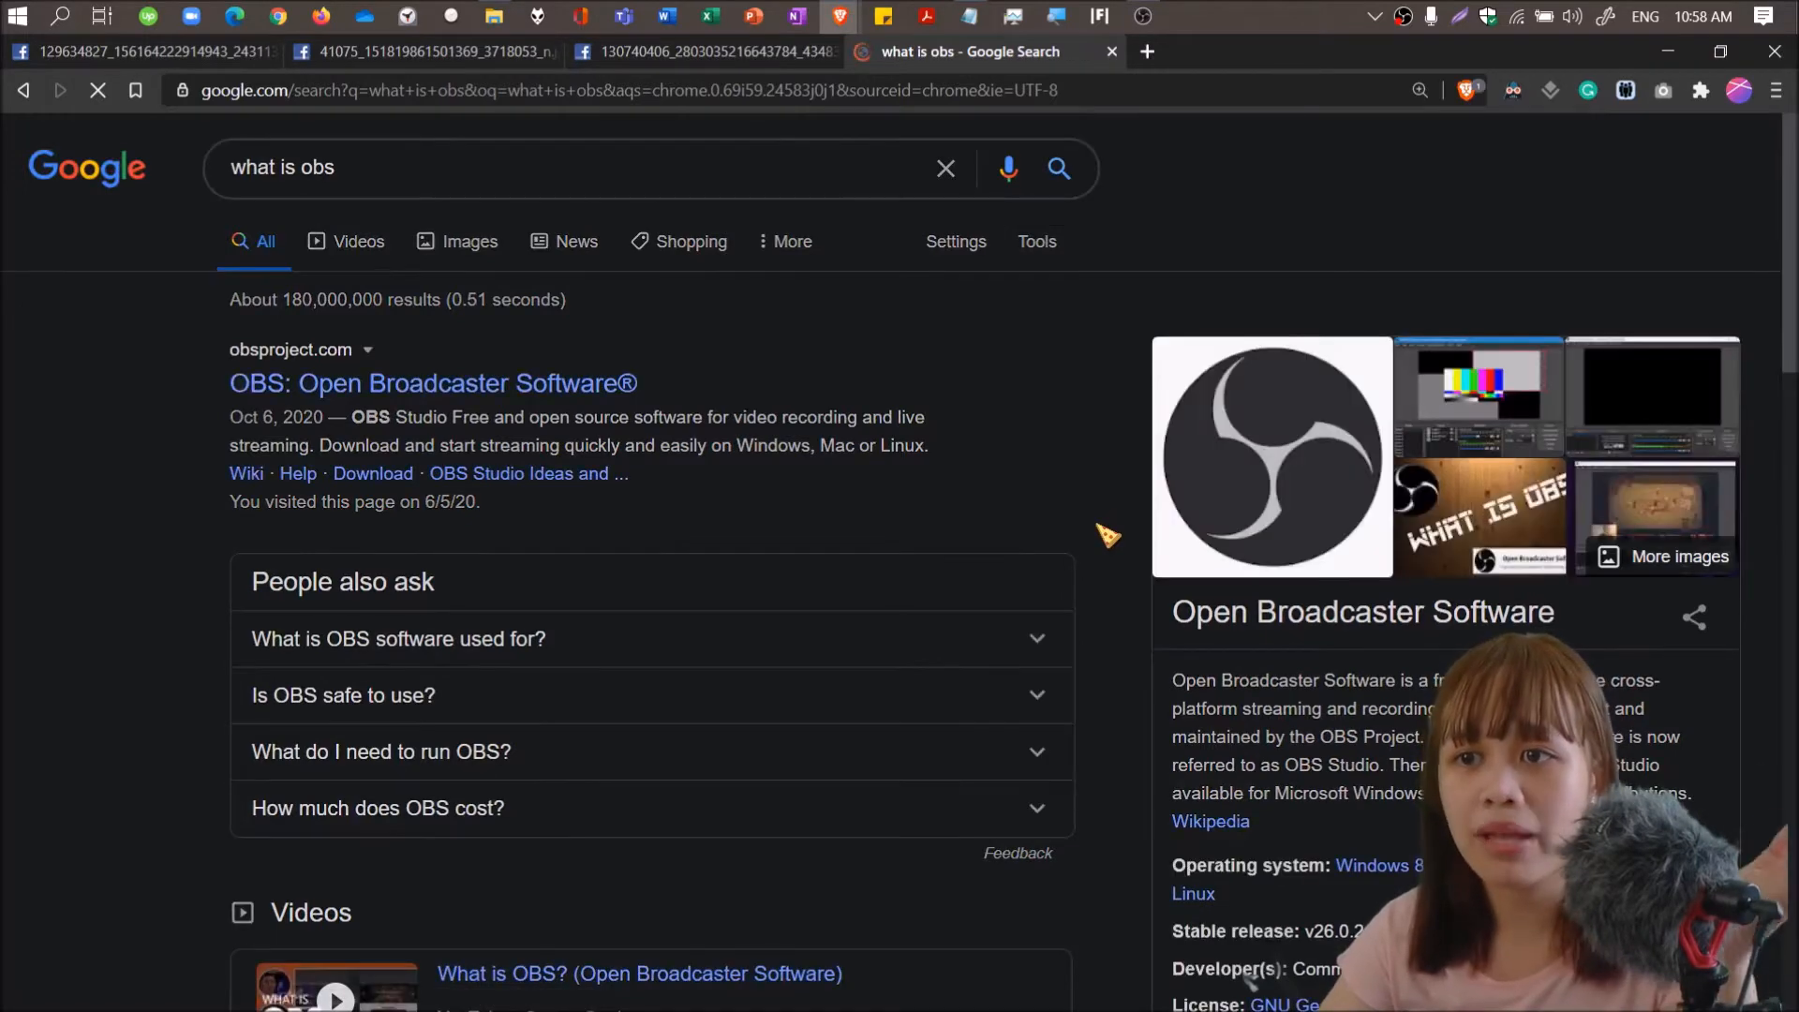
pyautogui.moveTo(1251, 459)
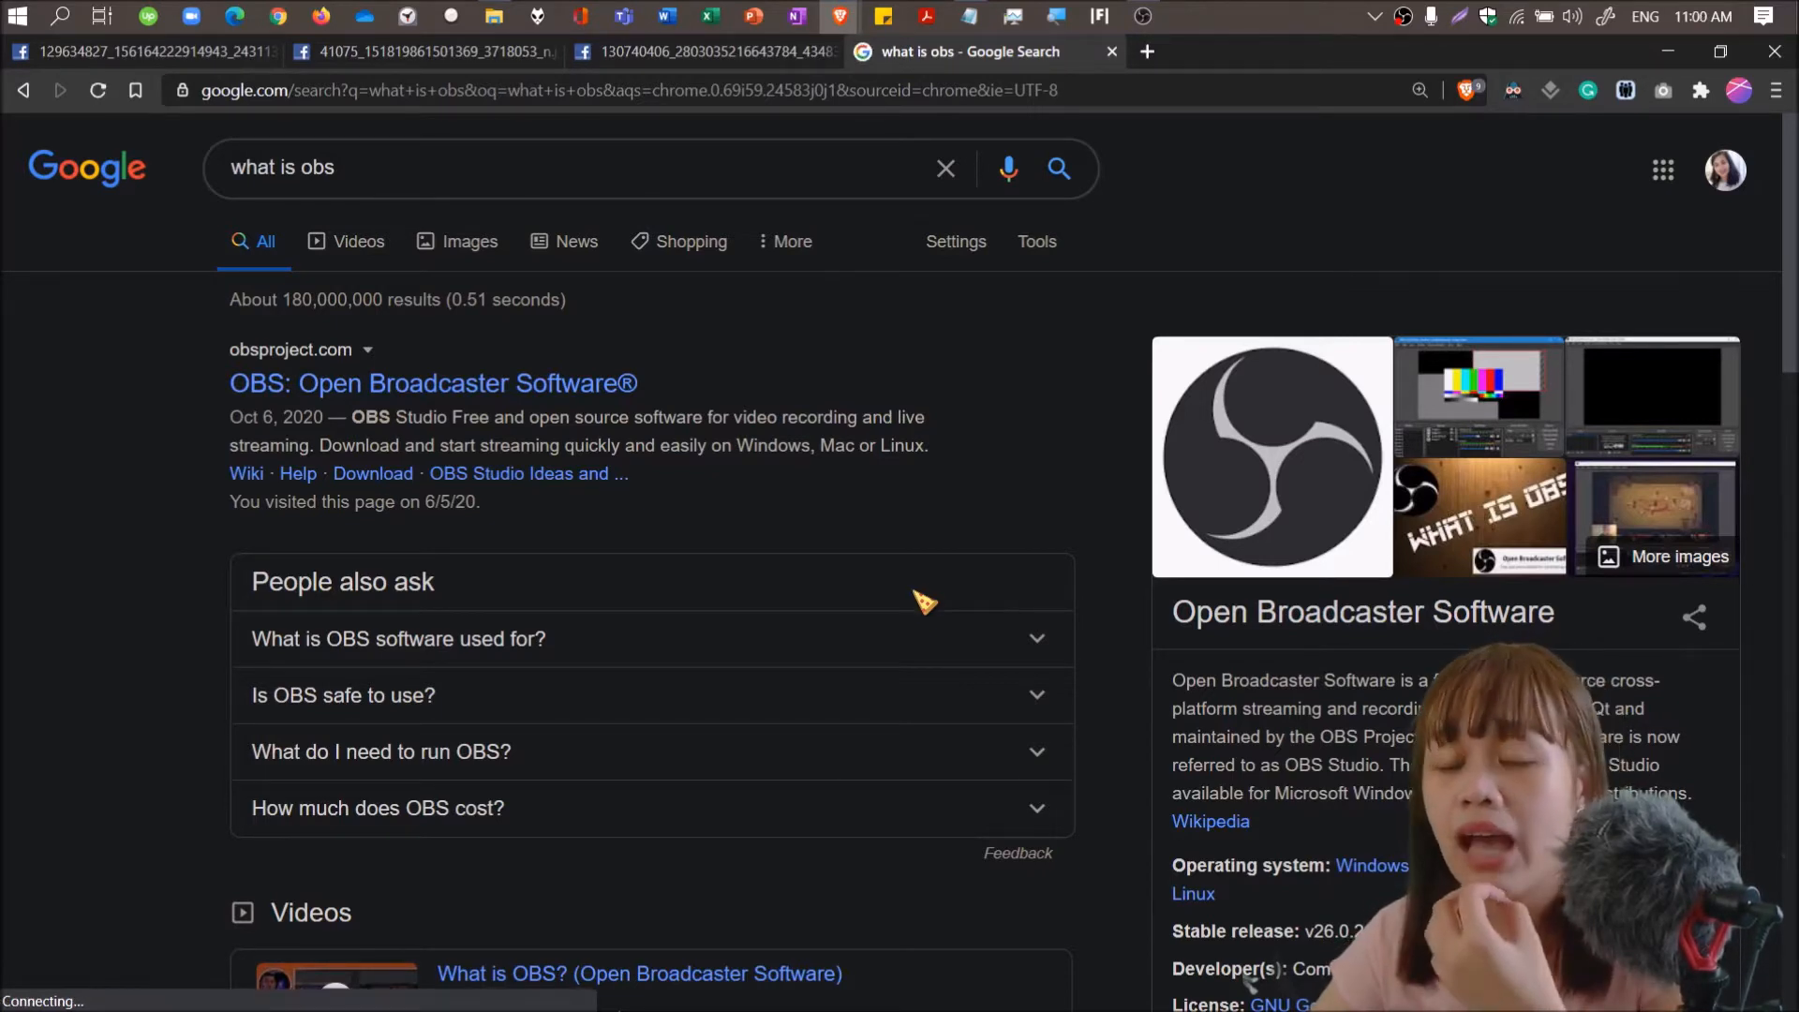
# Try opening obsproject.com, reload twice, view error details, then return to the results tab.
pyautogui.click(433, 382)
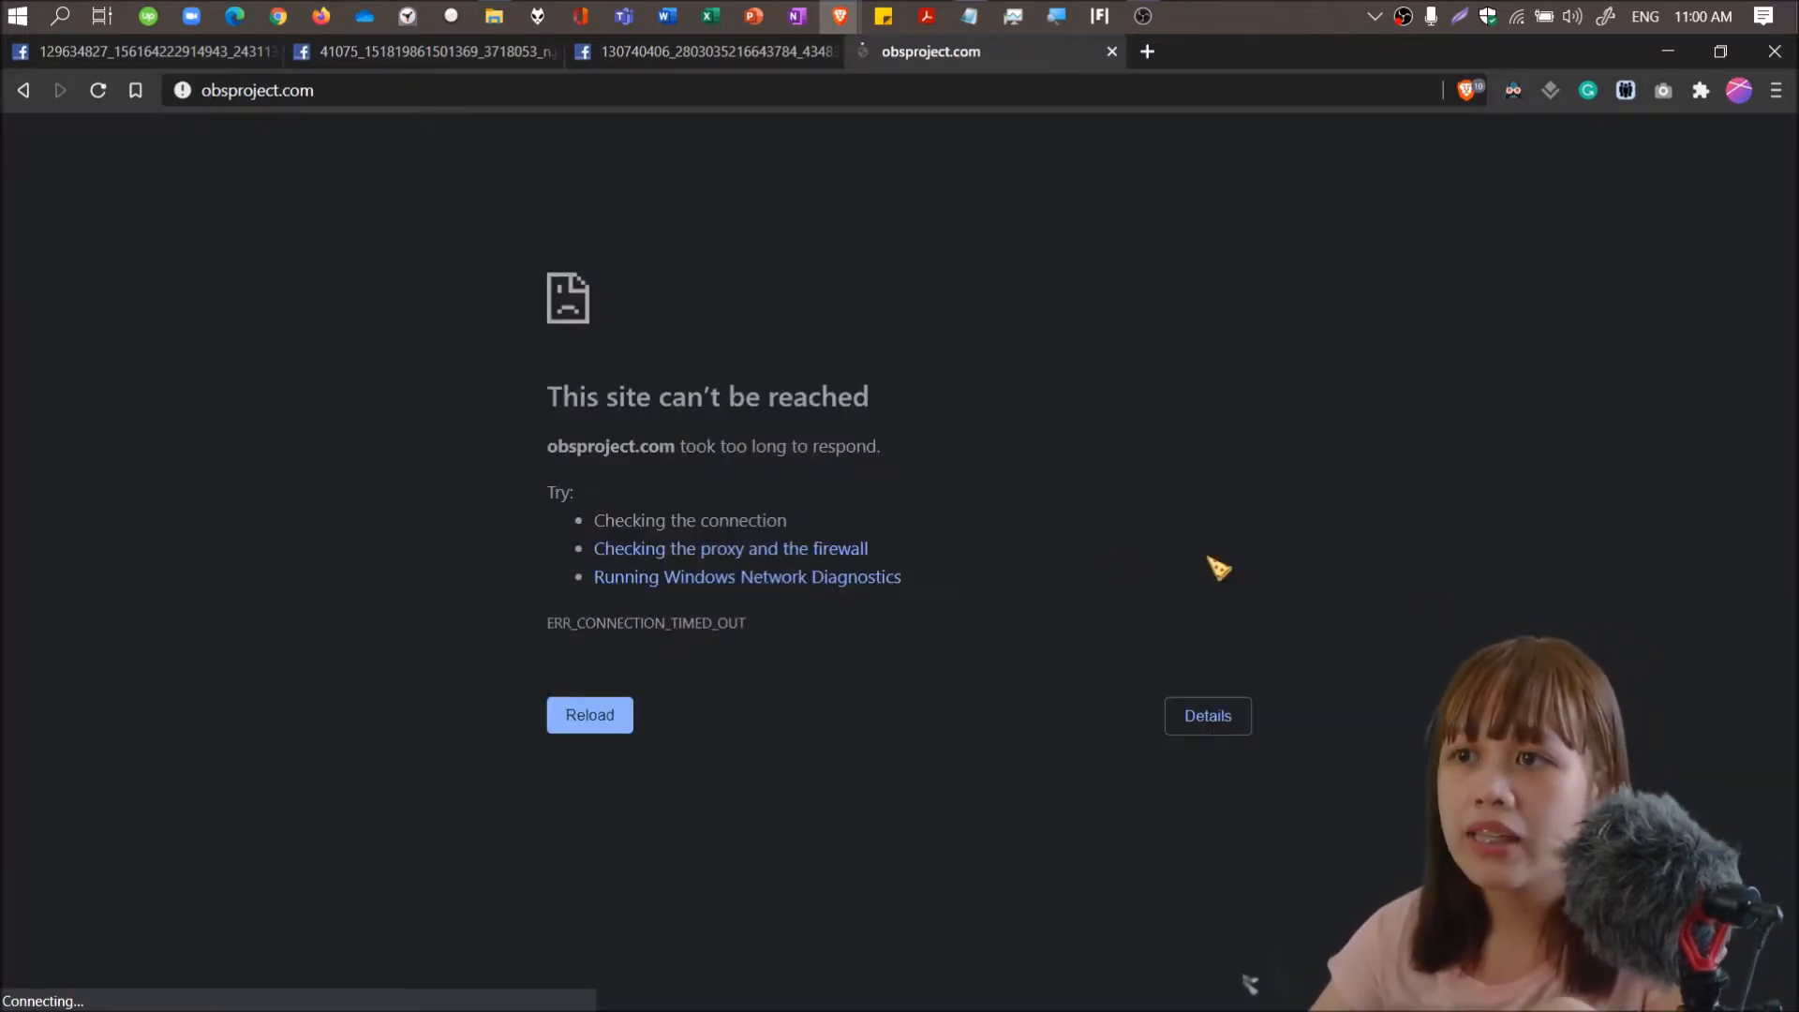
pyautogui.moveTo(298, 608)
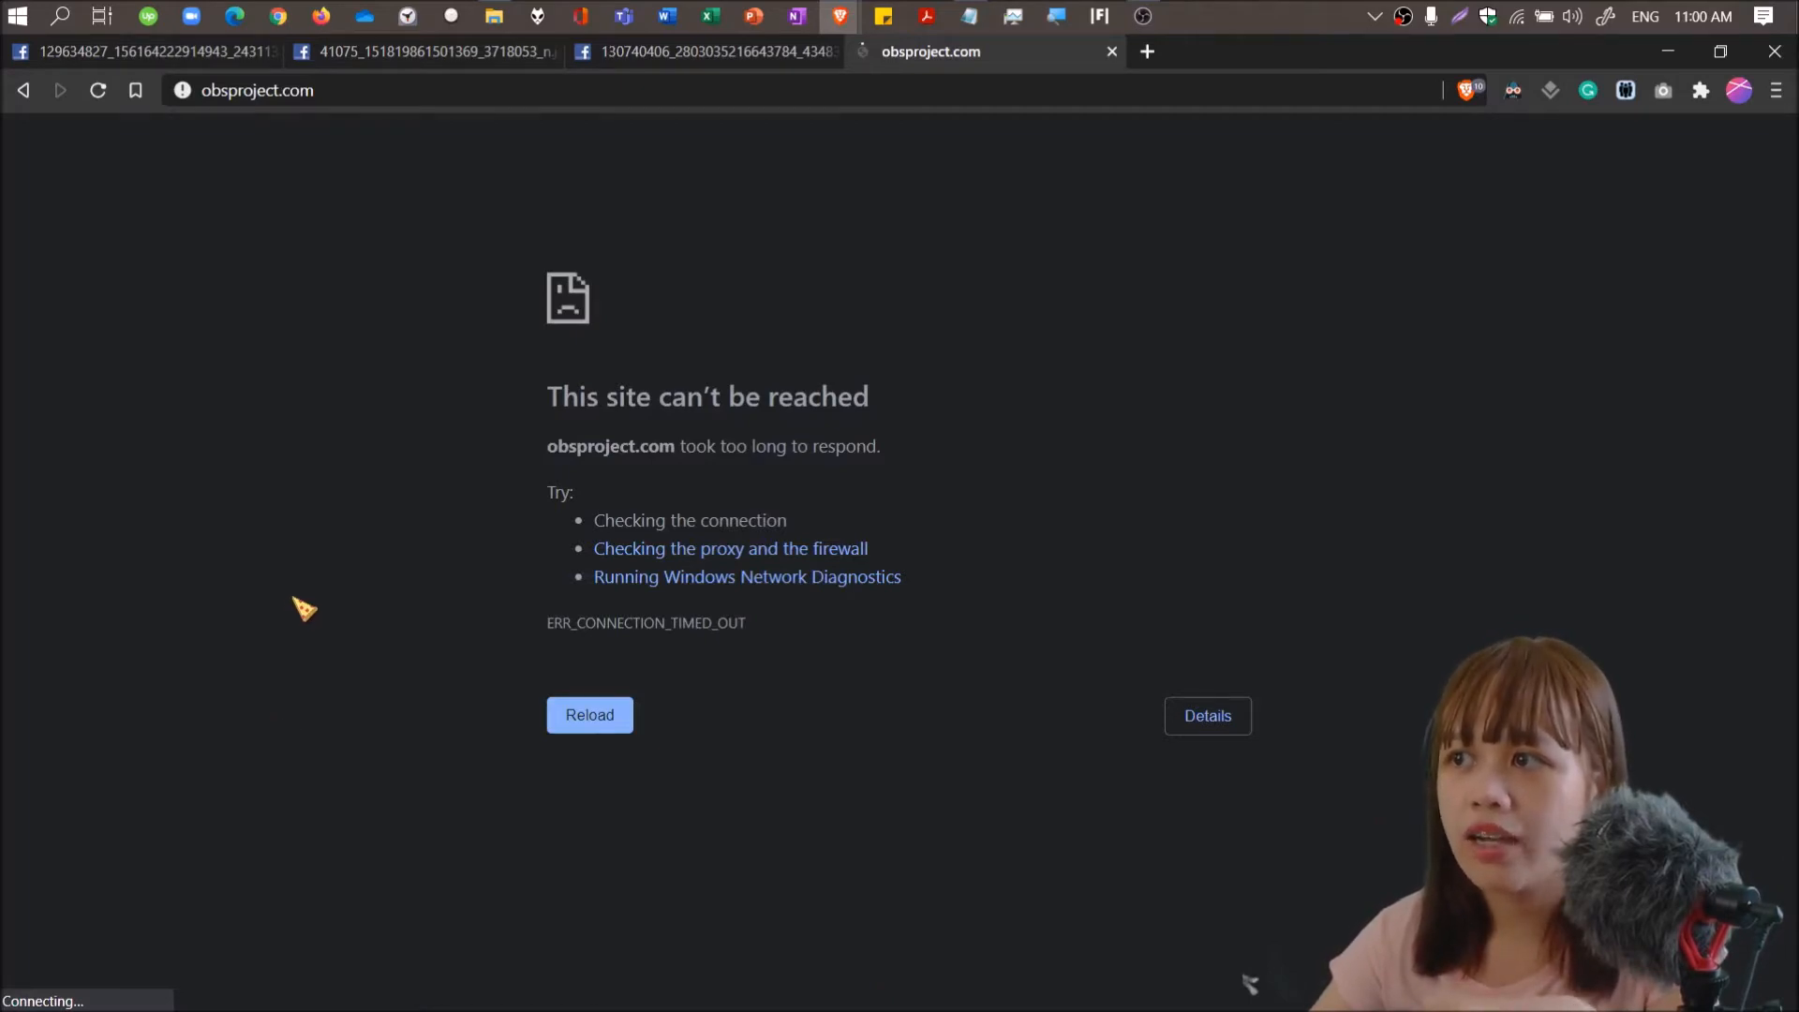
pyautogui.moveTo(195, 241)
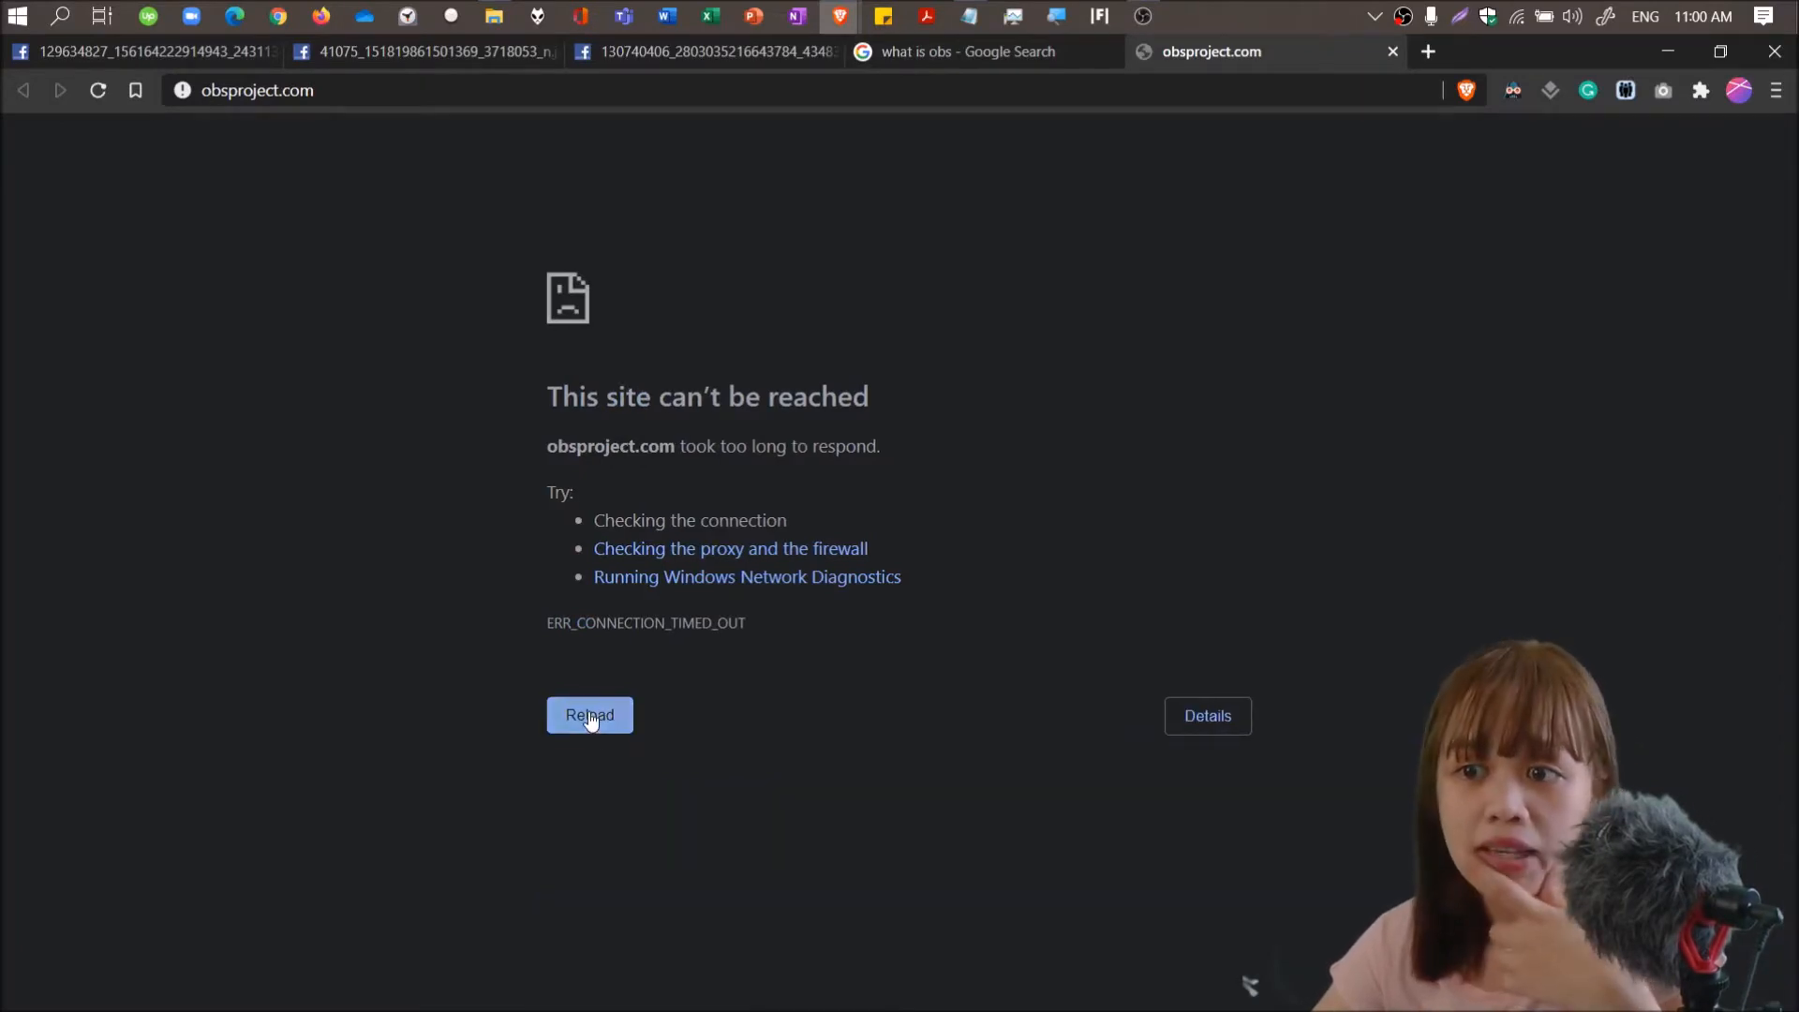
pyautogui.click(589, 715)
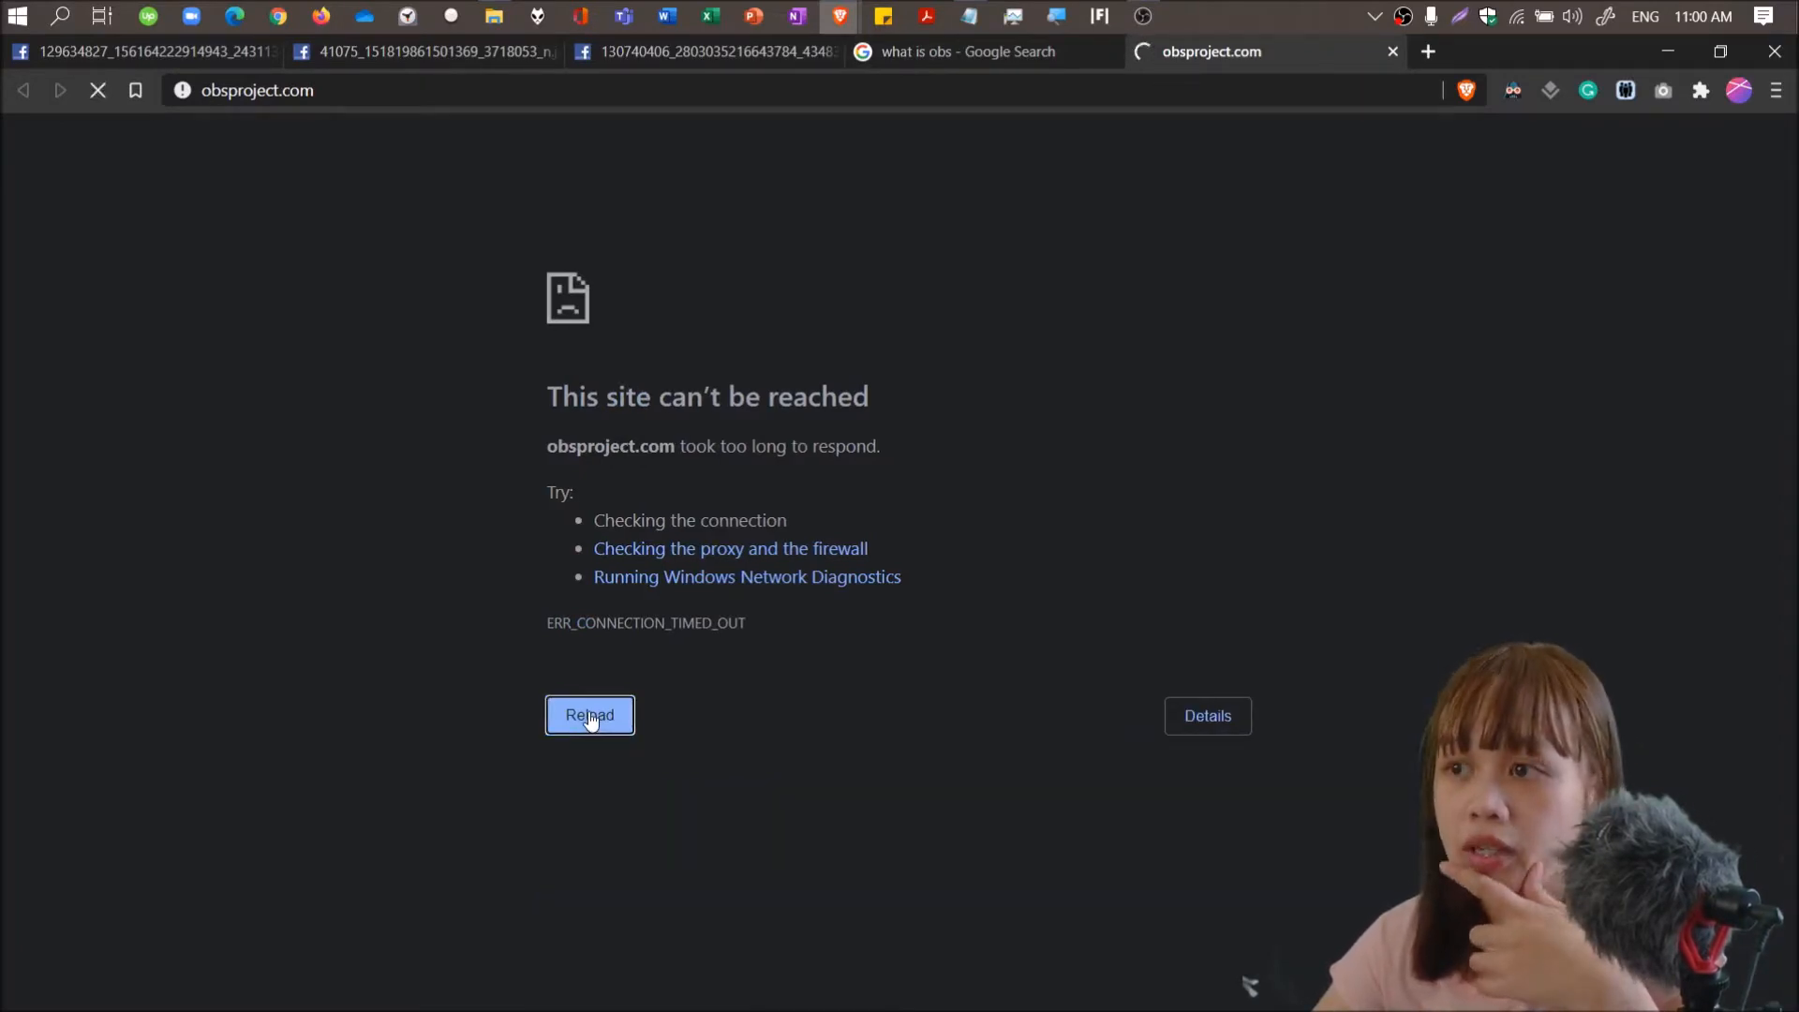
pyautogui.click(589, 715)
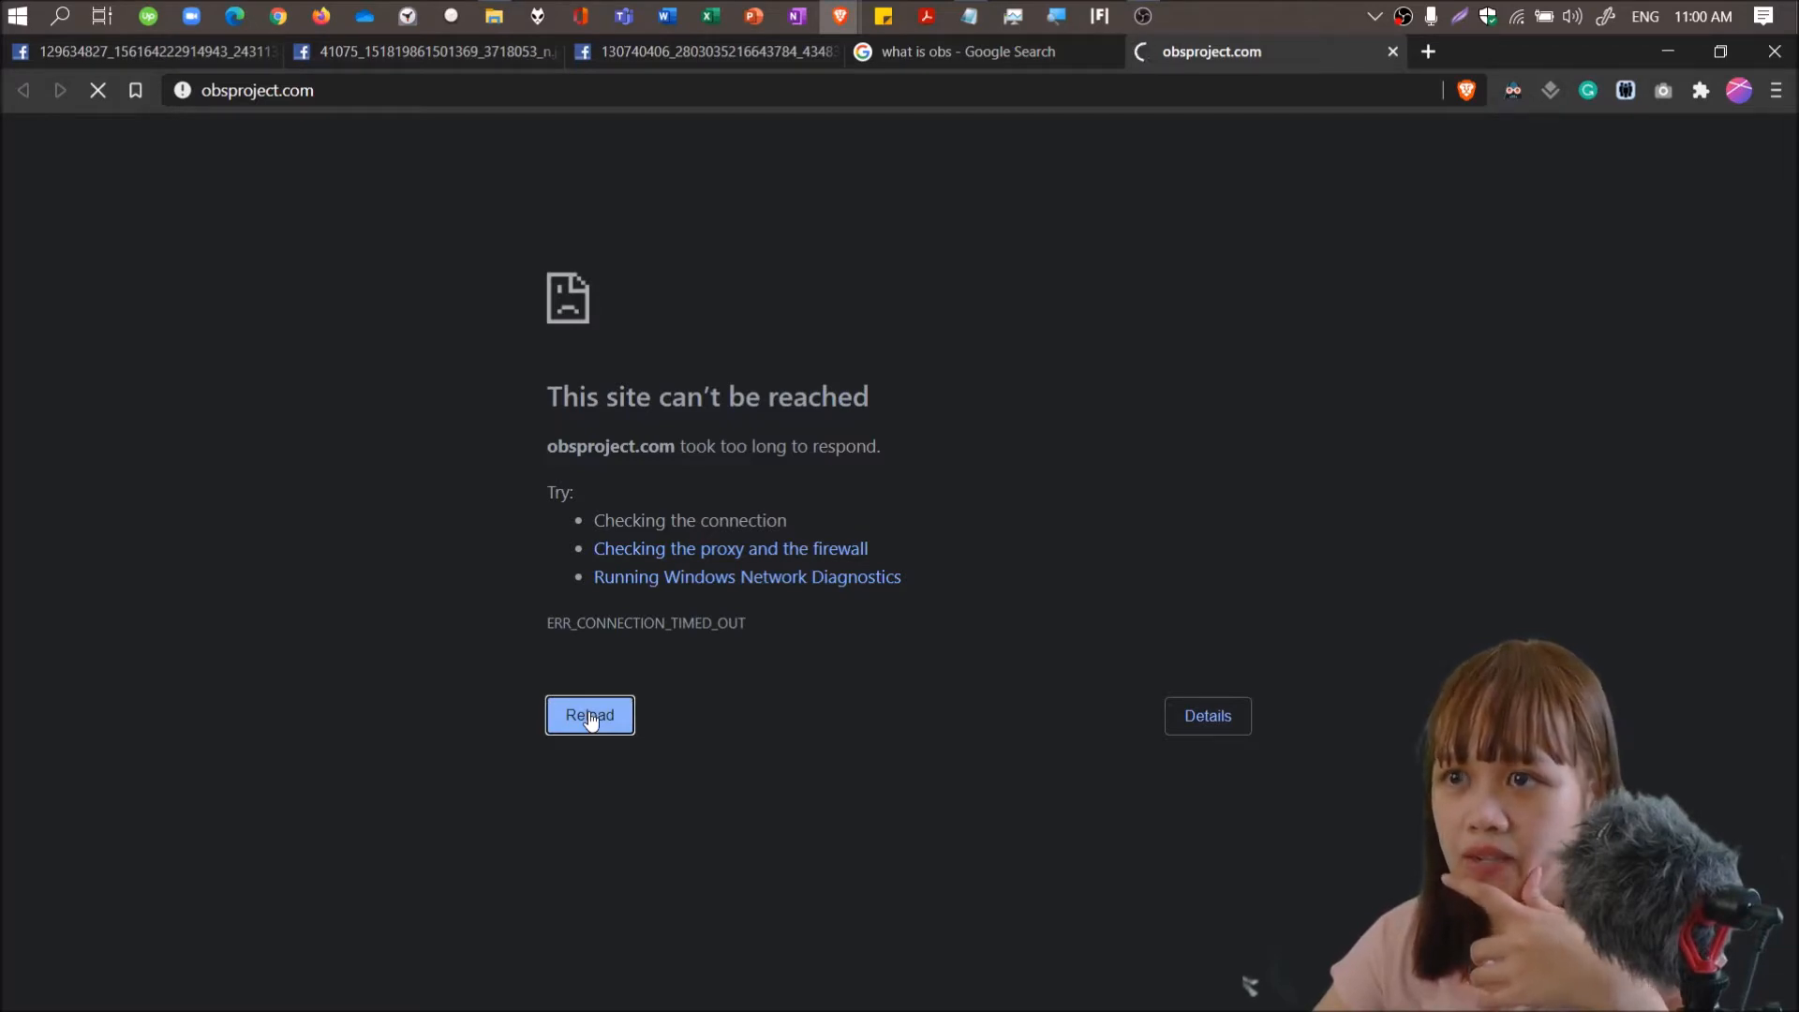
pyautogui.click(1206, 715)
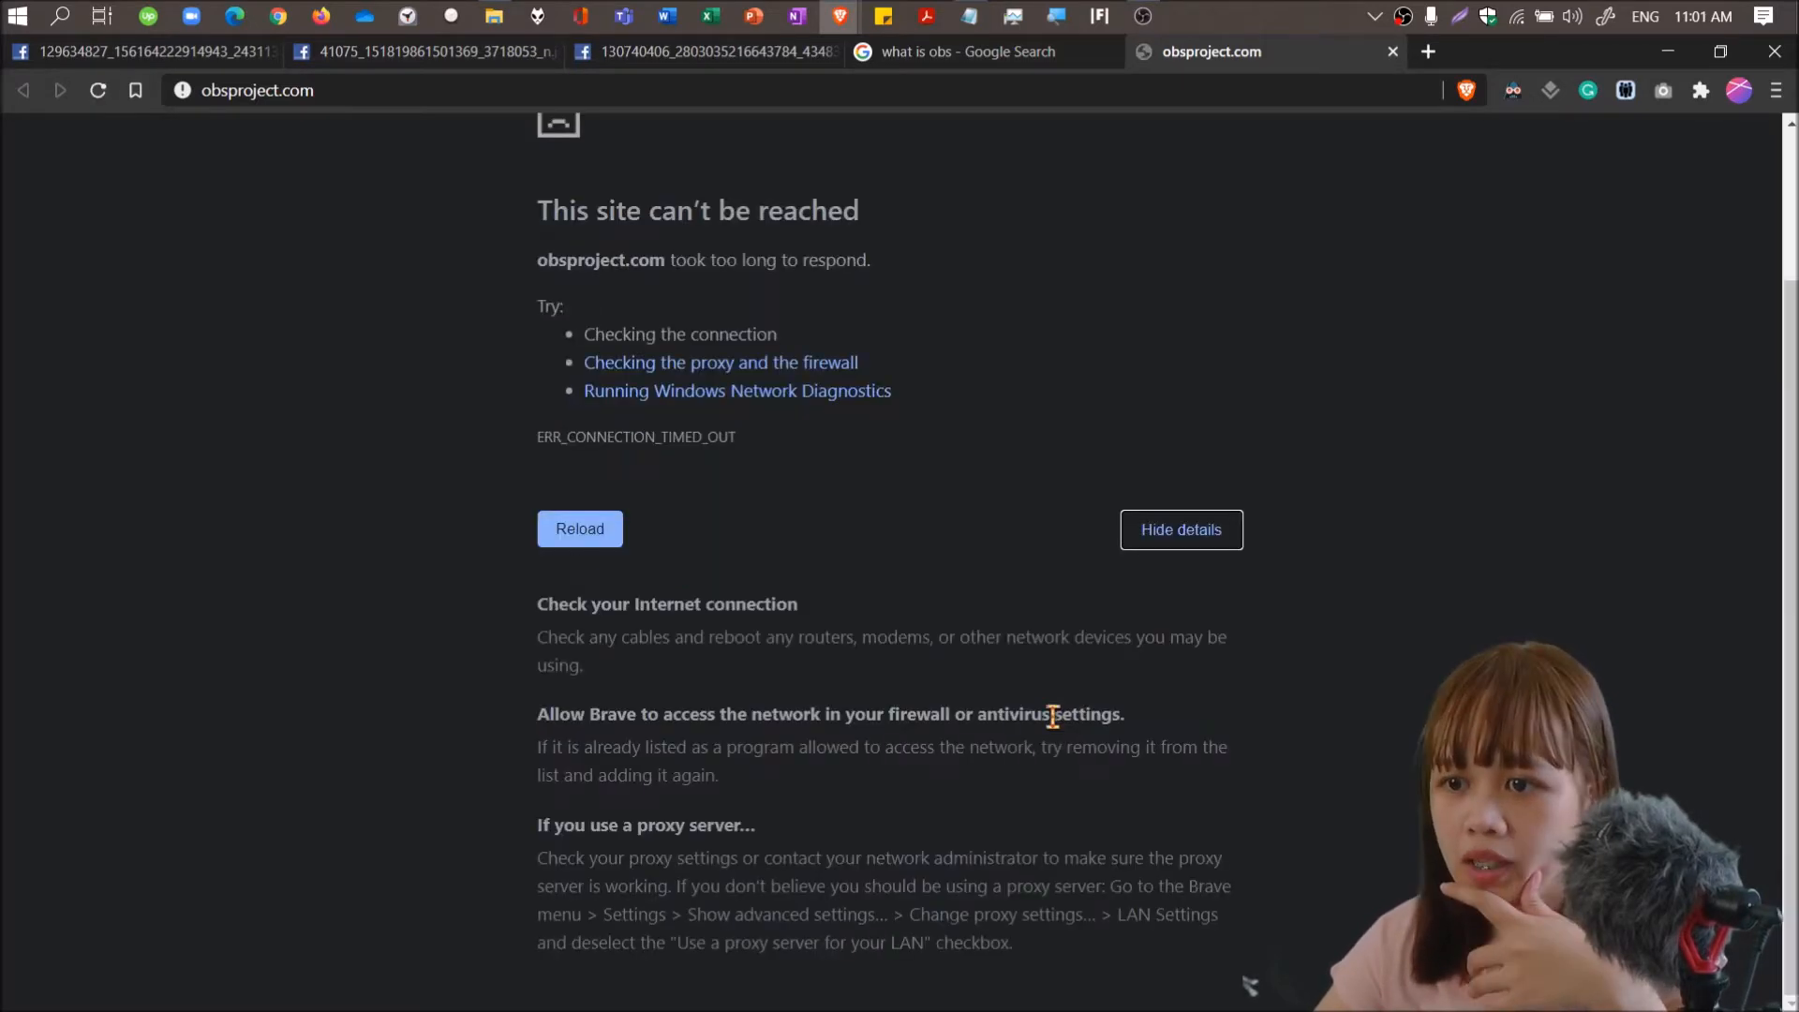
pyautogui.click(970, 50)
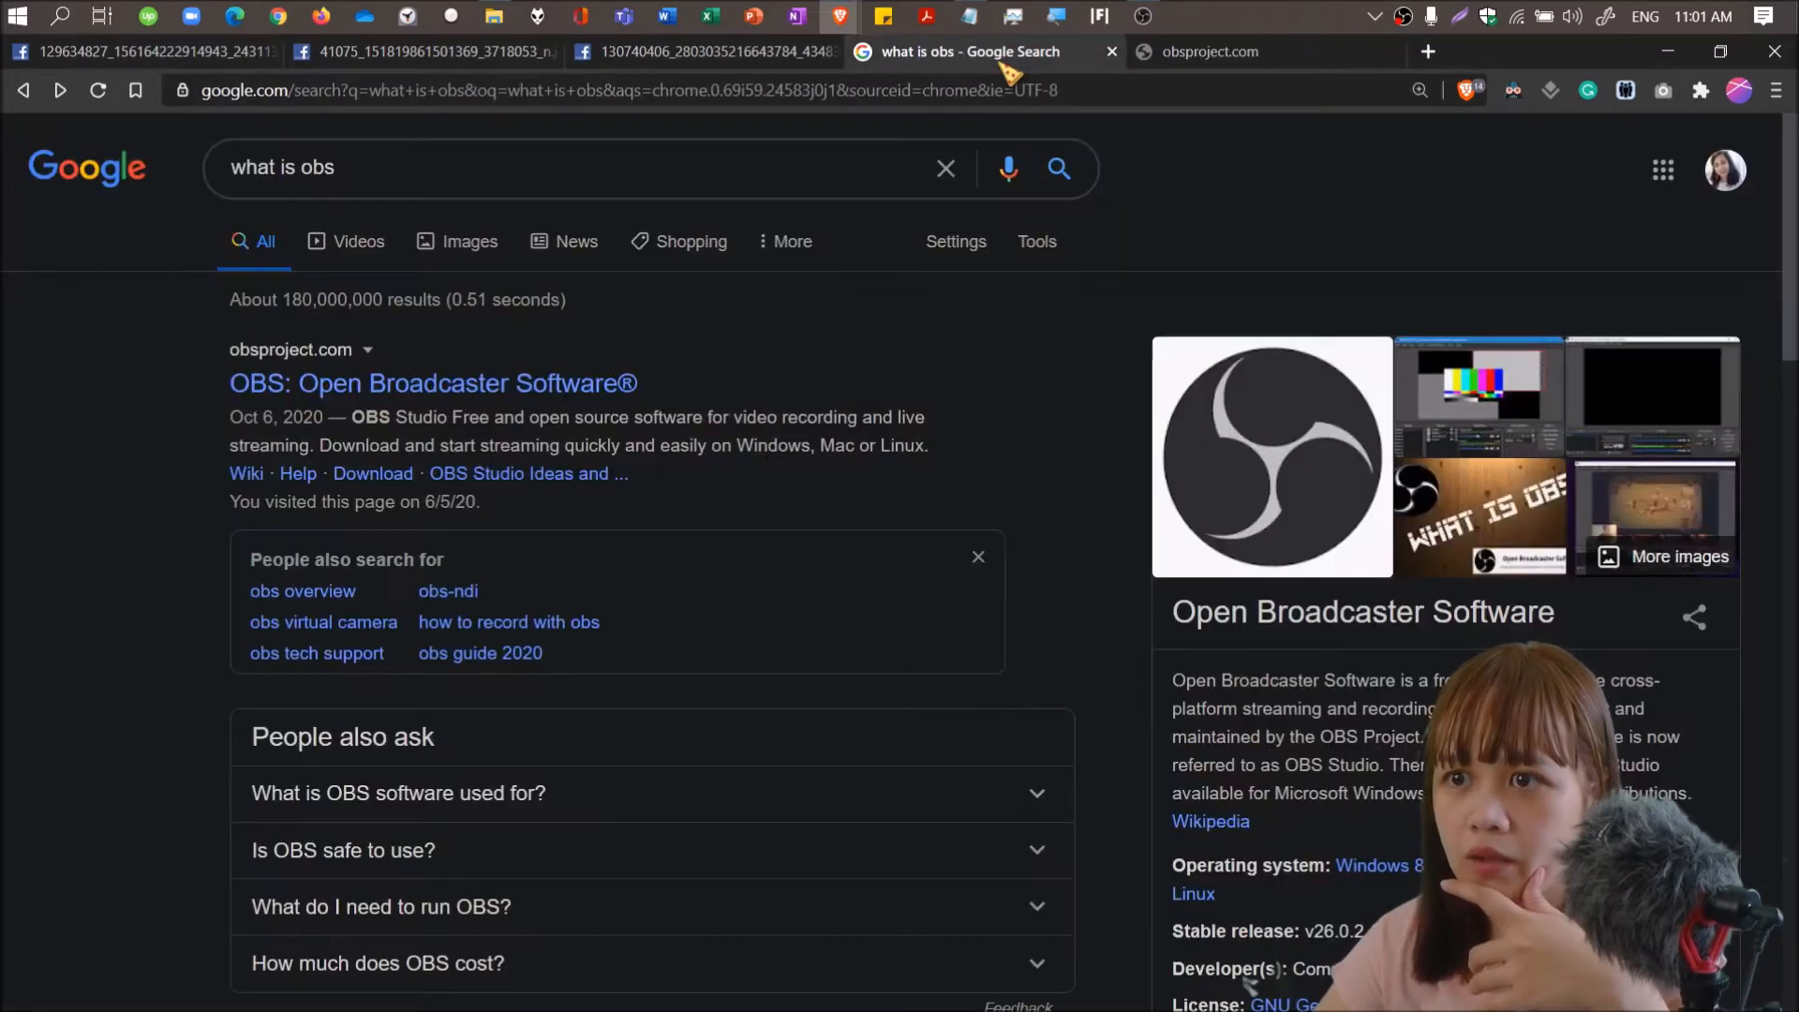
pyautogui.moveTo(1078, 620)
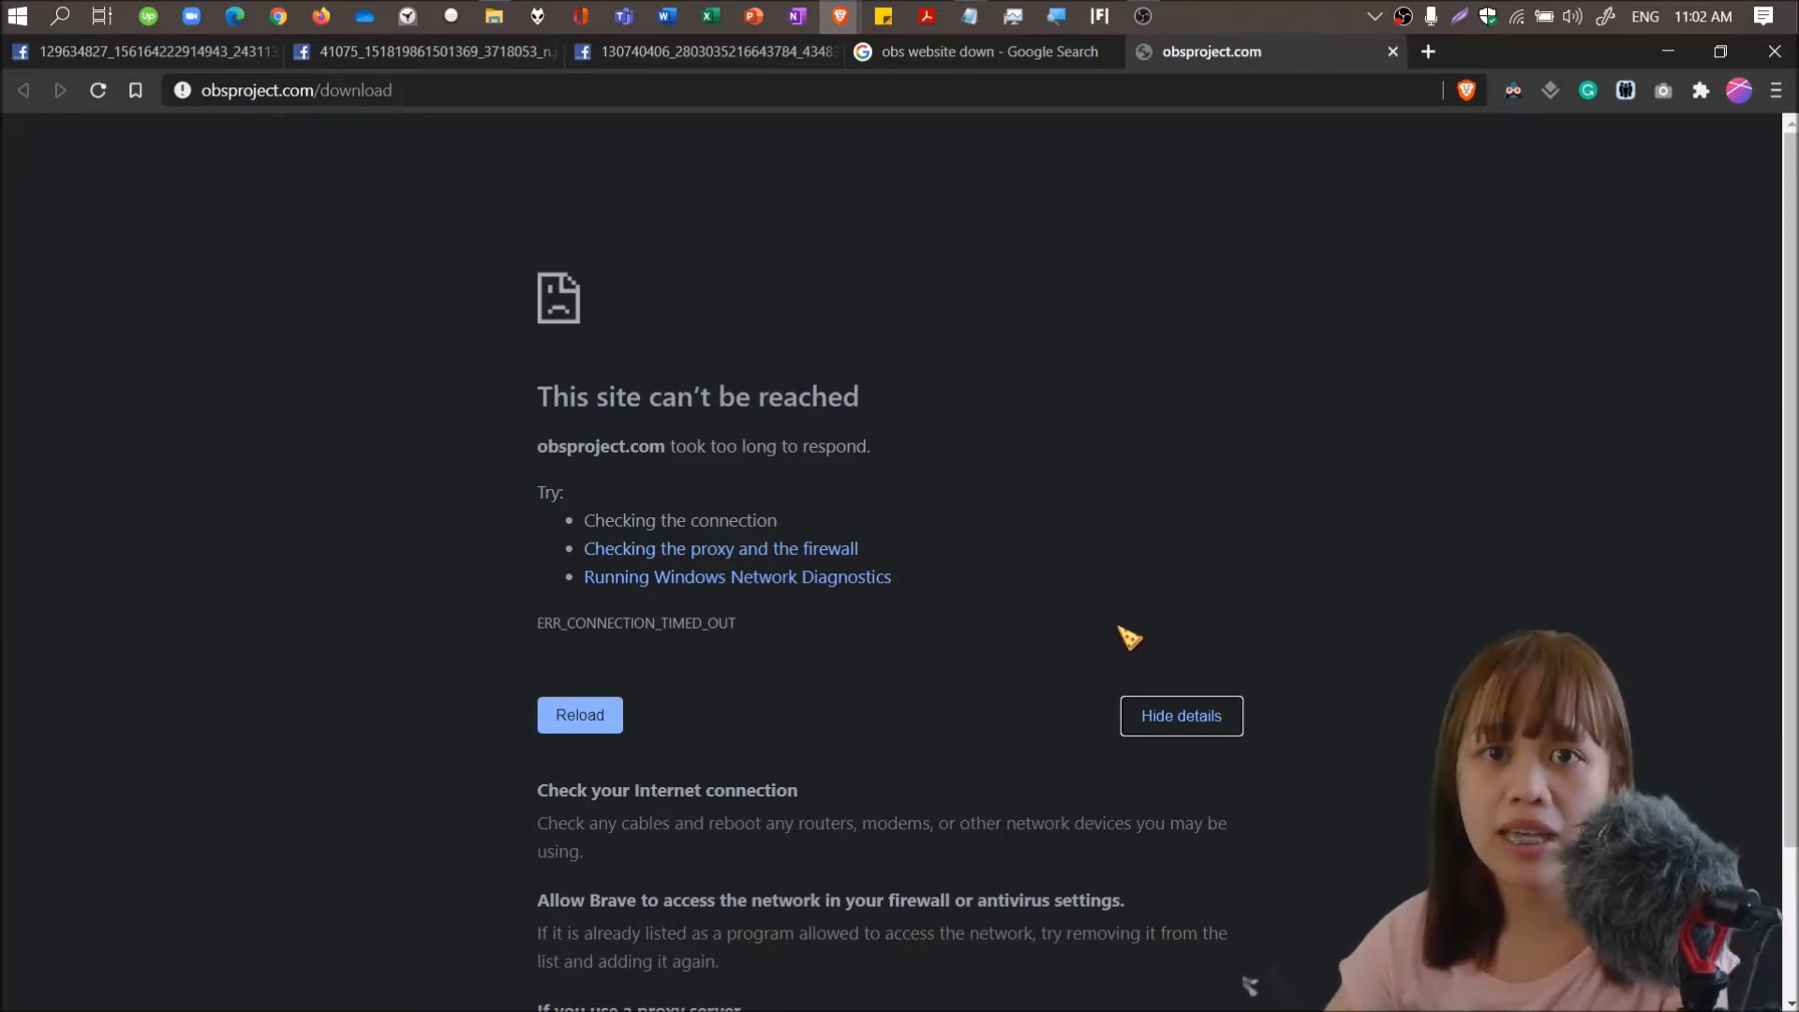
pyautogui.moveTo(1175, 319)
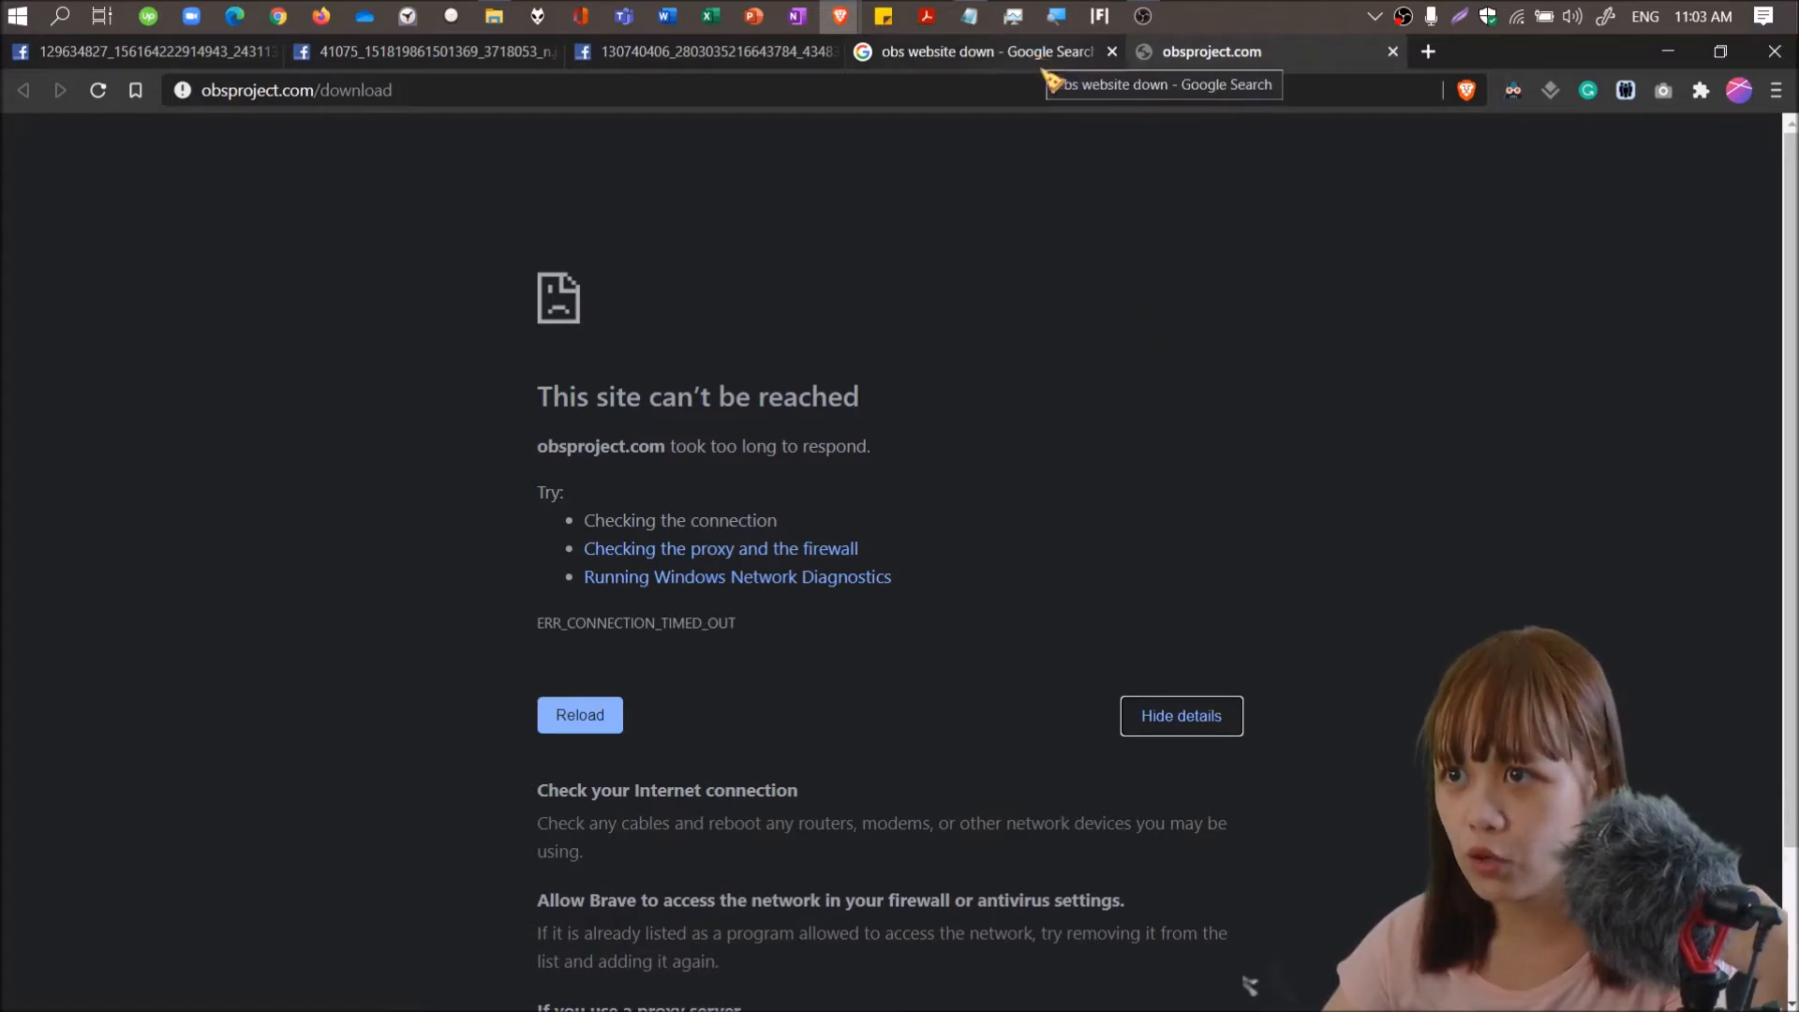
pyautogui.click(296, 90)
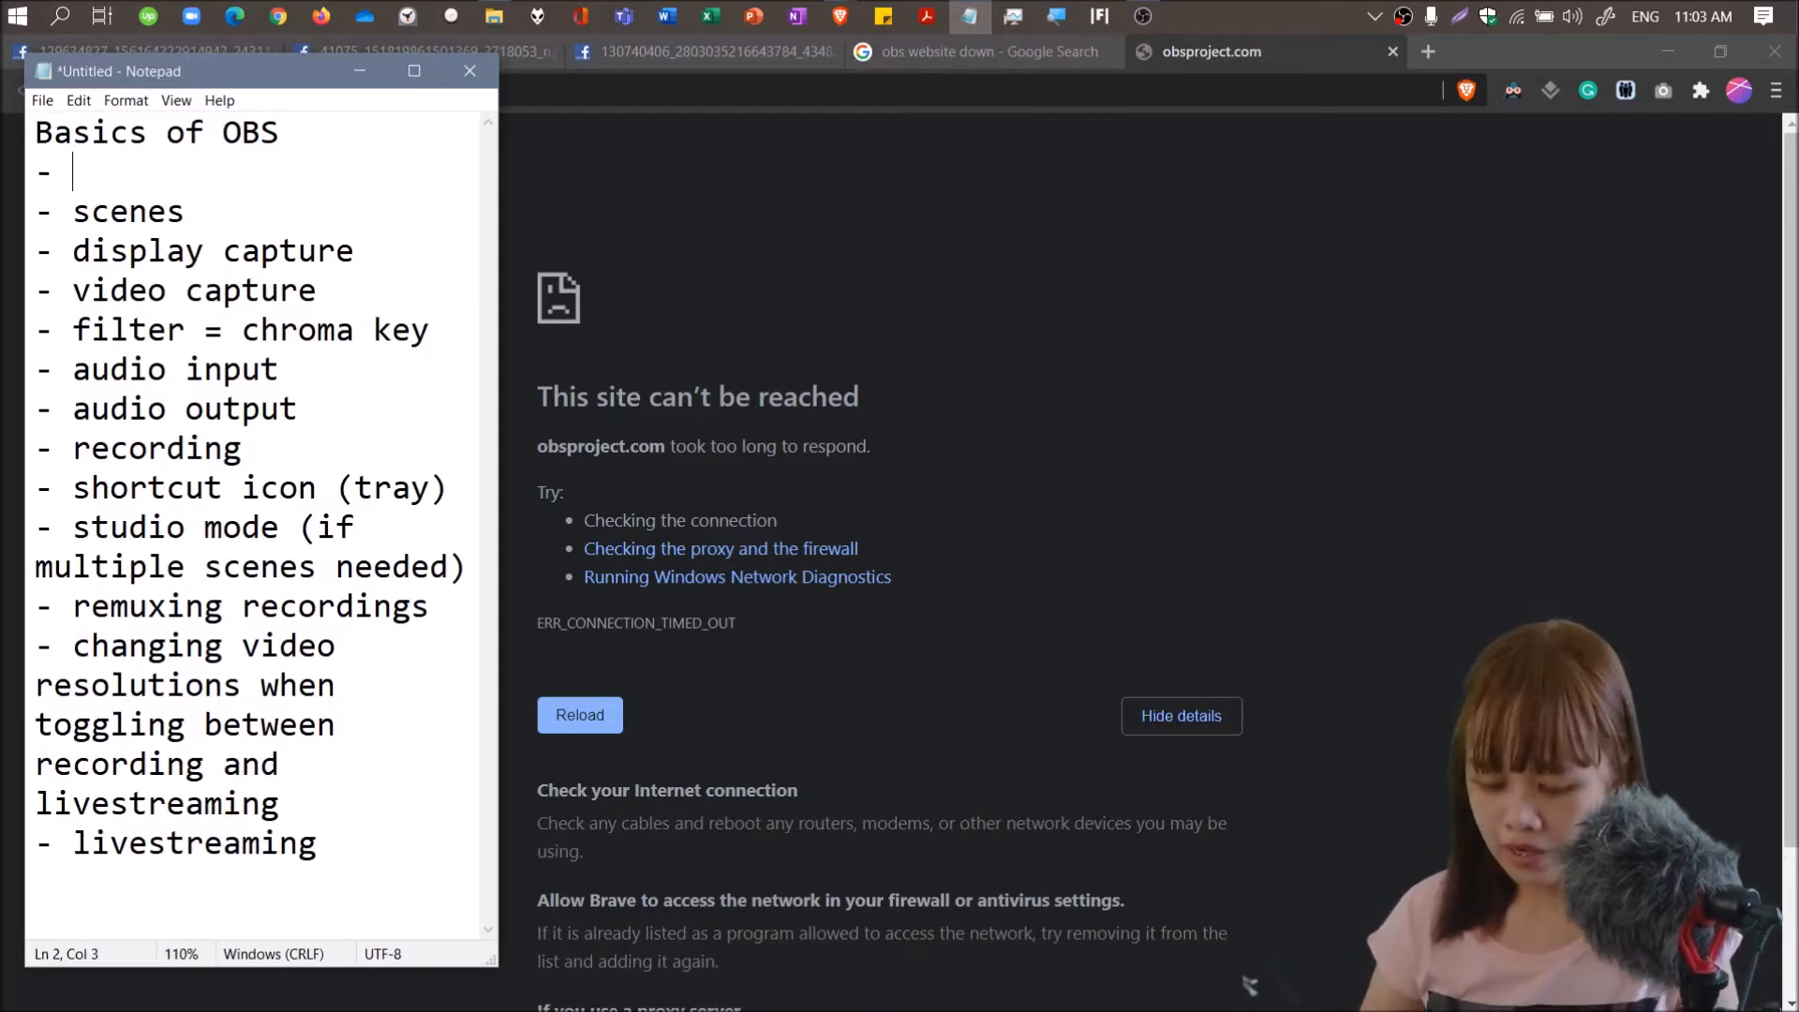
pyautogui.write('downloa')
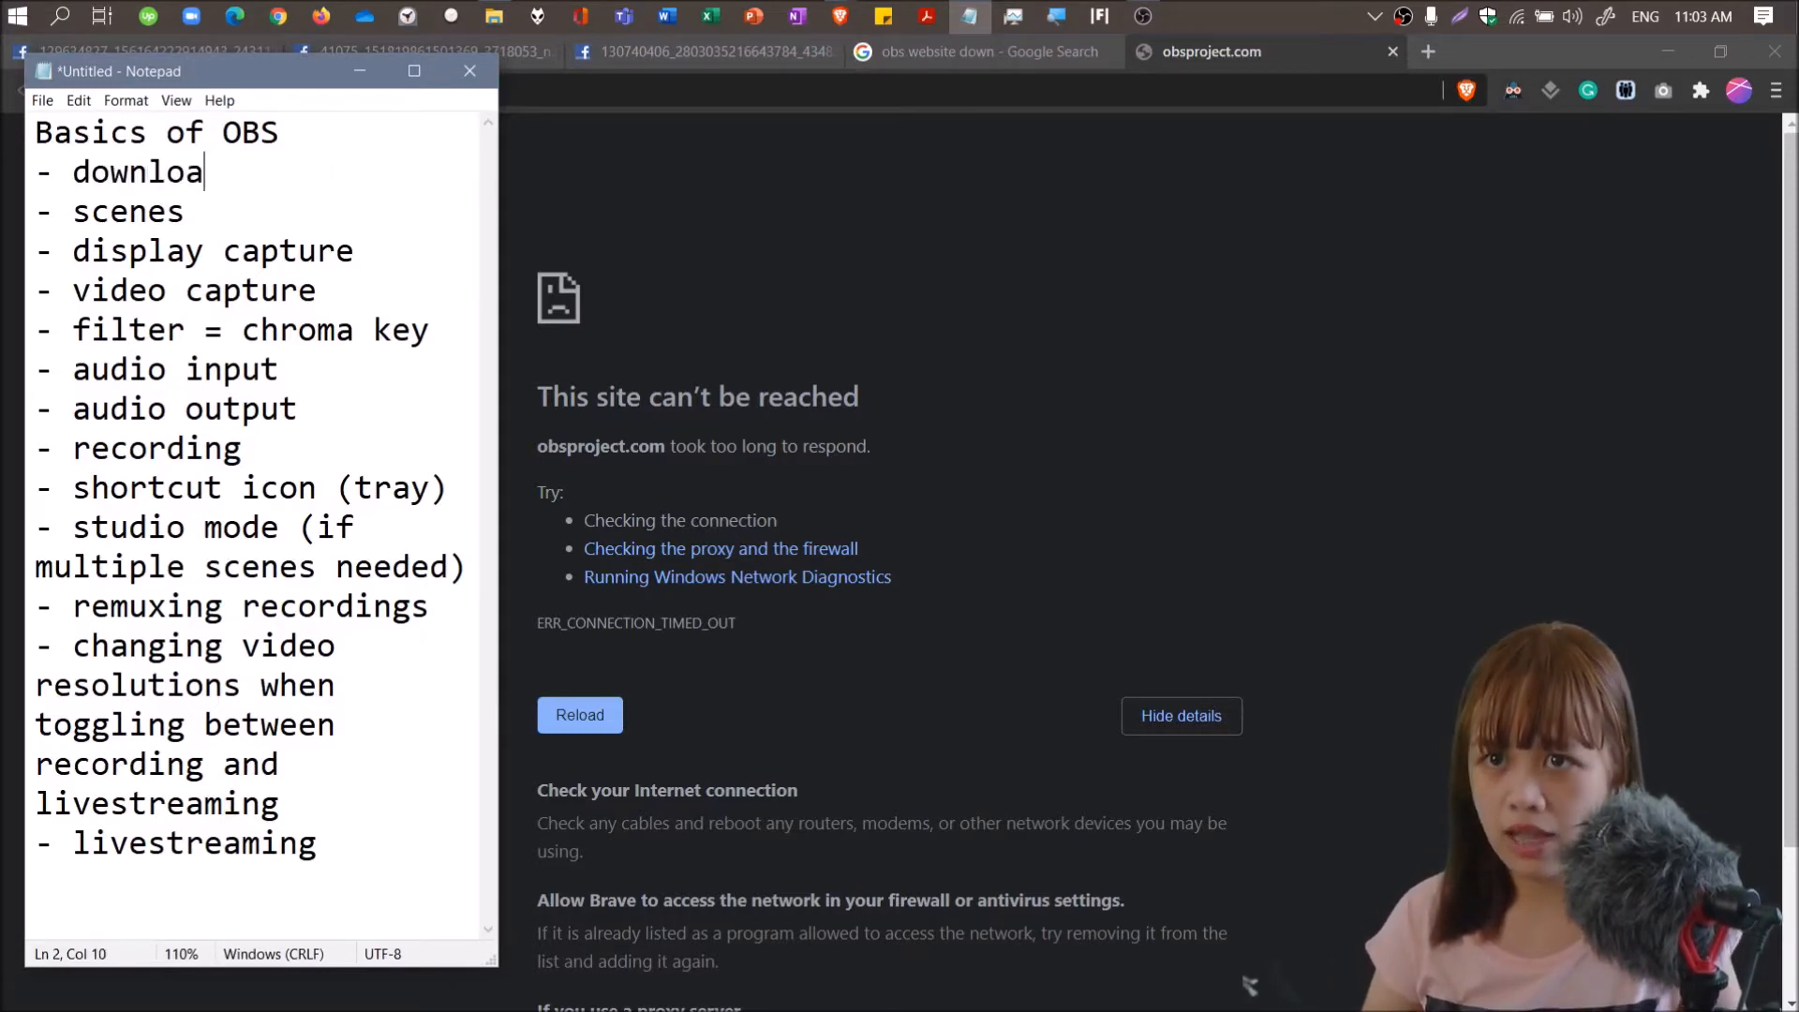
pyautogui.write(': https://obsproject.com/download')
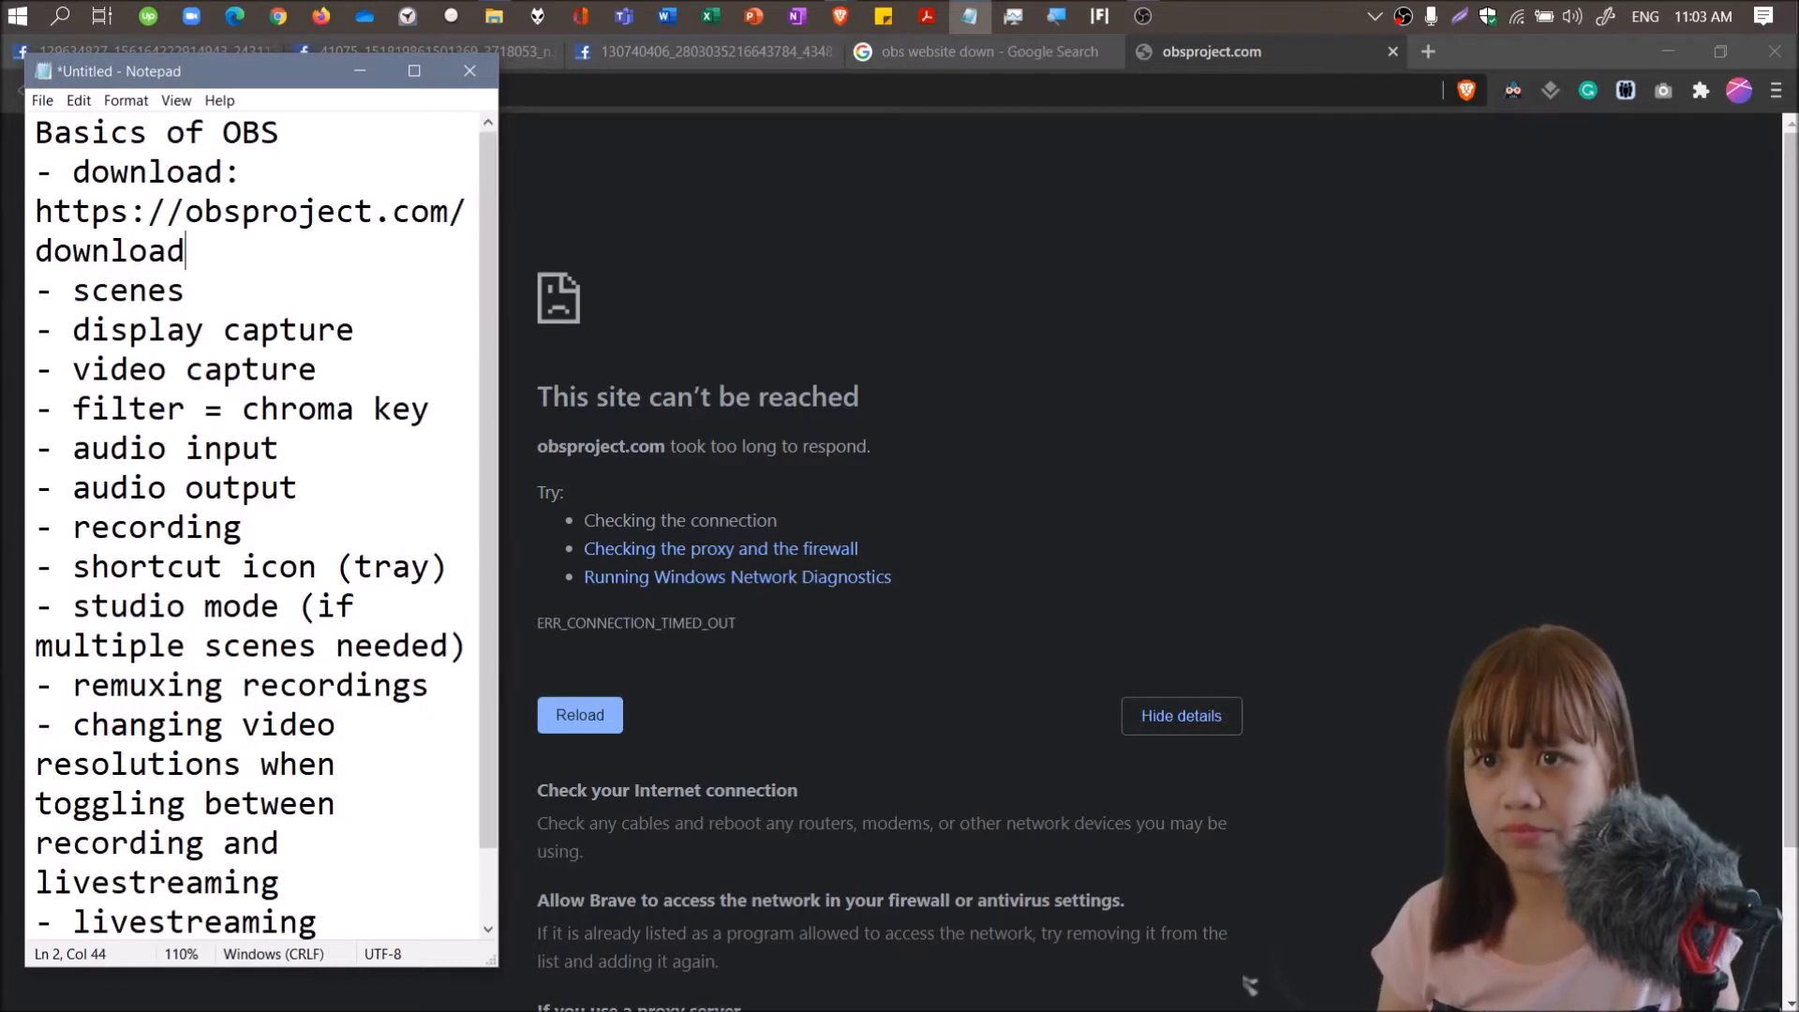
pyautogui.press('Enter')
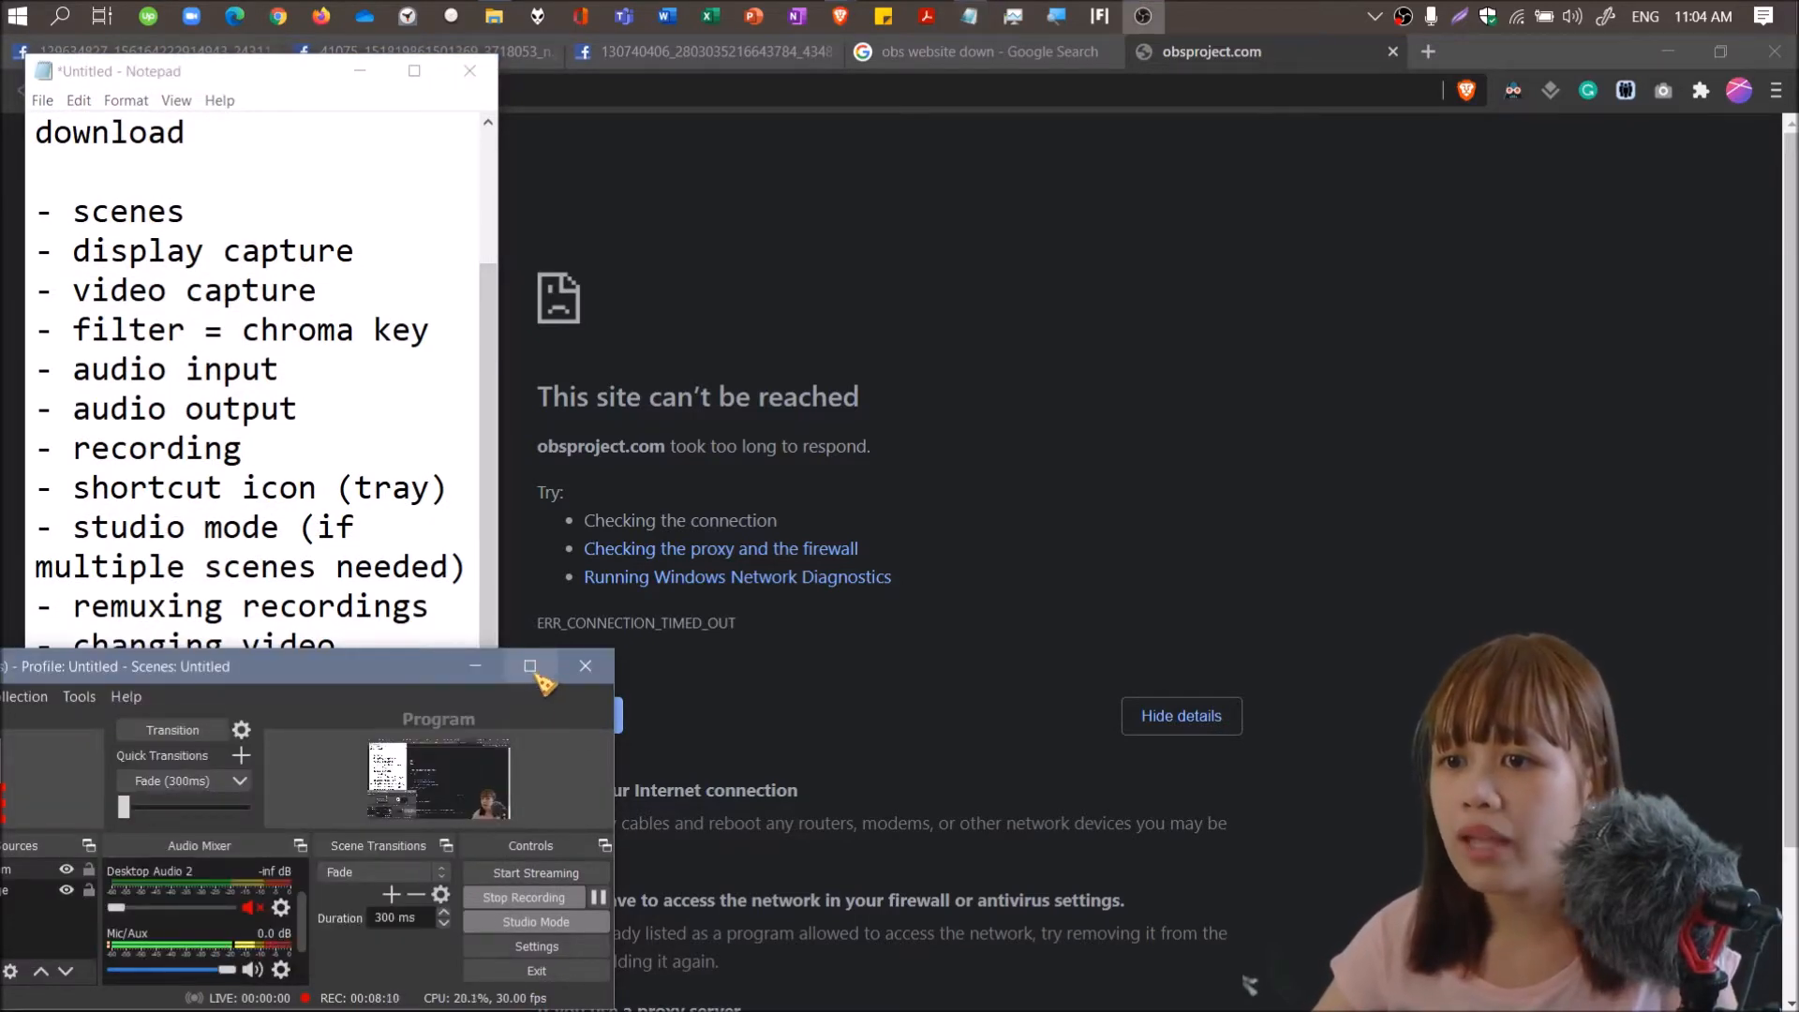
# Maximize OBS and add a scene named 'Tagumpay National High School'.
pyautogui.click(530, 666)
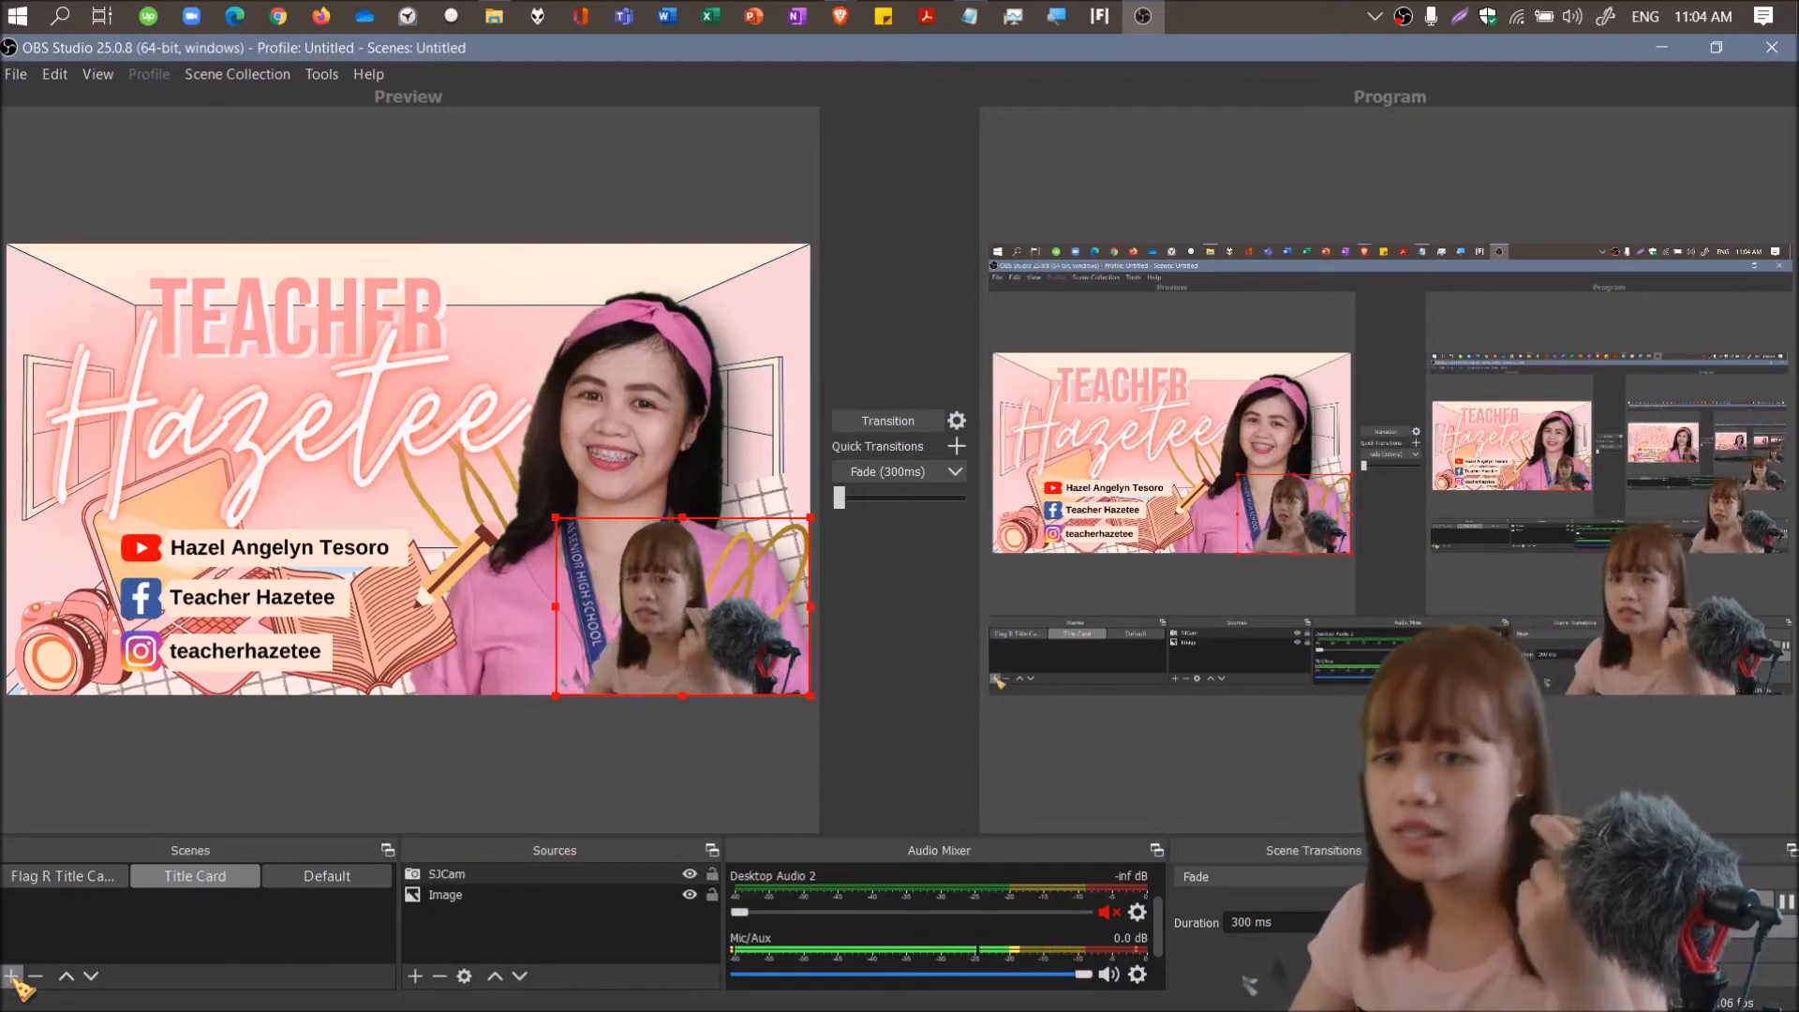
pyautogui.click(10, 977)
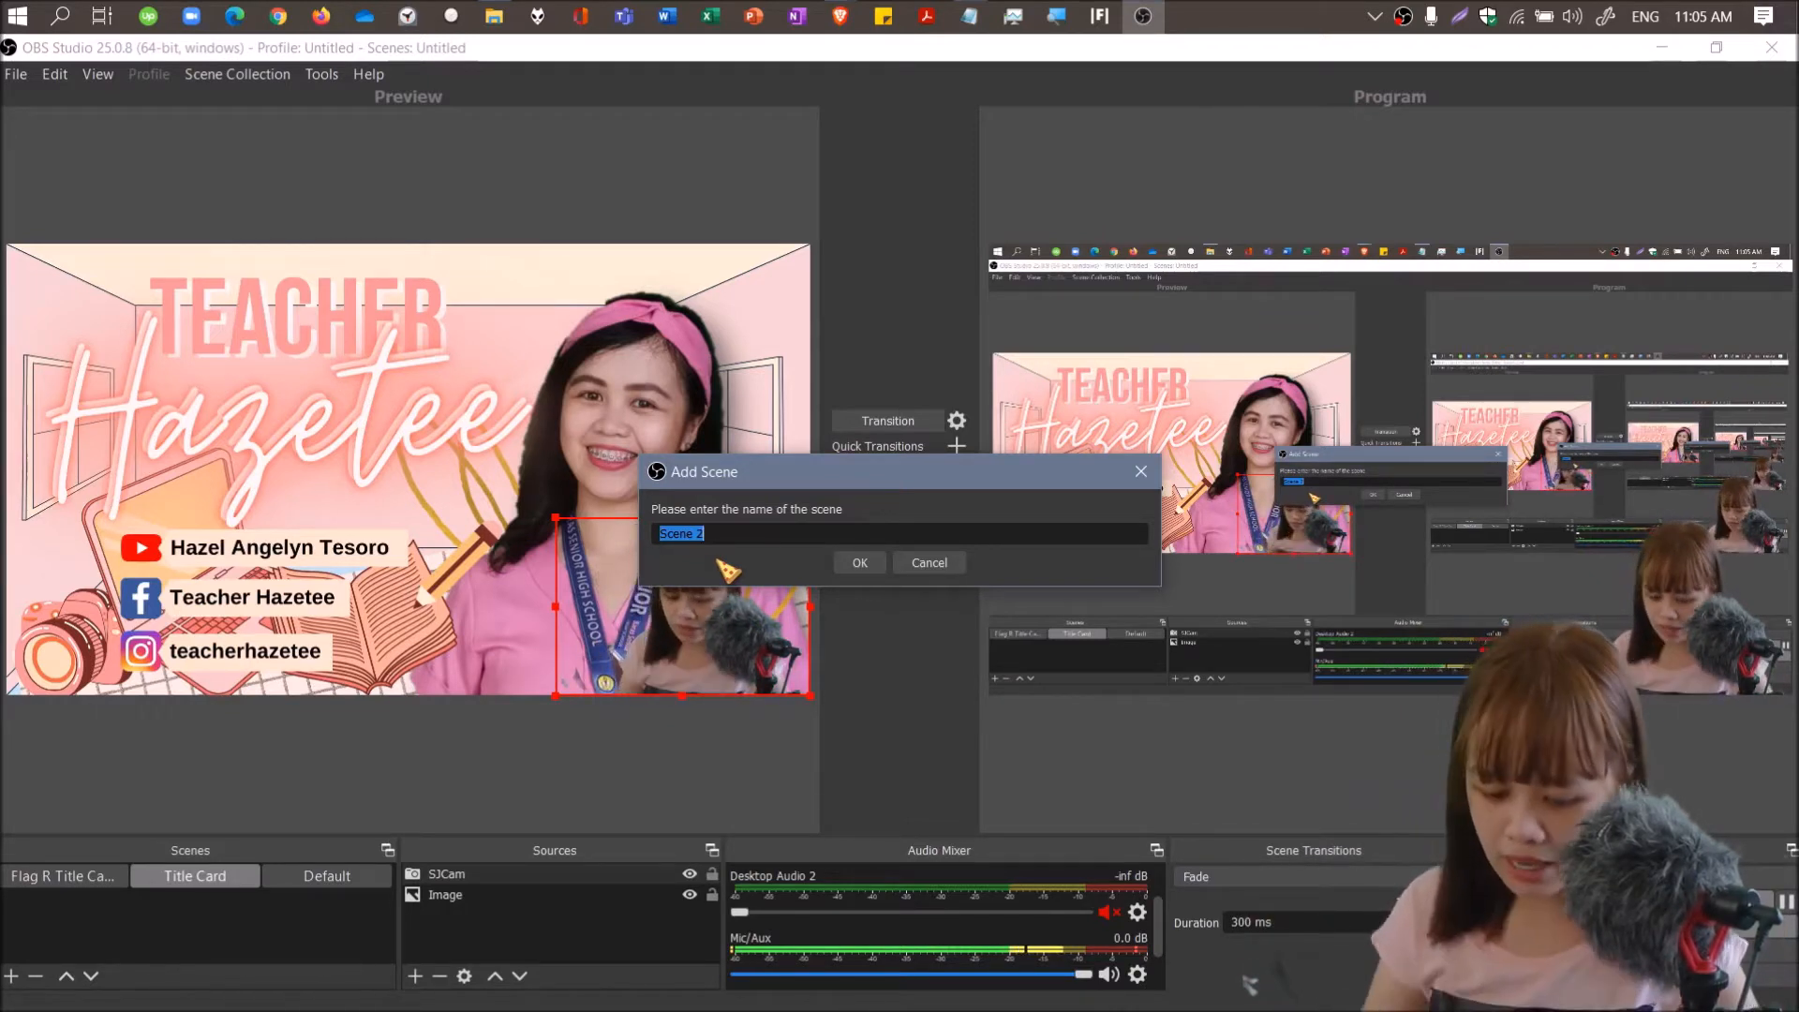
pyautogui.write('Tagumpay National High School')
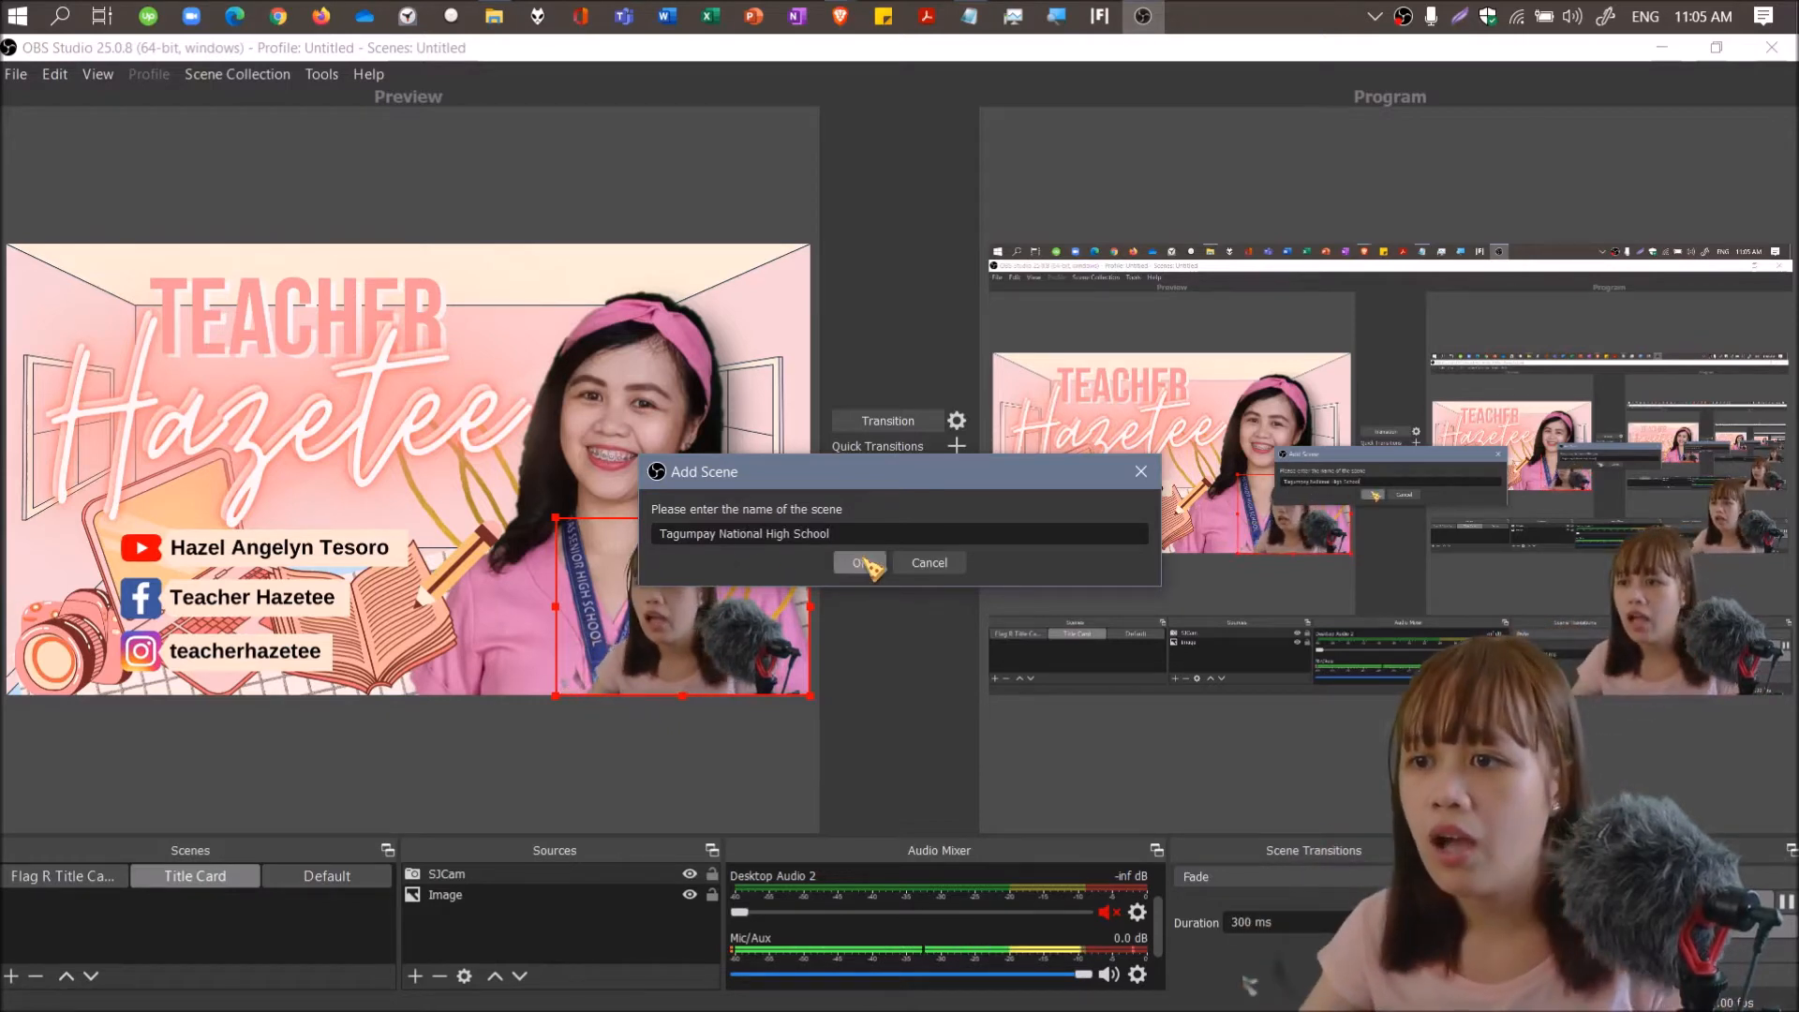
pyautogui.click(860, 562)
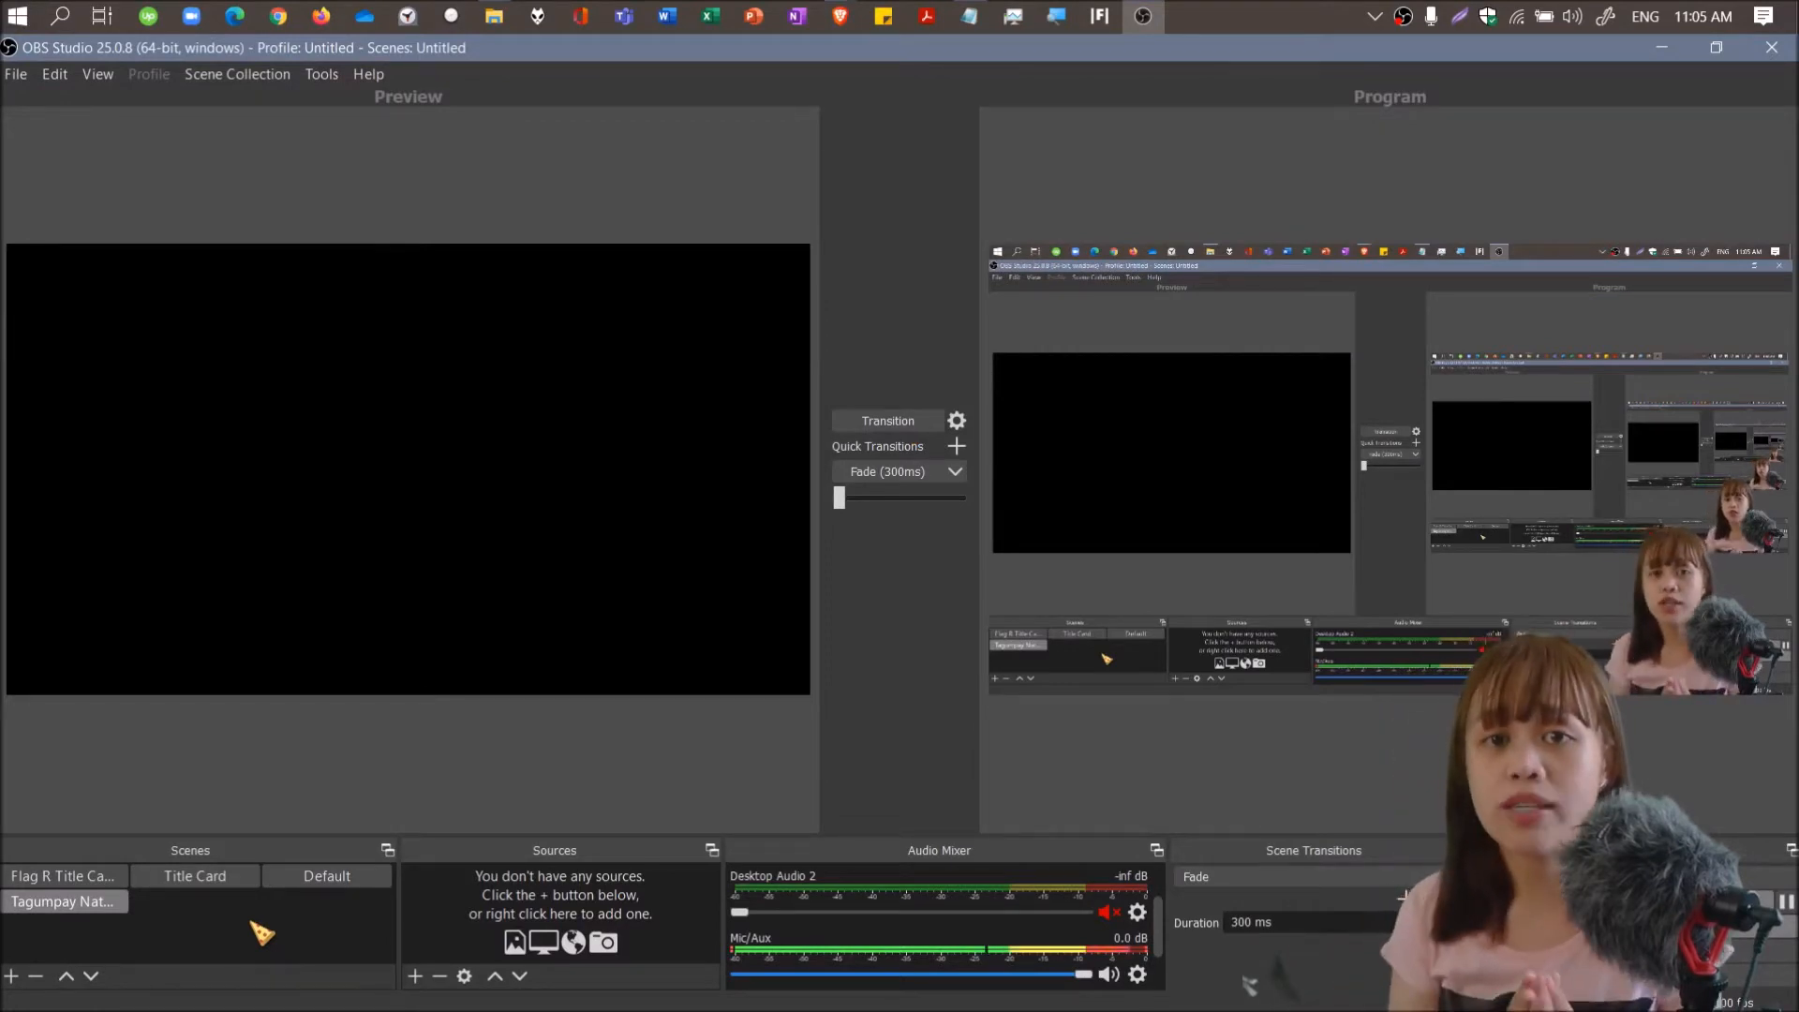
pyautogui.moveTo(218, 772)
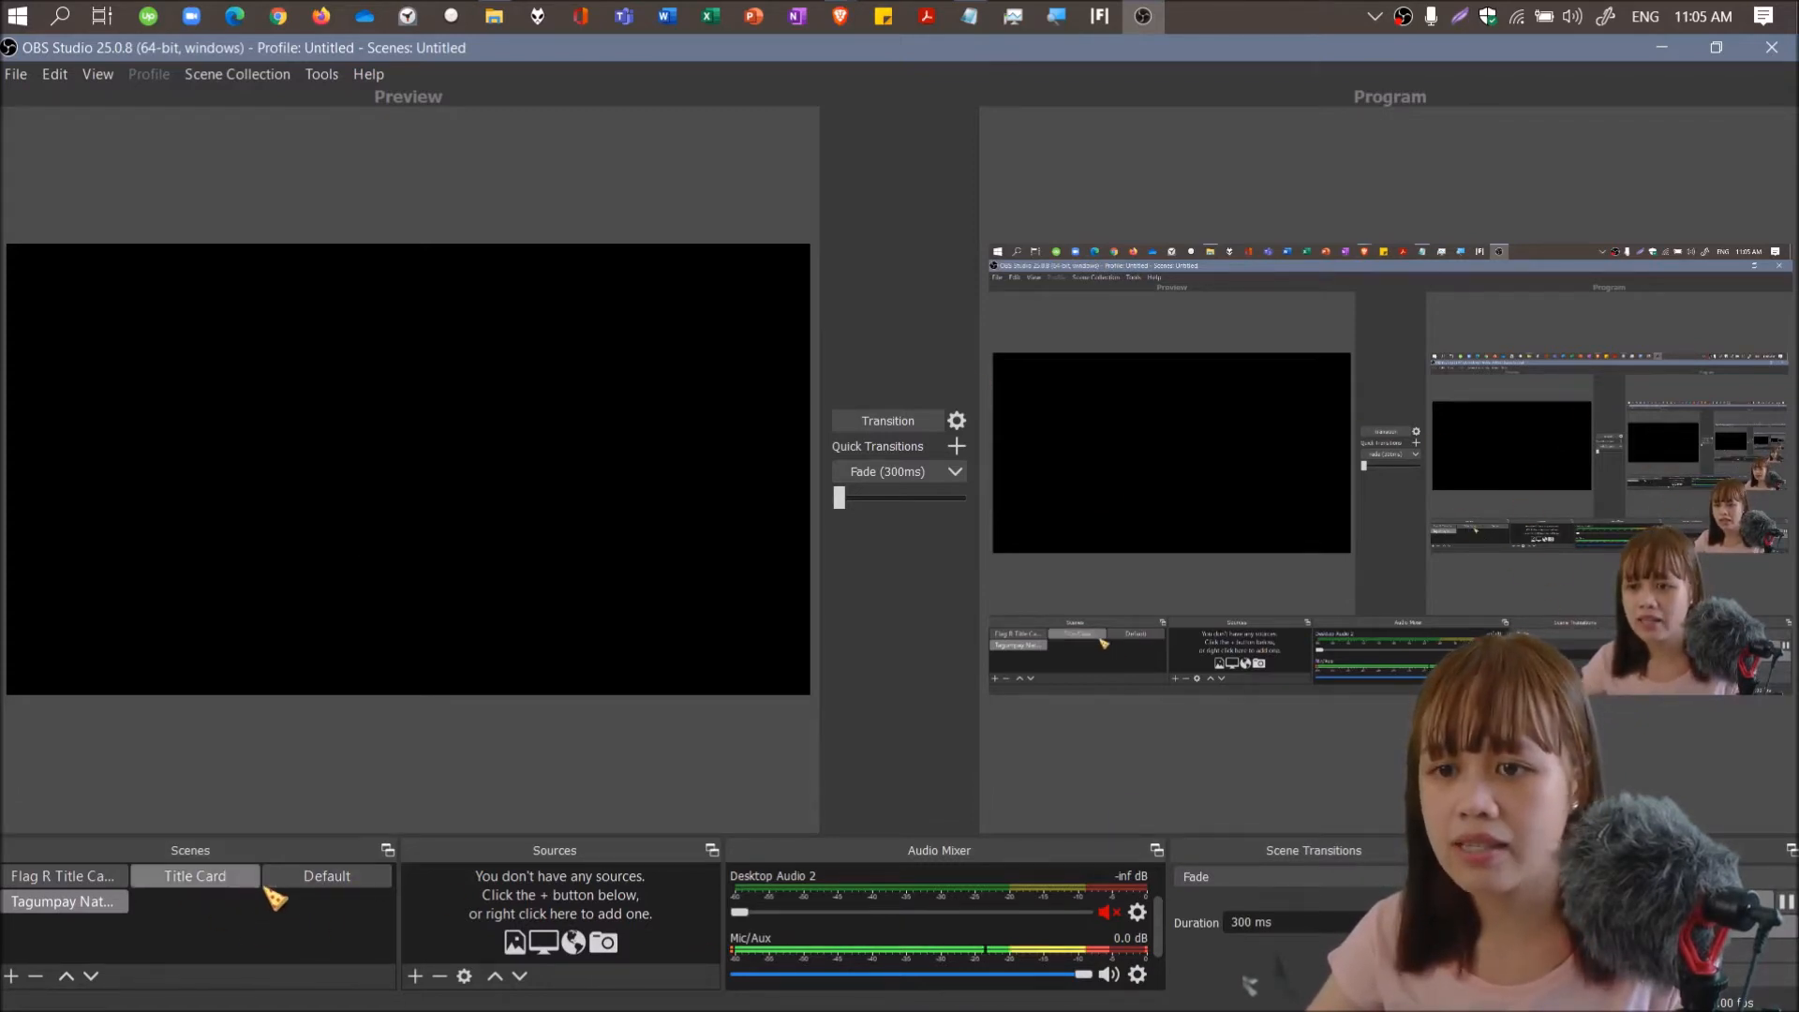
pyautogui.click(326, 875)
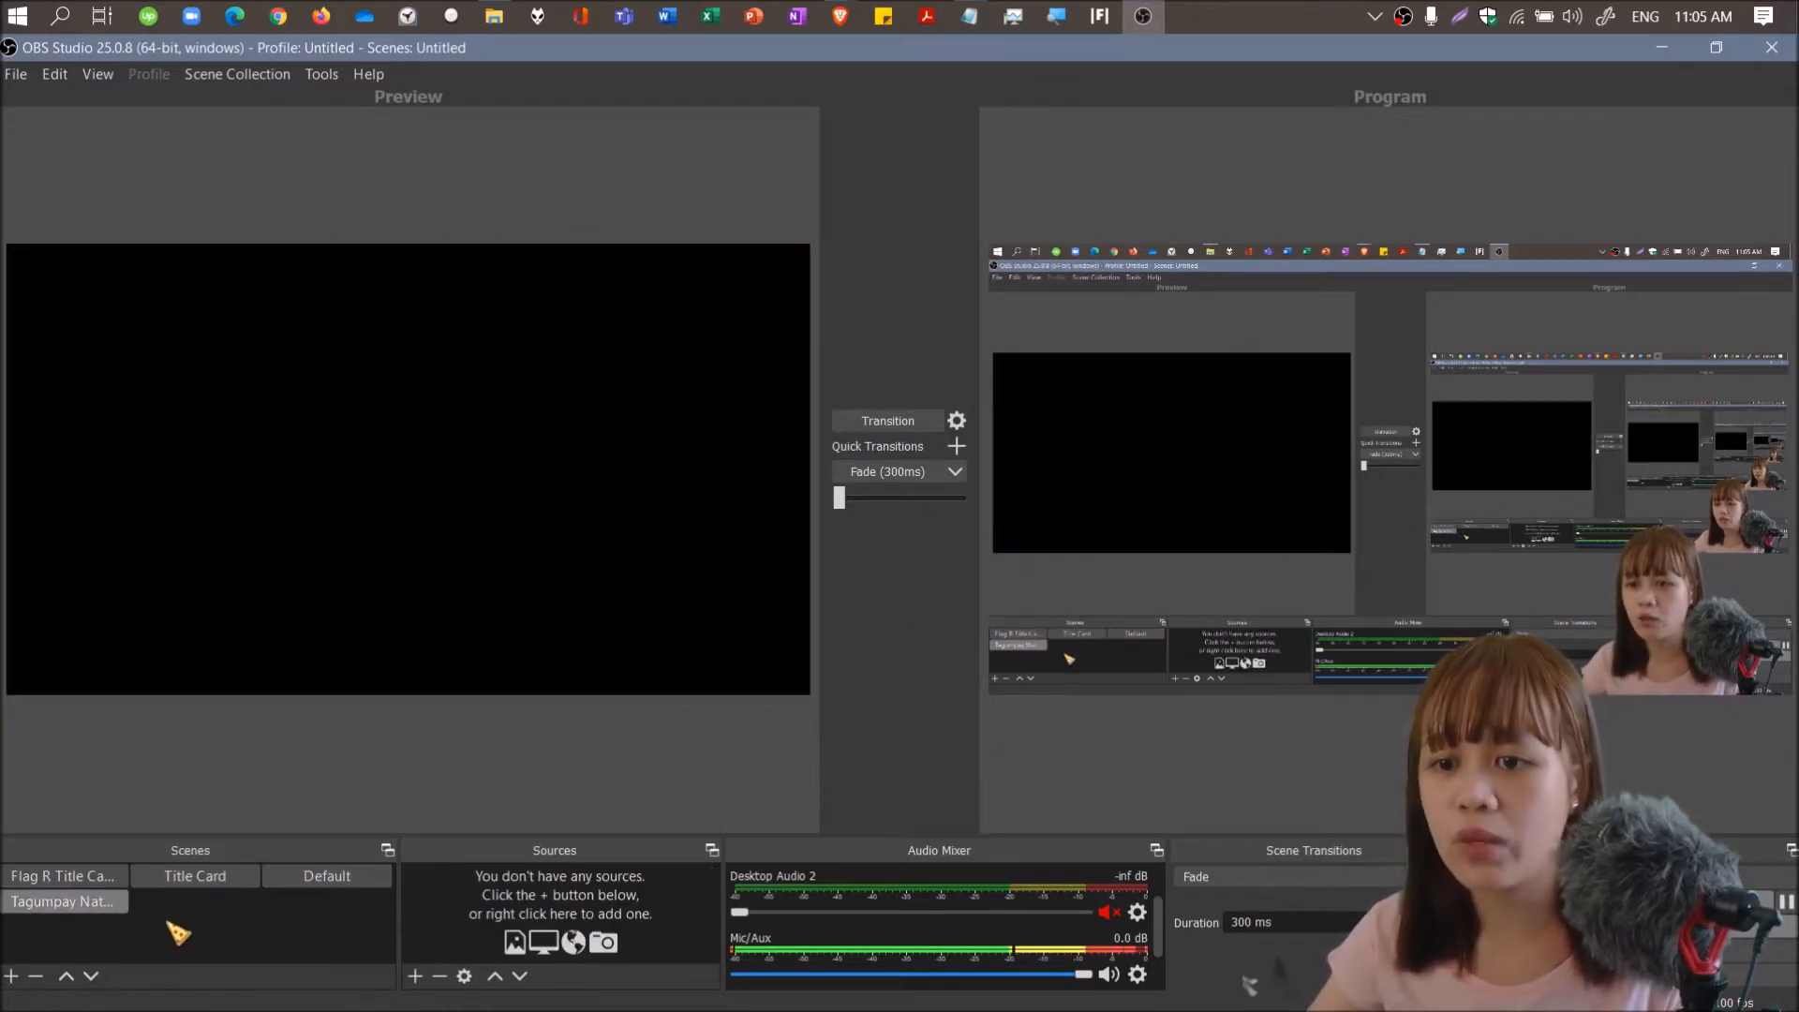
pyautogui.click(63, 875)
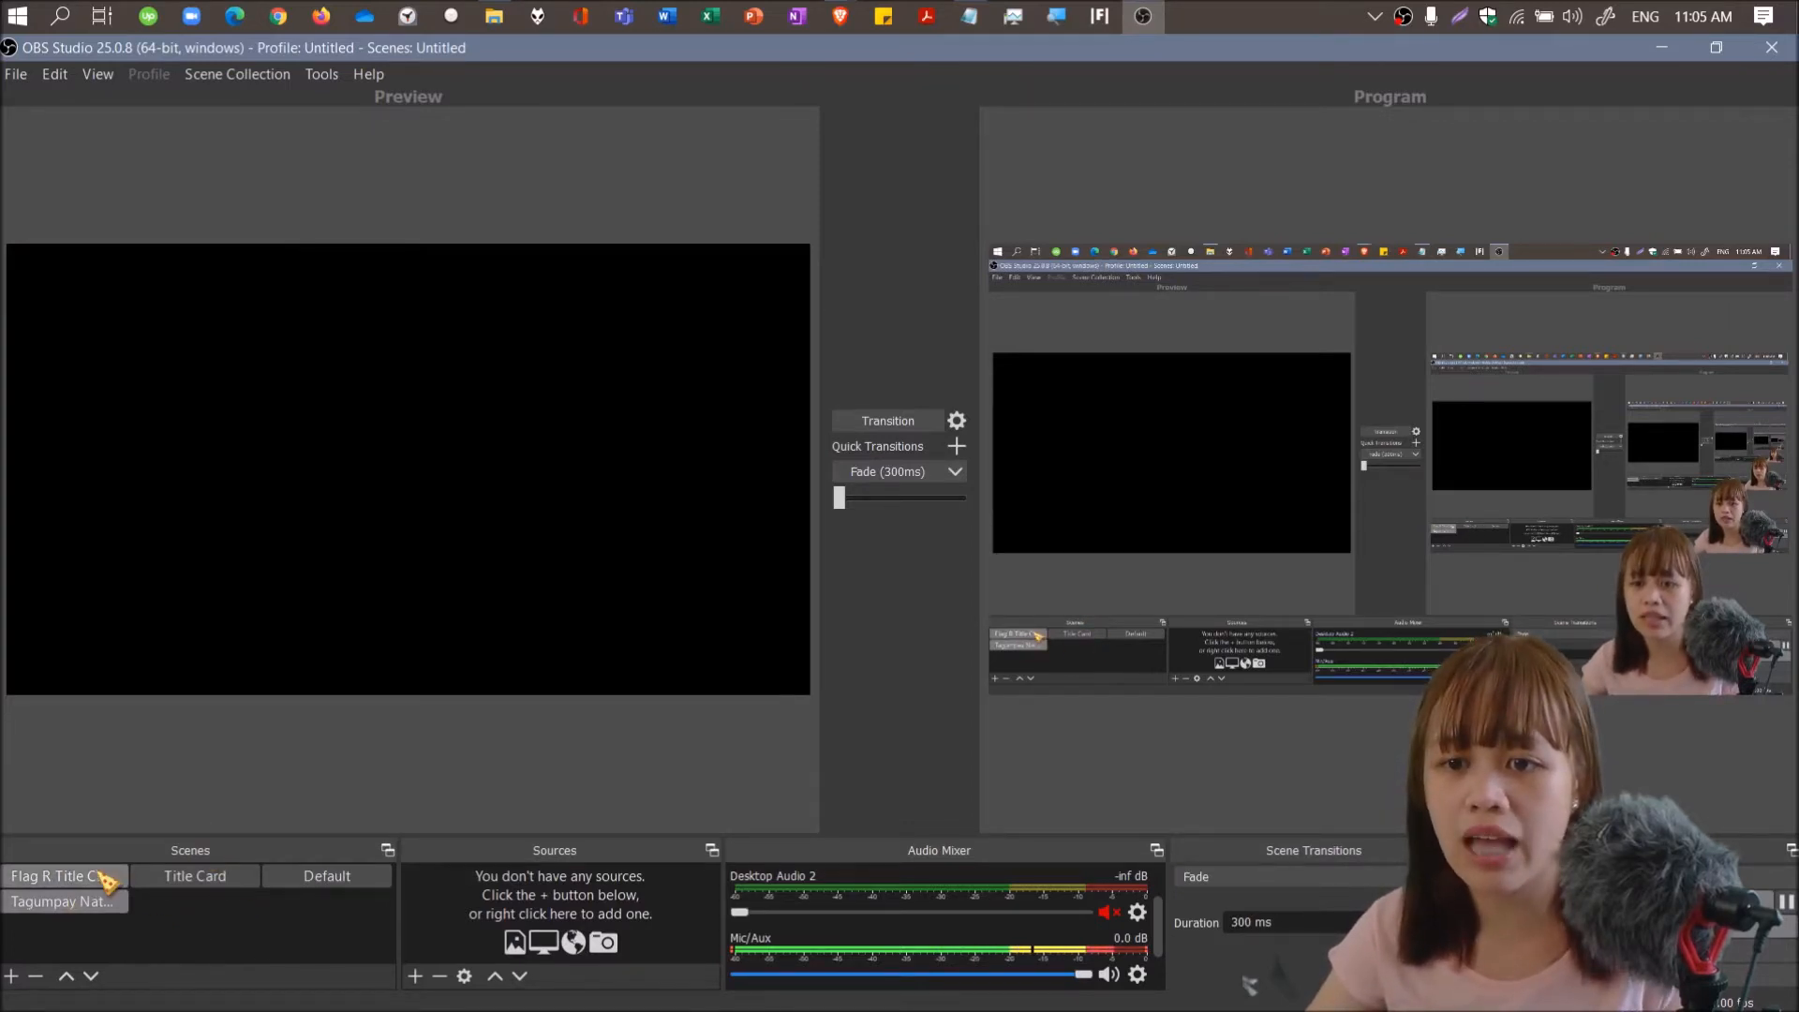
pyautogui.click(327, 875)
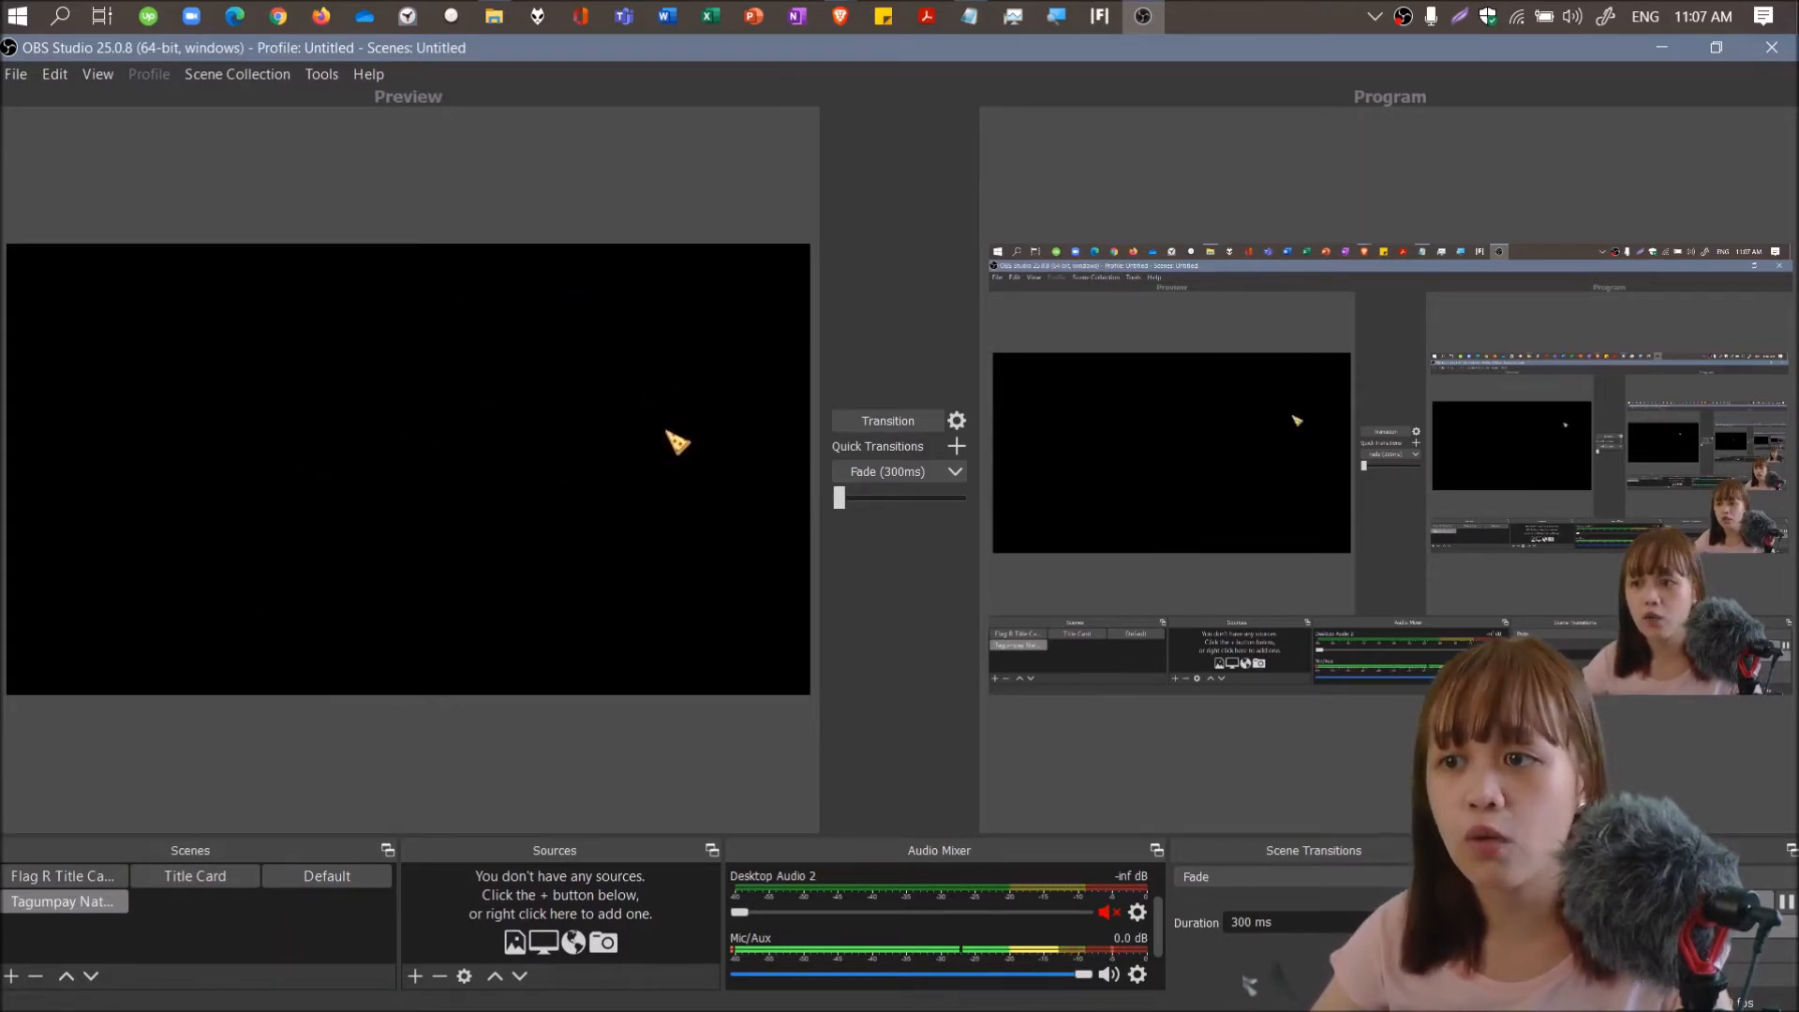
pyautogui.moveTo(589, 570)
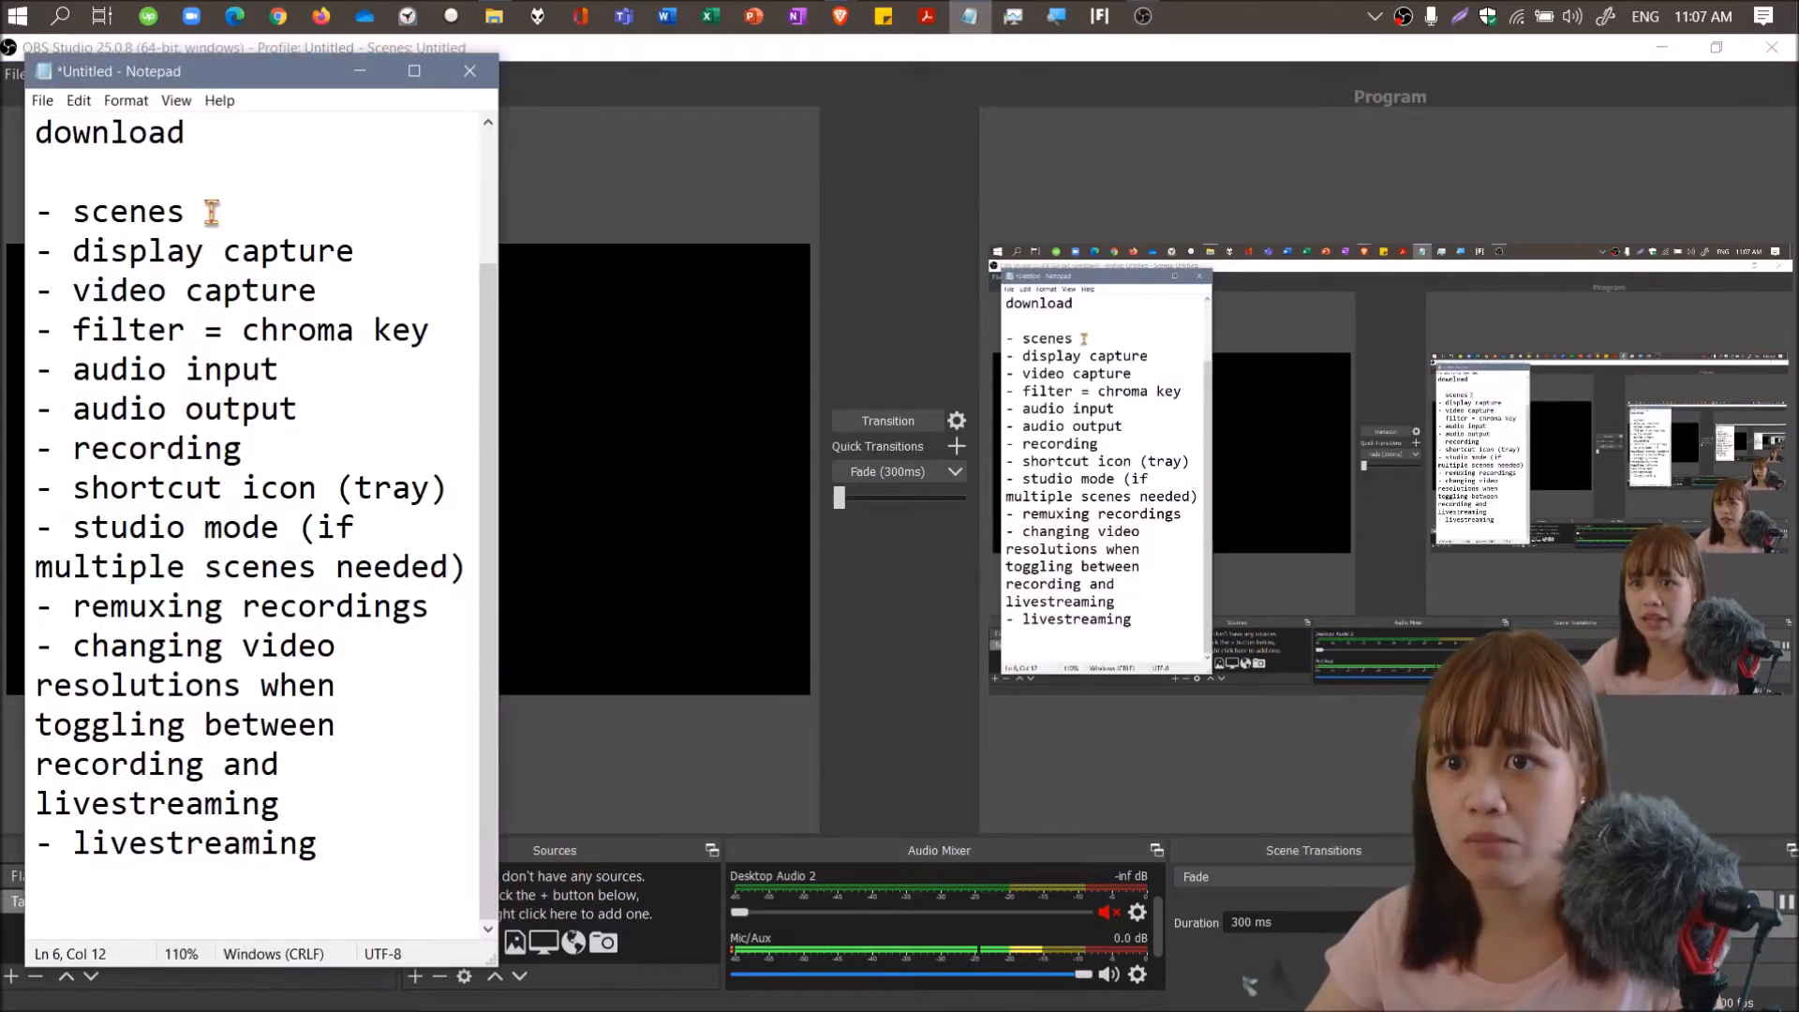
# Add a 'sources' item after scenes in the Notepad outline.
pyautogui.write('s')
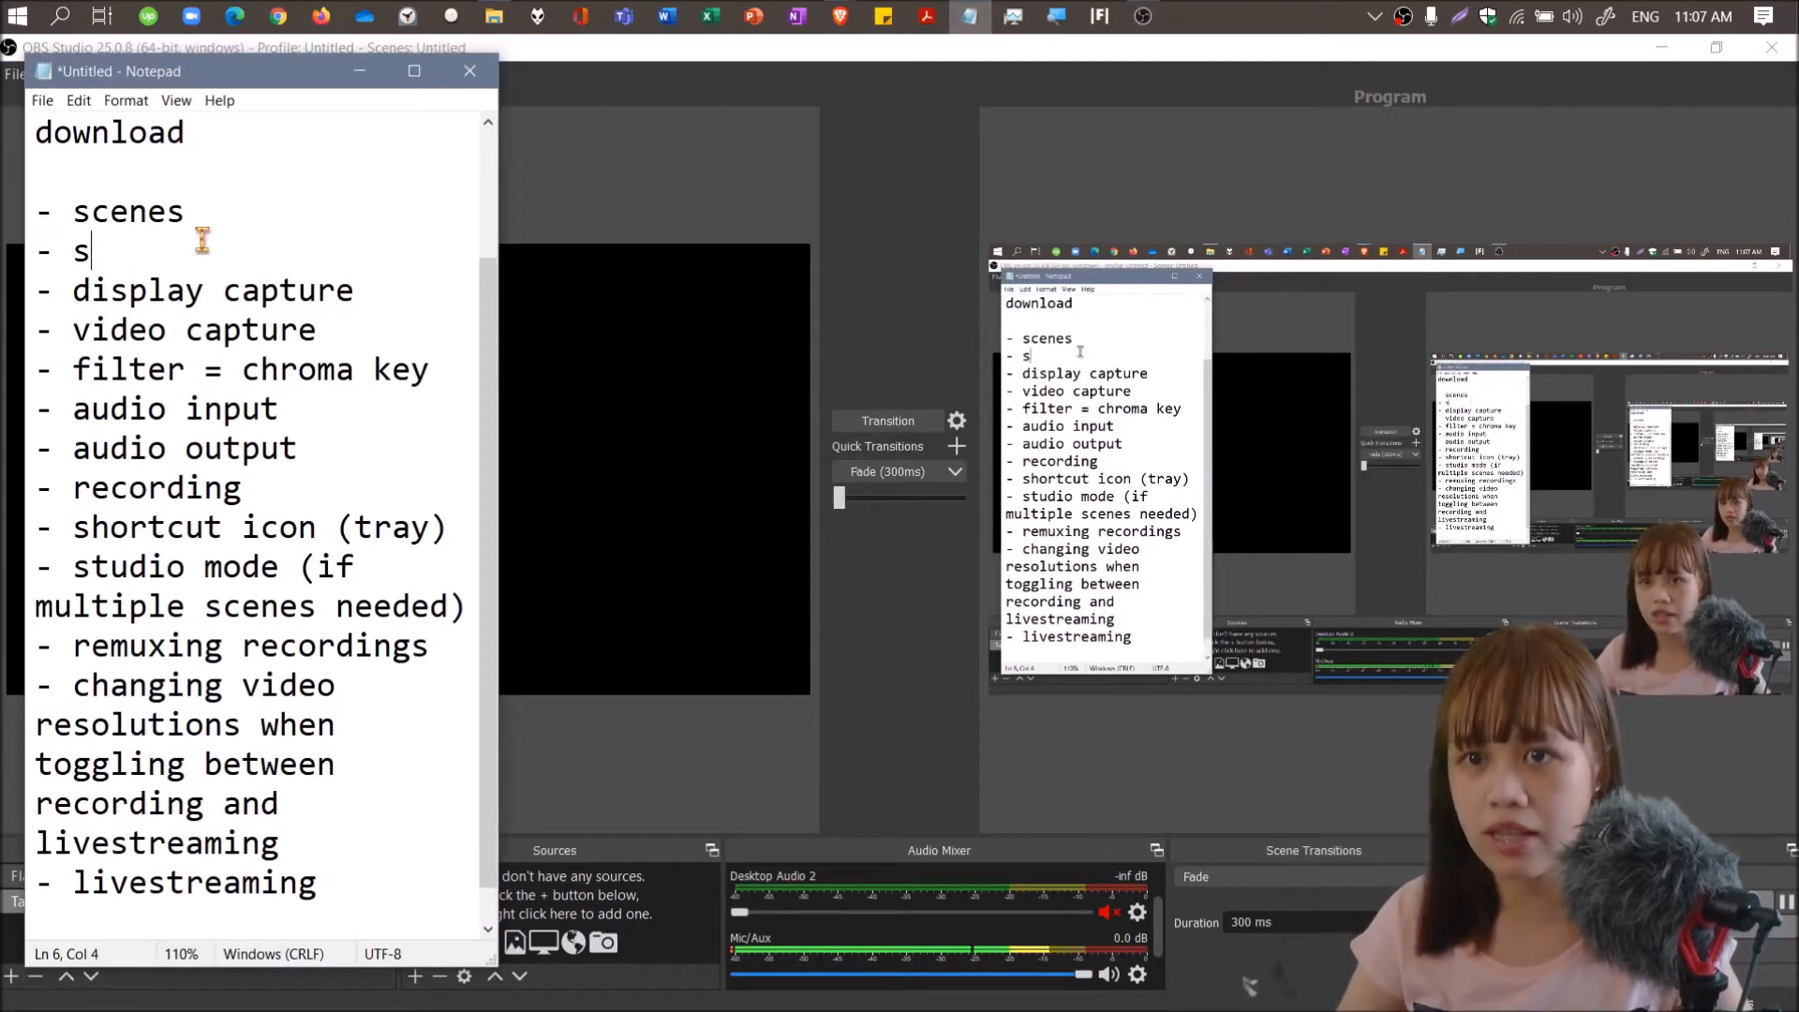
pyautogui.write('ources')
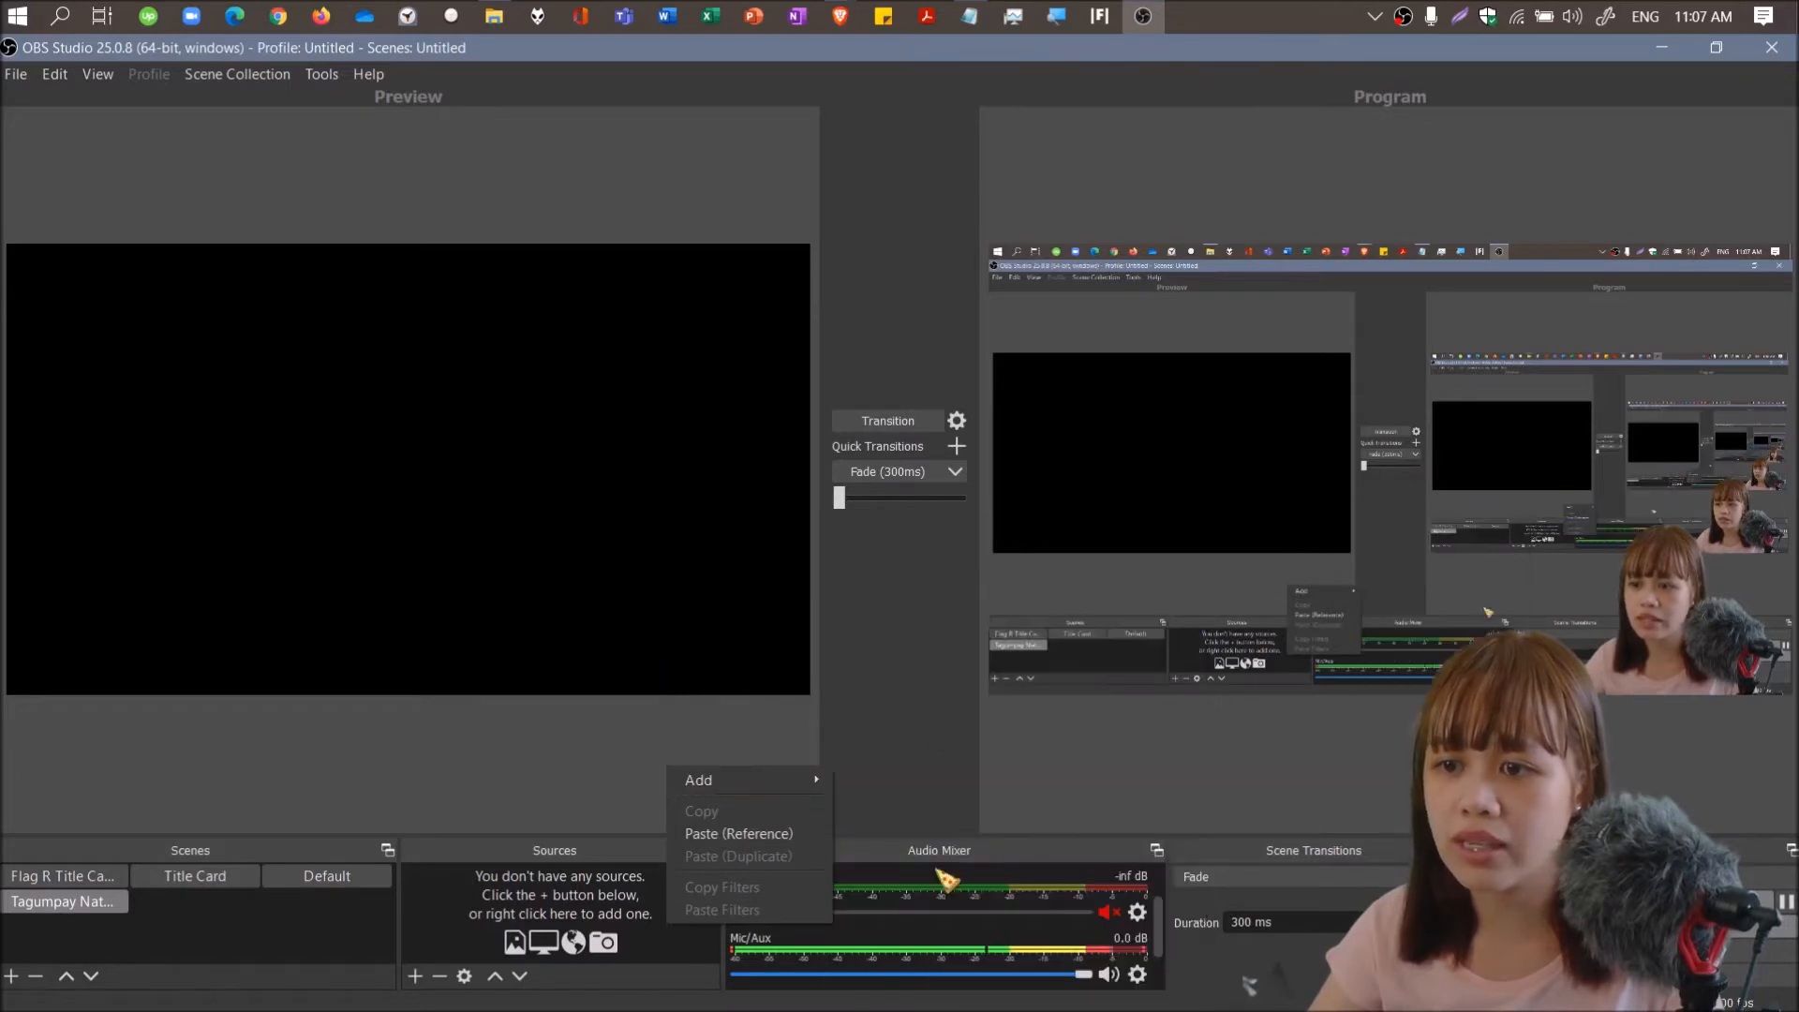
# Dismiss the Sources context menu and show the list of source types.
pyautogui.click(698, 781)
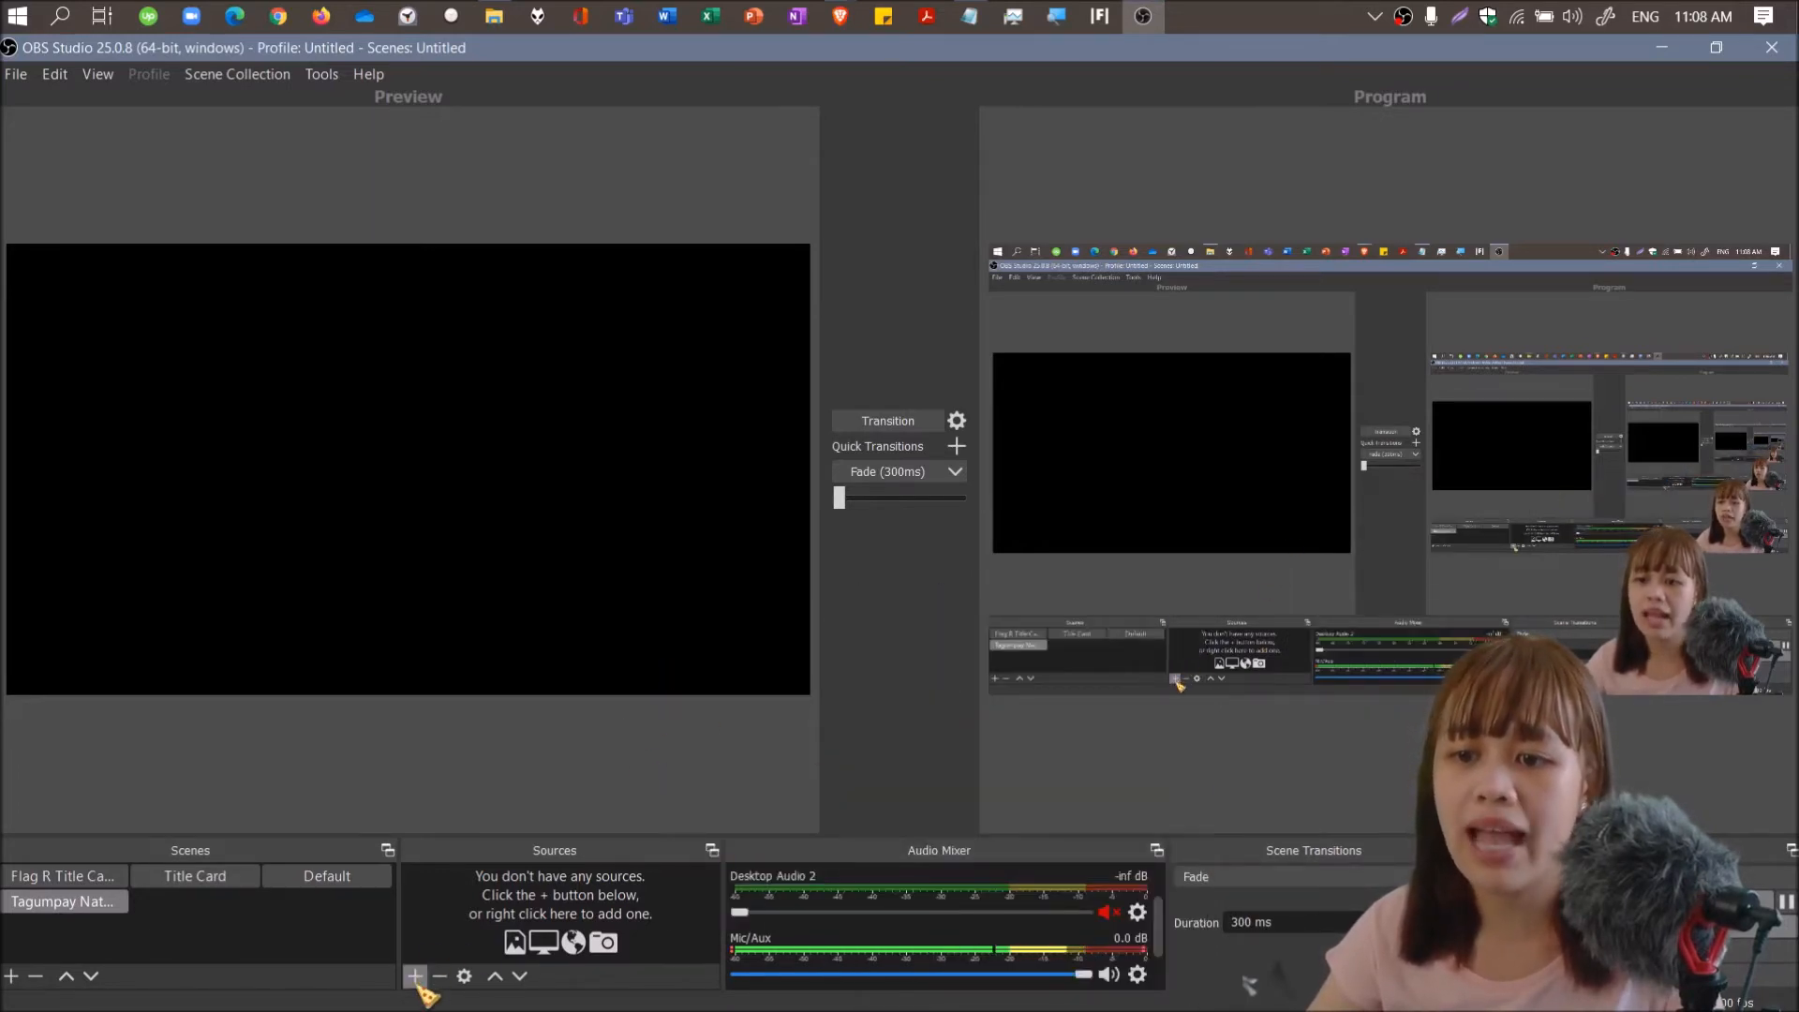
pyautogui.moveTo(415, 977)
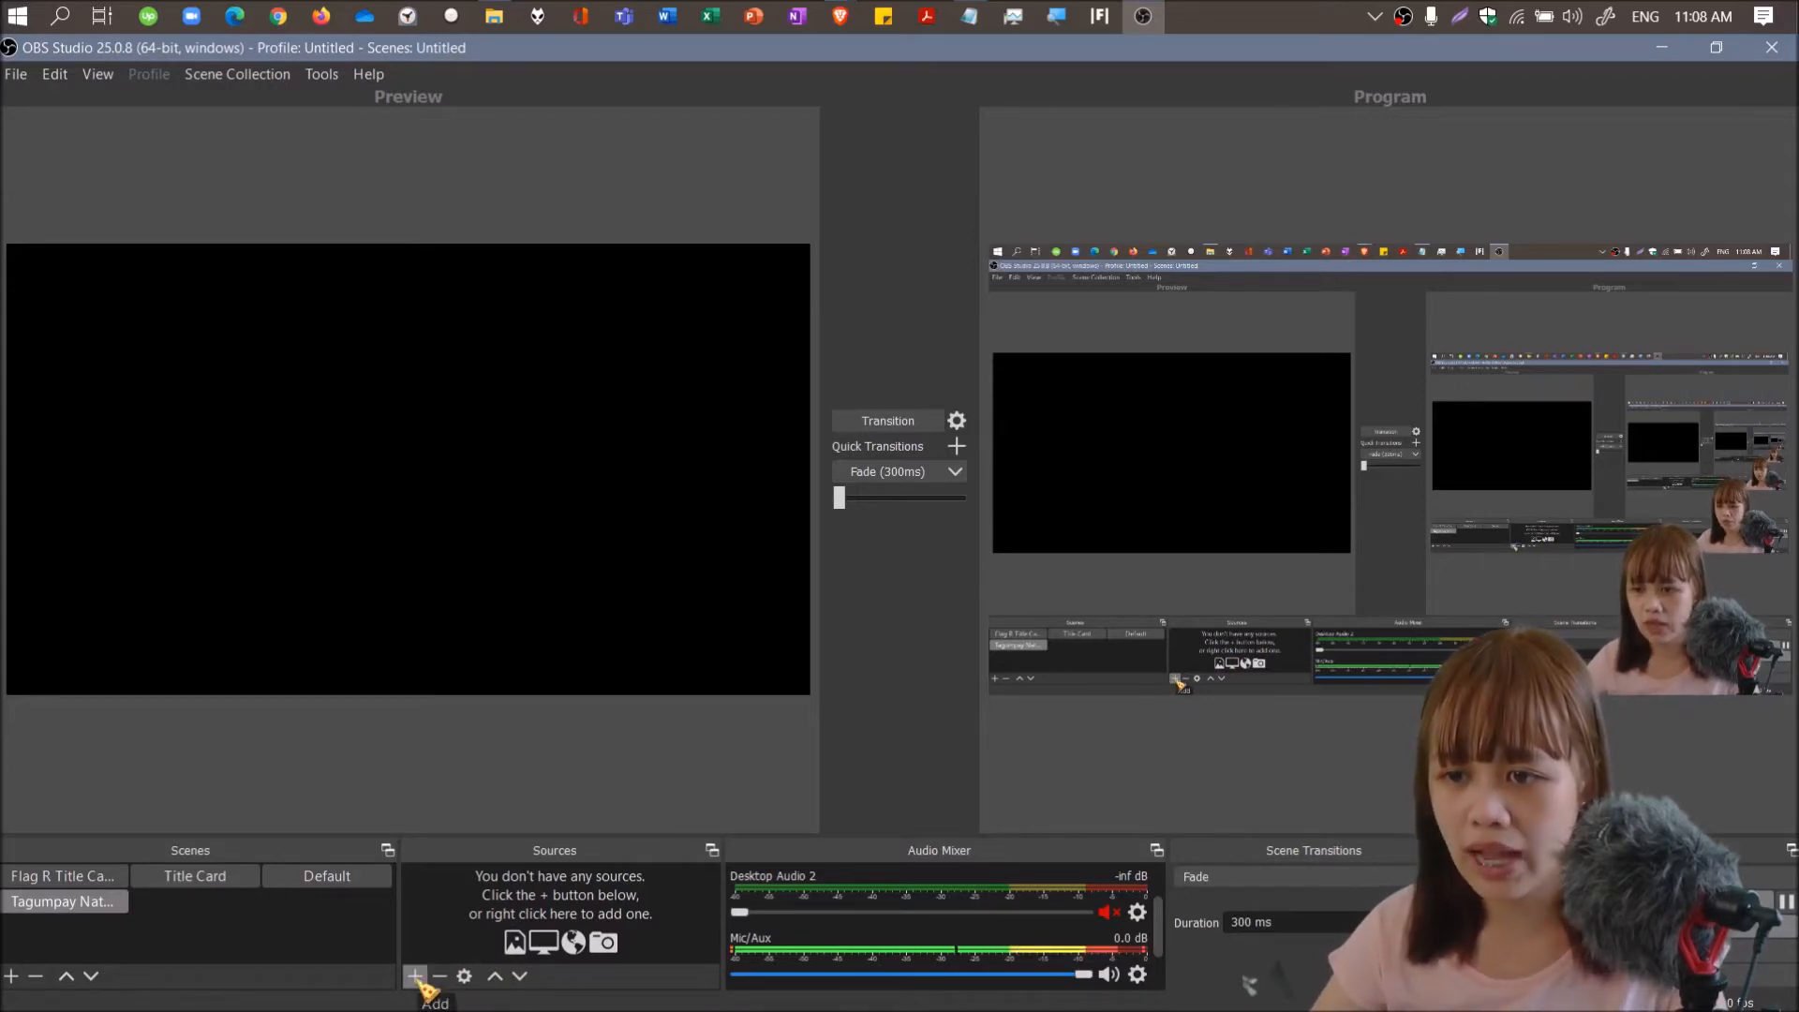
pyautogui.click(413, 976)
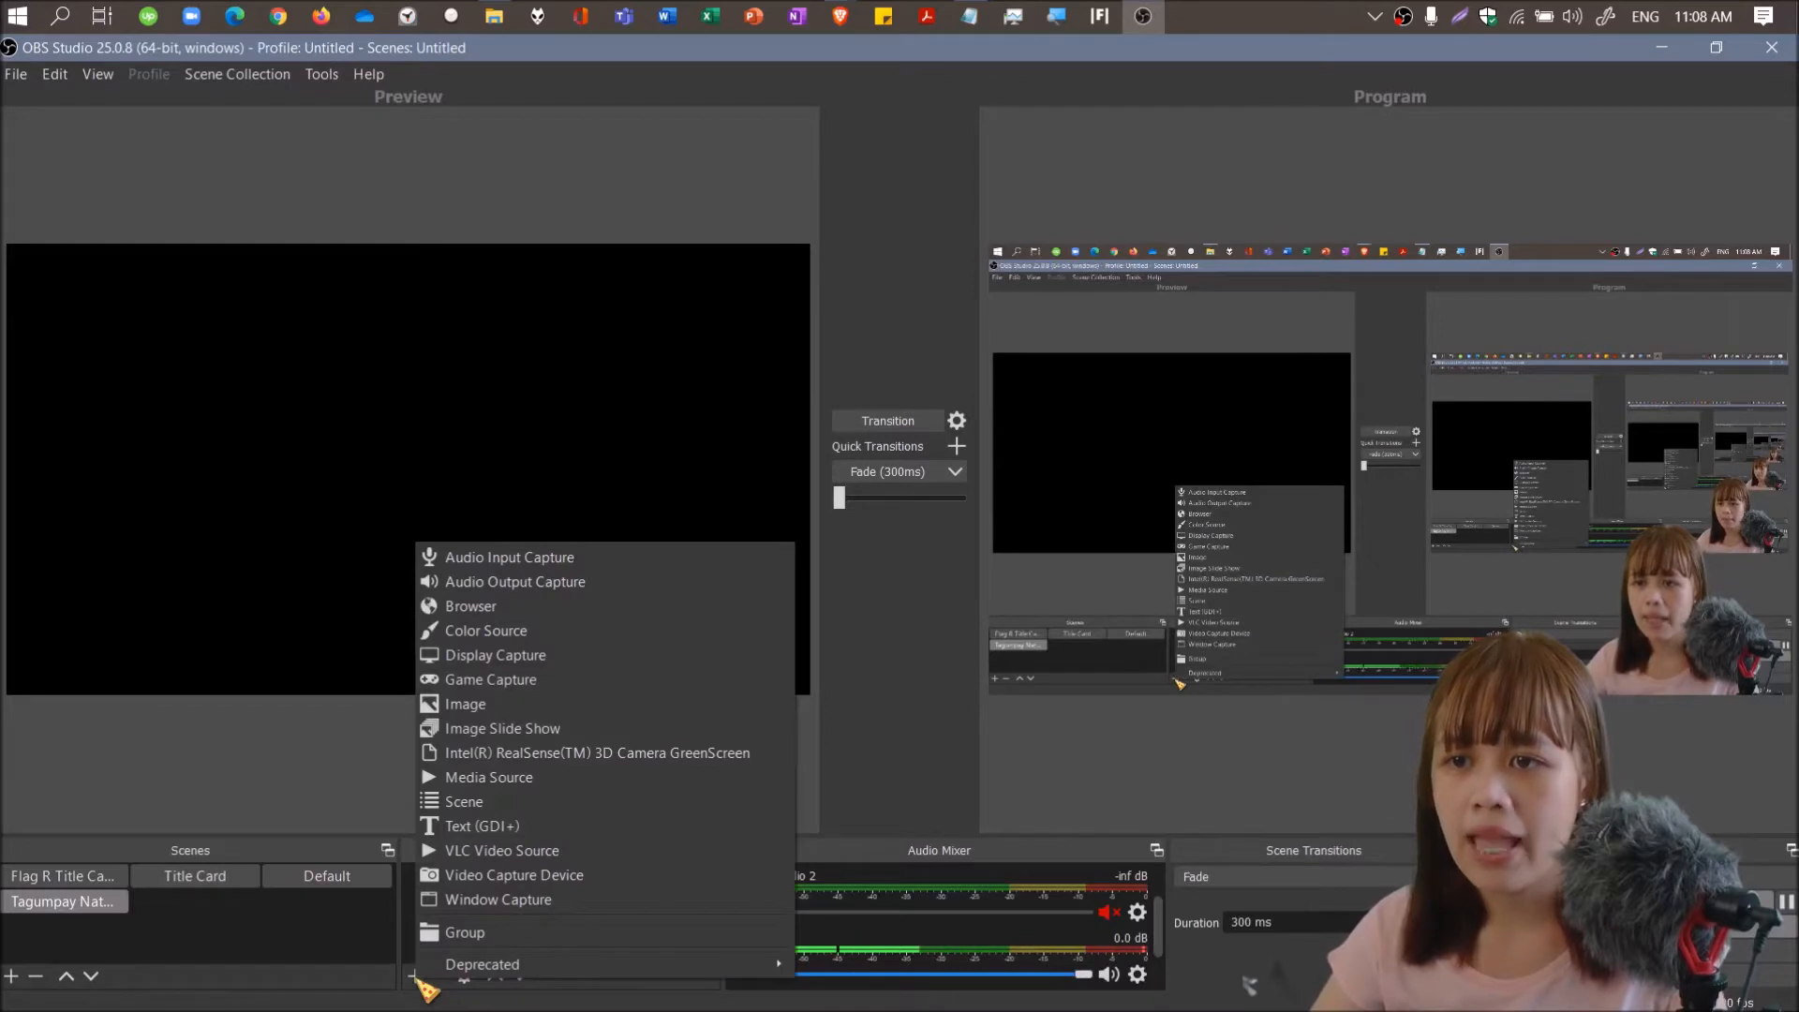
pyautogui.moveTo(510, 557)
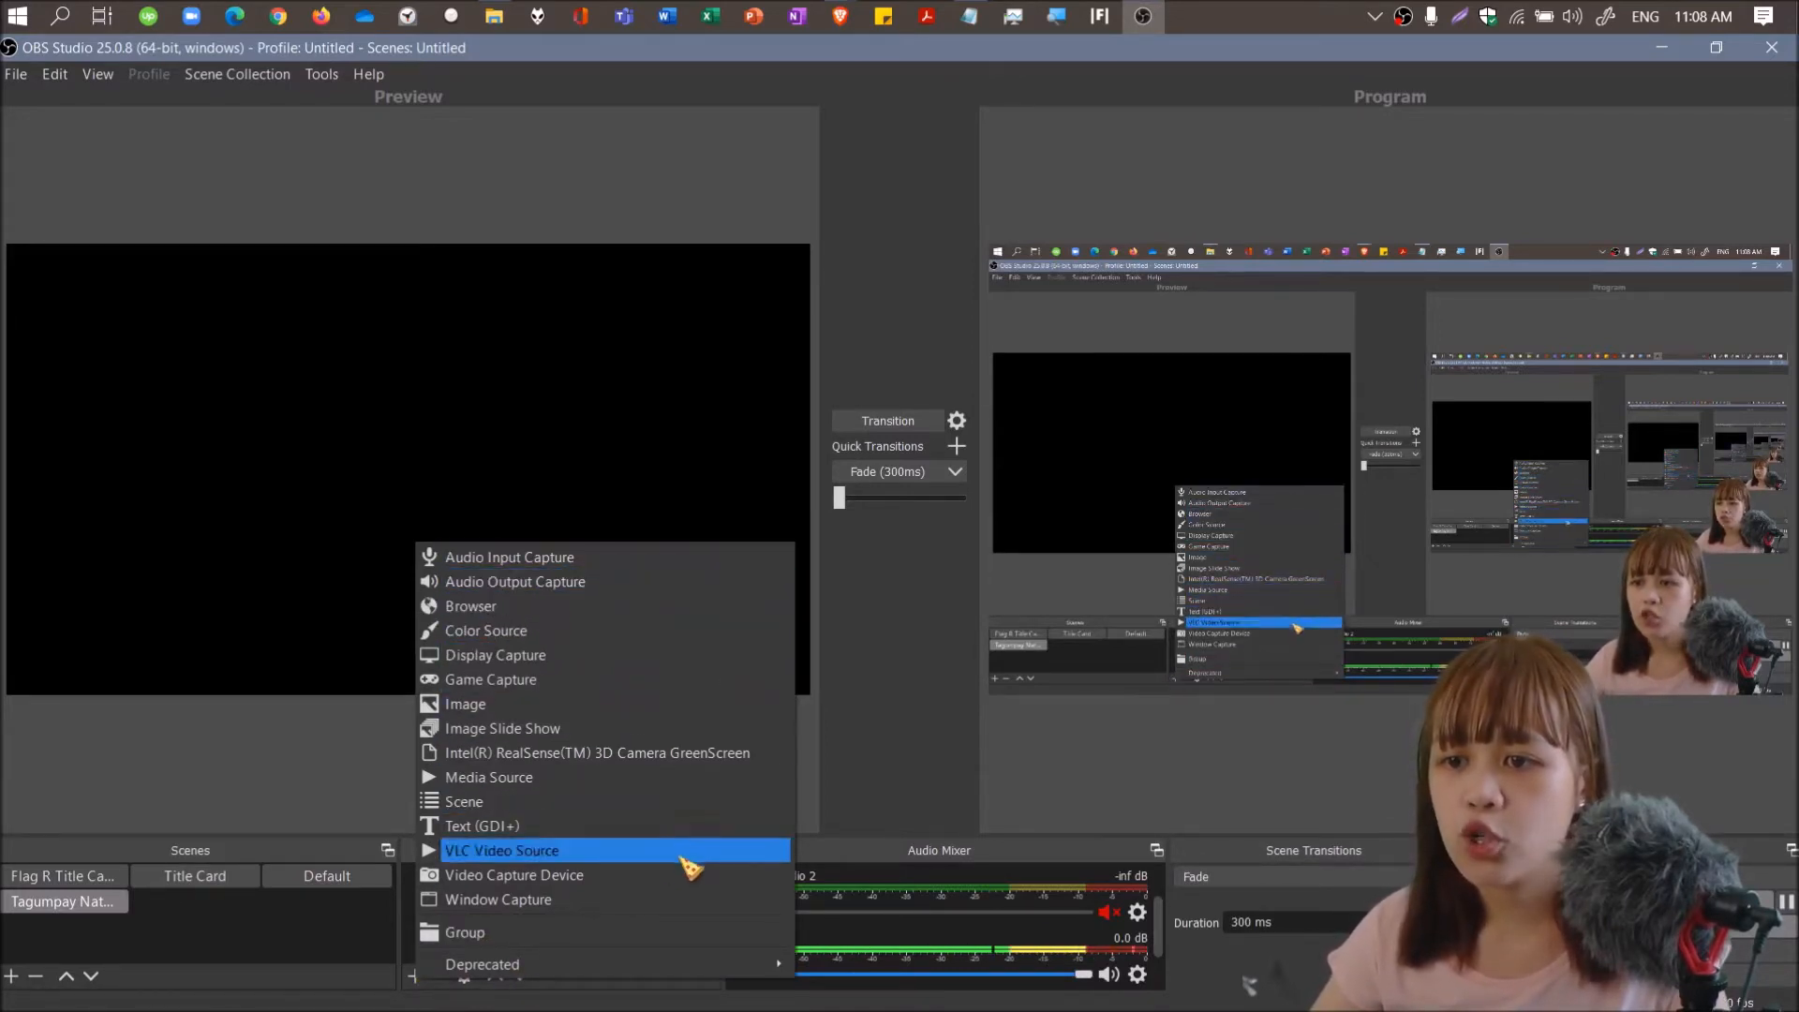
pyautogui.moveTo(490, 679)
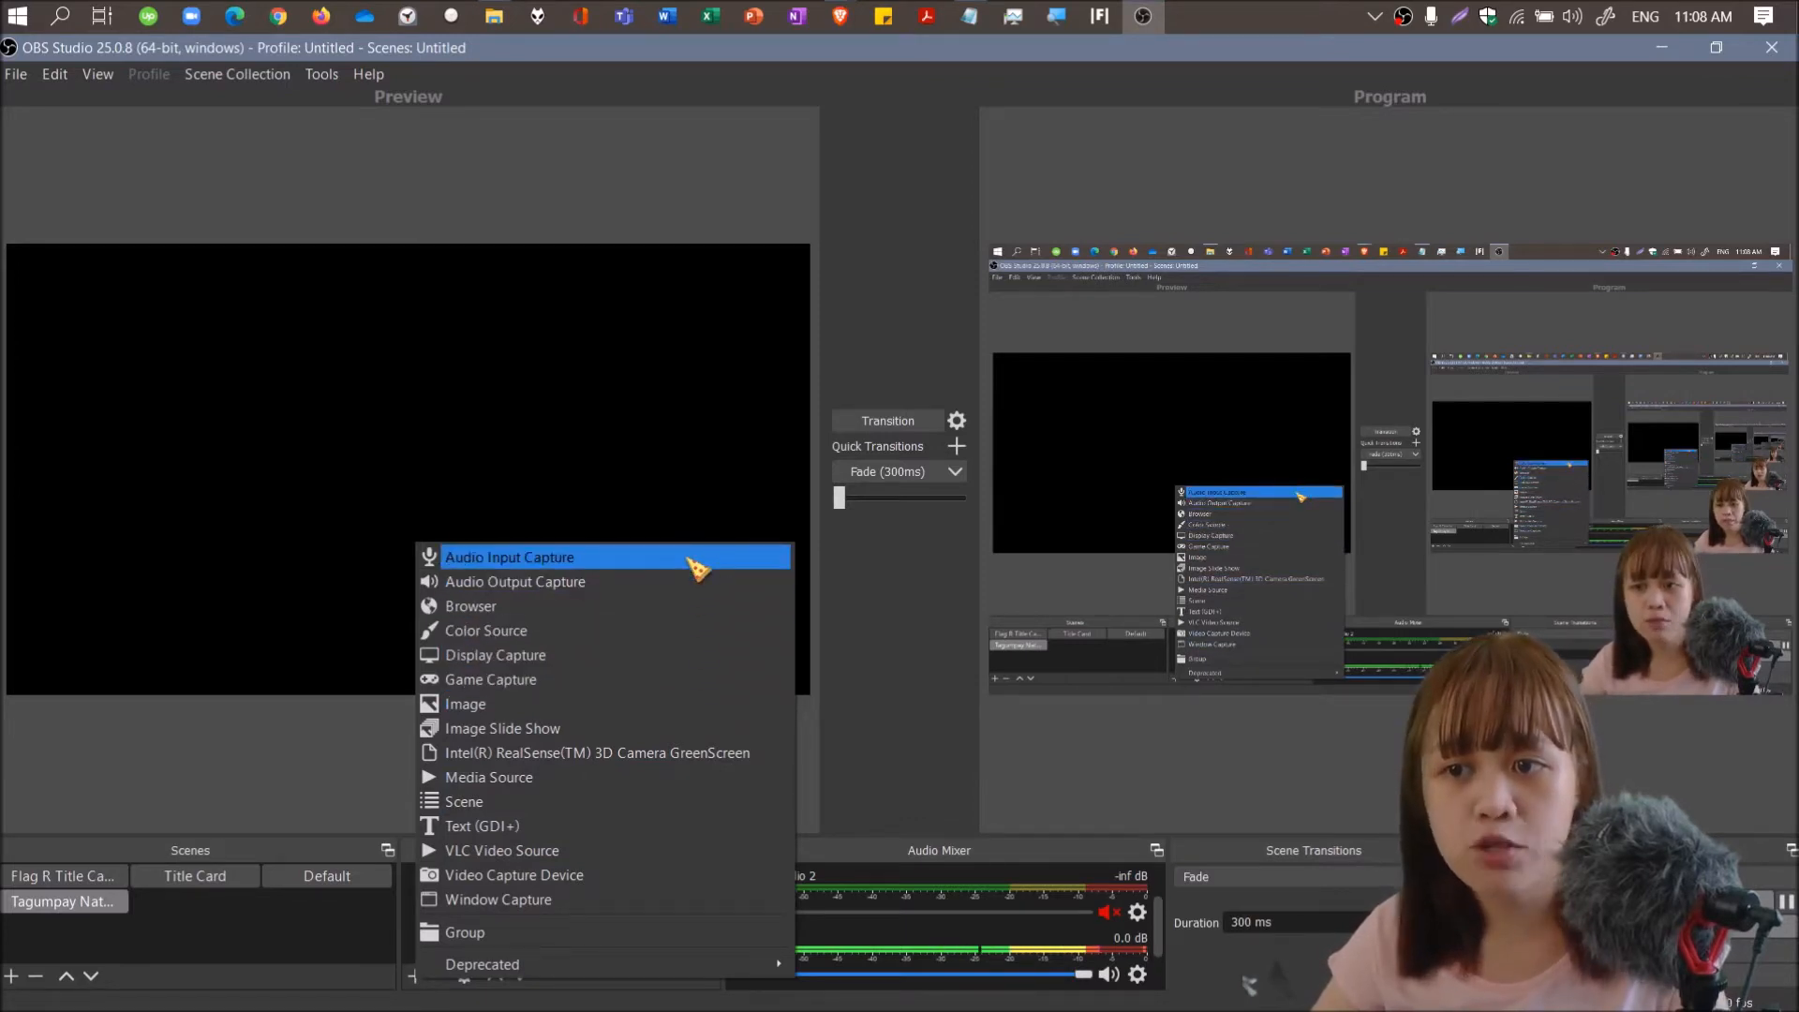
pyautogui.moveTo(471, 606)
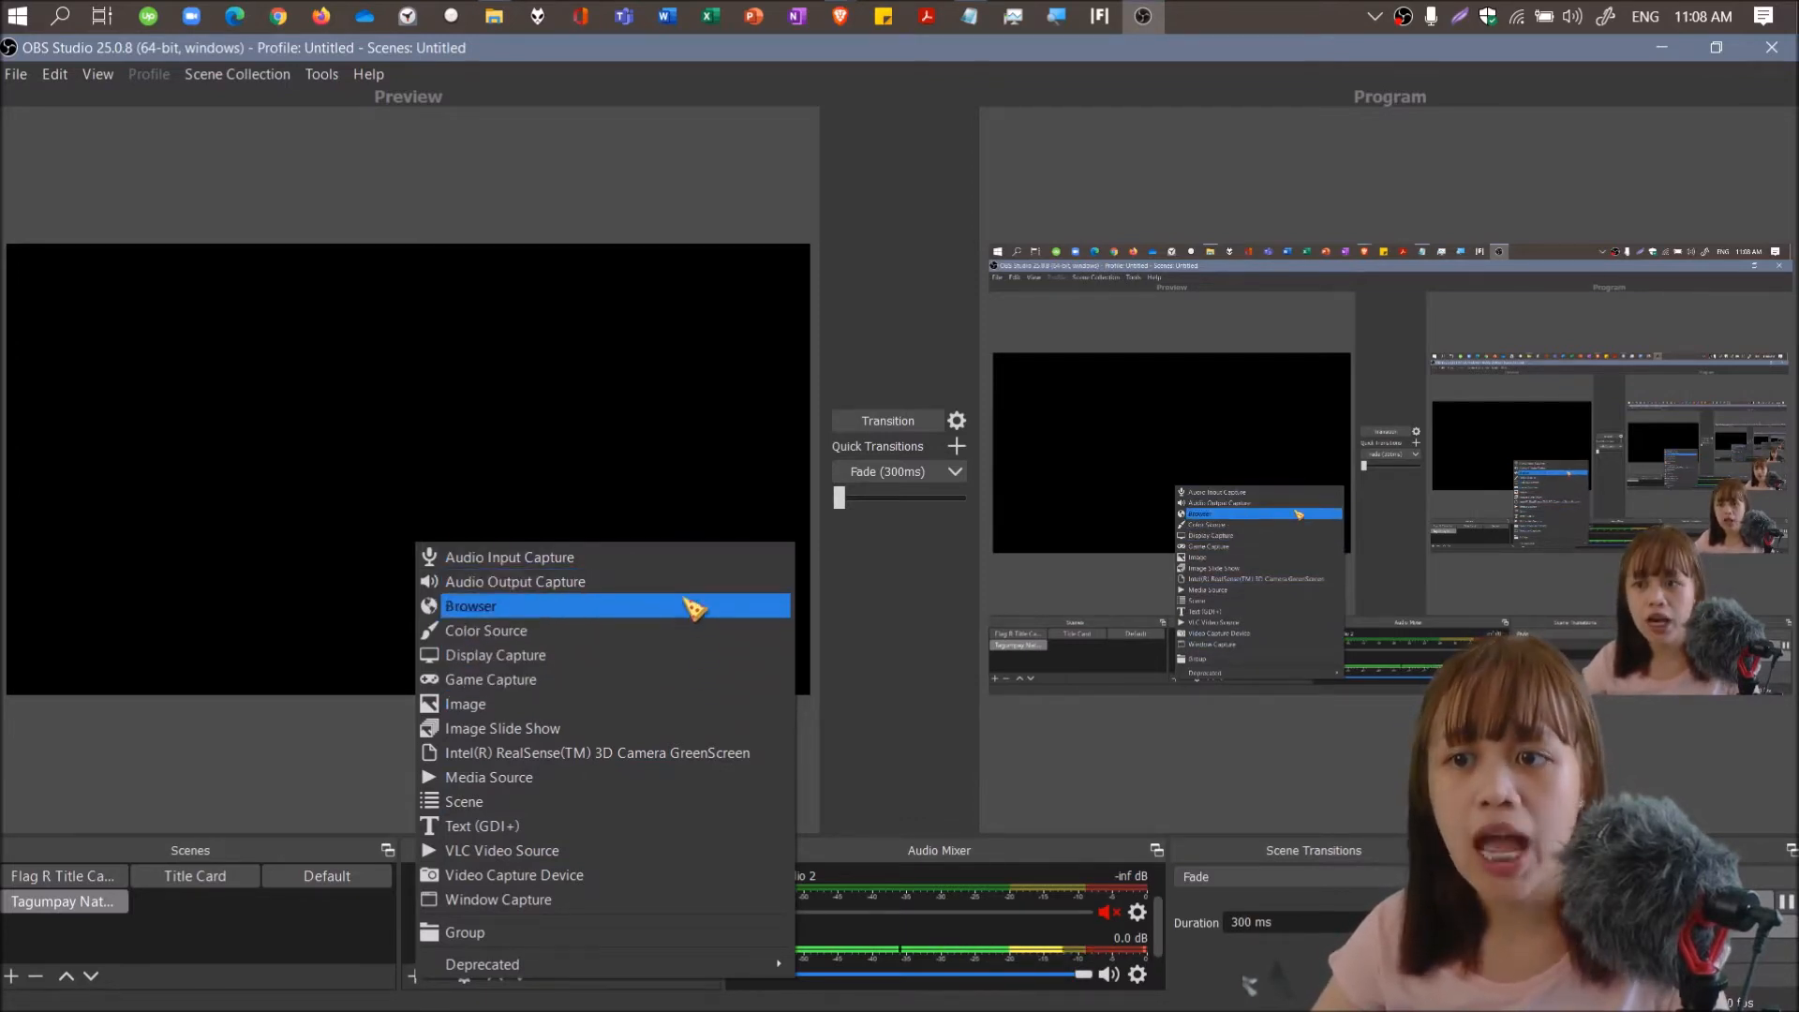
pyautogui.moveTo(495, 654)
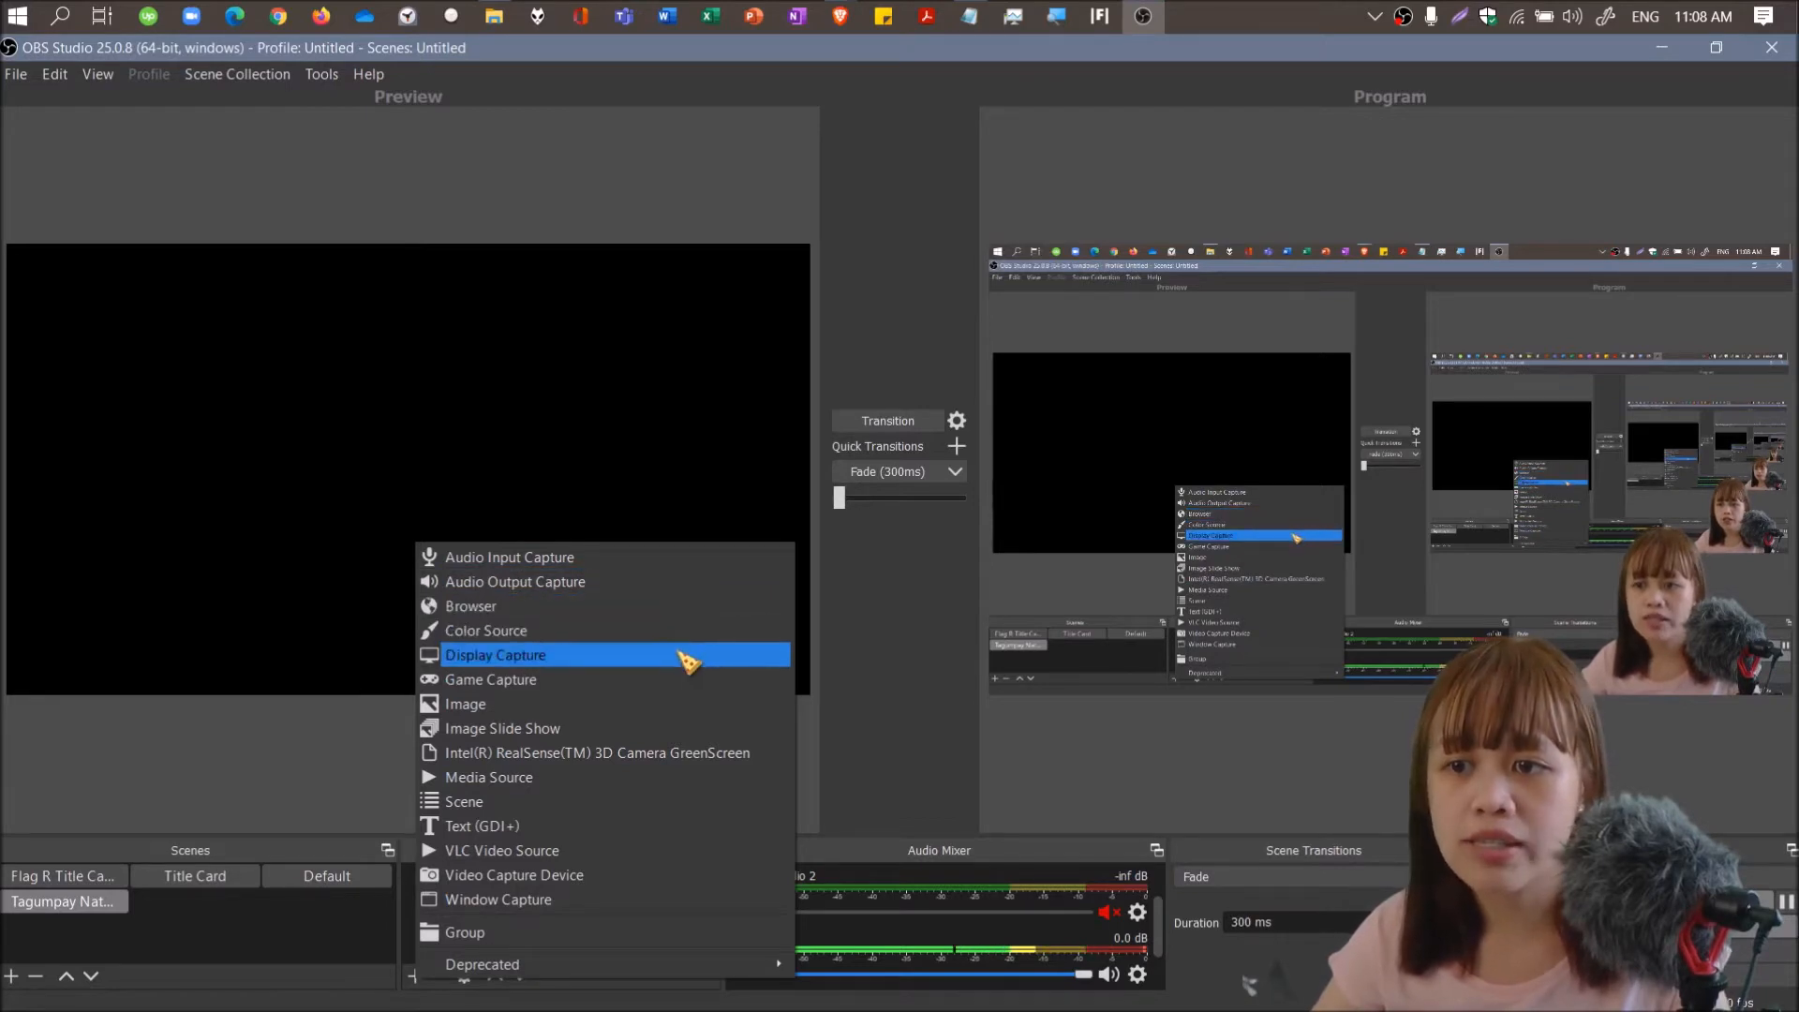
pyautogui.moveTo(502, 727)
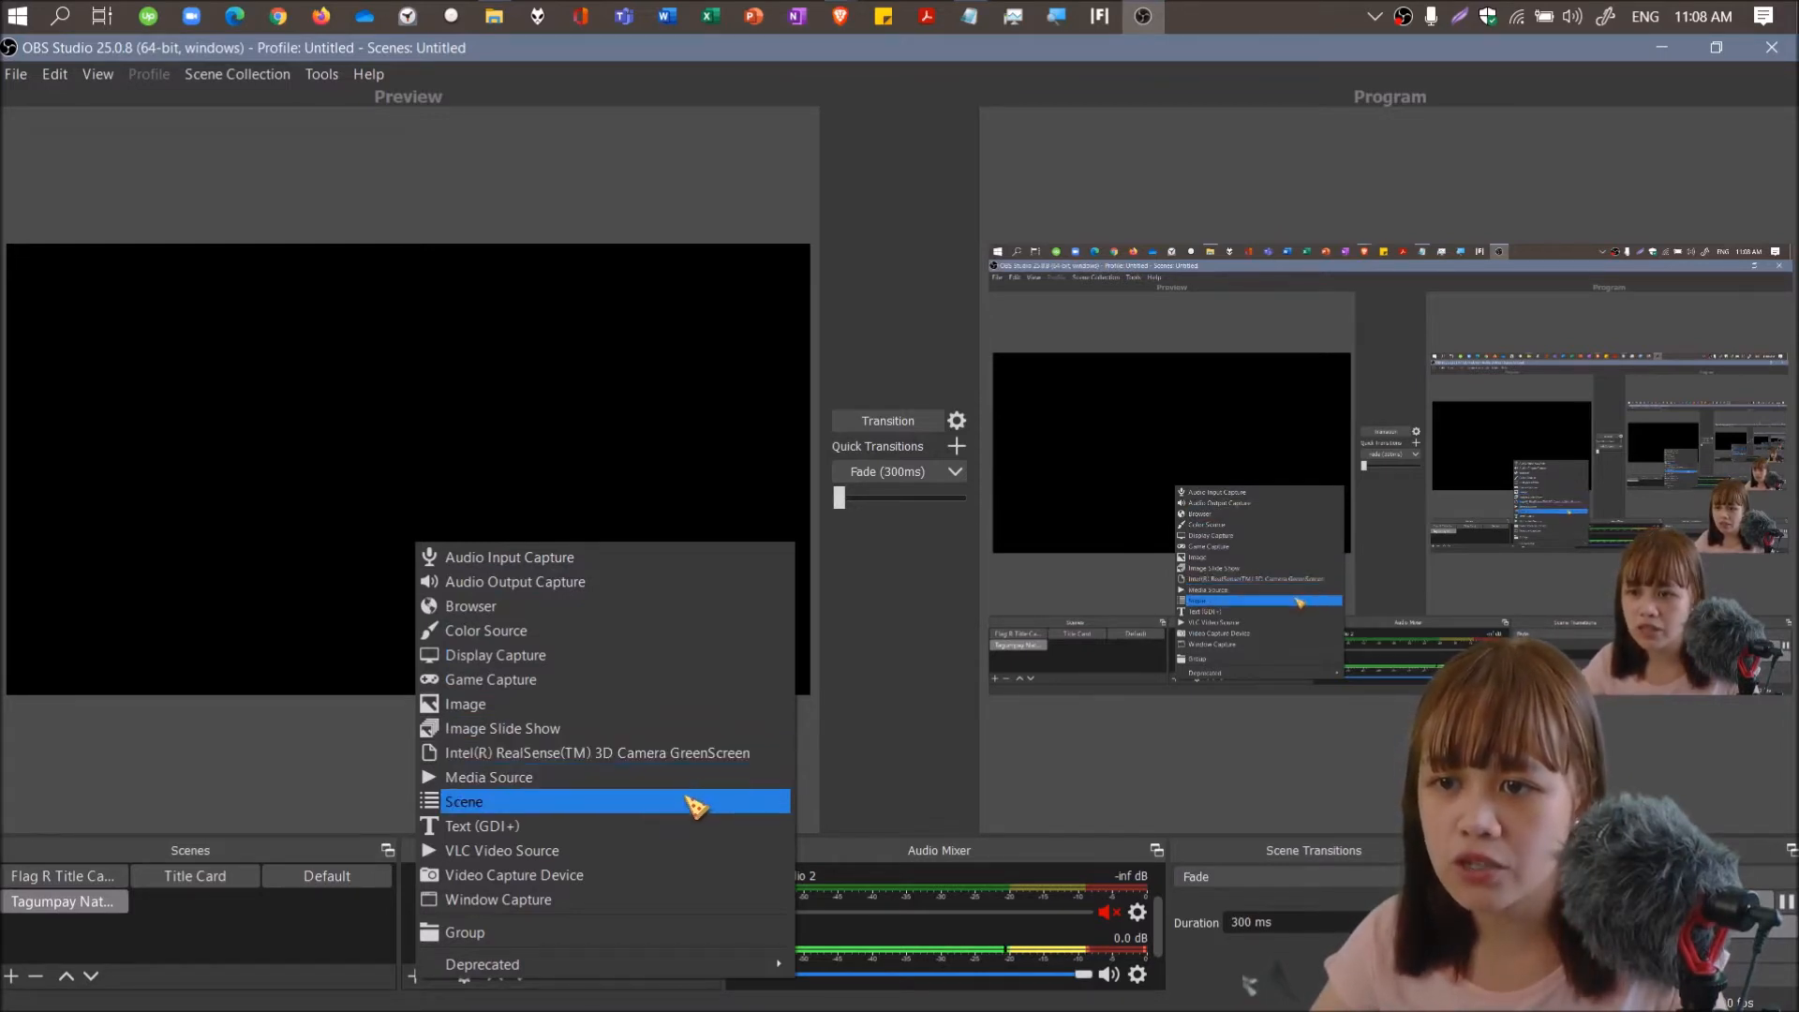
pyautogui.moveTo(501, 850)
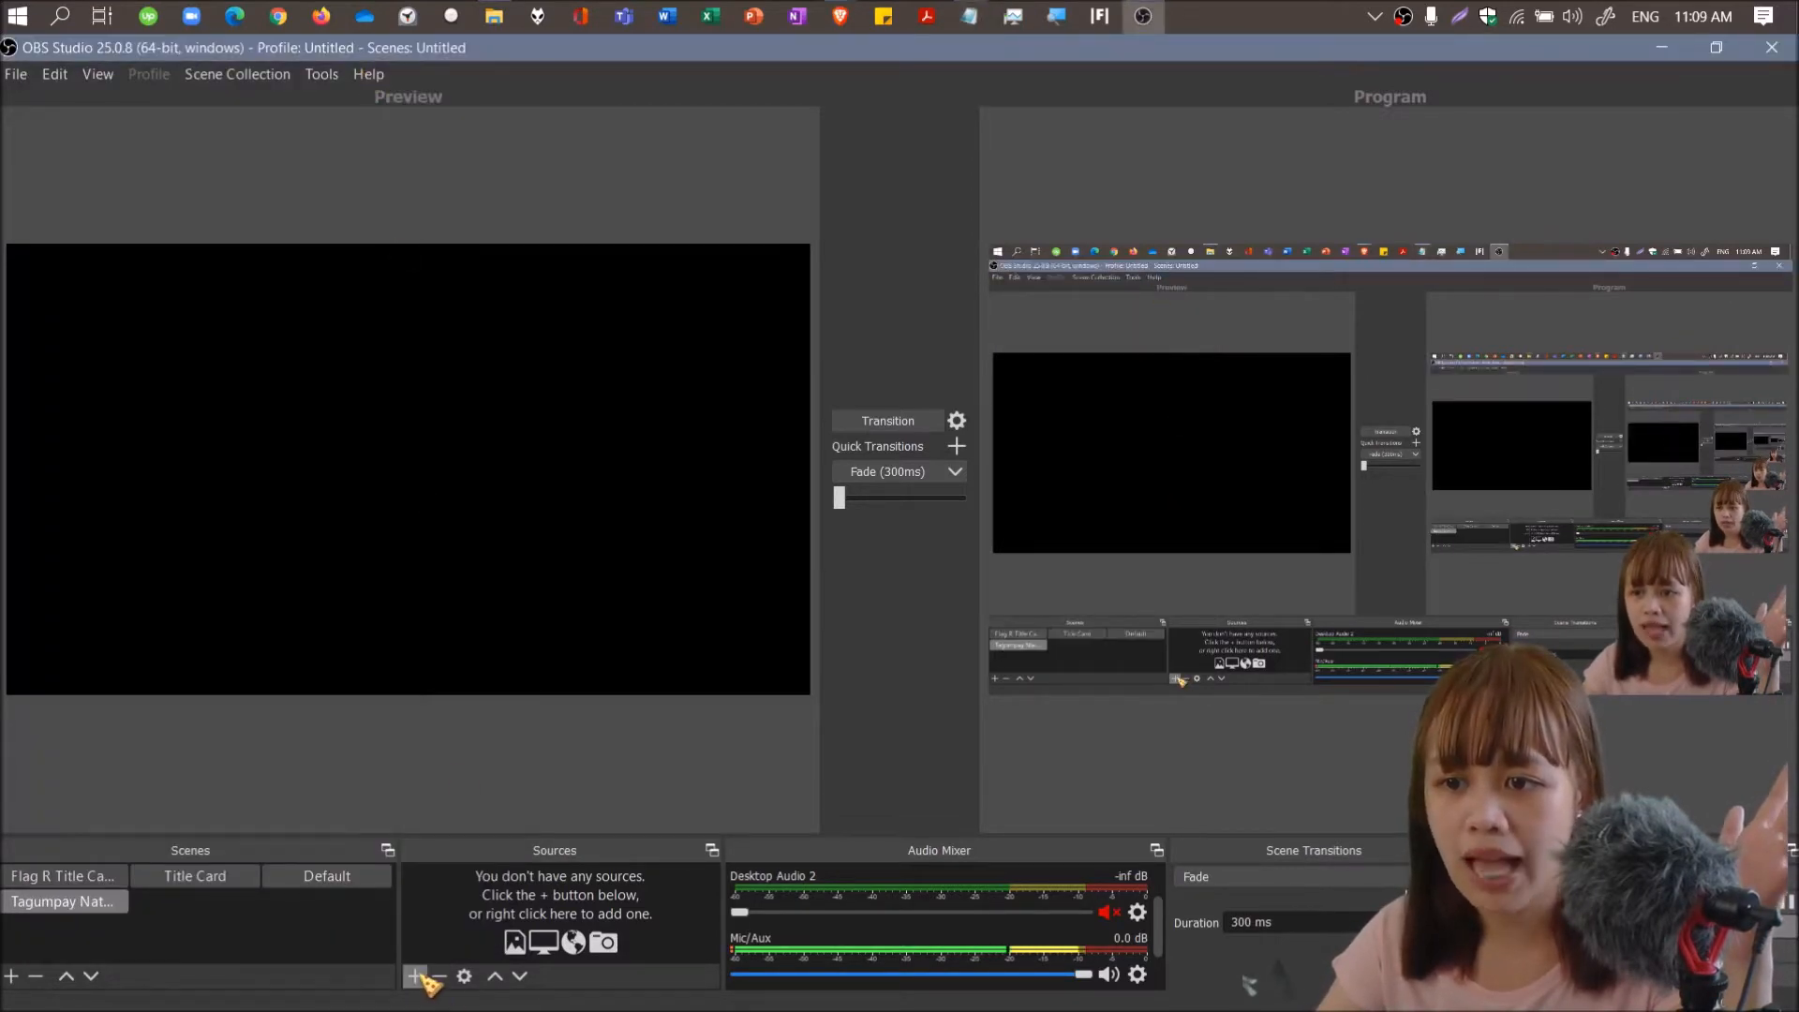
# Add an Audio Output Capture source reusing the existing Desktop Audio.
pyautogui.click(414, 977)
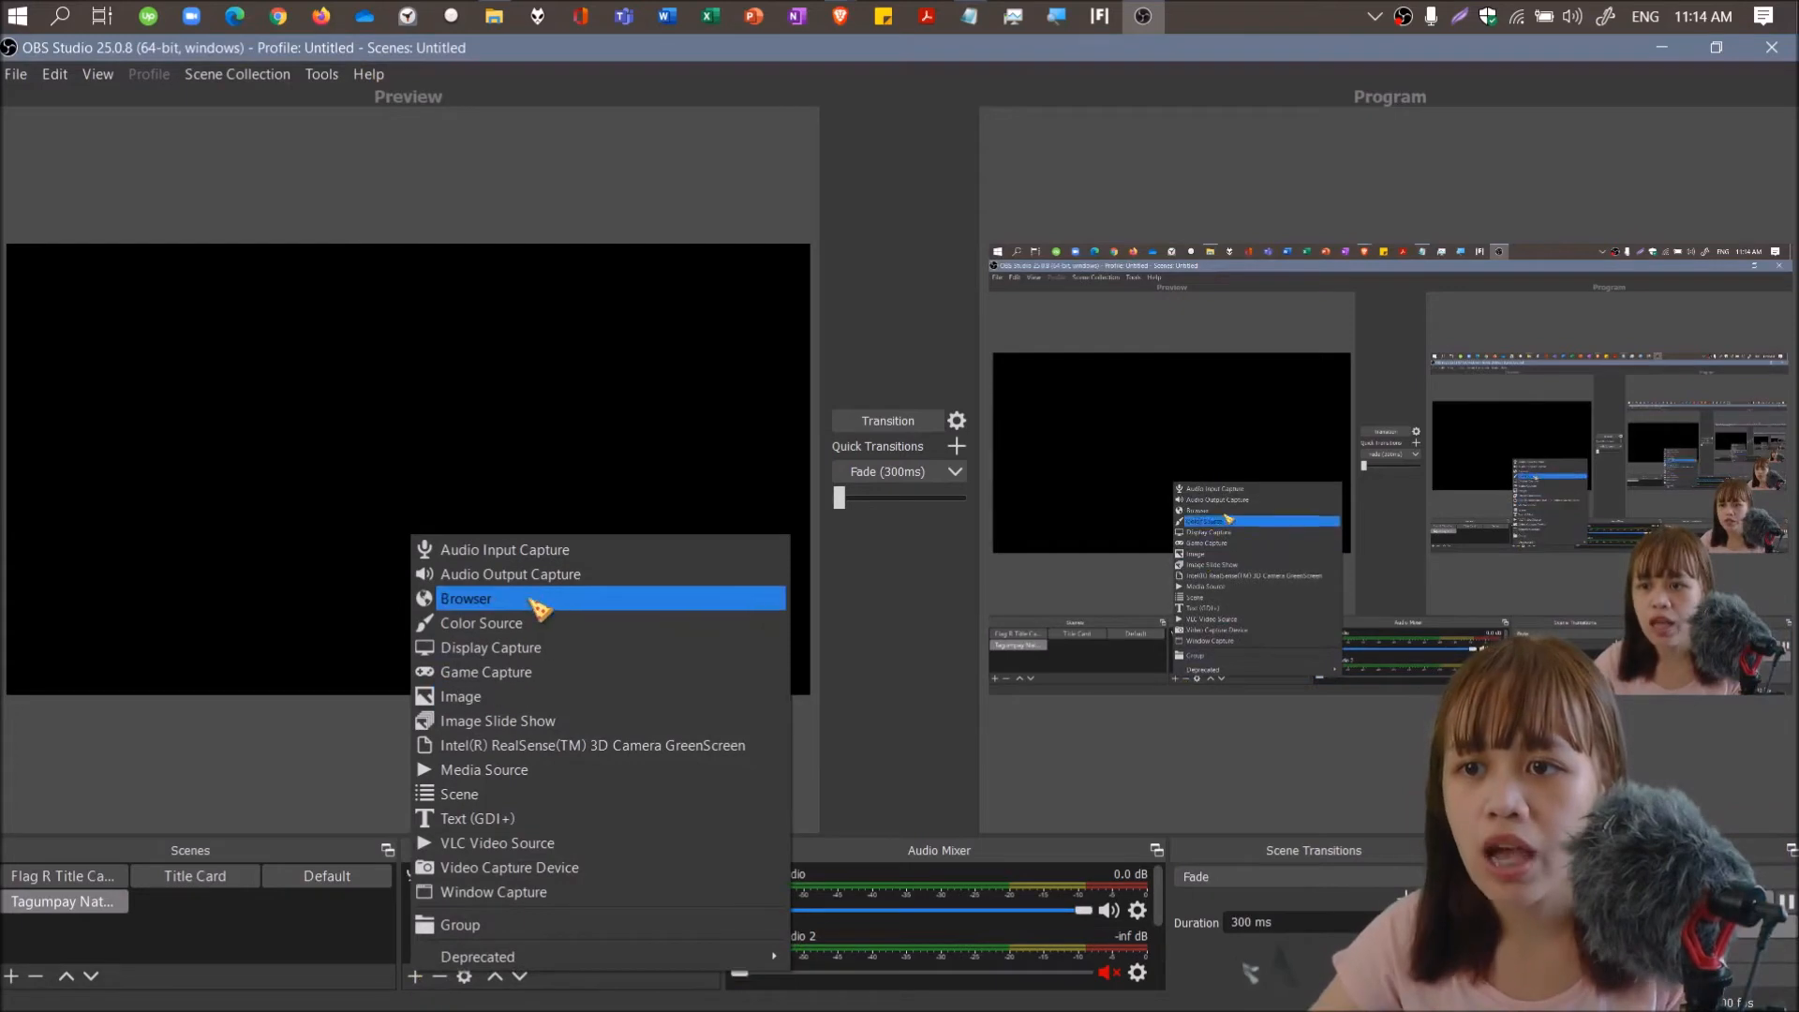
pyautogui.moveTo(542, 574)
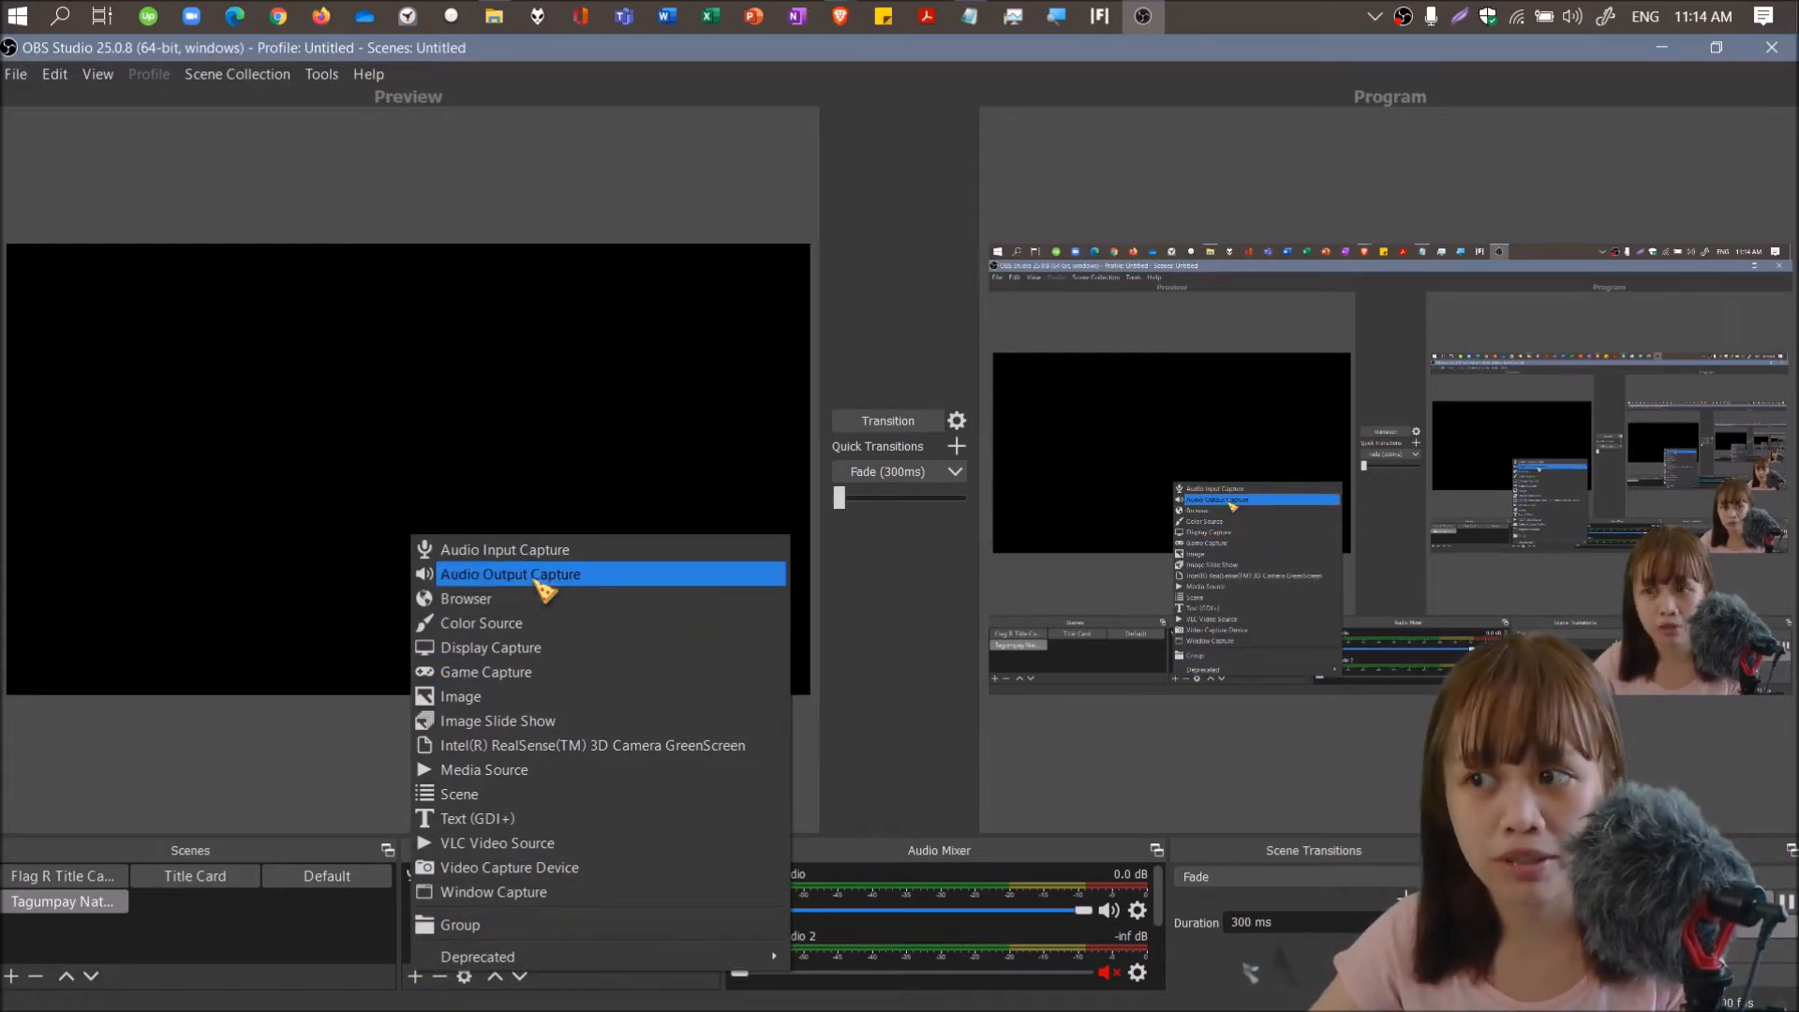
pyautogui.click(511, 573)
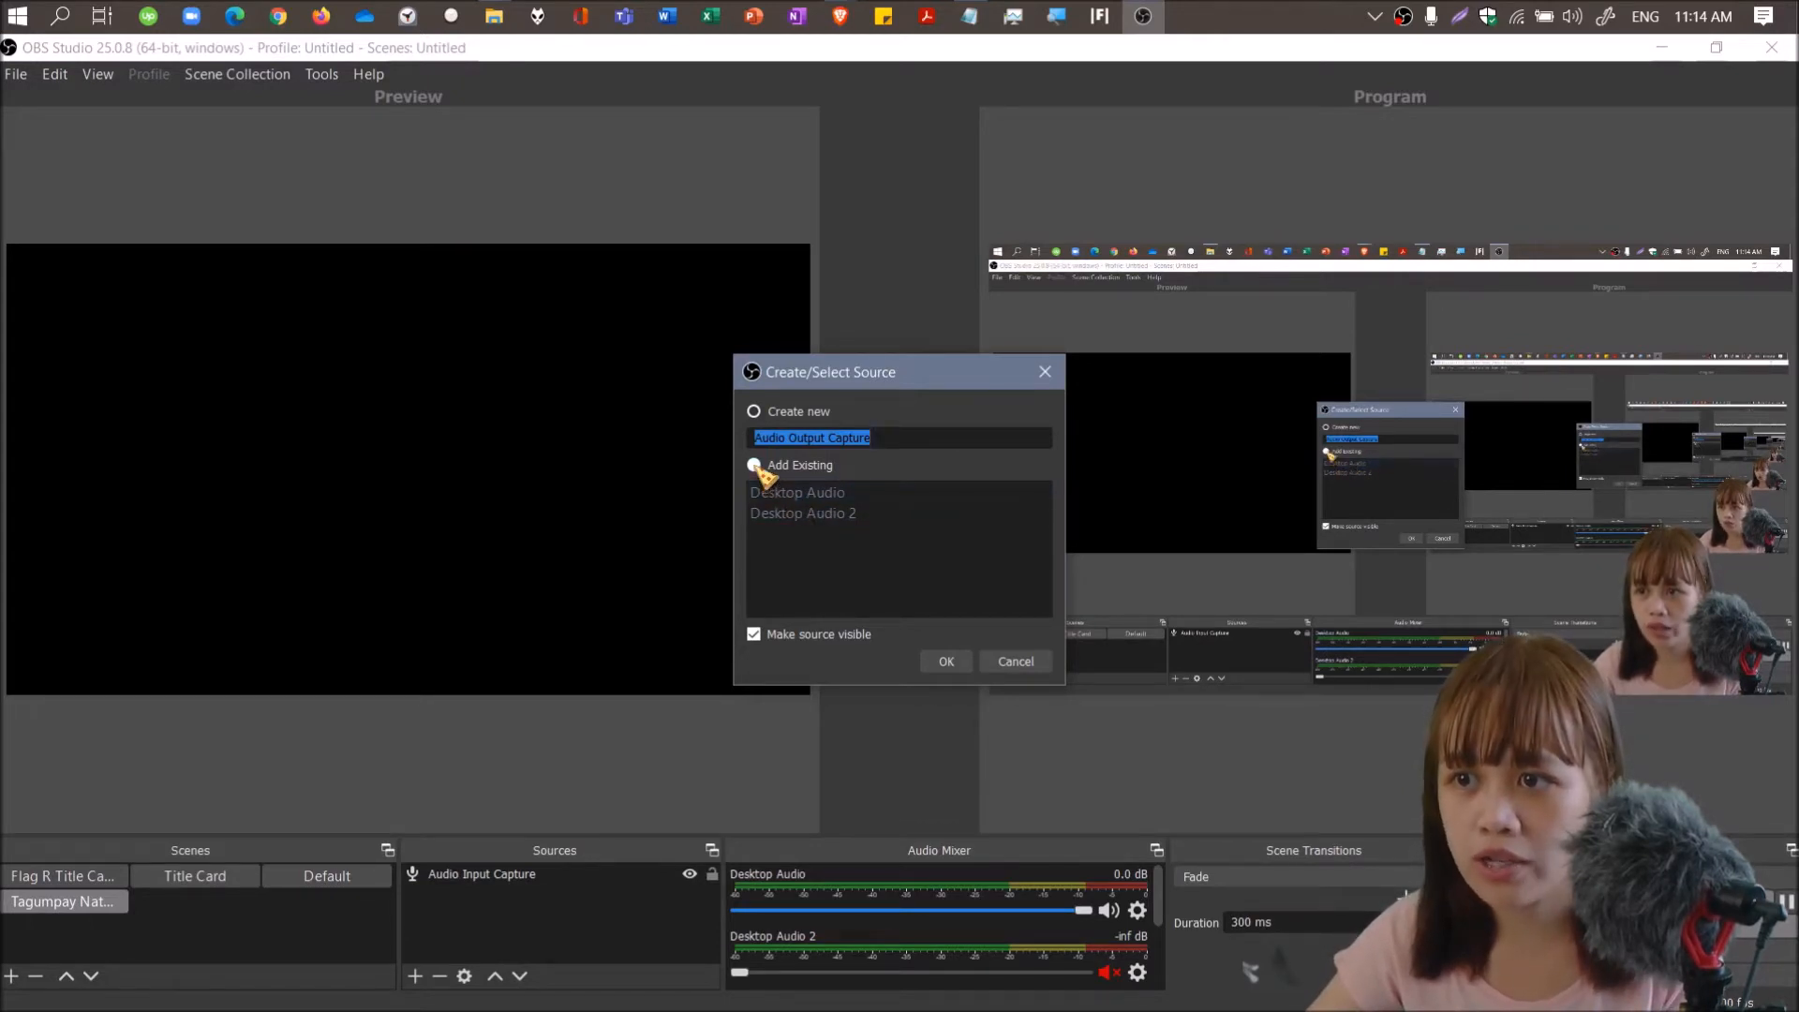
pyautogui.click(803, 513)
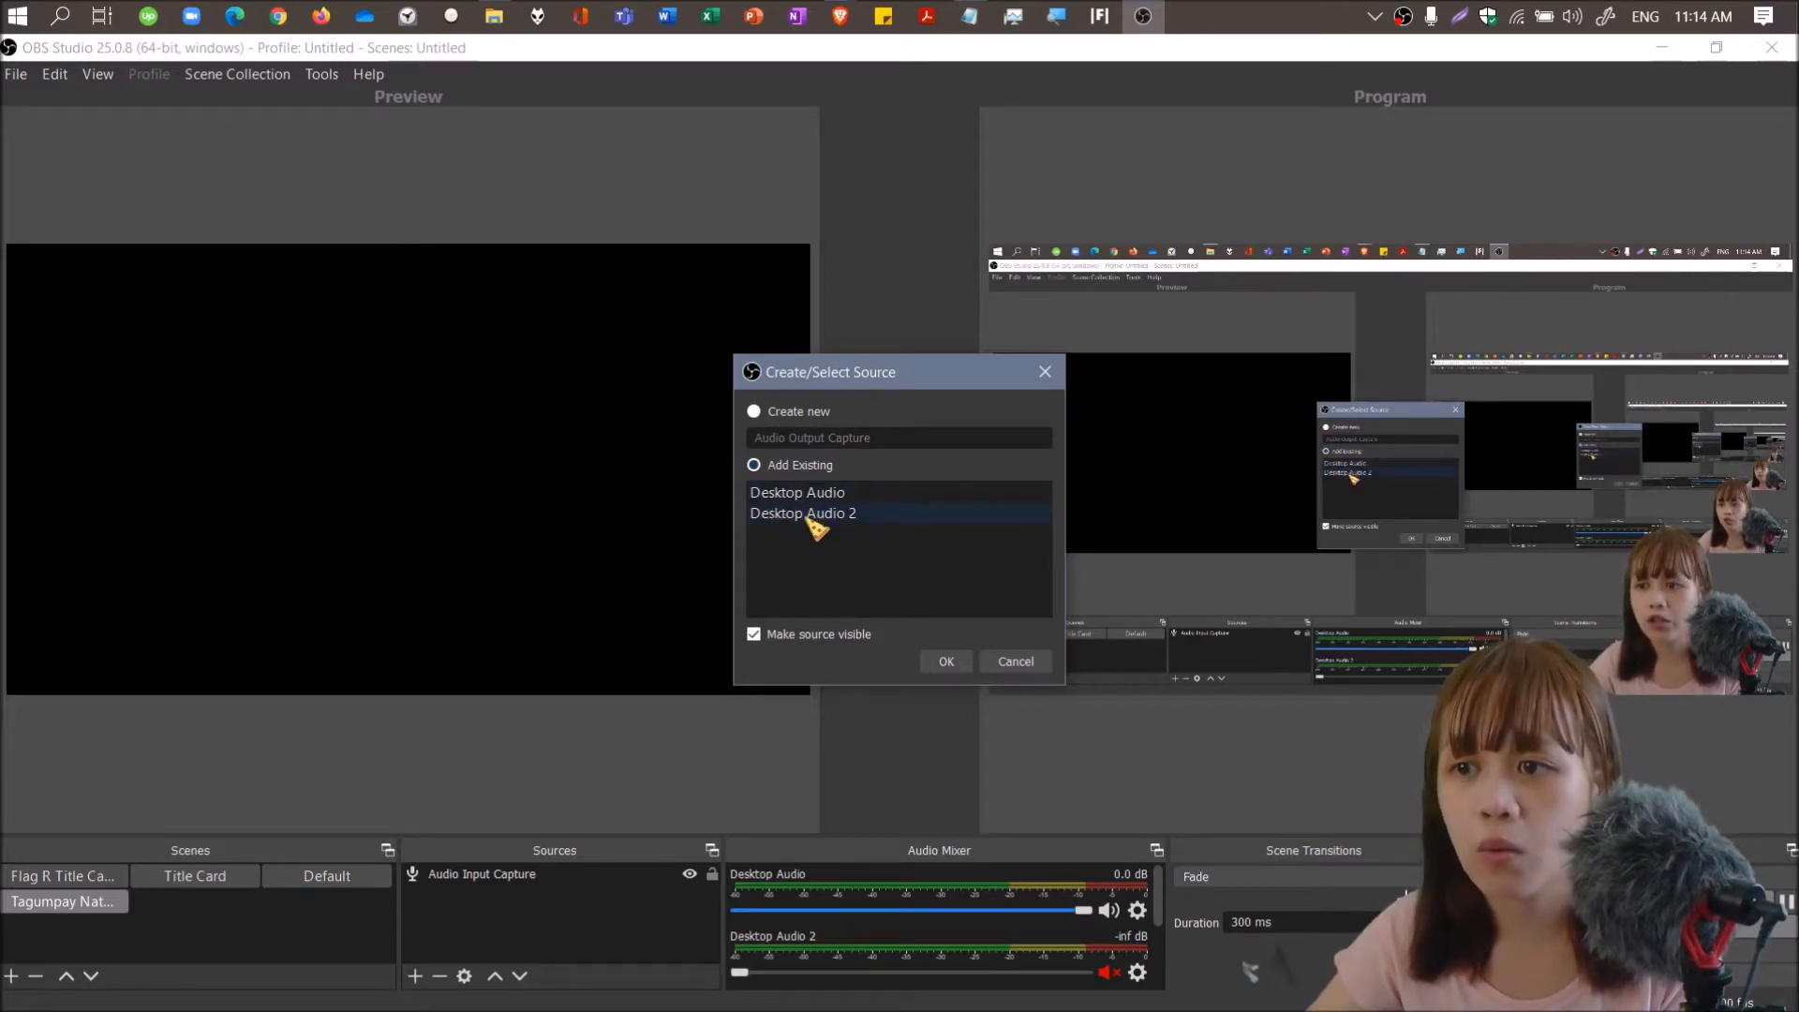
pyautogui.click(797, 492)
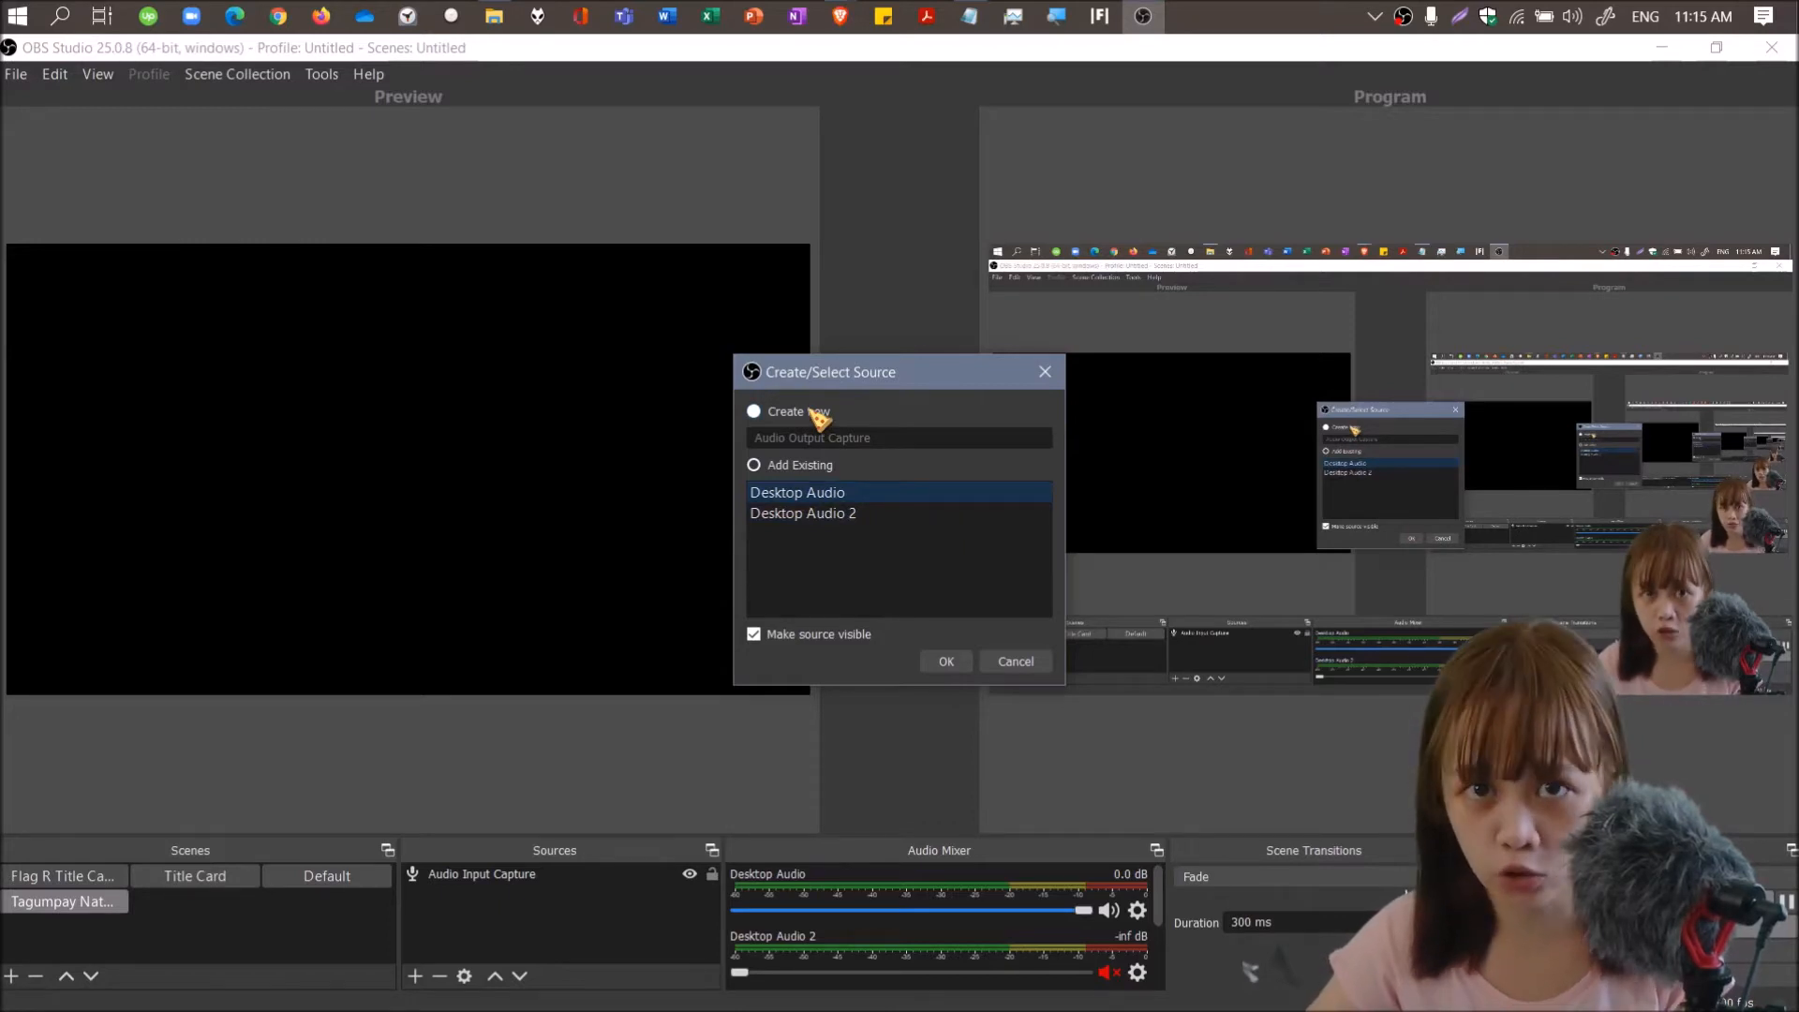
pyautogui.moveTo(983, 623)
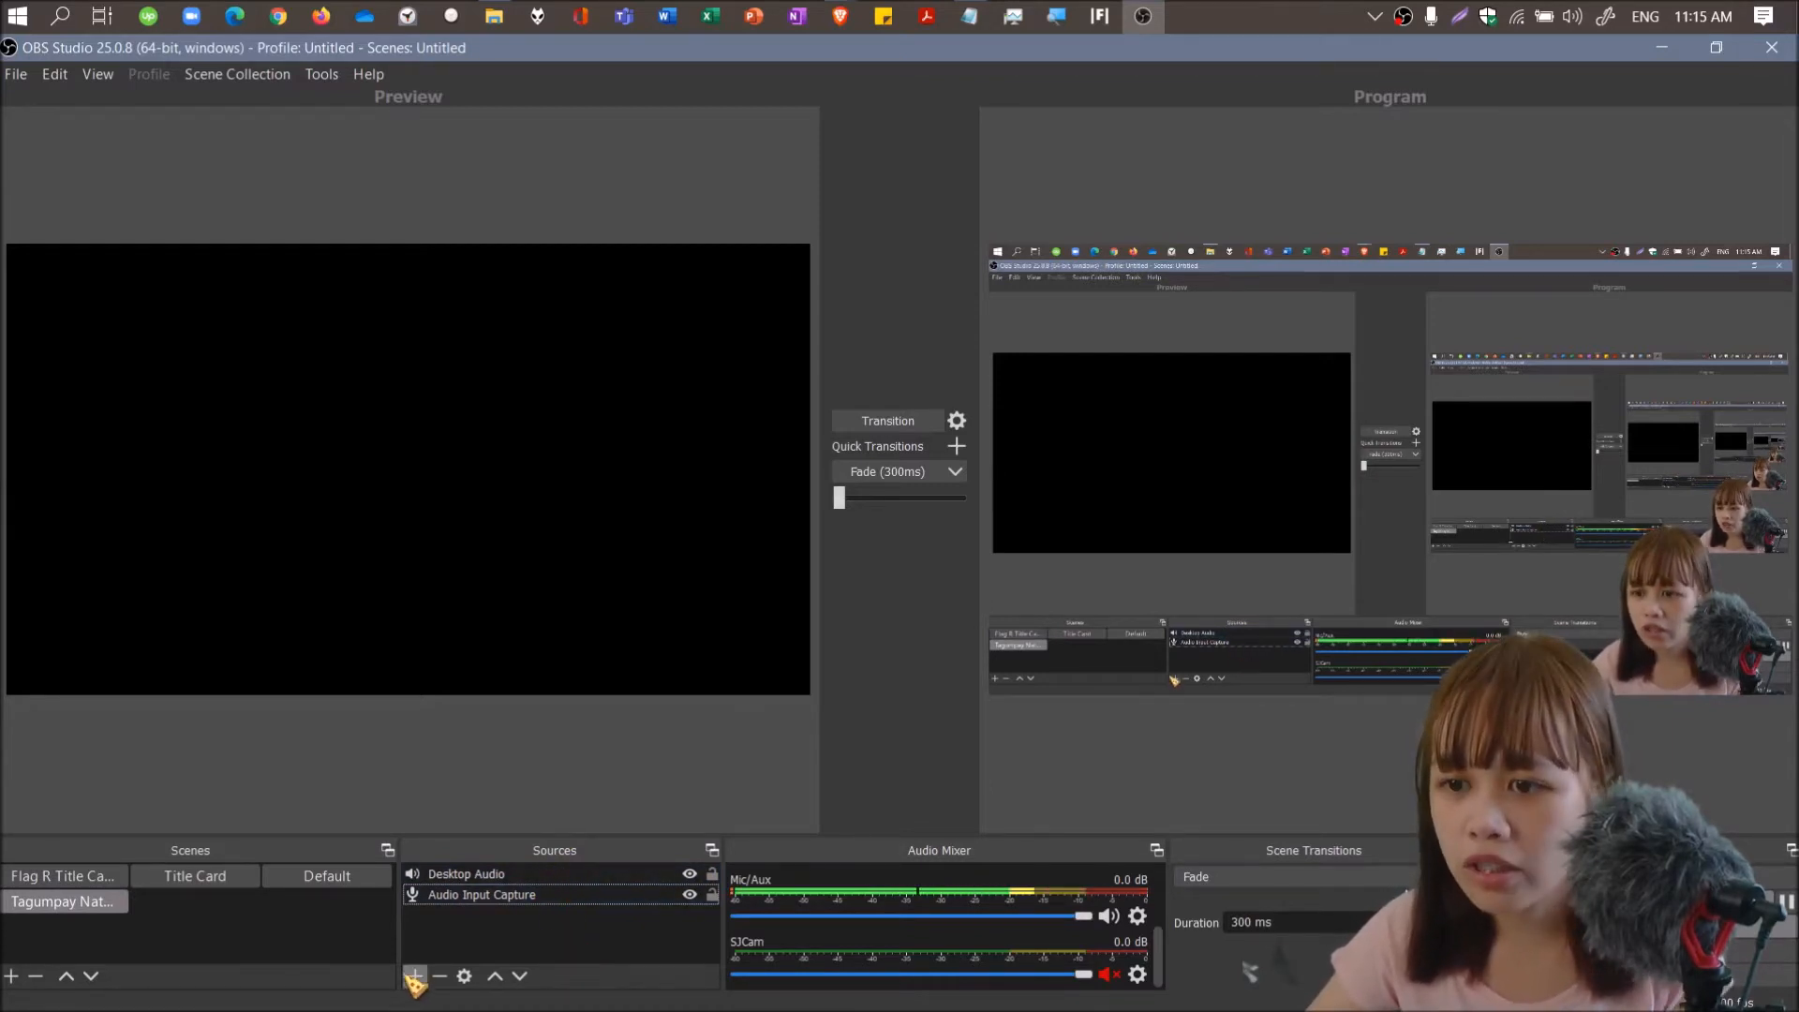
# Reopen the Sources list of addable source types.
pyautogui.click(413, 977)
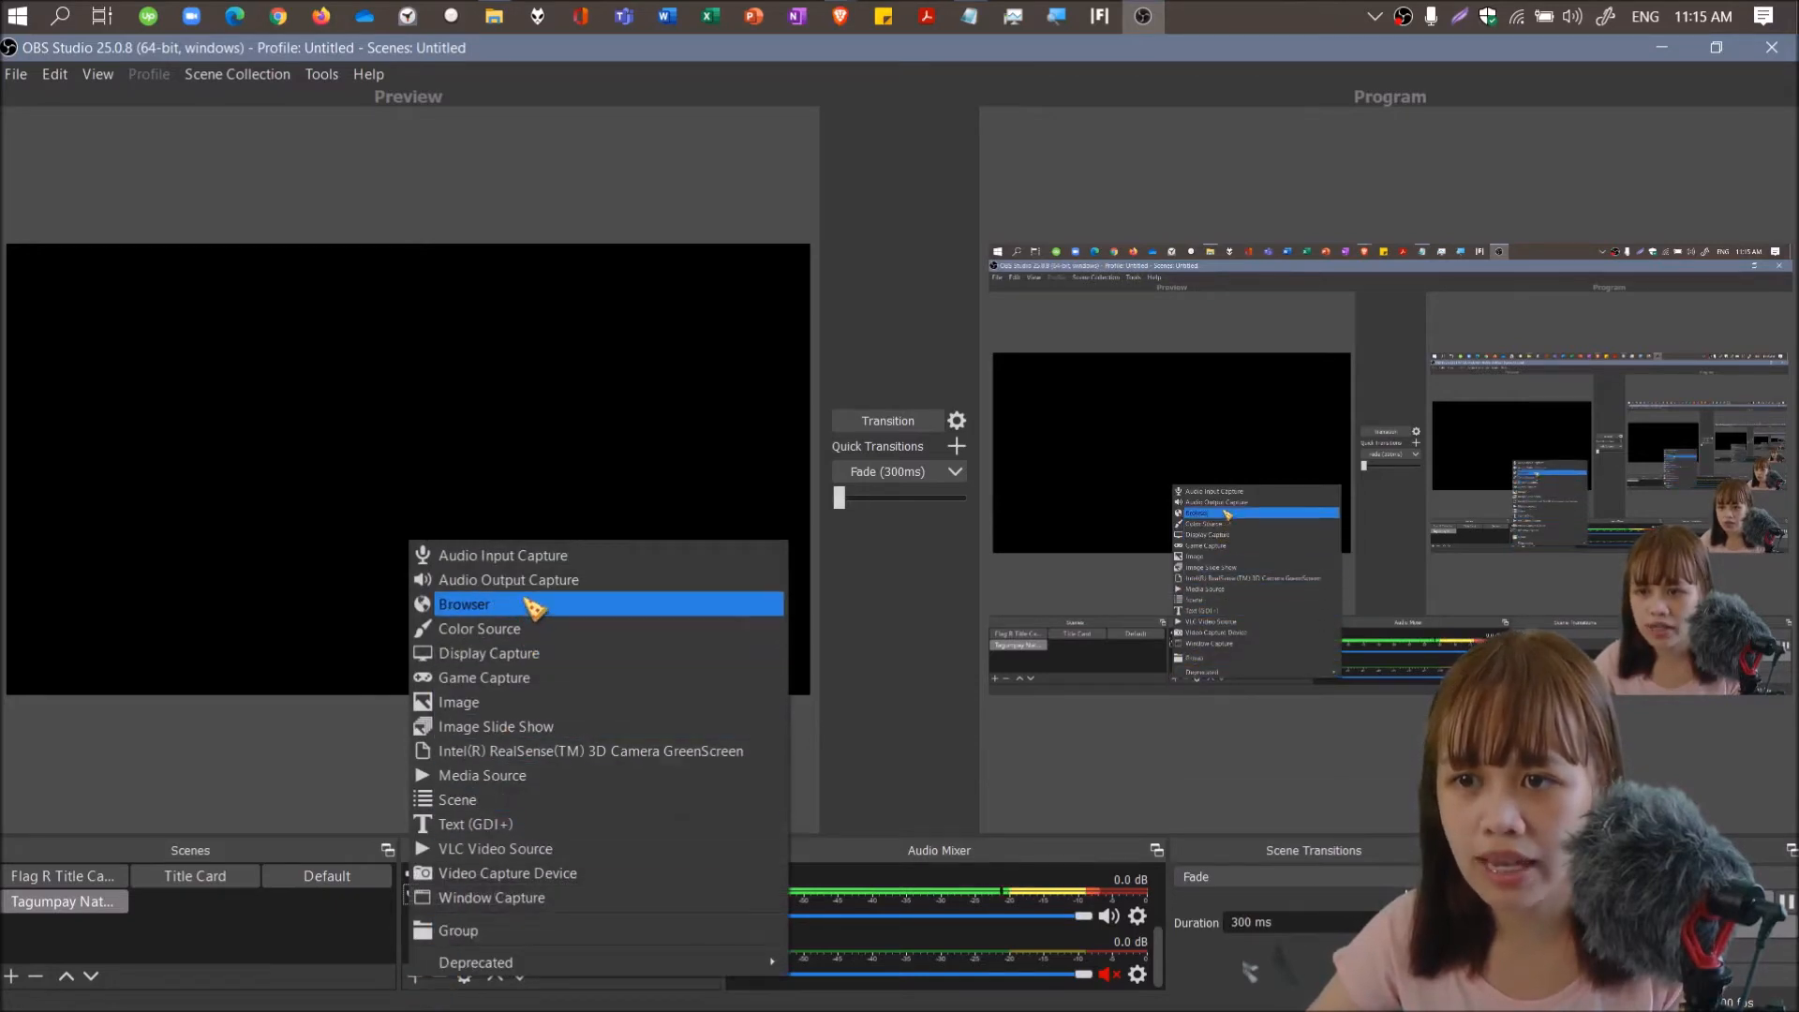
pyautogui.moveTo(488, 653)
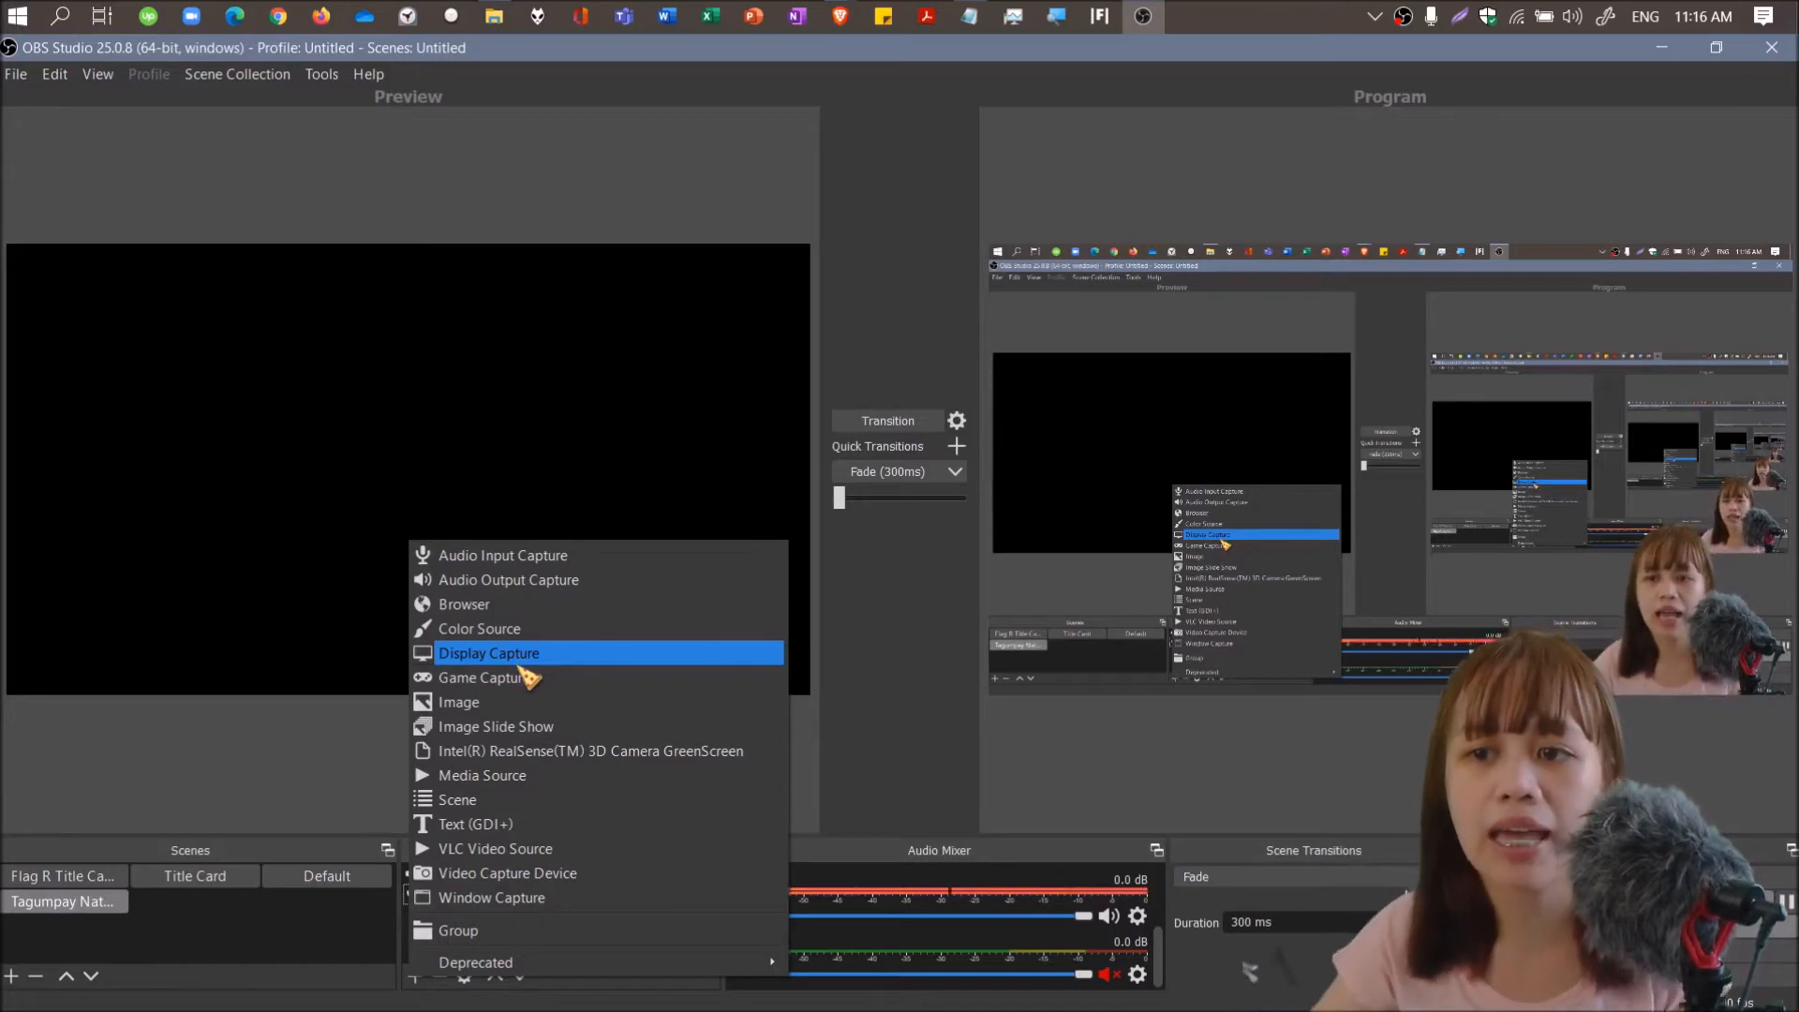
pyautogui.moveTo(479, 629)
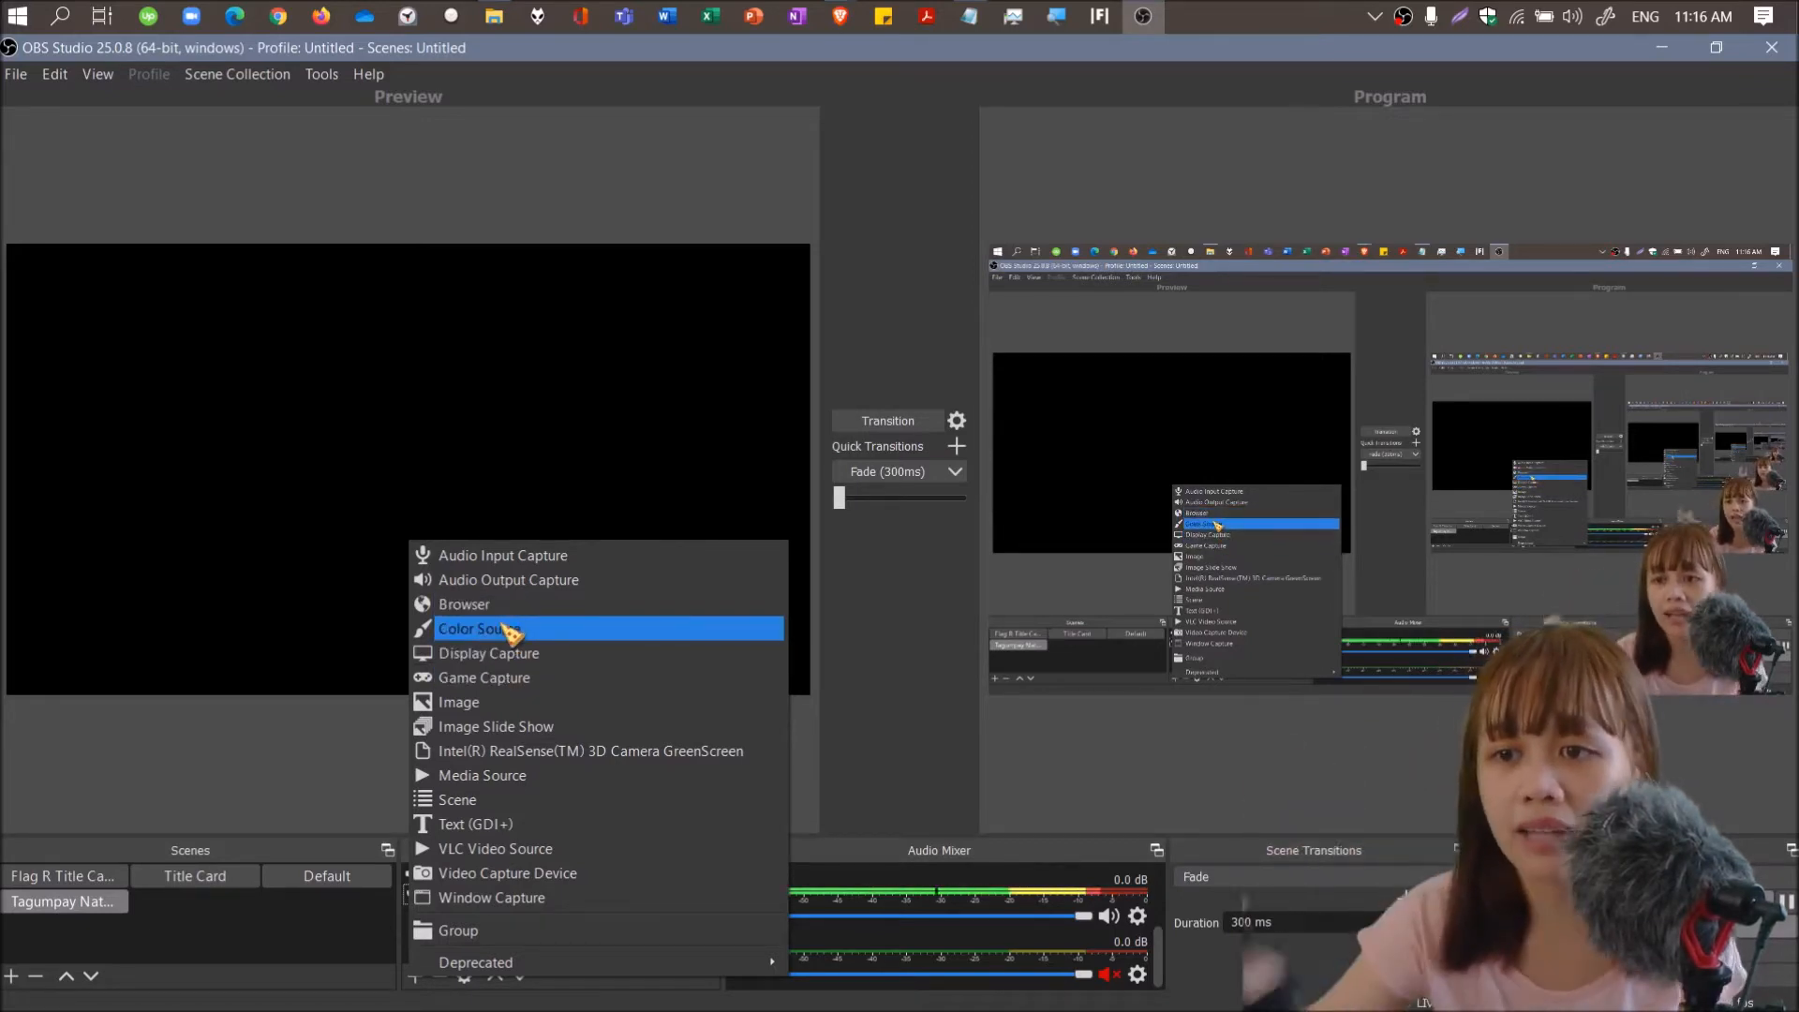
pyautogui.moveTo(464, 604)
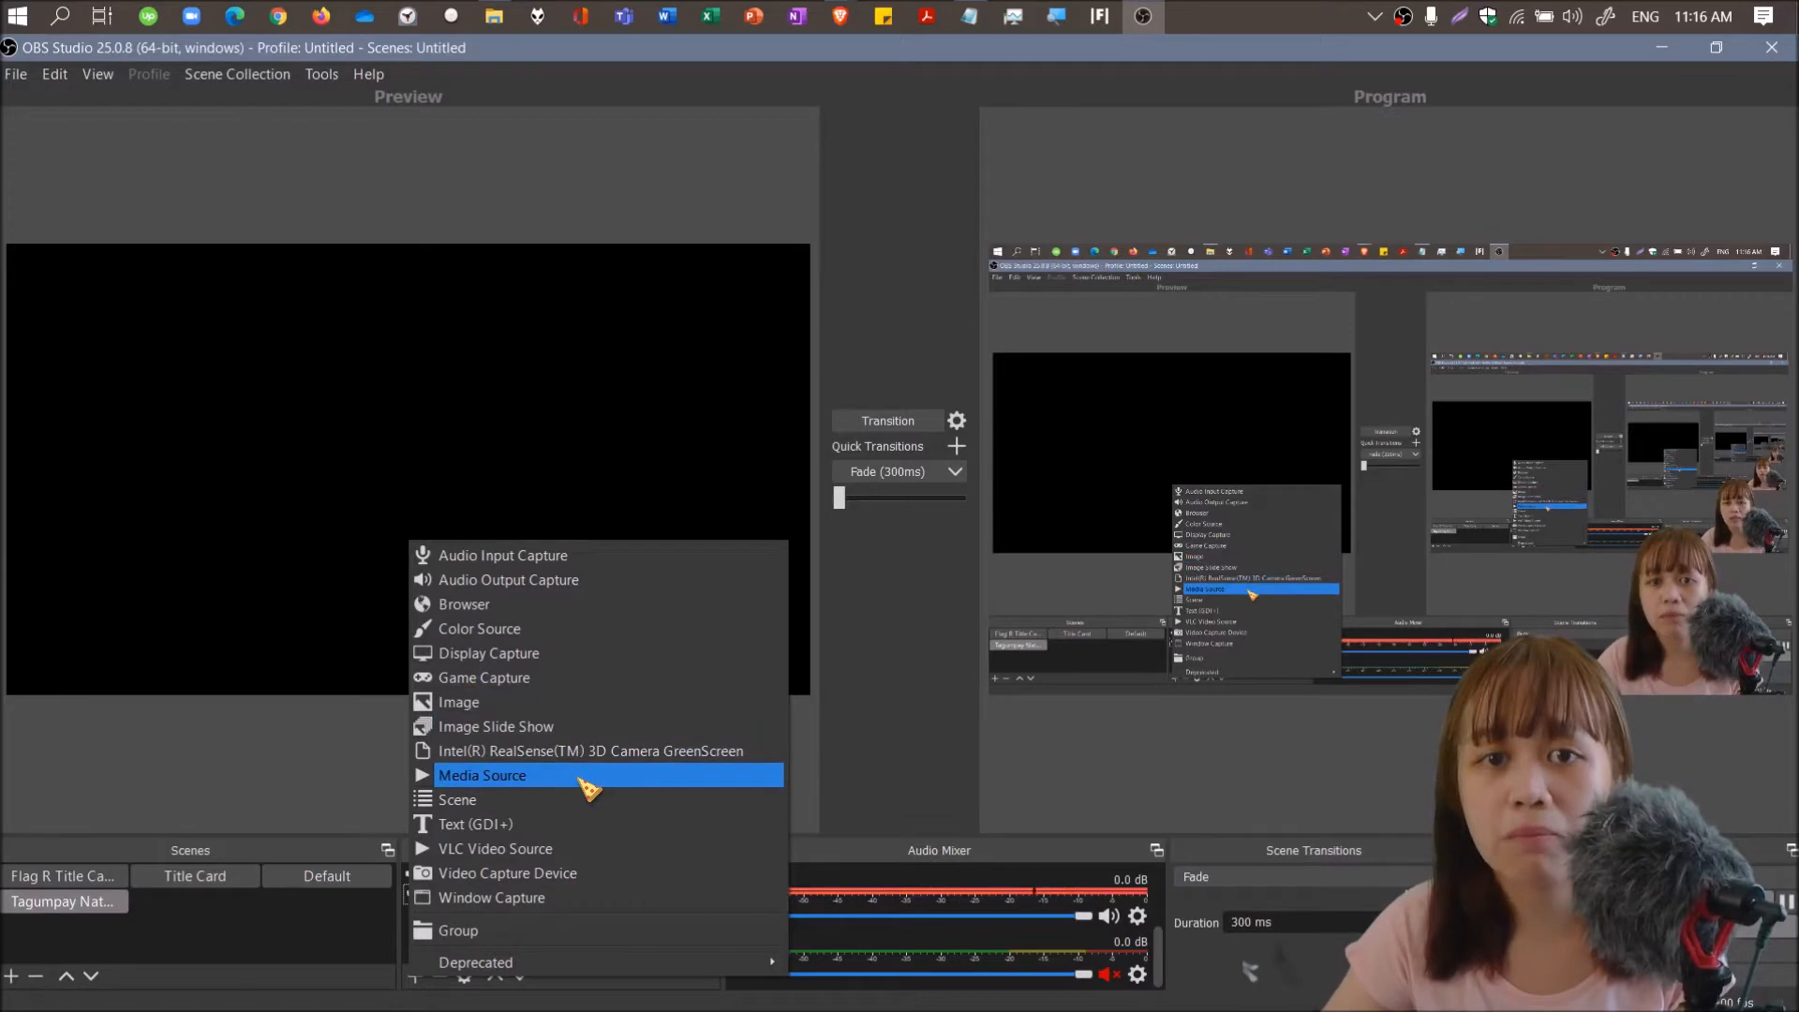
pyautogui.moveTo(516, 873)
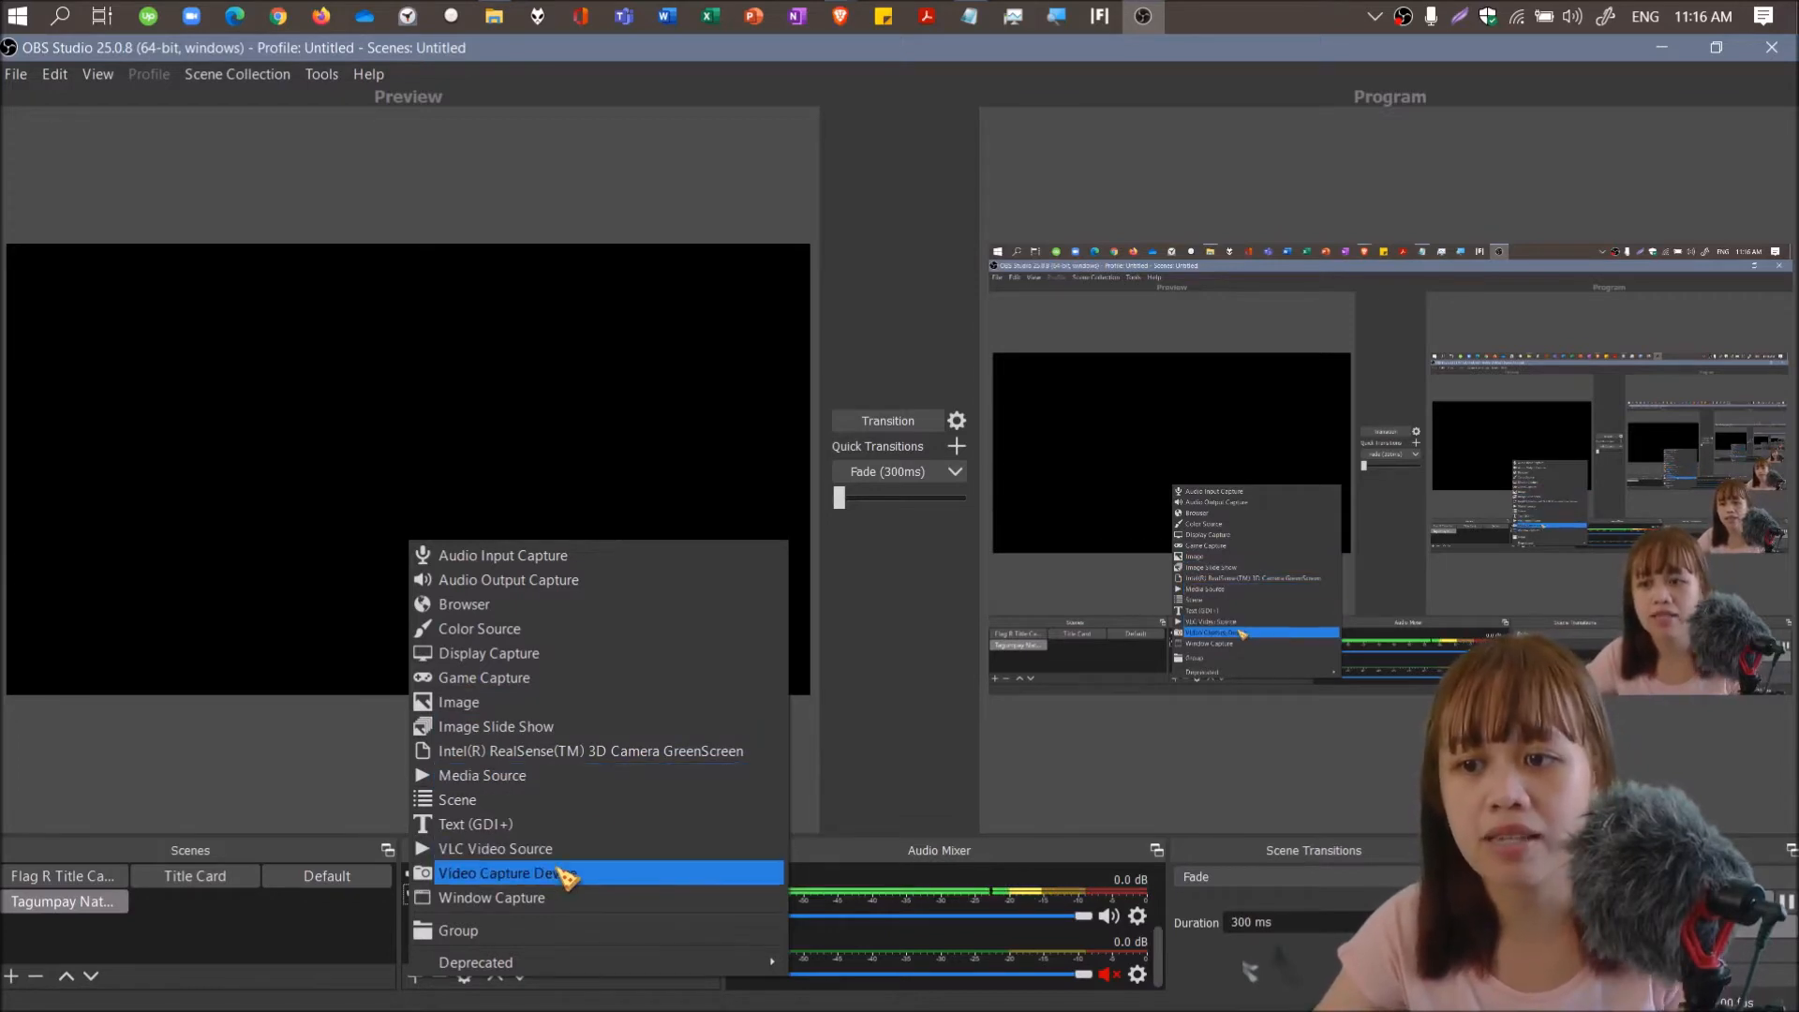
pyautogui.moveTo(496, 848)
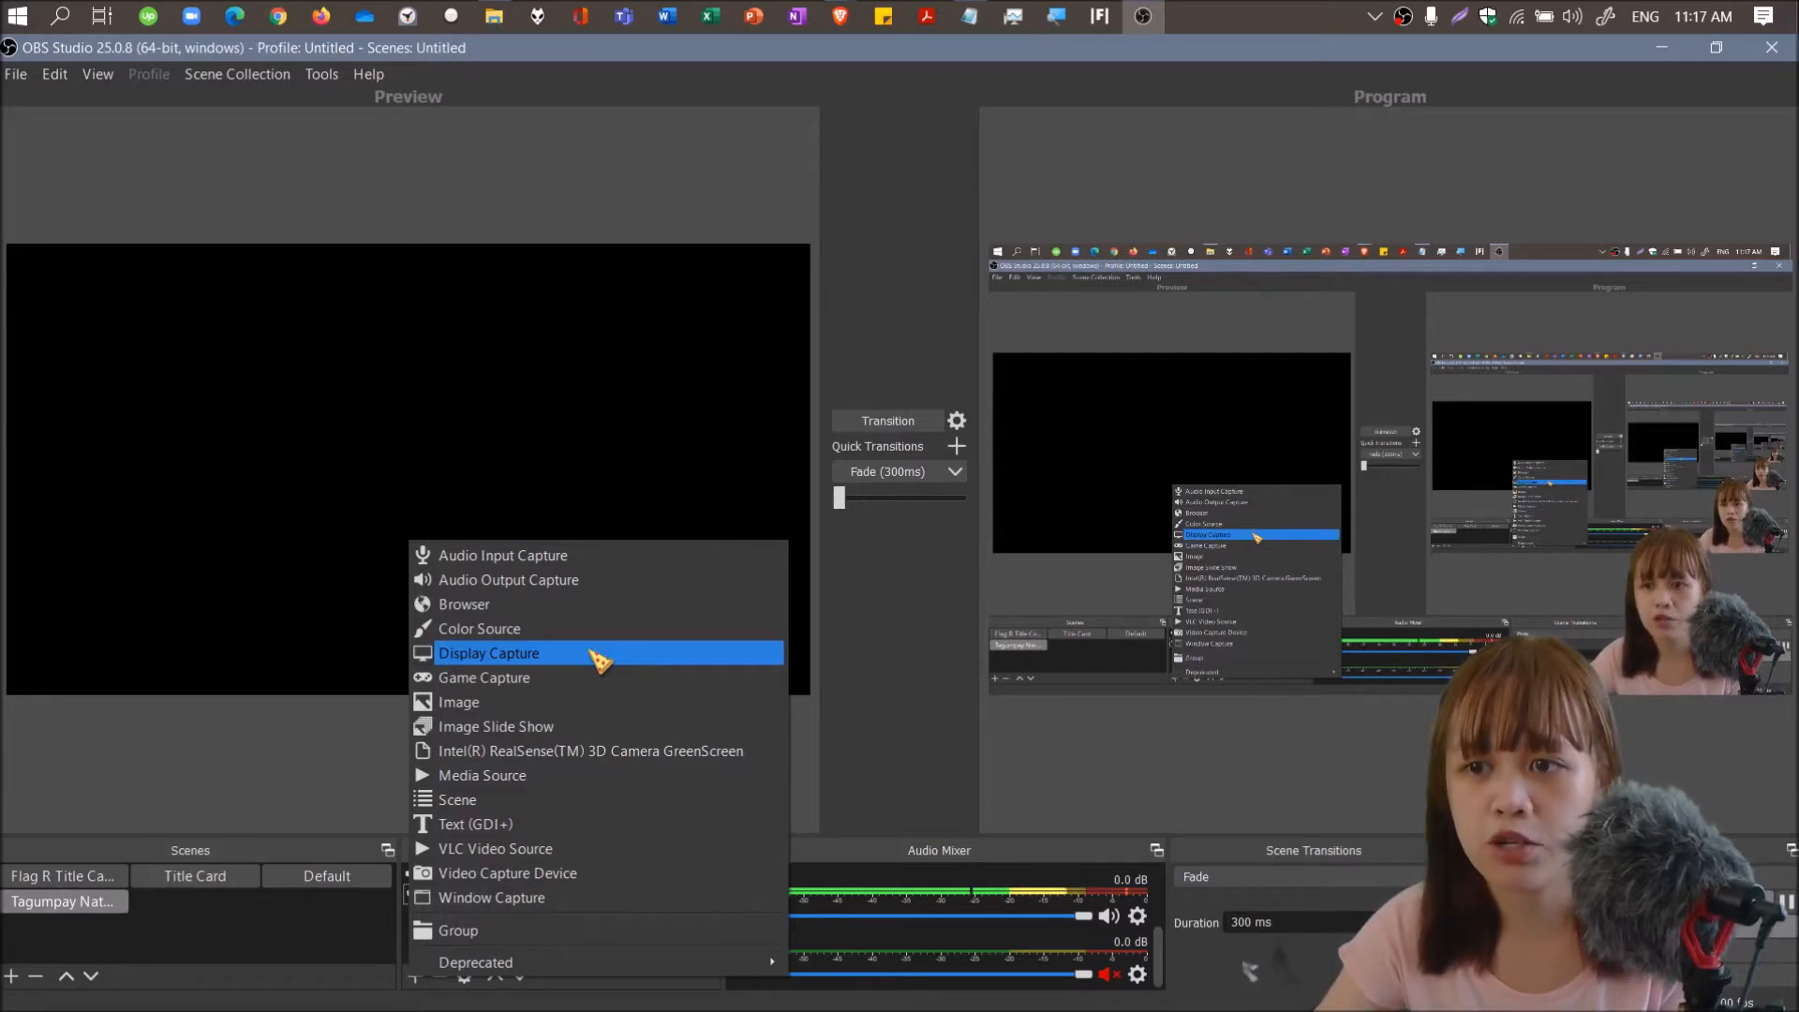
# Create a visible Display Capture source named 'Display Capture - Tagumpay'.
pyautogui.click(489, 653)
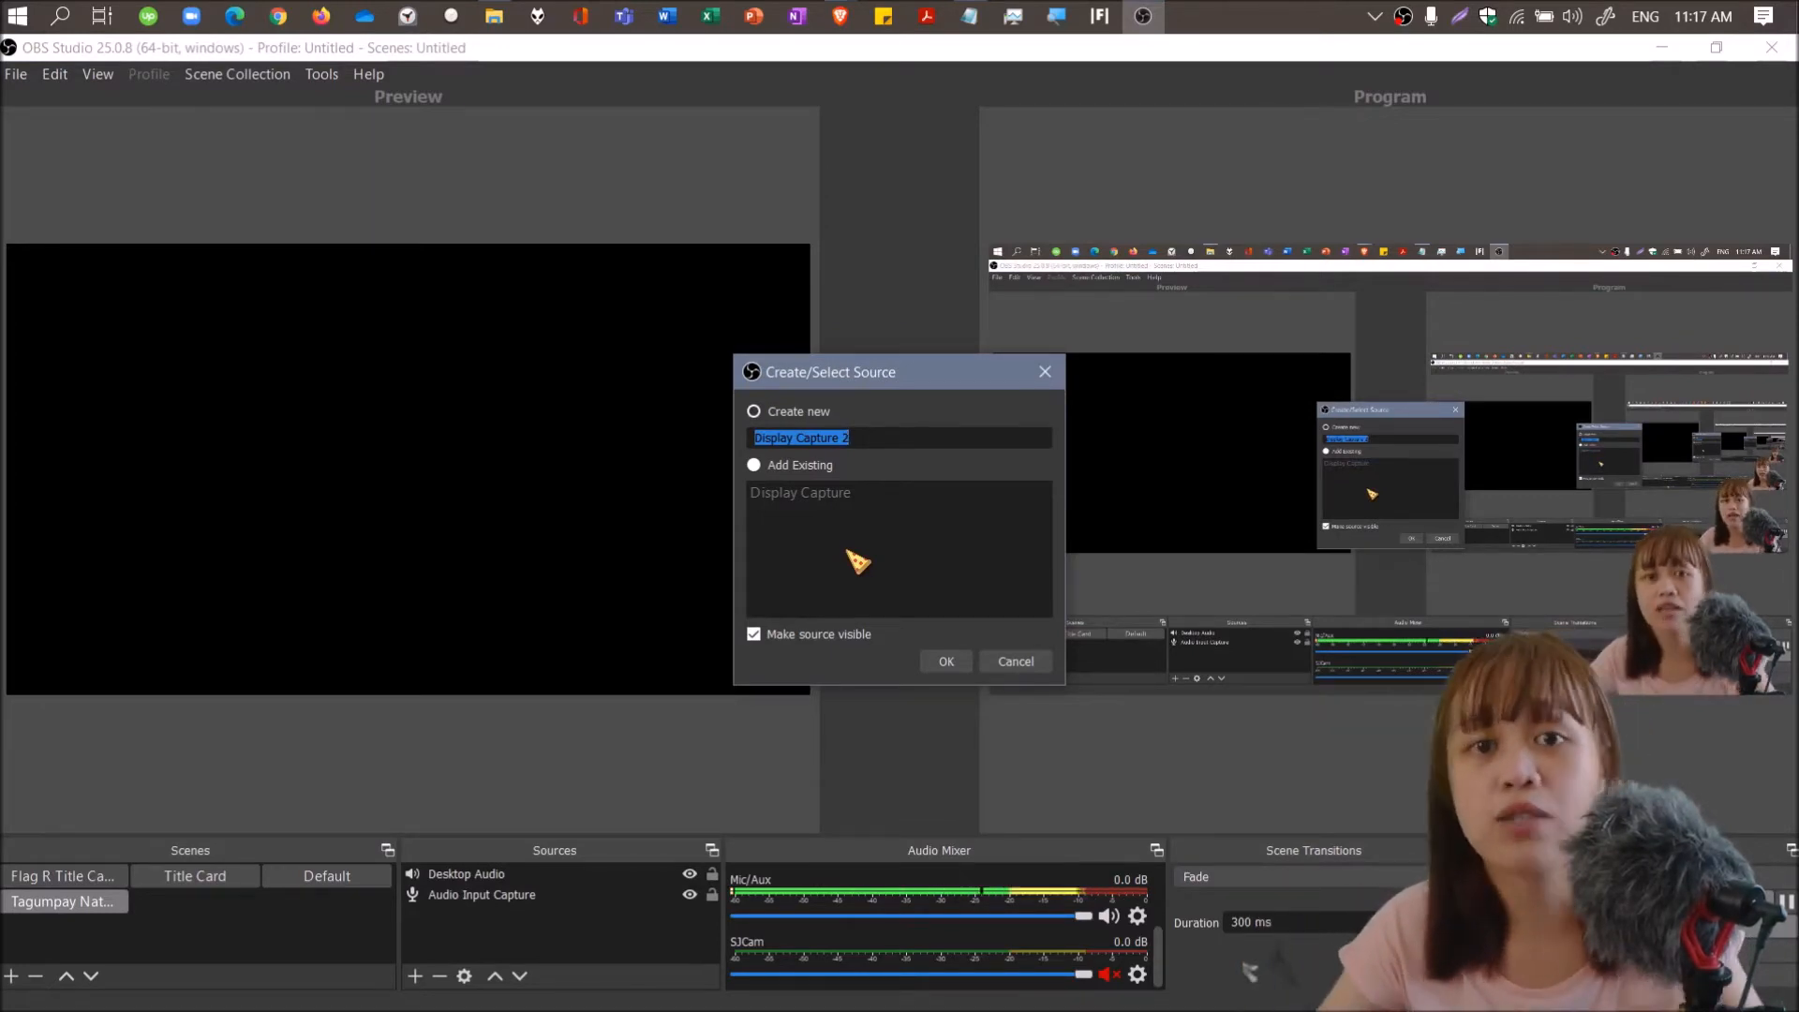
pyautogui.moveTo(226, 597)
pyautogui.write('-')
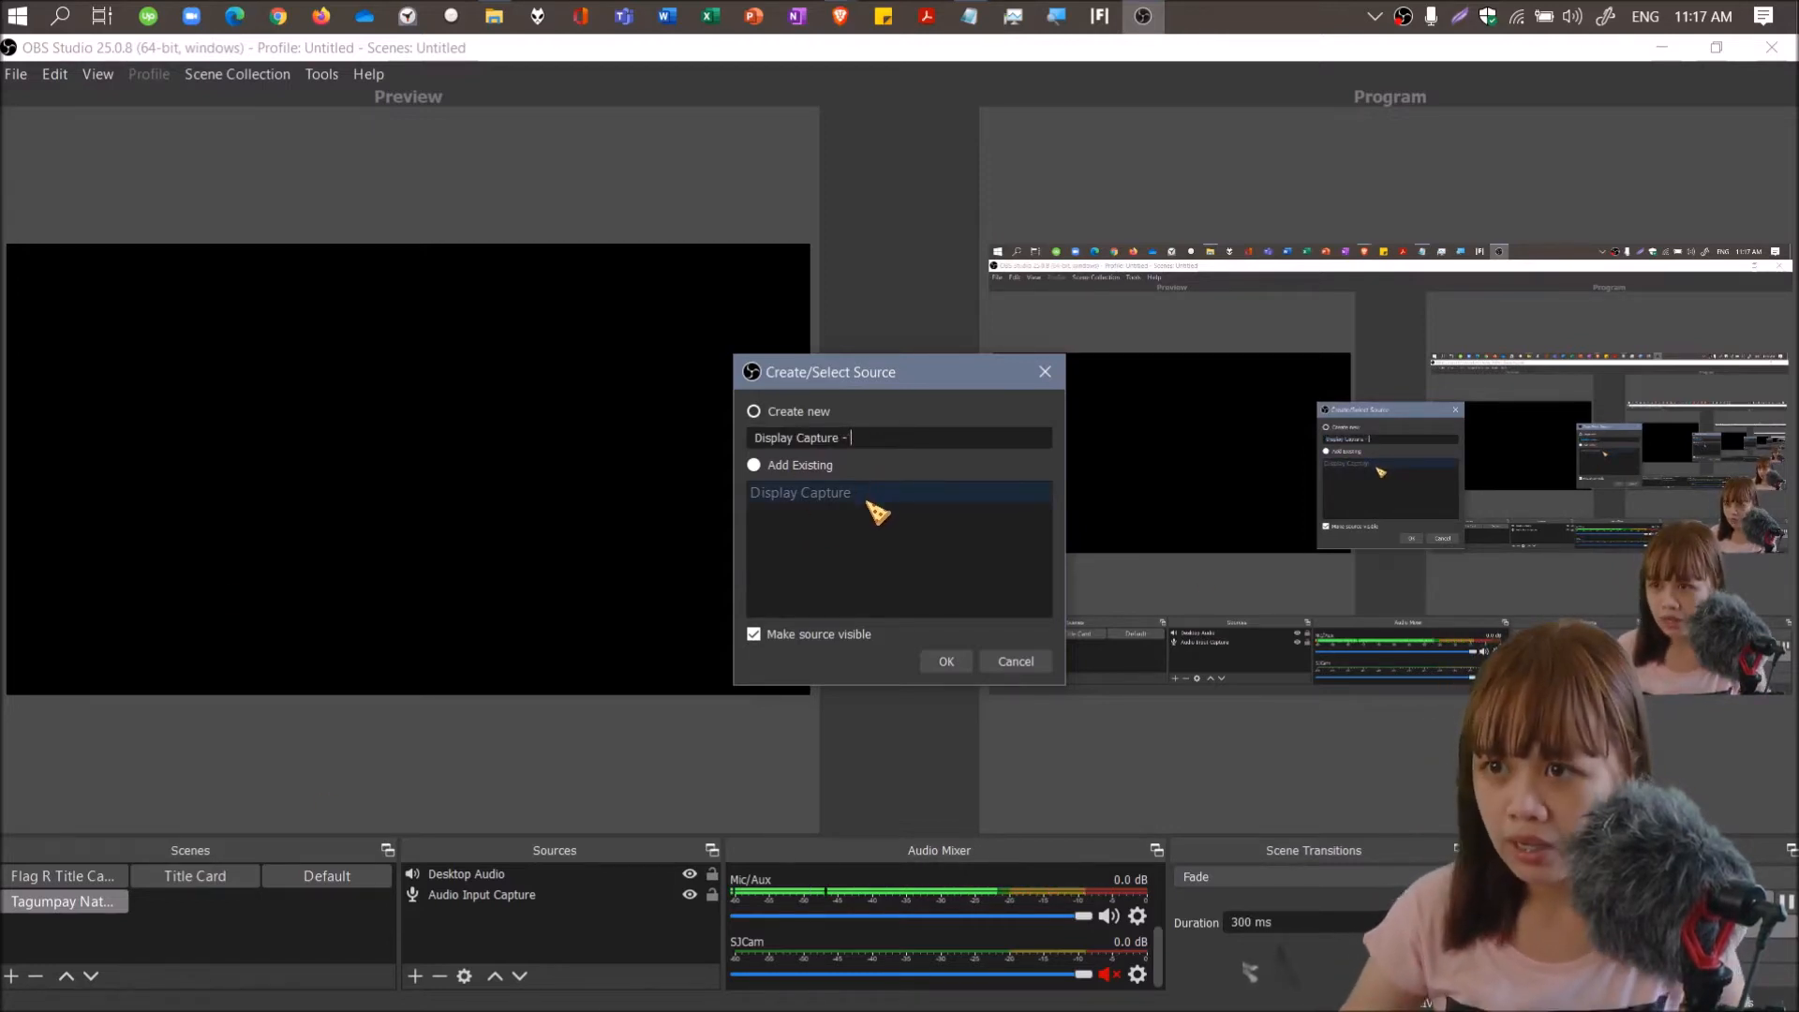
pyautogui.write('Tagumpay')
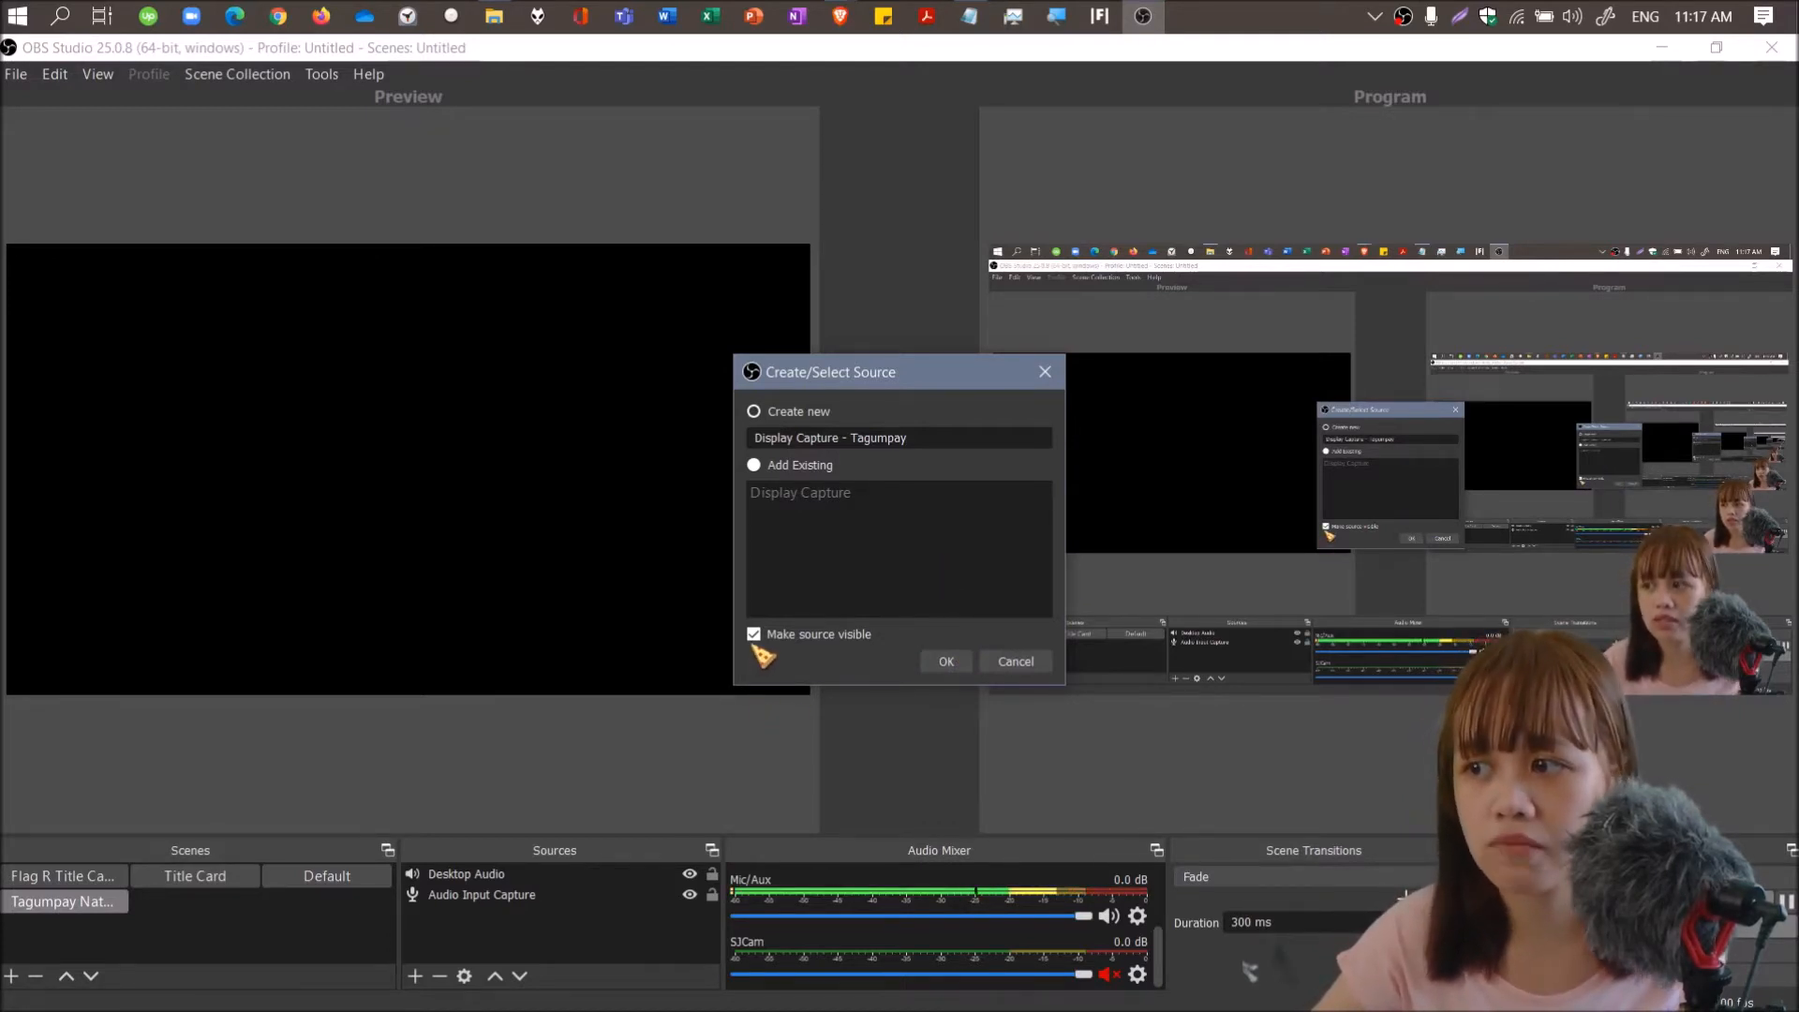
pyautogui.click(945, 660)
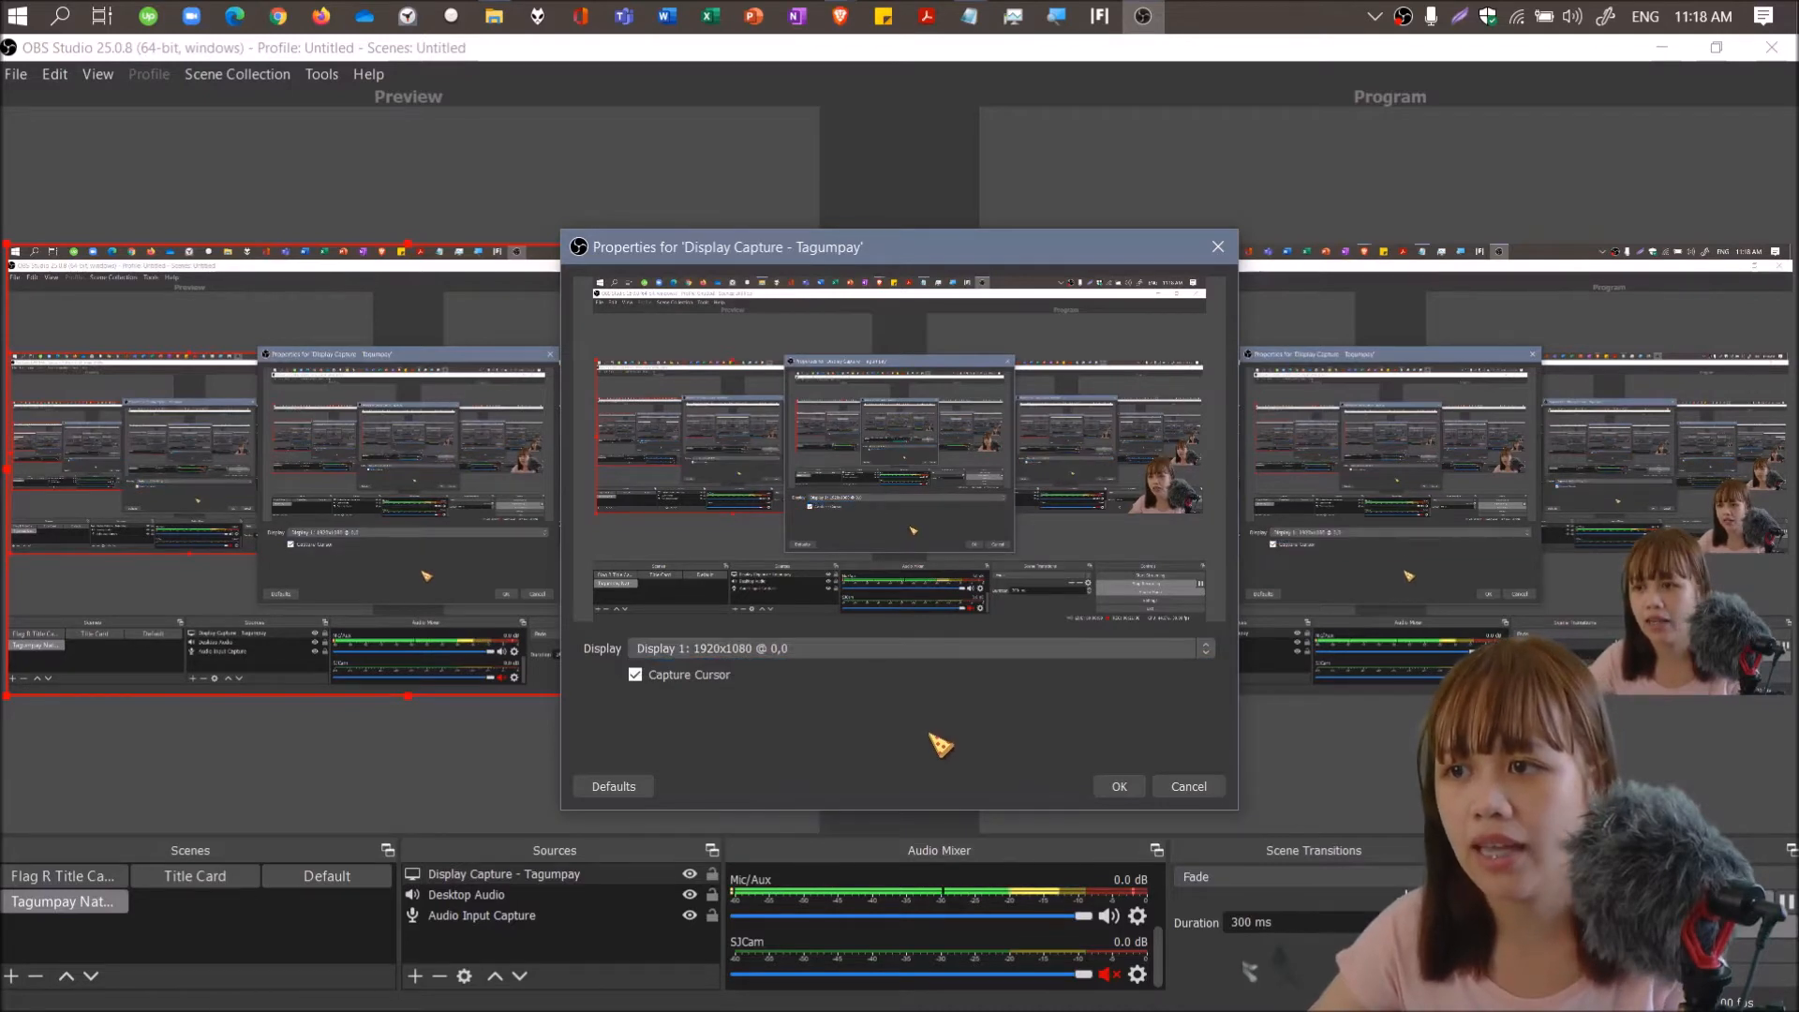
pyautogui.moveTo(912, 768)
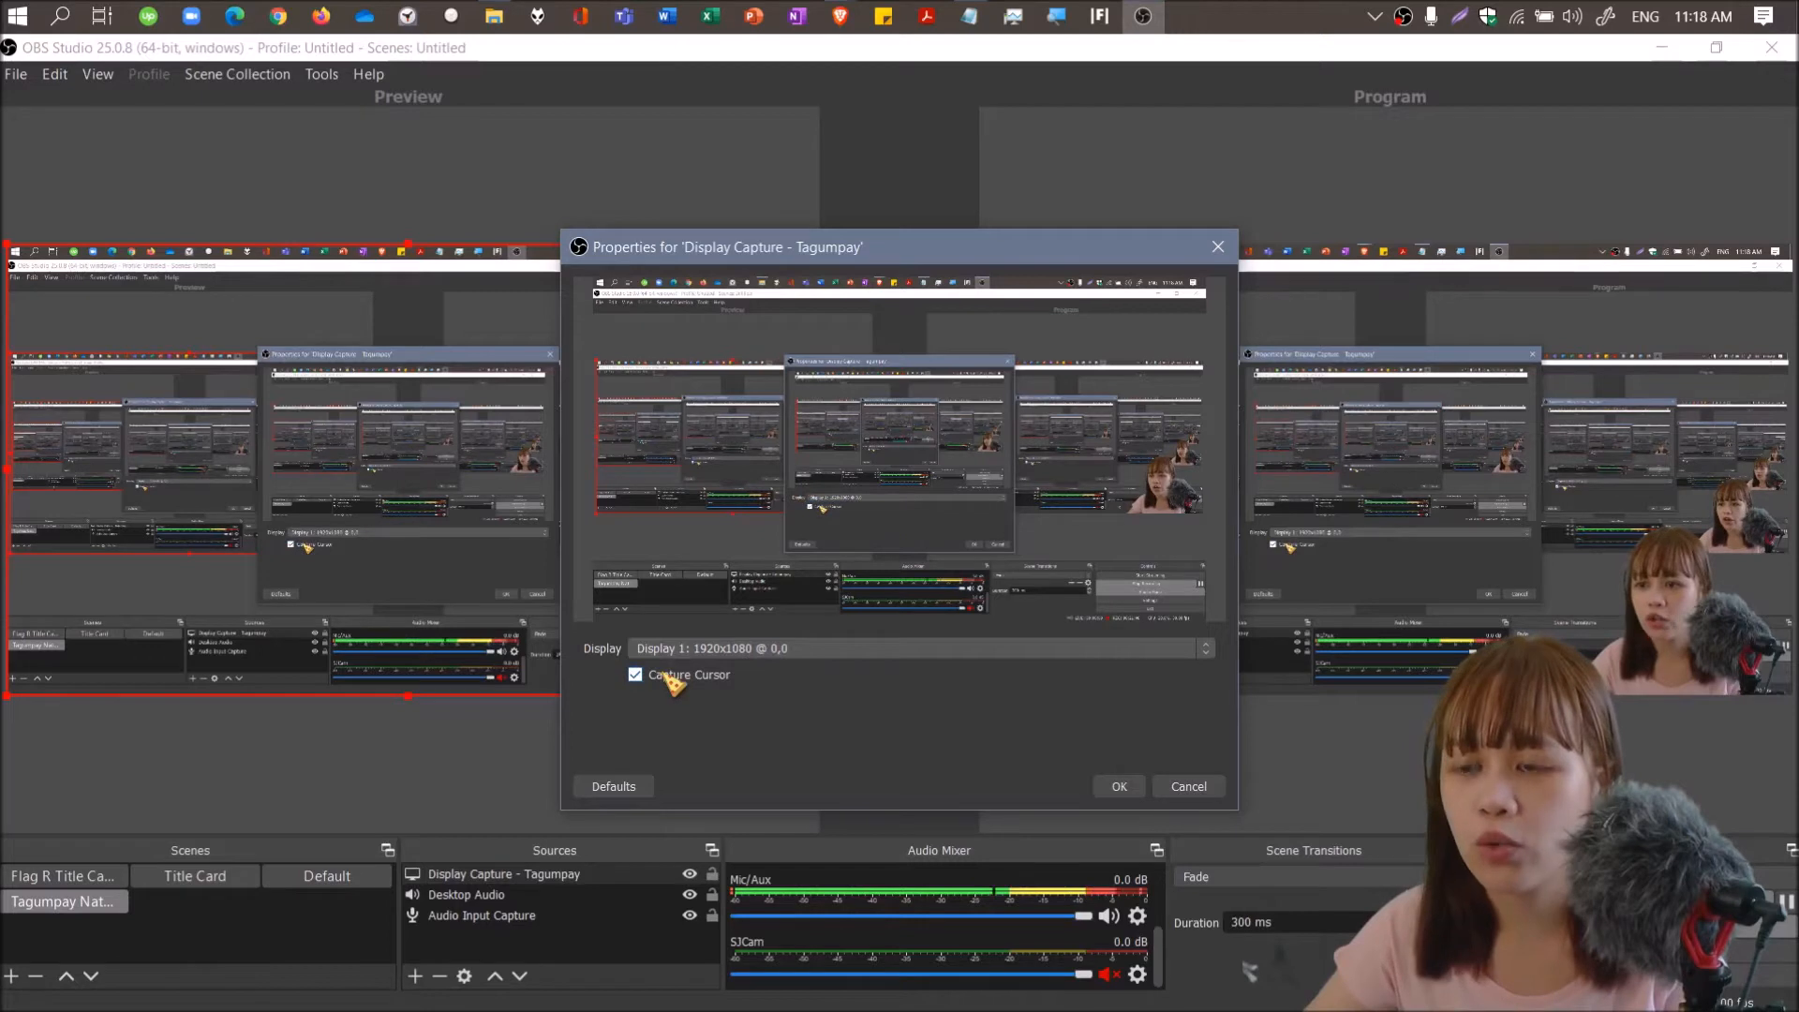
pyautogui.moveTo(1181, 752)
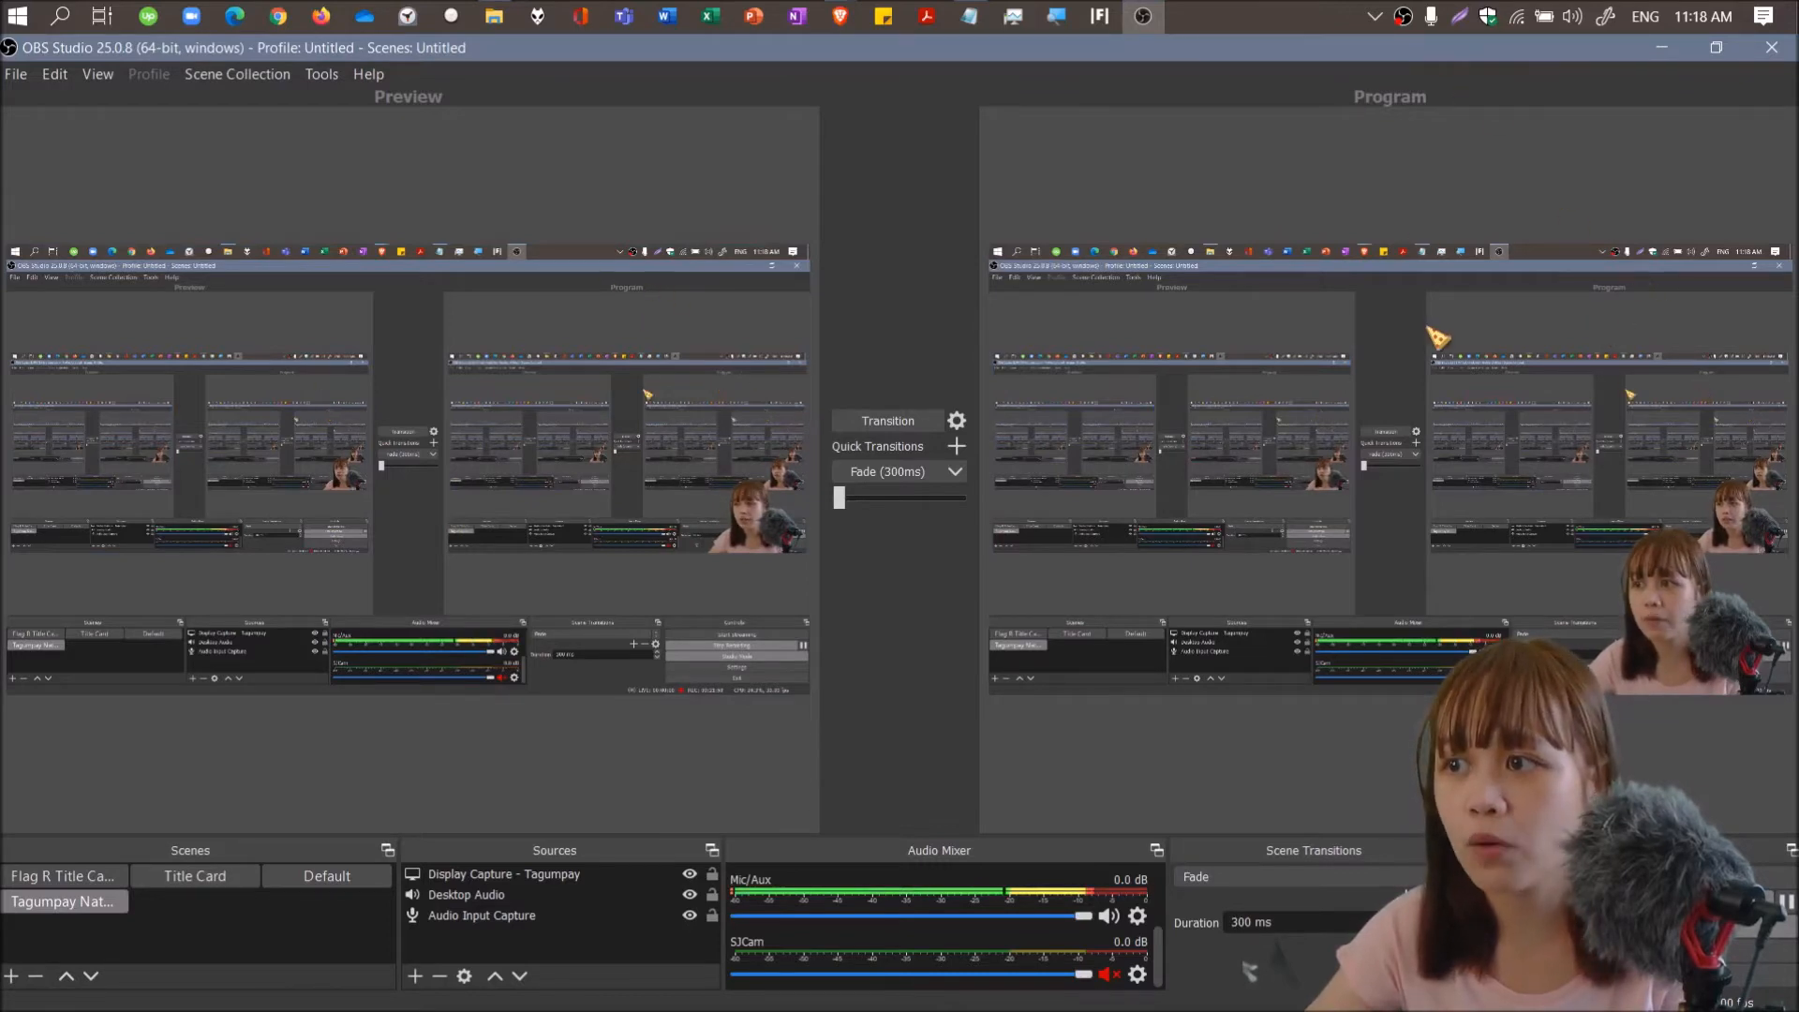
# Add the Display Capture 2 - Tagumpay source and show its capture settings.
pyautogui.click(327, 875)
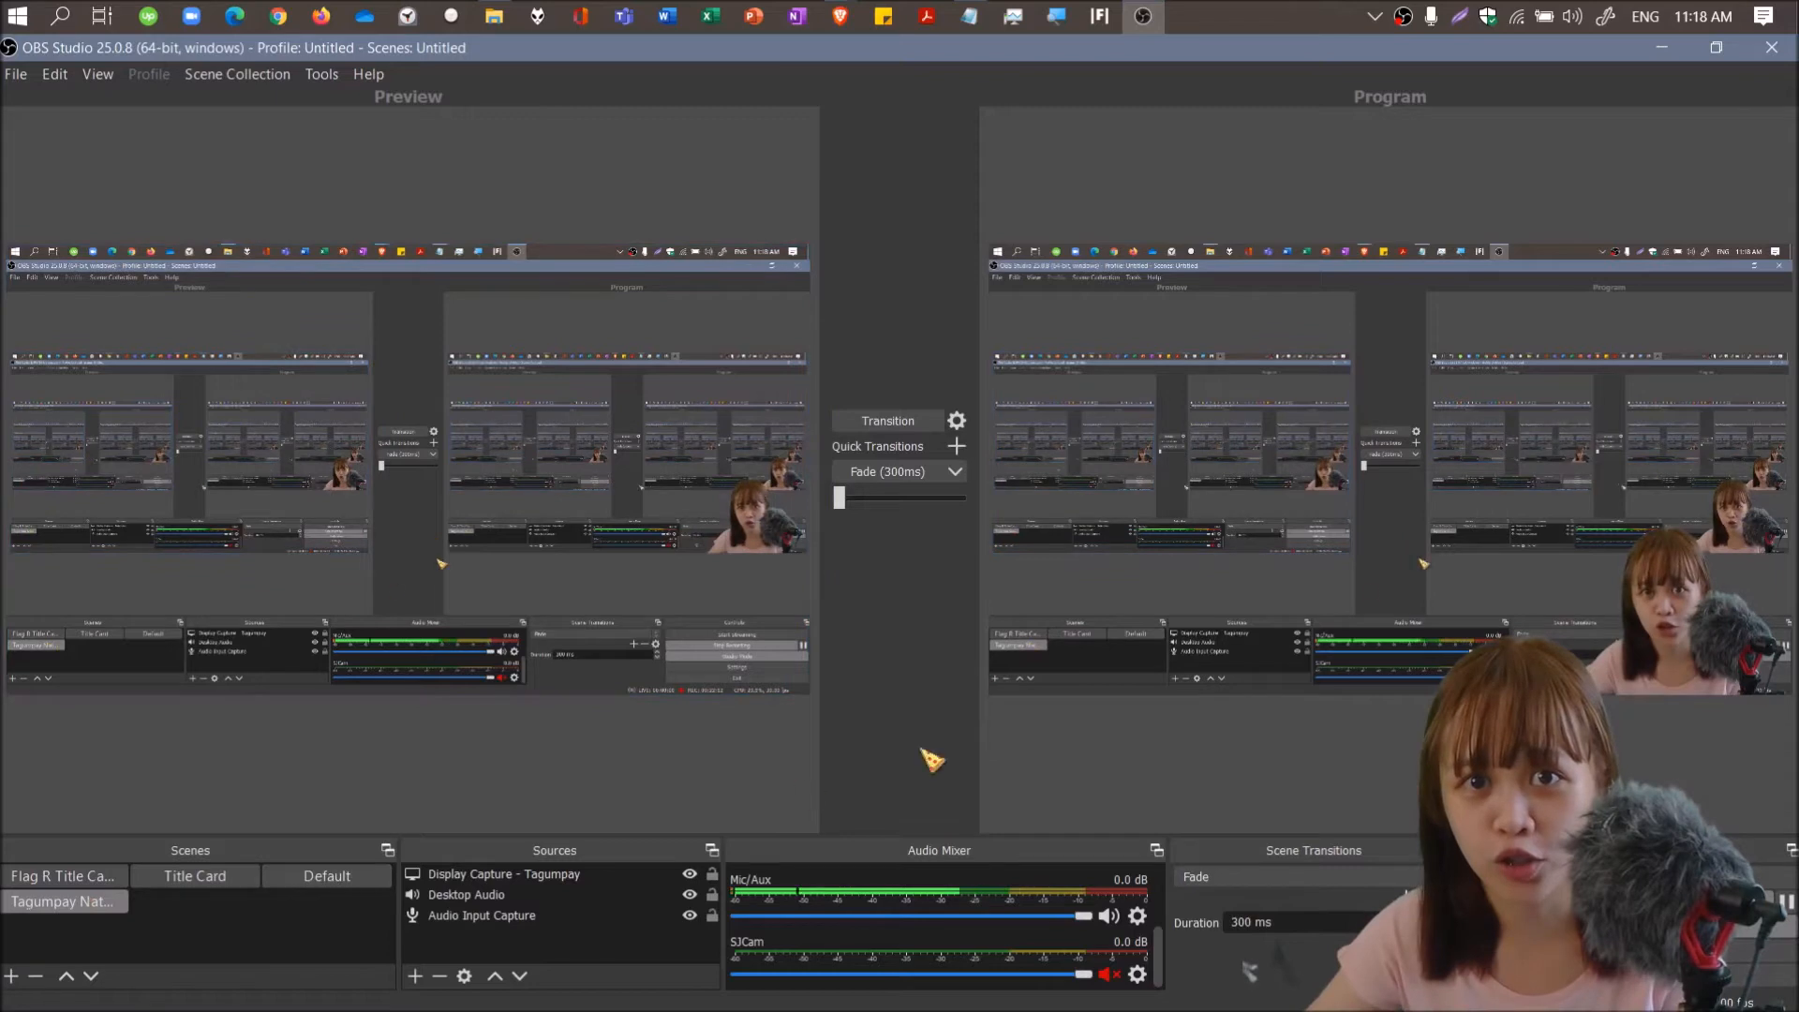
pyautogui.moveTo(714, 772)
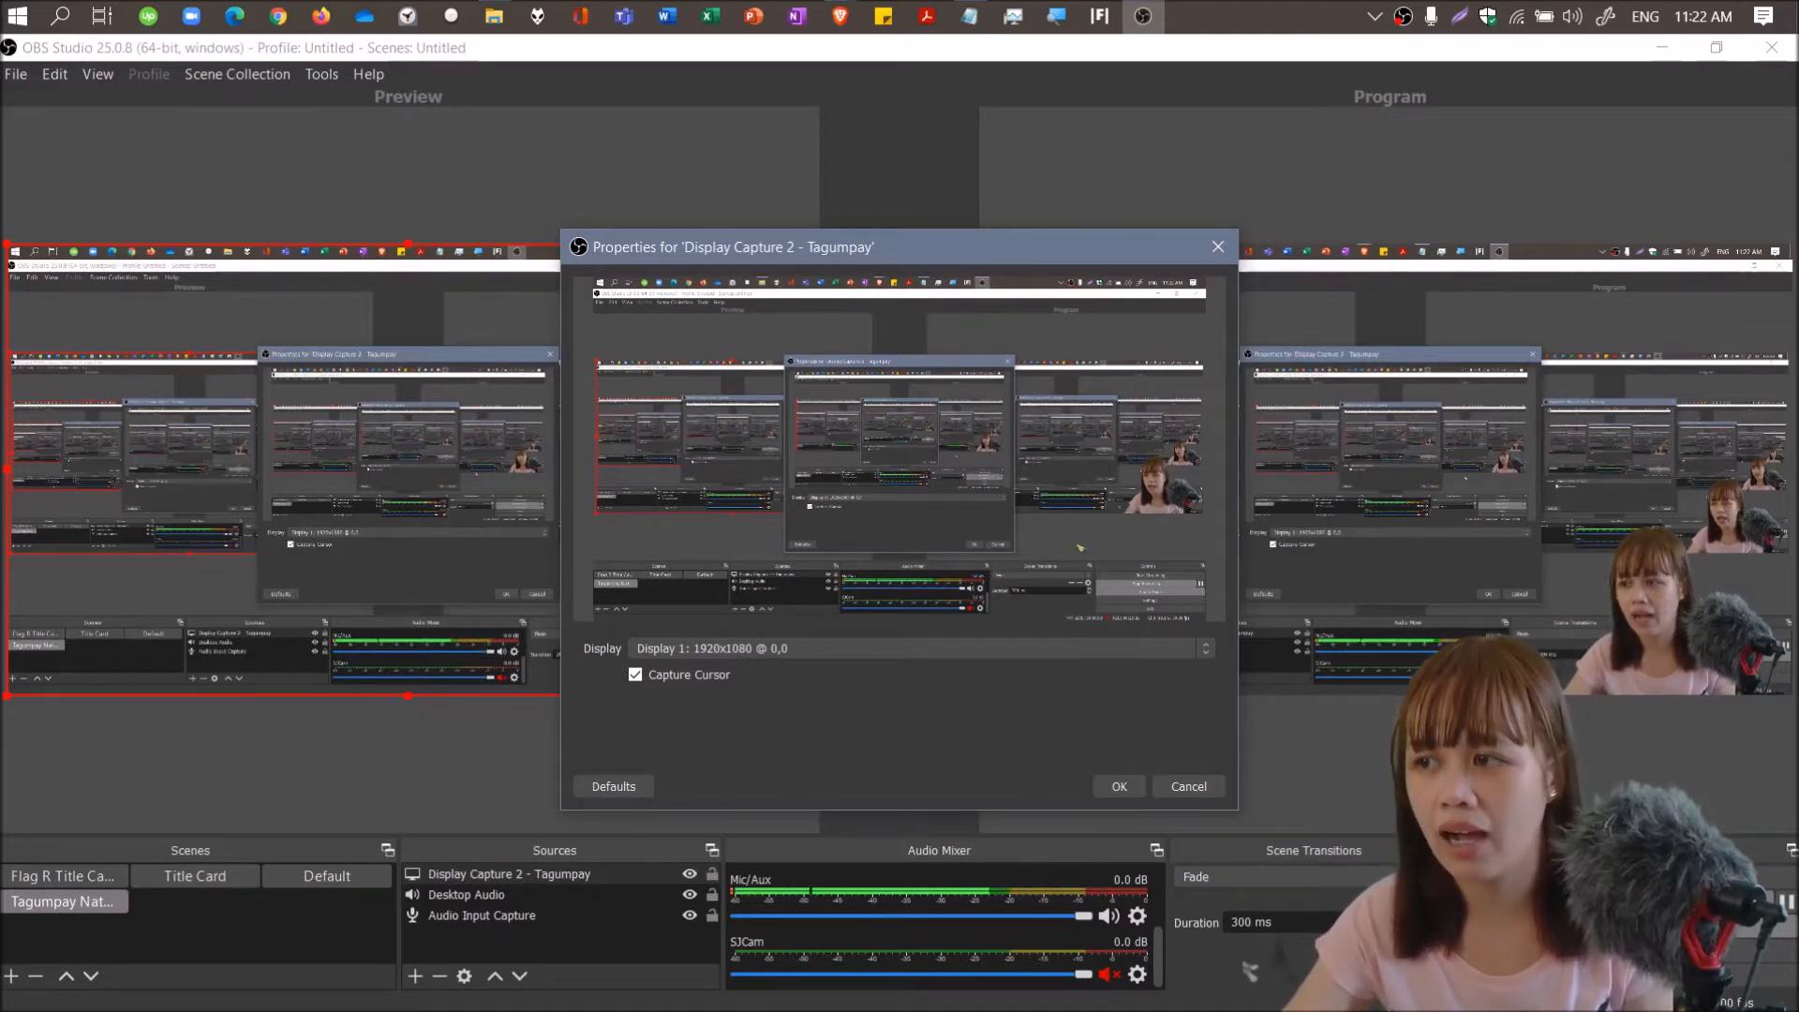
pyautogui.moveTo(847, 732)
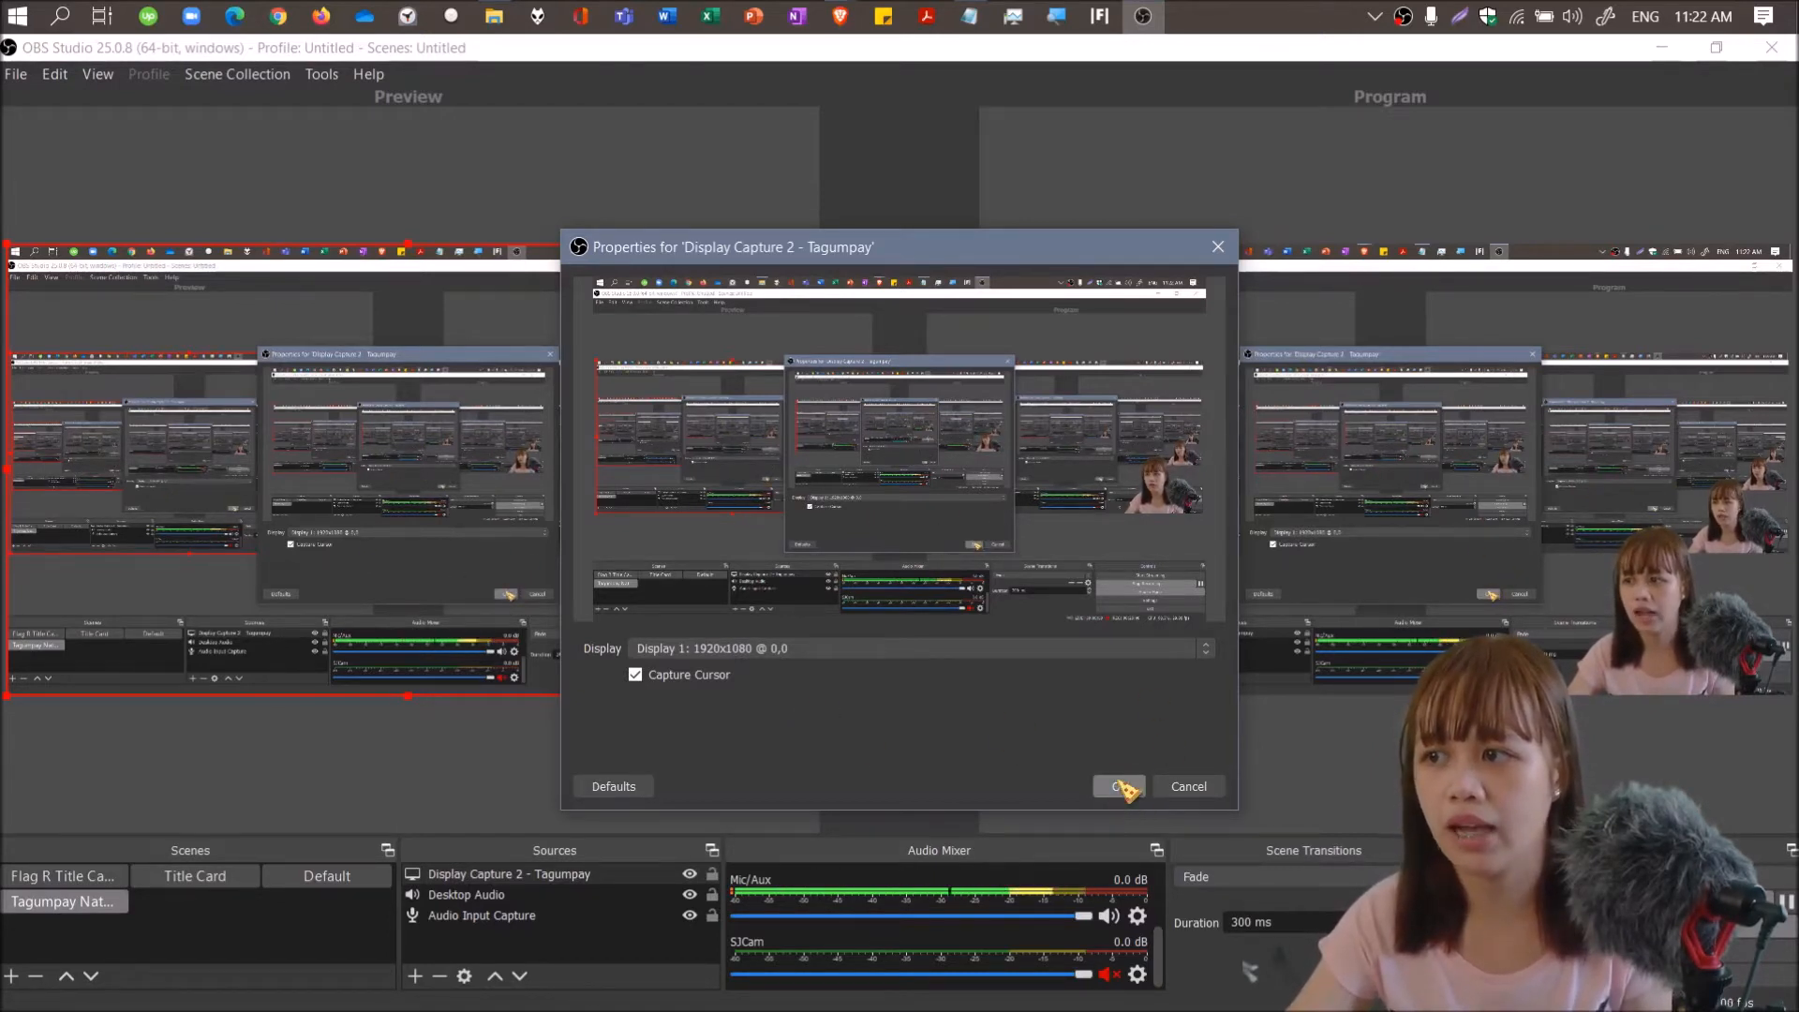
# Confirm Display 1 capture settings for Display Capture 2 - Tagumpay.
pyautogui.click(1116, 786)
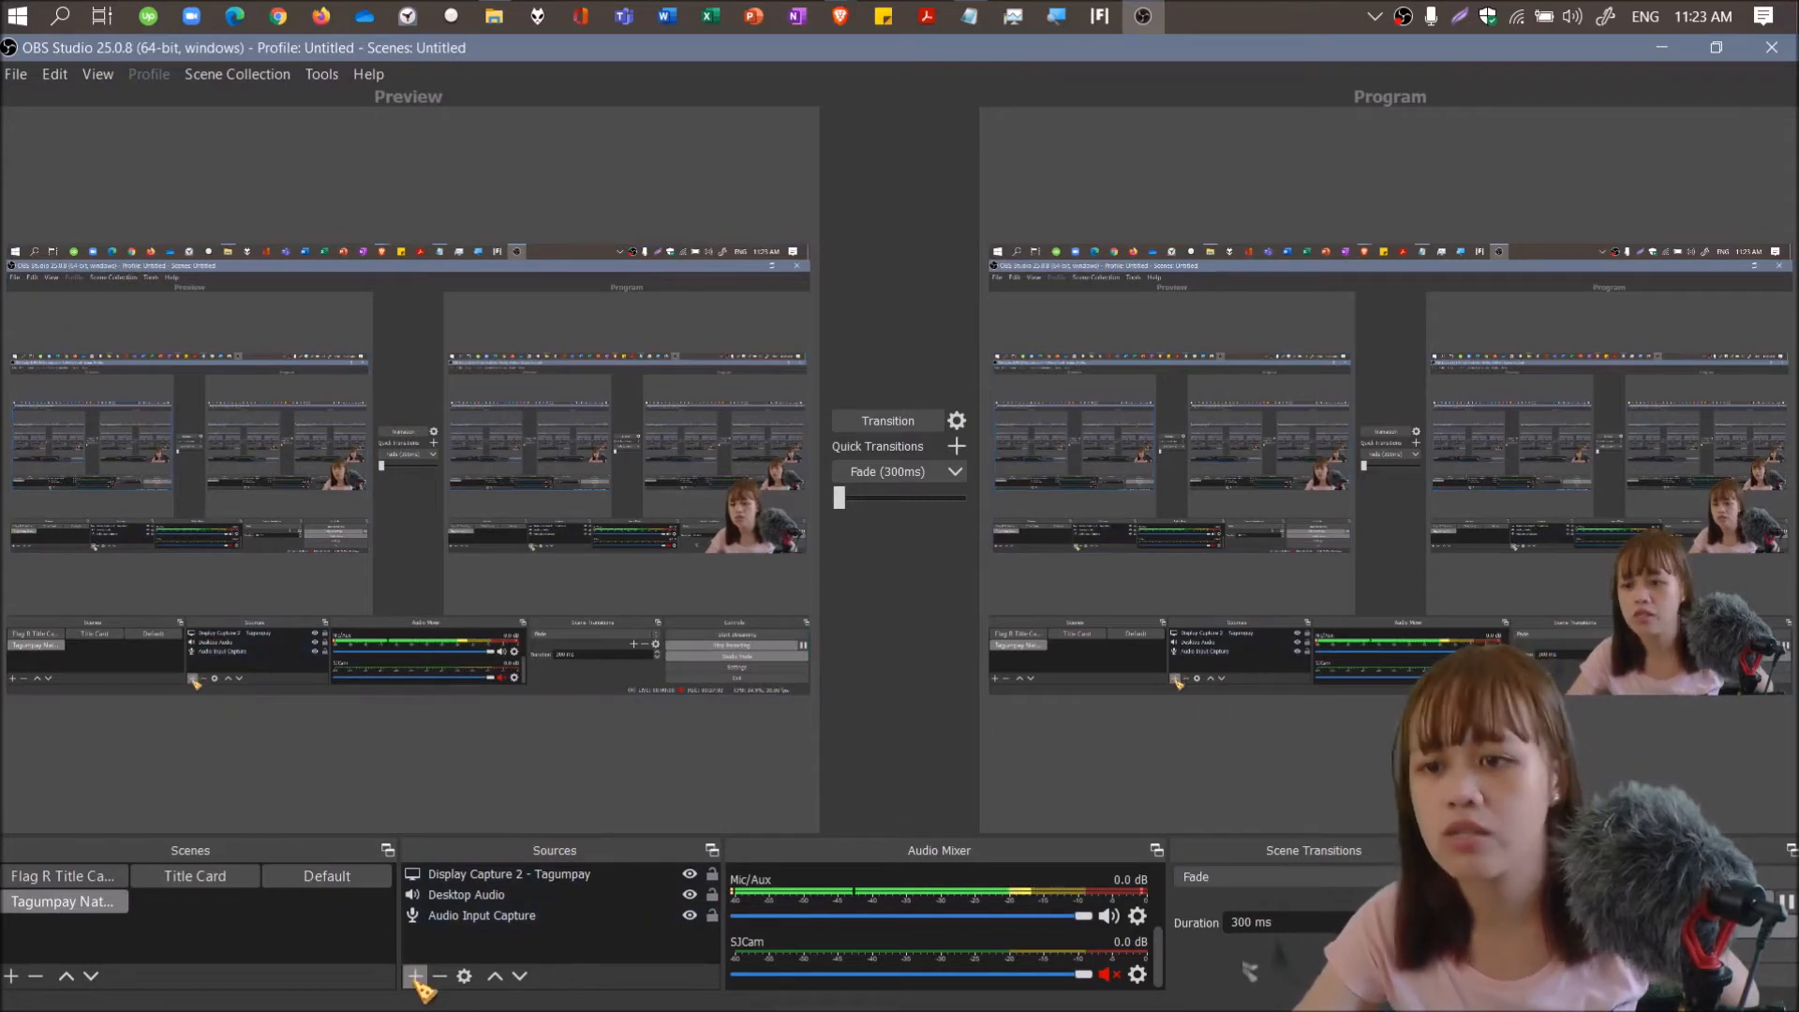
# Add a Video Capture Device source named 'Default webcam' to the scene.
pyautogui.click(414, 977)
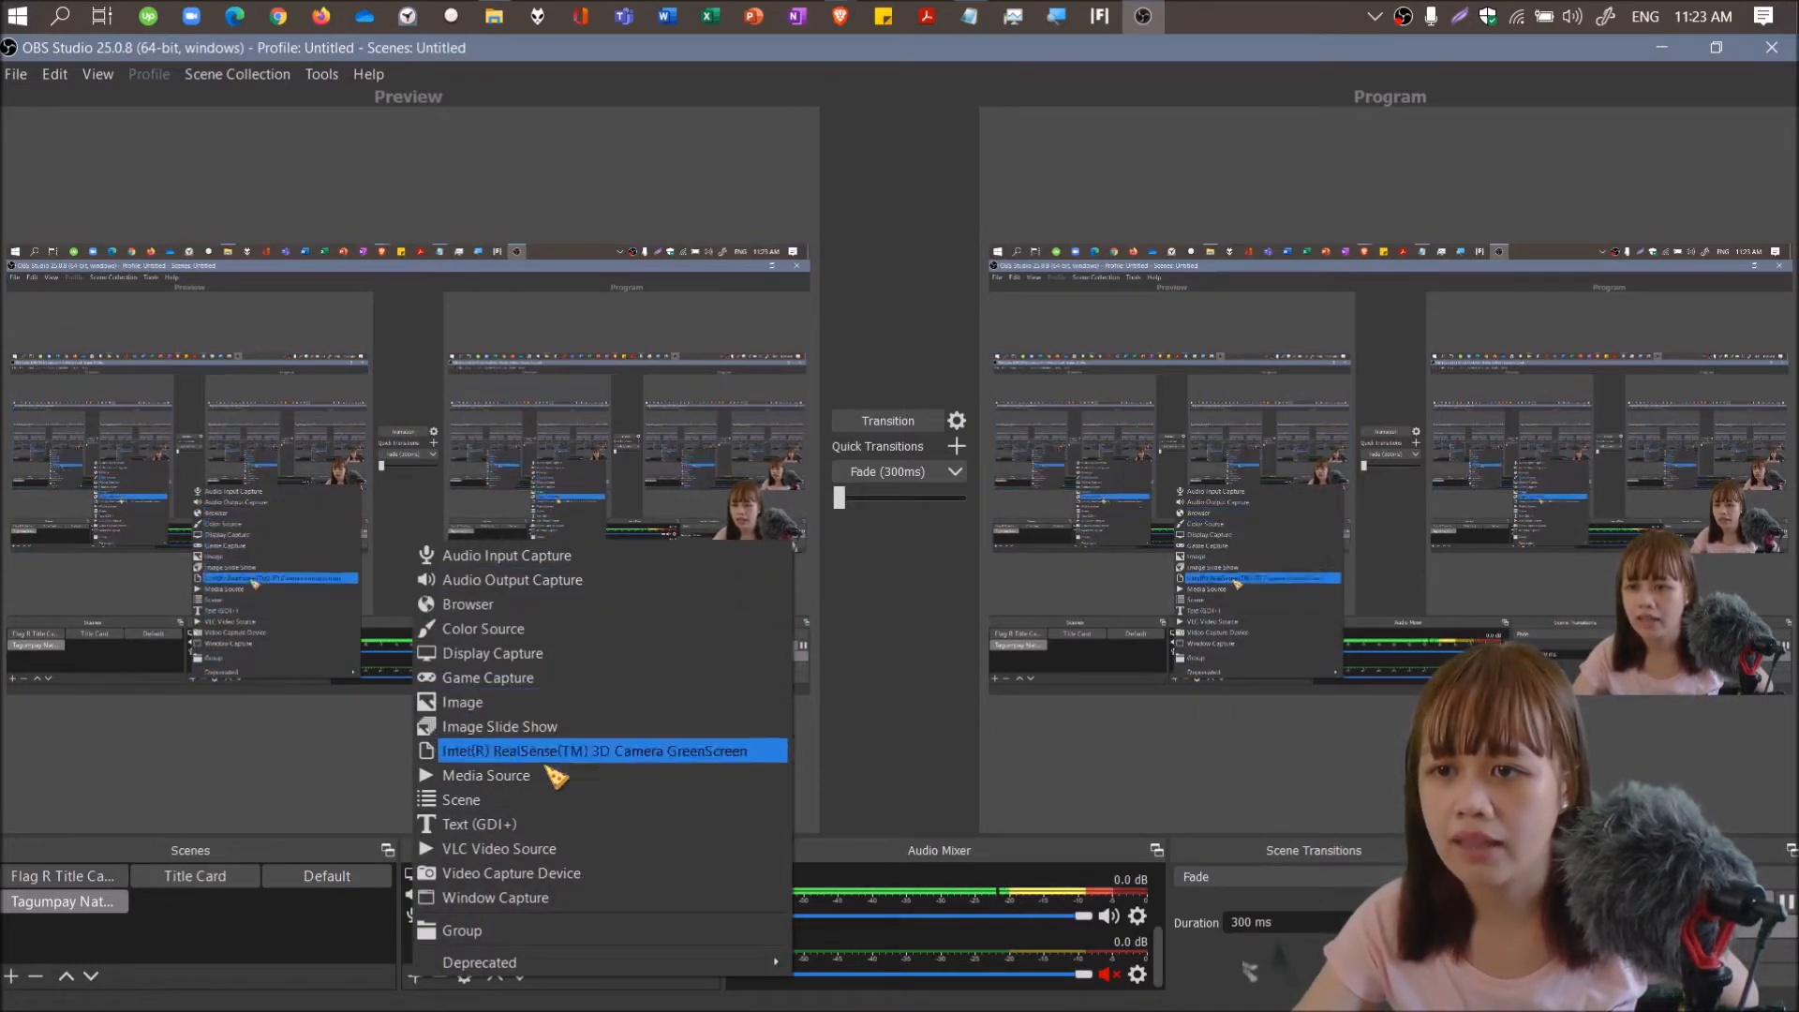
pyautogui.moveTo(510, 874)
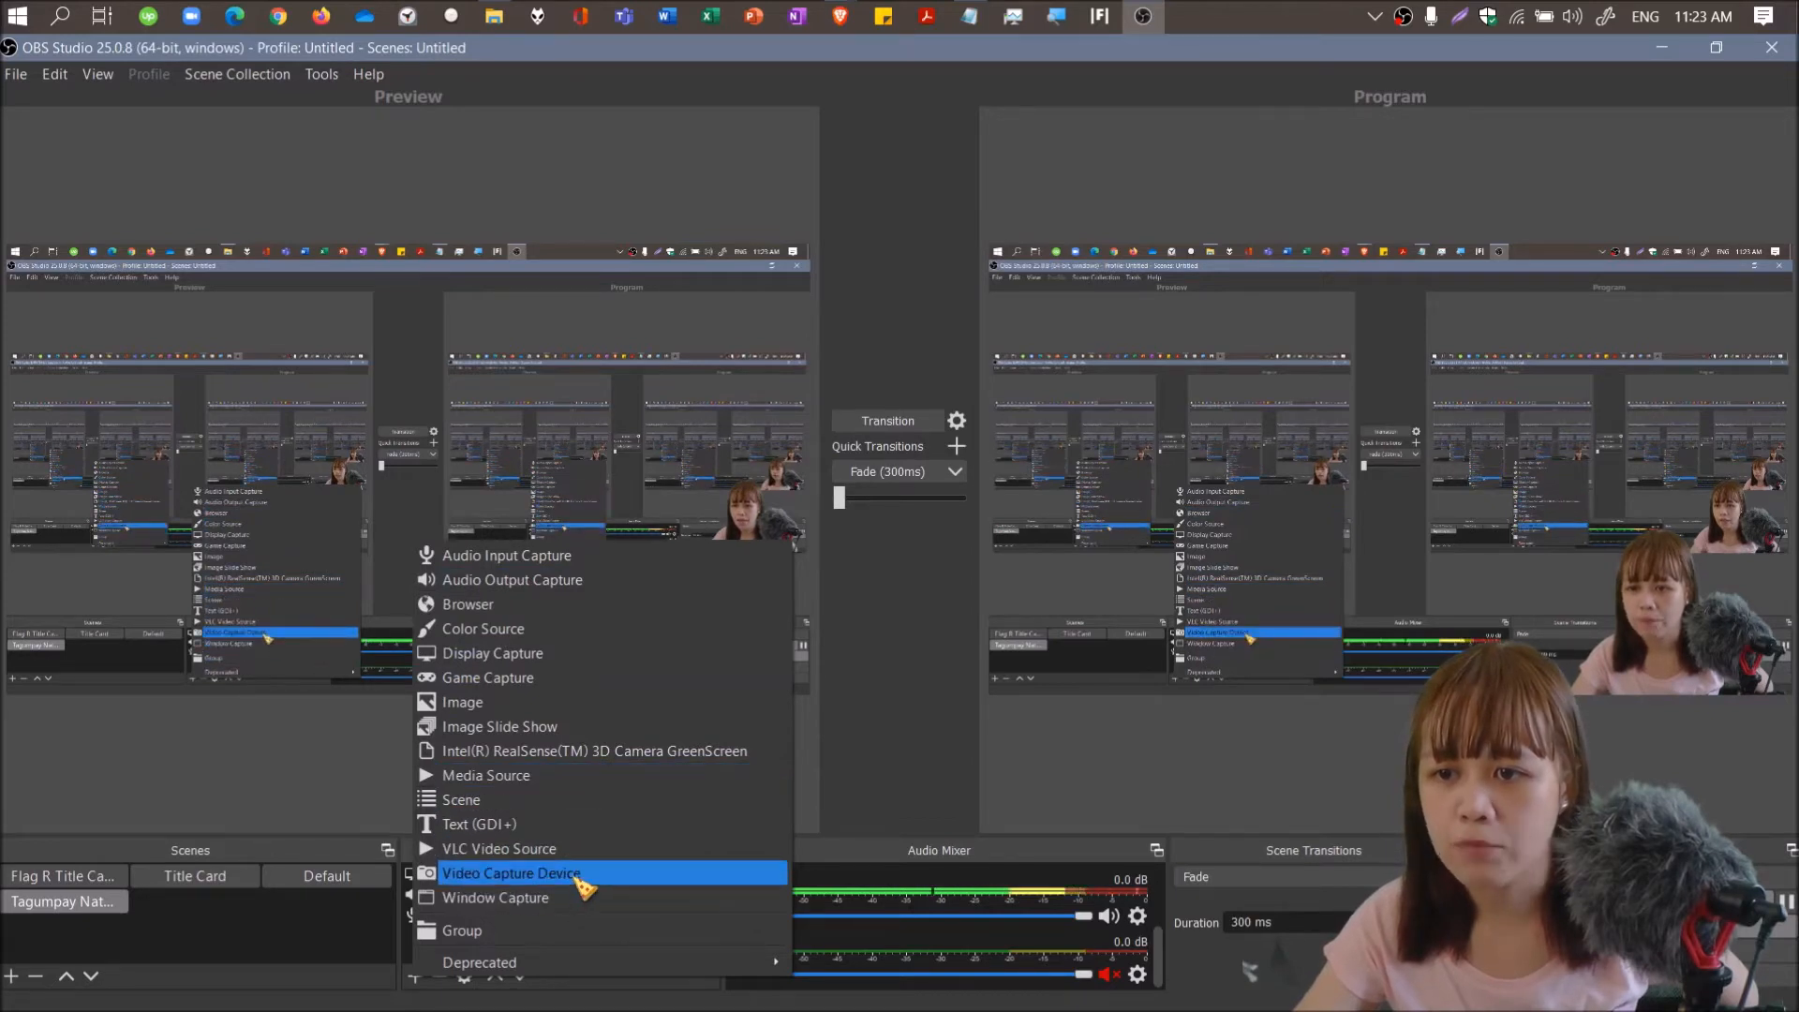
pyautogui.moveTo(496, 898)
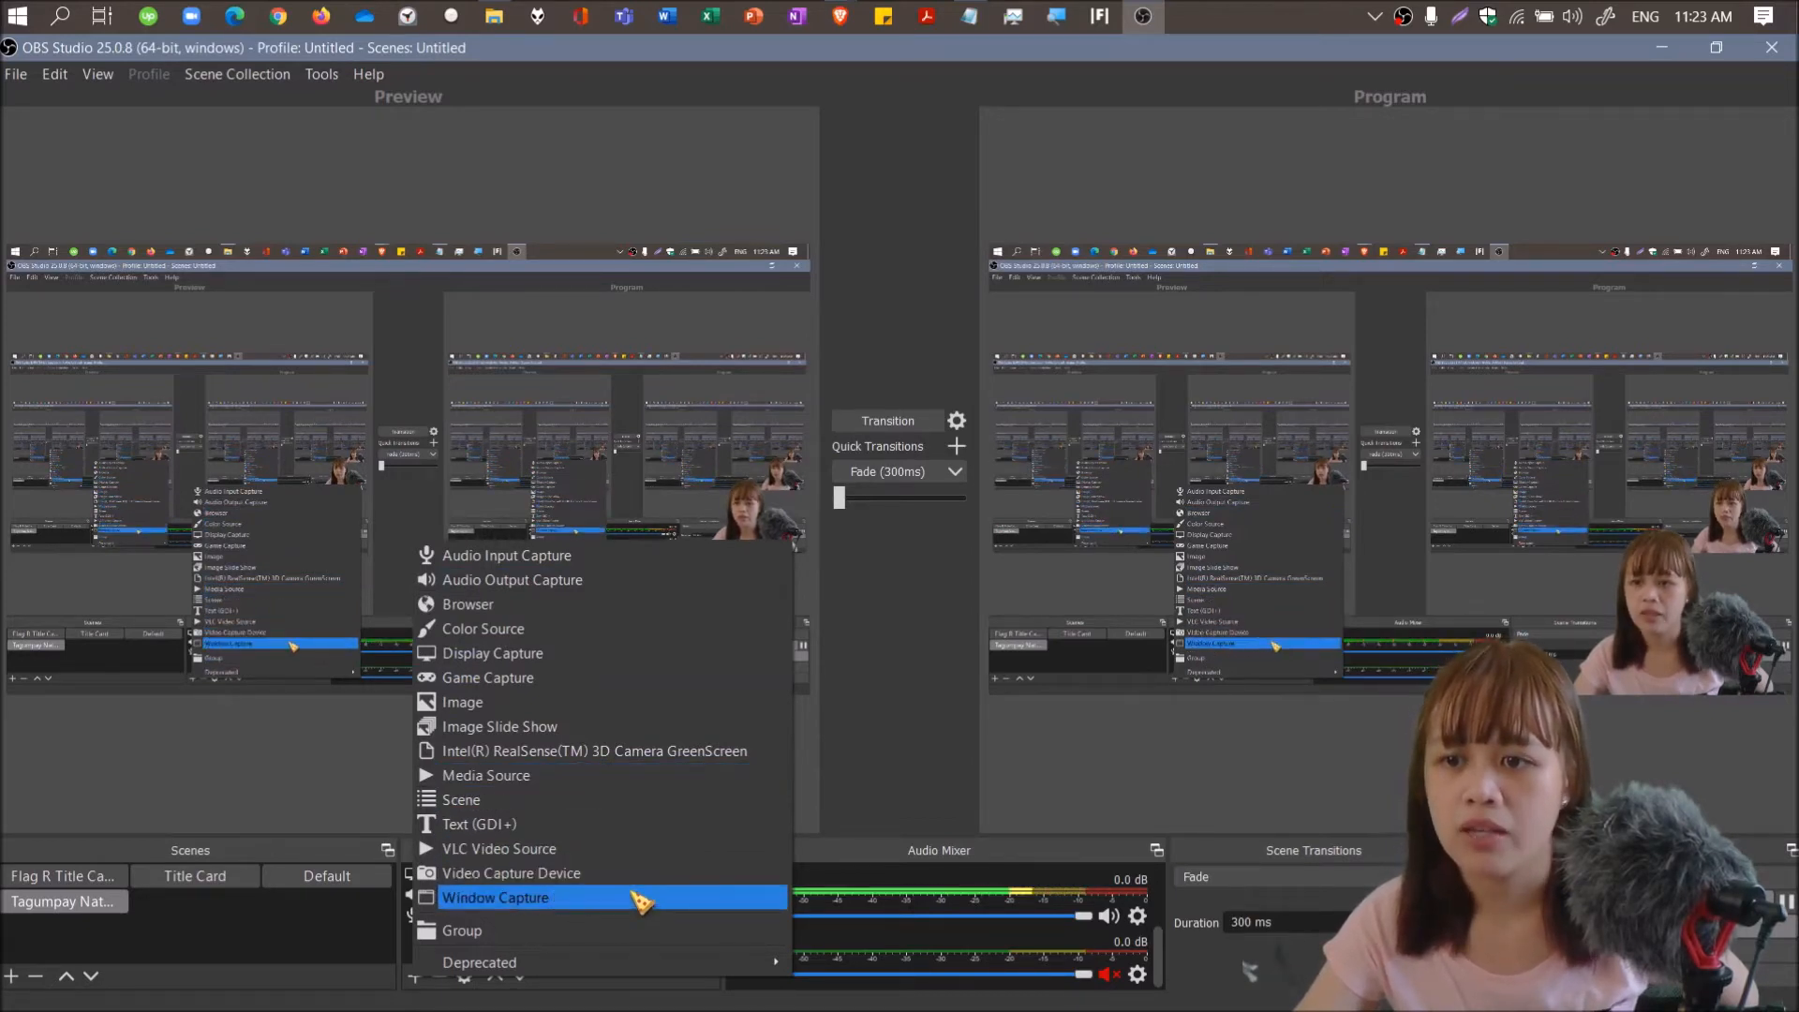
pyautogui.click(511, 873)
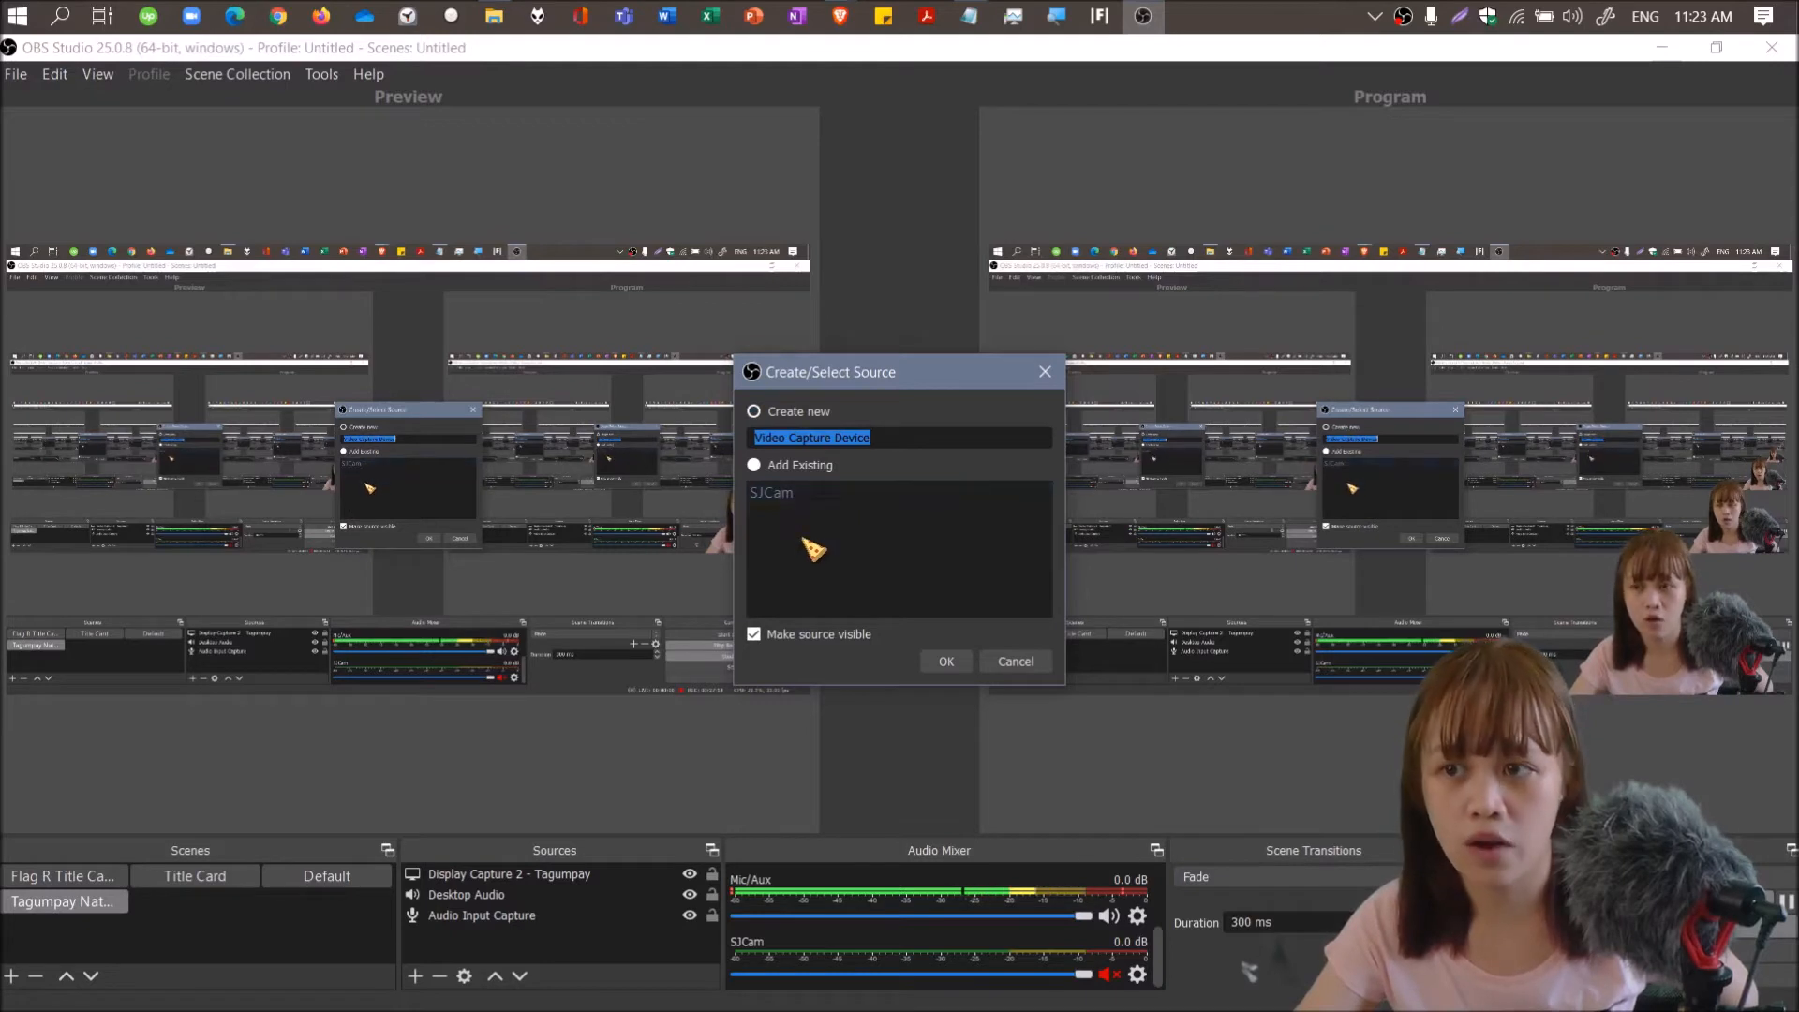
pyautogui.click(803, 492)
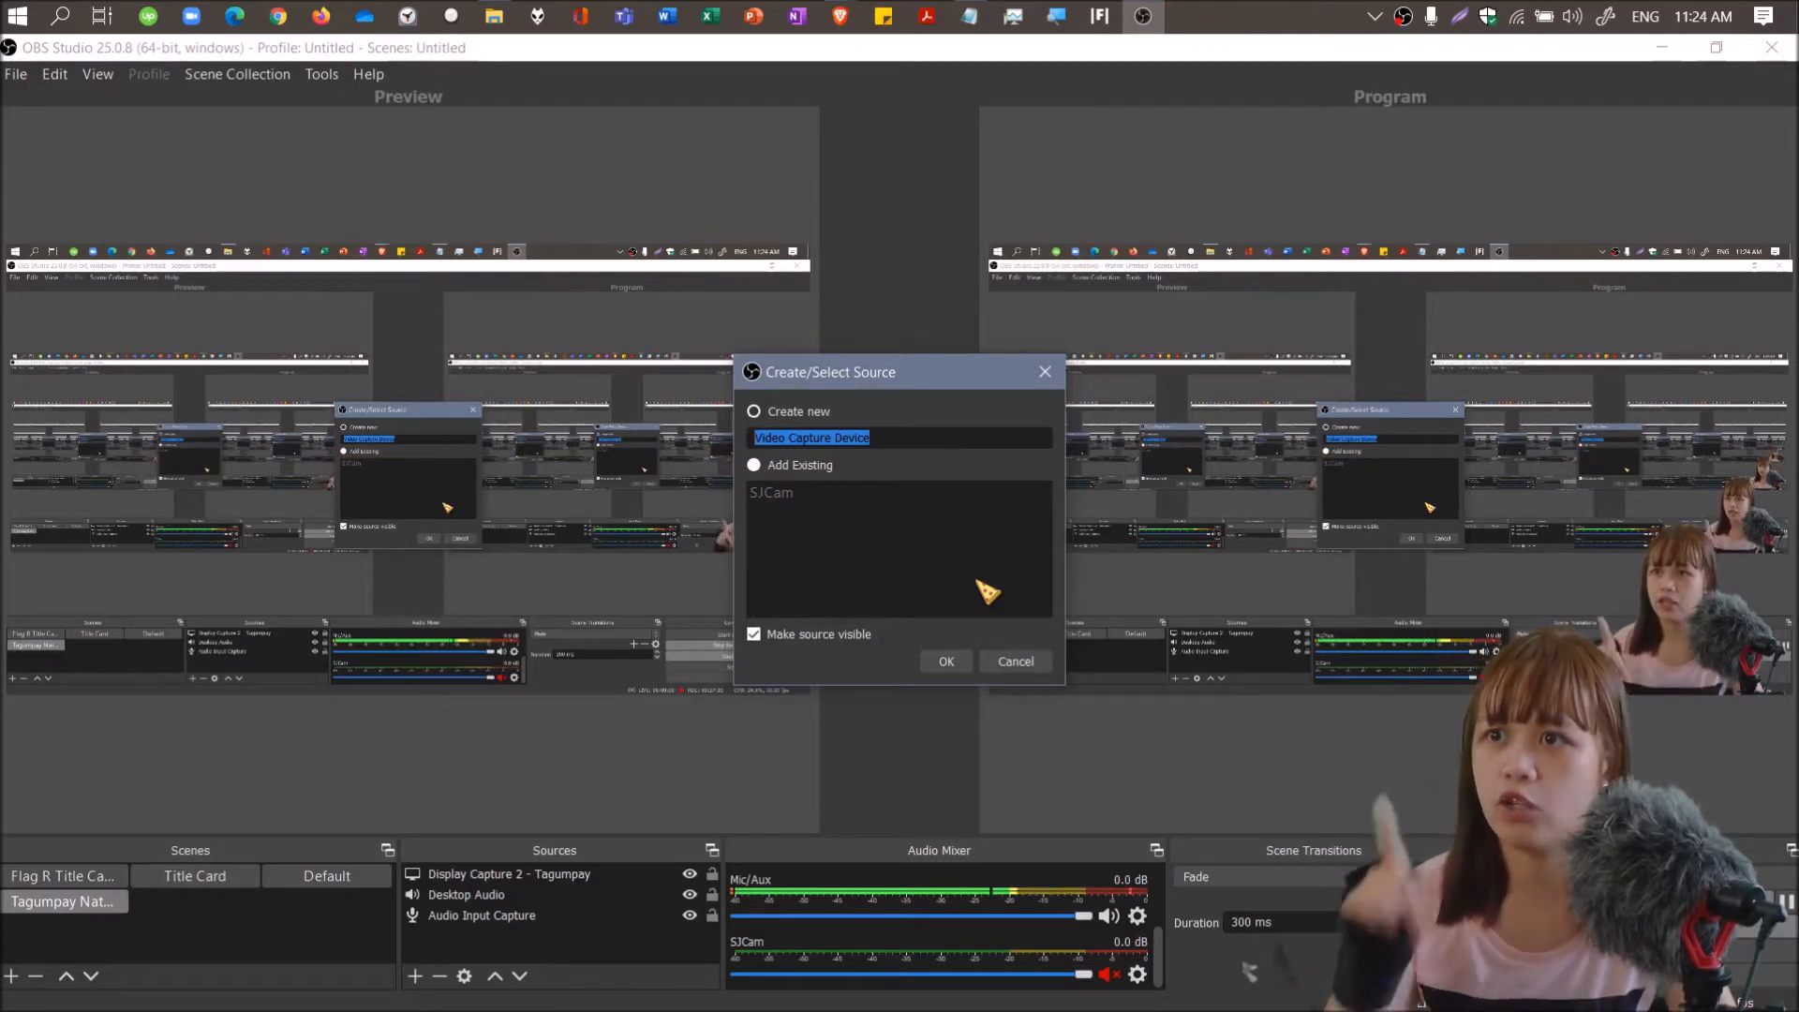
pyautogui.write('Default webcam')
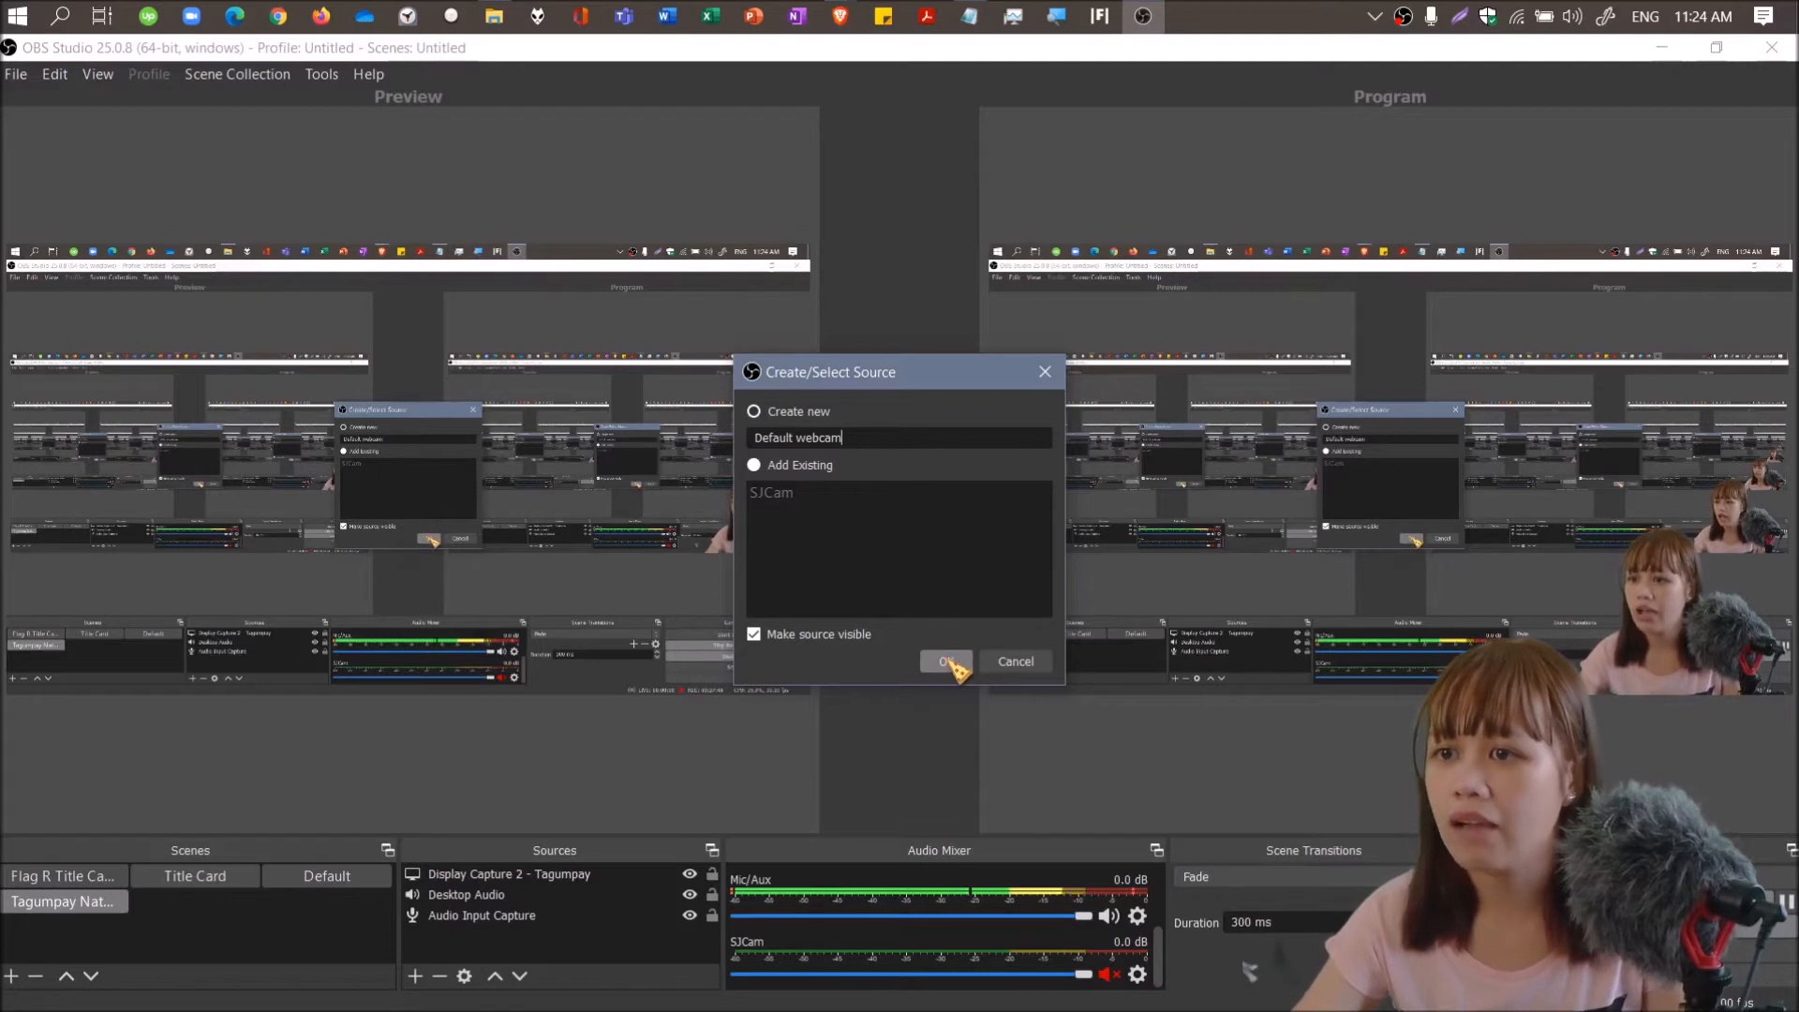
pyautogui.click(944, 661)
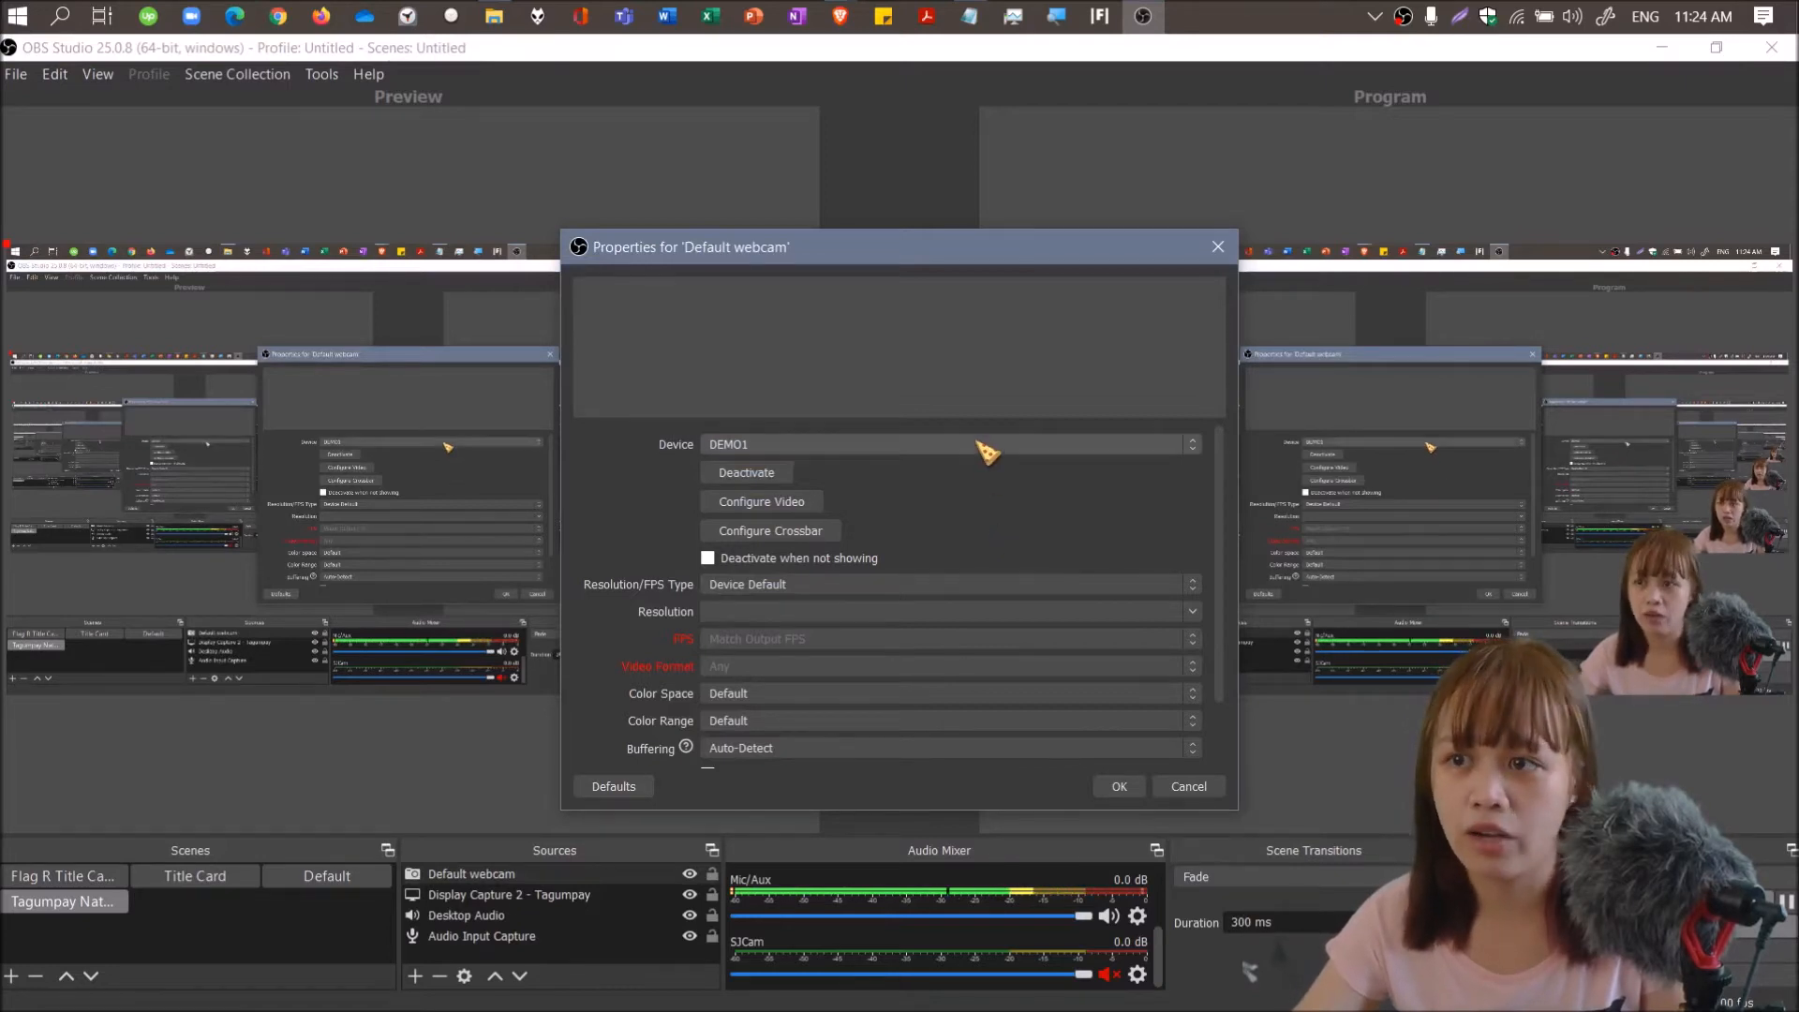
# Choose Integrated Webcam as the Default webcam source's device.
pyautogui.click(947, 444)
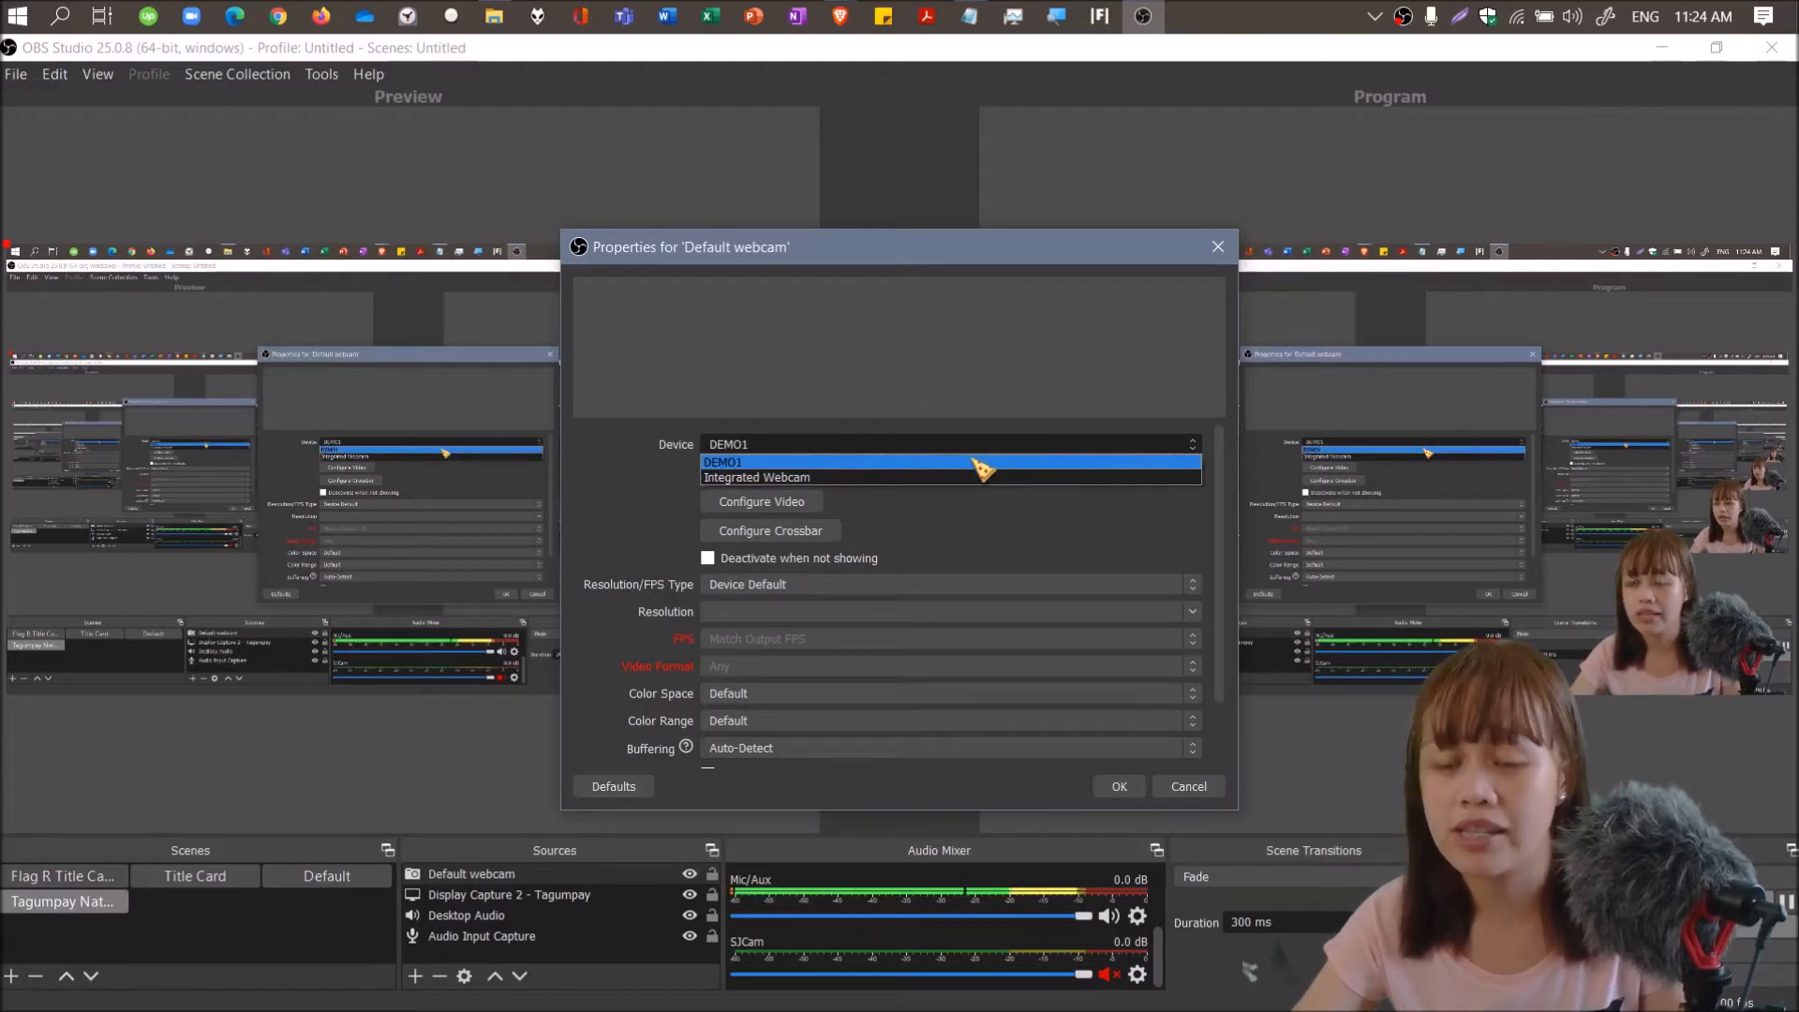
pyautogui.moveTo(981, 494)
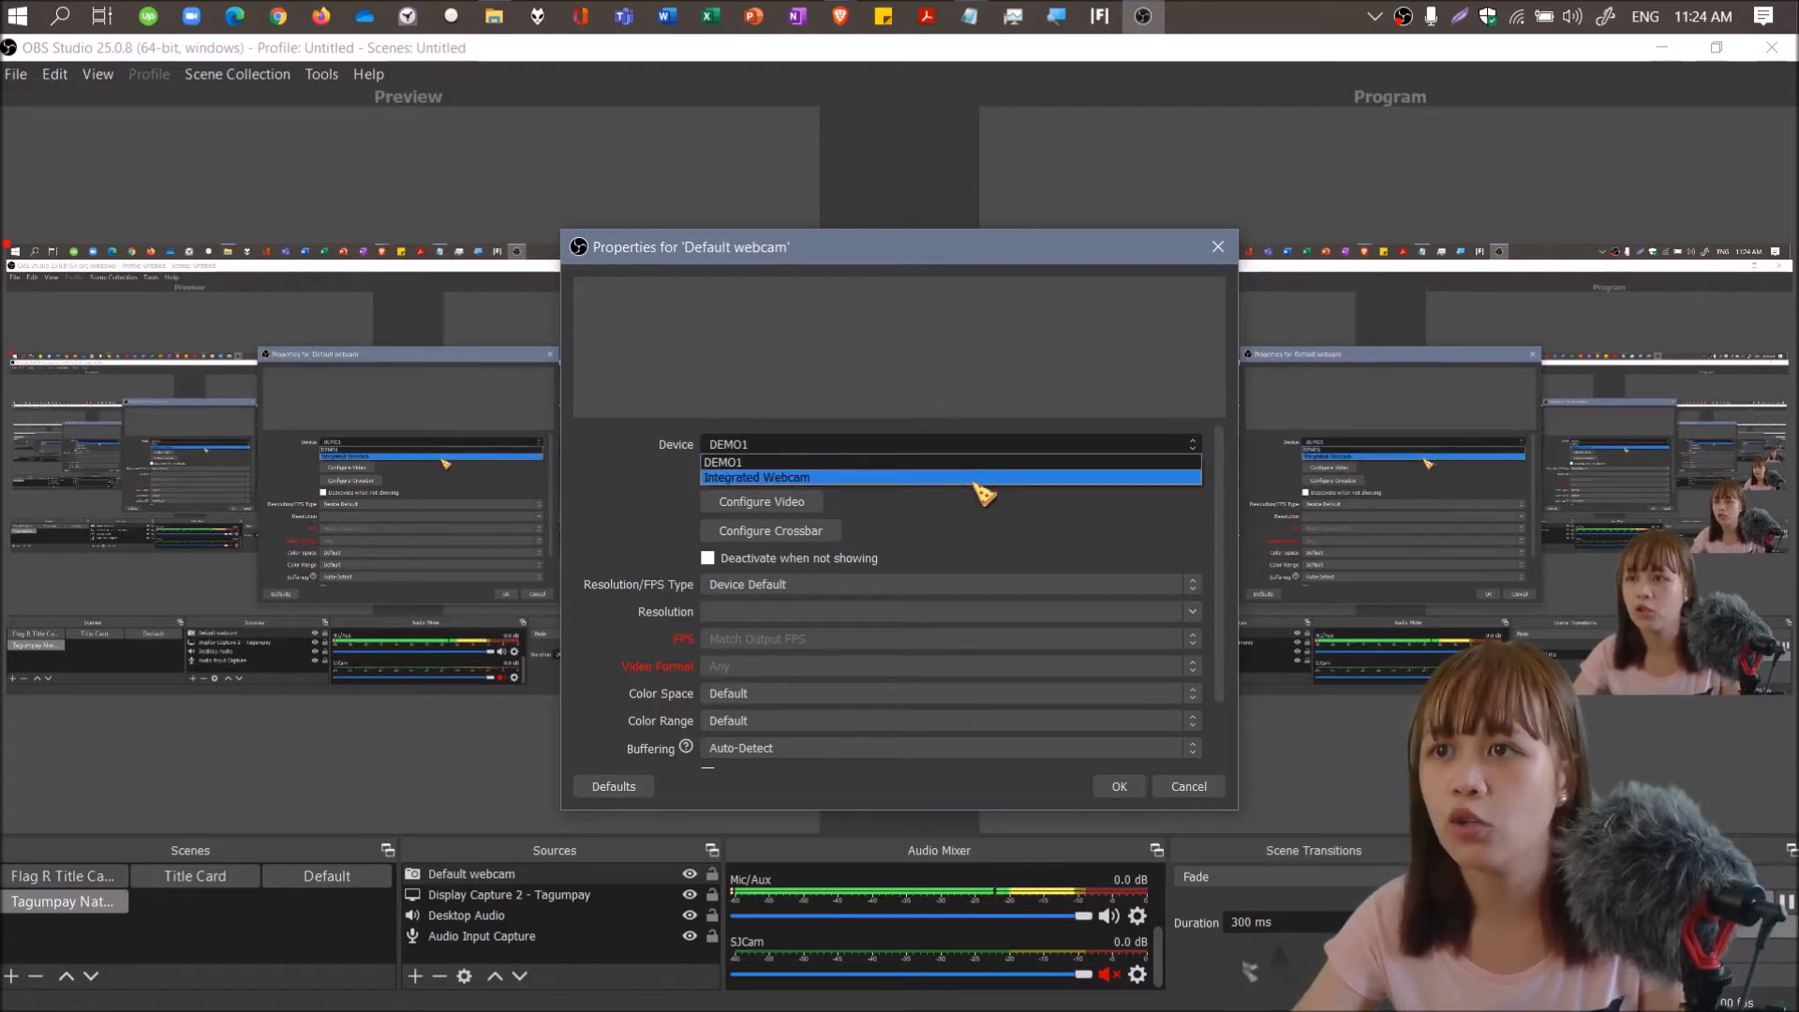
pyautogui.click(757, 477)
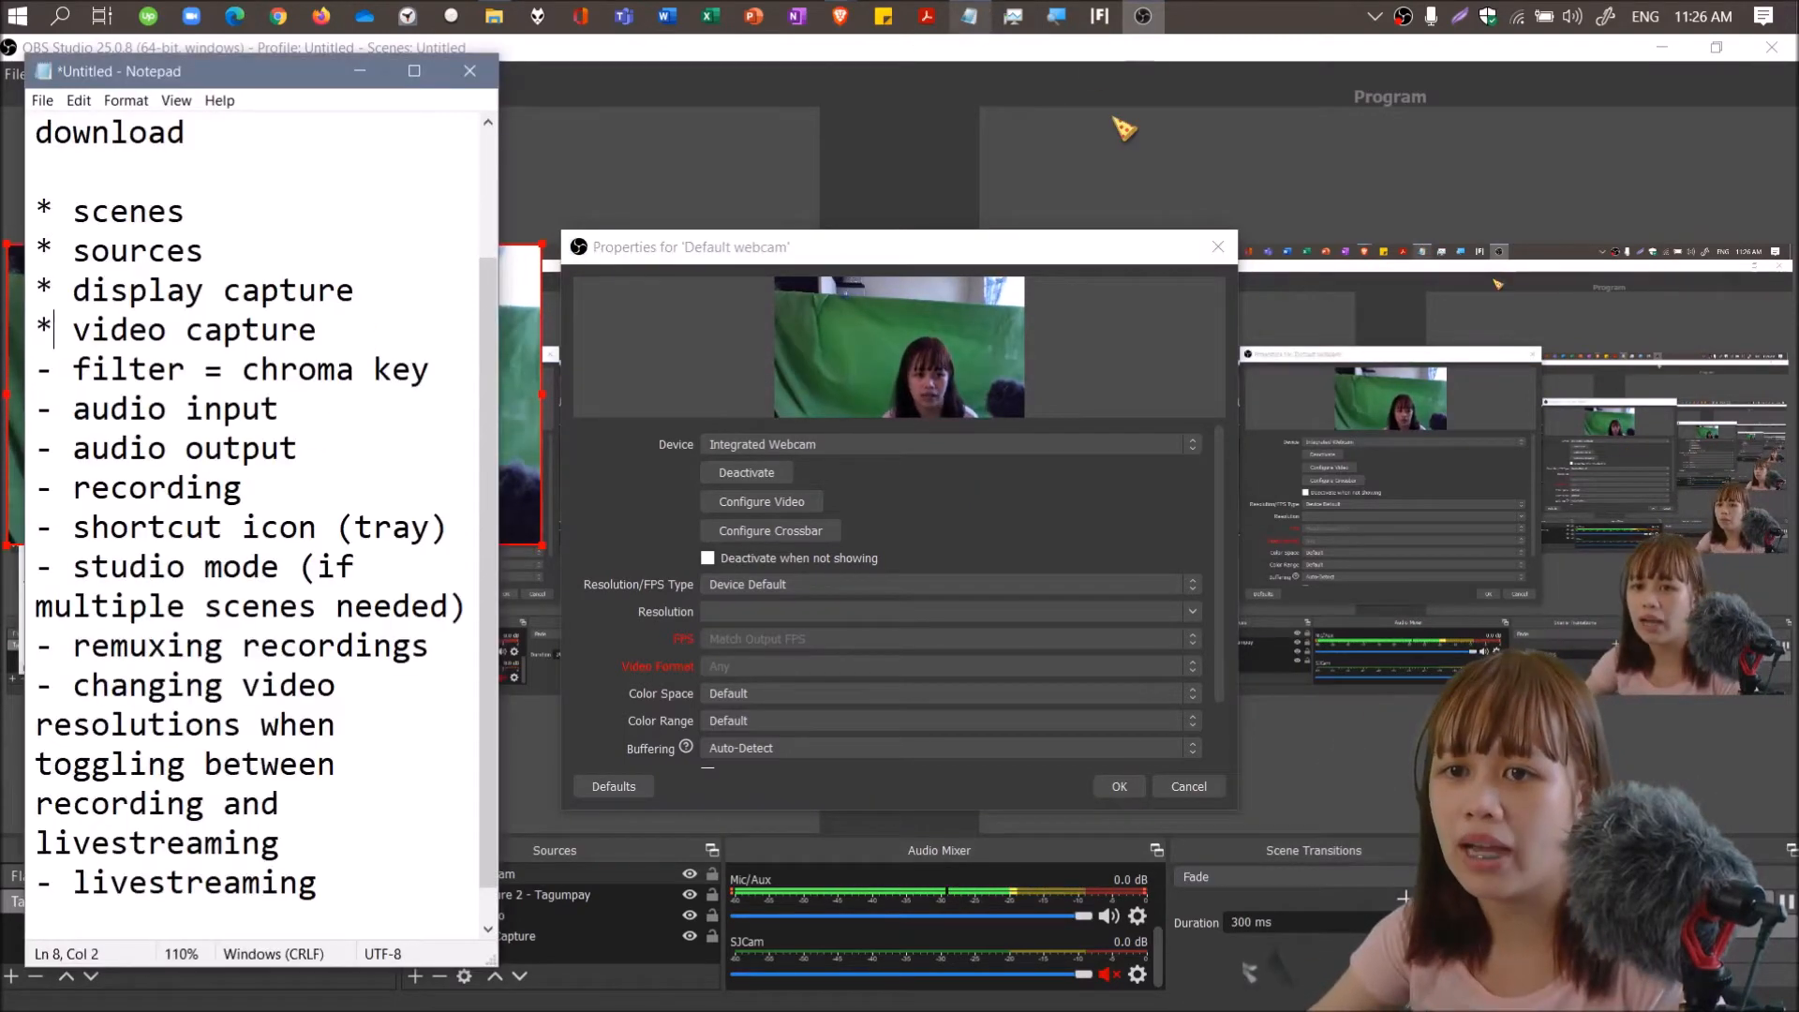
# Bring OBS Studio's webcam properties in front of the Notepad notes.
pyautogui.click(469, 71)
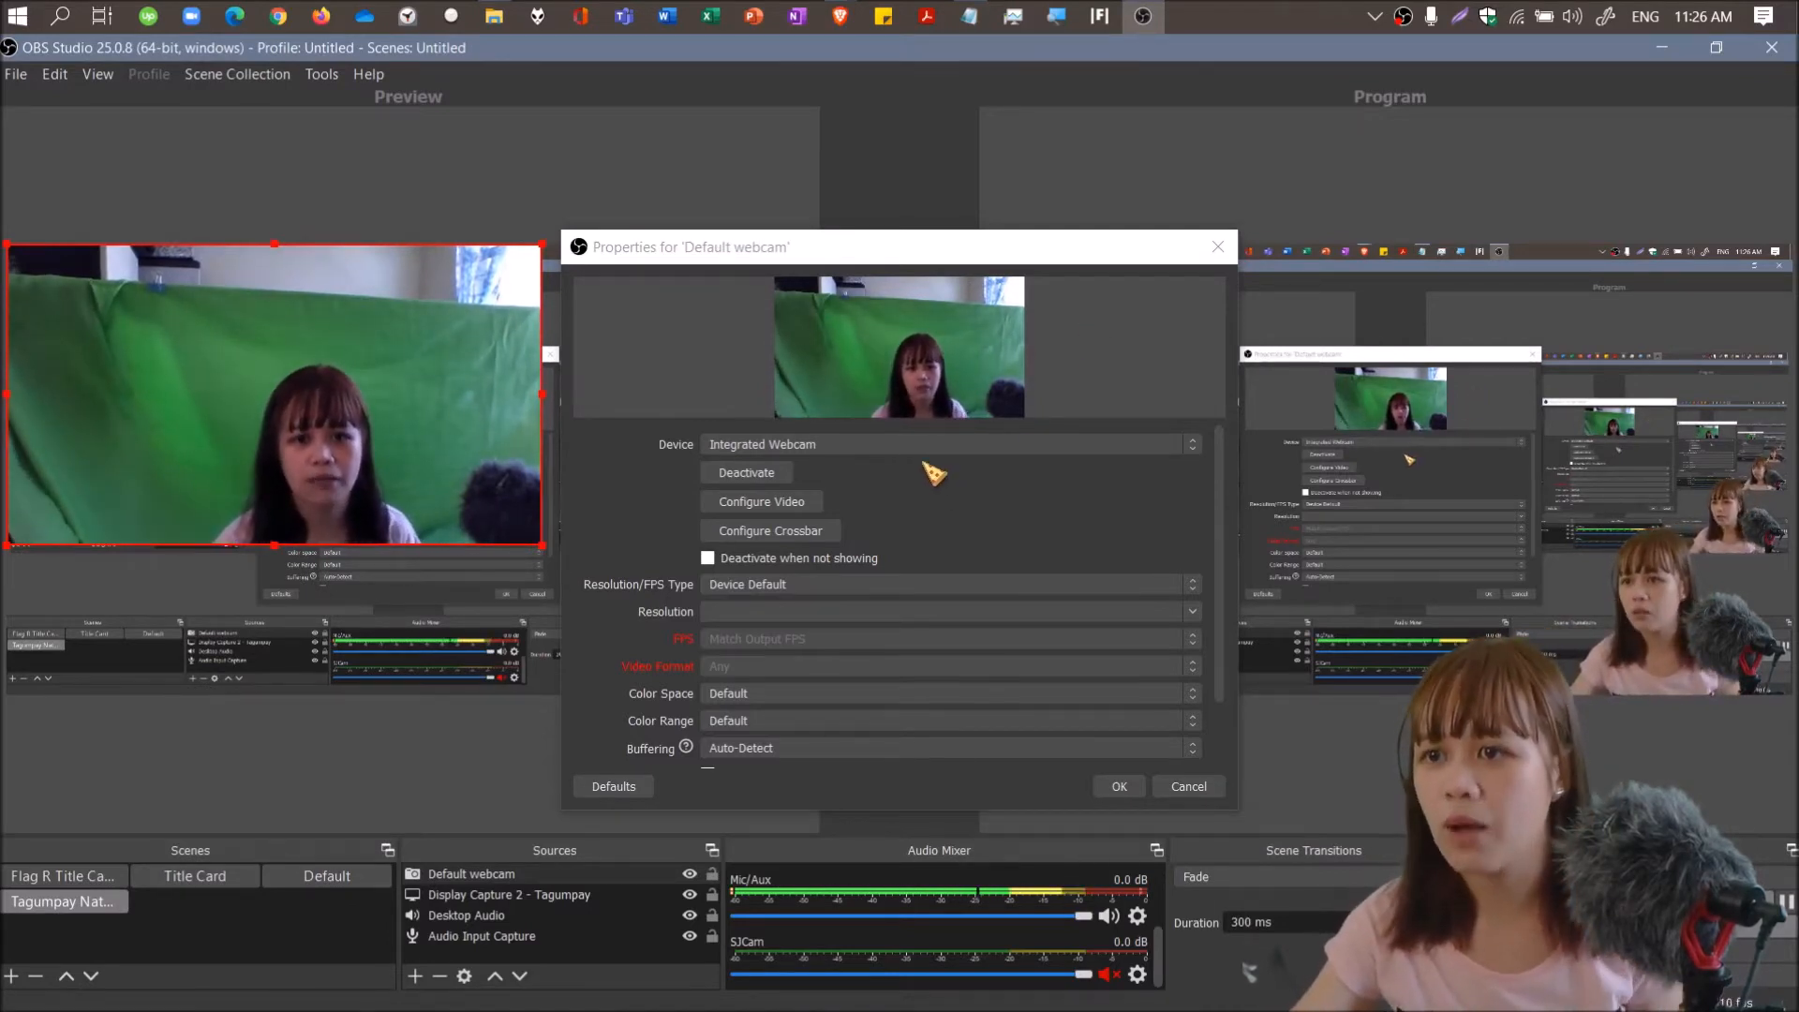
pyautogui.moveTo(1010, 505)
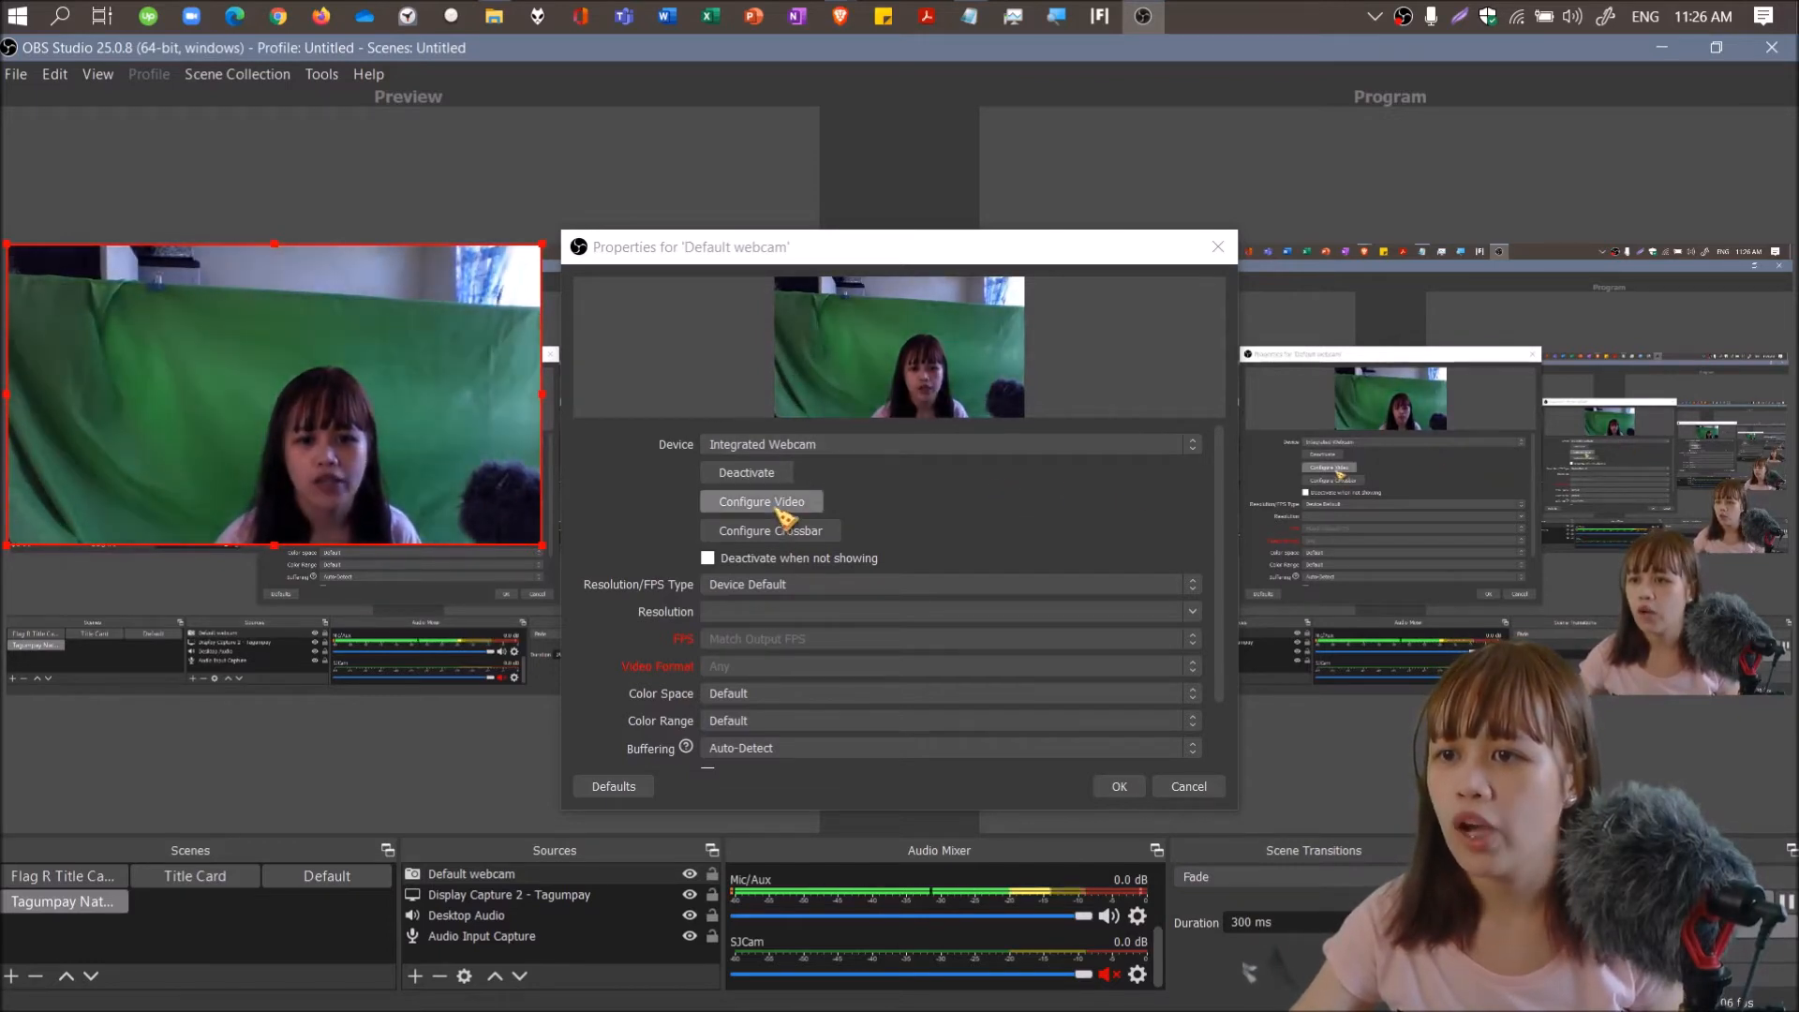
# Adjust the webcam's video settings, toggling automatic white balance.
pyautogui.click(761, 501)
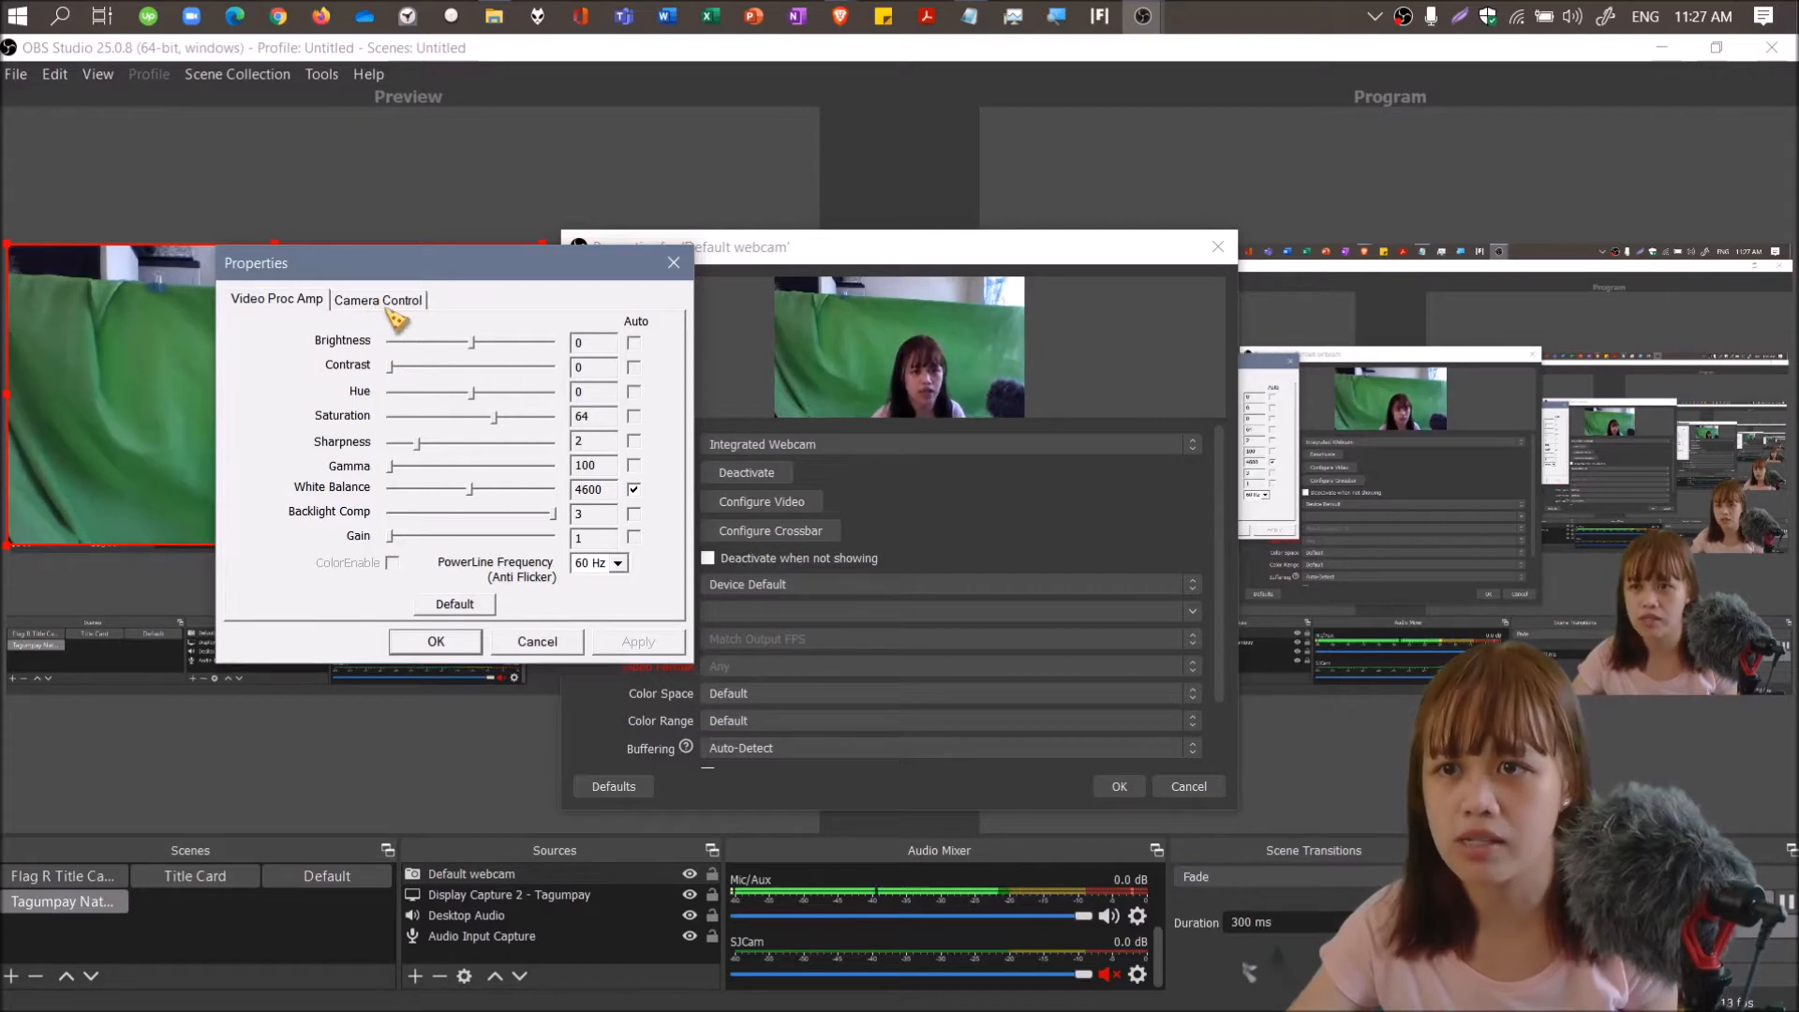
pyautogui.click(378, 300)
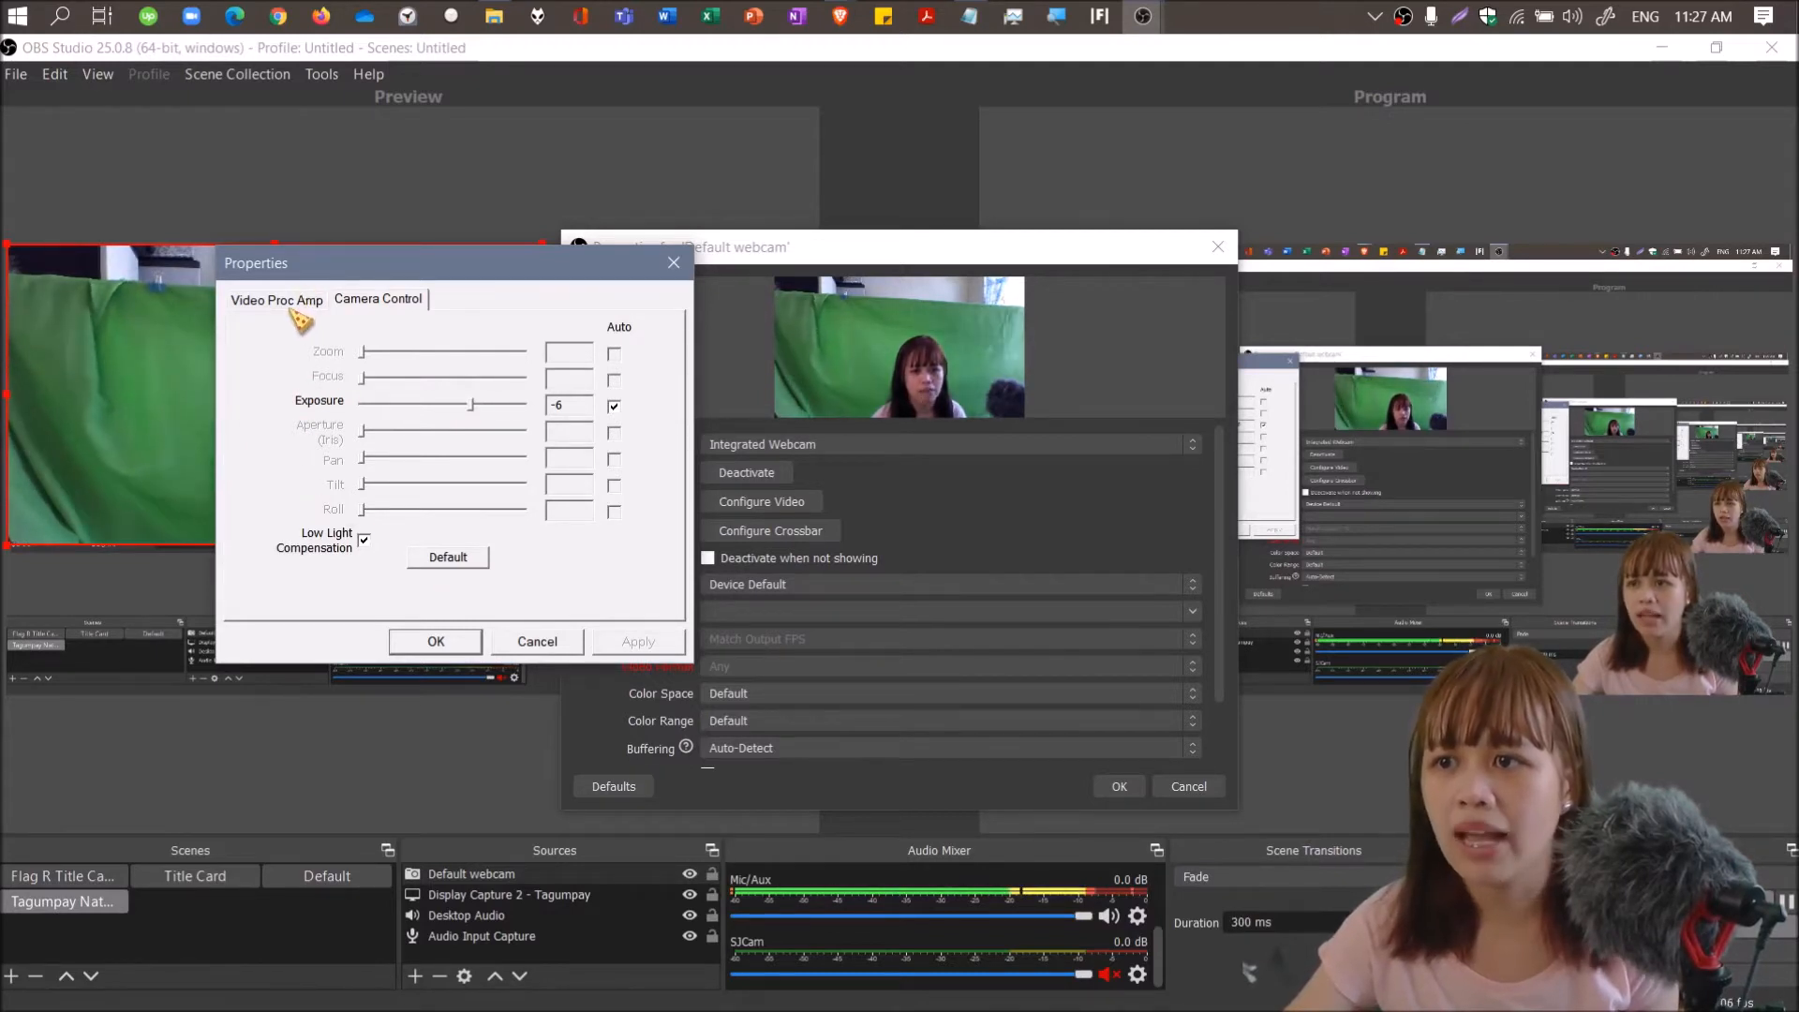
pyautogui.click(276, 298)
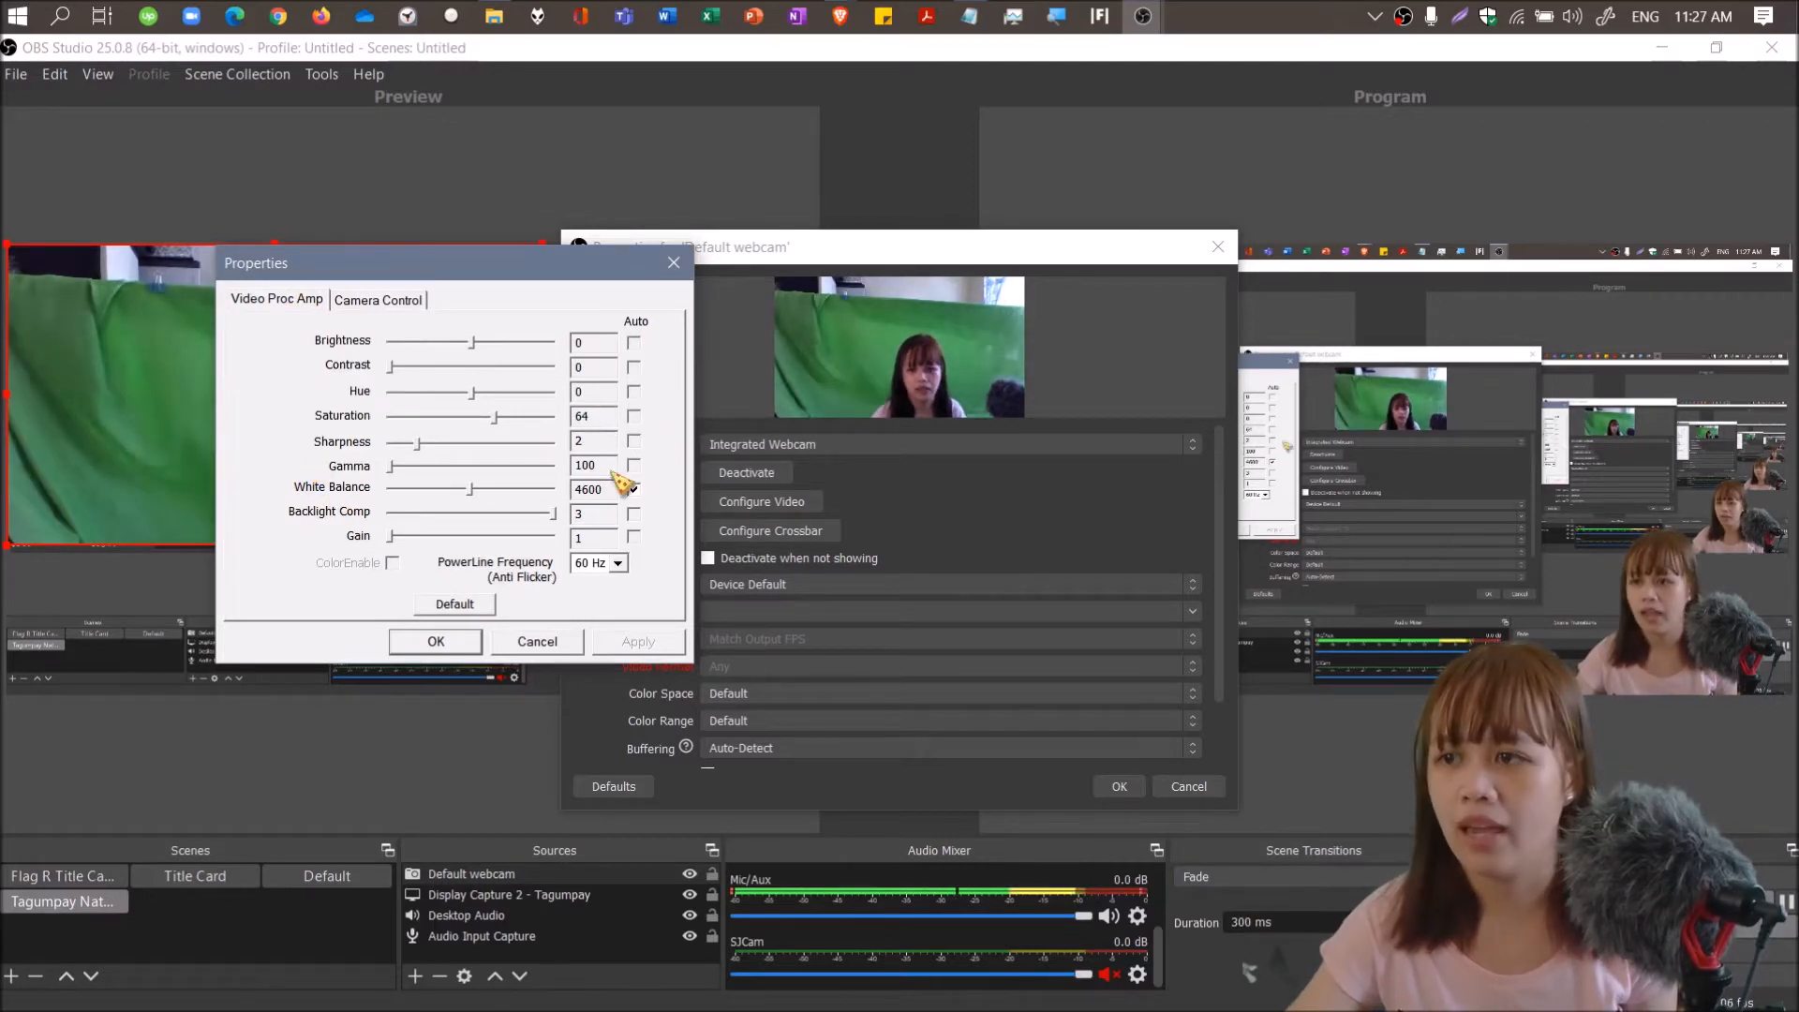
pyautogui.click(633, 489)
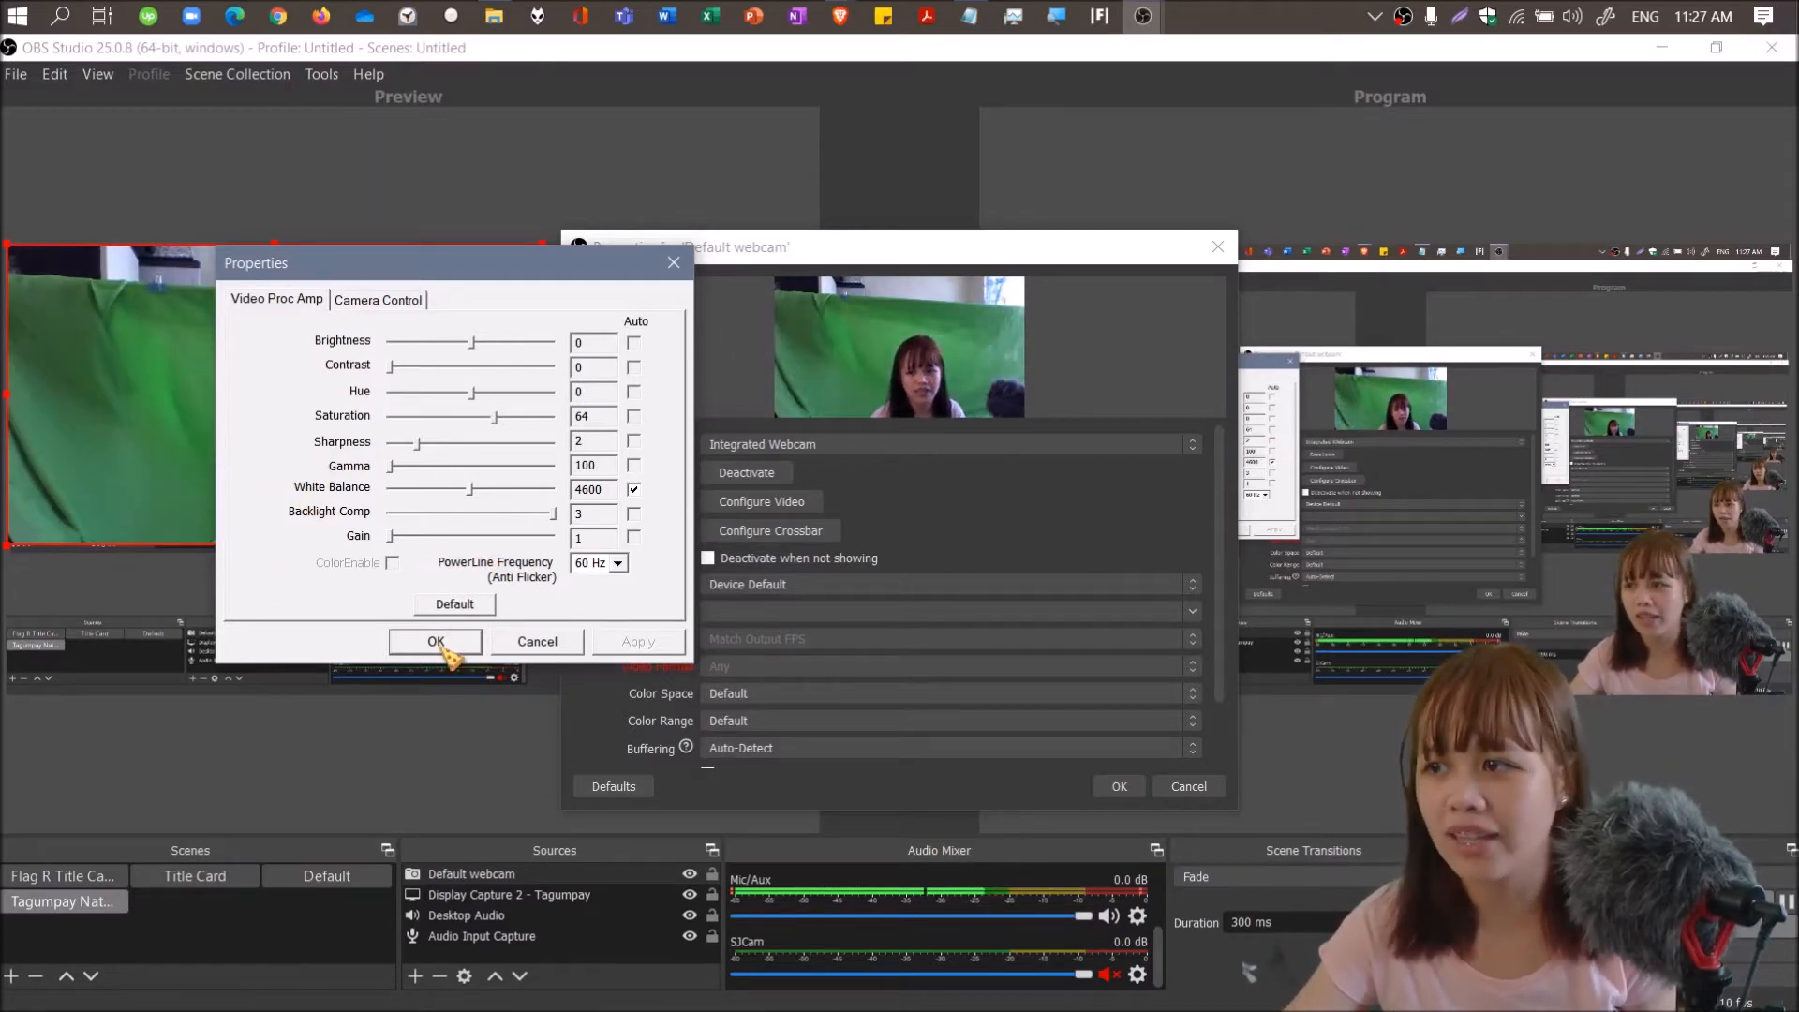
pyautogui.click(435, 640)
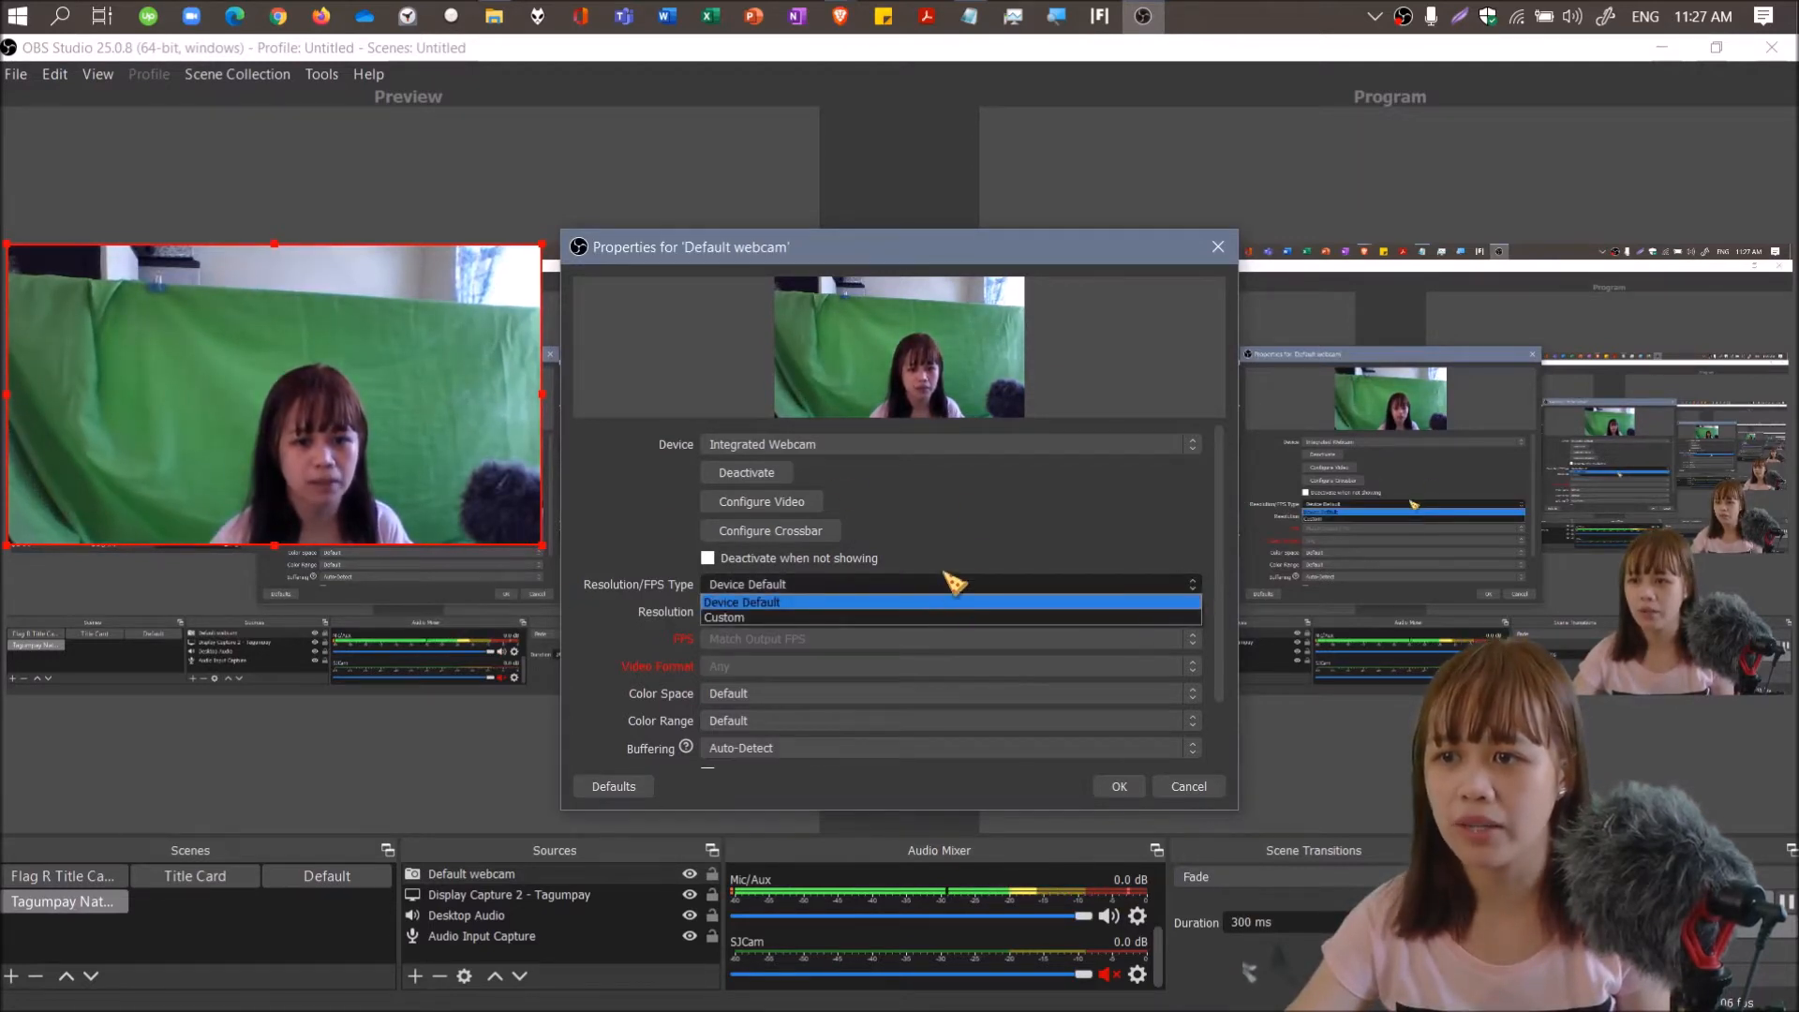
# Keep Resolution/FPS Type at Device Default and accept the webcam properties.
pyautogui.click(742, 601)
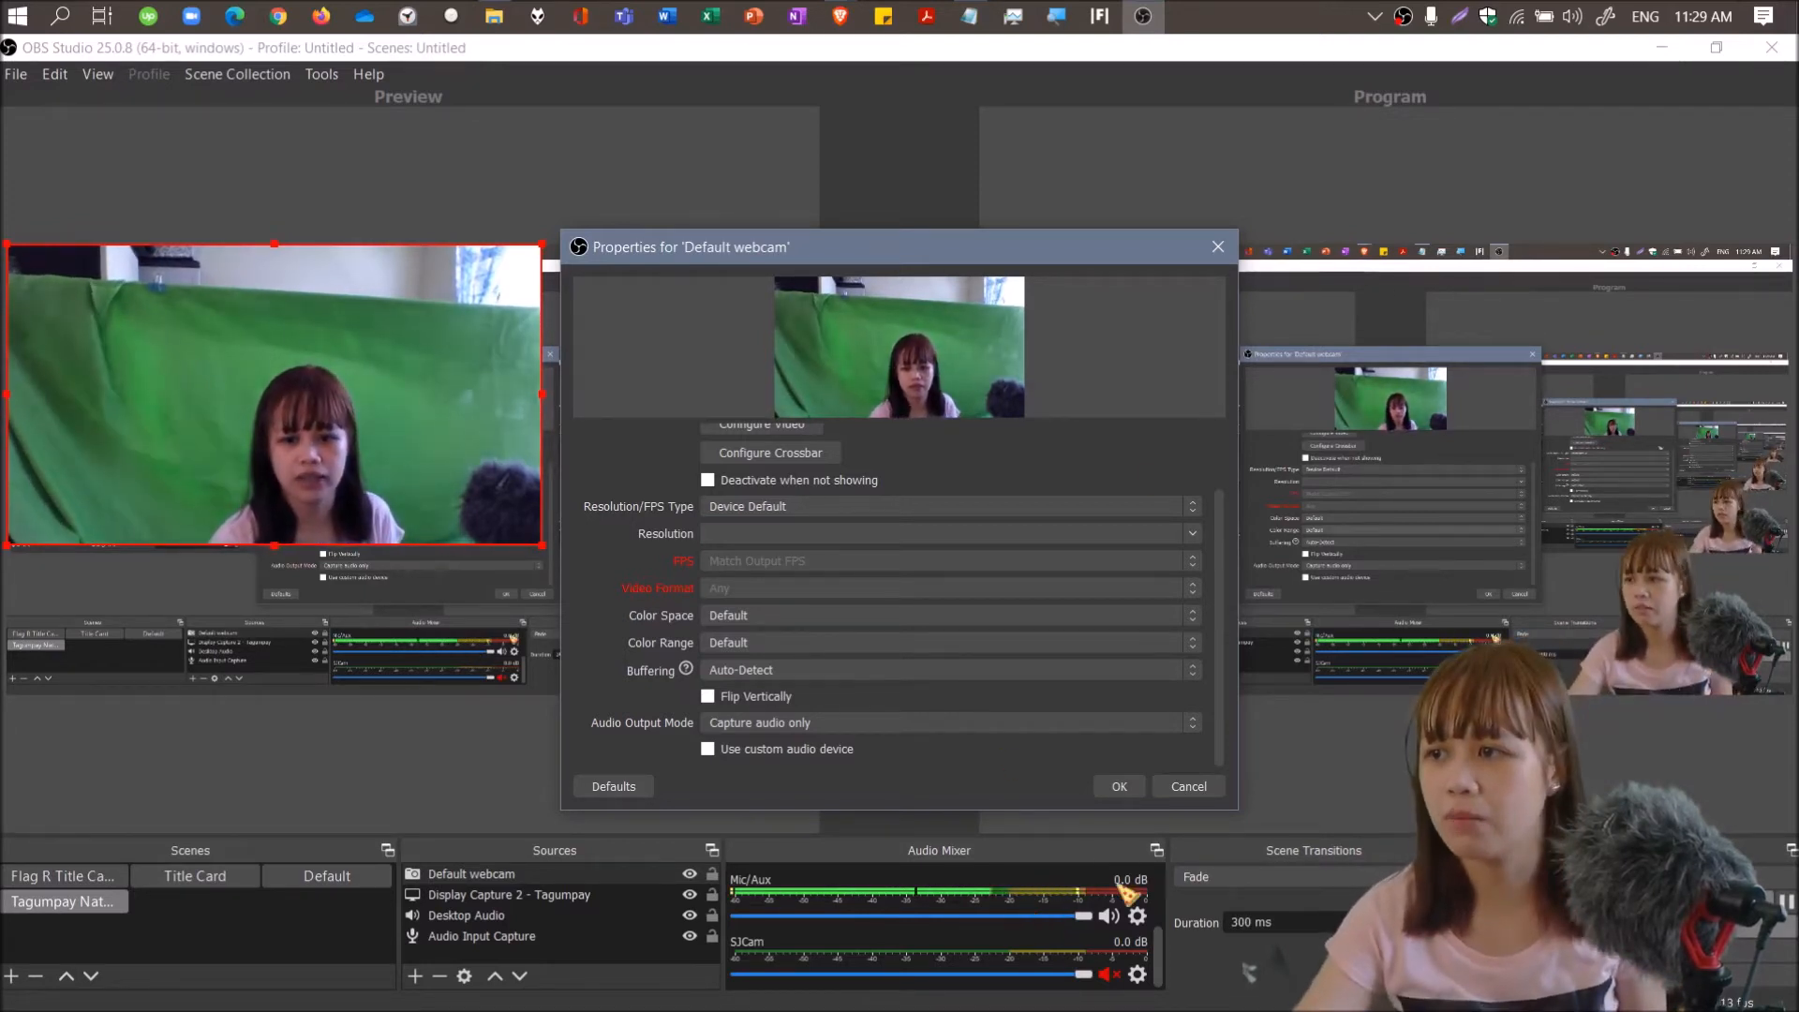
pyautogui.click(1116, 786)
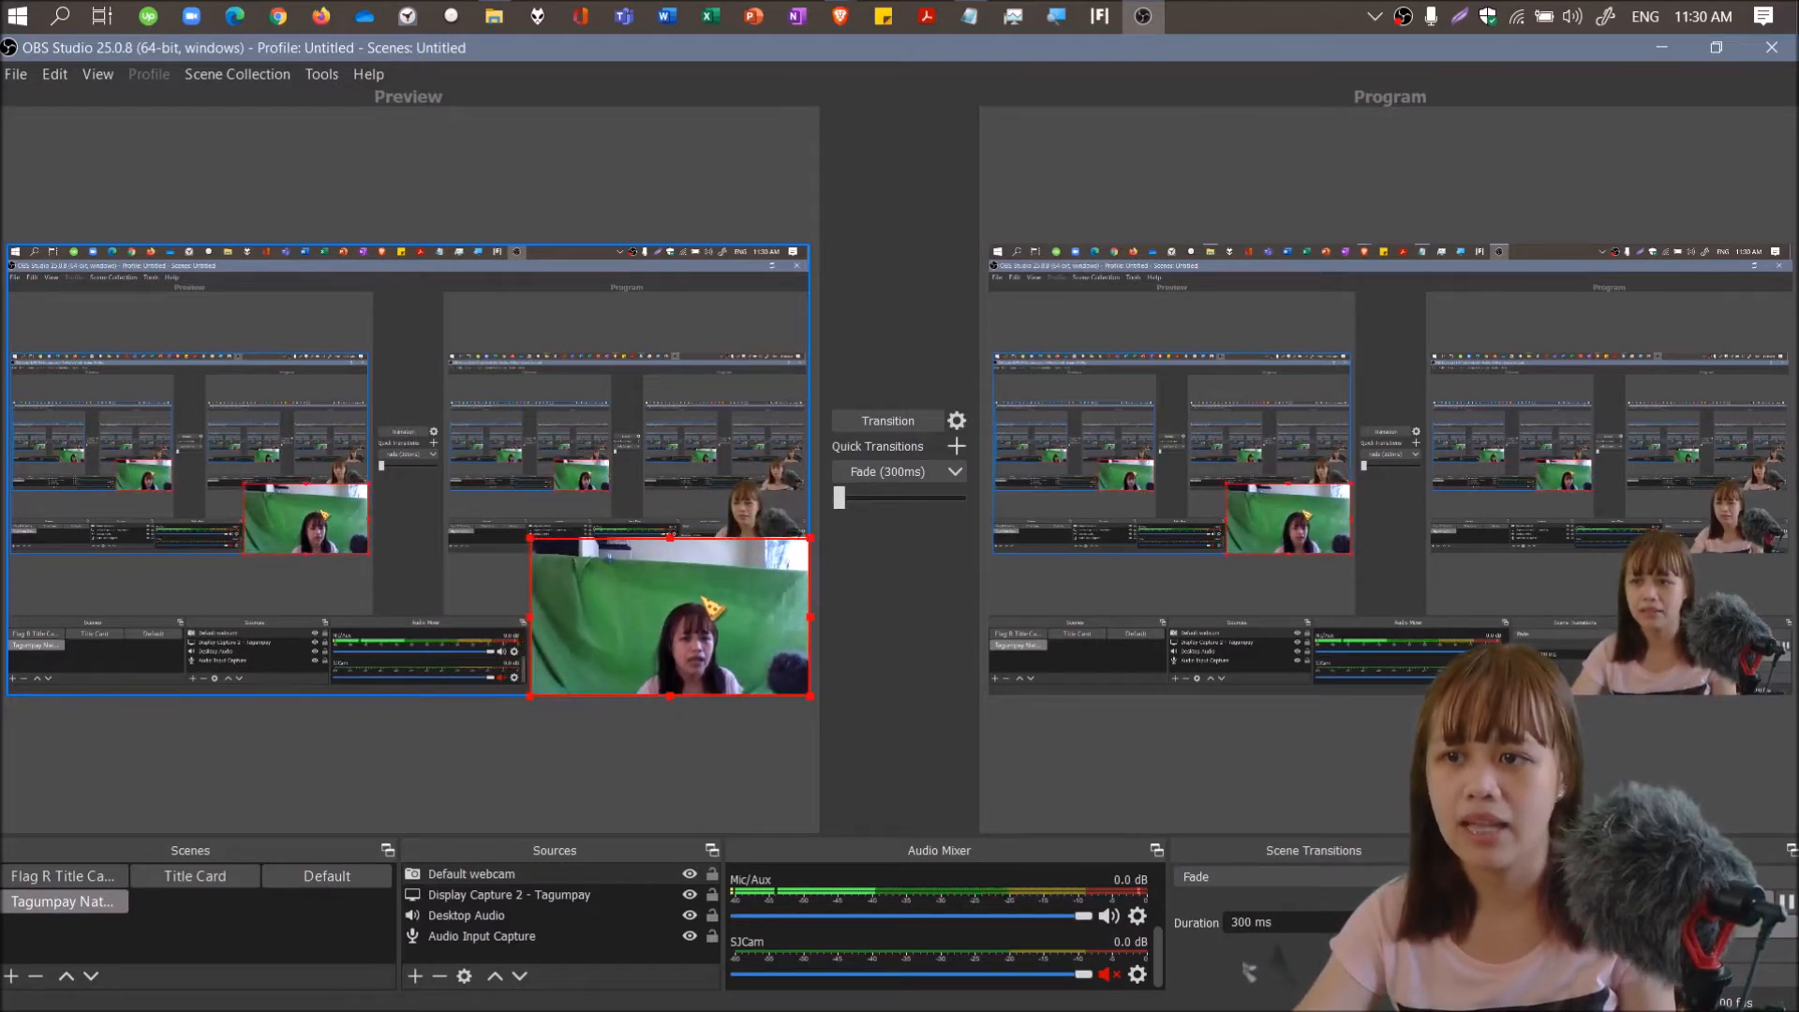
# Drag the webcam image larger so it spans the preview centre.
pyautogui.moveTo(671, 617); pyautogui.dragTo(444, 460)
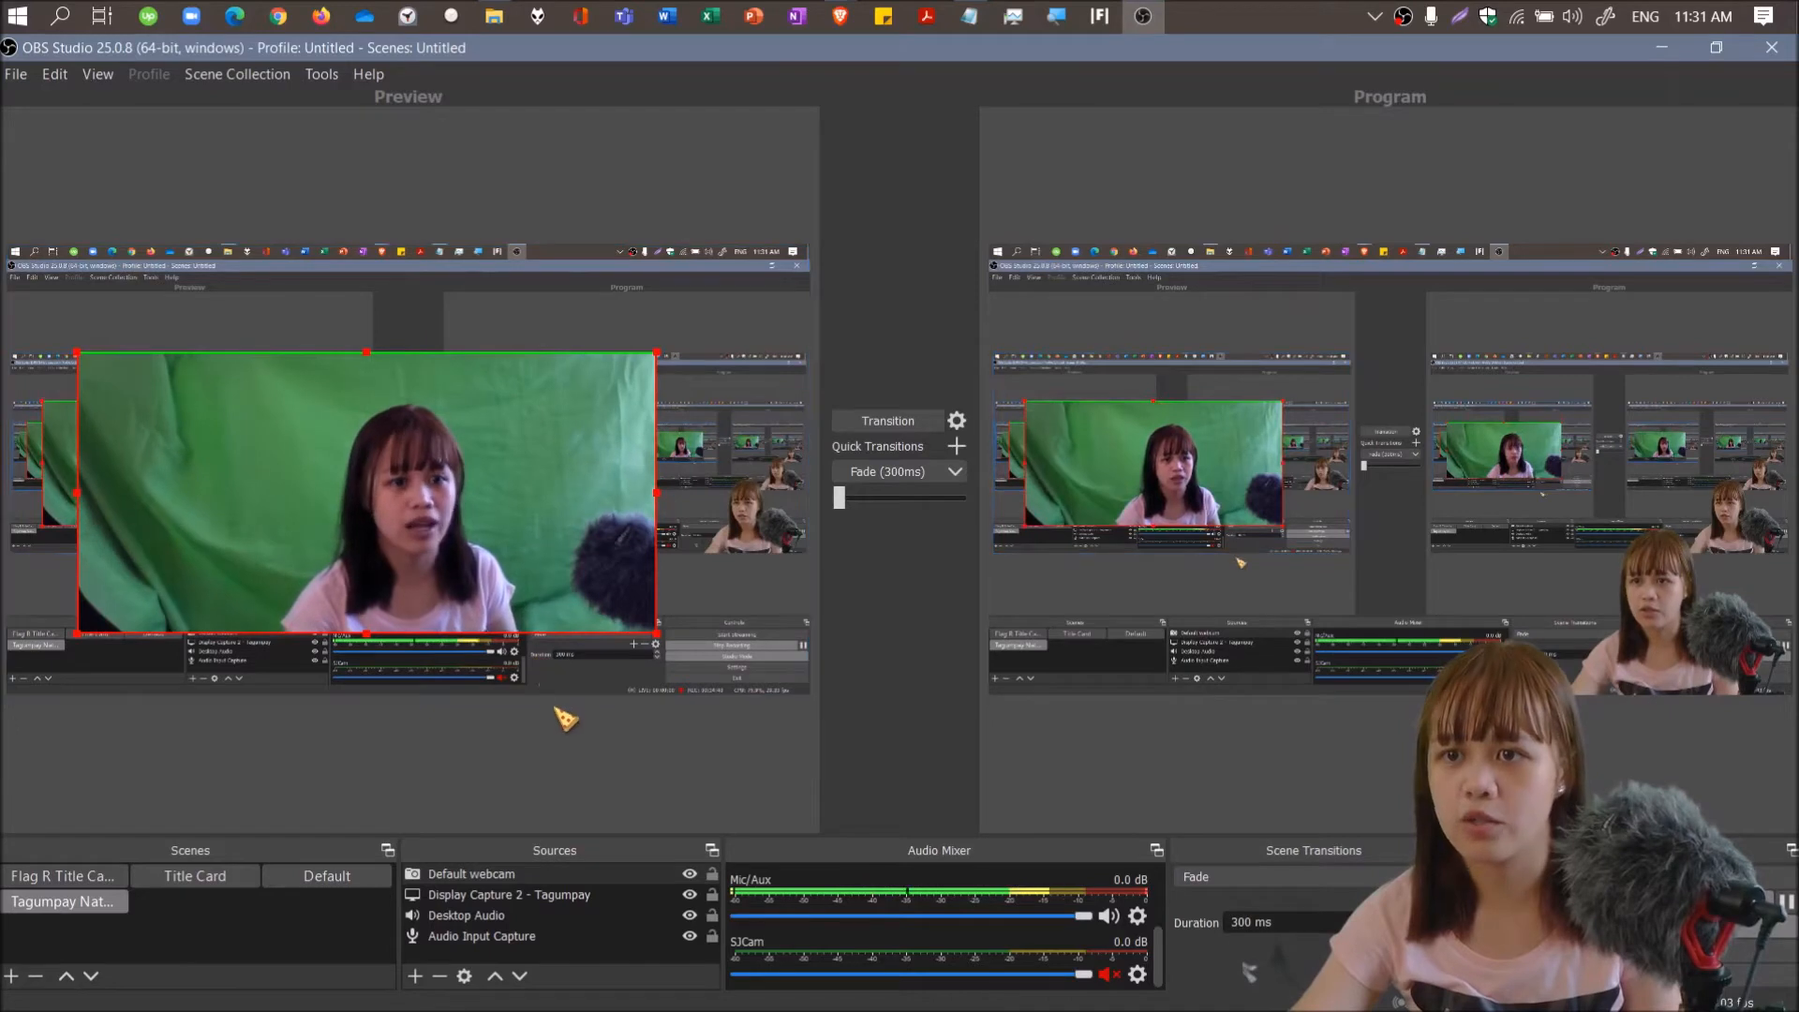
pyautogui.moveTo(161, 516)
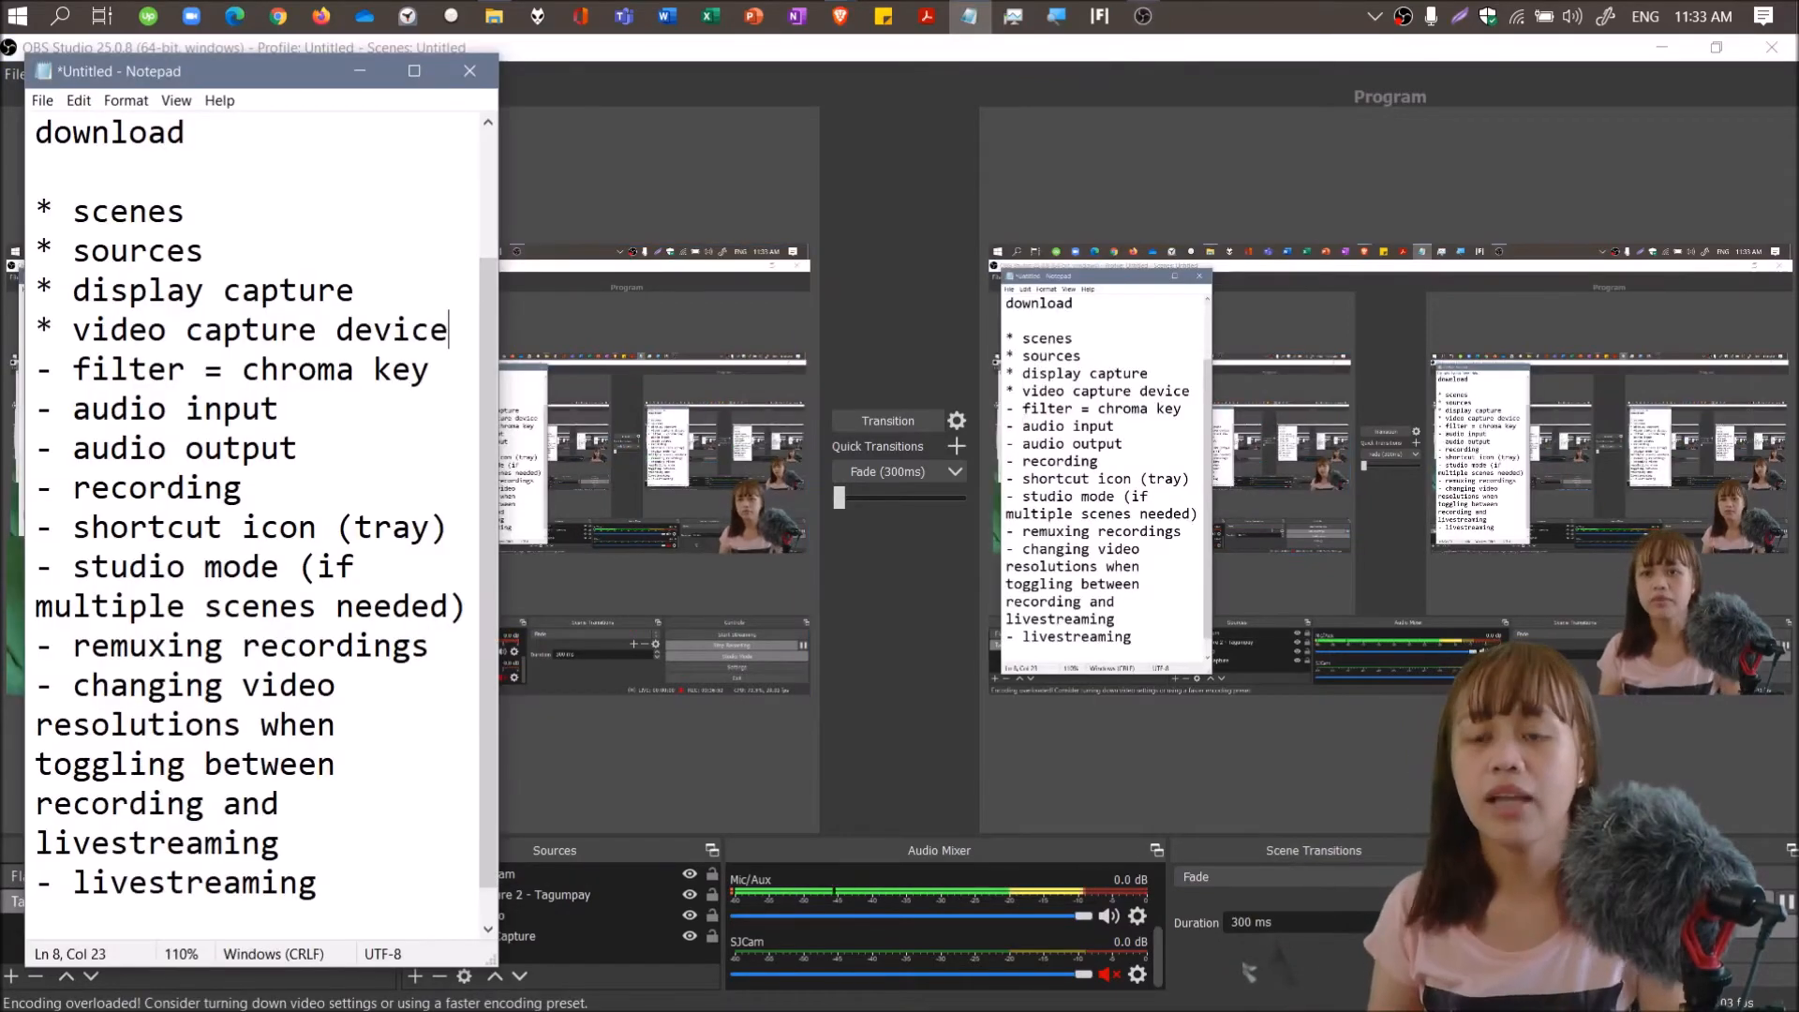
# Finish reviewing the Notepad OBS checklist and return to OBS Studio.
pyautogui.press('enter')
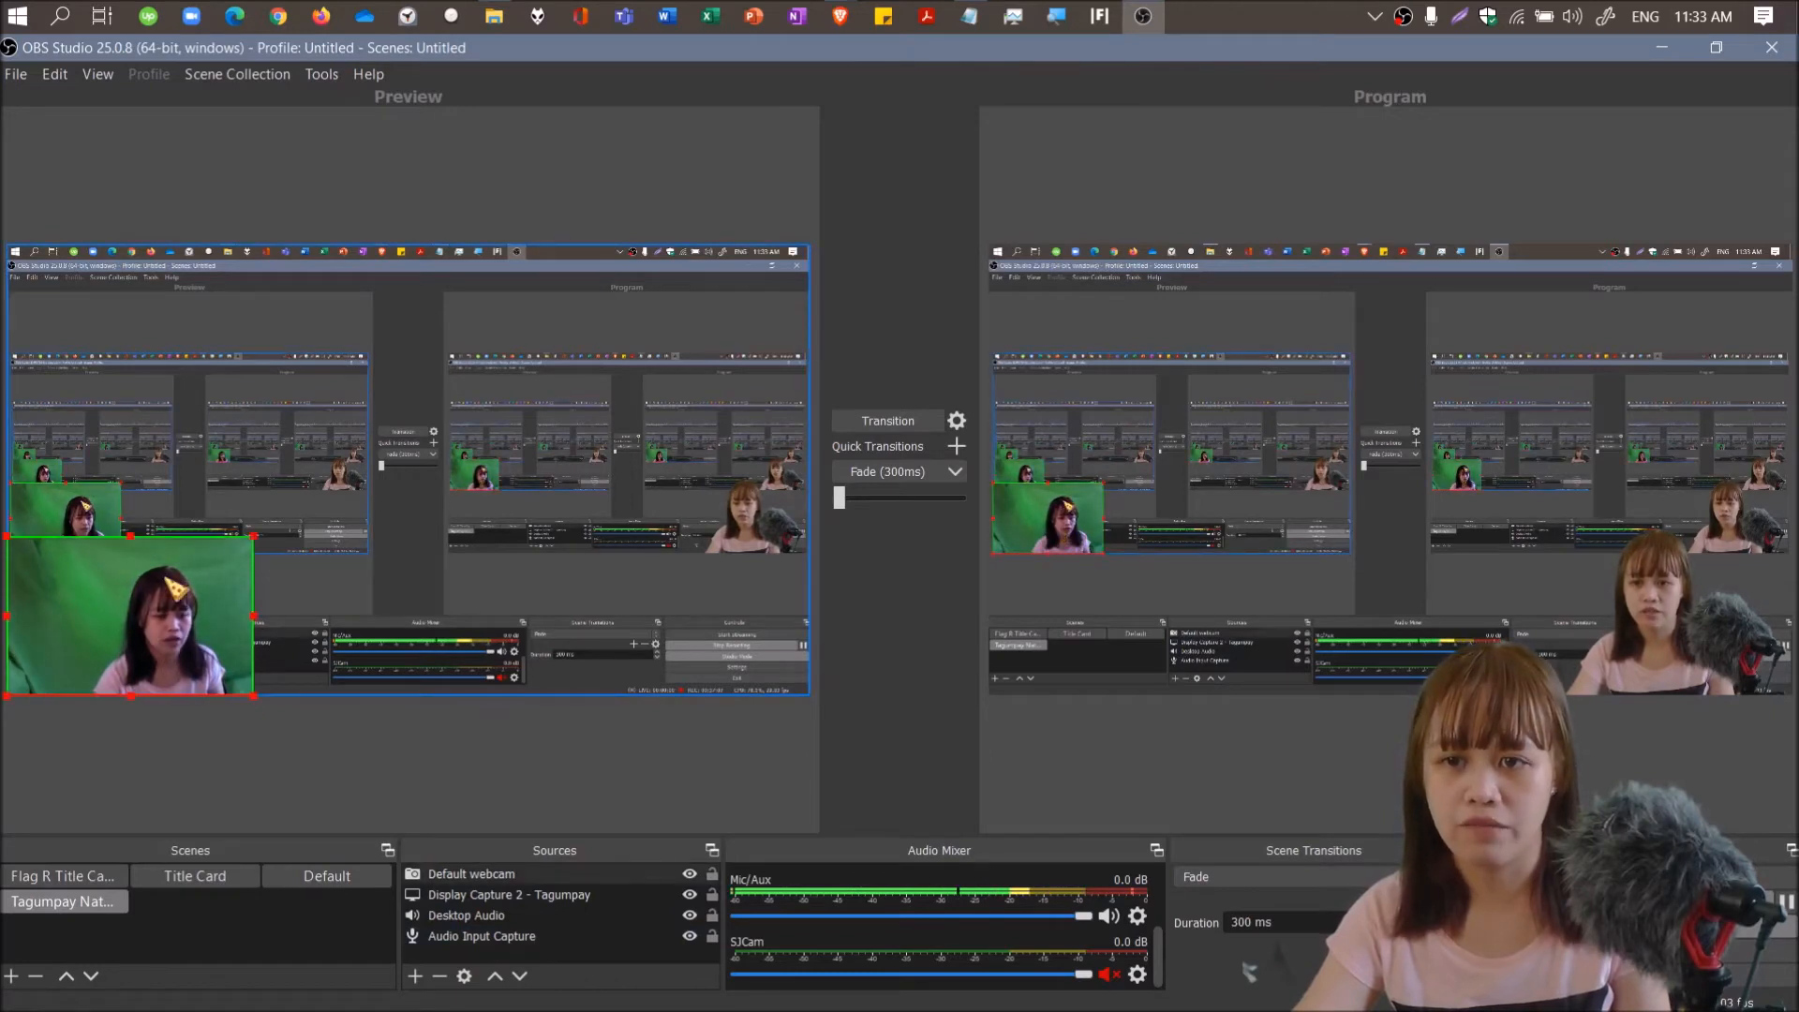
# Open the Default webcam's Filters window and start adding an effect filter.
pyautogui.rightClick(129, 617)
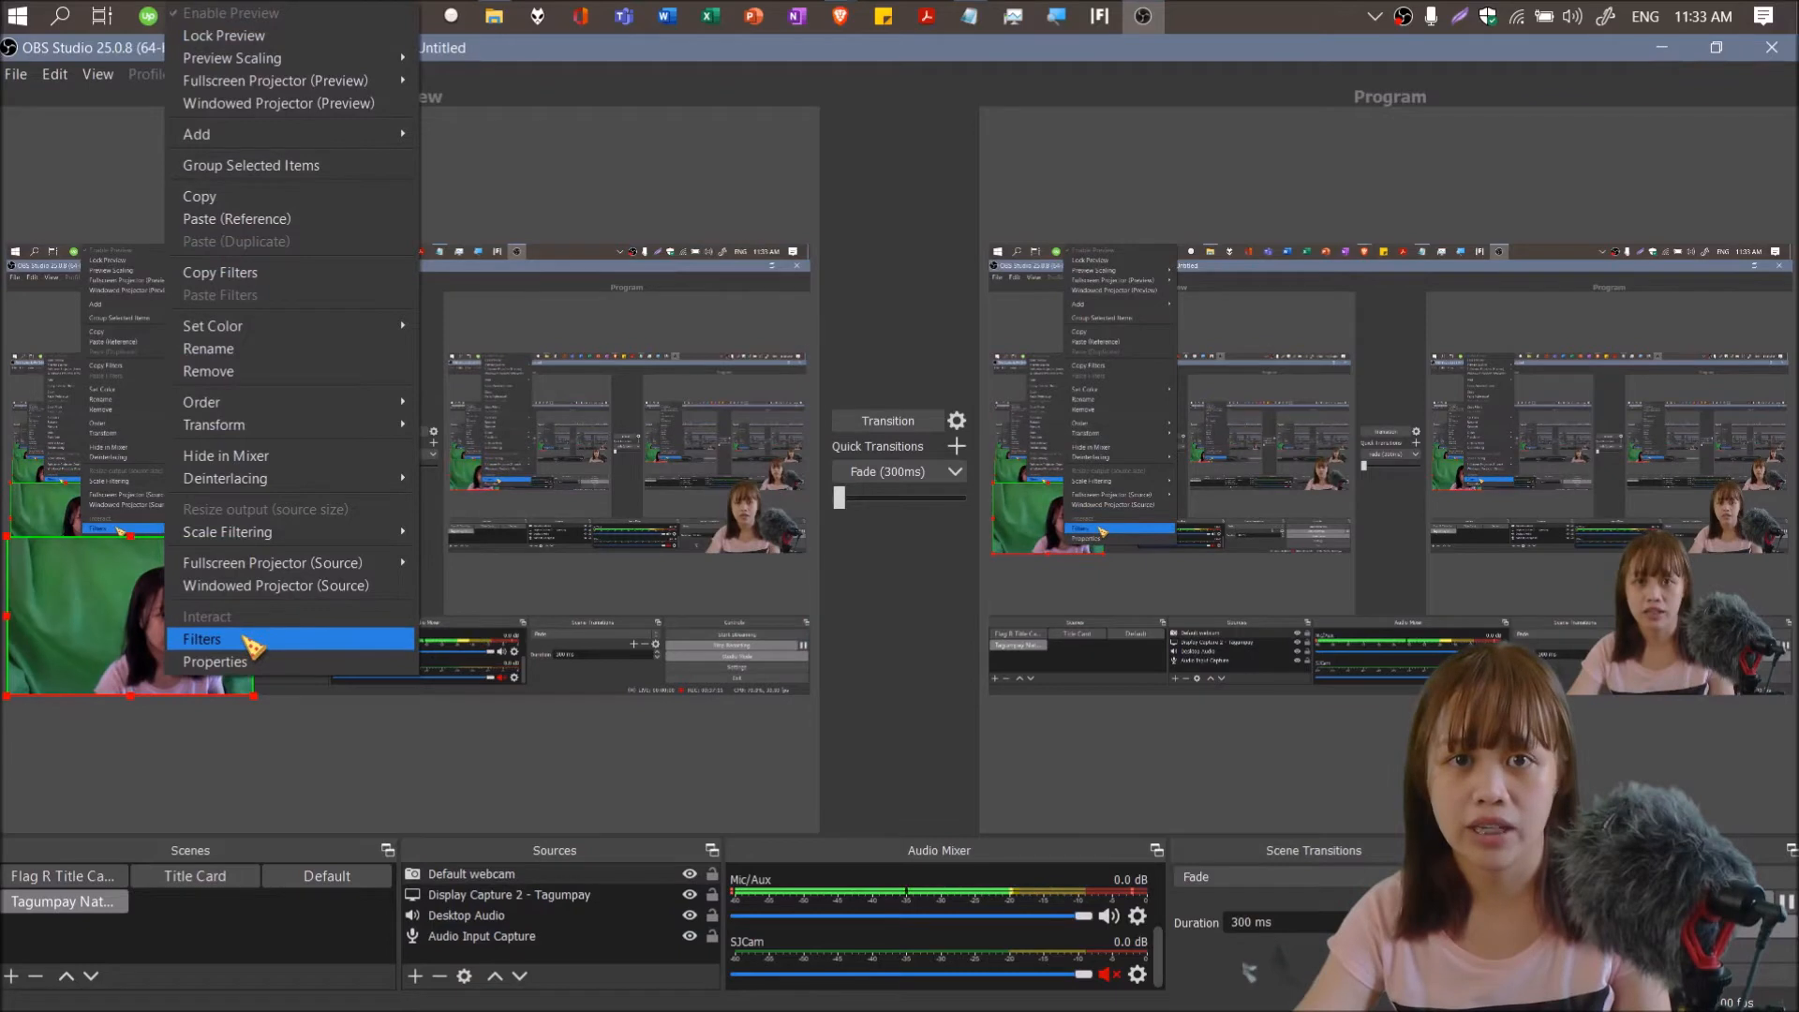
pyautogui.click(201, 639)
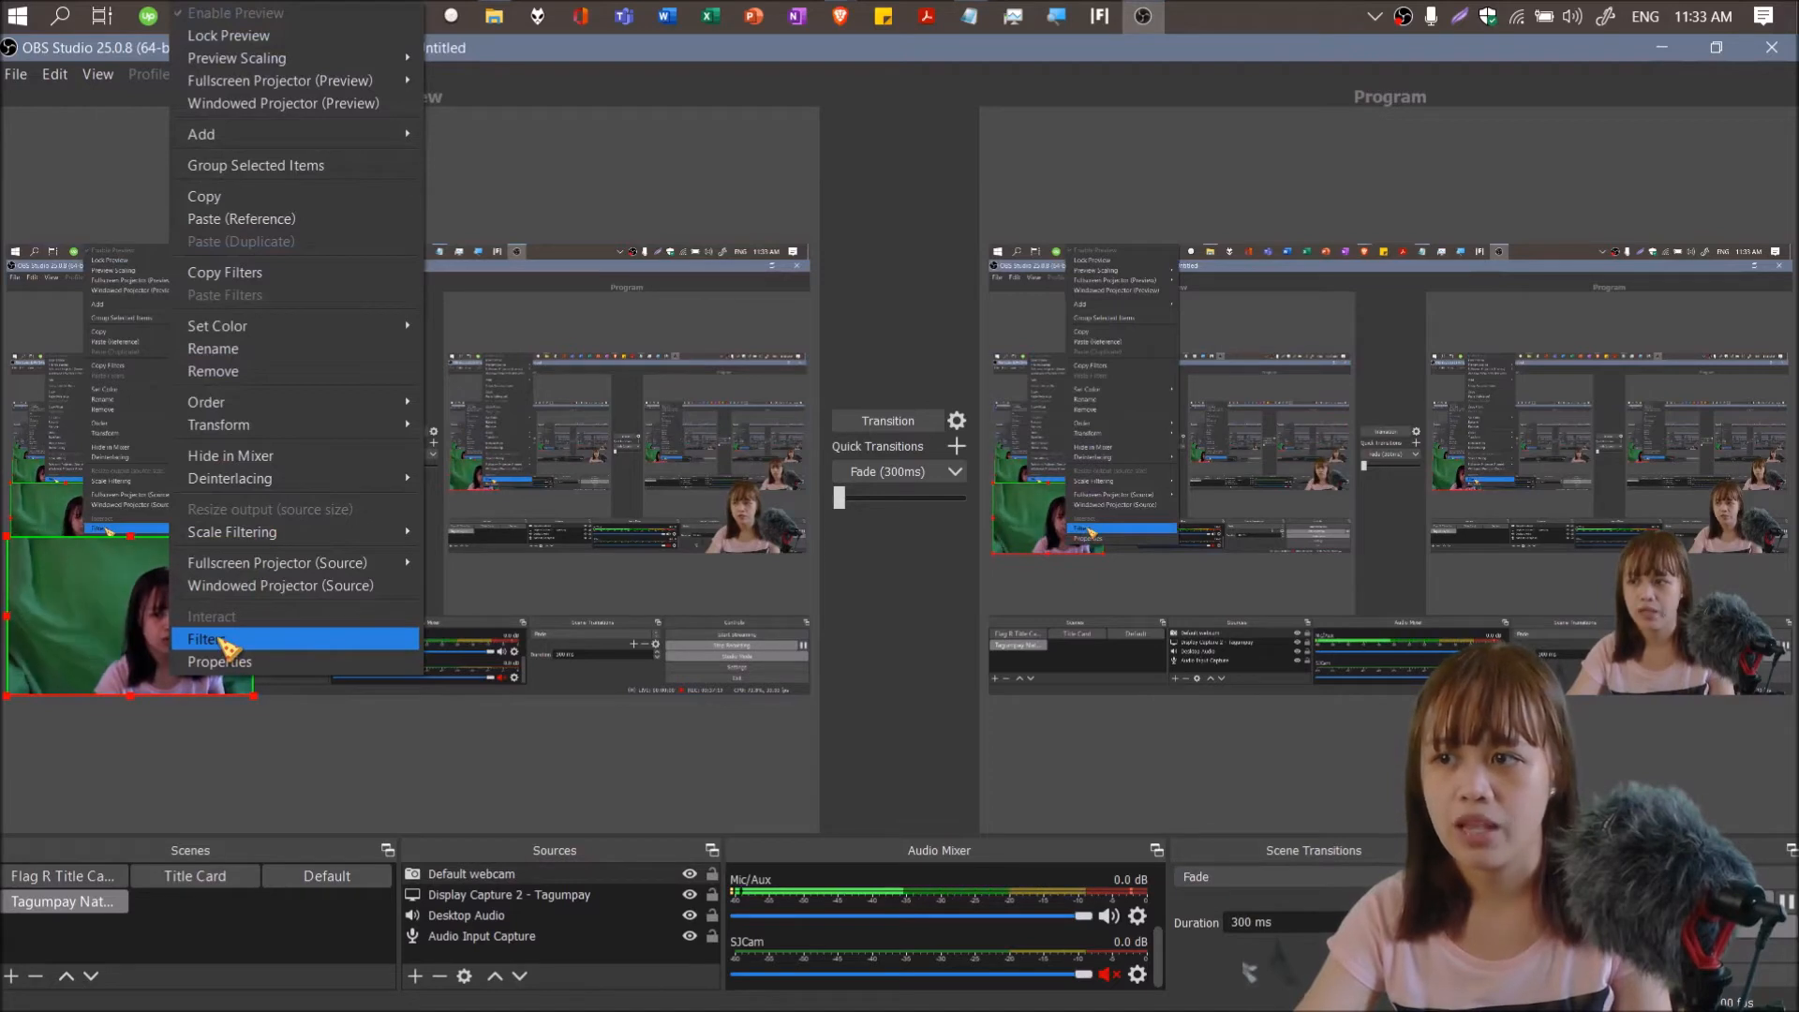
pyautogui.click(206, 639)
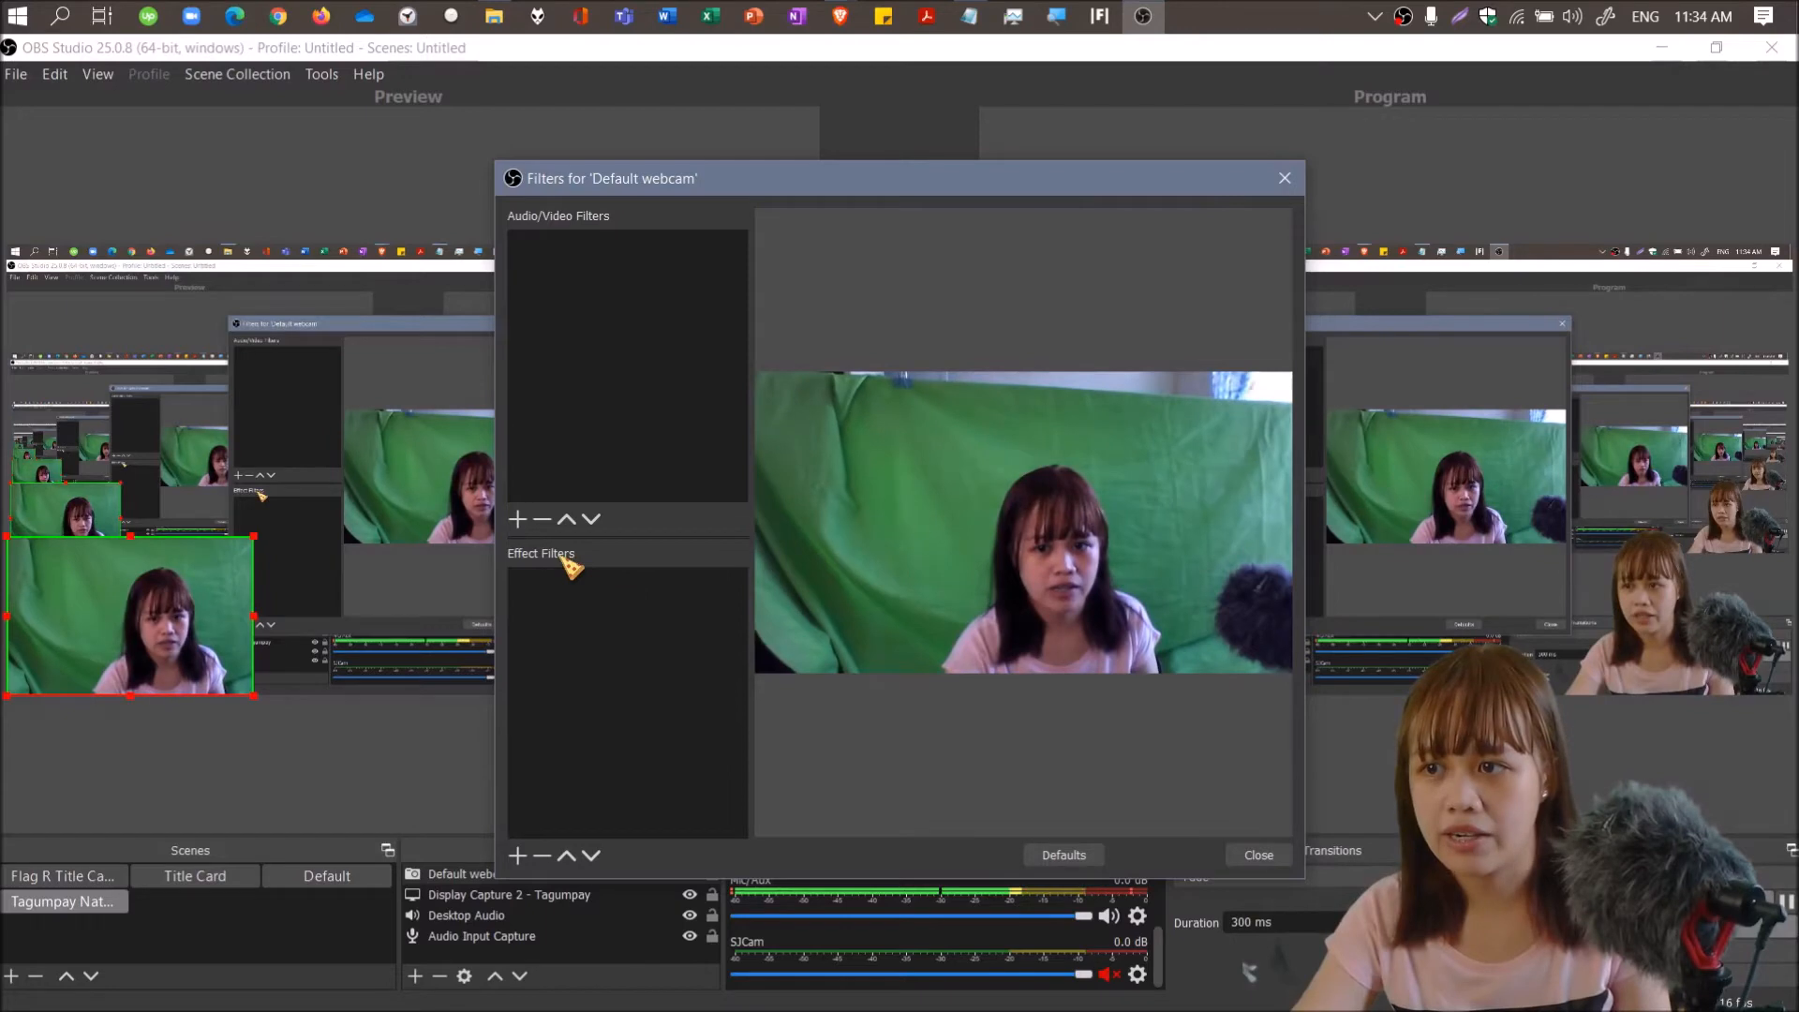
pyautogui.click(1257, 854)
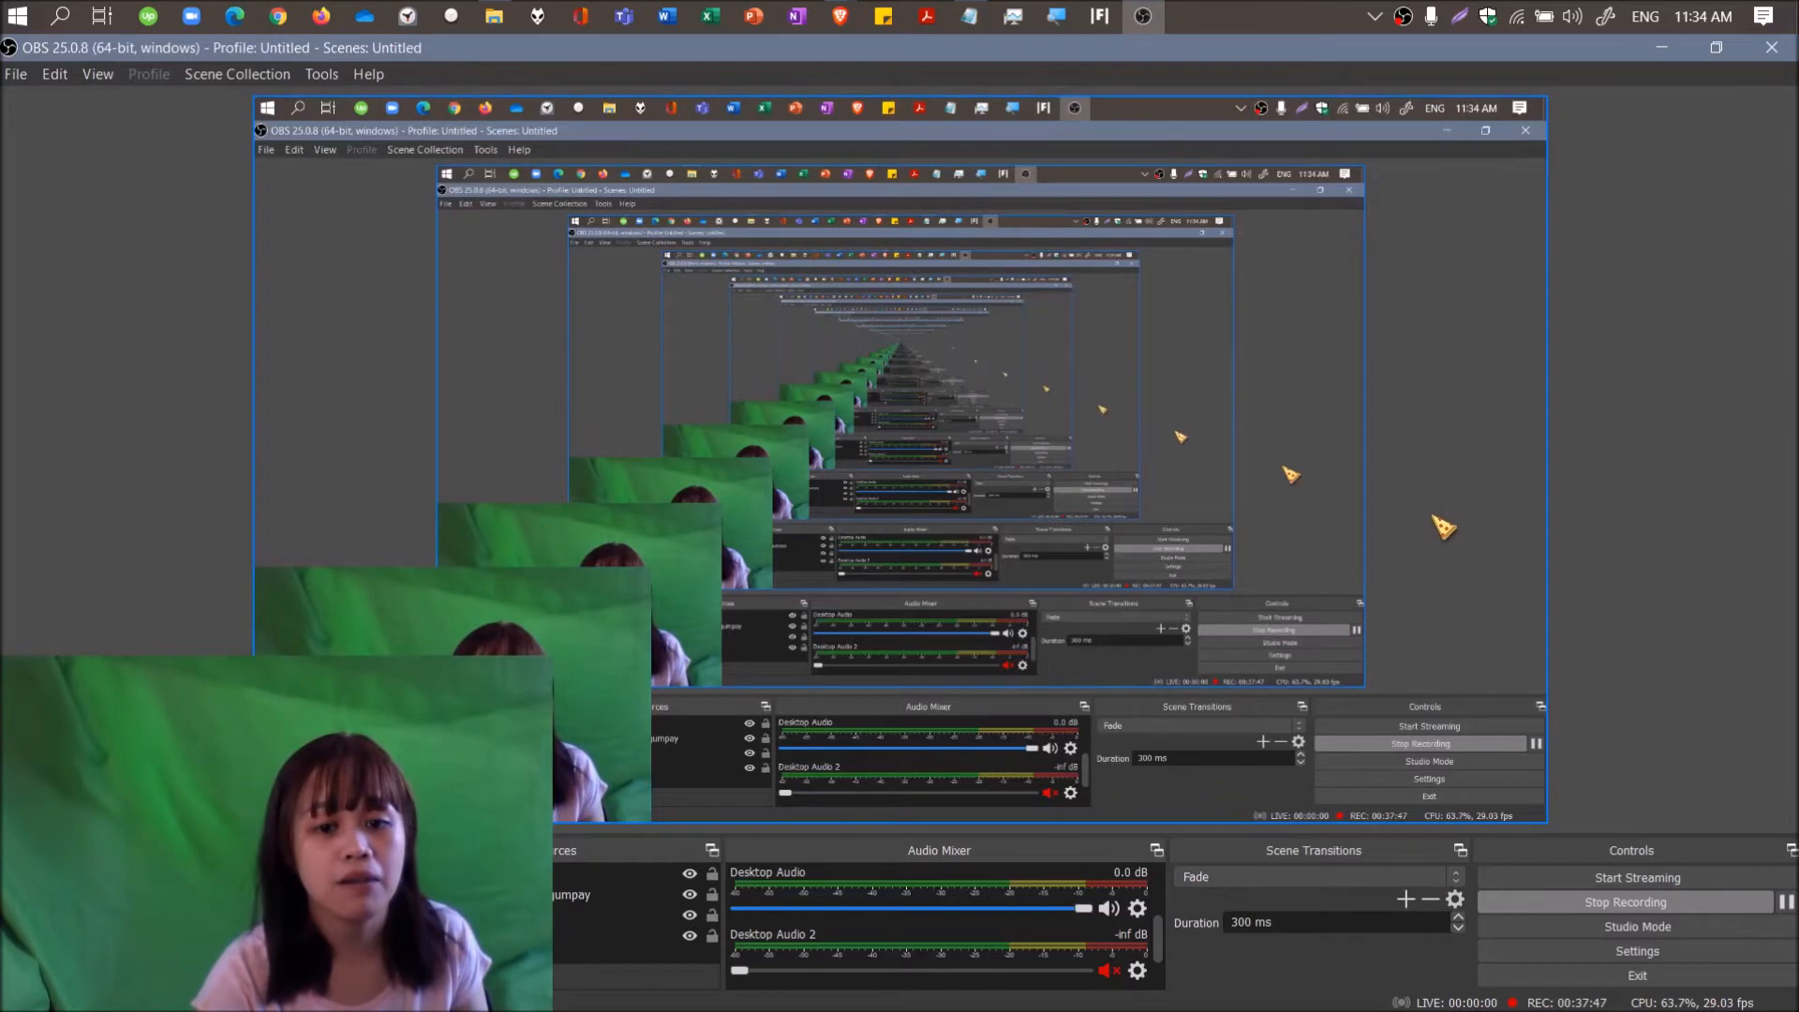
pyautogui.moveTo(1257, 454)
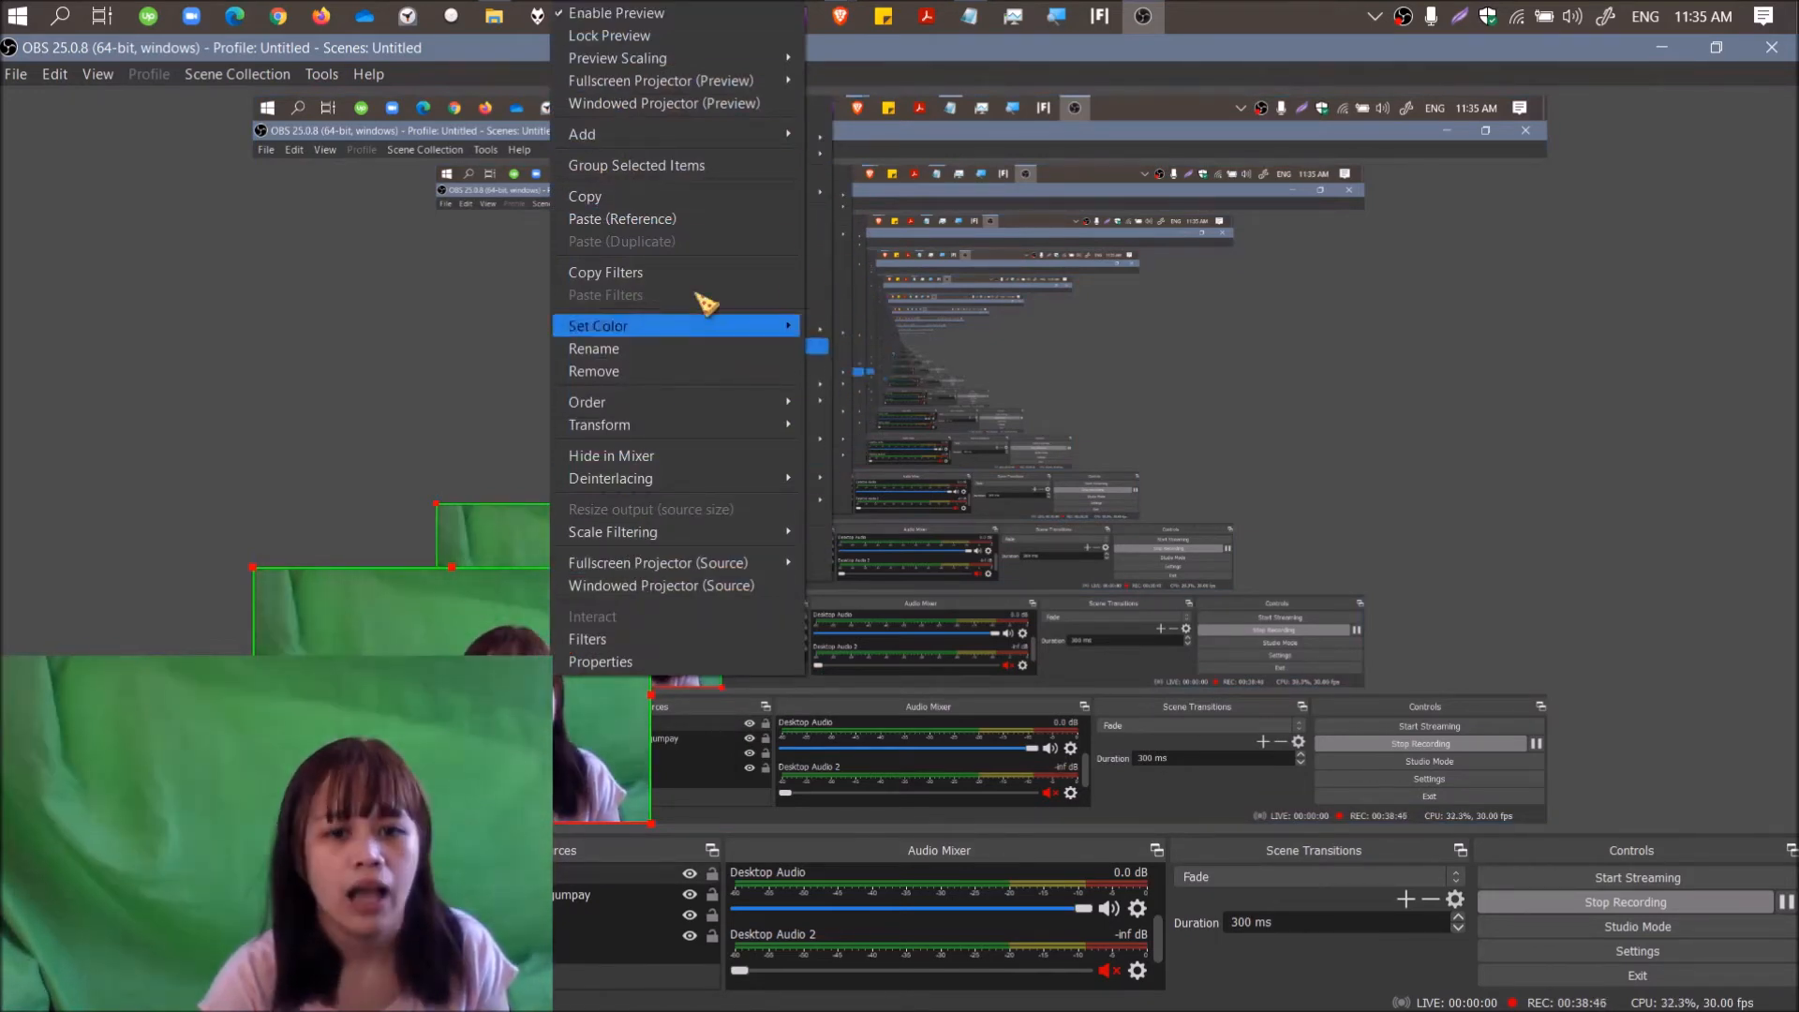
pyautogui.moveTo(599, 424)
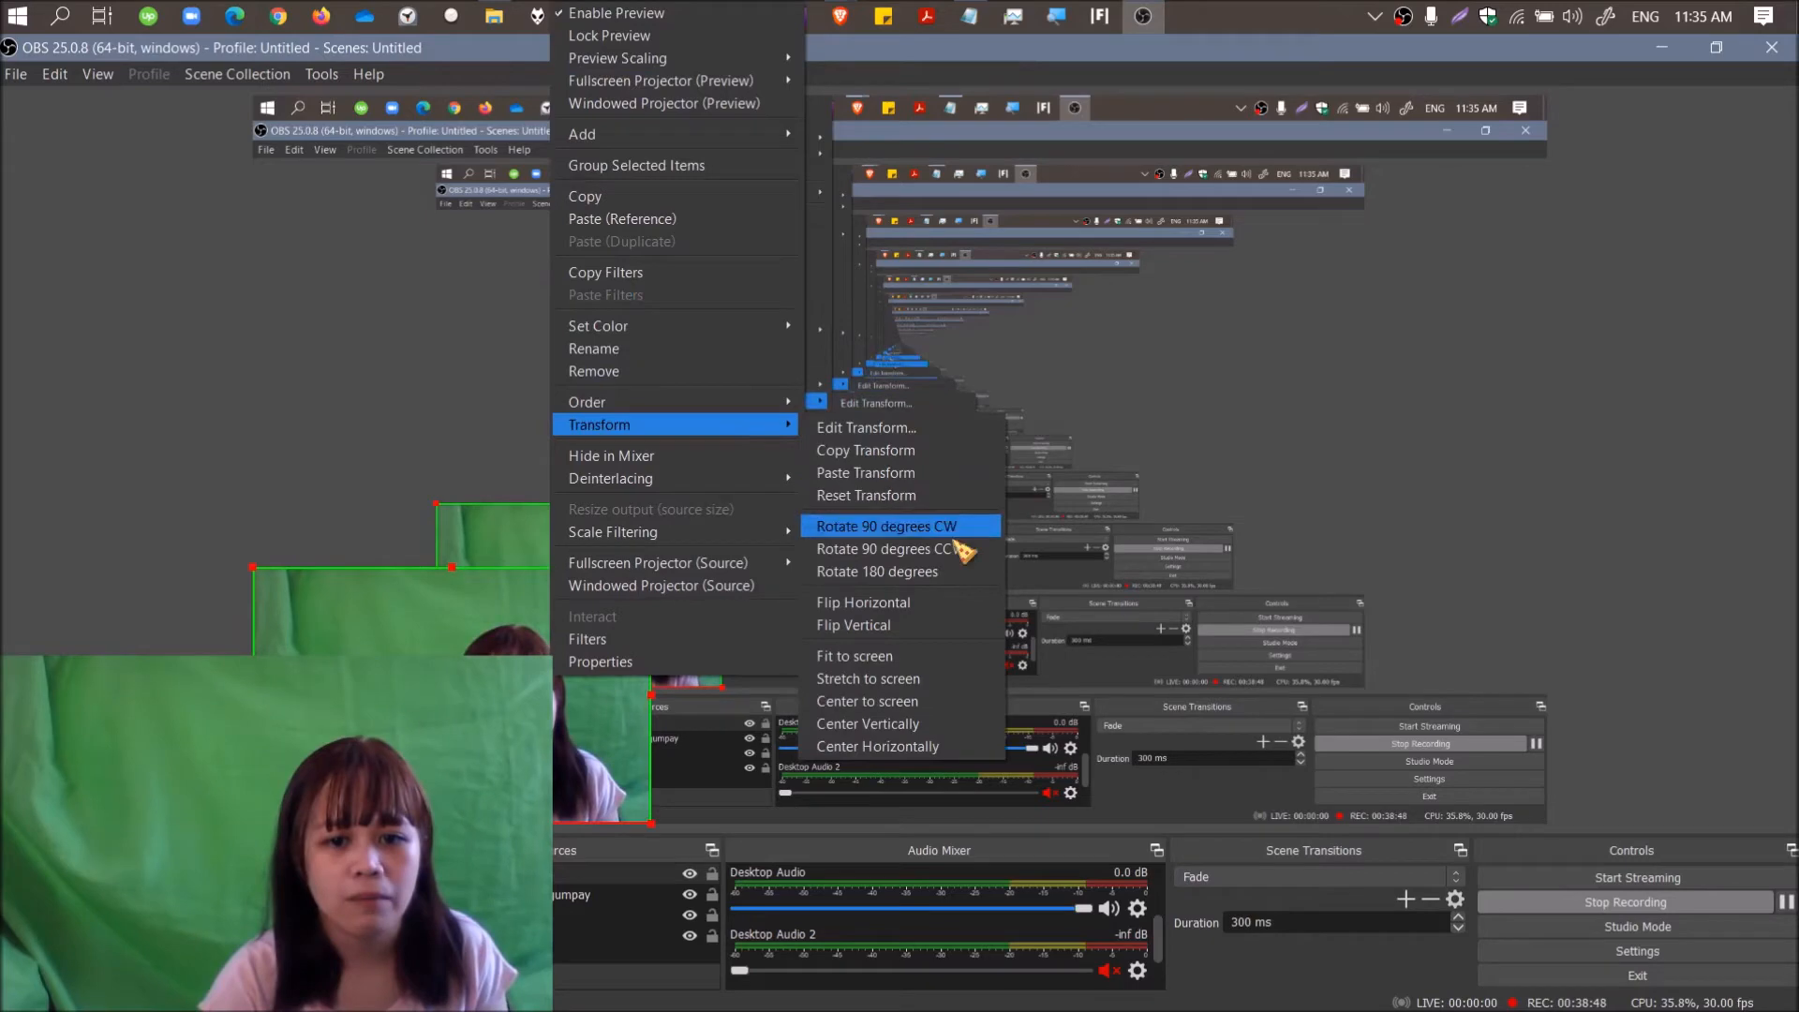
# Rotate the webcam source by 90 degrees from its Transform options.
pyautogui.click(887, 526)
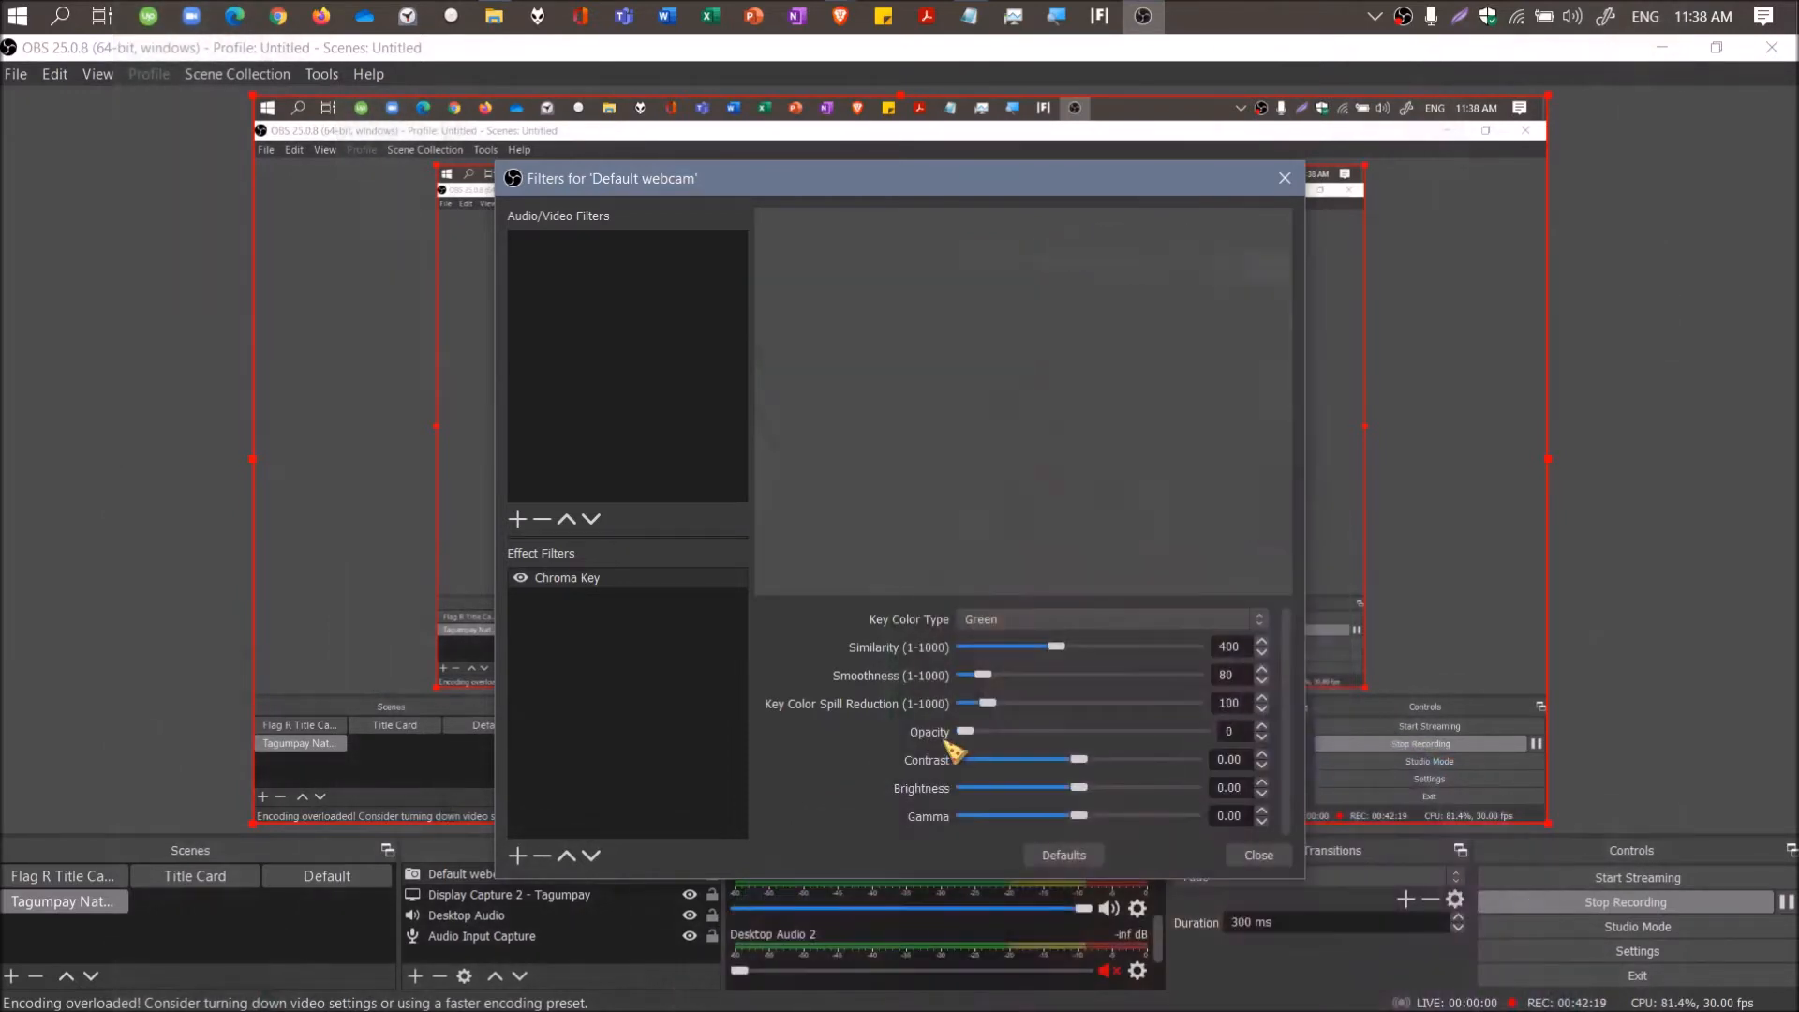
# Drag a Chroma Key slider to adjust the webcam's green-screen keying.
pyautogui.moveTo(965, 731); pyautogui.dragTo(1058, 731)
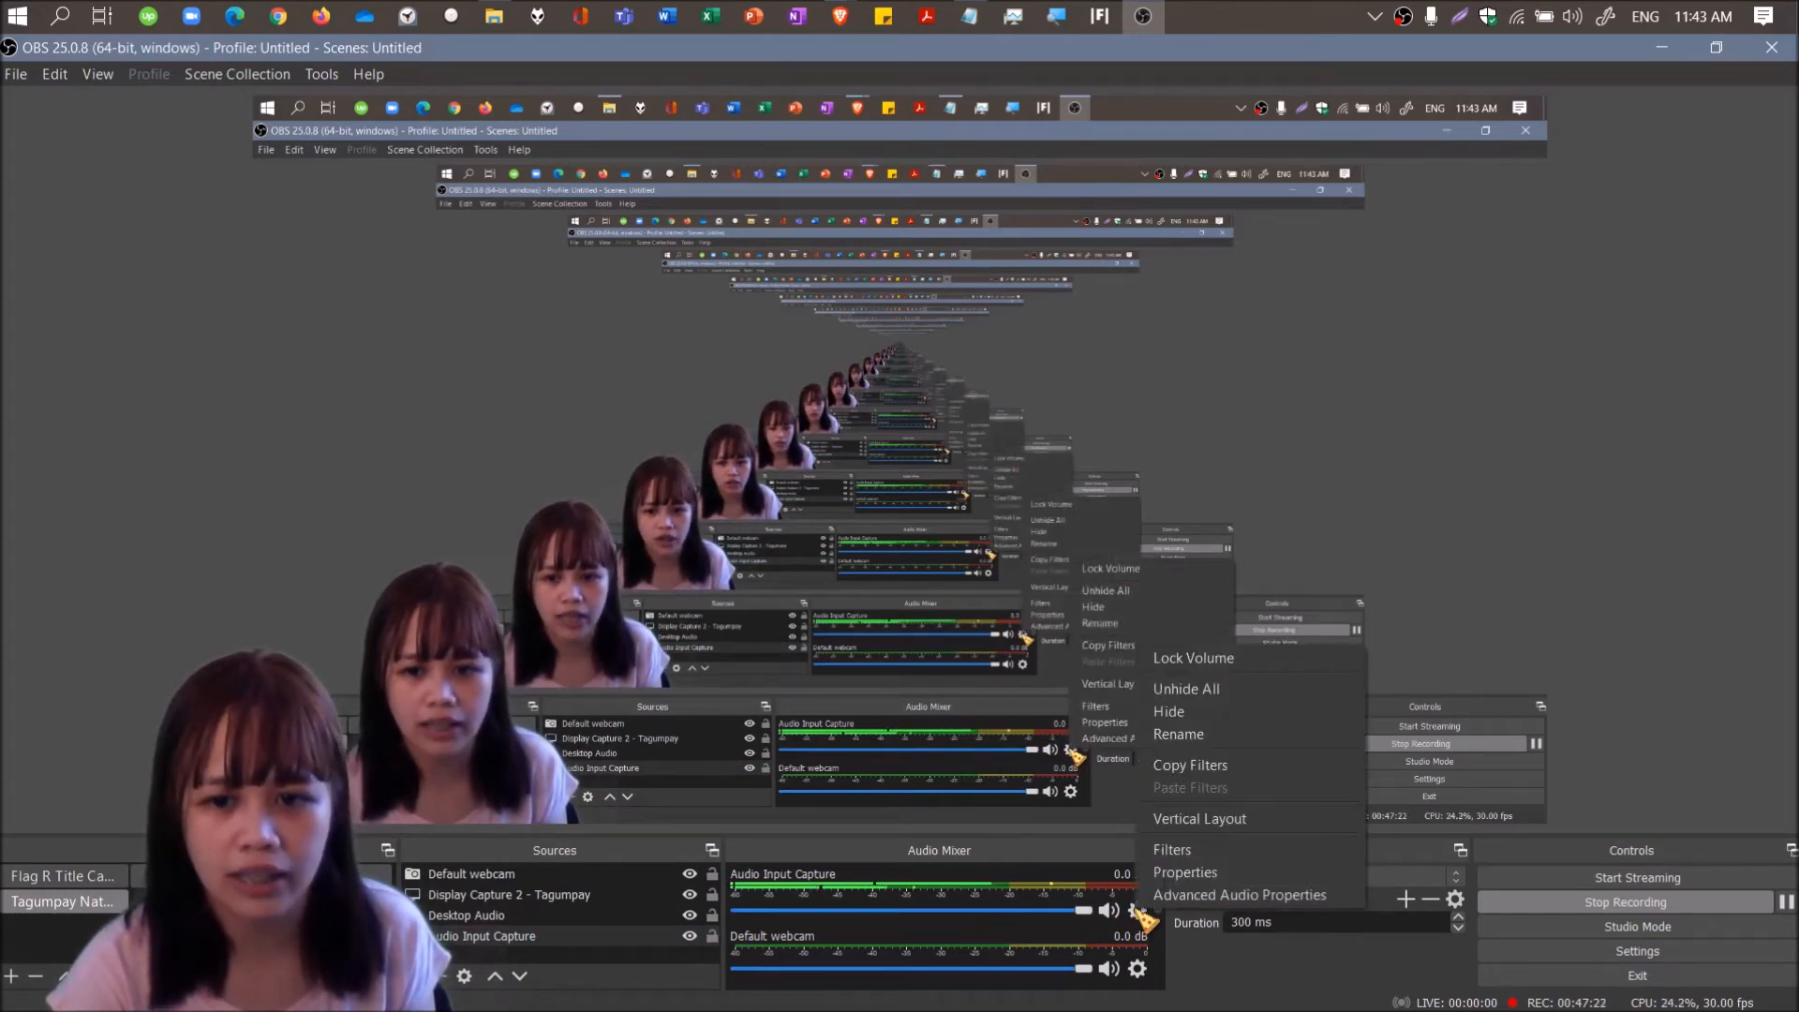
# Set the Audio Input Capture device to Microphone (Realtek Audio) and confirm.
pyautogui.click(1186, 872)
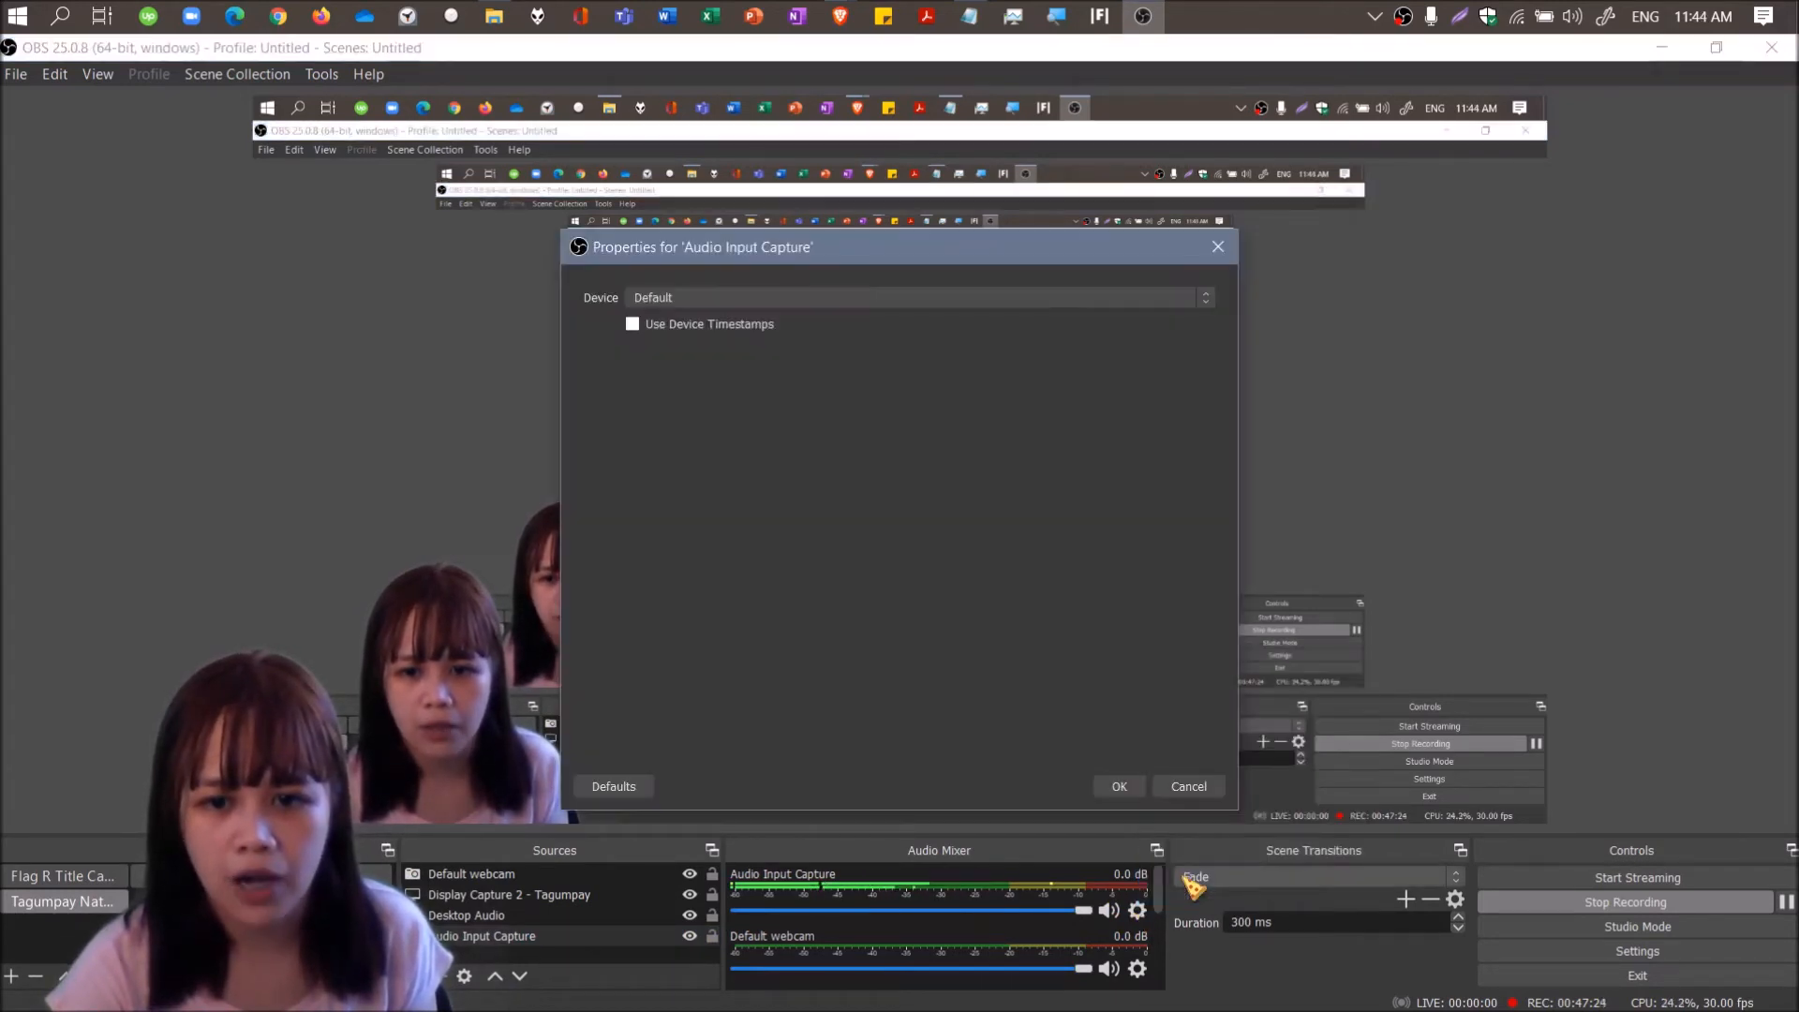
pyautogui.click(912, 297)
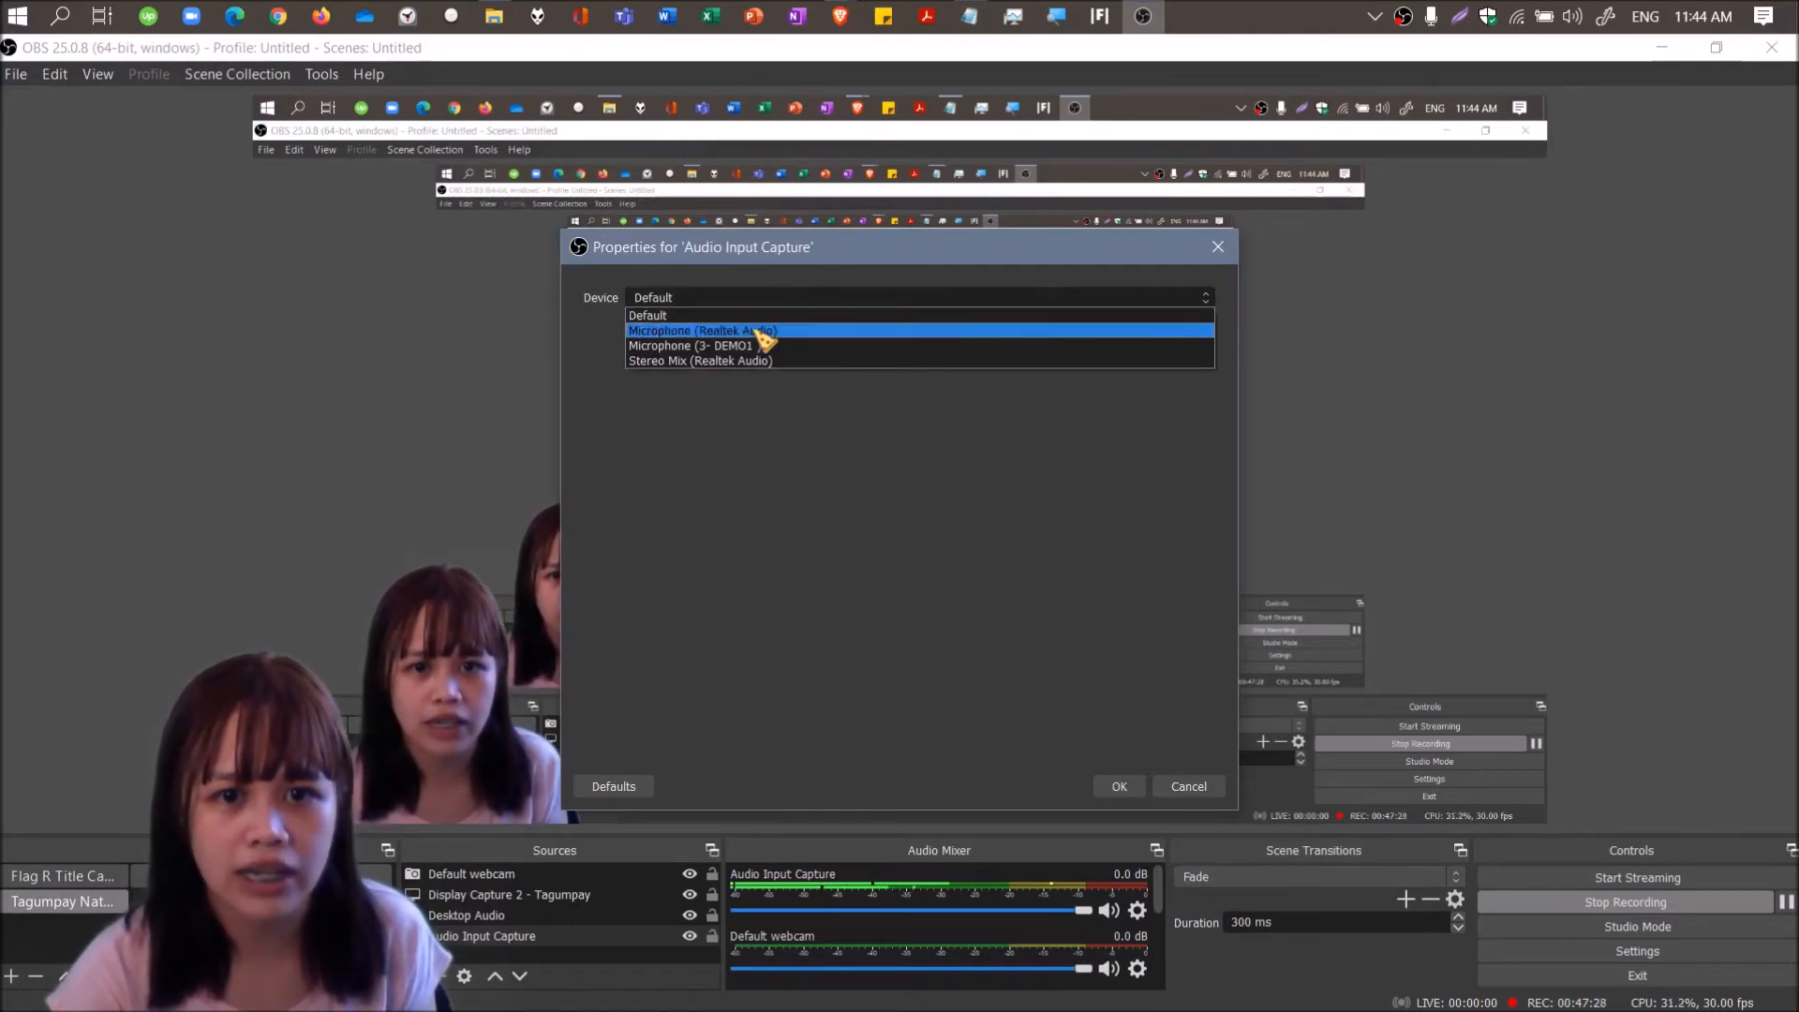
pyautogui.click(702, 331)
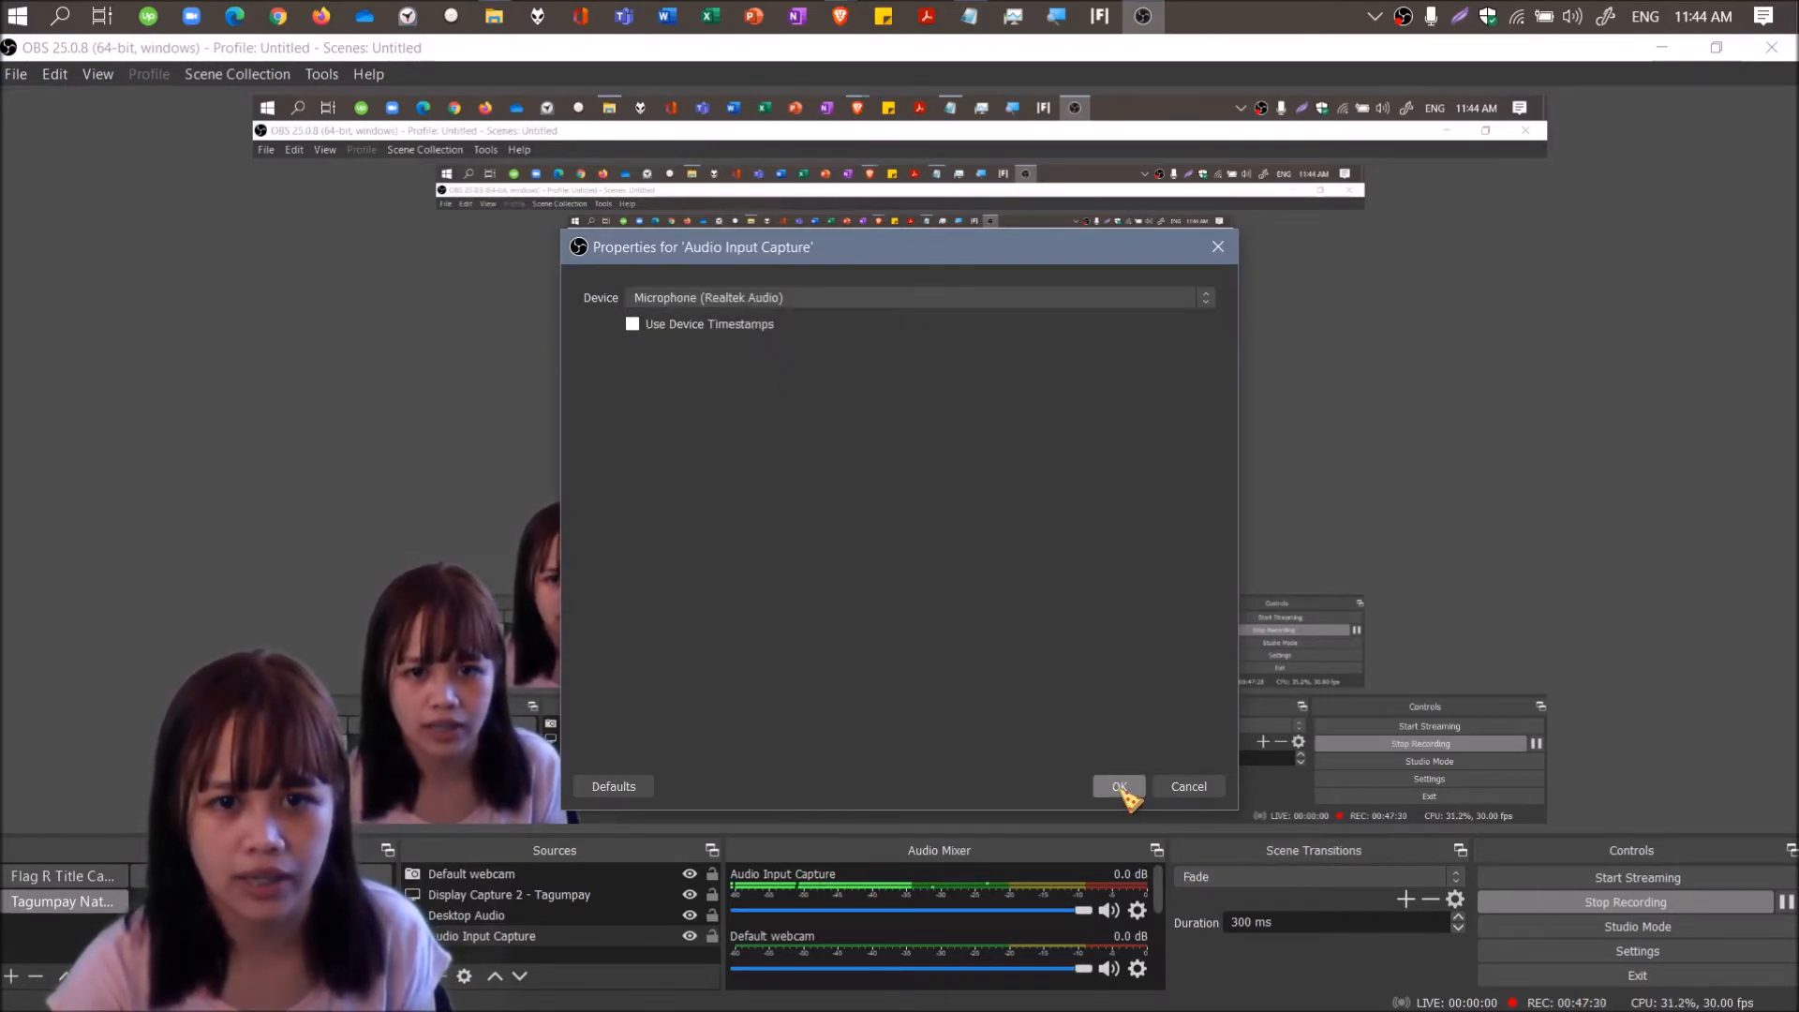
pyautogui.click(1118, 786)
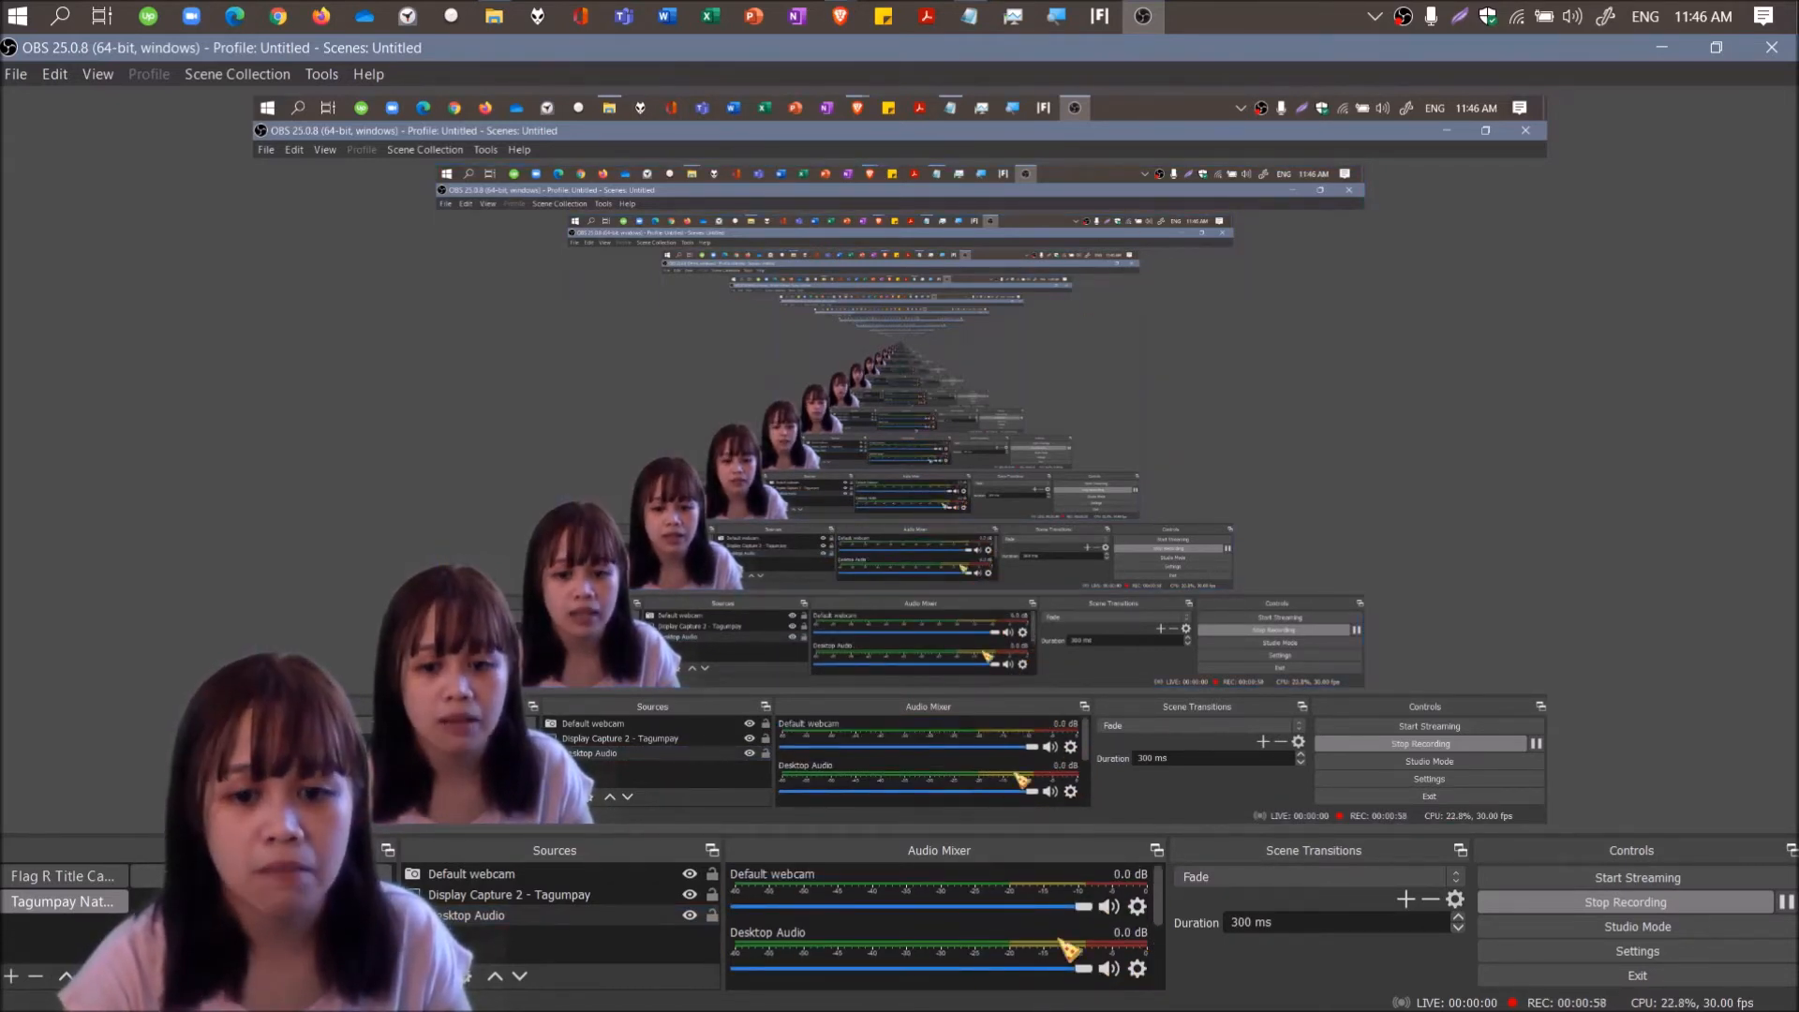
# Open File Explorer and play the latest MKV recording from OBS Recordings.
pyautogui.click(494, 16)
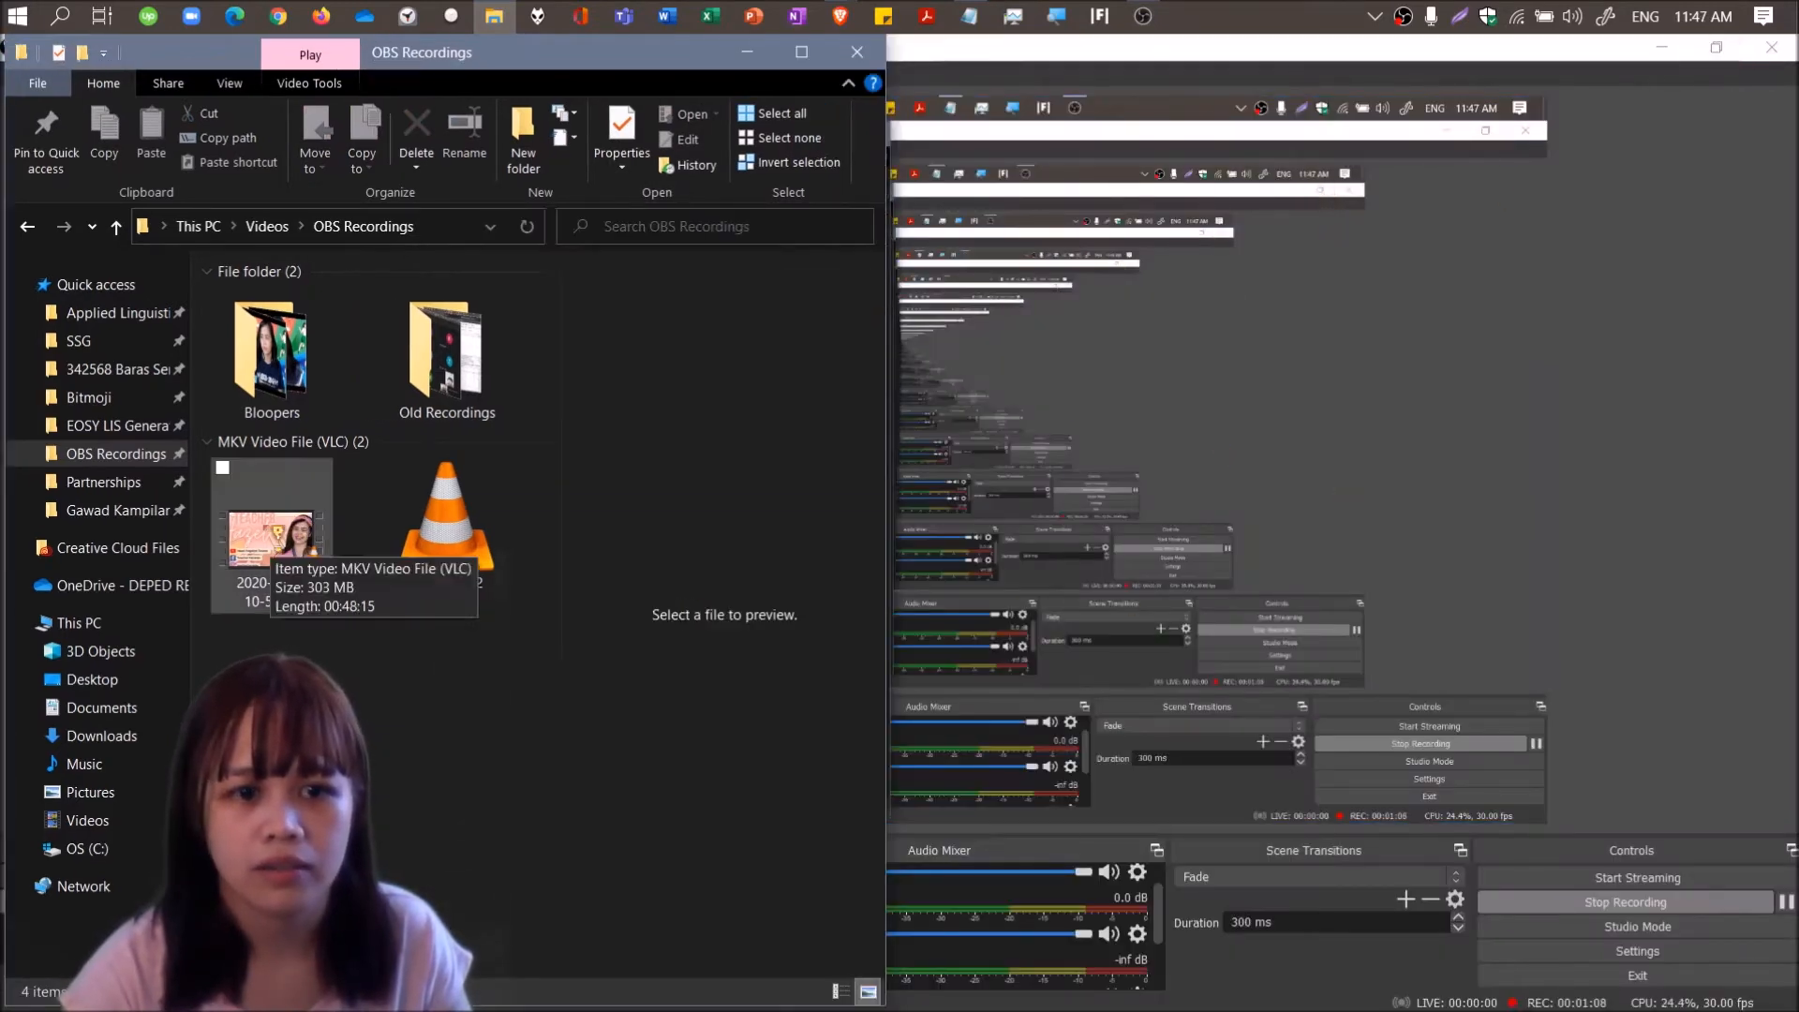
pyautogui.doubleClick(271, 539)
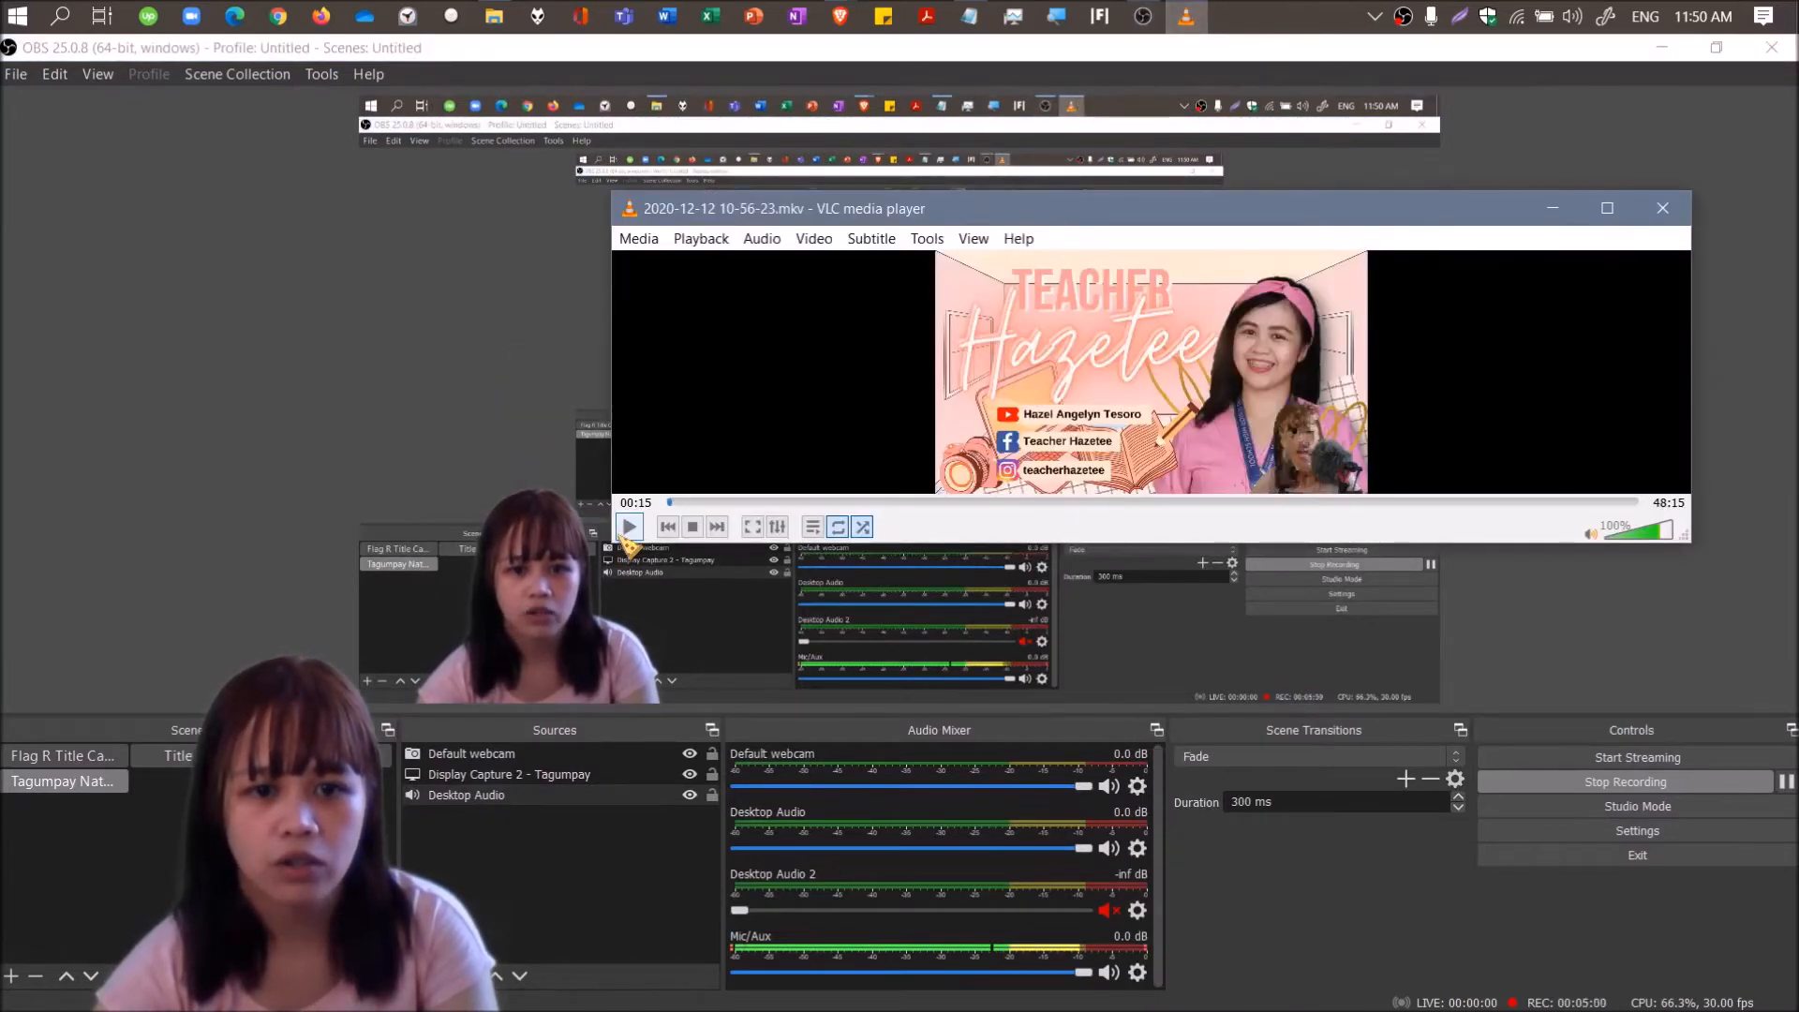
pyautogui.click(629, 527)
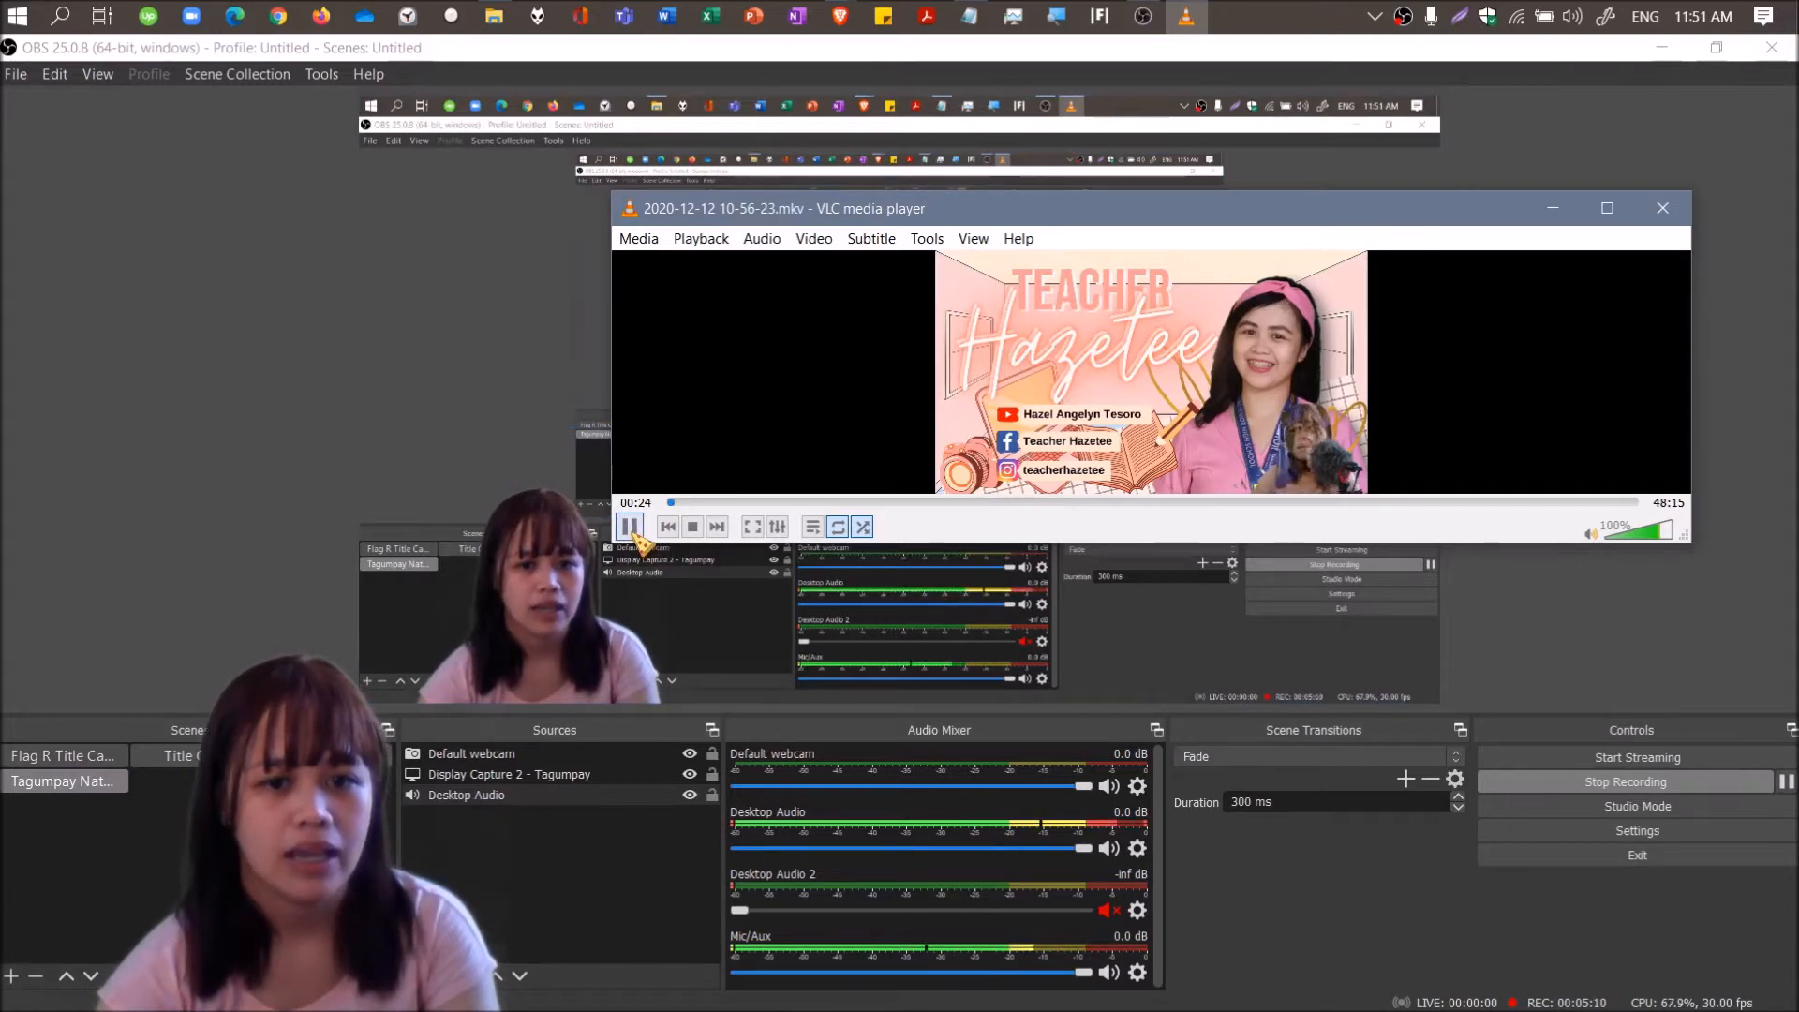
# Pause, resume and re-pause the VLC video, then unmute the Mic/Aux channel in OBS.
pyautogui.click(630, 527)
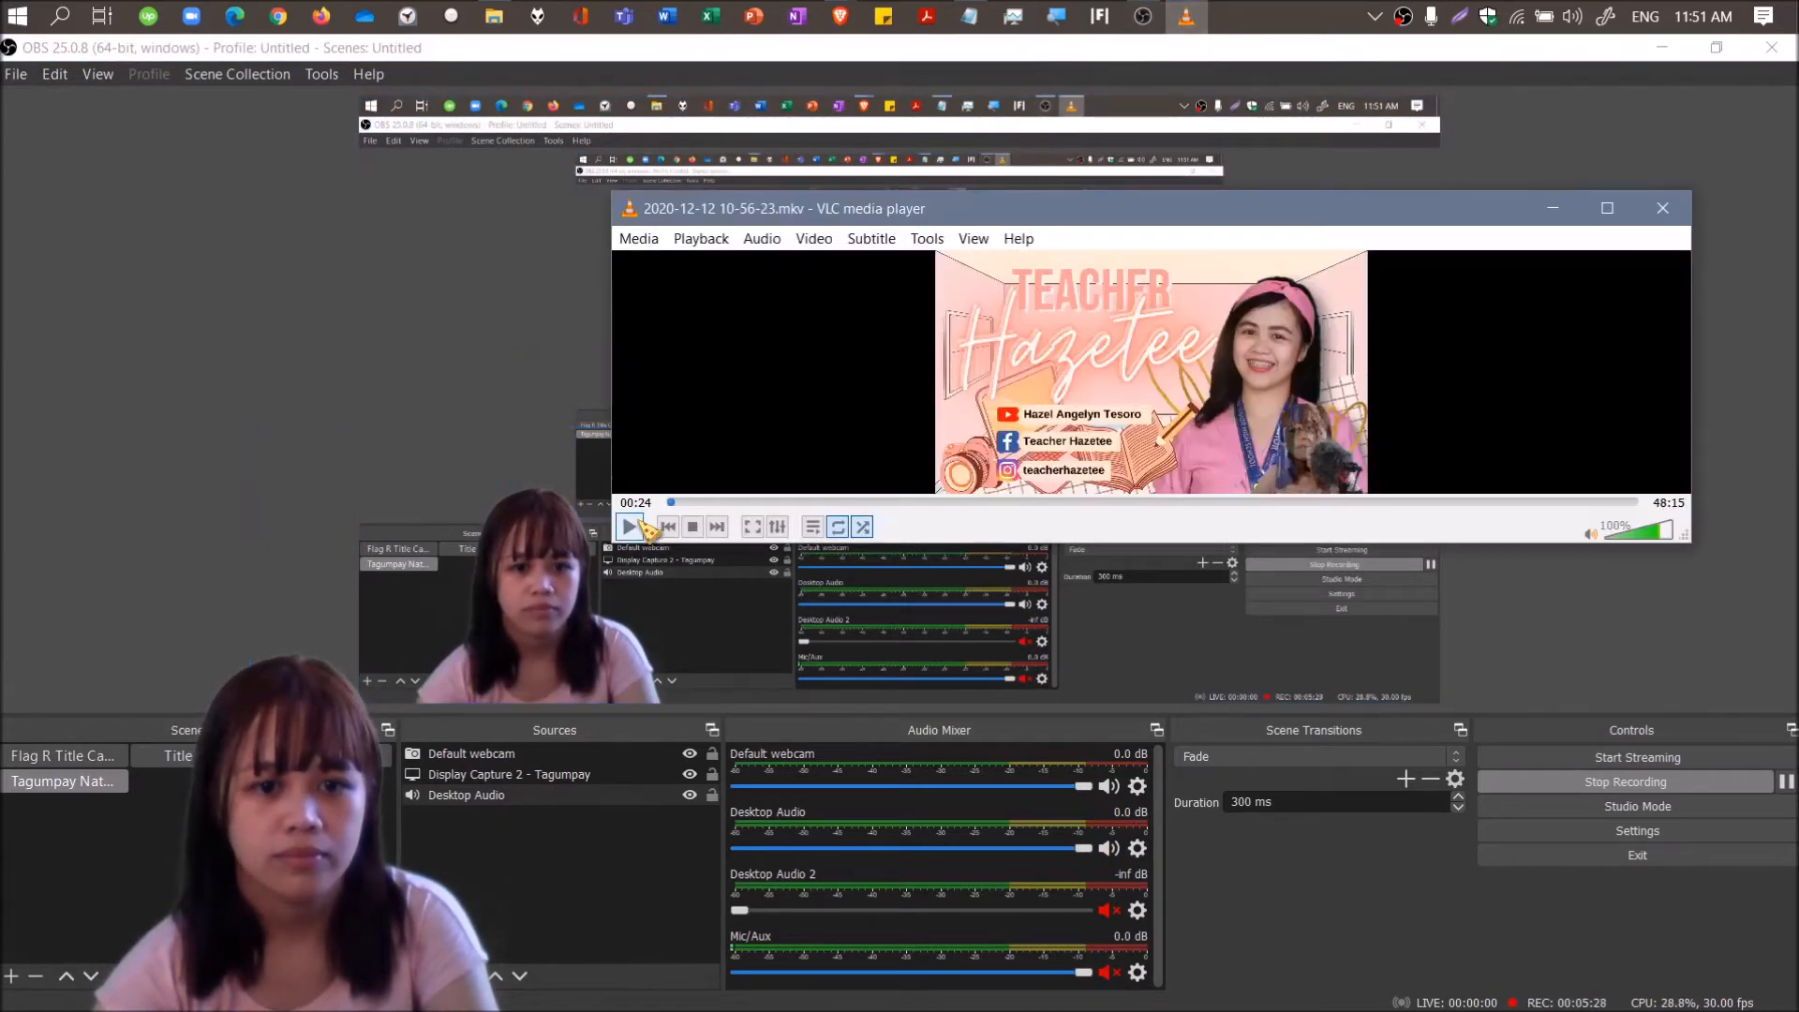
pyautogui.click(629, 526)
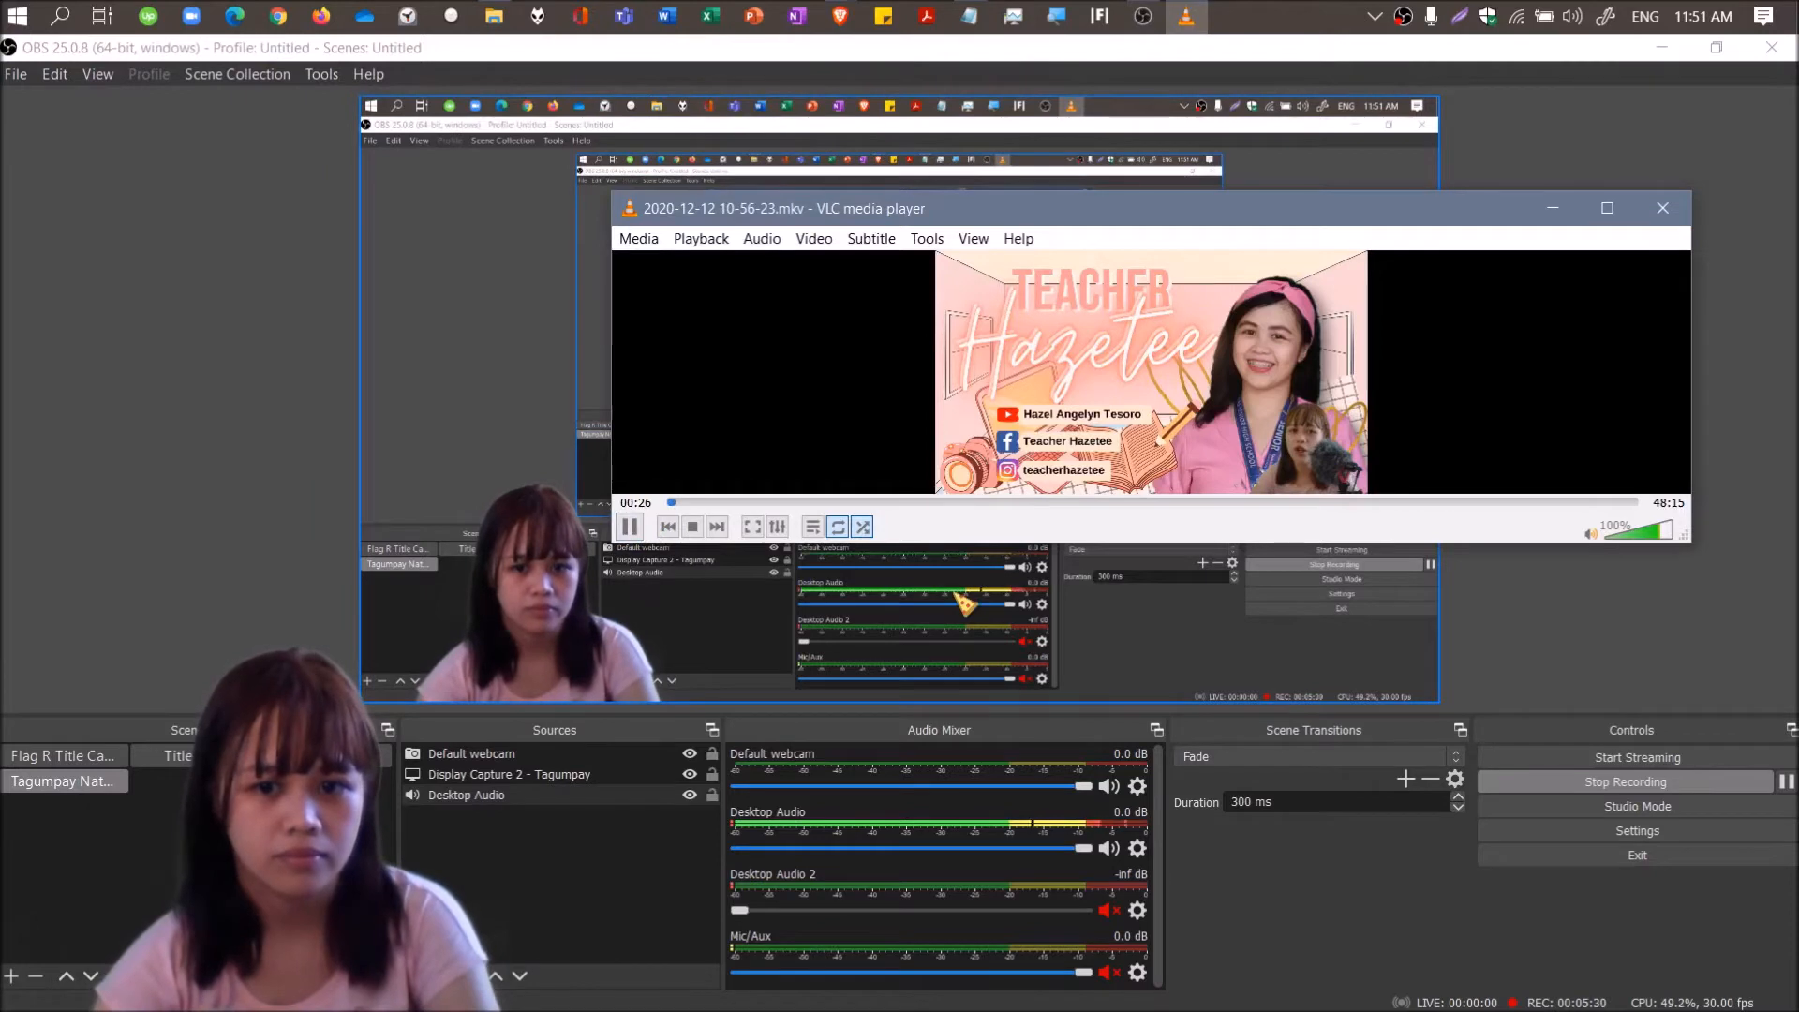
pyautogui.moveTo(975, 613)
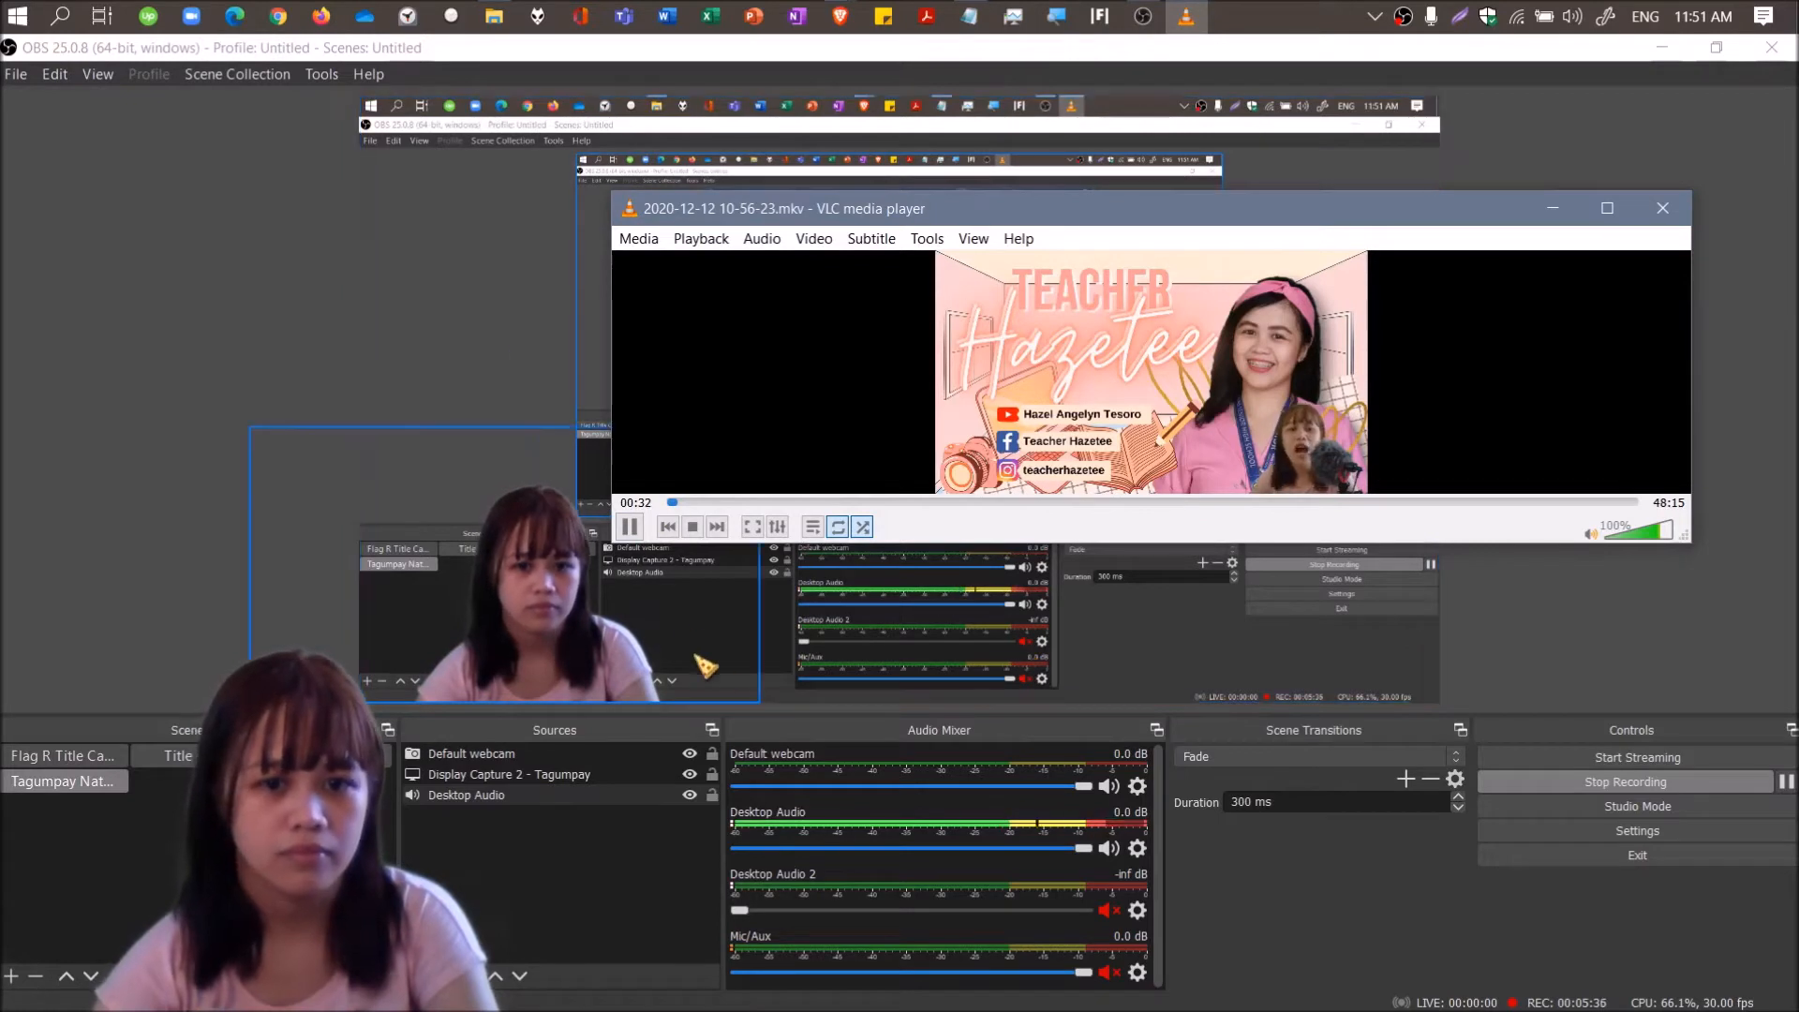
pyautogui.click(630, 526)
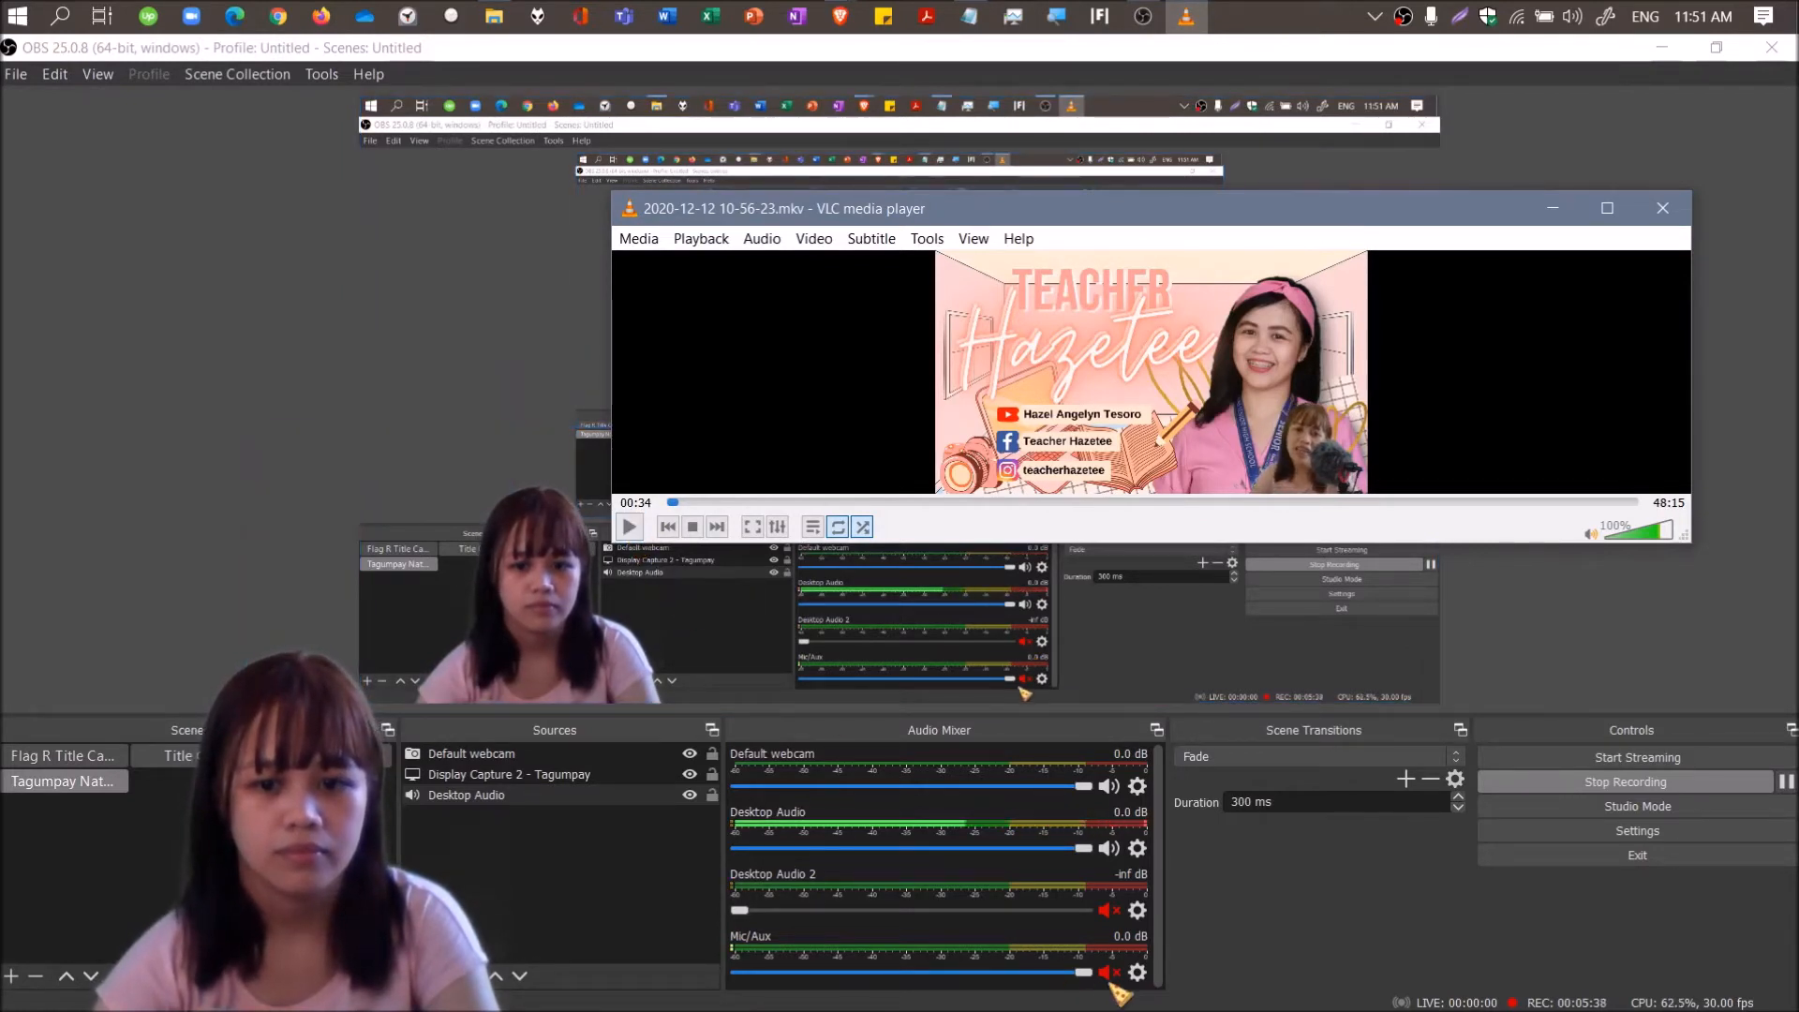
pyautogui.click(1662, 208)
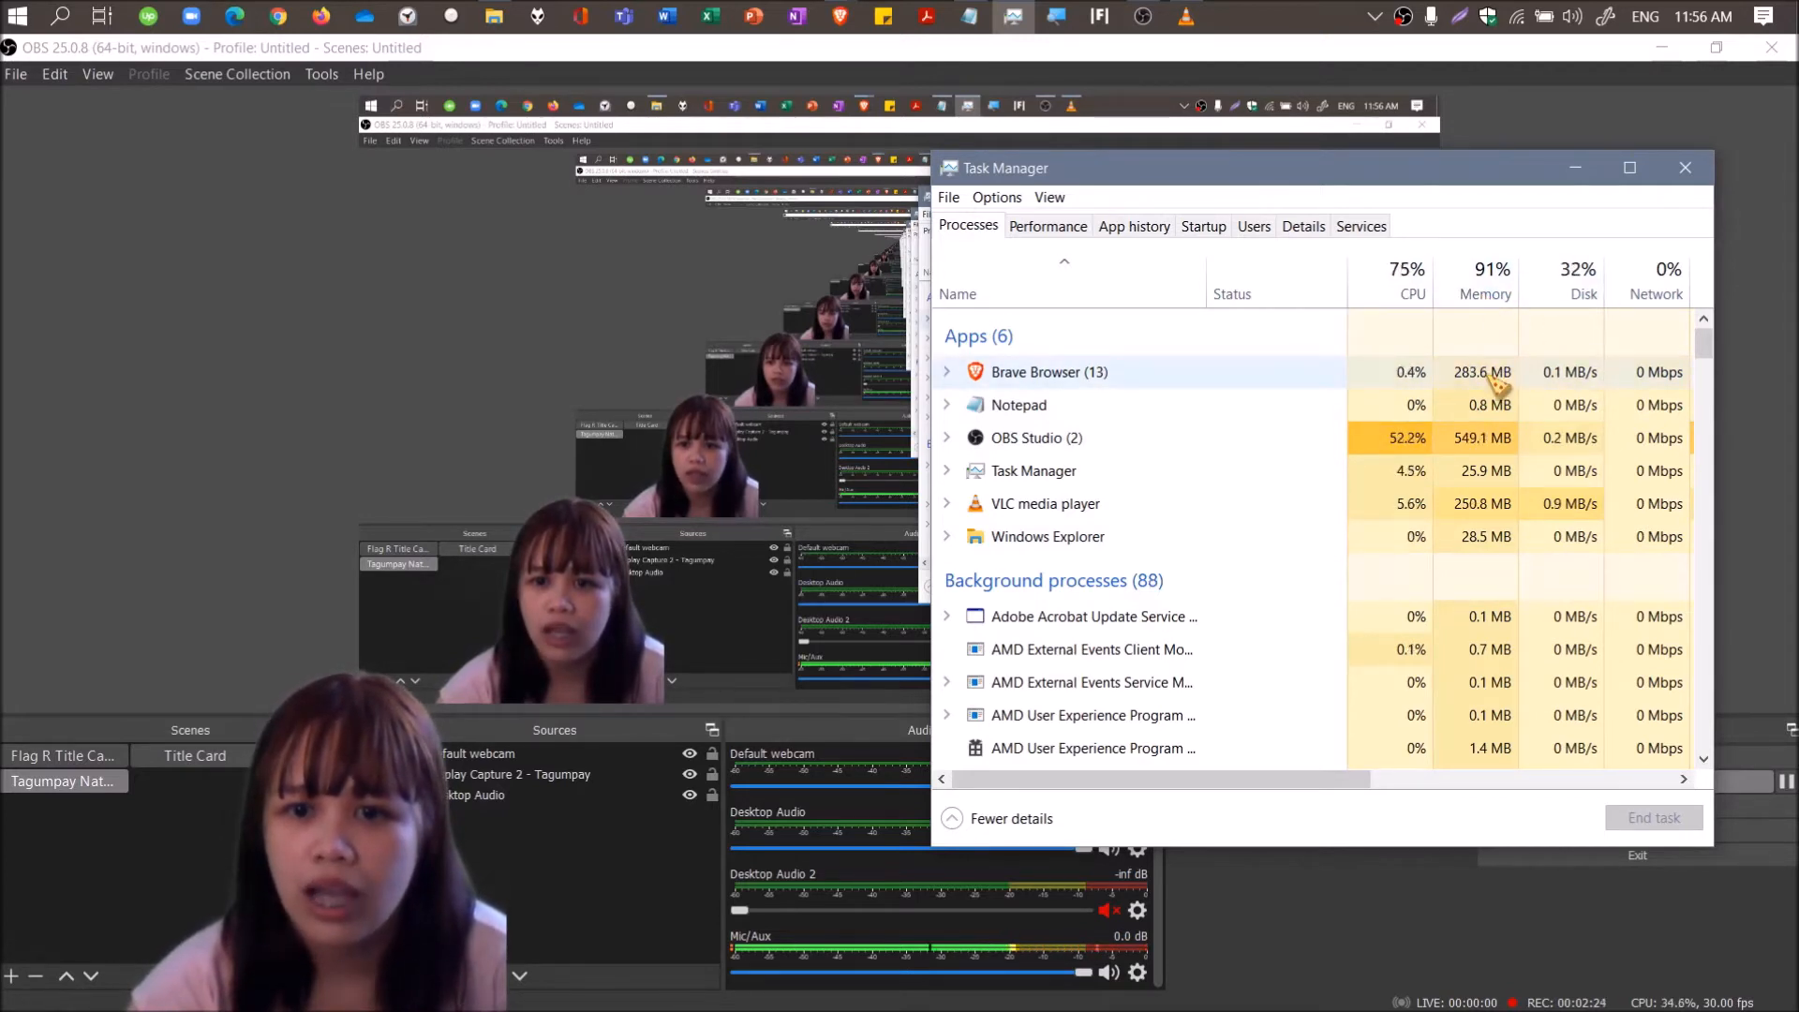
# Review OBS Studio's CPU and memory usage in Task Manager, then return to OBS.
pyautogui.click(1034, 438)
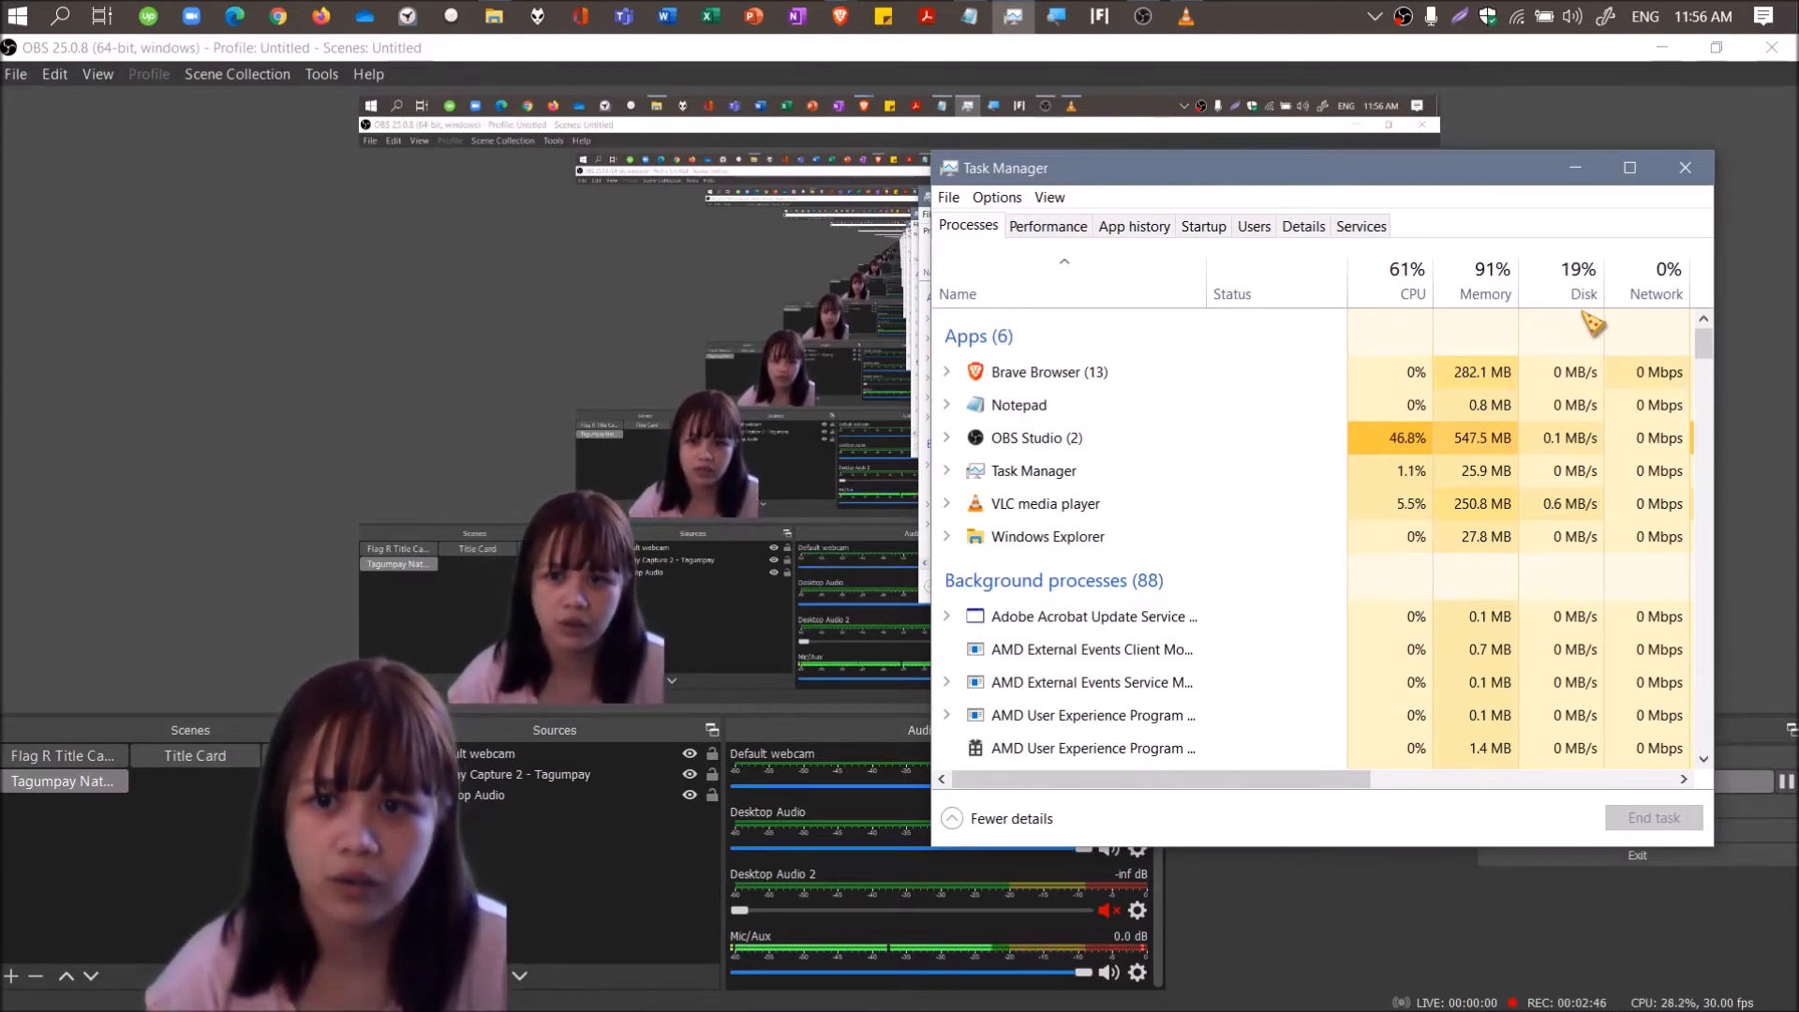
pyautogui.click(1685, 167)
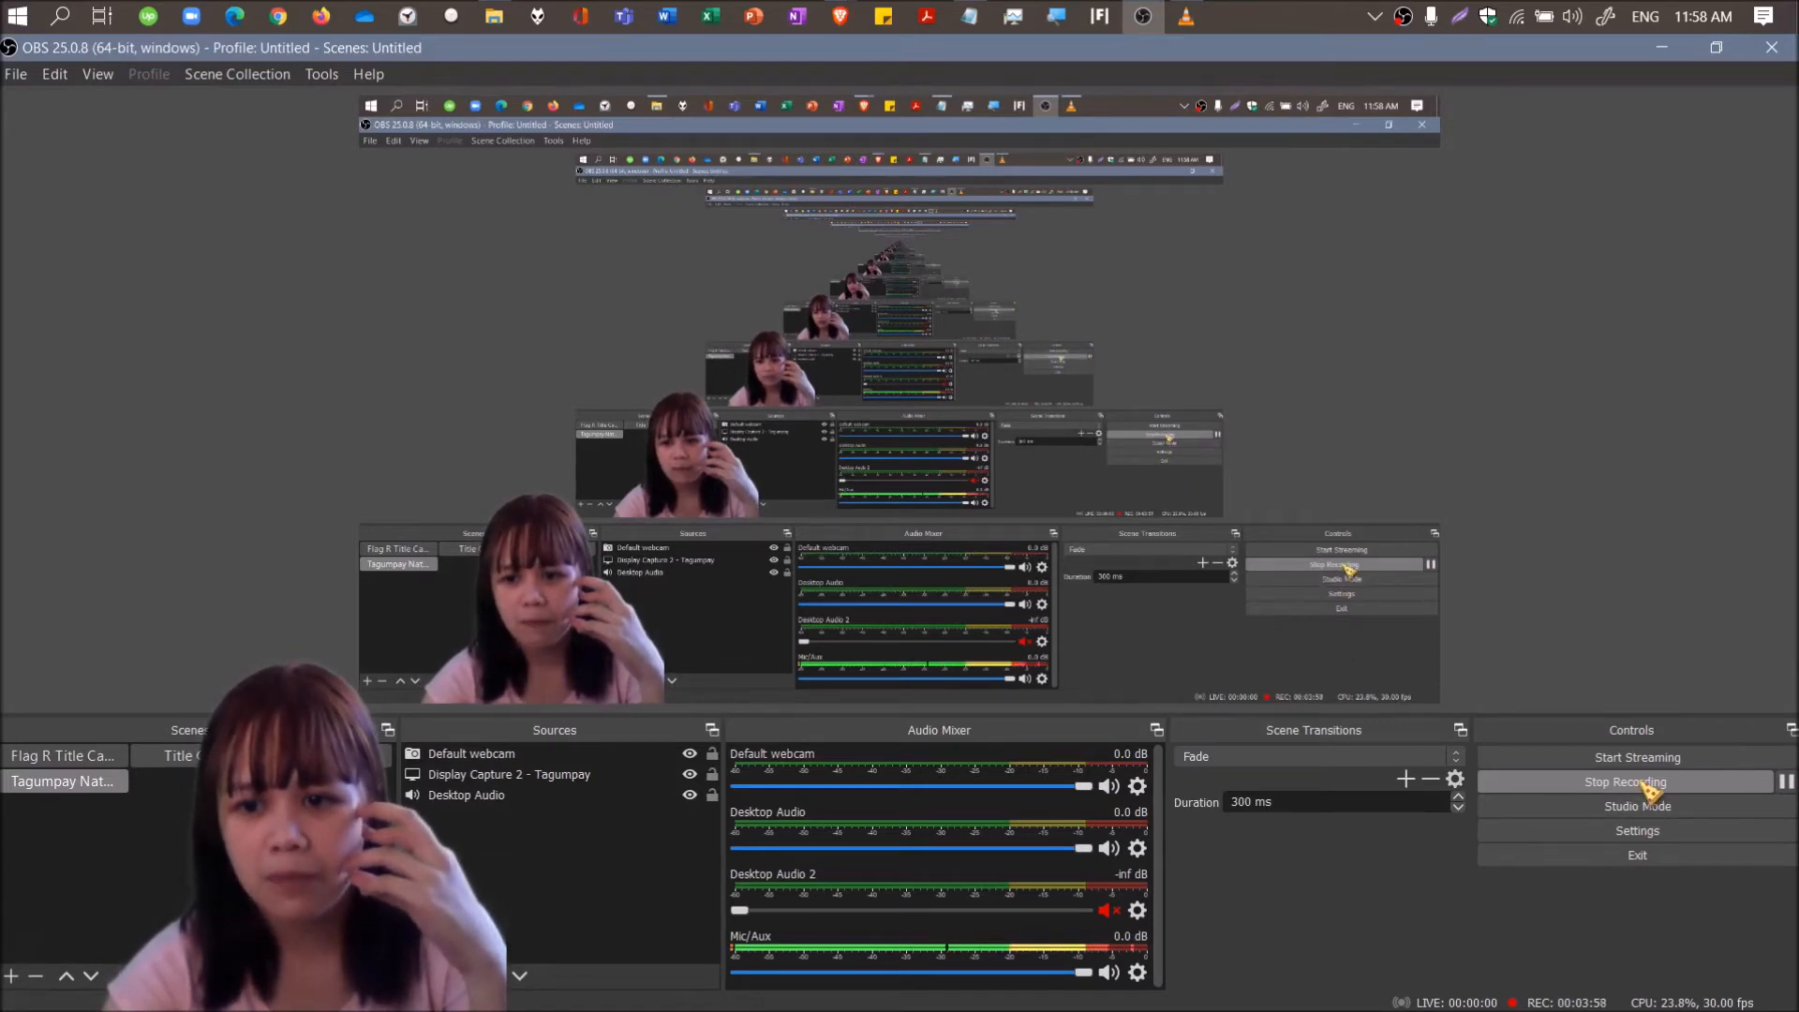
# Stop the OBS recording and confirm Yes in the Stop Recording? prompt.
pyautogui.click(1625, 782)
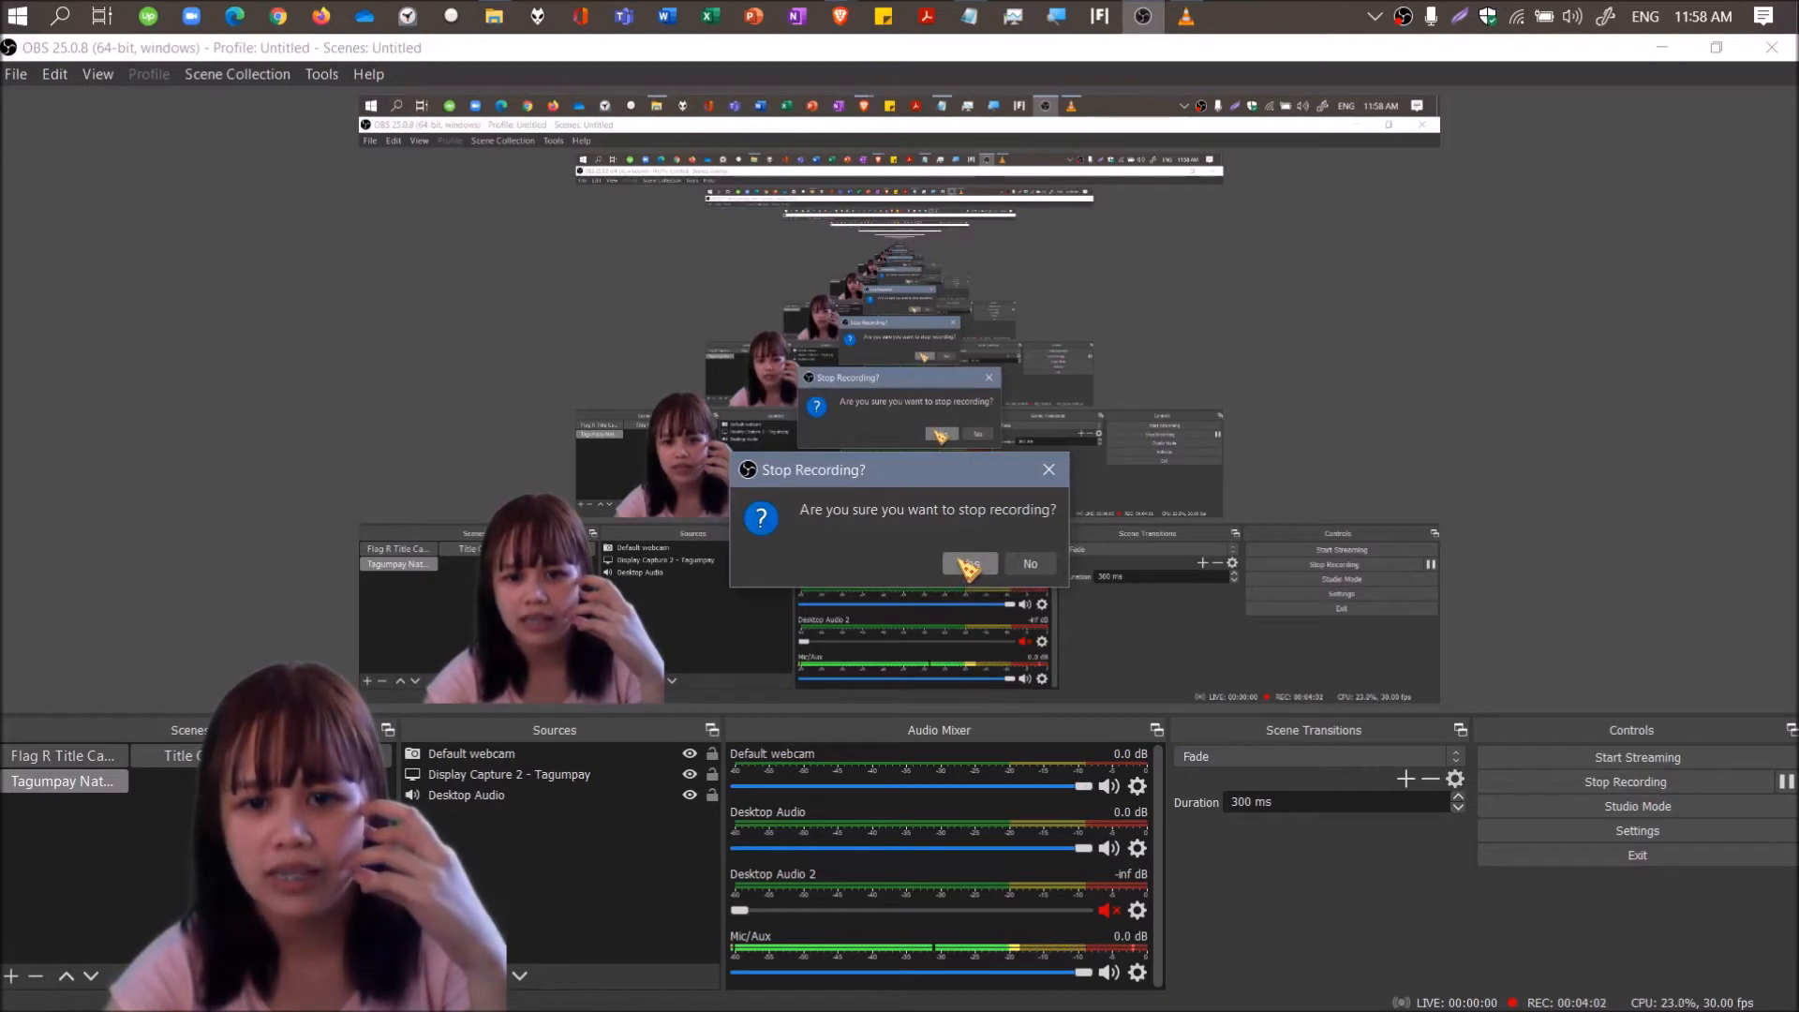
pyautogui.click(970, 564)
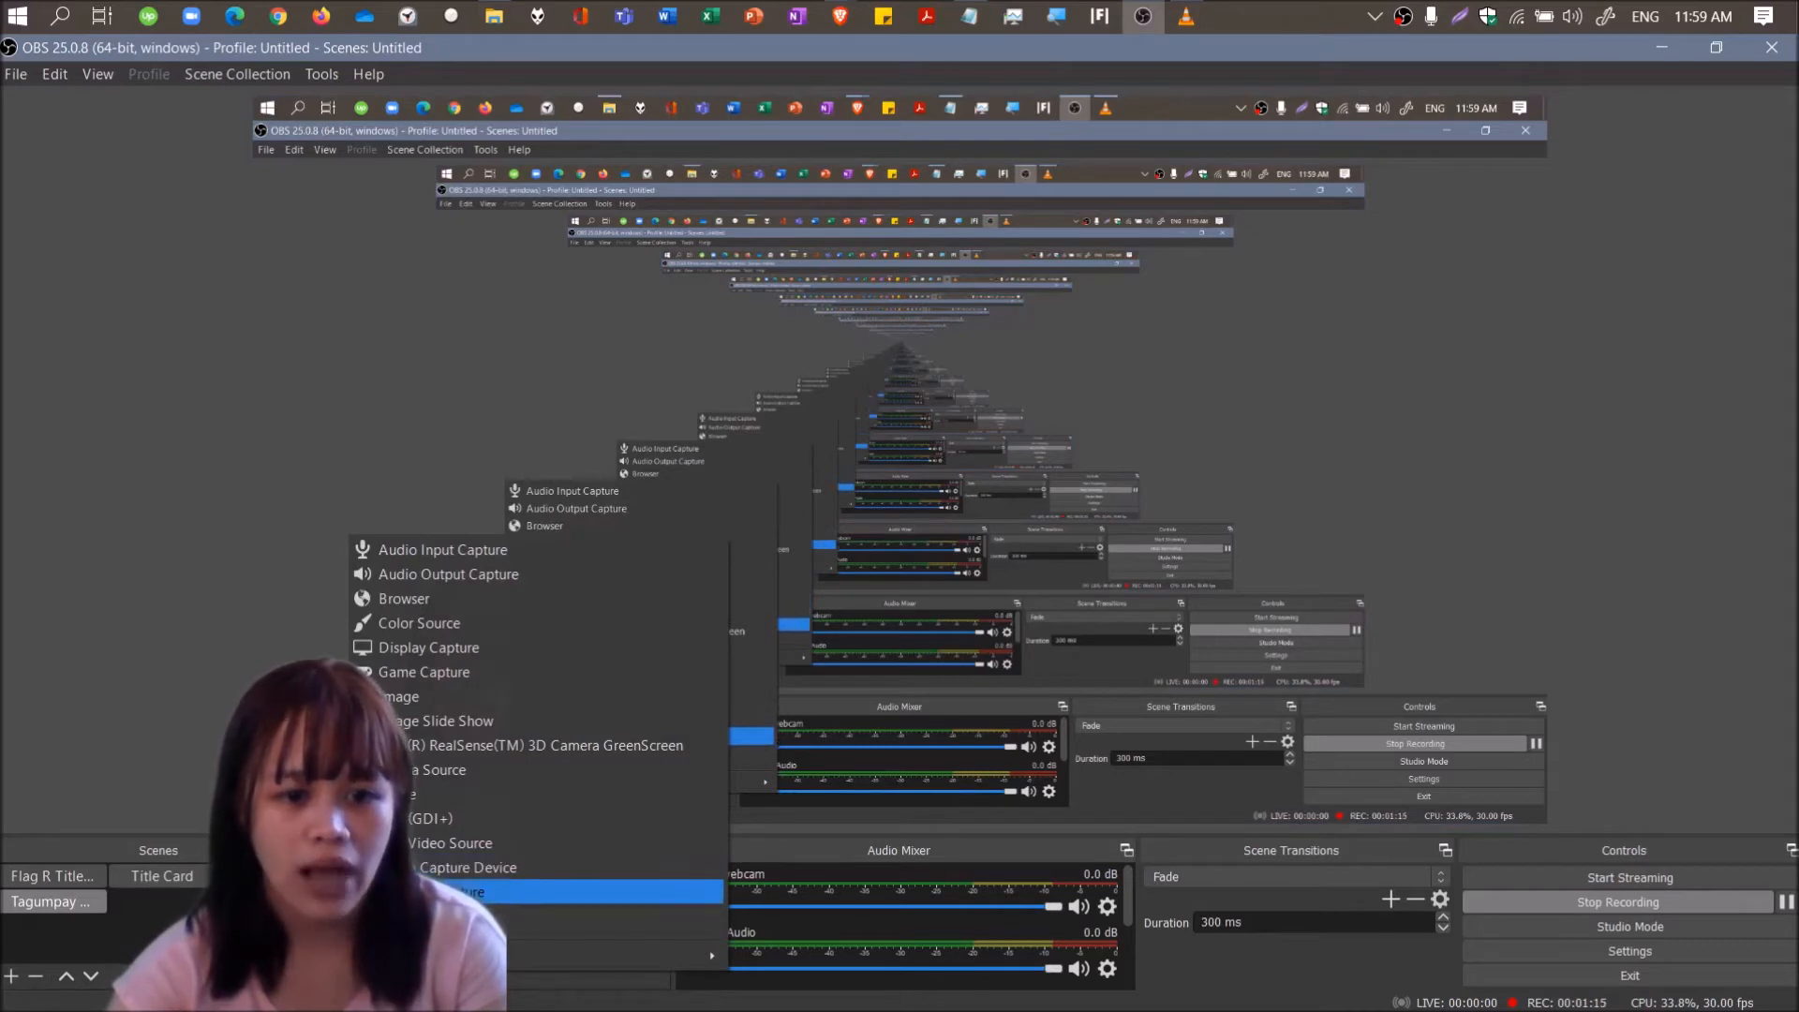
# Show the Add Source menu listing audio capture, browser, colour and display capture.
pyautogui.click(465, 891)
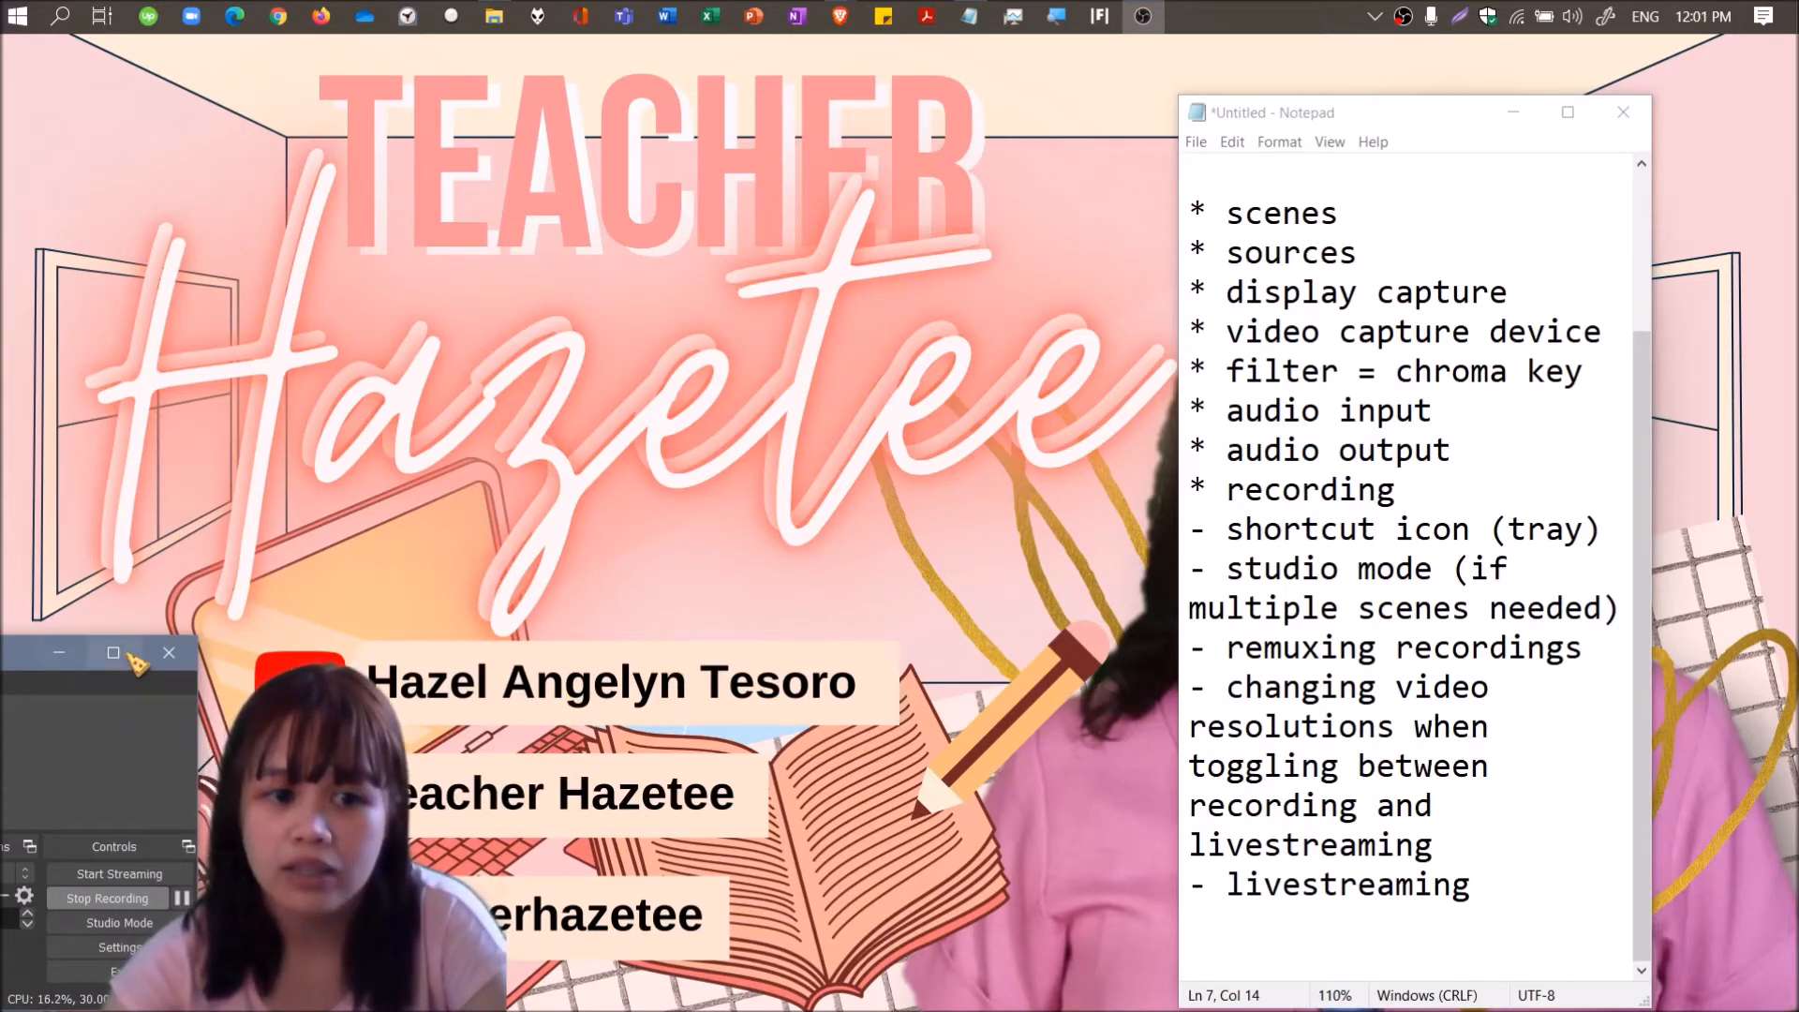
pyautogui.moveTo(113, 653)
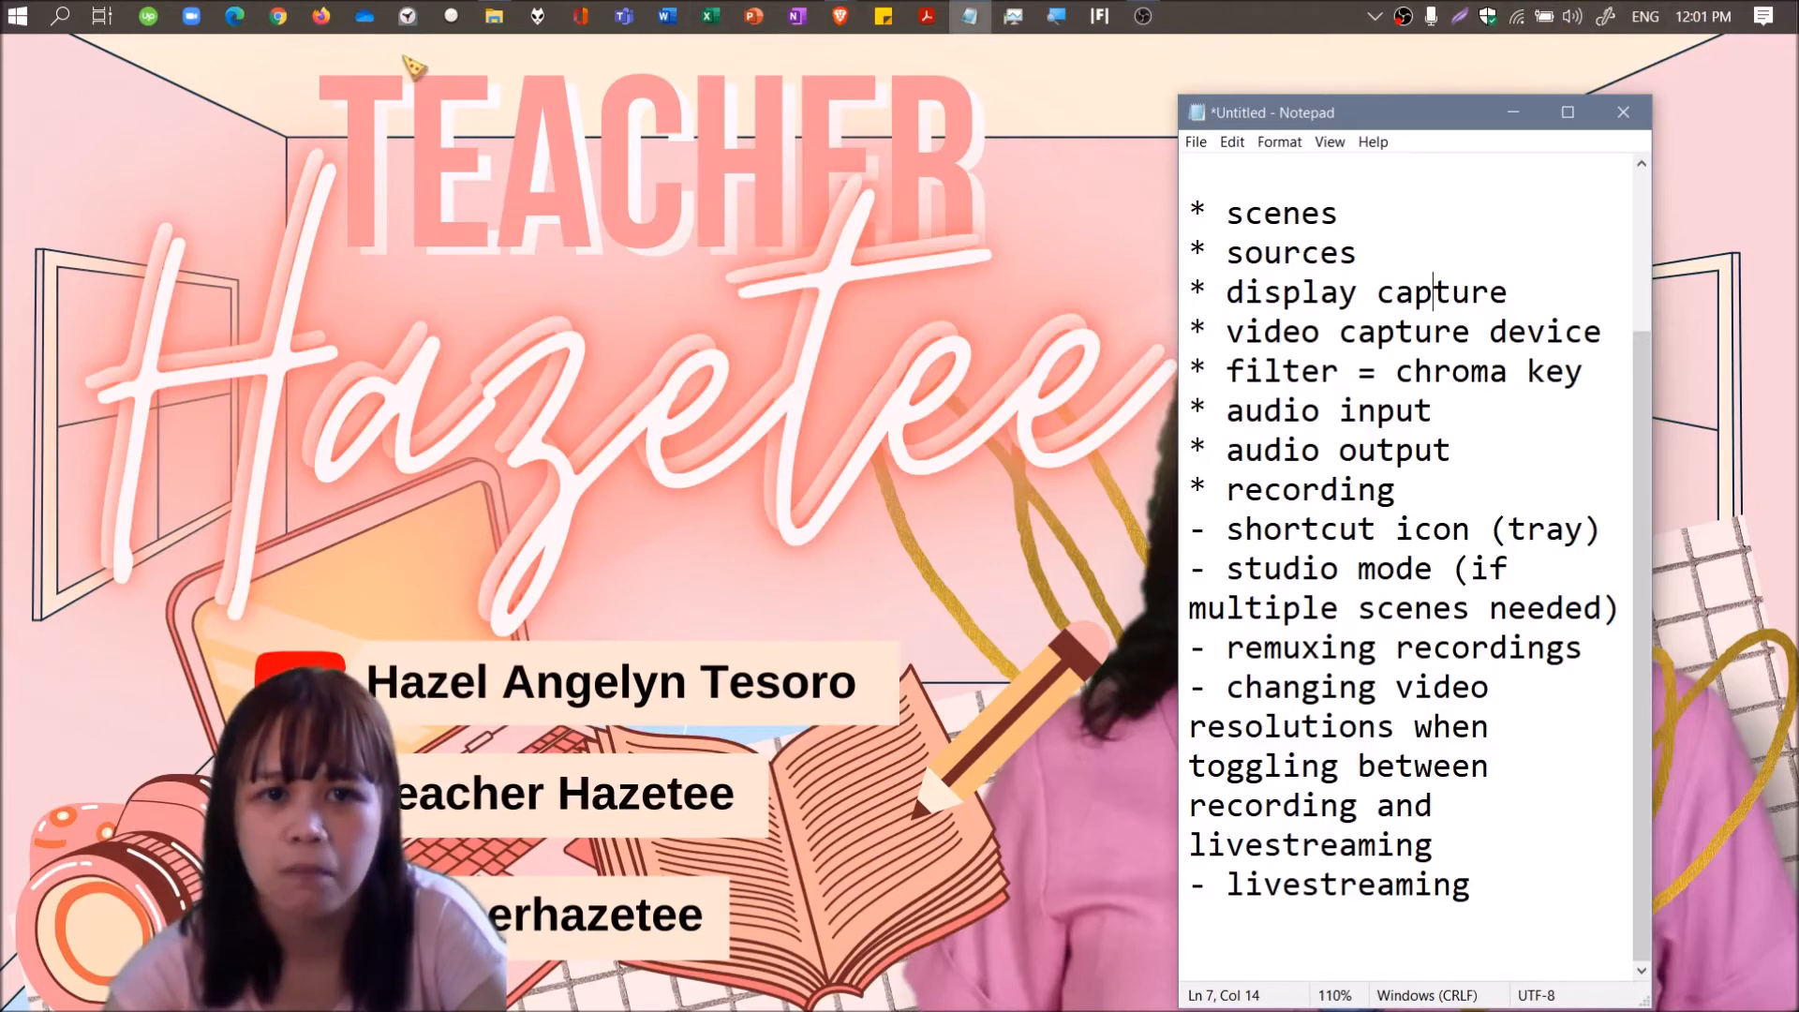
pyautogui.moveTo(1338, 86)
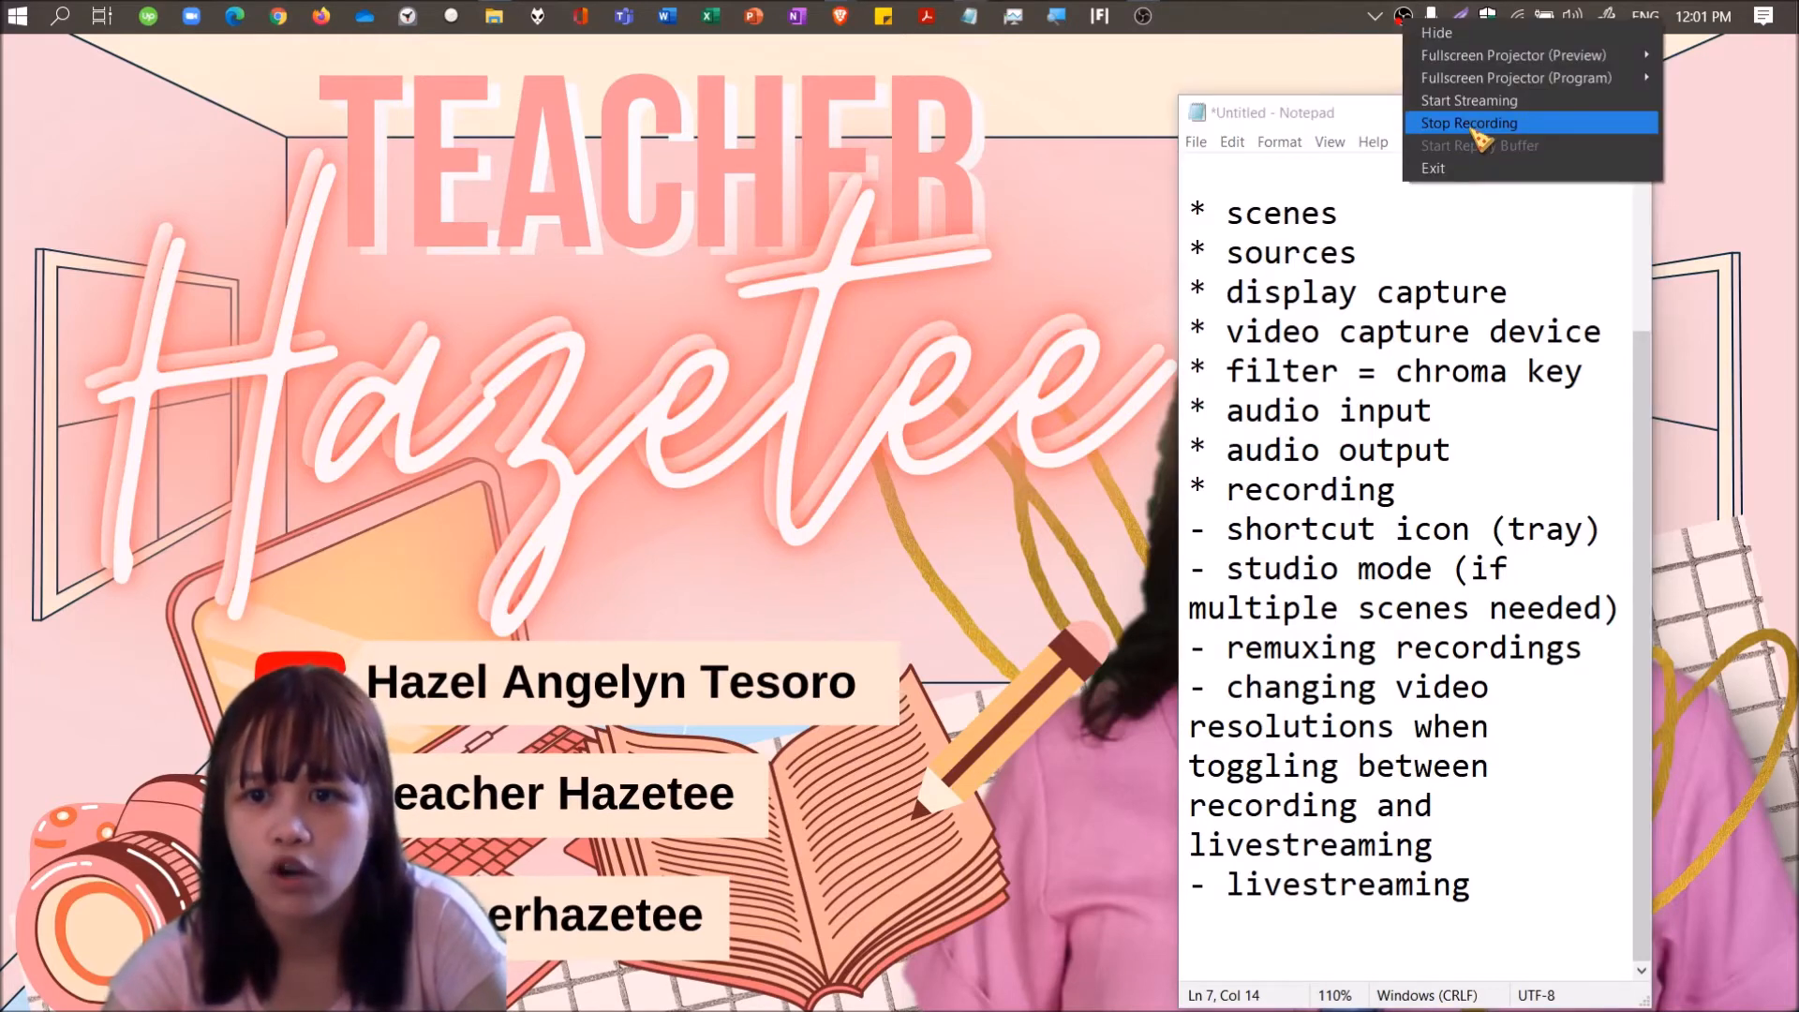
# Stop the recording from the OBS tray icon menu.
pyautogui.click(1471, 123)
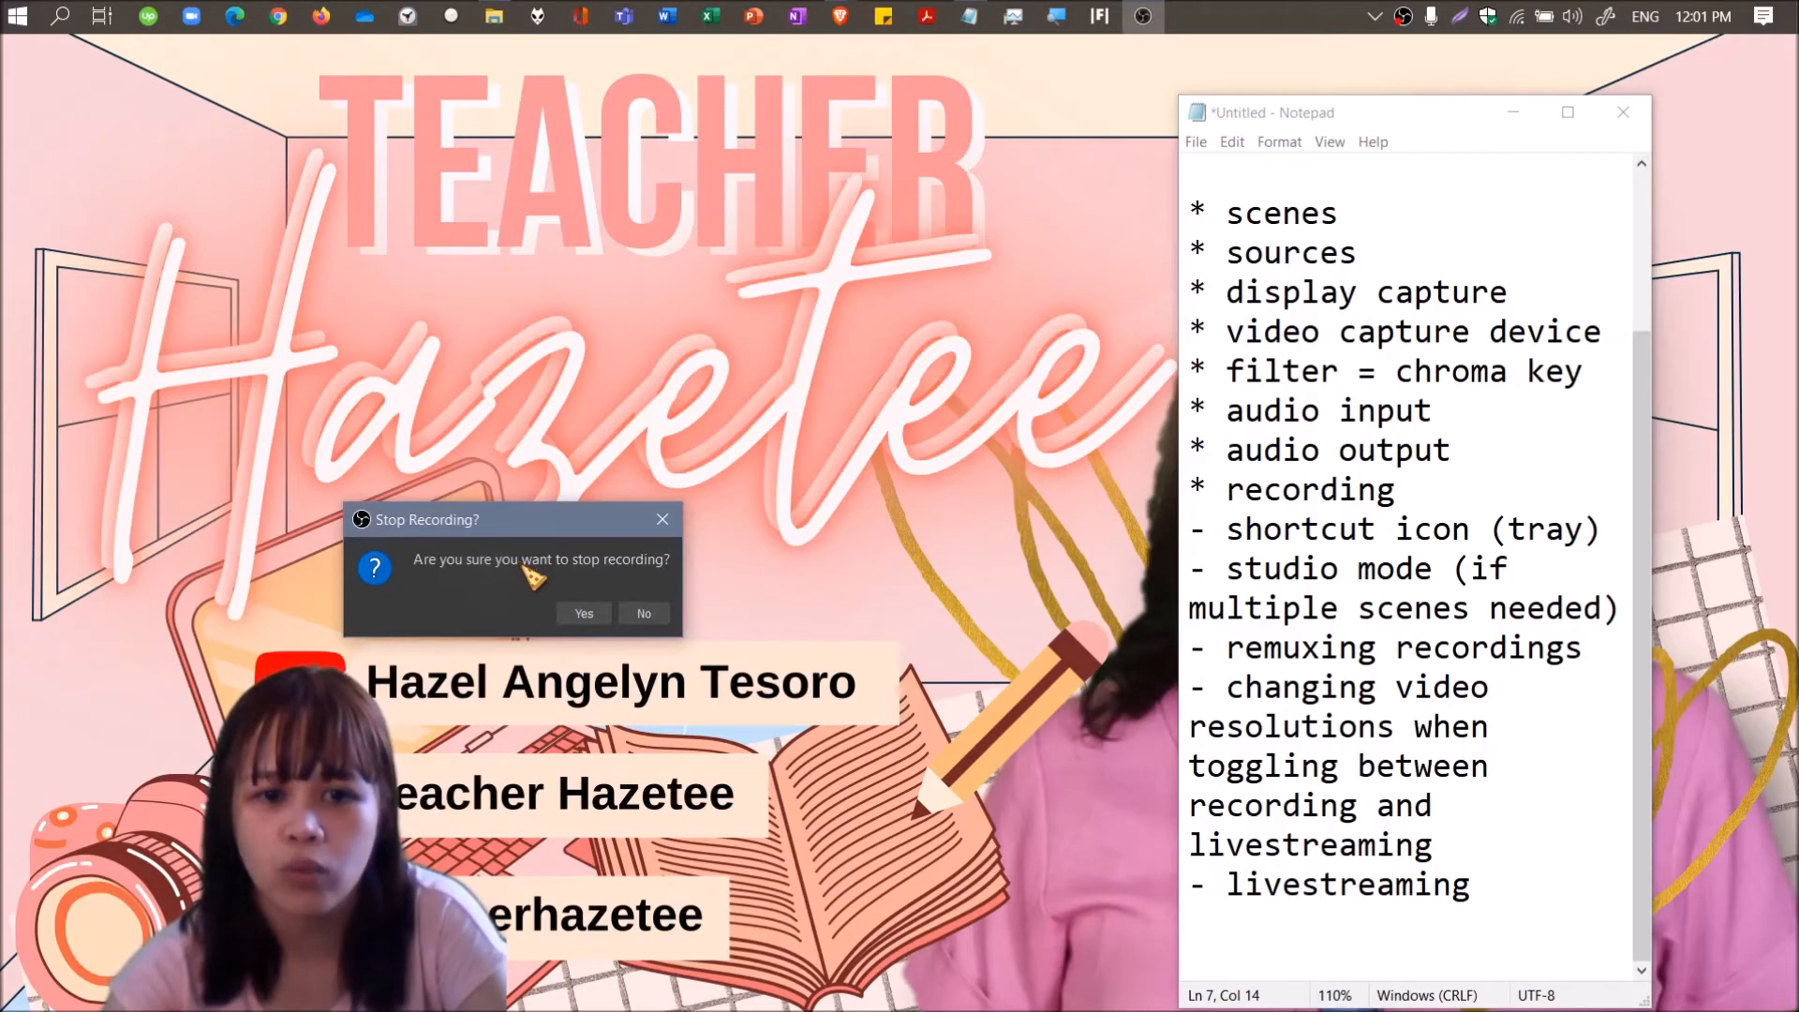
pyautogui.moveTo(730, 548)
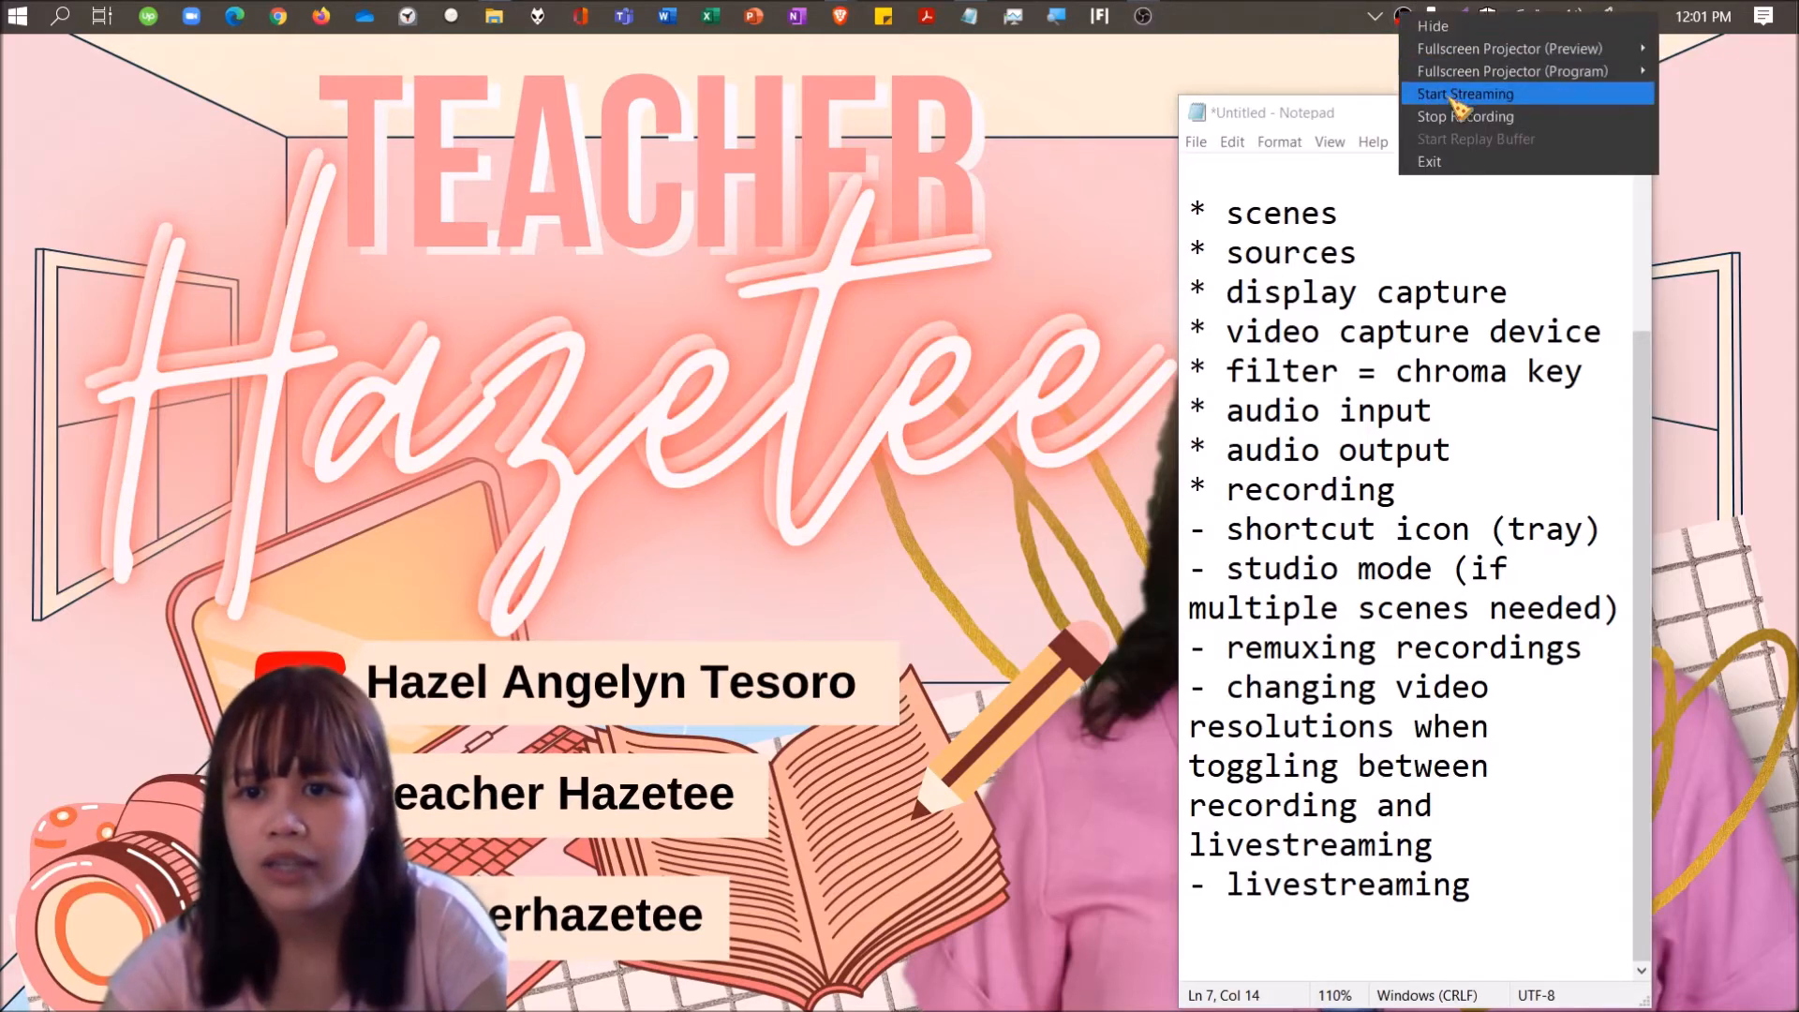
pyautogui.moveTo(1466, 116)
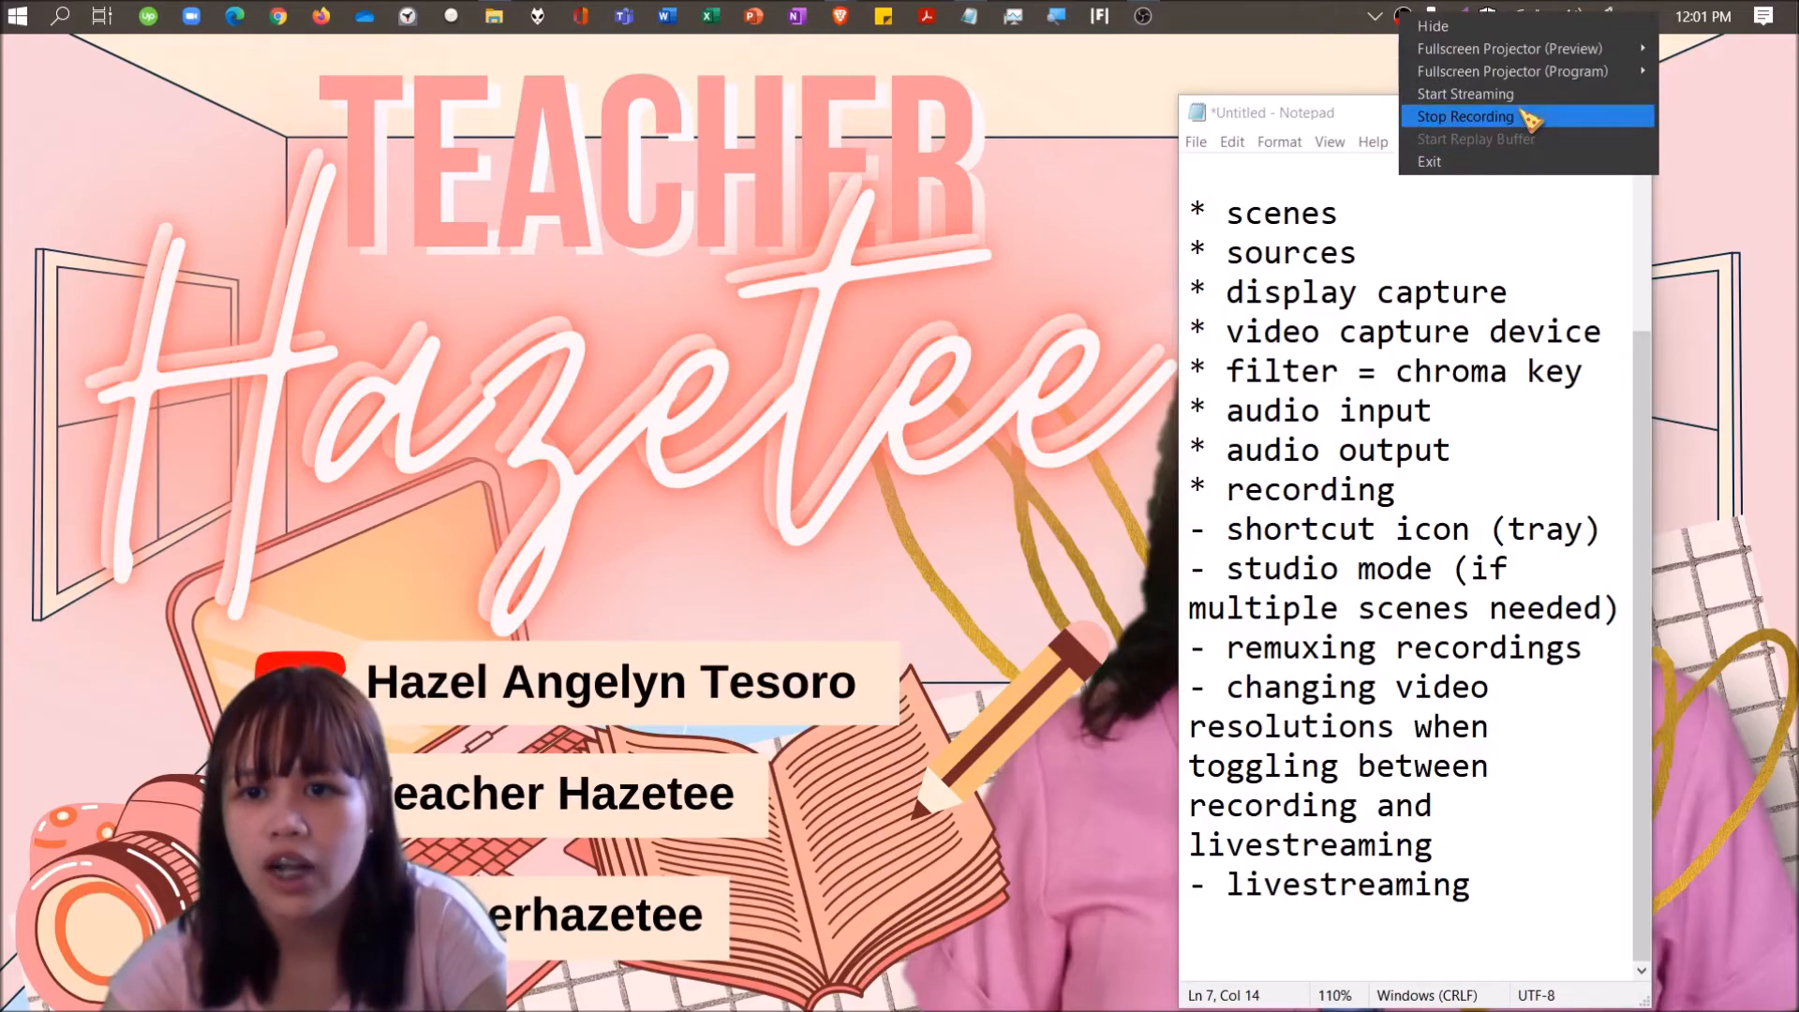
pyautogui.moveTo(1560, 140)
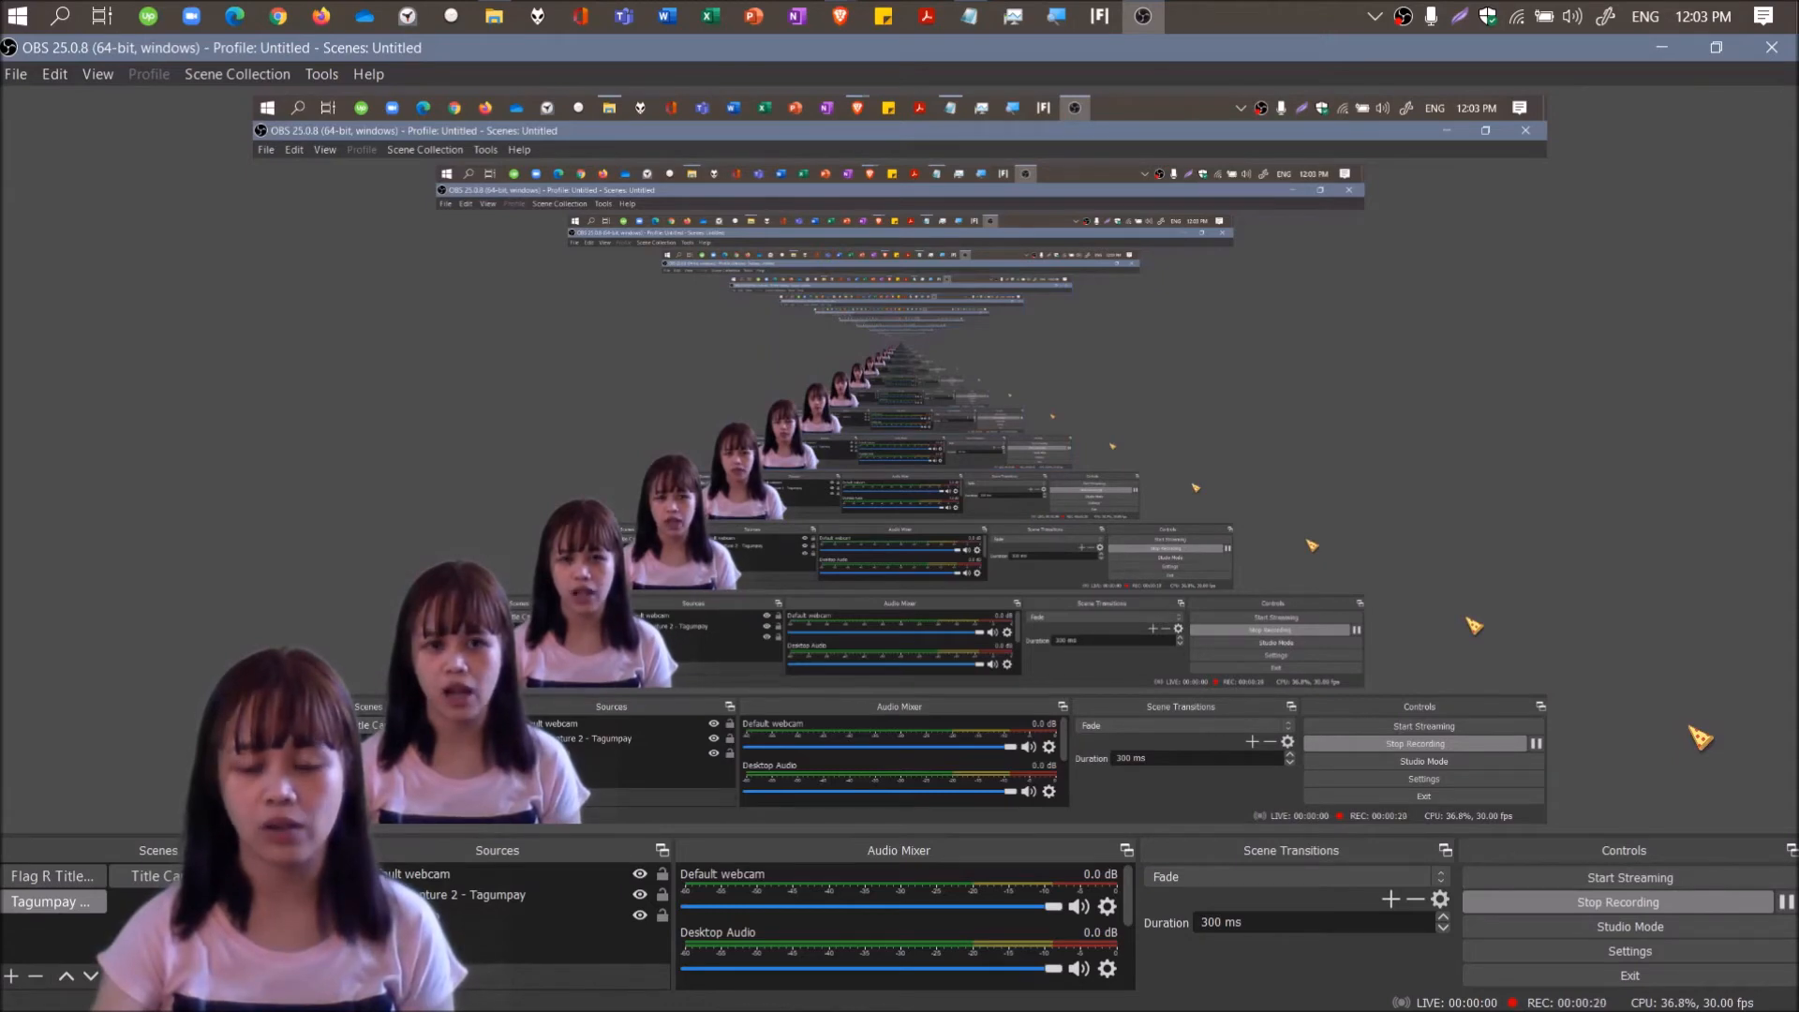
# Turn on Studio Mode to show separate Preview and Program panes.
pyautogui.click(1629, 926)
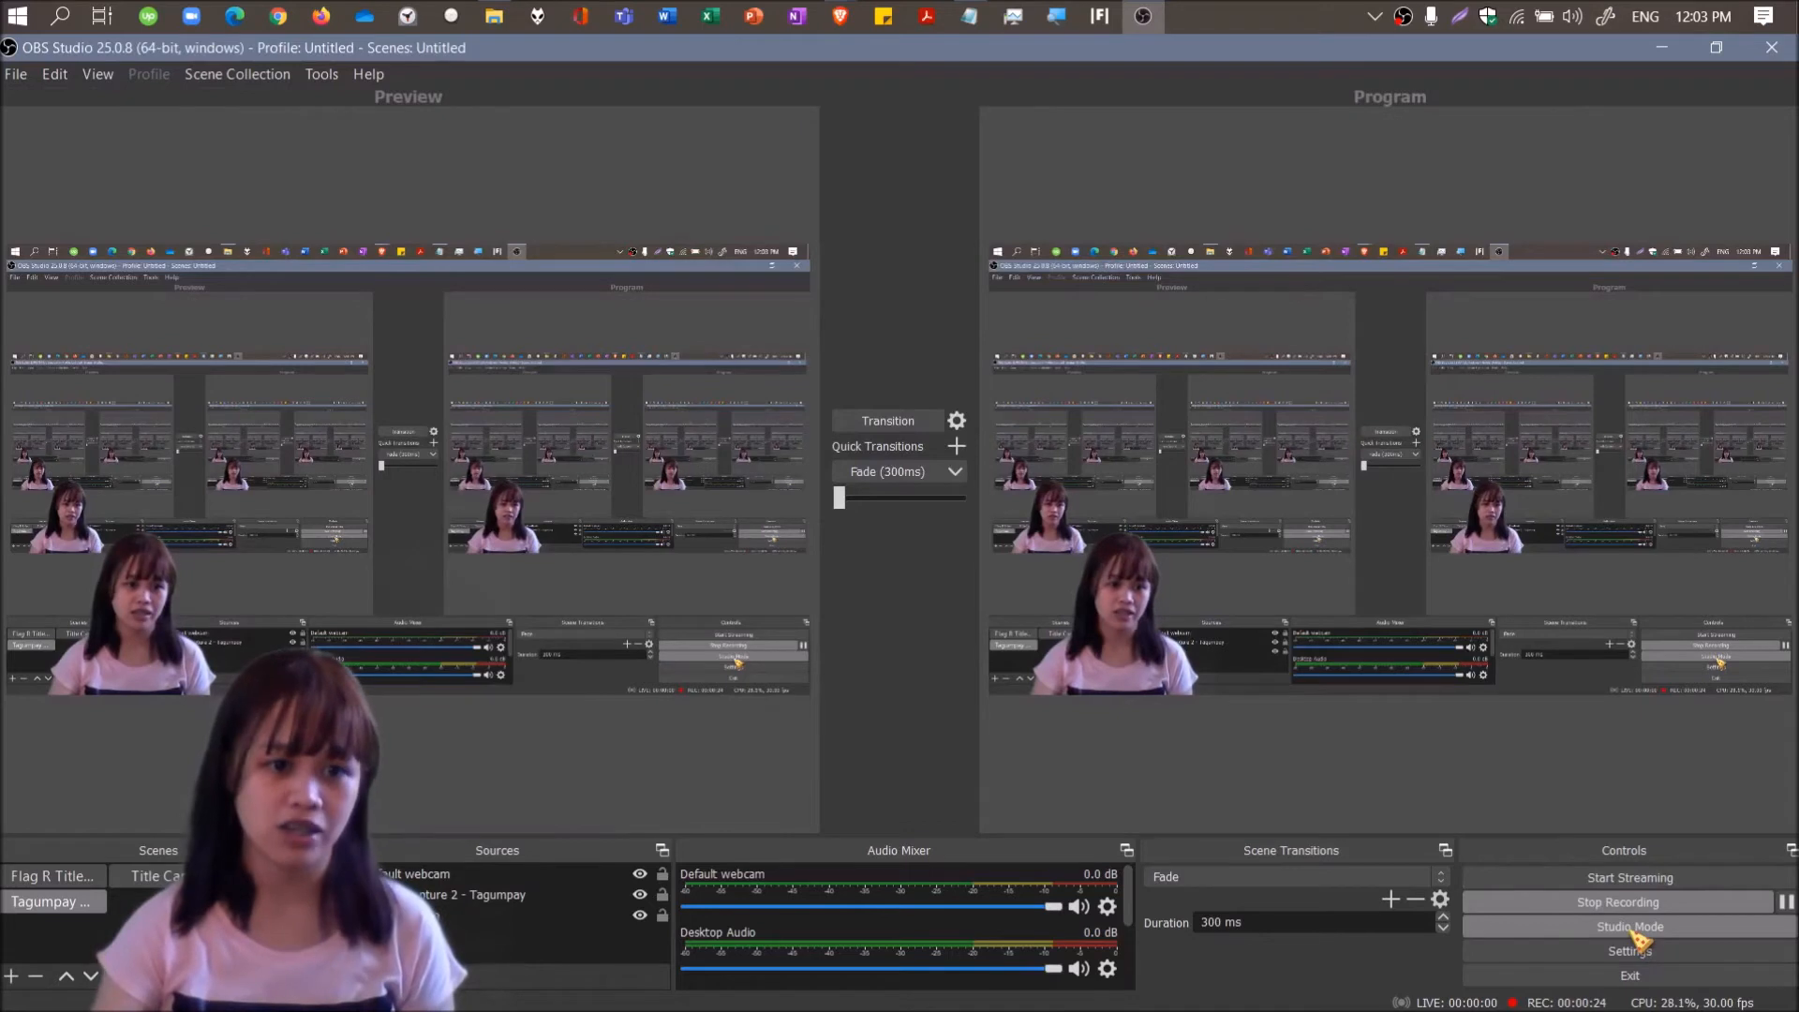
pyautogui.moveTo(487, 189)
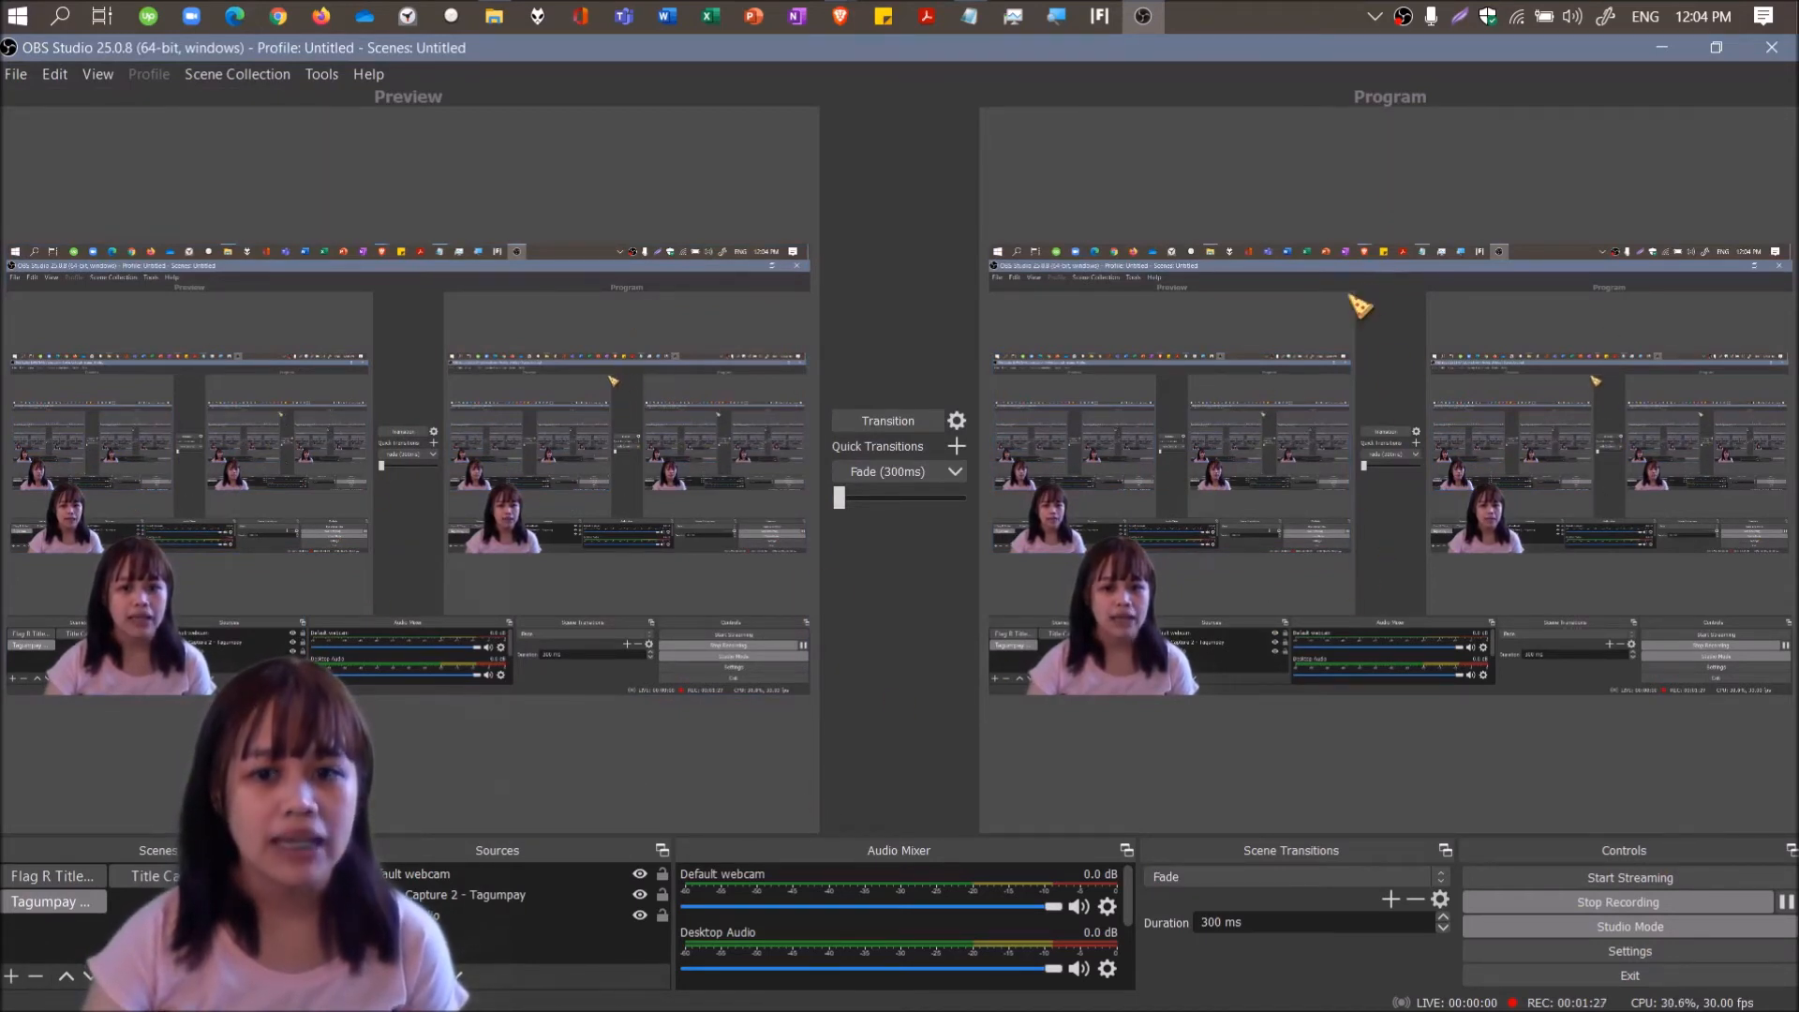
pyautogui.moveTo(1481, 430)
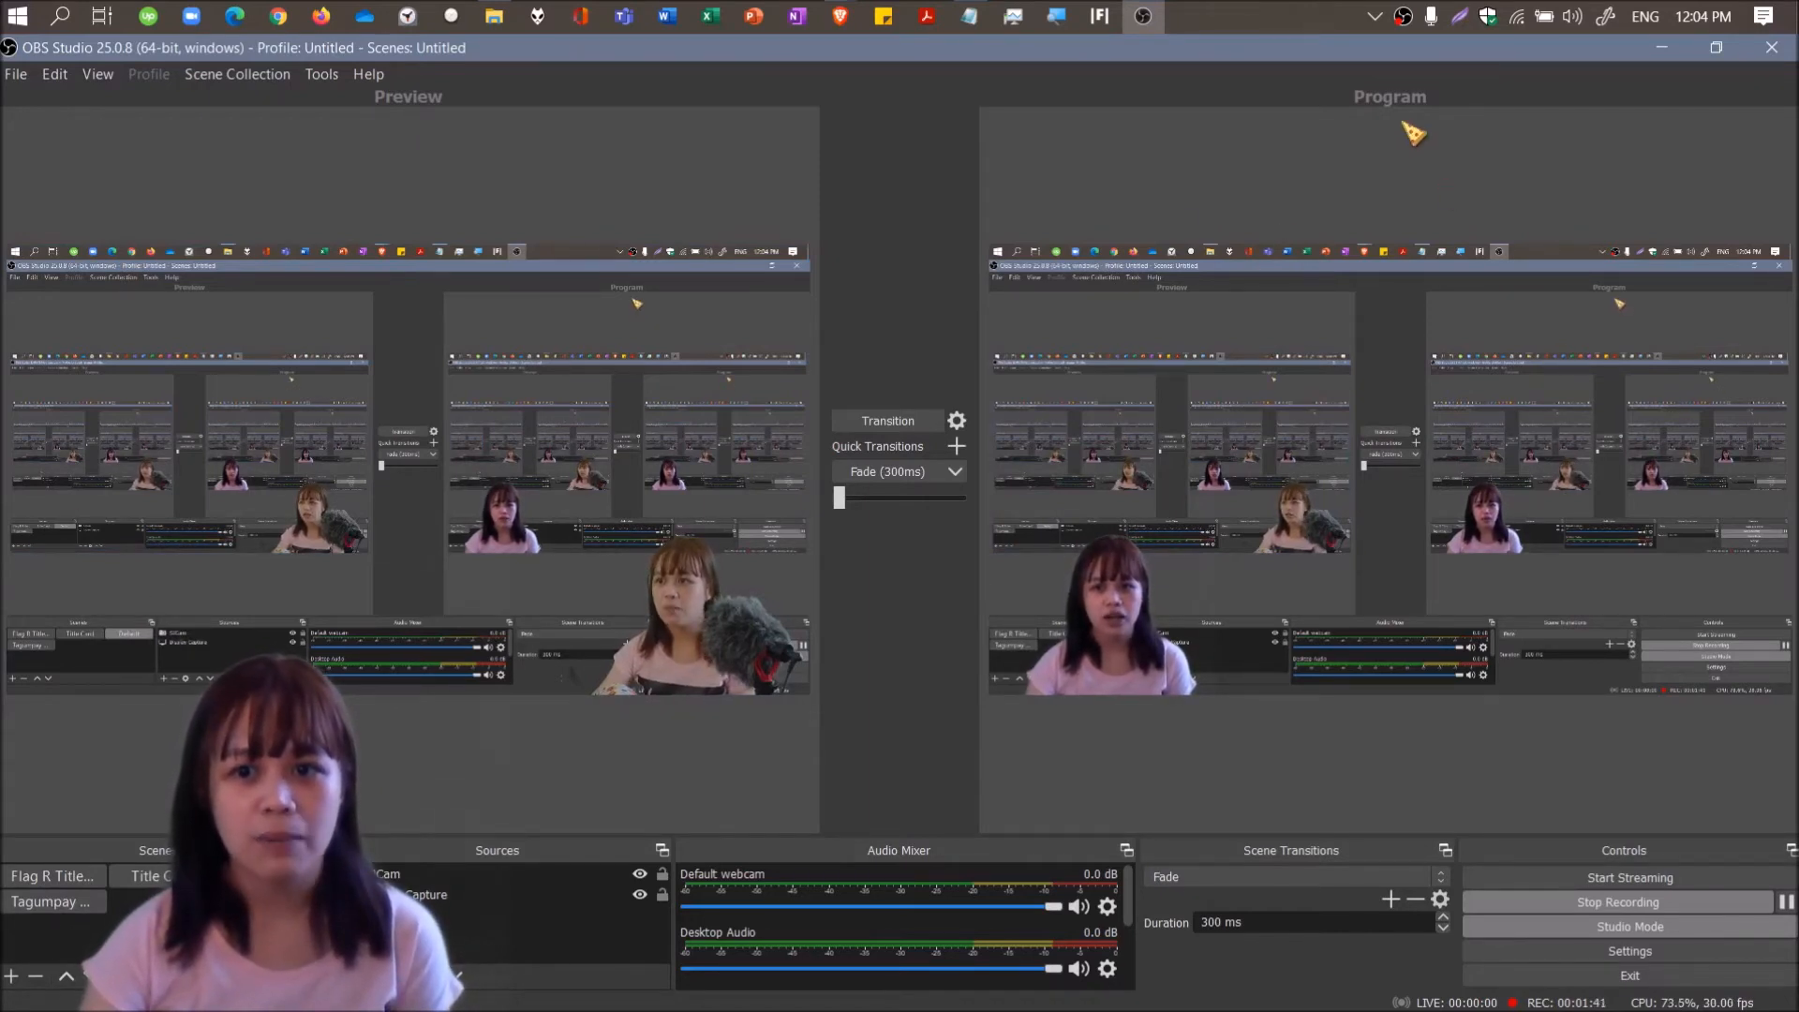
pyautogui.moveTo(1370, 342)
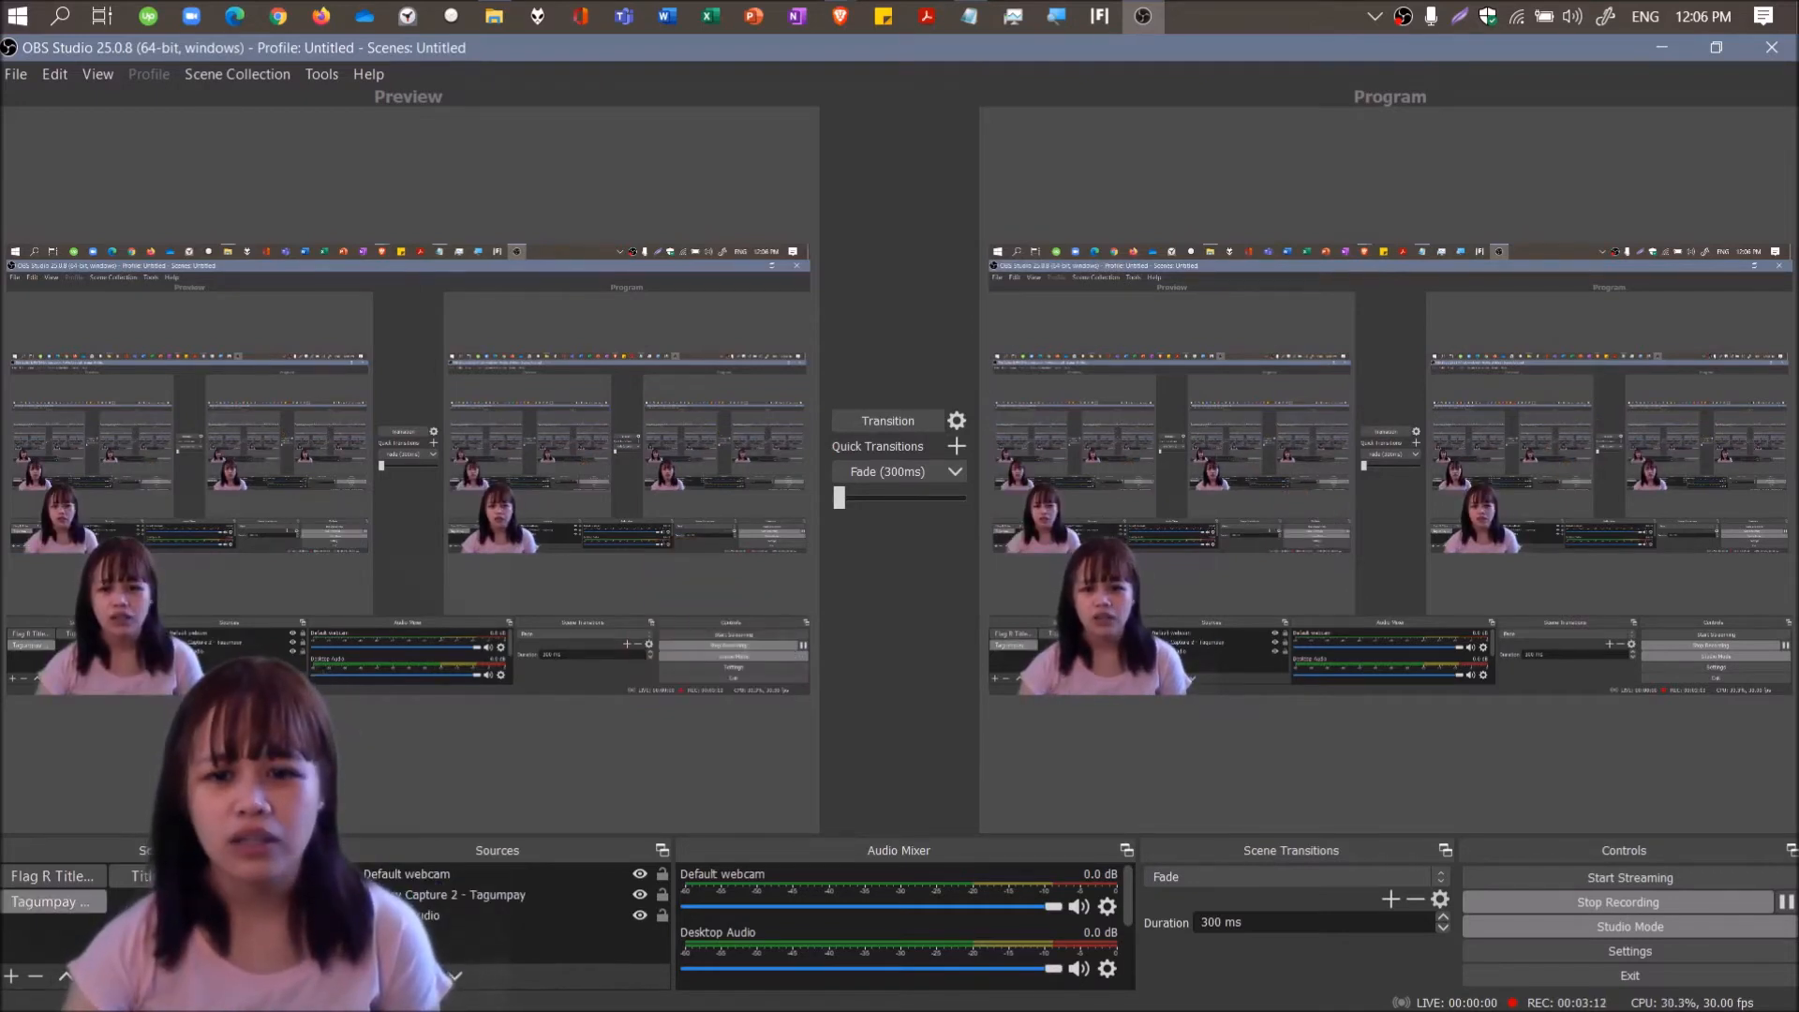
pyautogui.moveTo(927, 717)
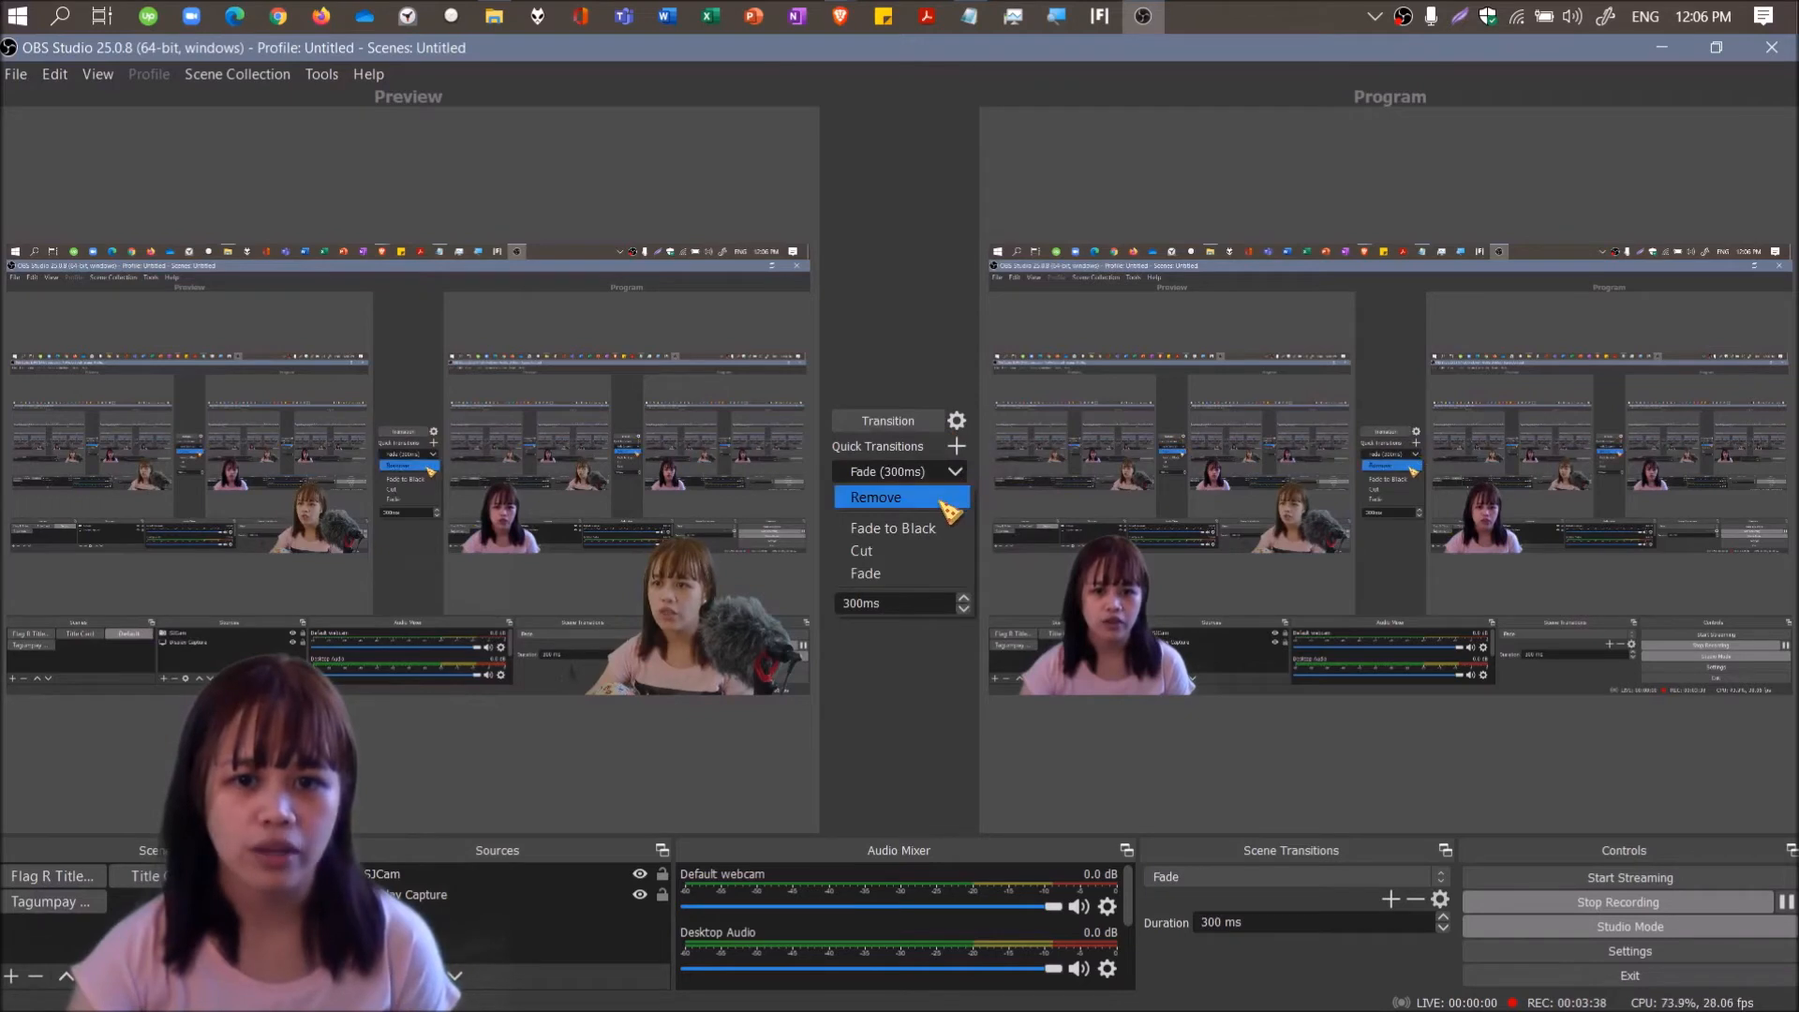
pyautogui.moveTo(865, 574)
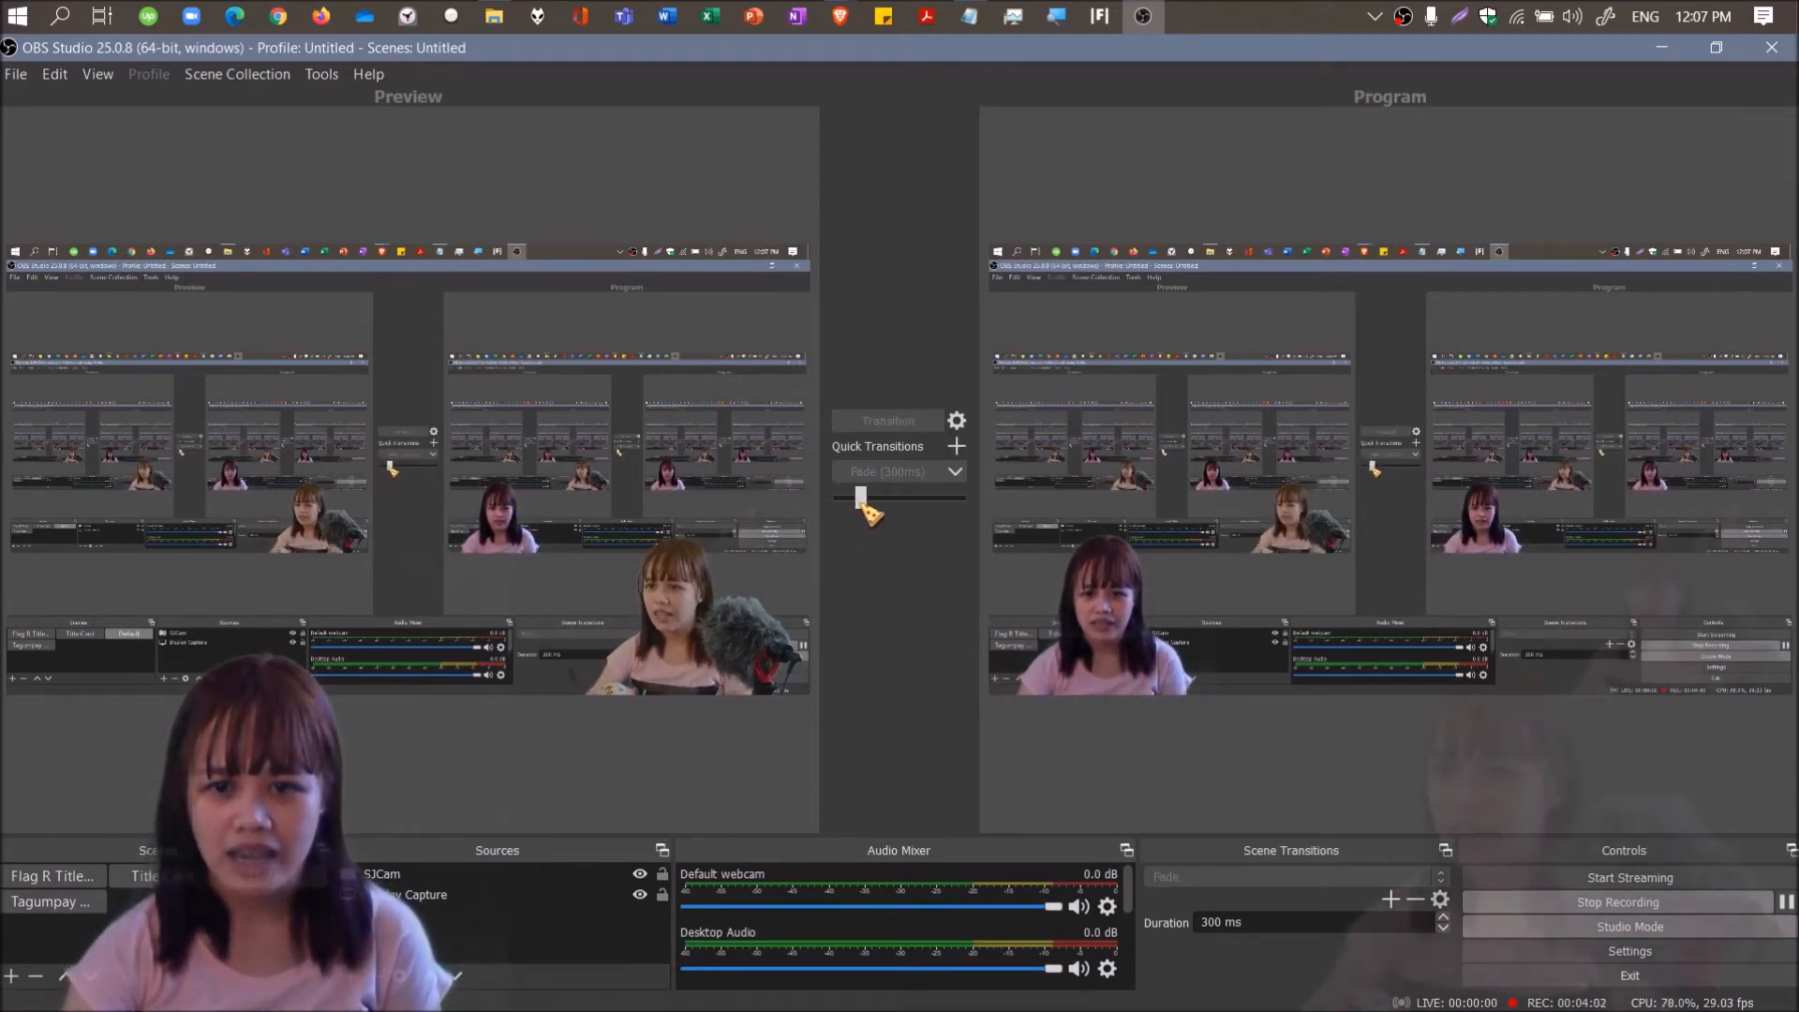
# Drag the T-bar to fade the Default scene into Program, then preview the Tagumpay webcam scene.
pyautogui.click(272, 875)
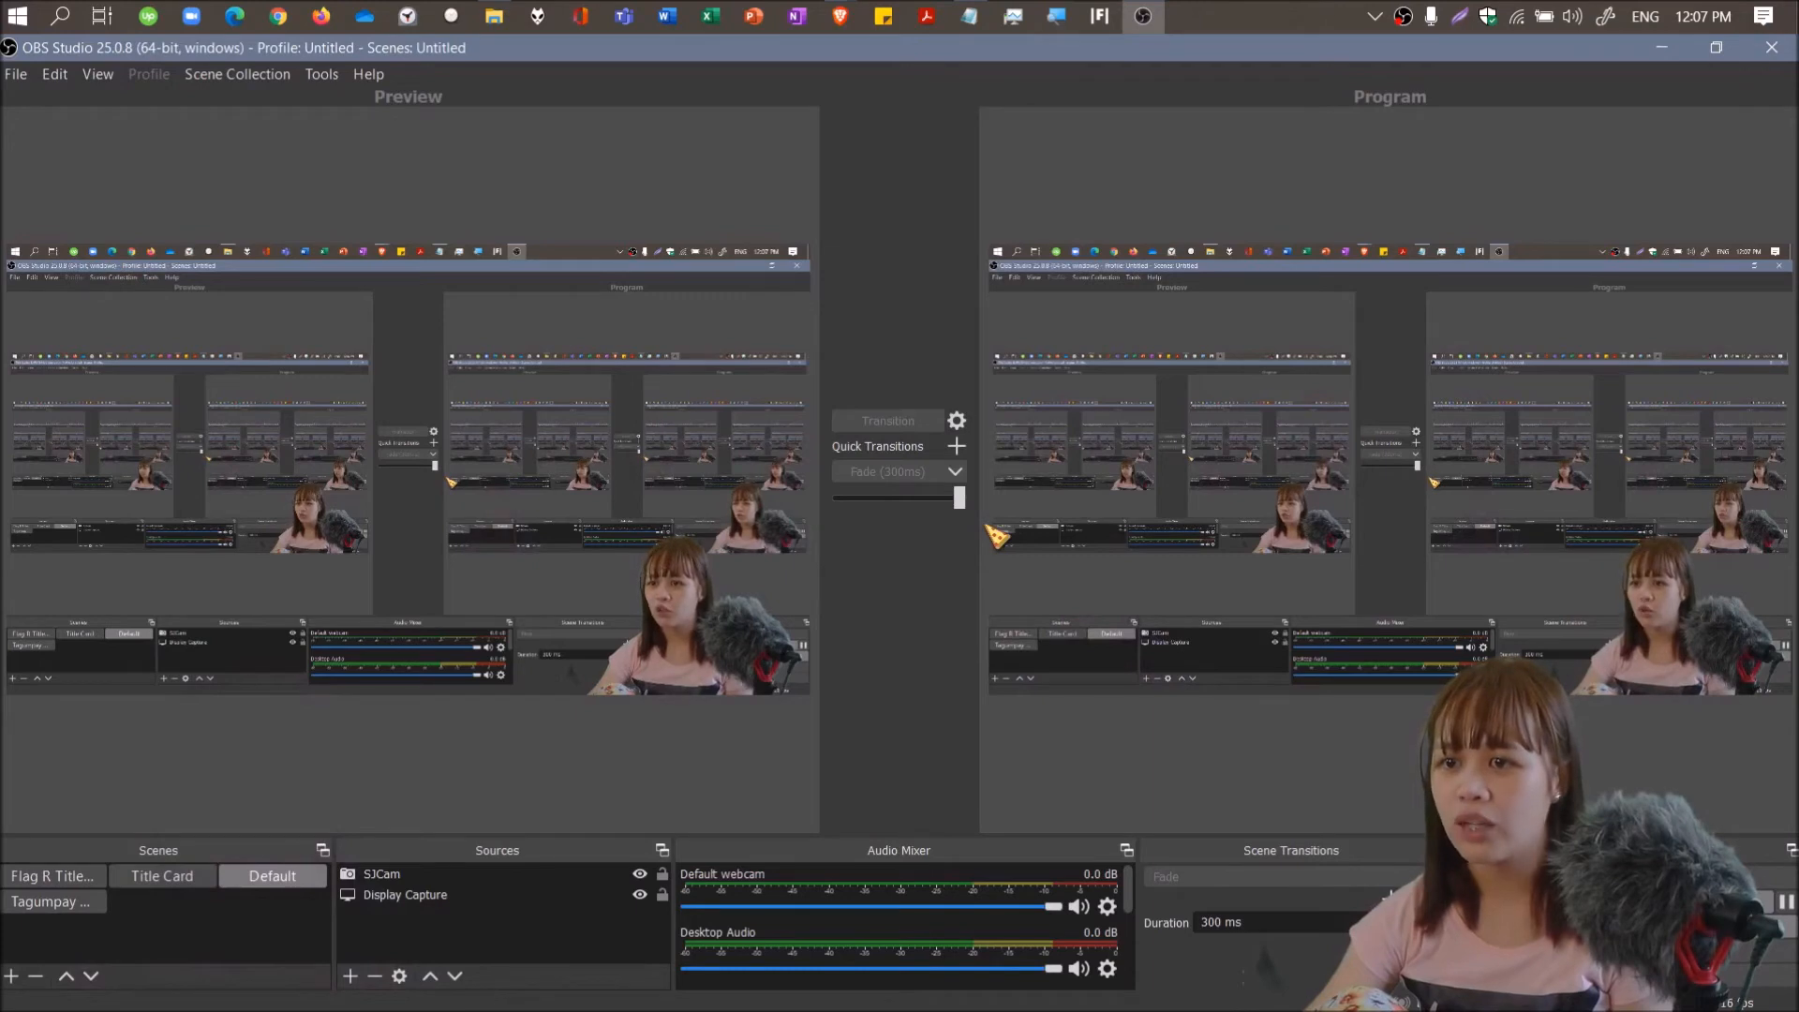
pyautogui.click(50, 902)
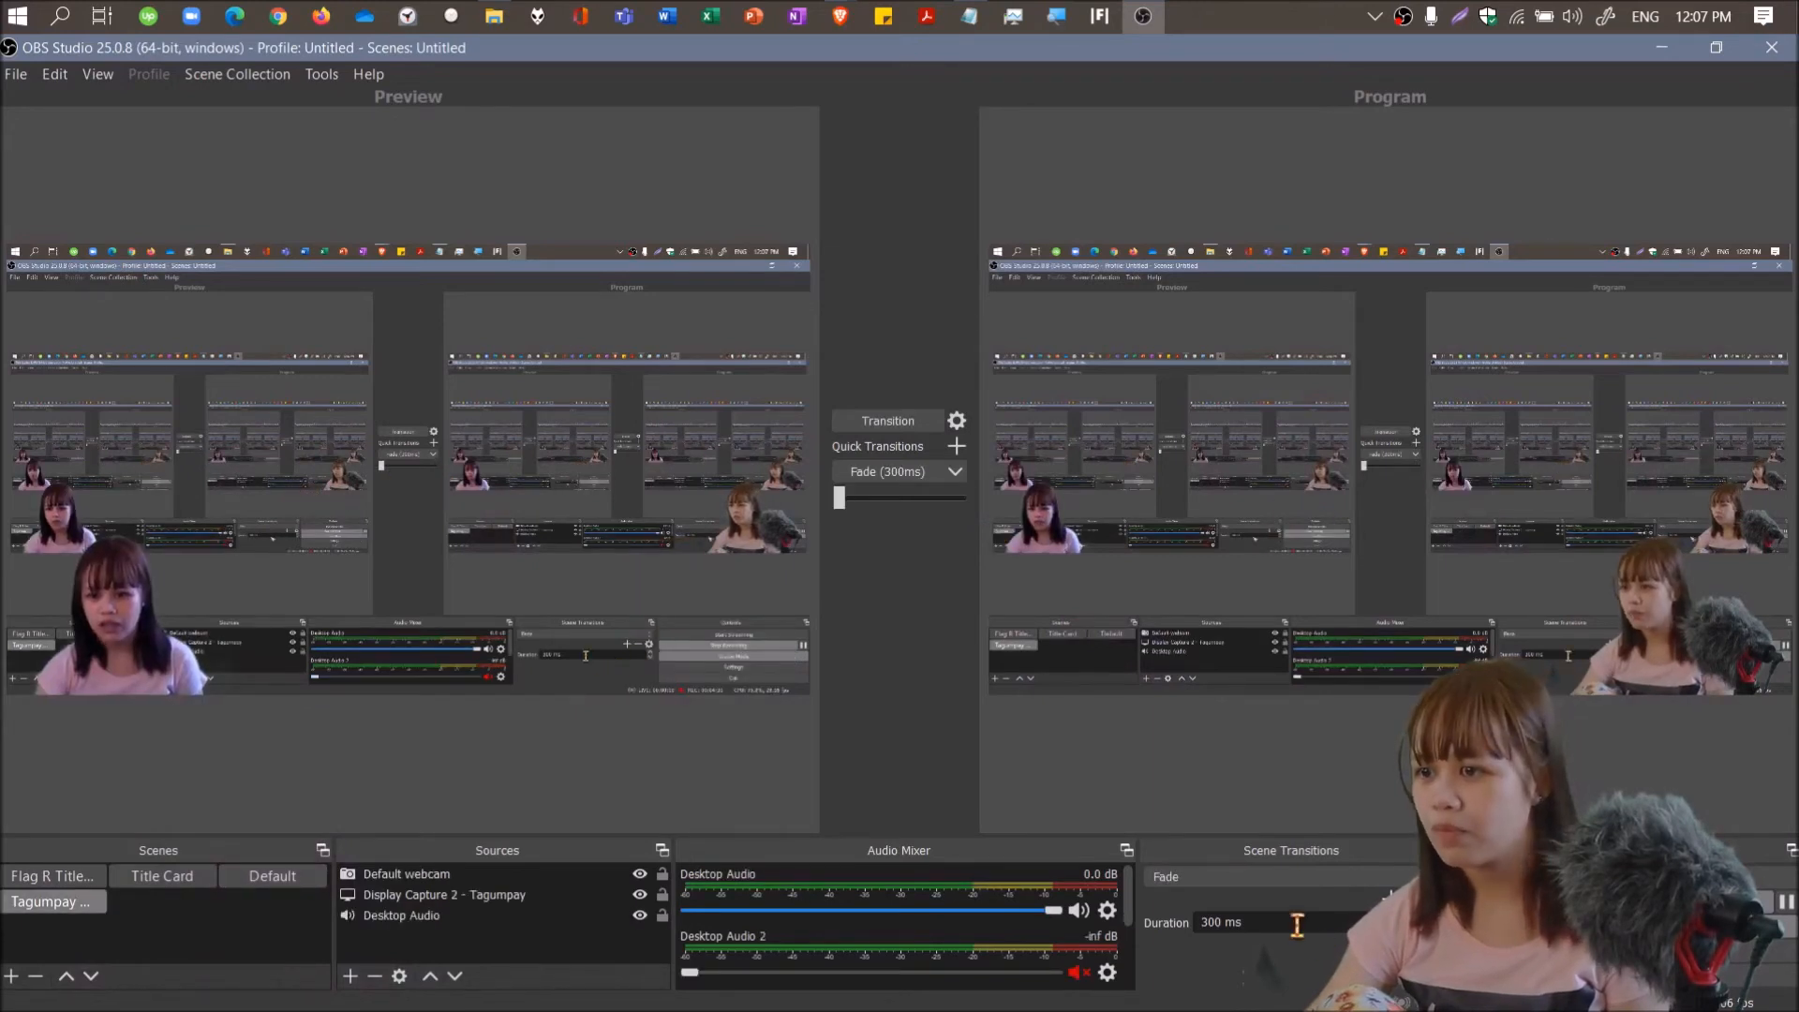
# Set the transition duration to 1000 ms and transition Preview to Program.
pyautogui.tripleClick(1220, 921)
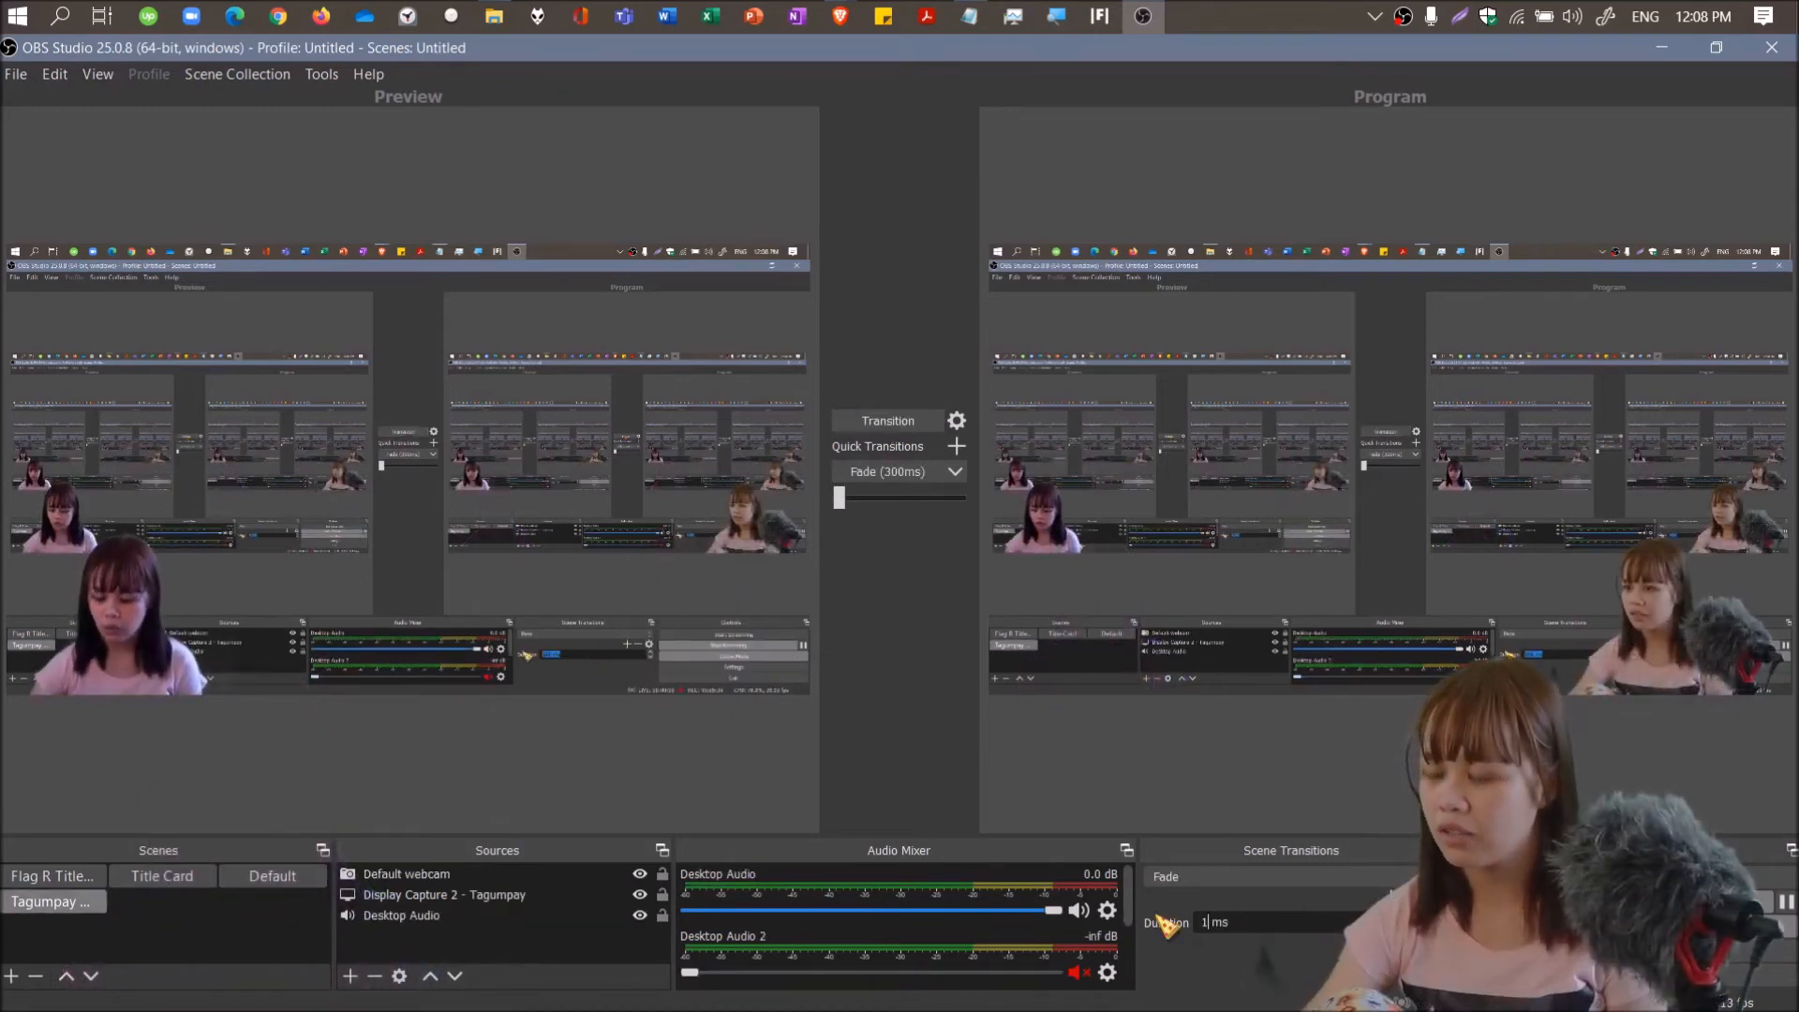
pyautogui.write('1000')
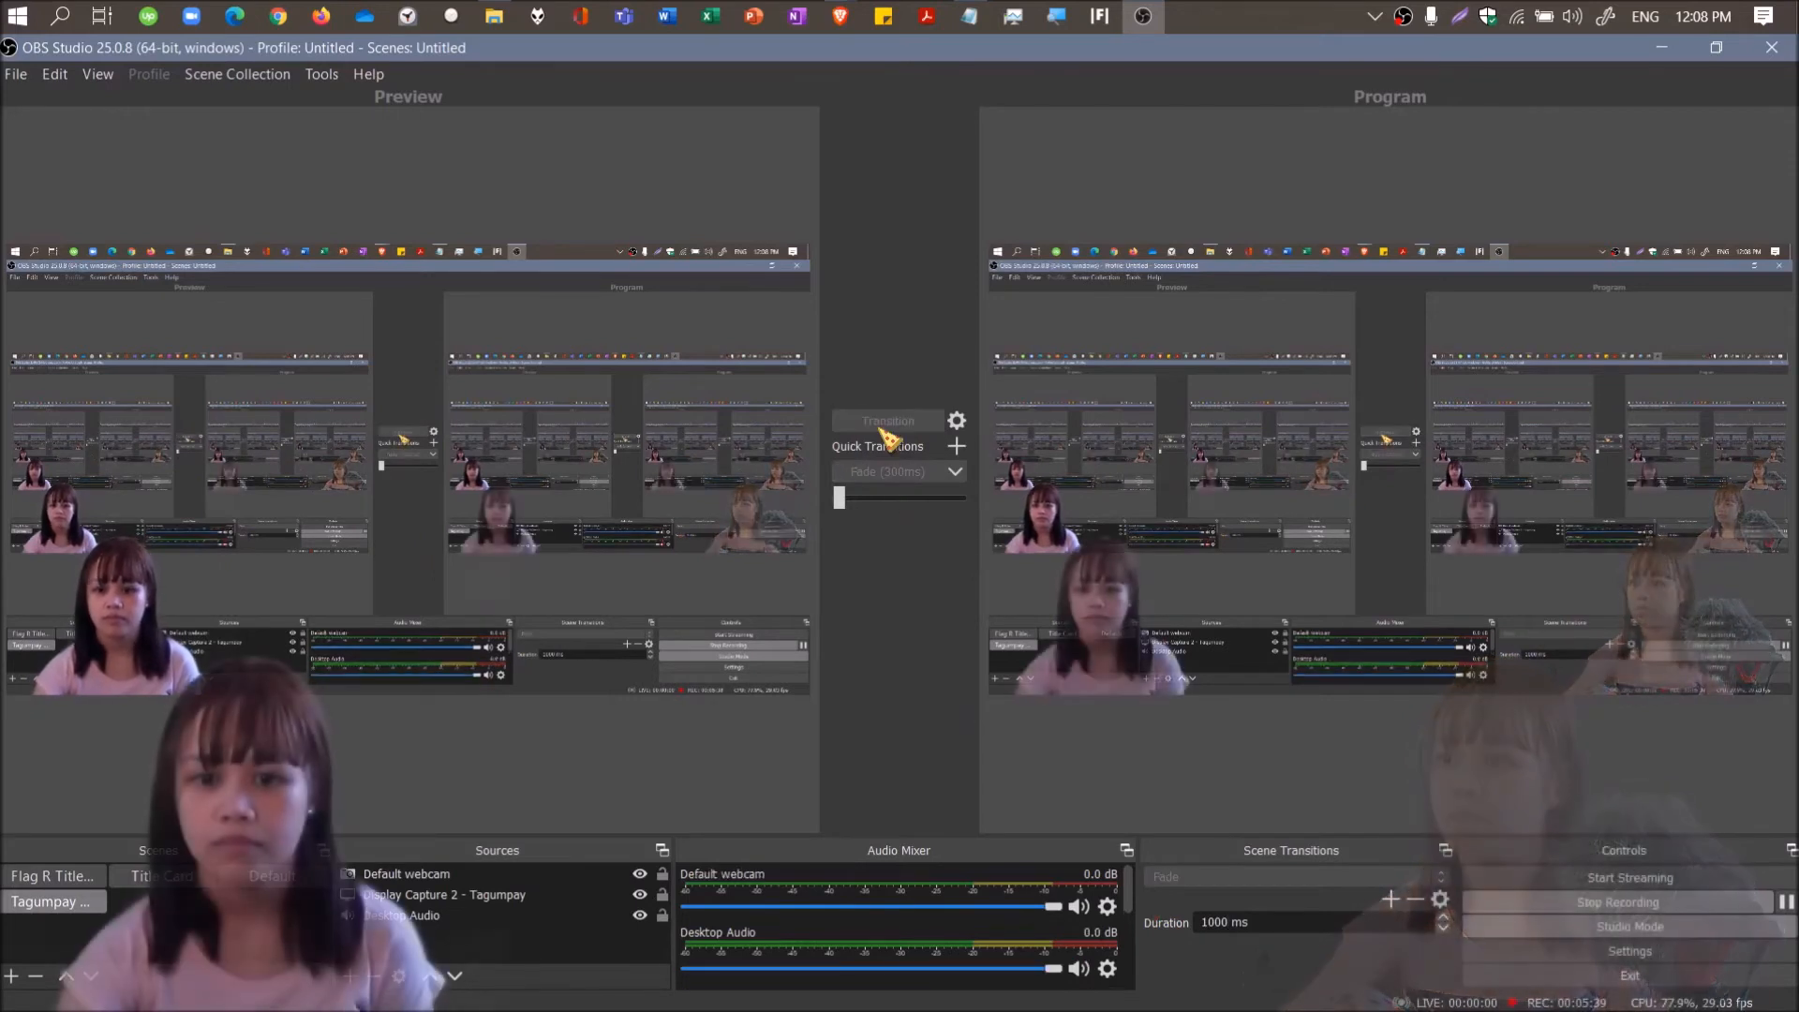
pyautogui.click(272, 875)
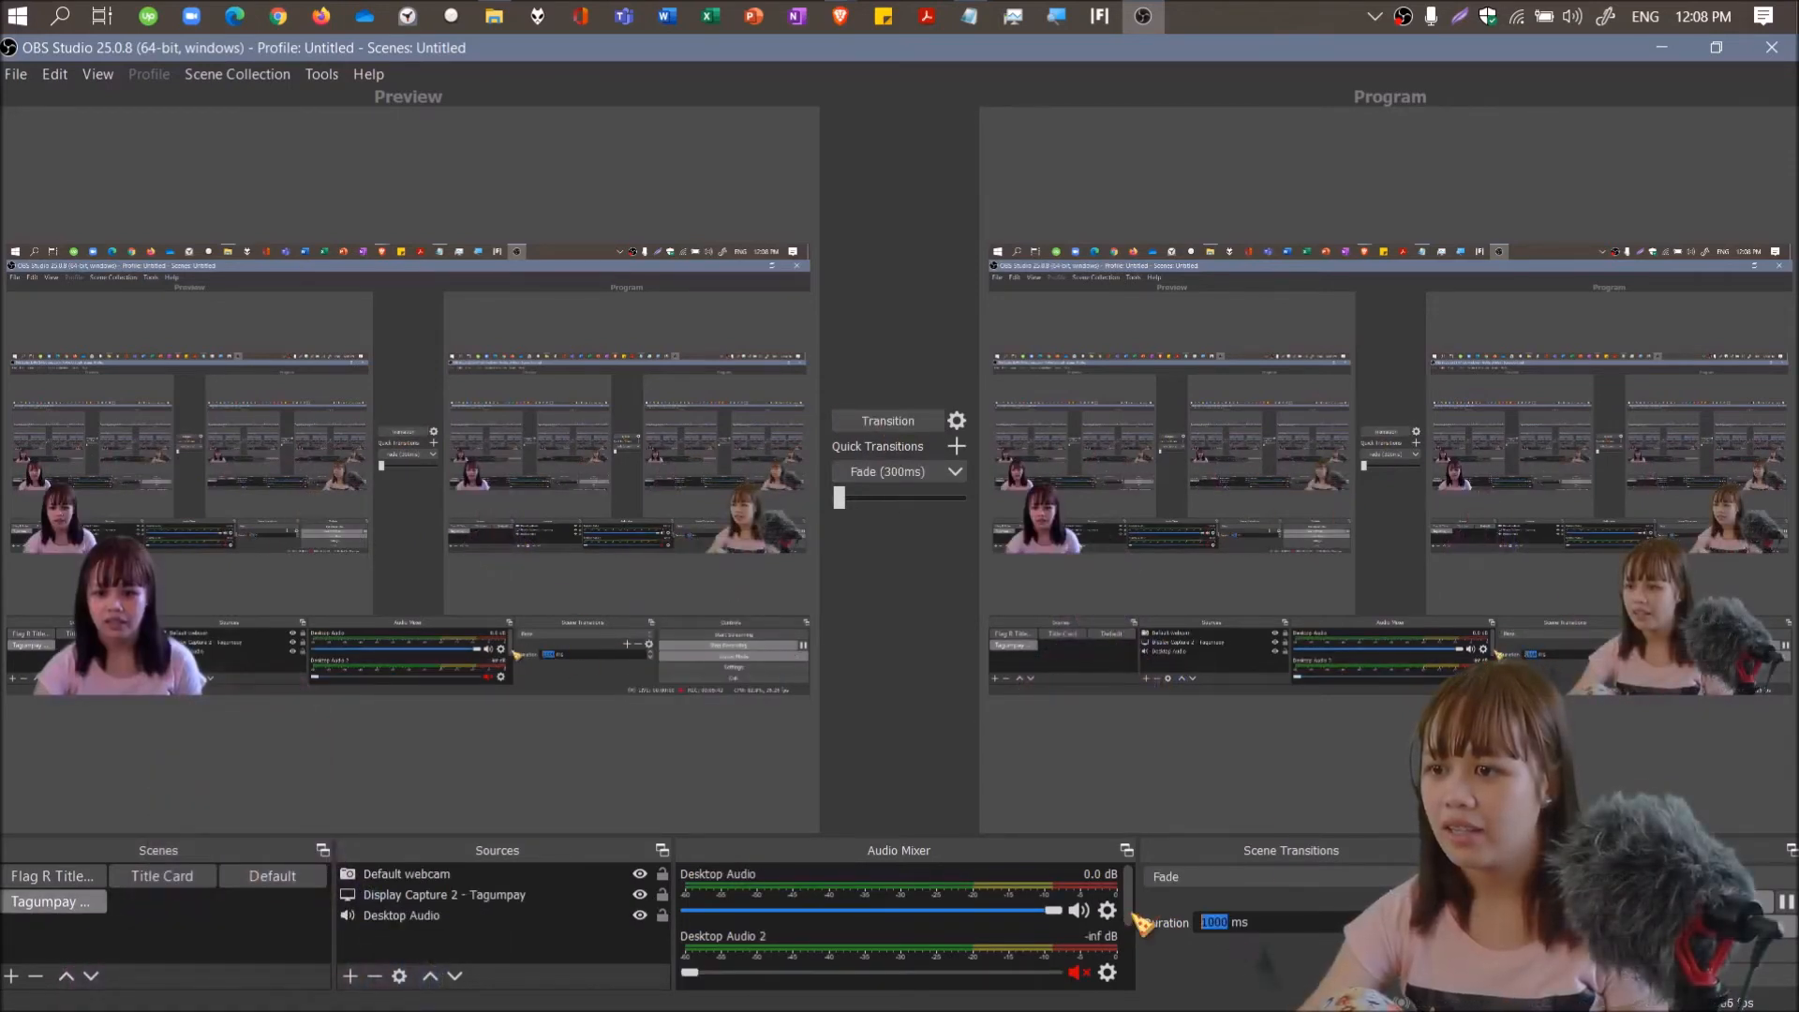
# Retry the fade to Program after entering durations 50 and 3.
pyautogui.write('50')
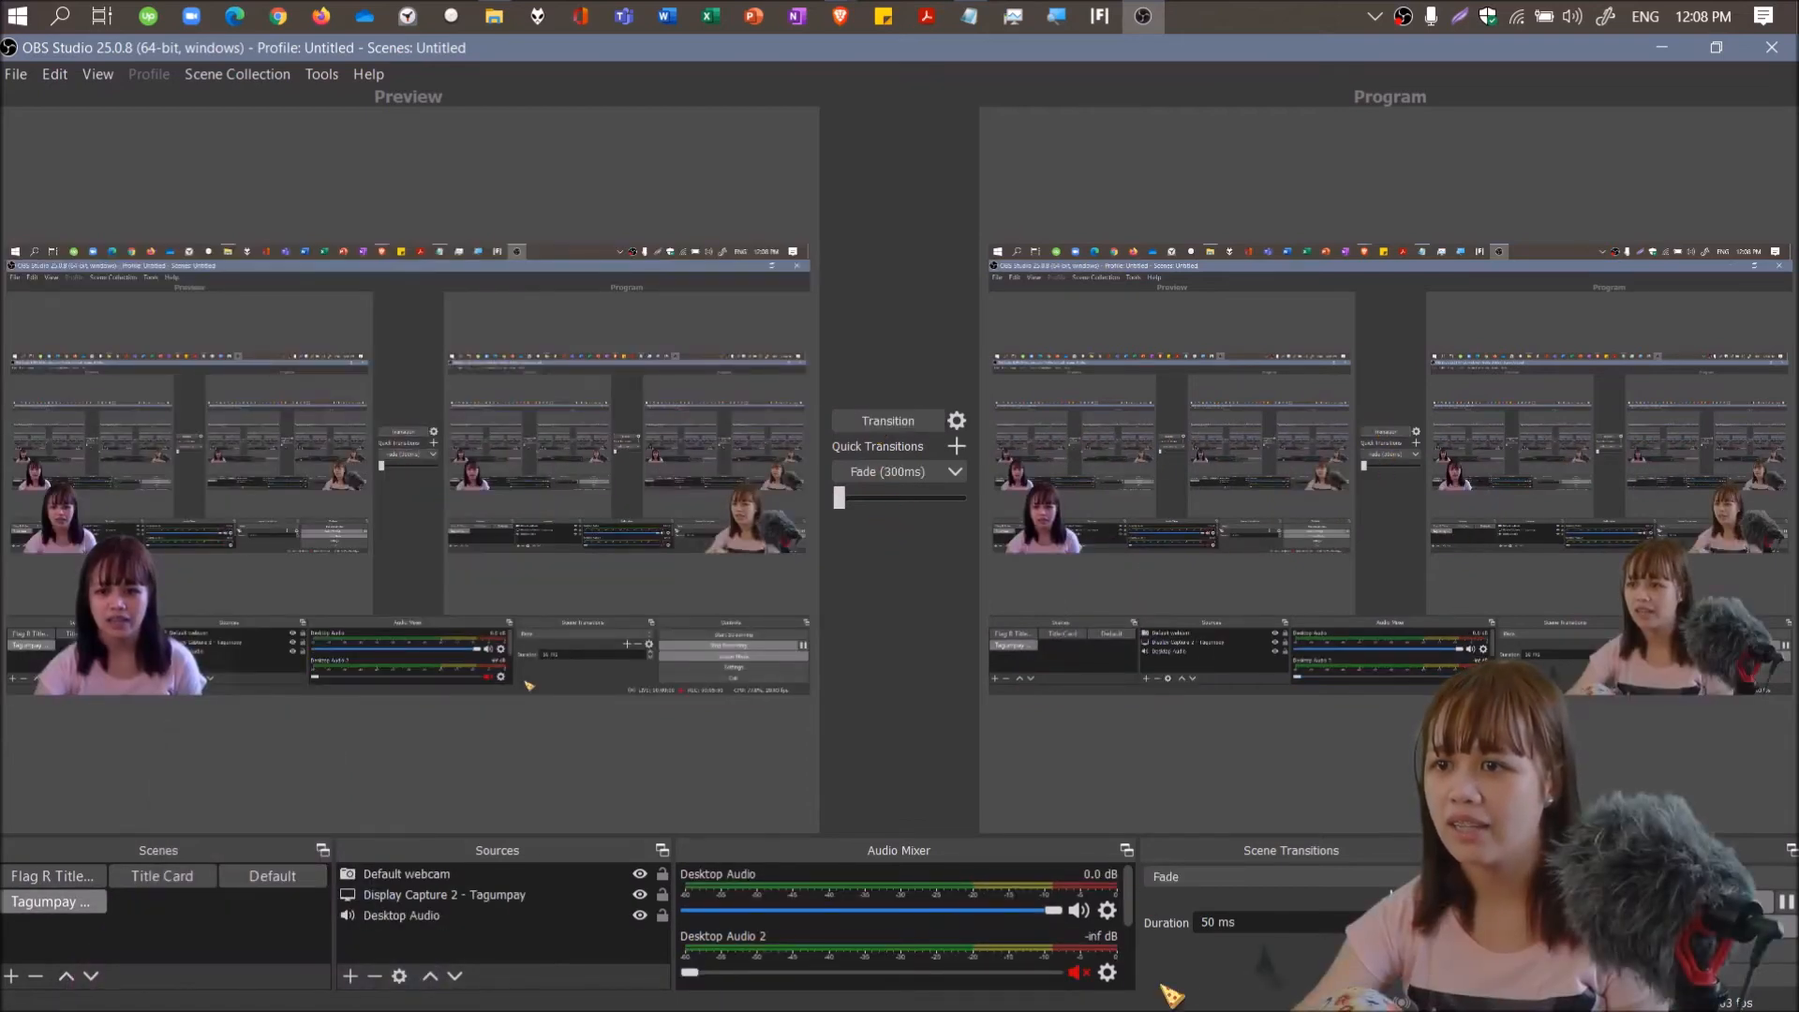
pyautogui.click(1216, 922)
pyautogui.write('2000')
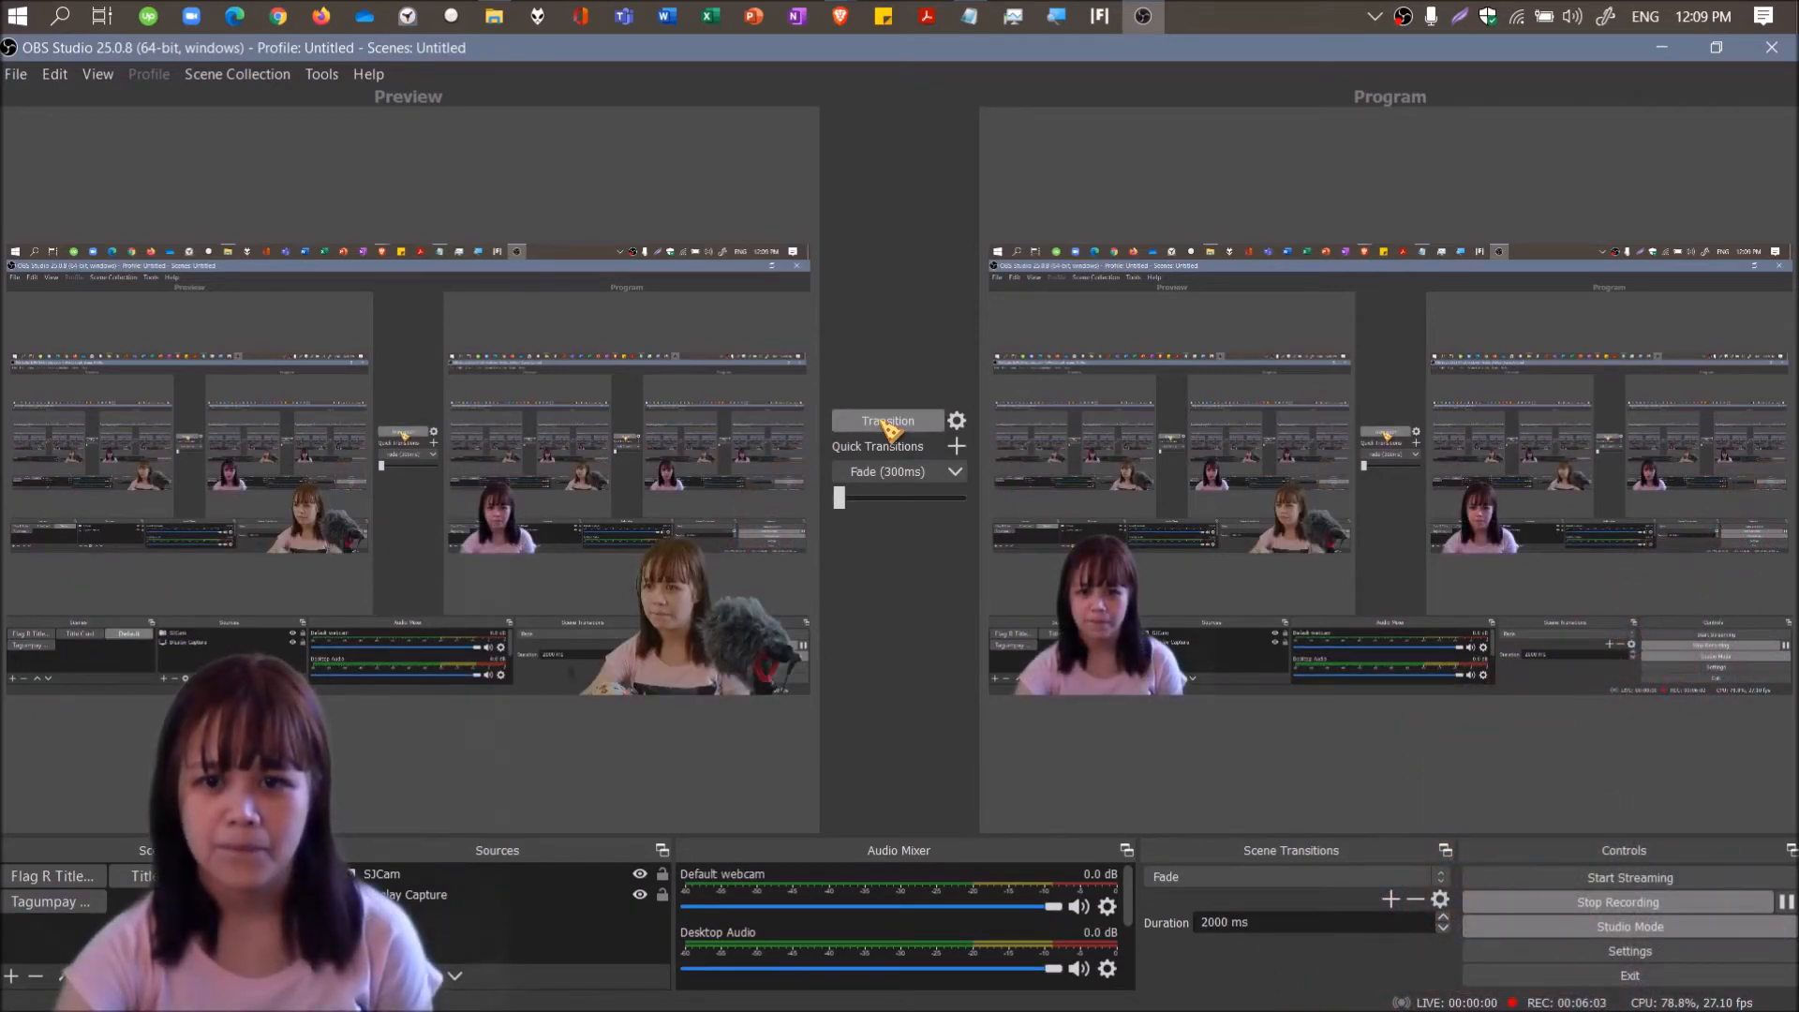
pyautogui.click(272, 876)
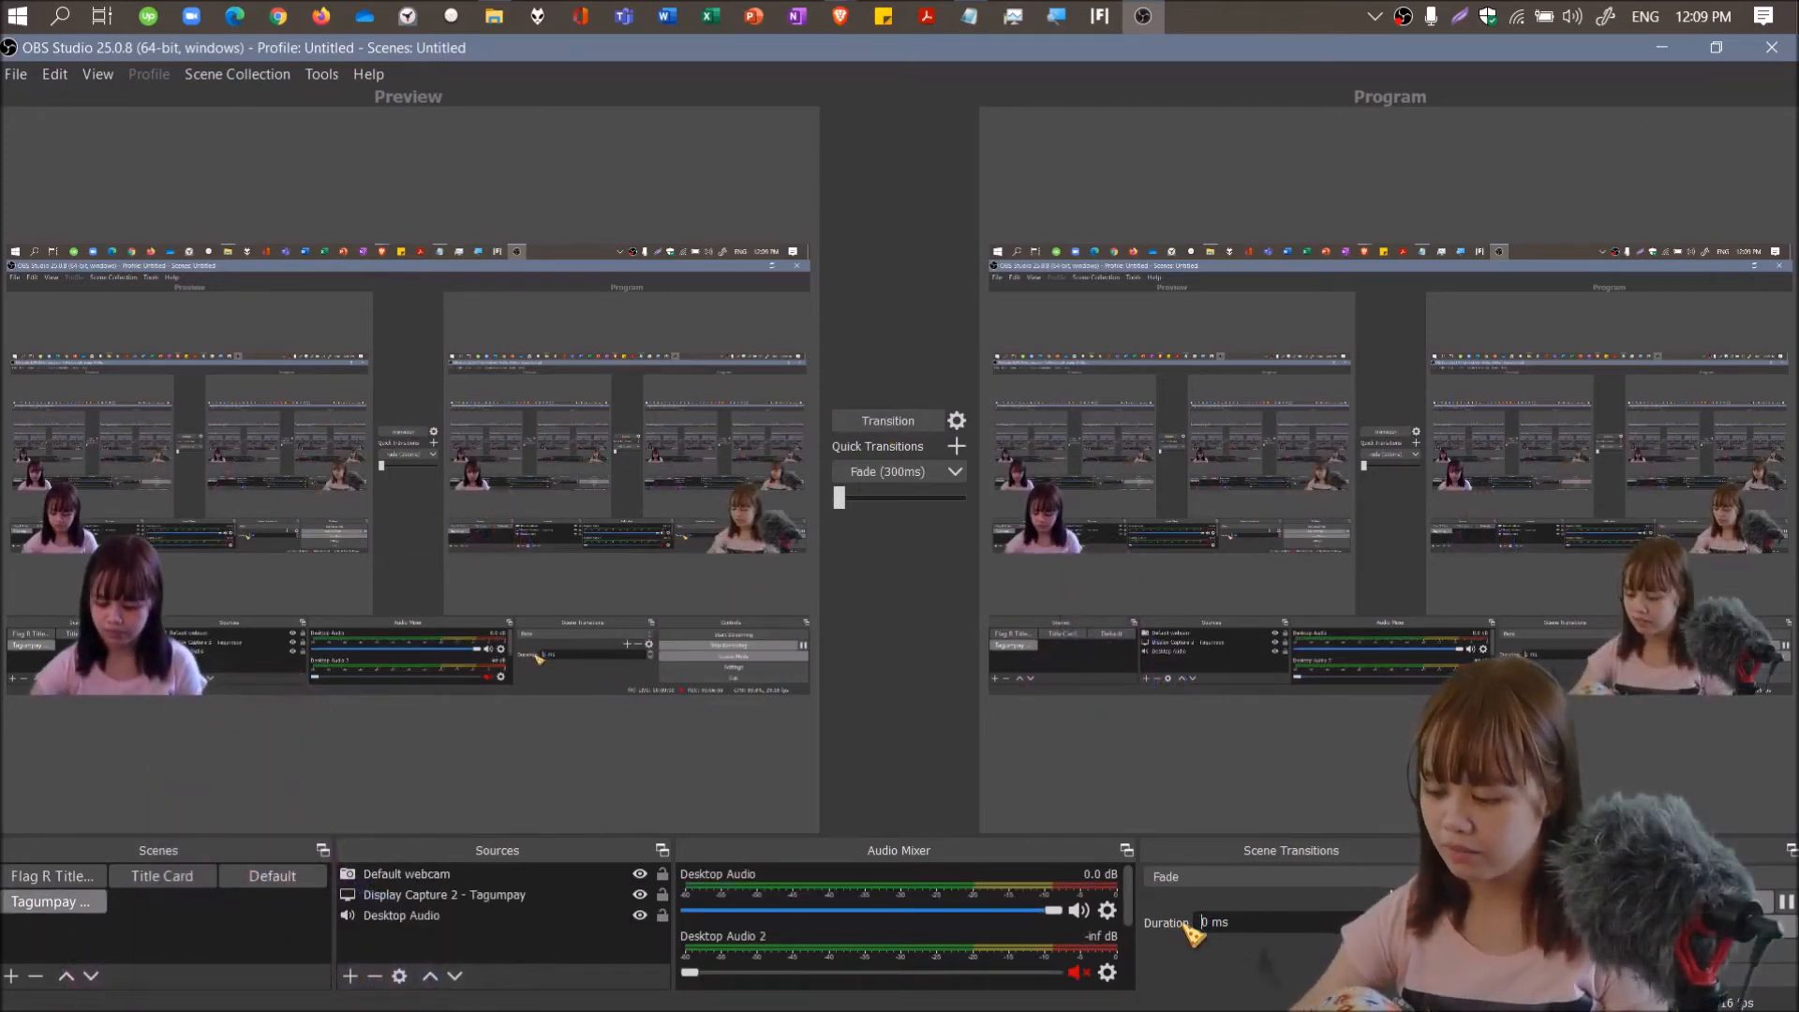
pyautogui.write('3')
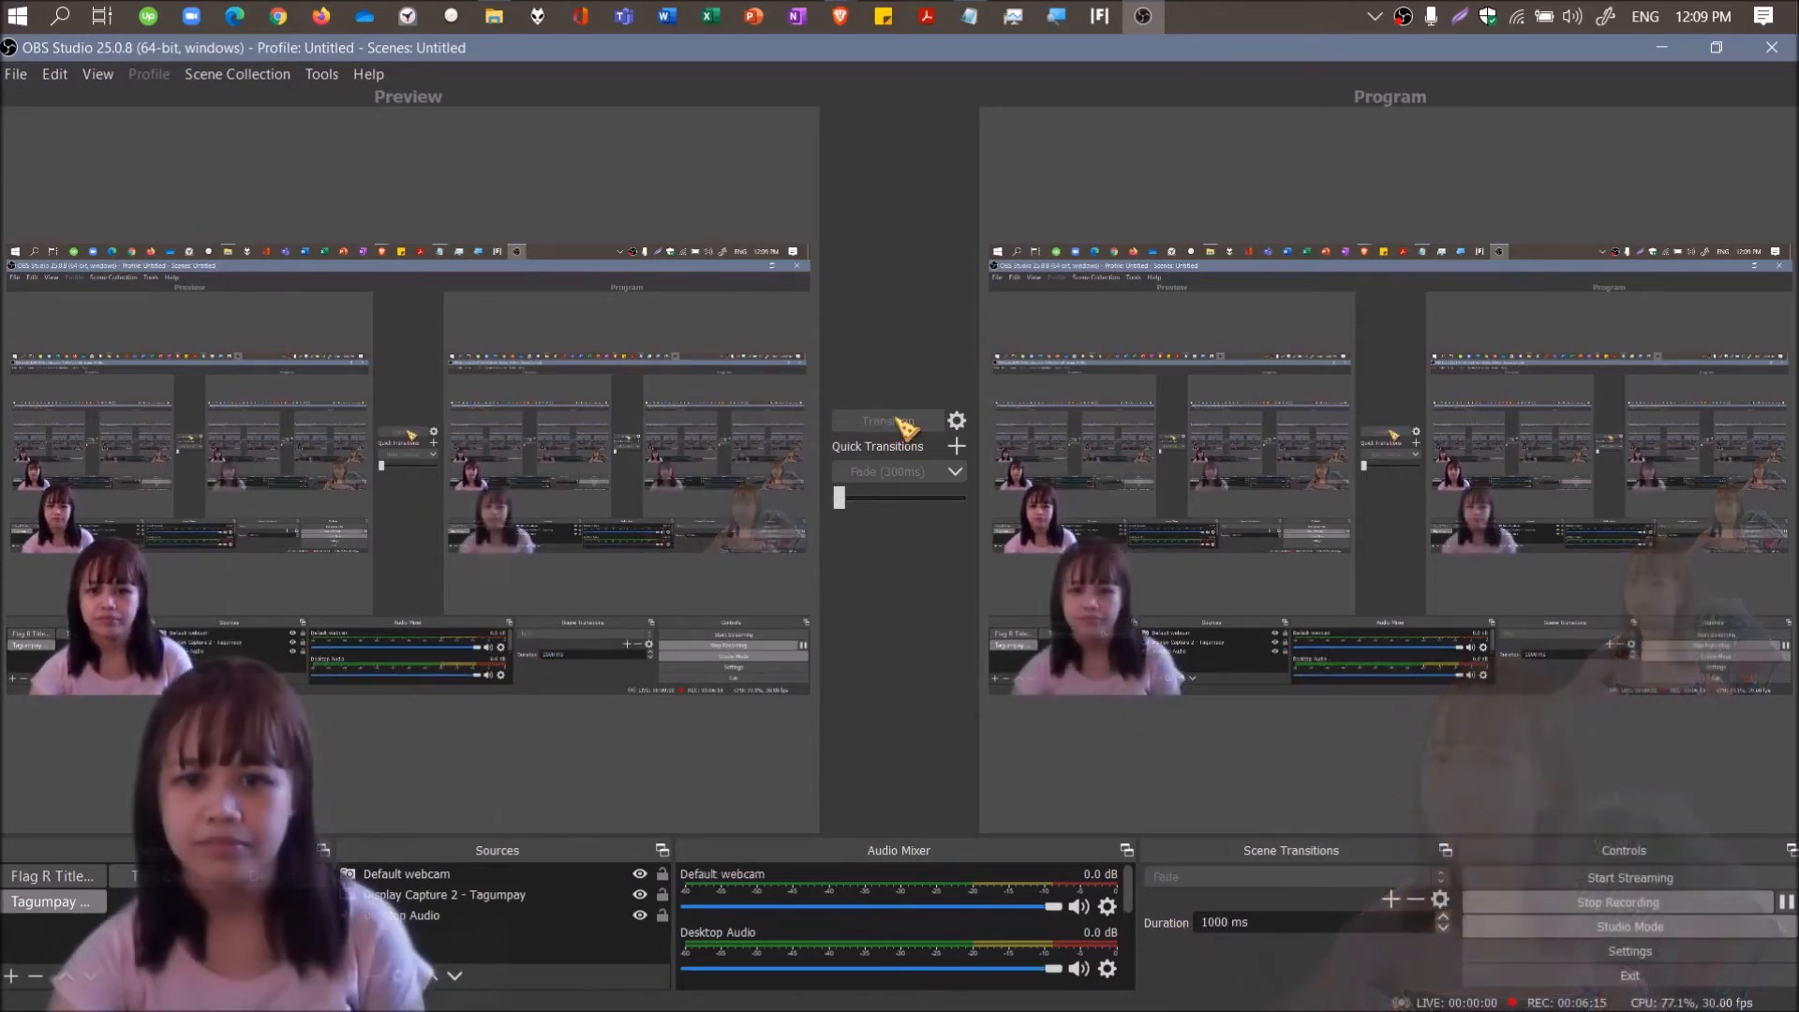
pyautogui.click(271, 876)
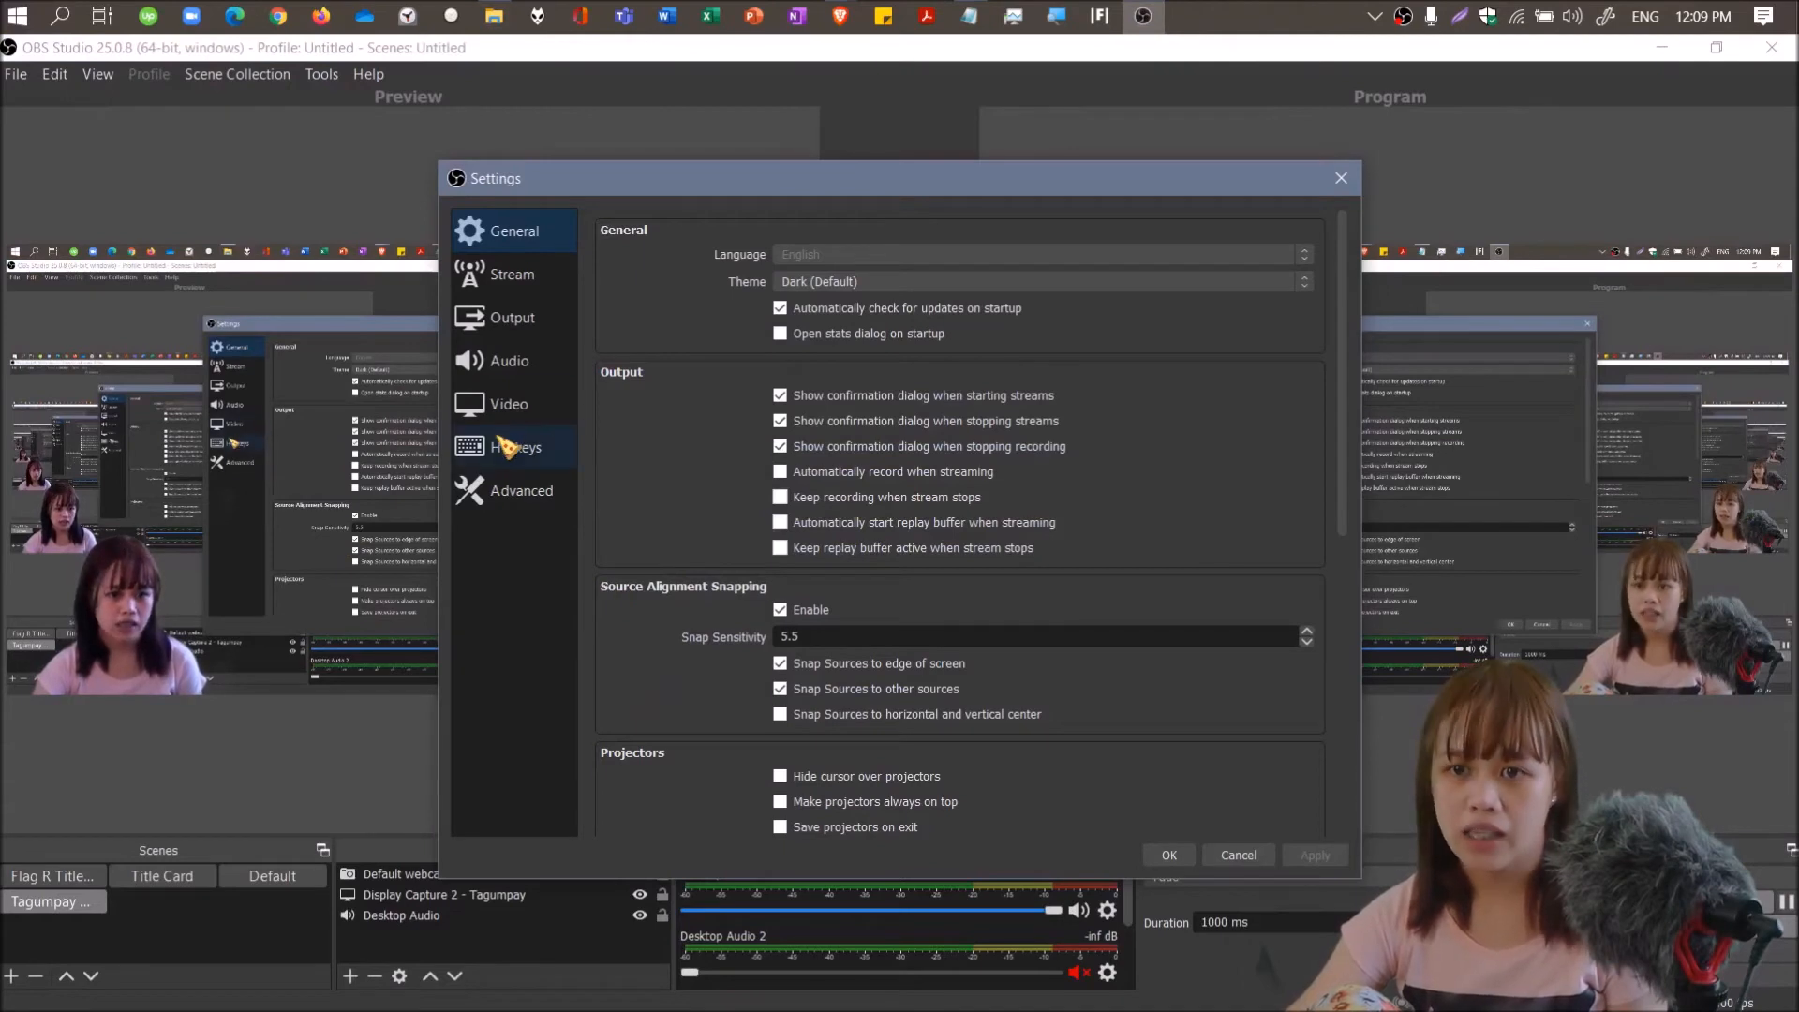
# Change the Quick Transition: Fade (300ms) hotkey from Ctrl+T to Ctrl+Q on the Hotkeys page.
pyautogui.click(516, 446)
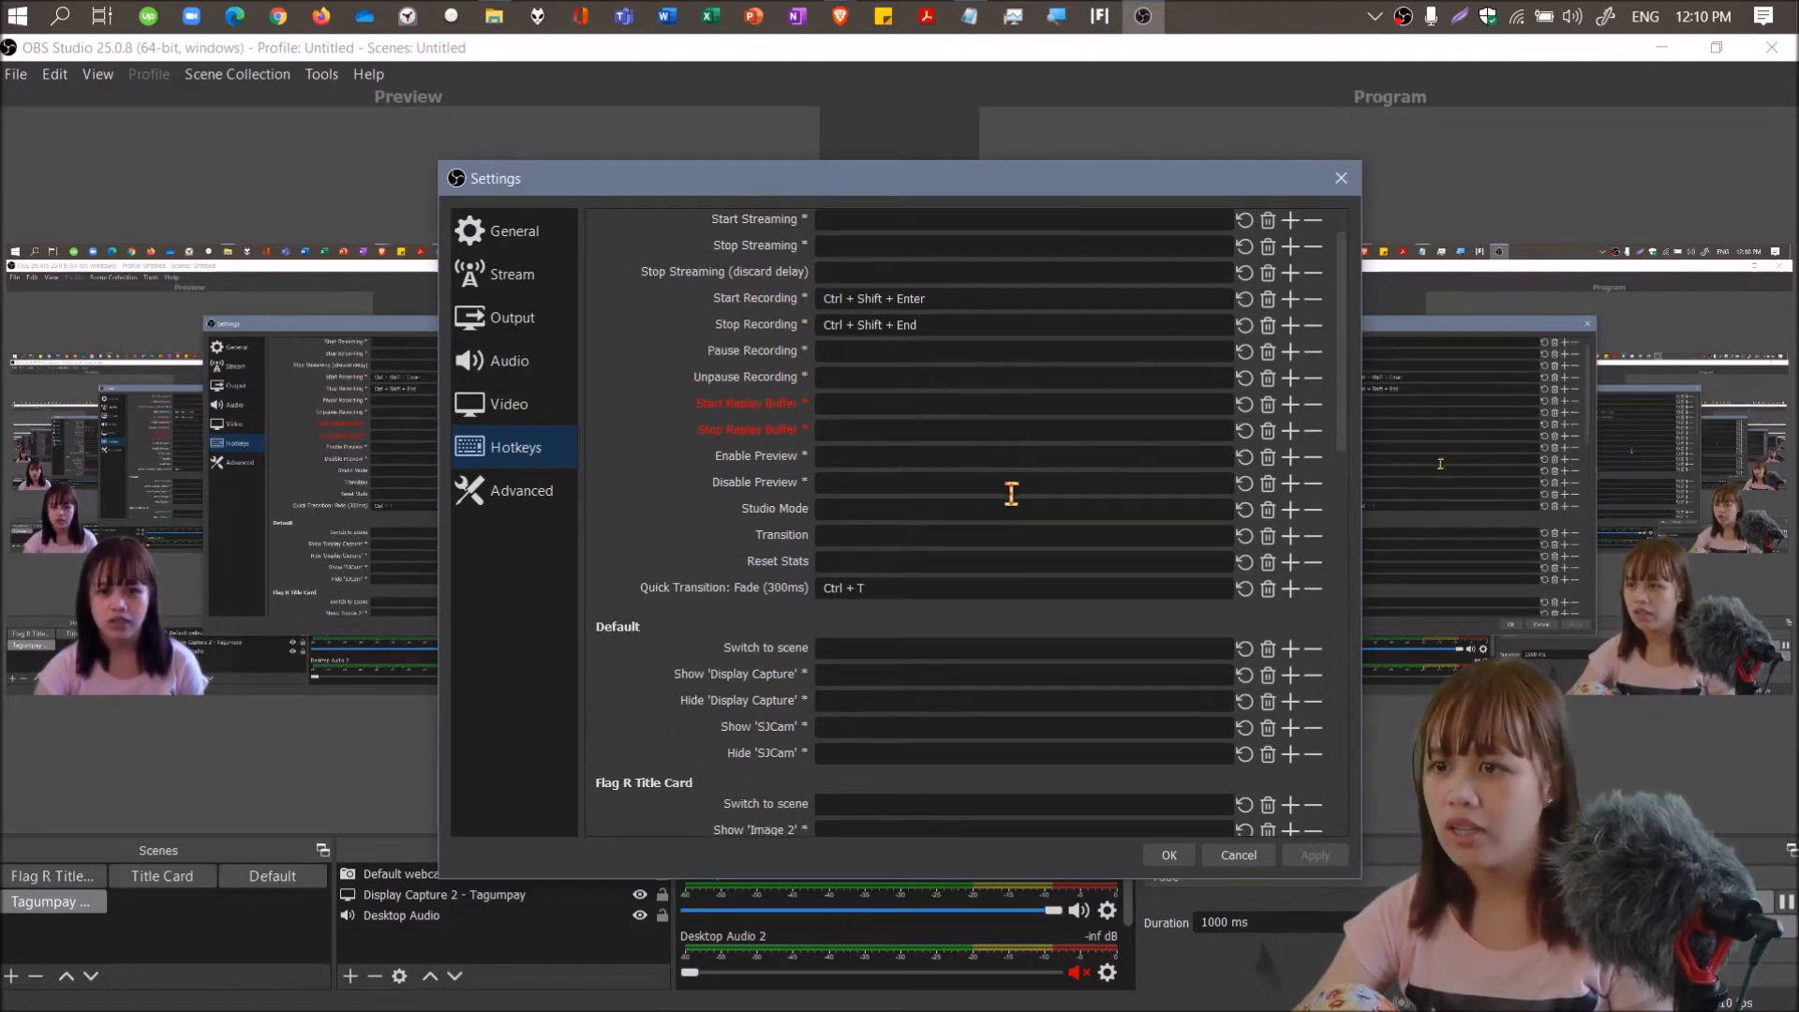
pyautogui.scroll(-3)
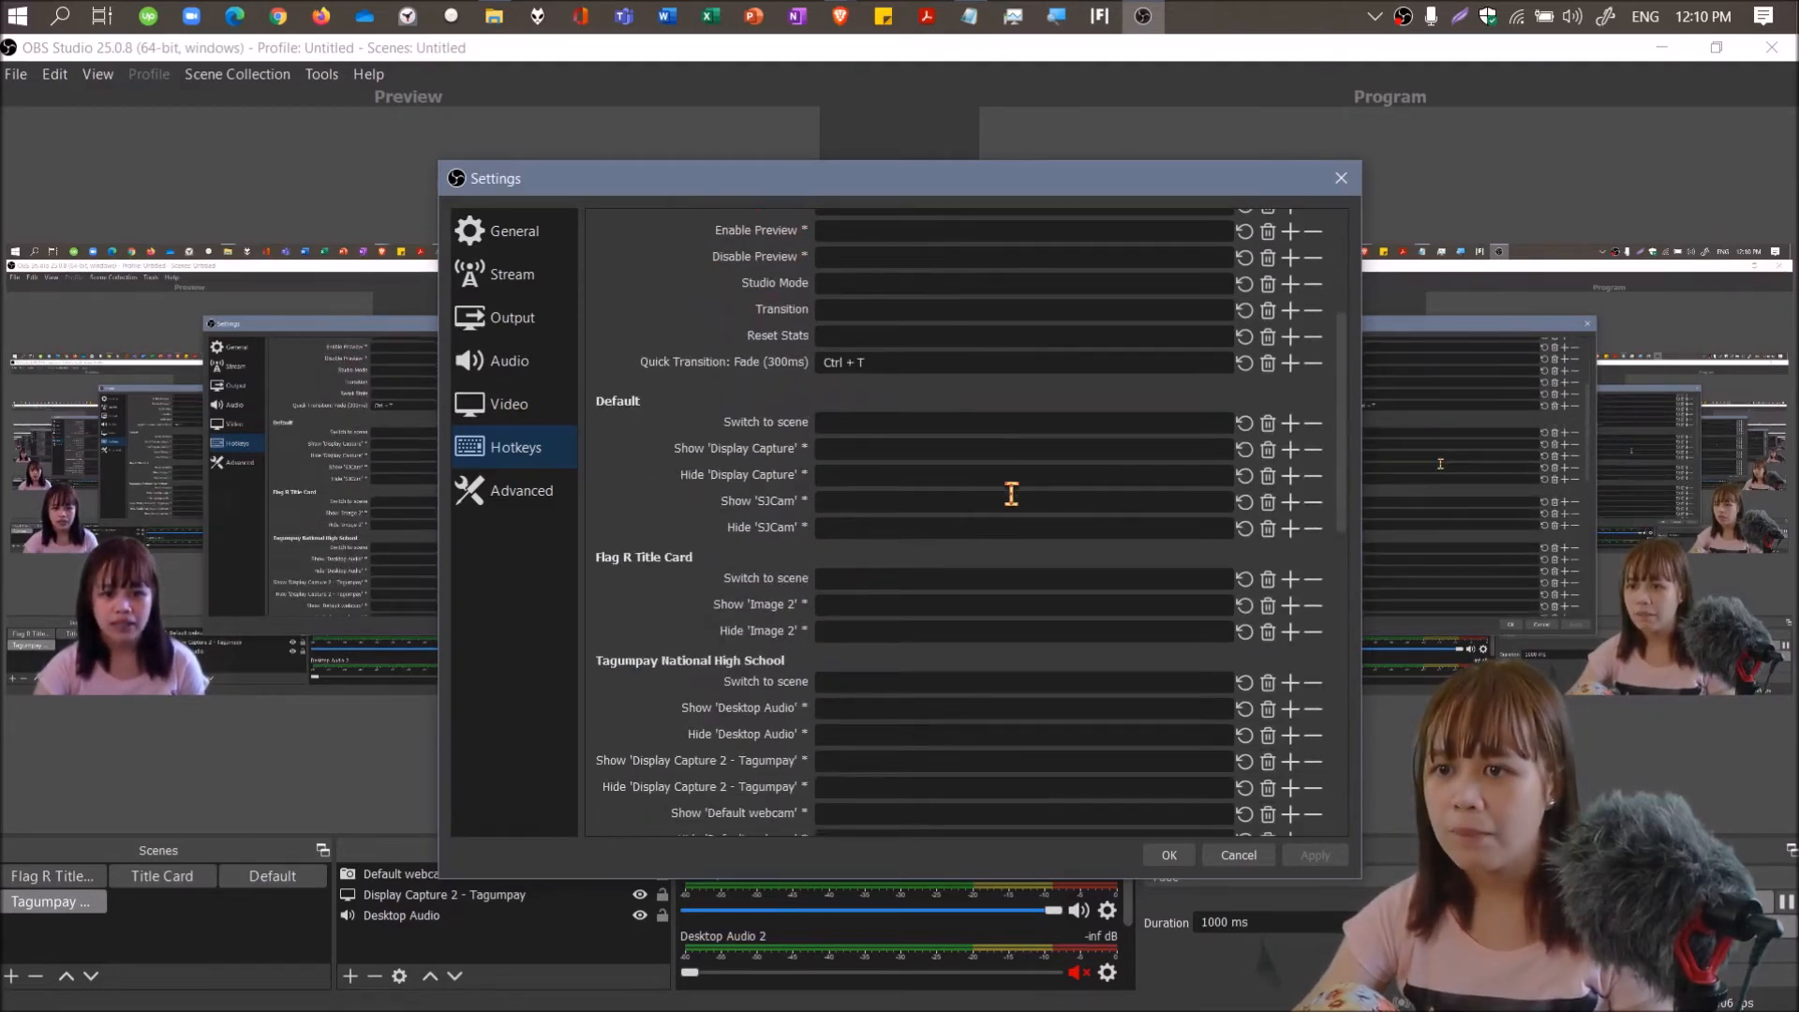
pyautogui.scroll(-3)
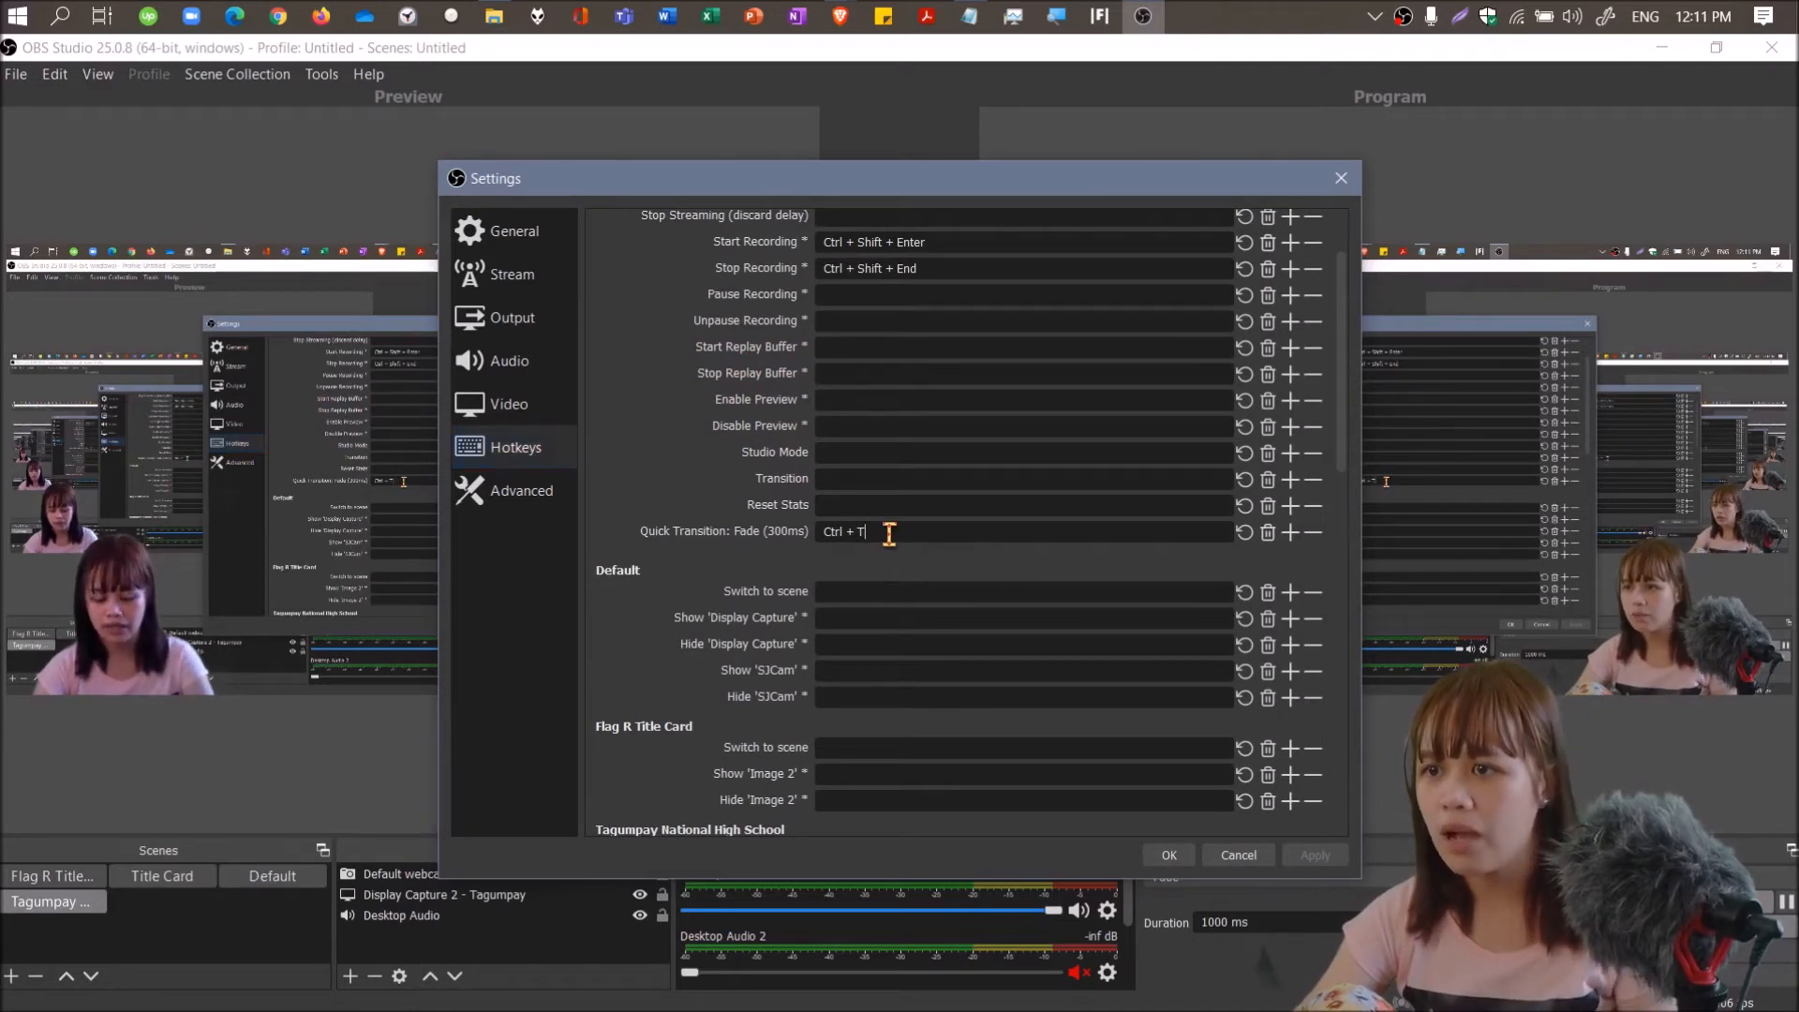
pyautogui.press('Backspace')
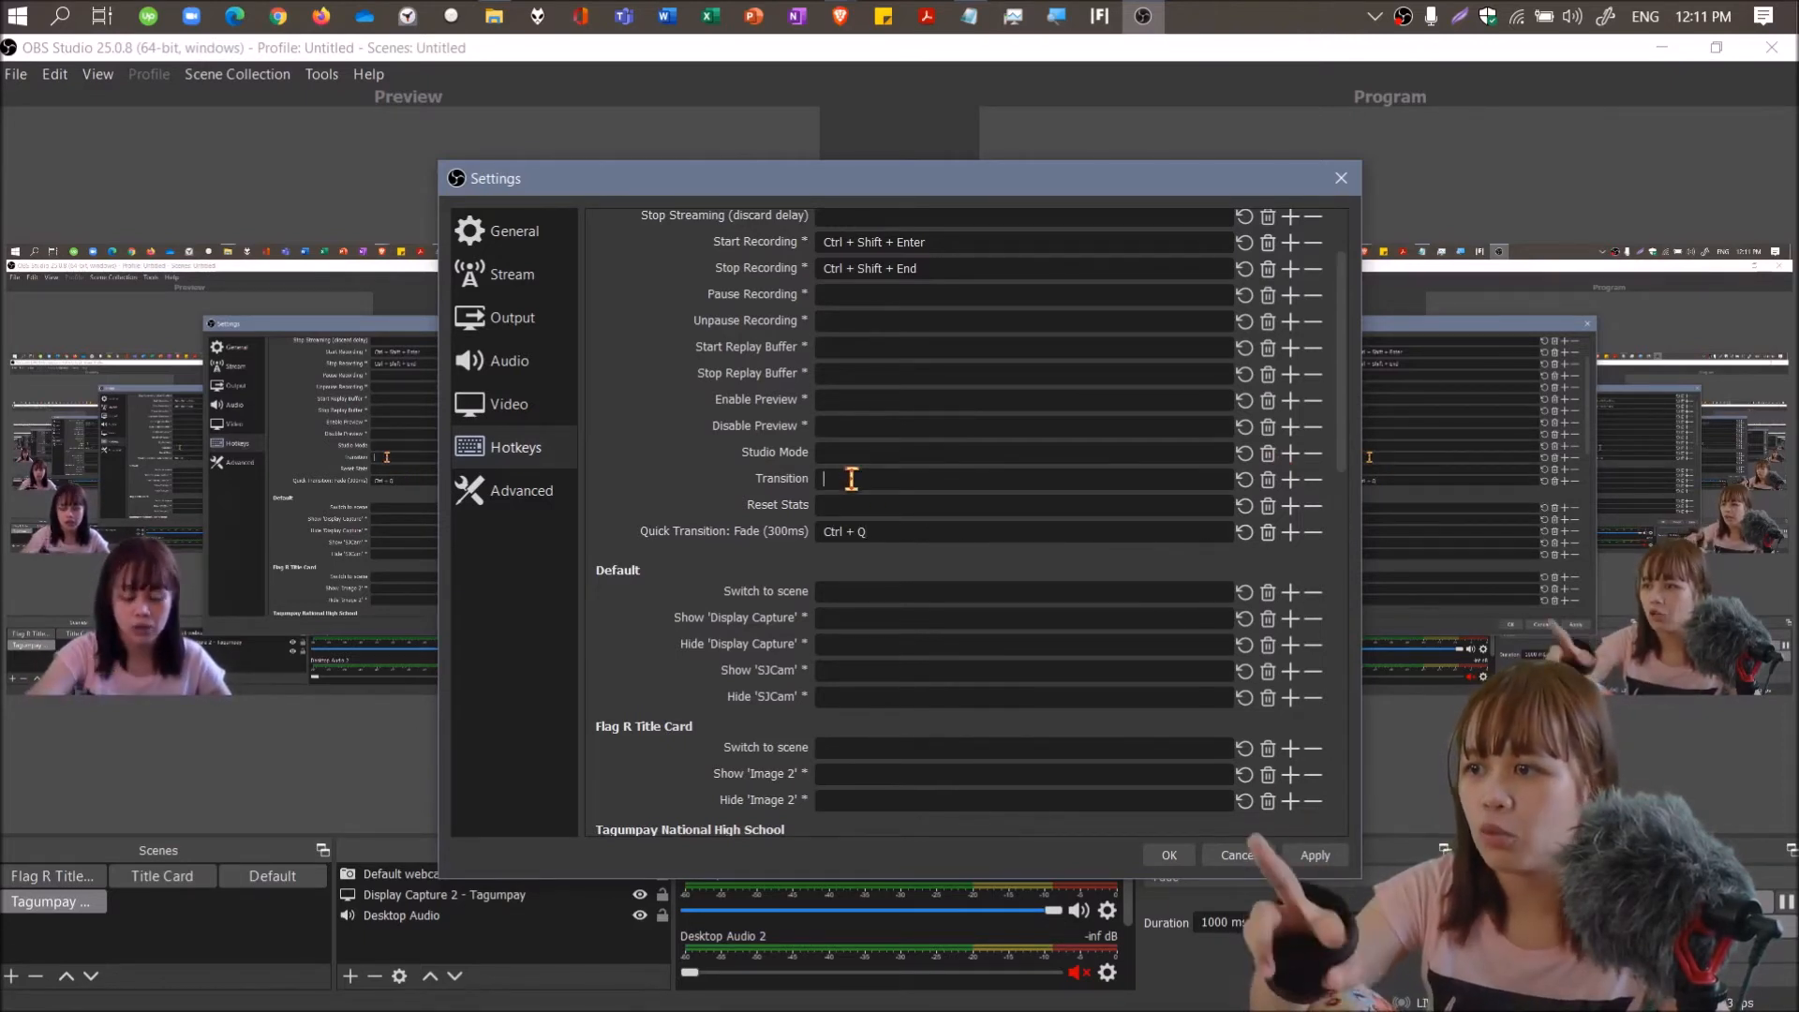
pyautogui.write('Ctrl')
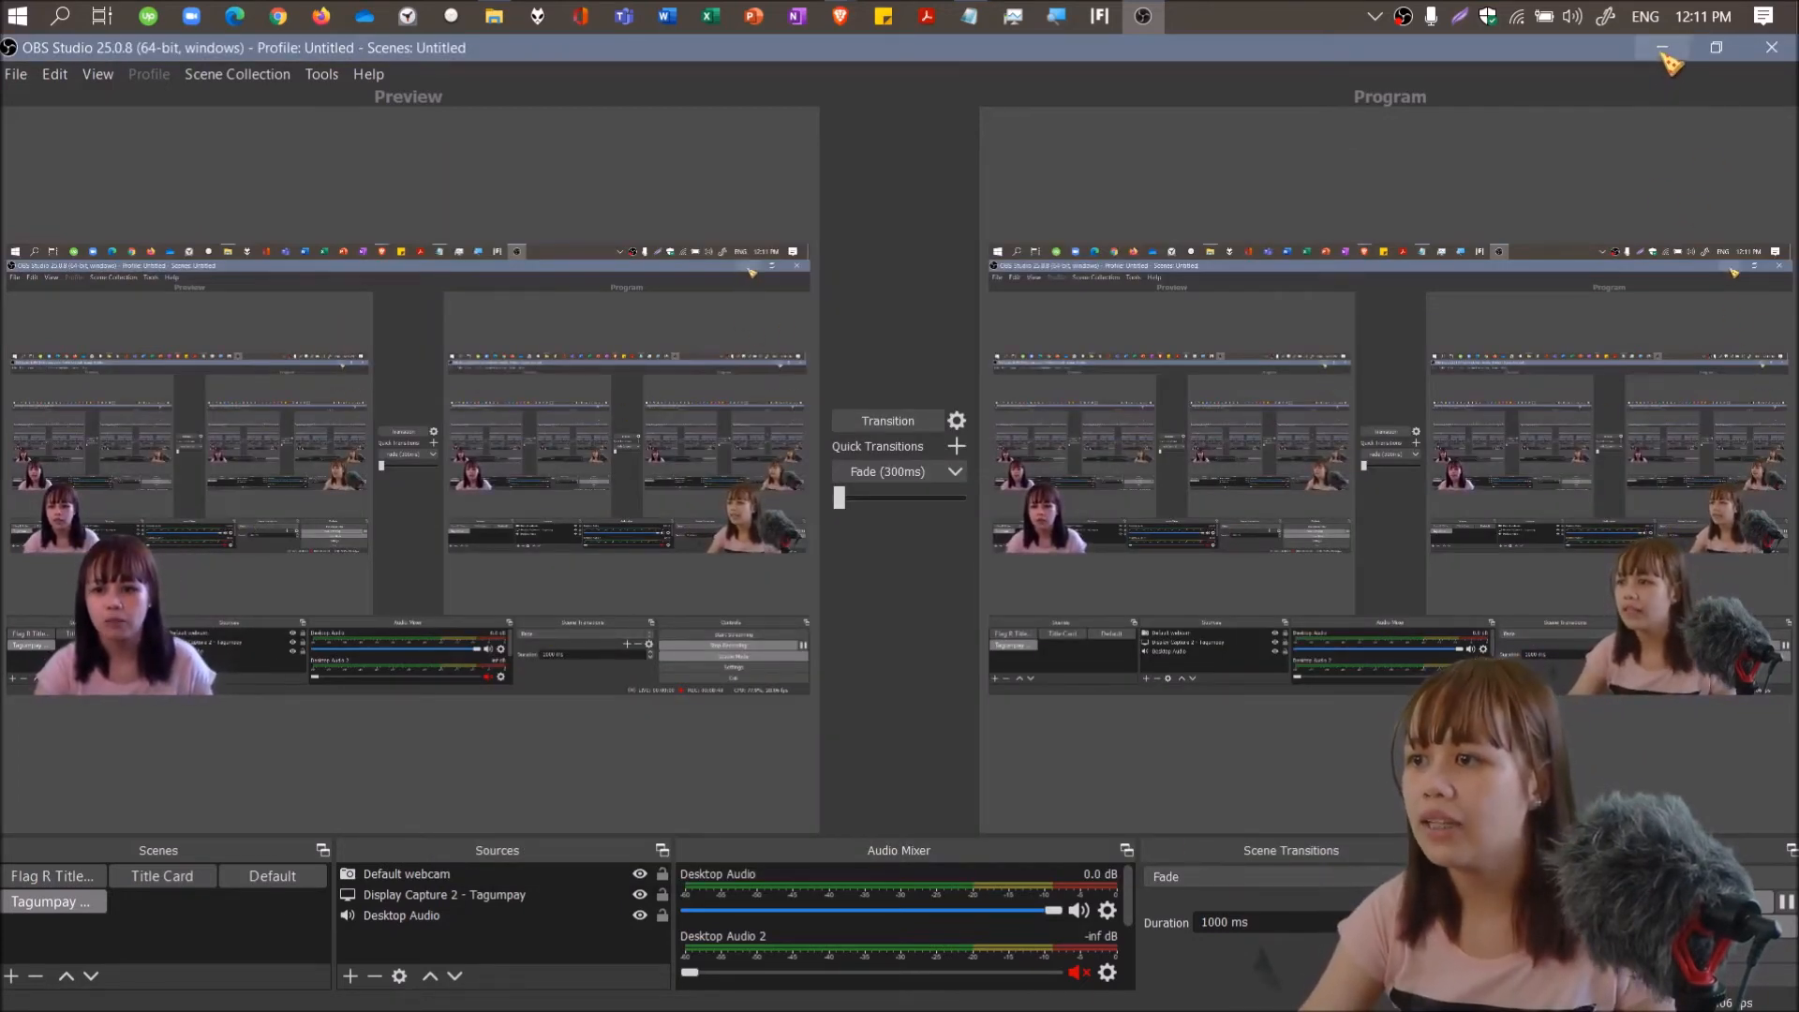
pyautogui.moveTo(1663, 48)
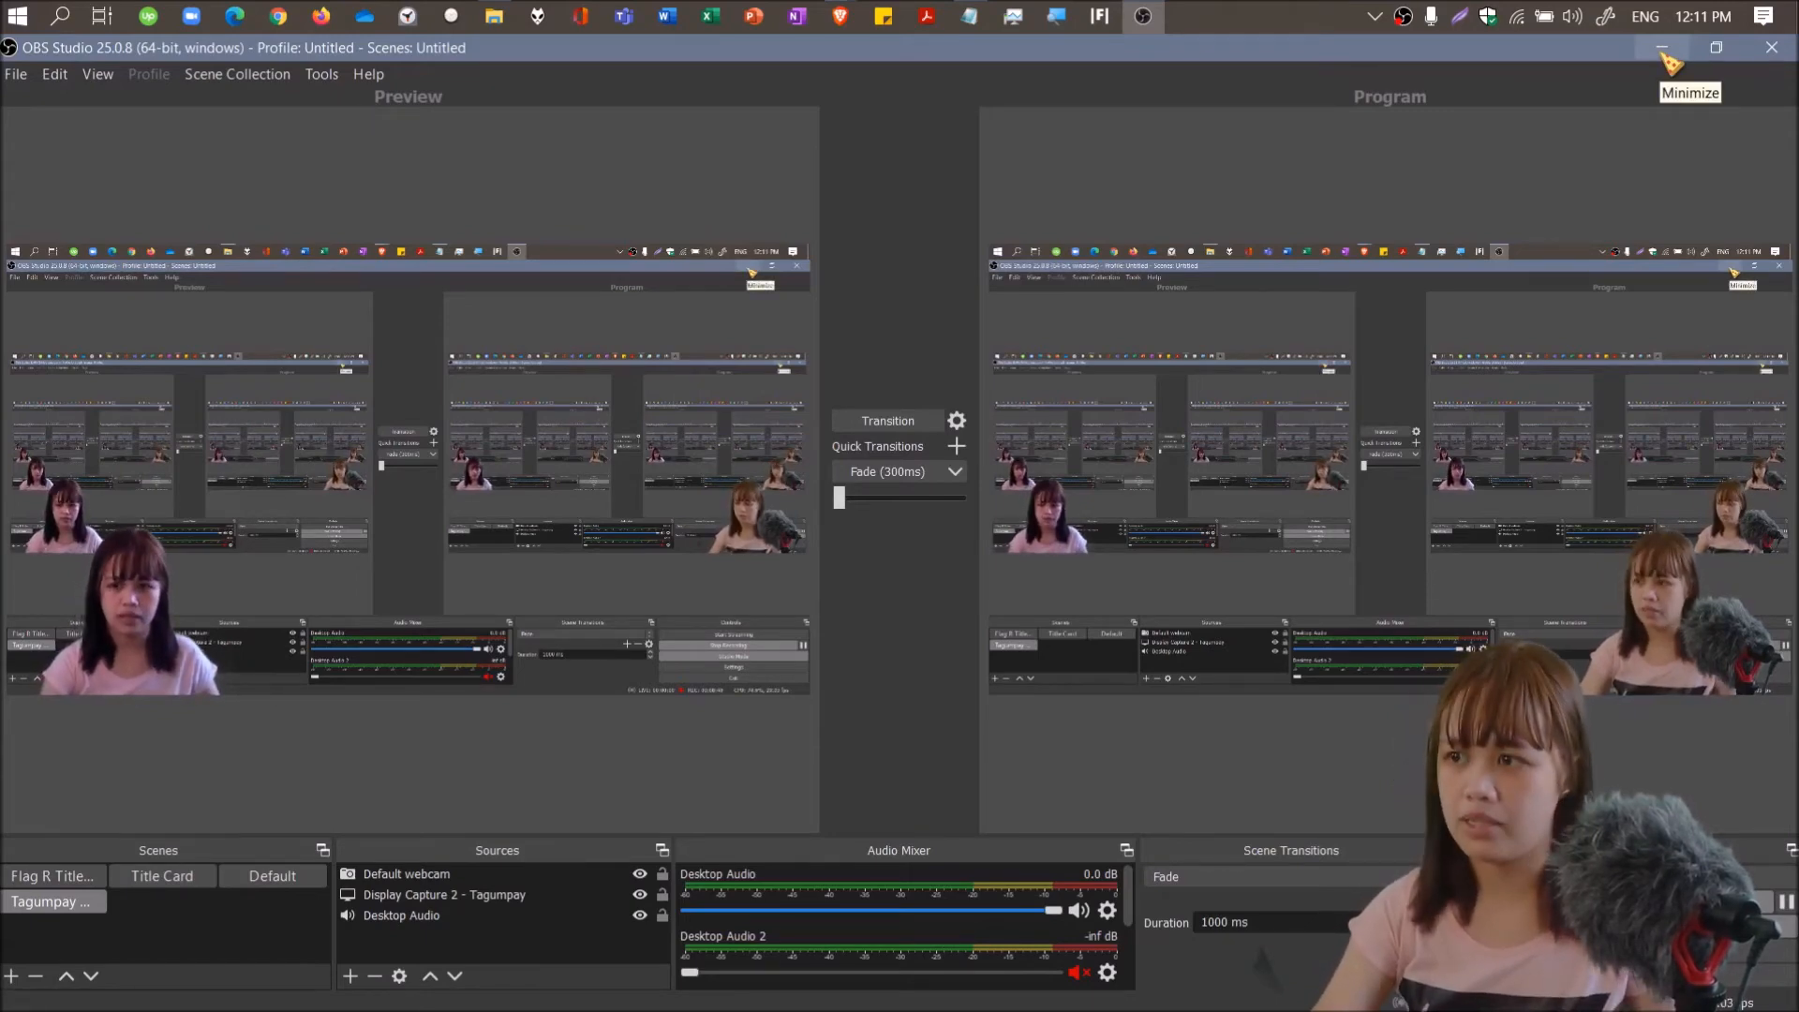
pyautogui.click(1663, 47)
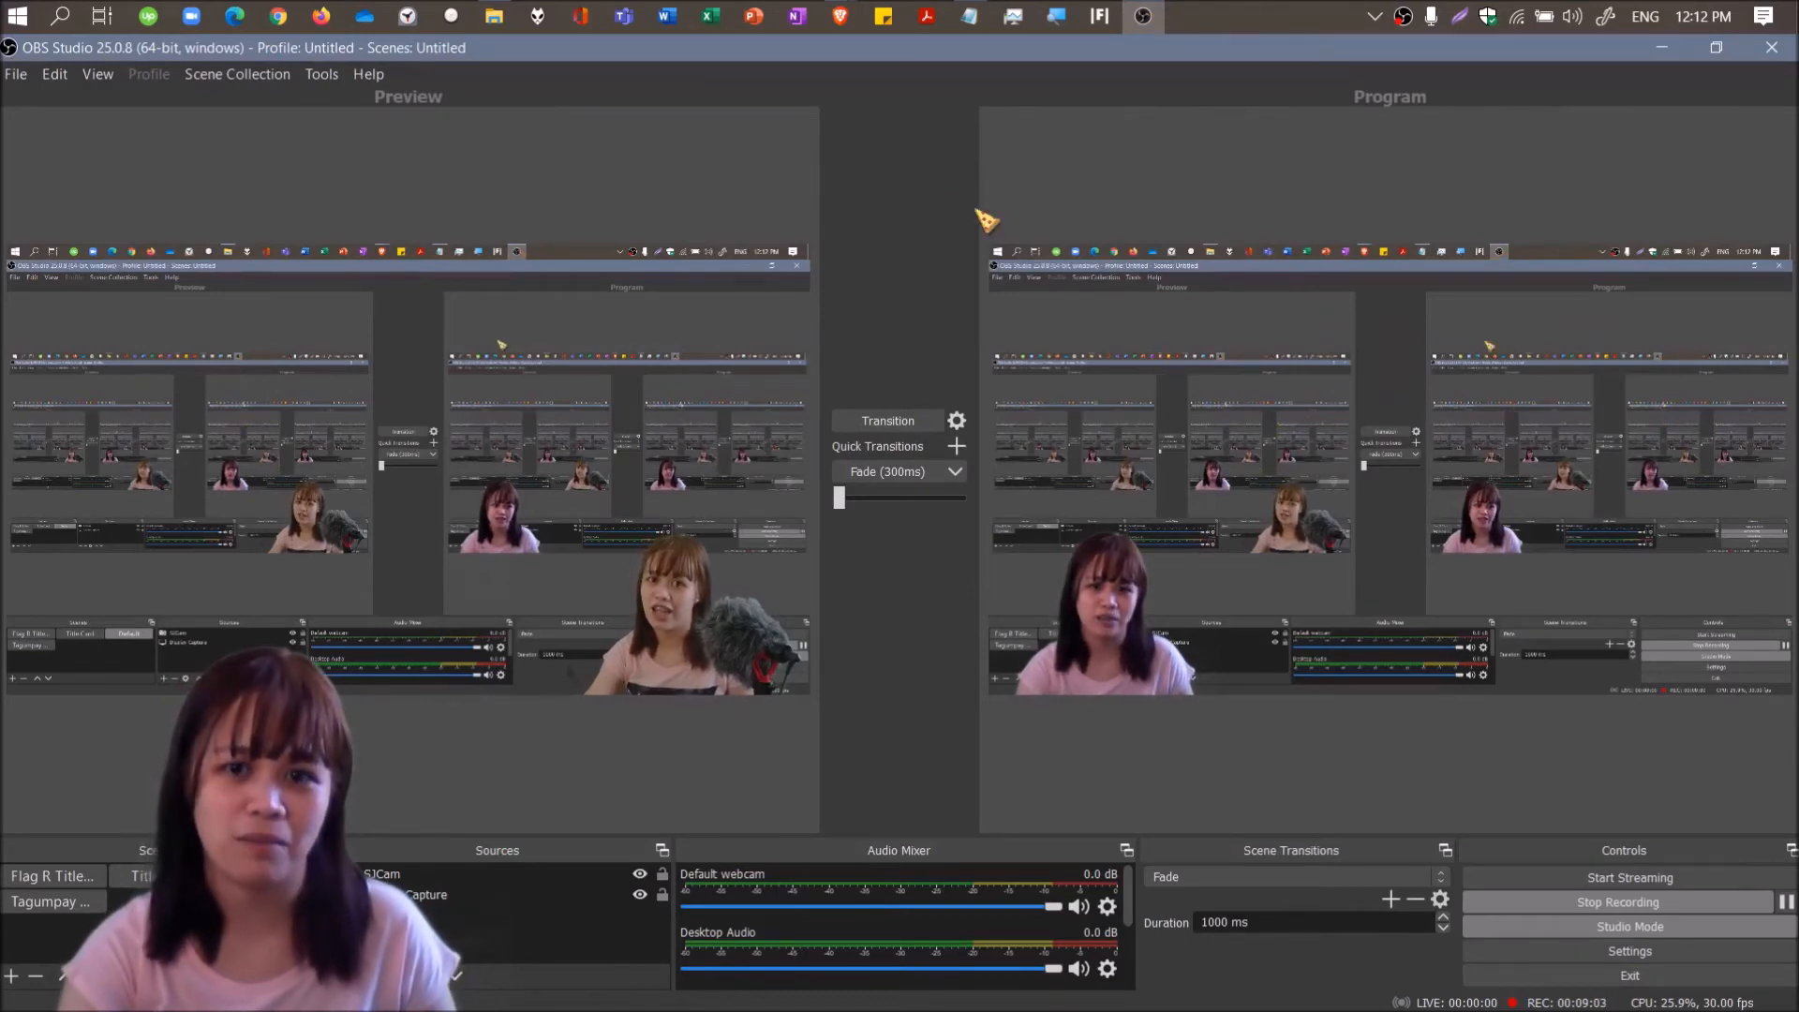
pyautogui.moveTo(947, 205)
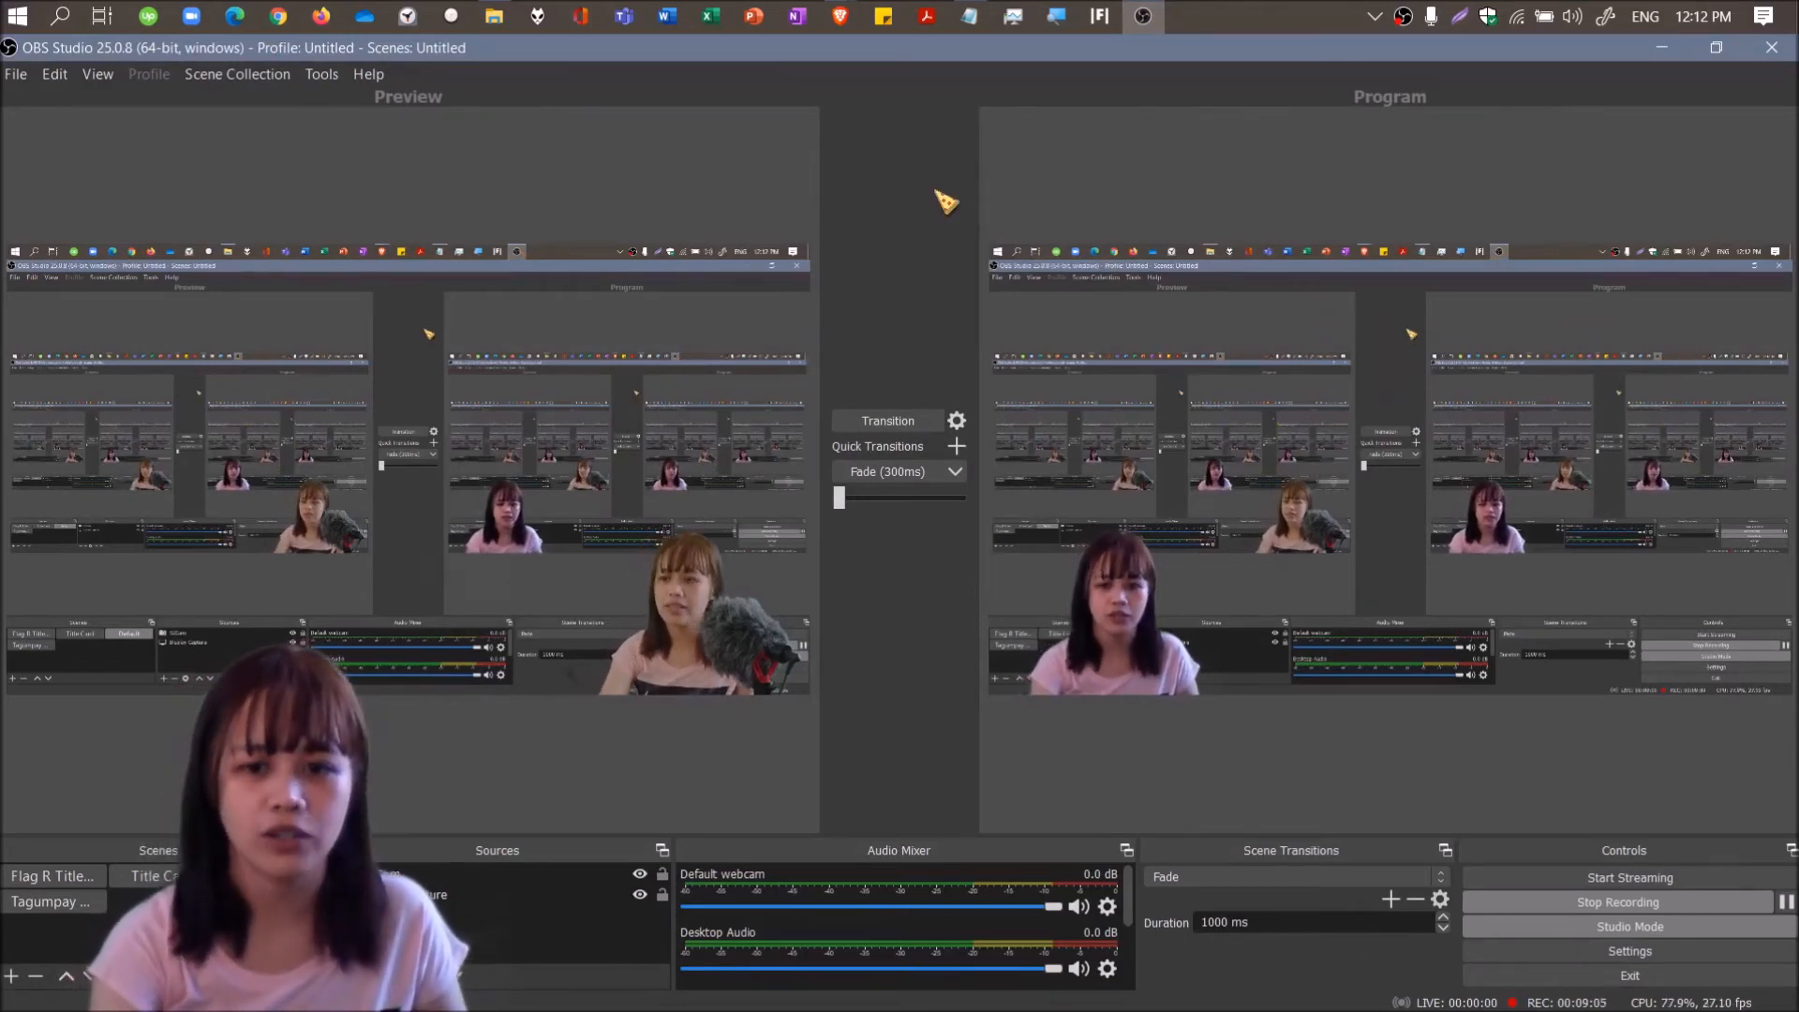
pyautogui.click(272, 876)
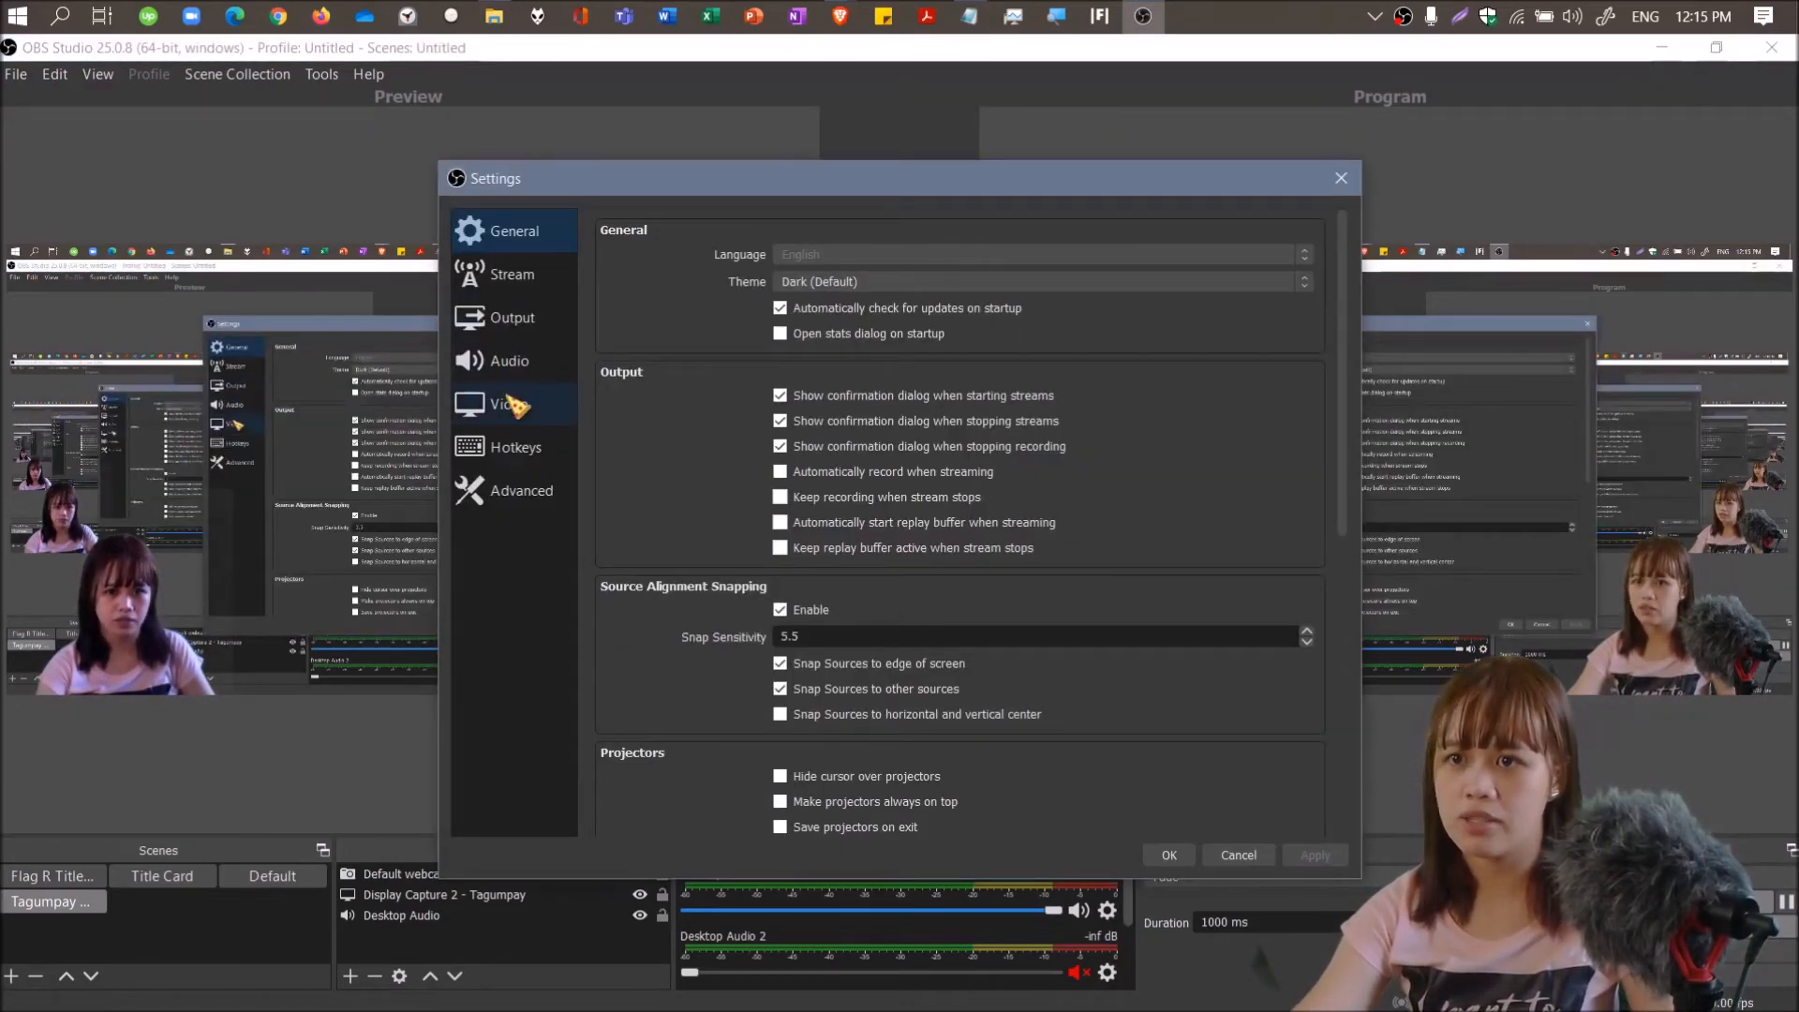
# Open the Video settings page, where the resolution options are locked while output is active.
pyautogui.click(508, 404)
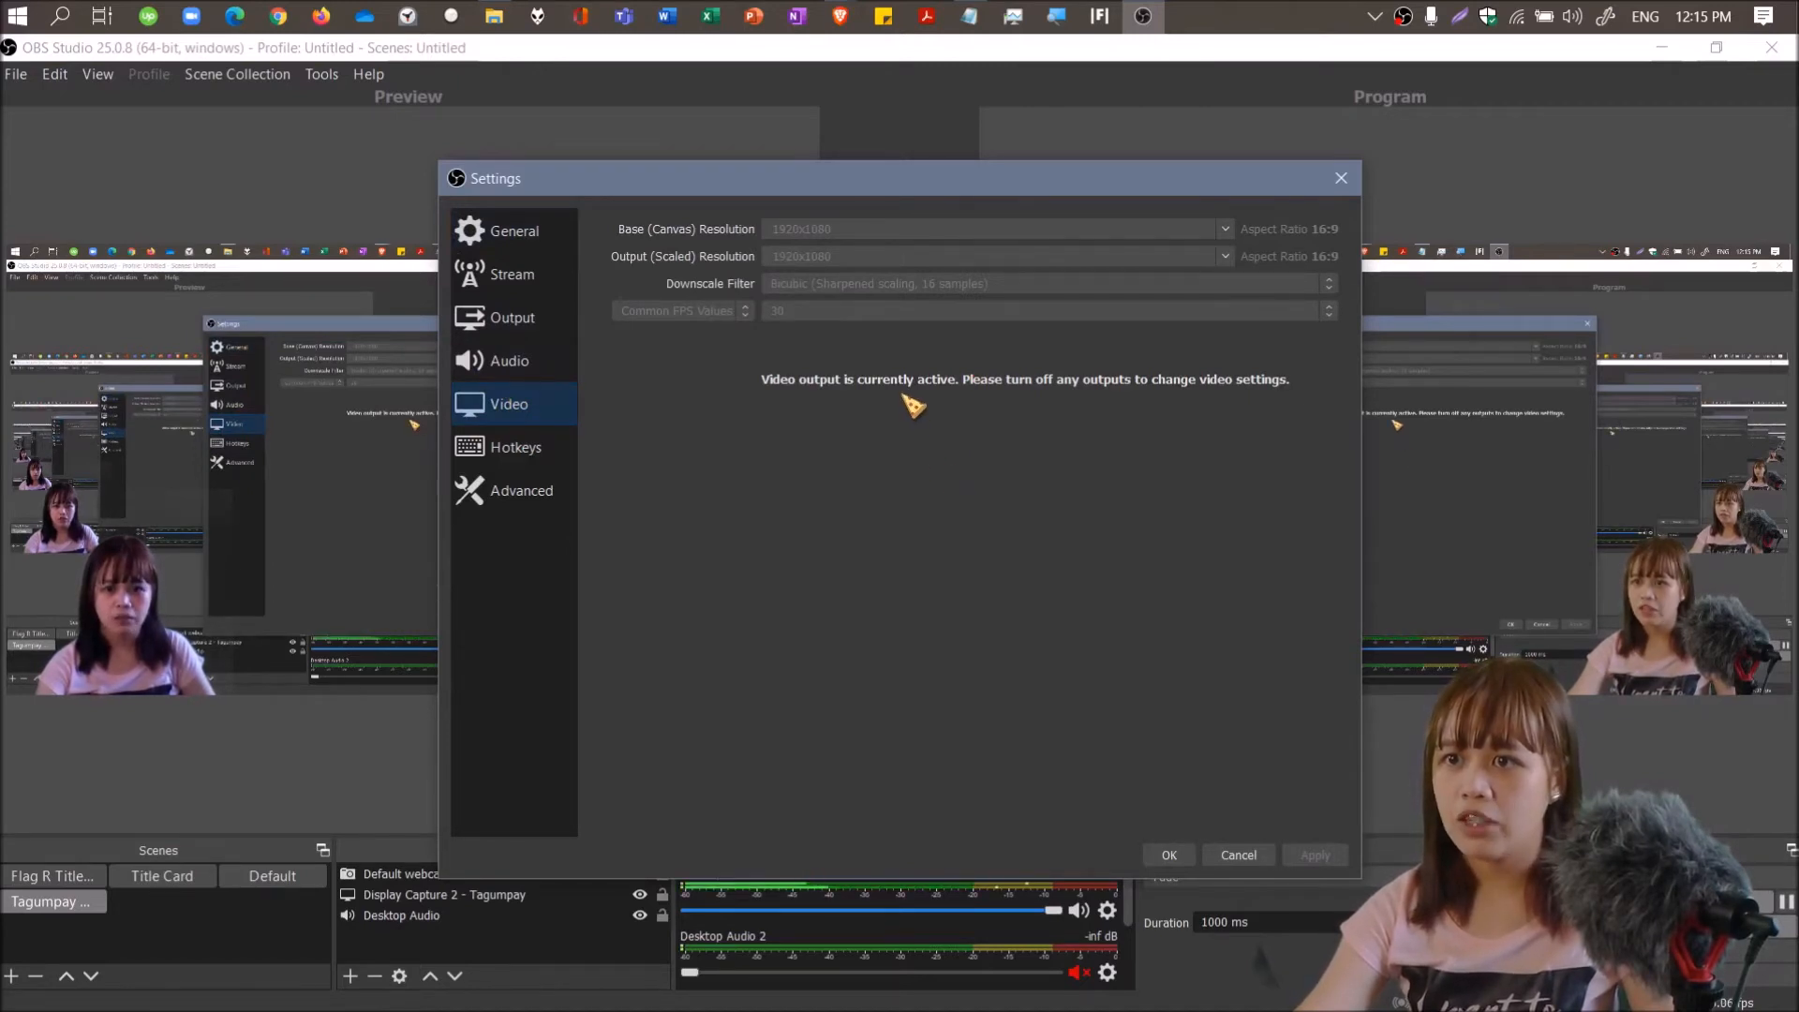
pyautogui.moveTo(1095, 410)
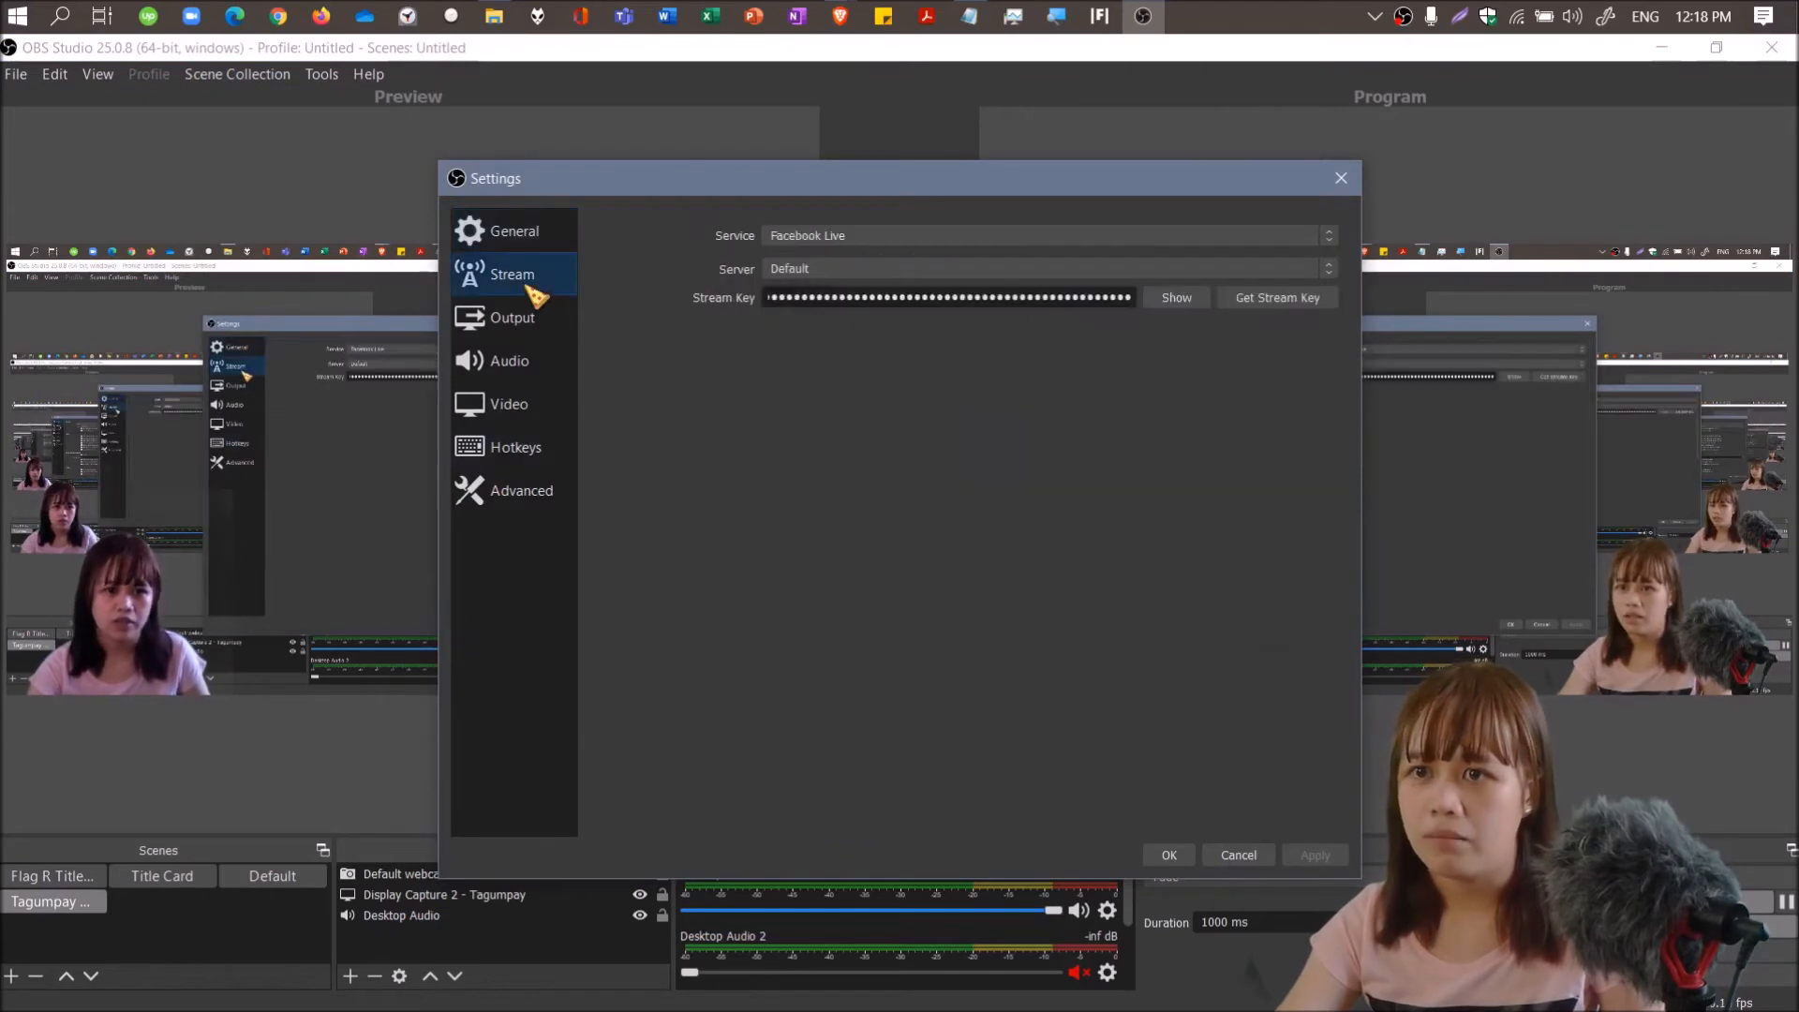
pyautogui.moveTo(1044, 677)
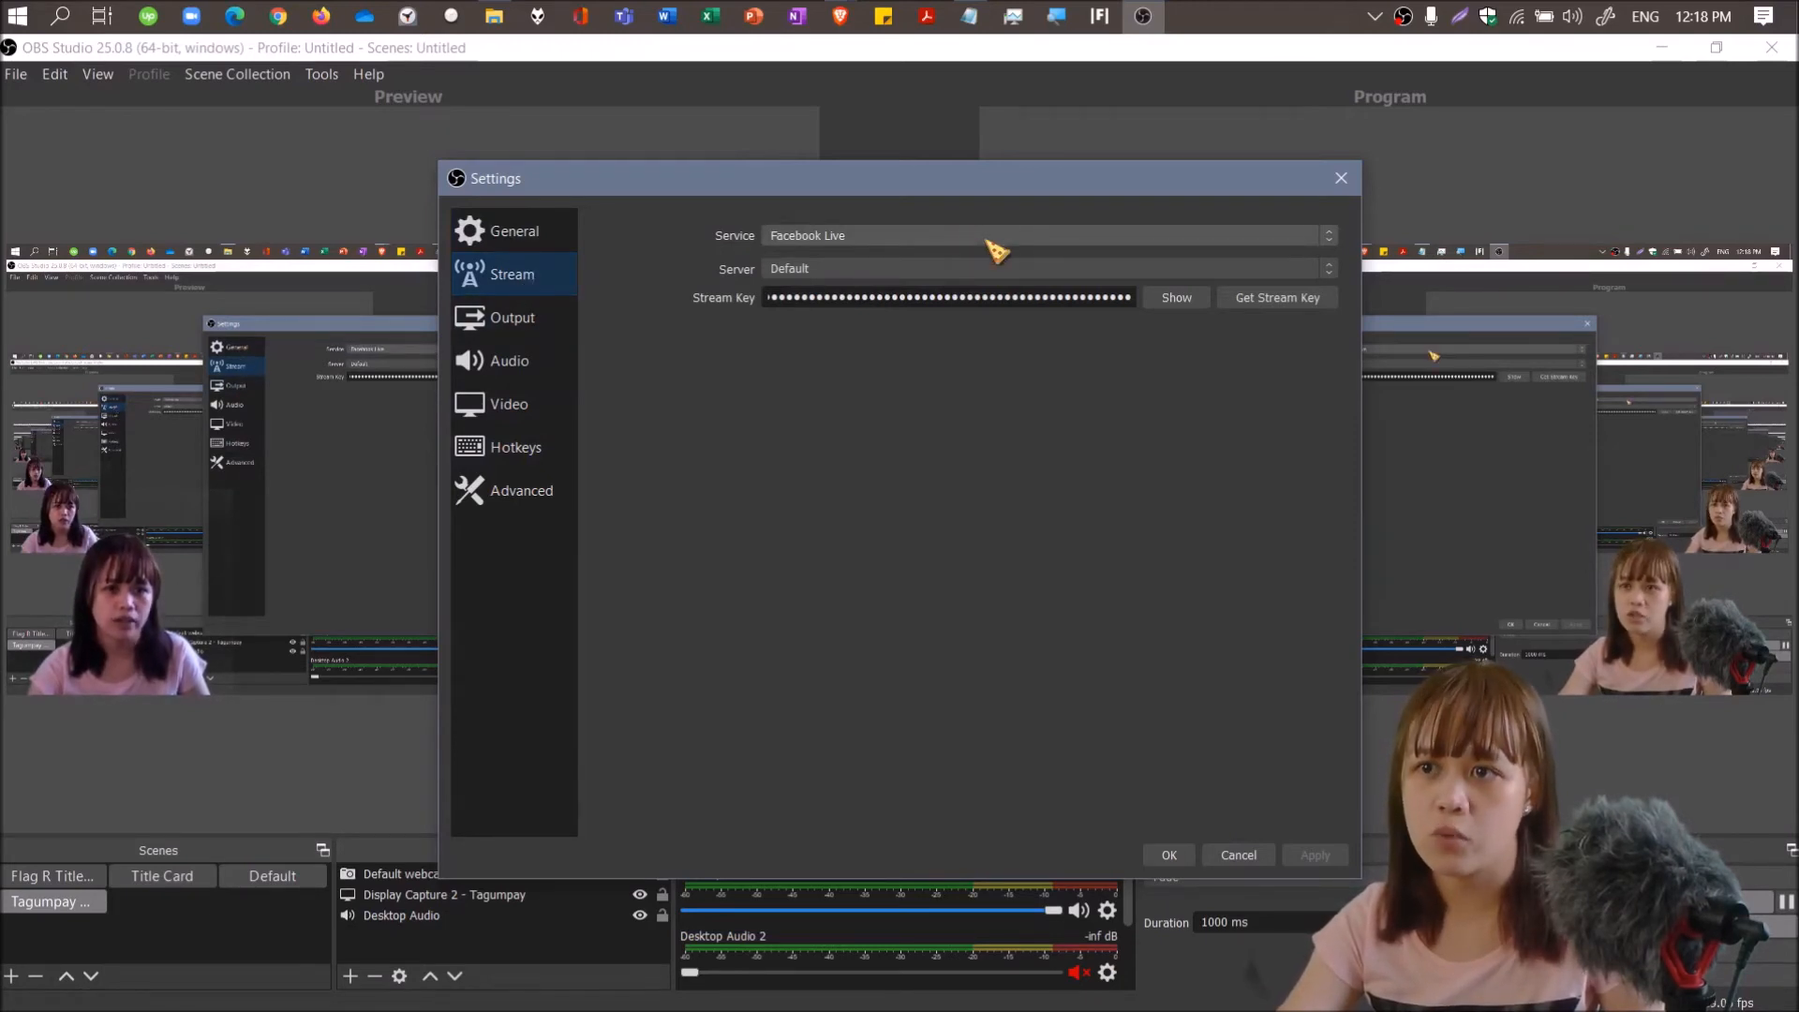
# Keep Facebook Live as the service, delete the old stream key, and save on closing Settings.
pyautogui.click(1044, 235)
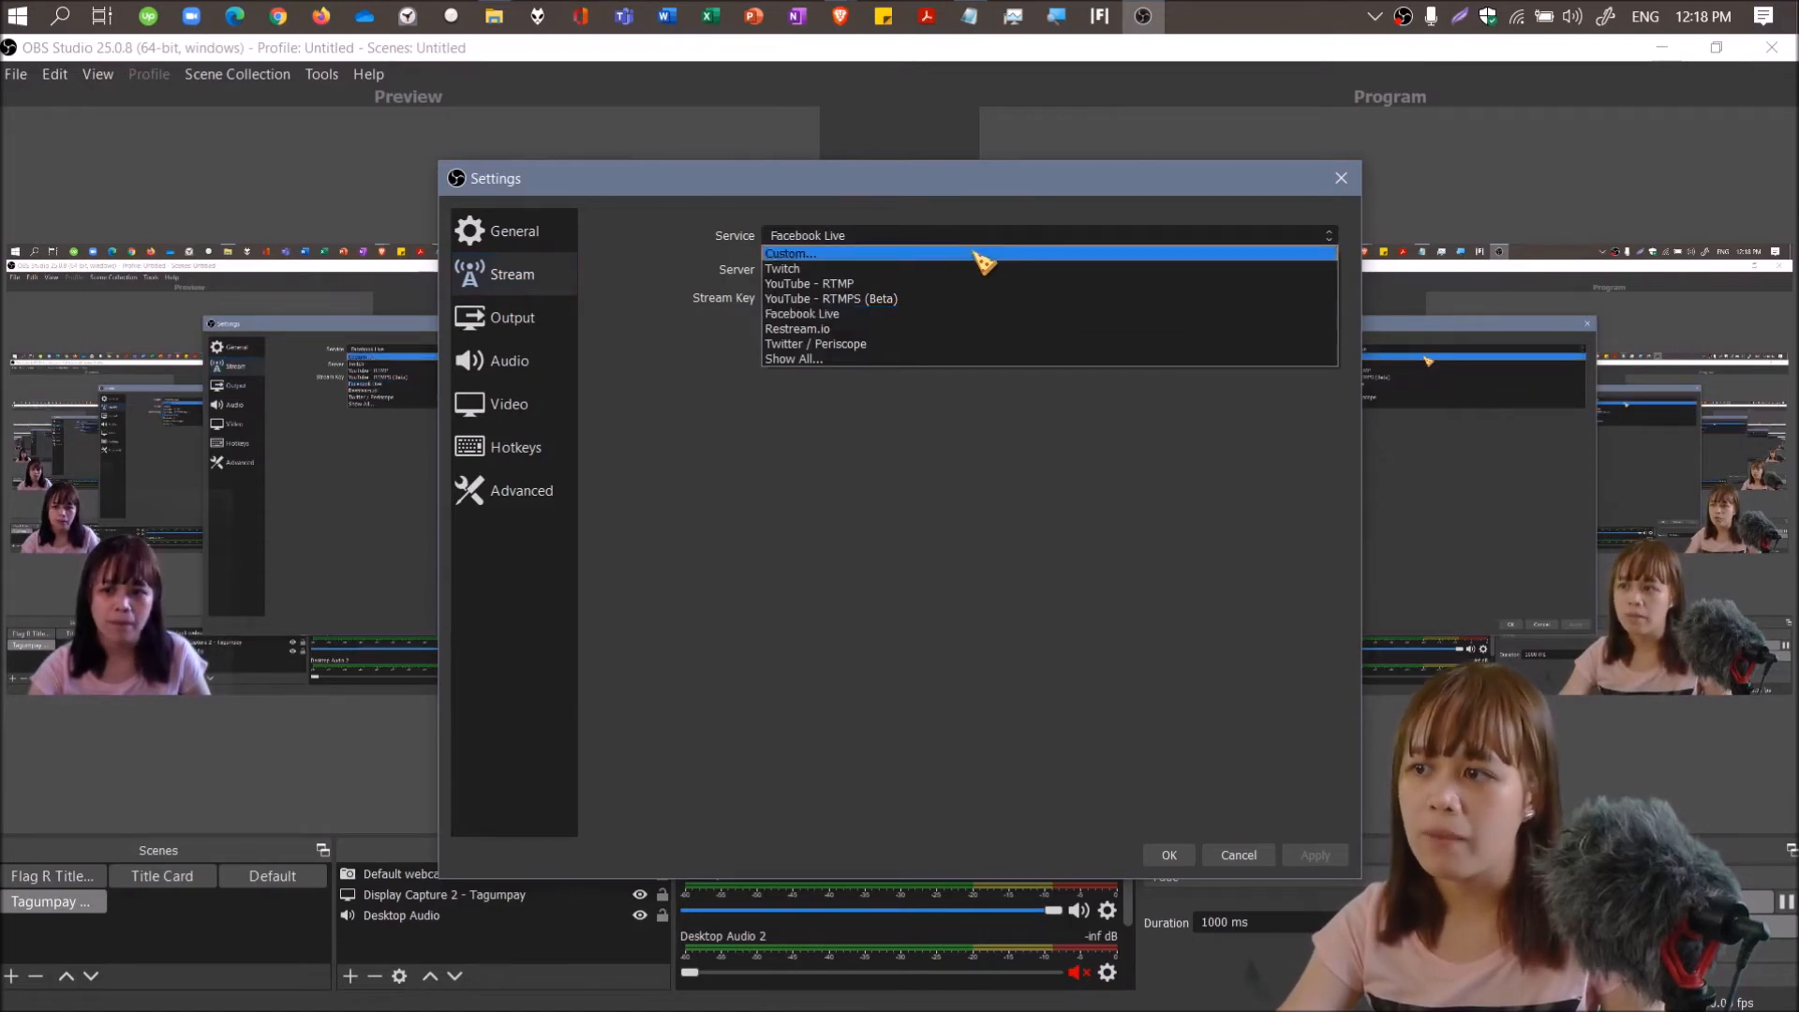
pyautogui.click(802, 313)
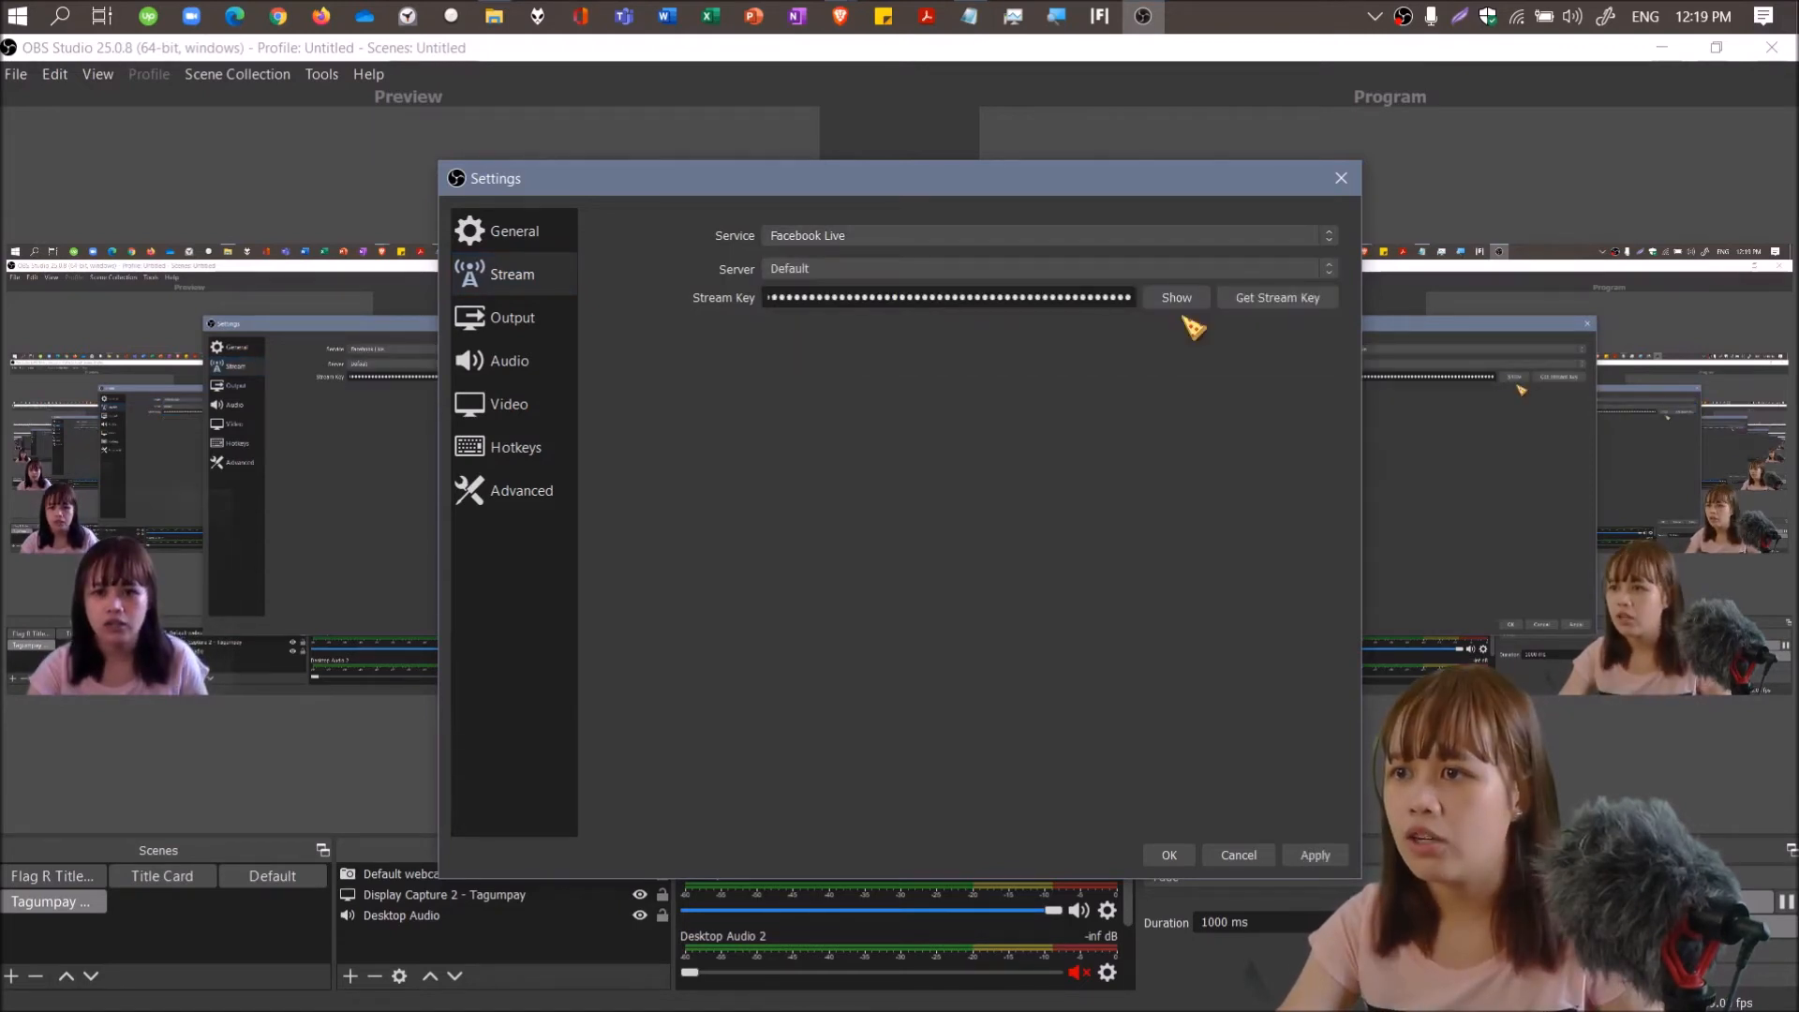
pyautogui.click(1175, 297)
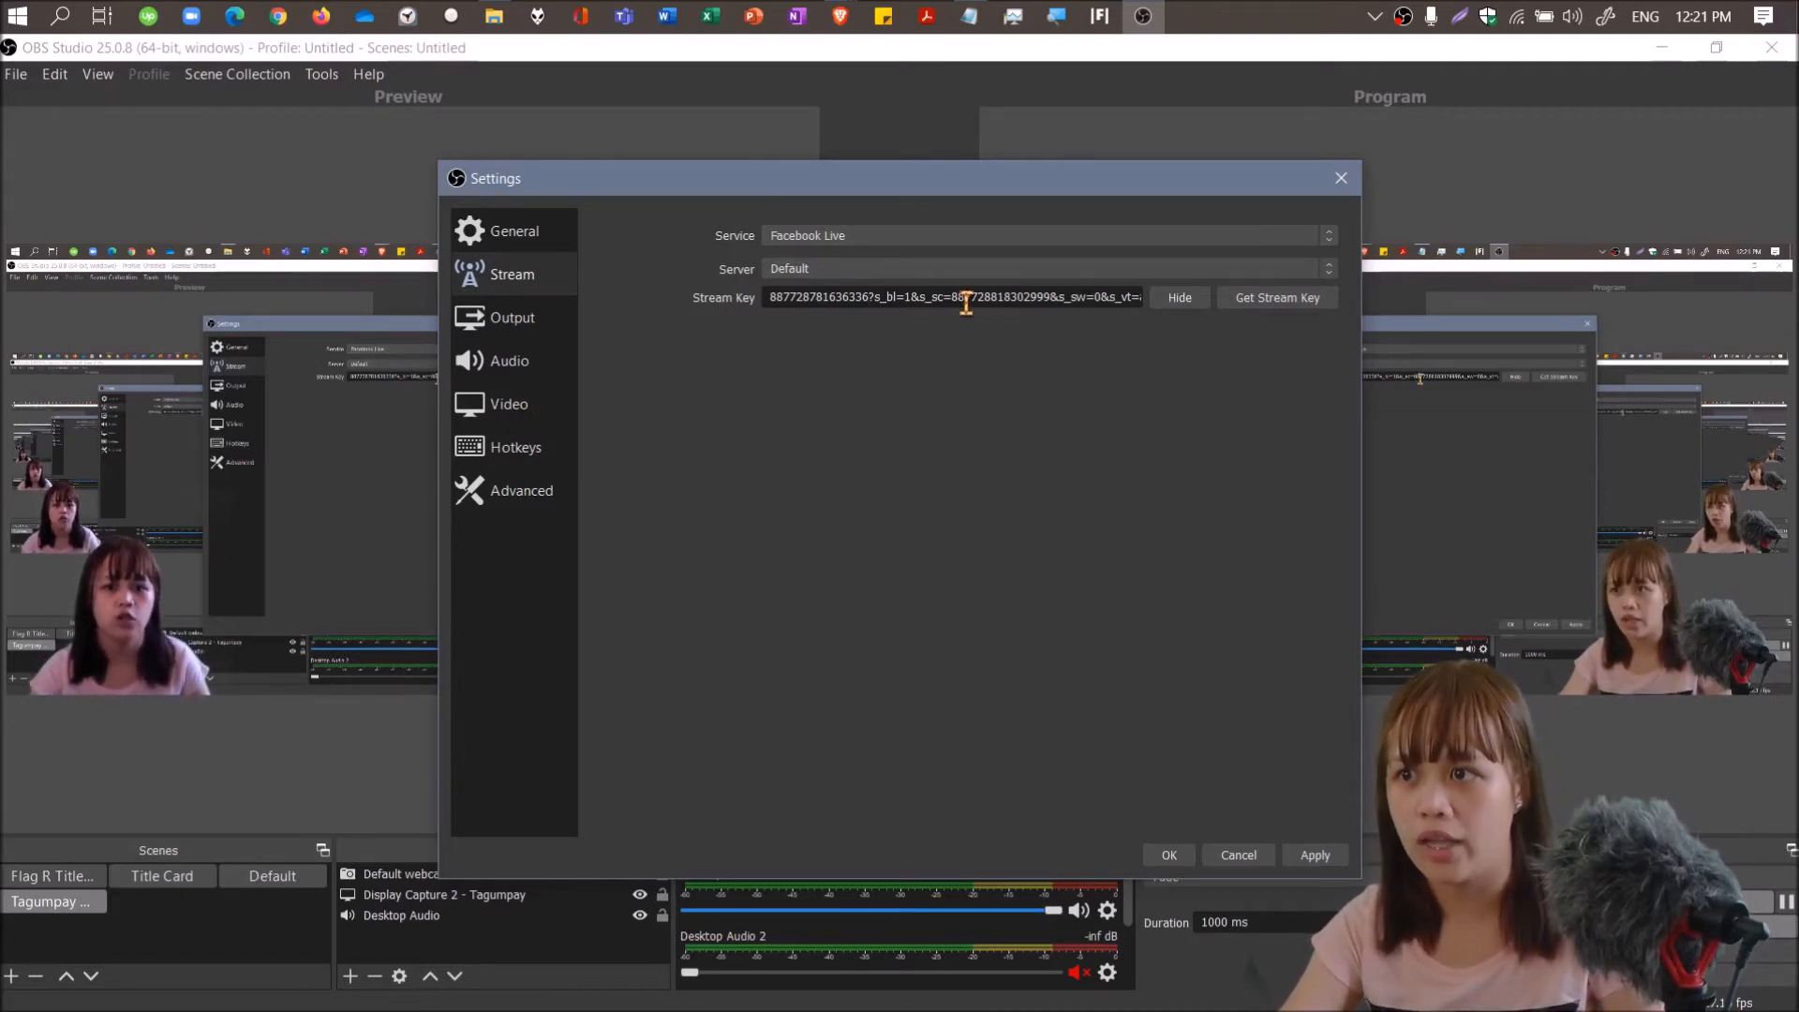
pyautogui.tripleClick(952, 297)
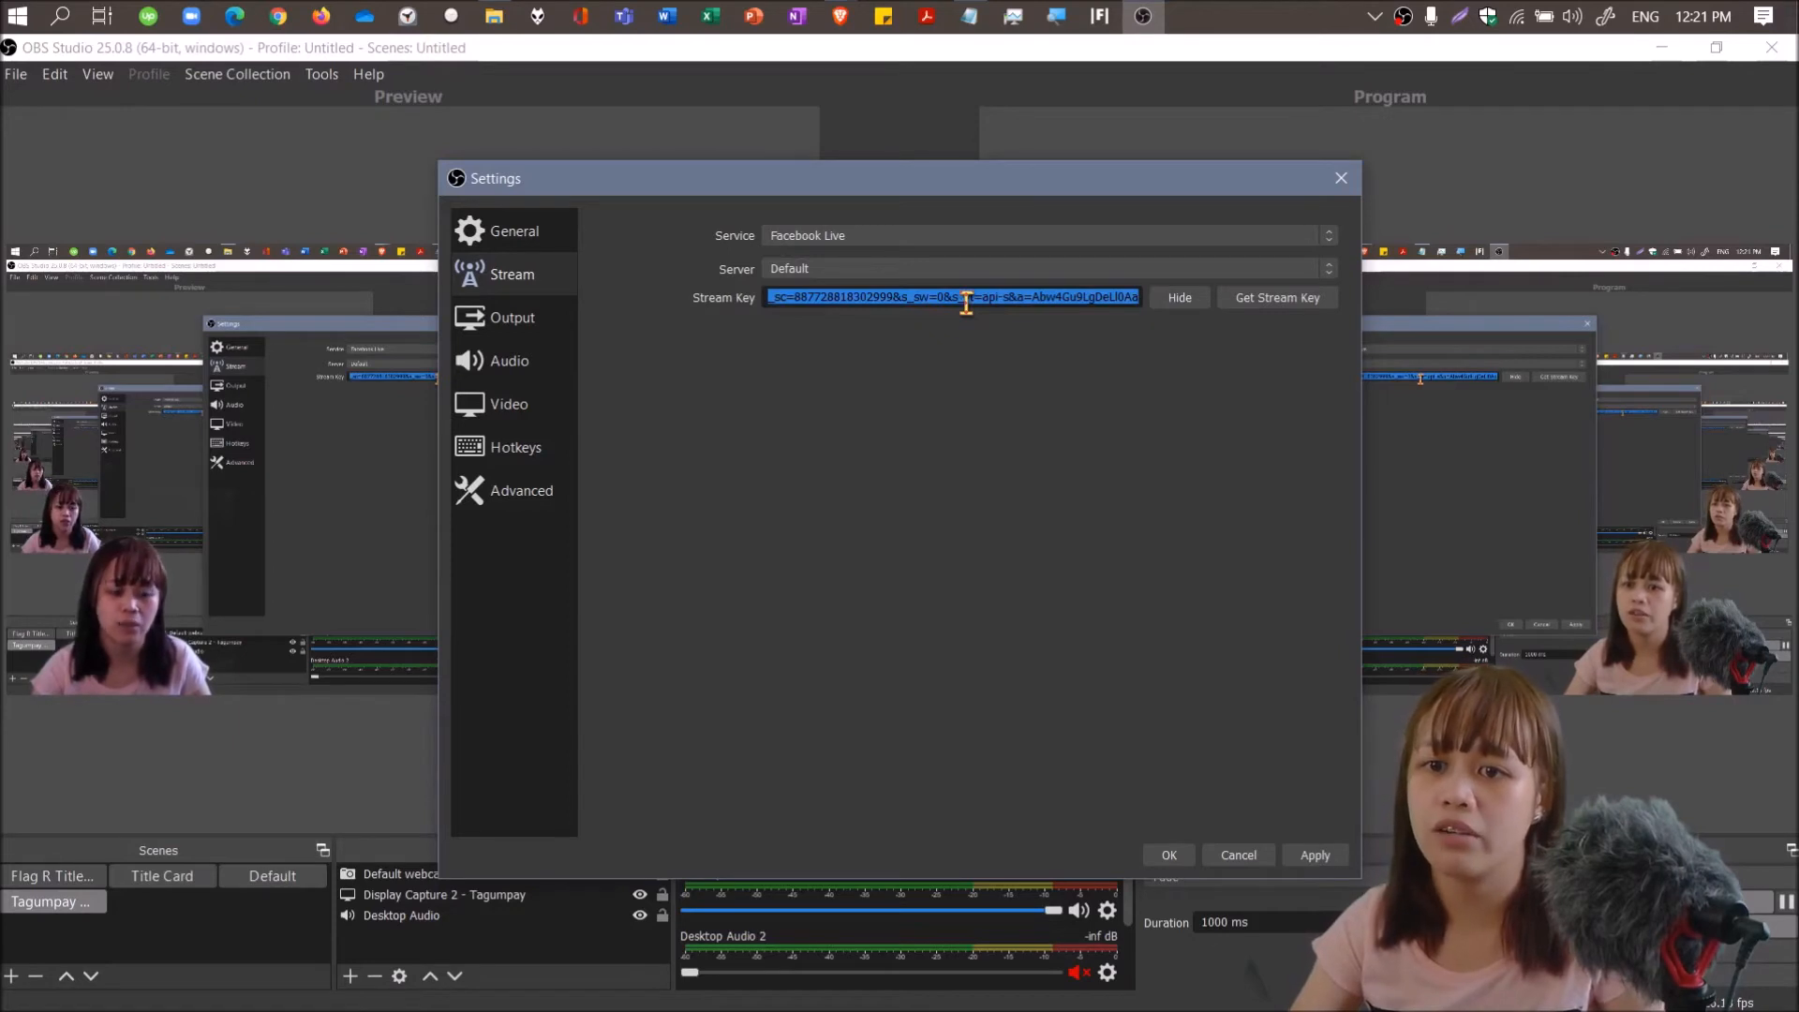
pyautogui.press('Delete')
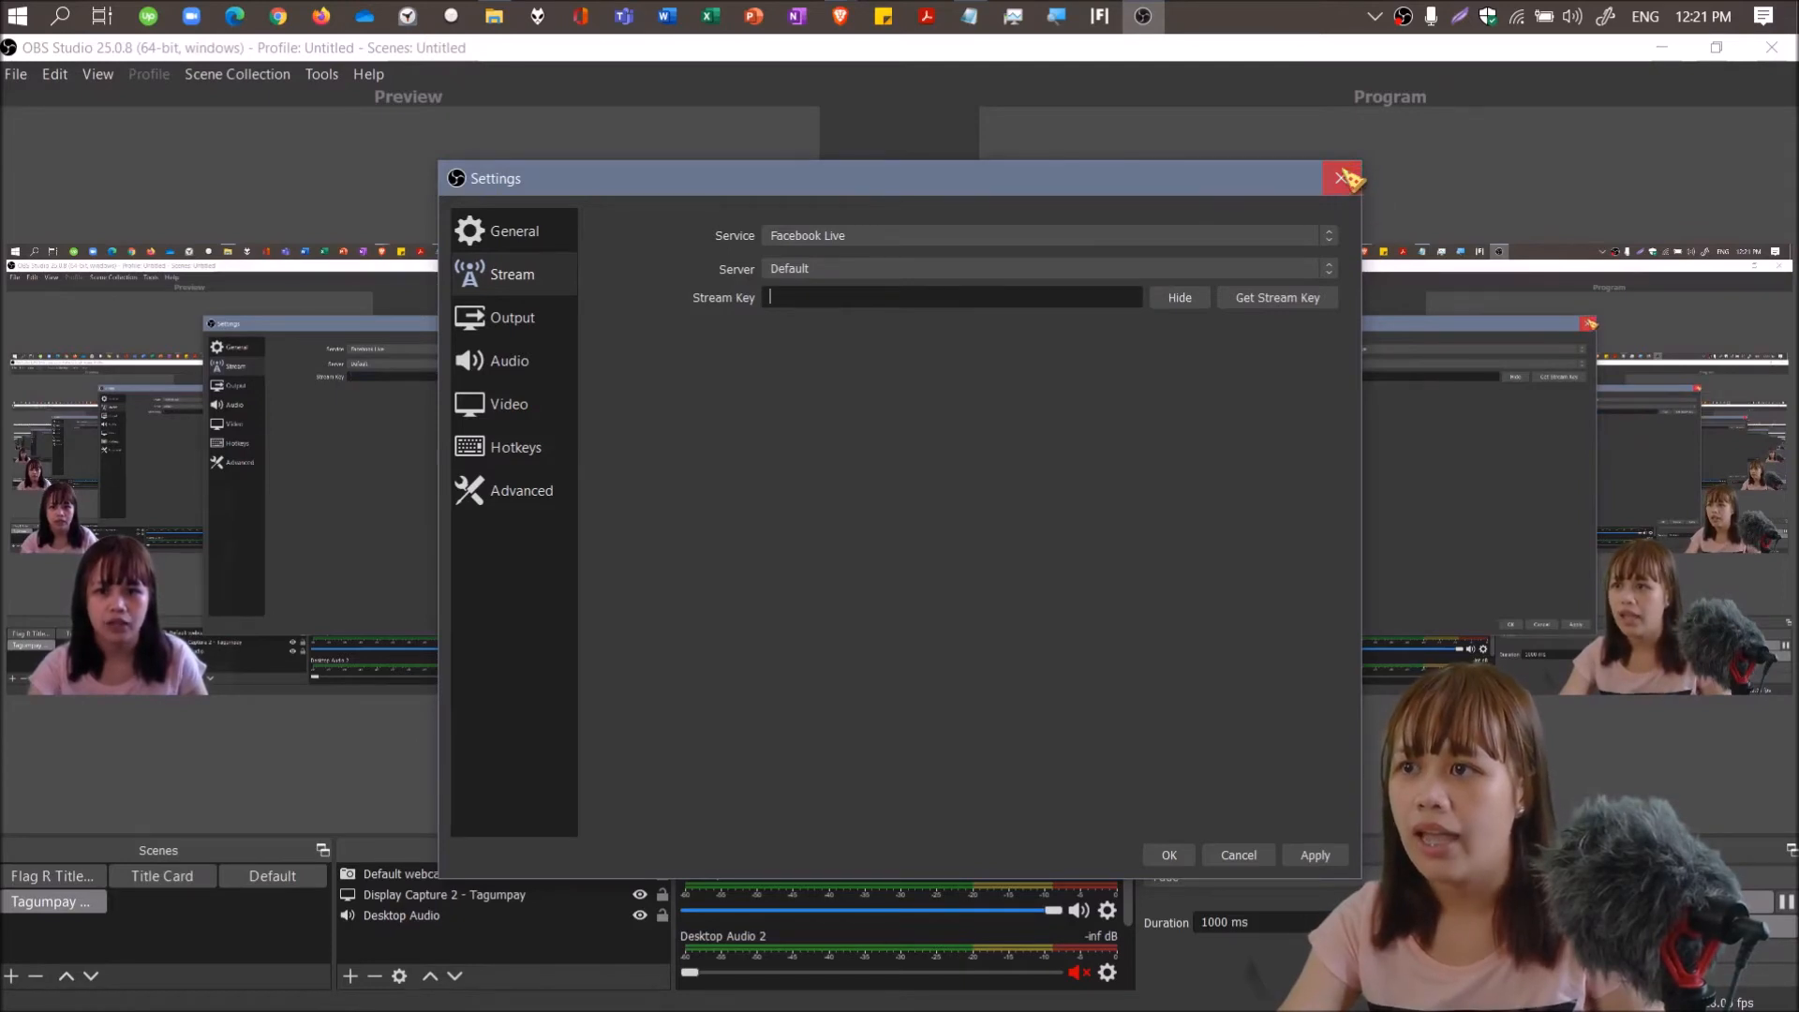
pyautogui.click(1345, 178)
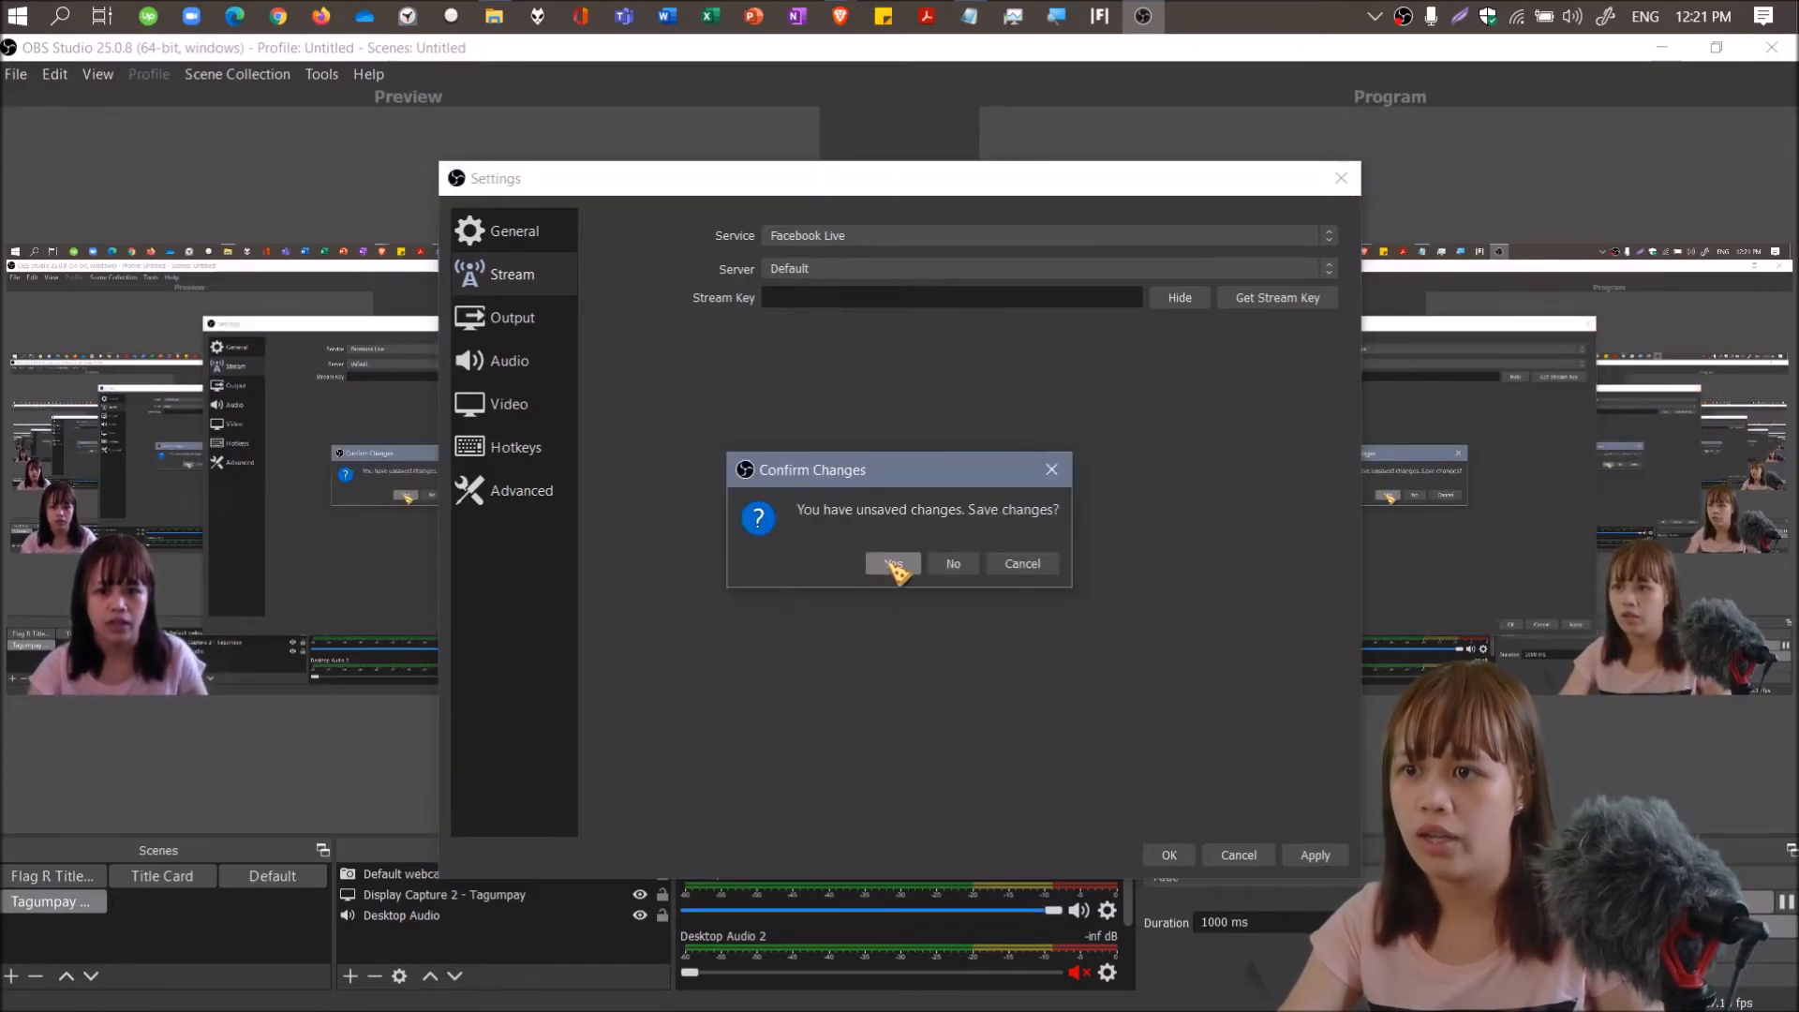
pyautogui.click(894, 563)
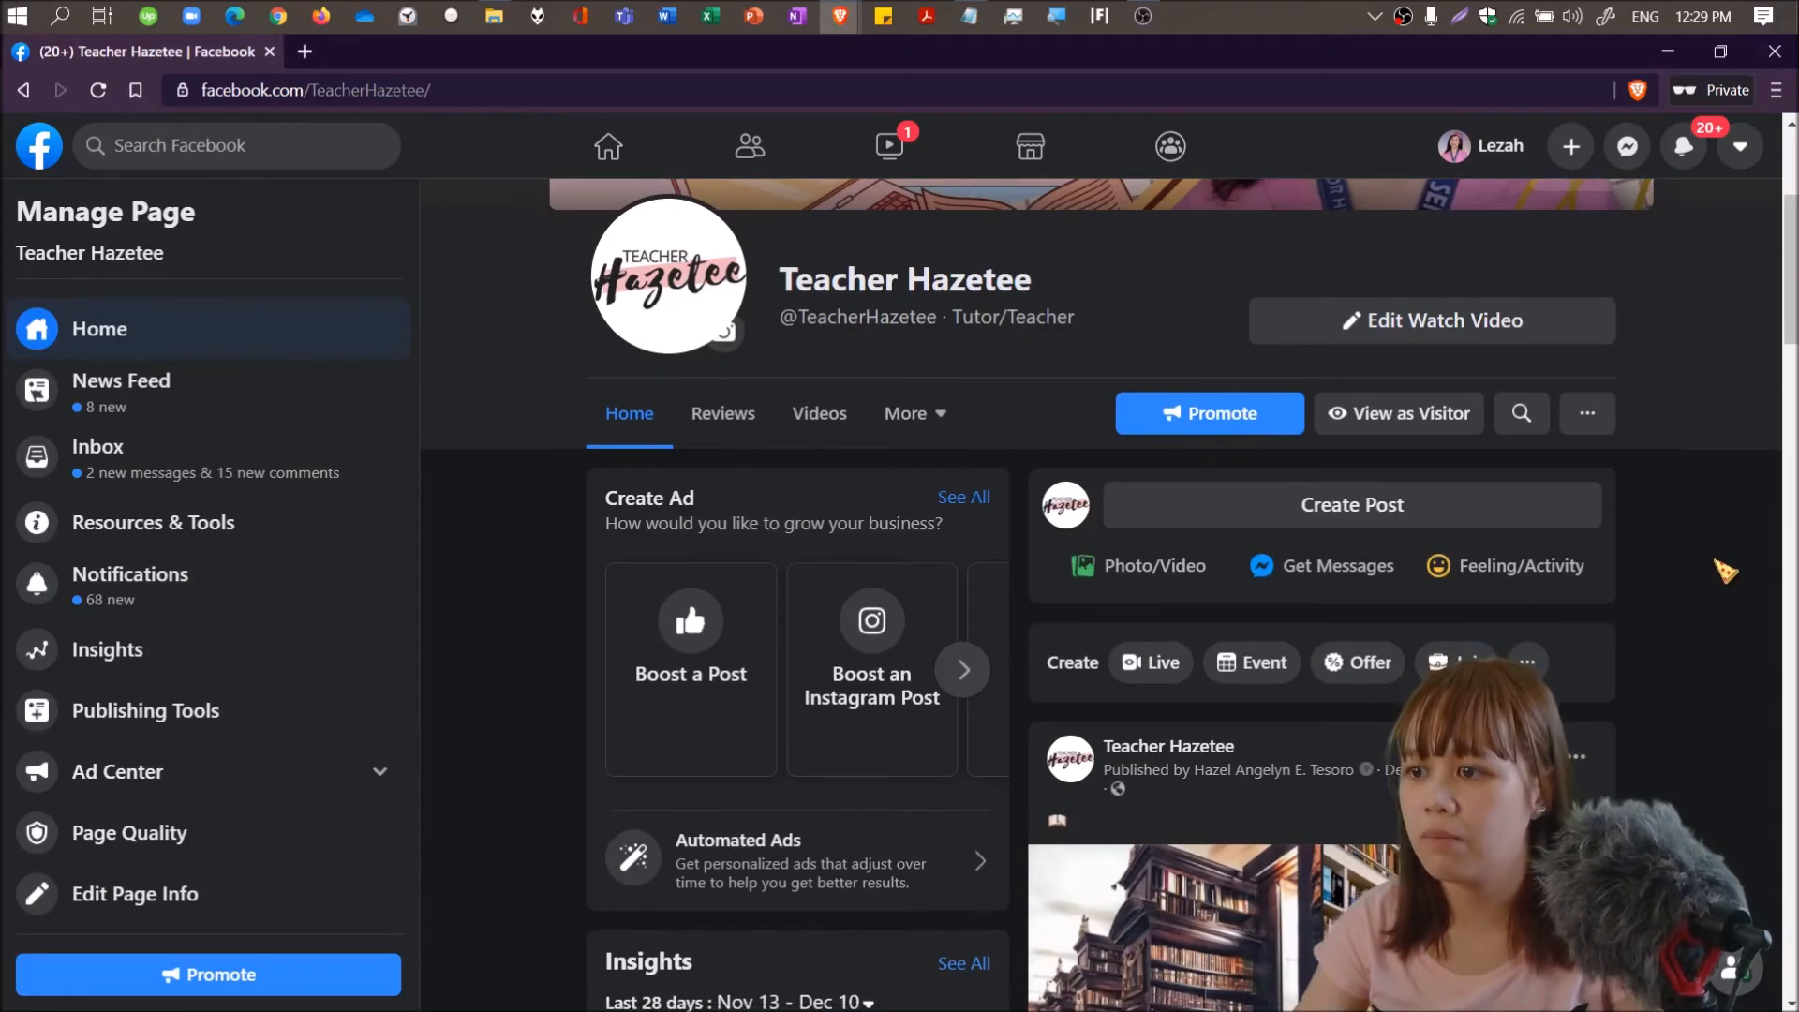
# Choose Live under Create on the Teacher Hazetee page to open Live Producer.
pyautogui.scroll(-3)
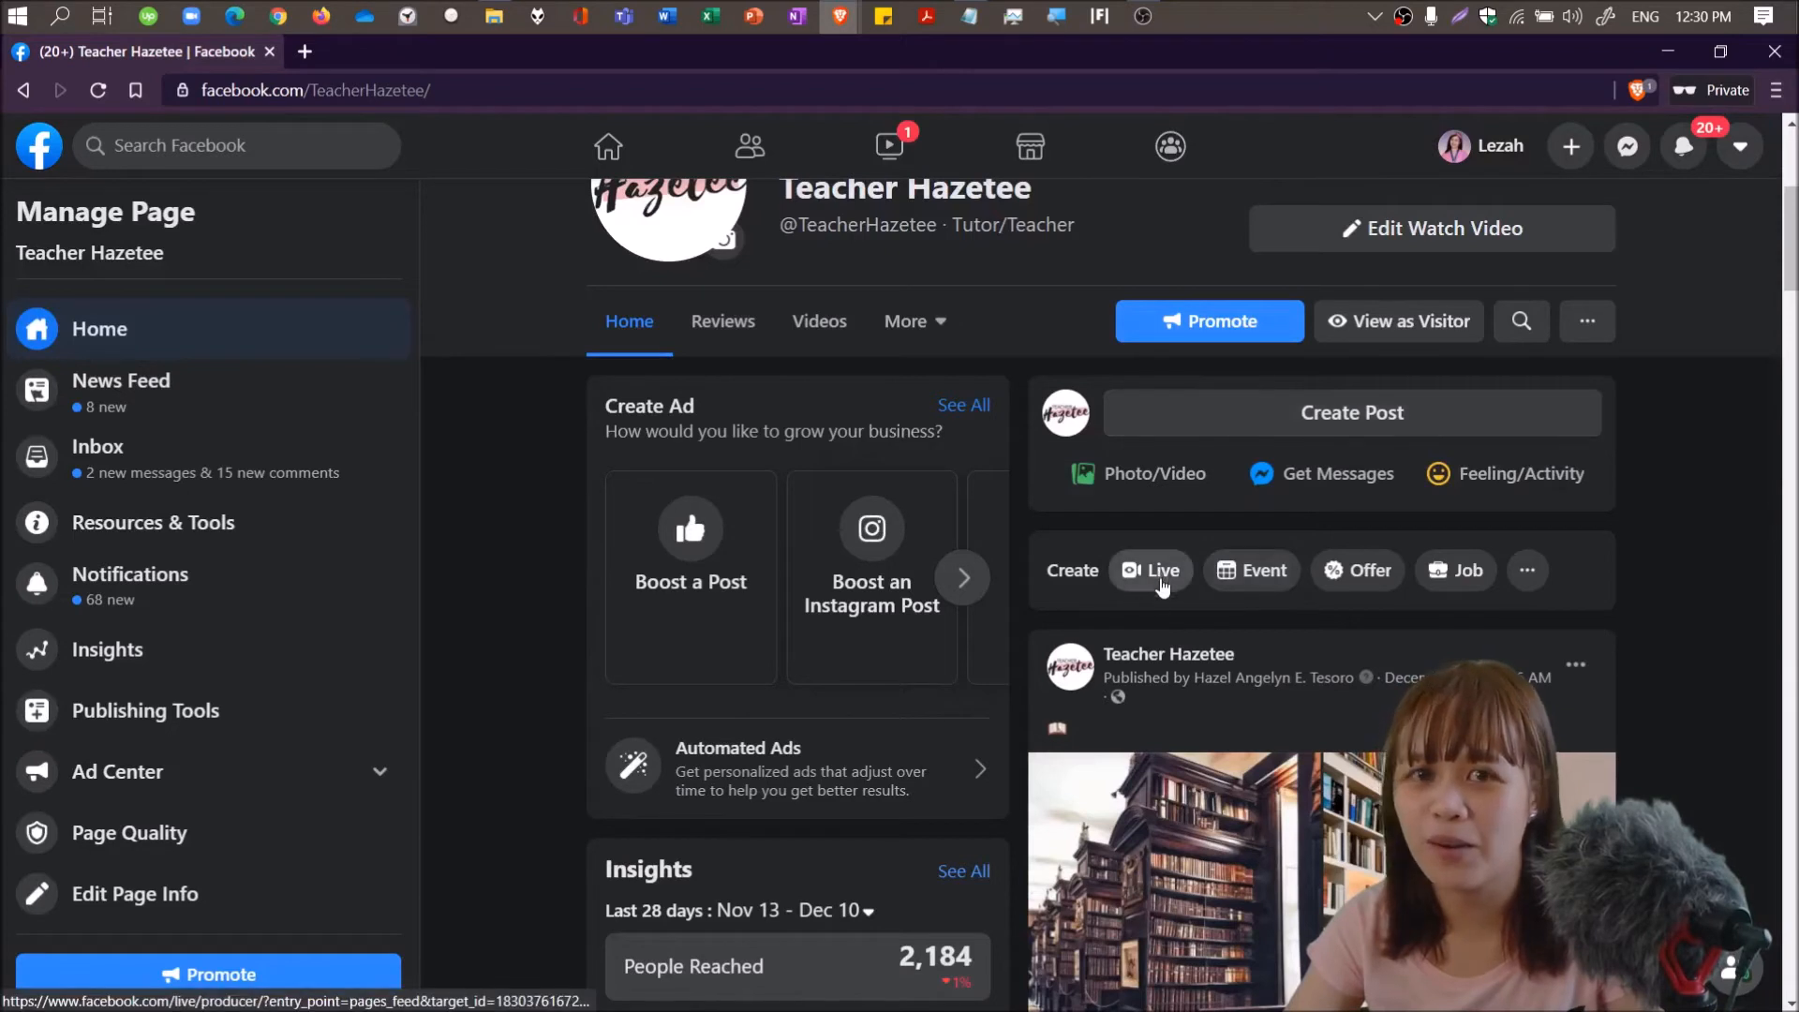
pyautogui.click(1150, 571)
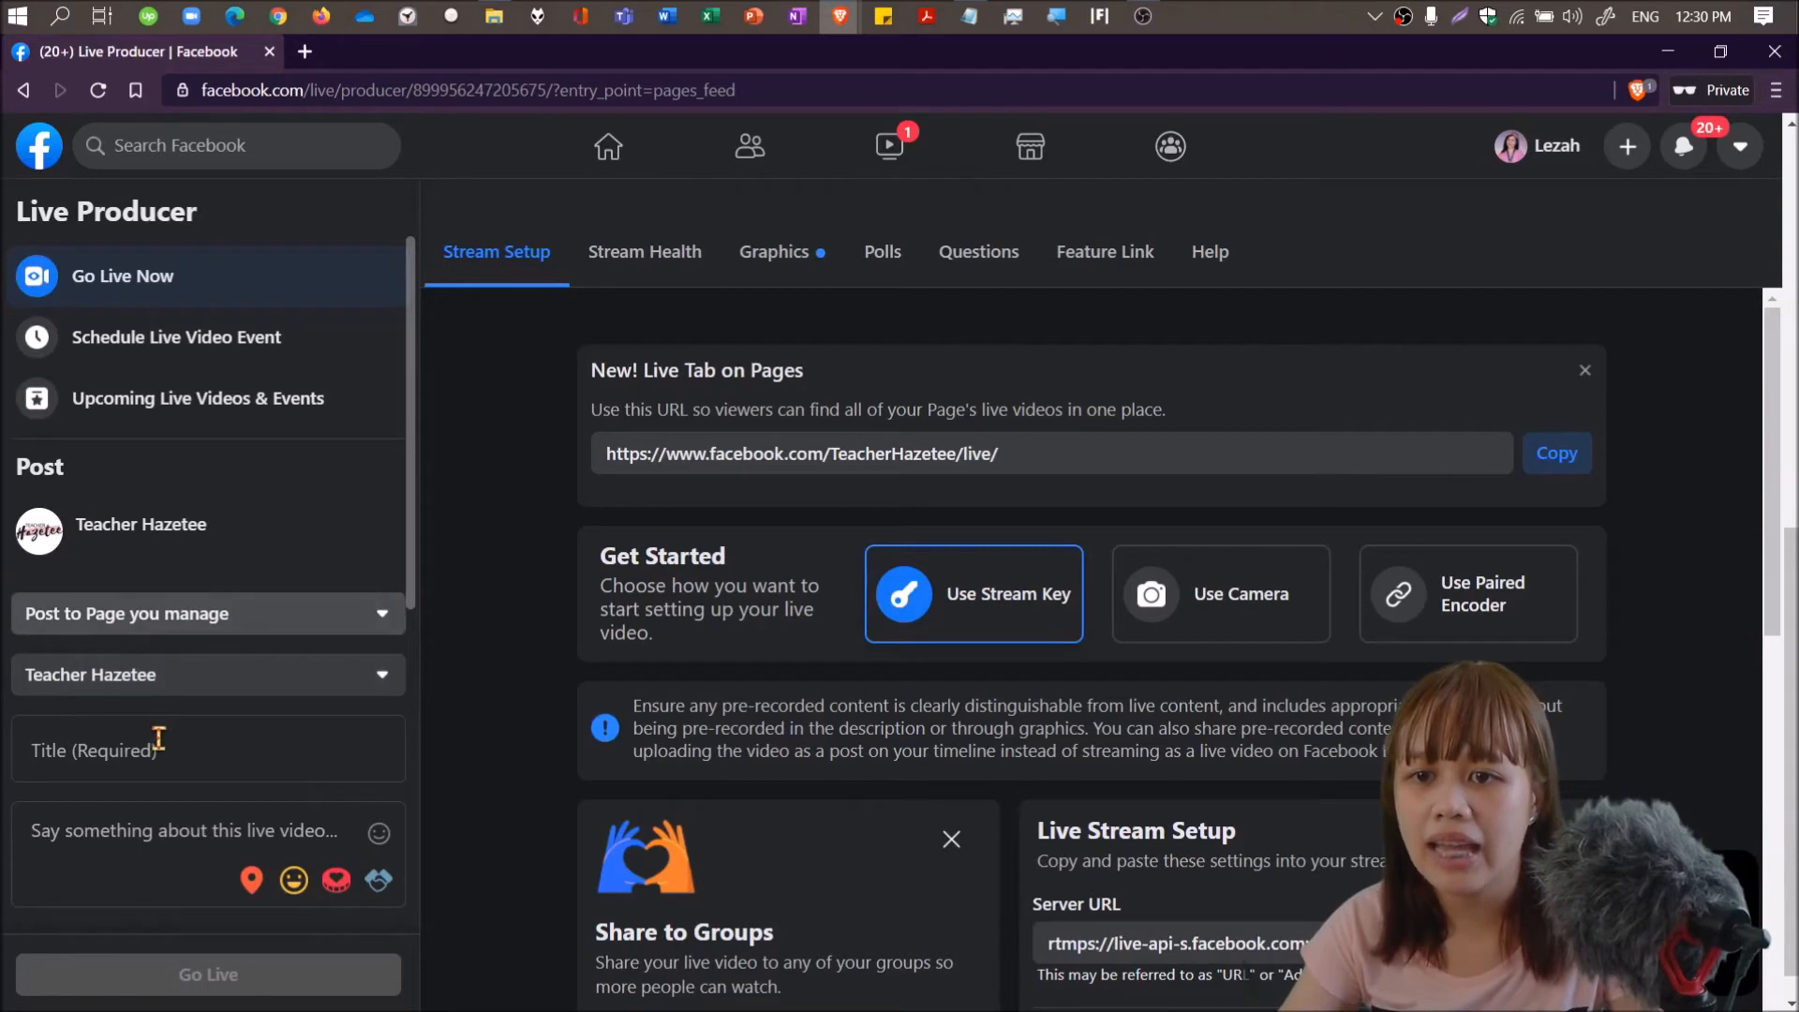
# Enter 'Testing' as the live video description with publish as a test broadcast ticked.
pyautogui.write('Test Broadcast - Tagumpay NHS')
pyautogui.click(210, 855)
pyautogui.write('Say something... :)')
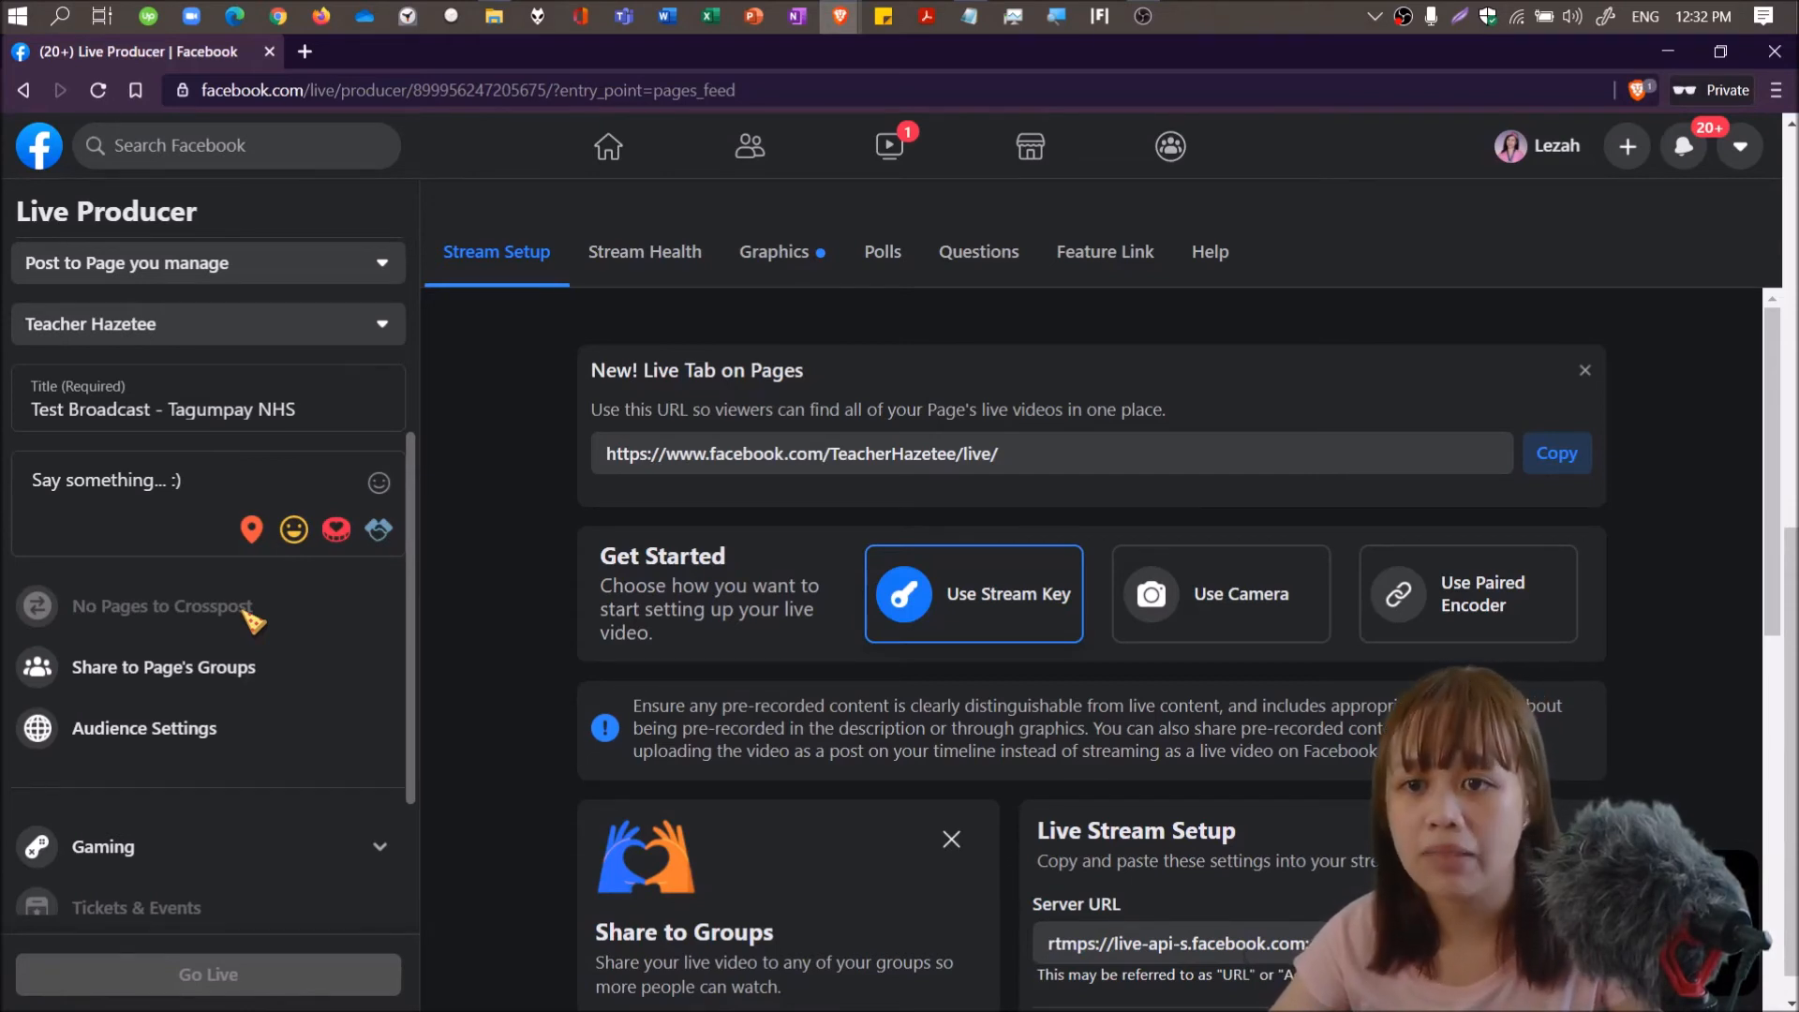
pyautogui.scroll(-3)
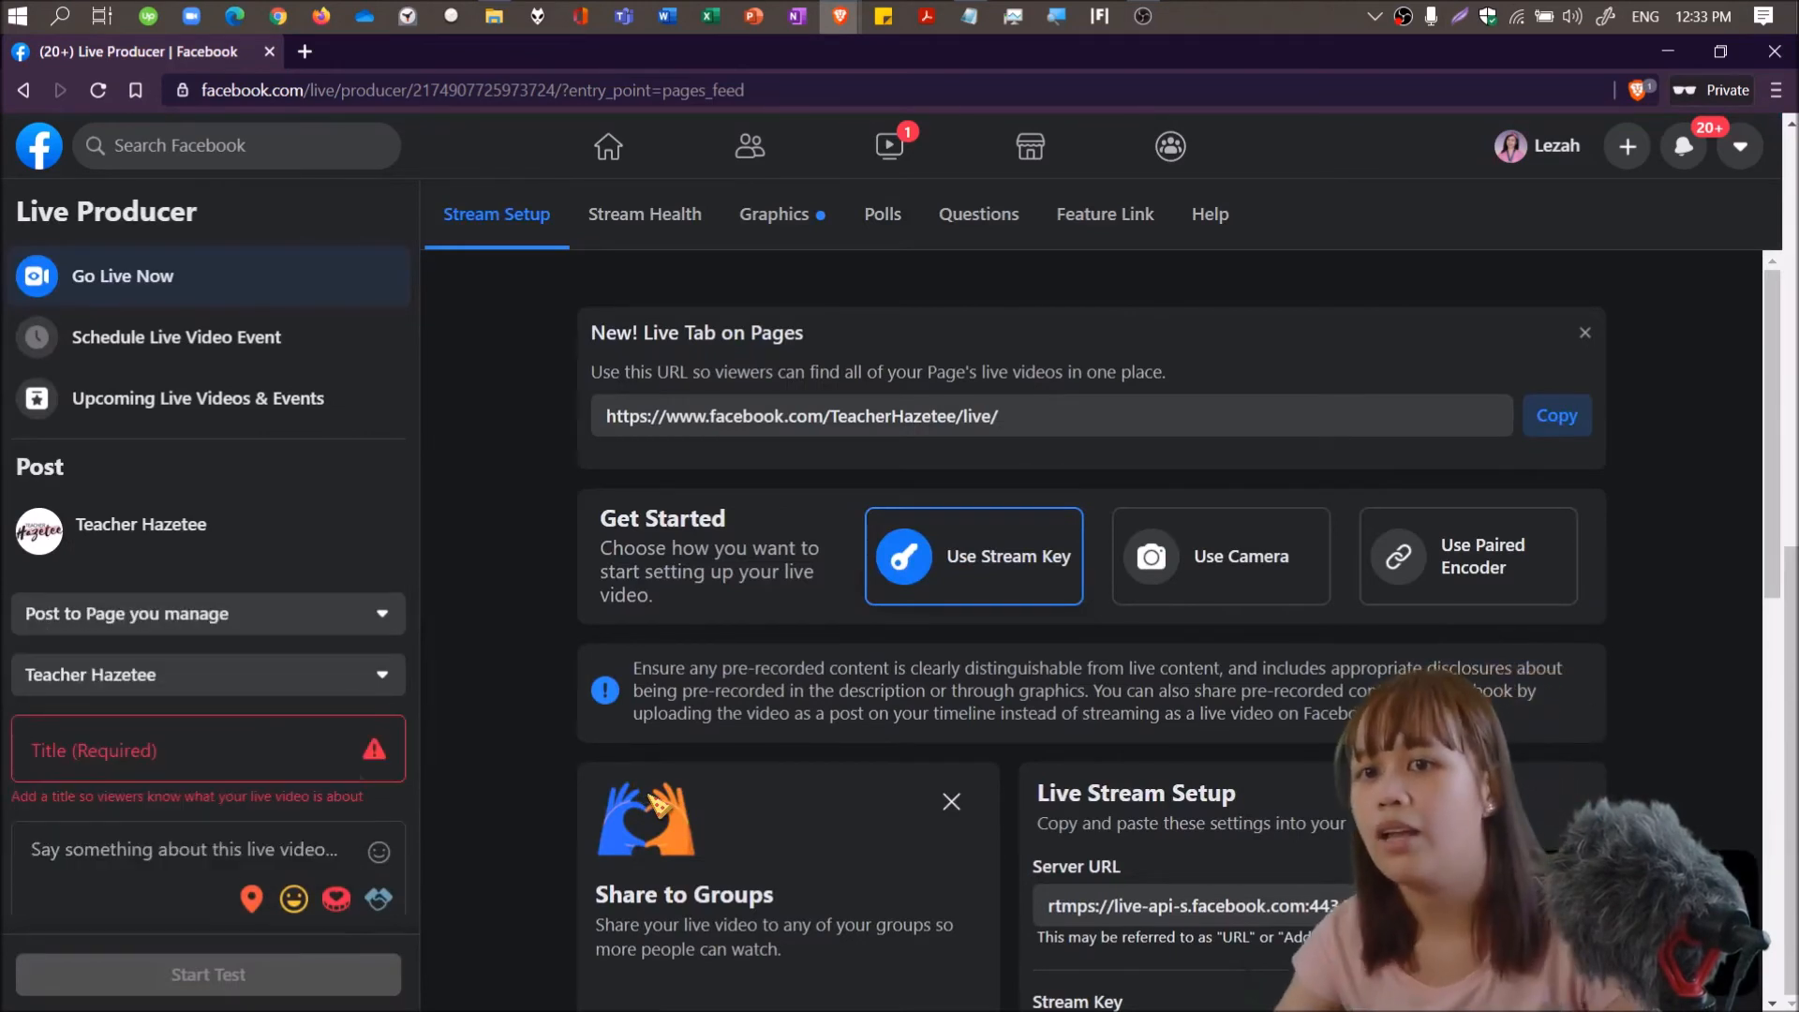
pyautogui.scroll(-3)
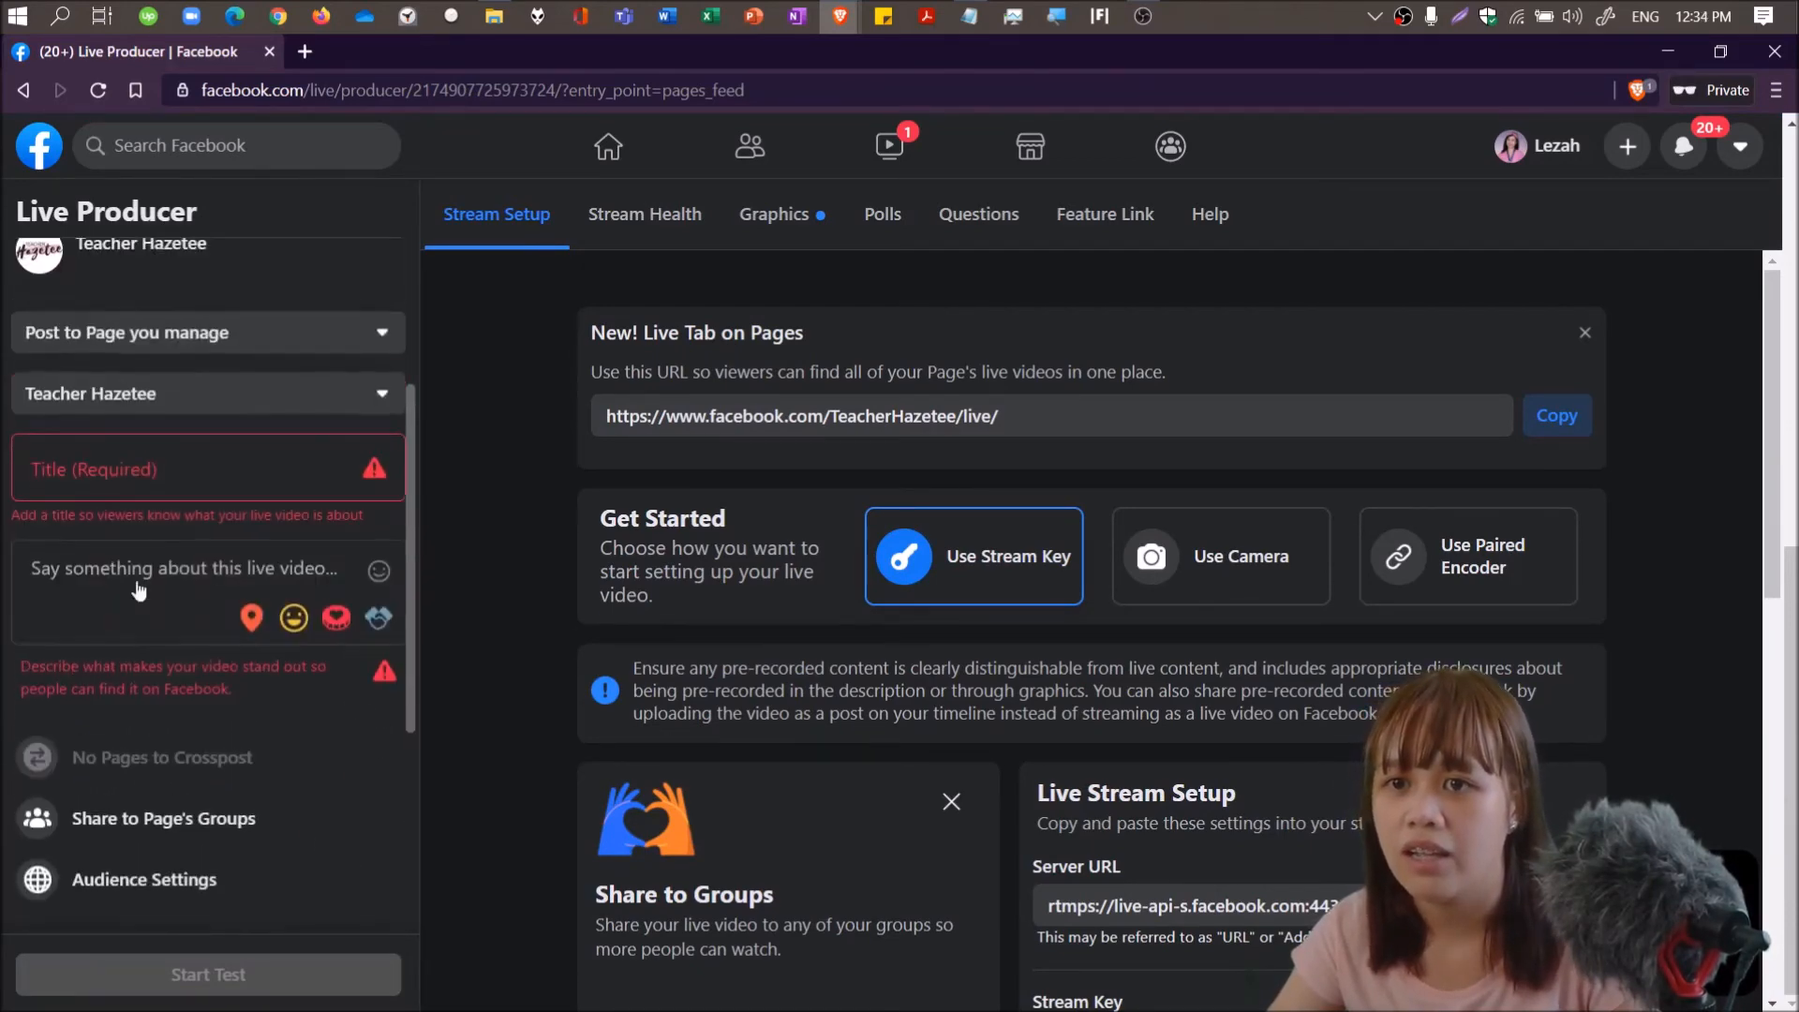
pyautogui.click(206, 468)
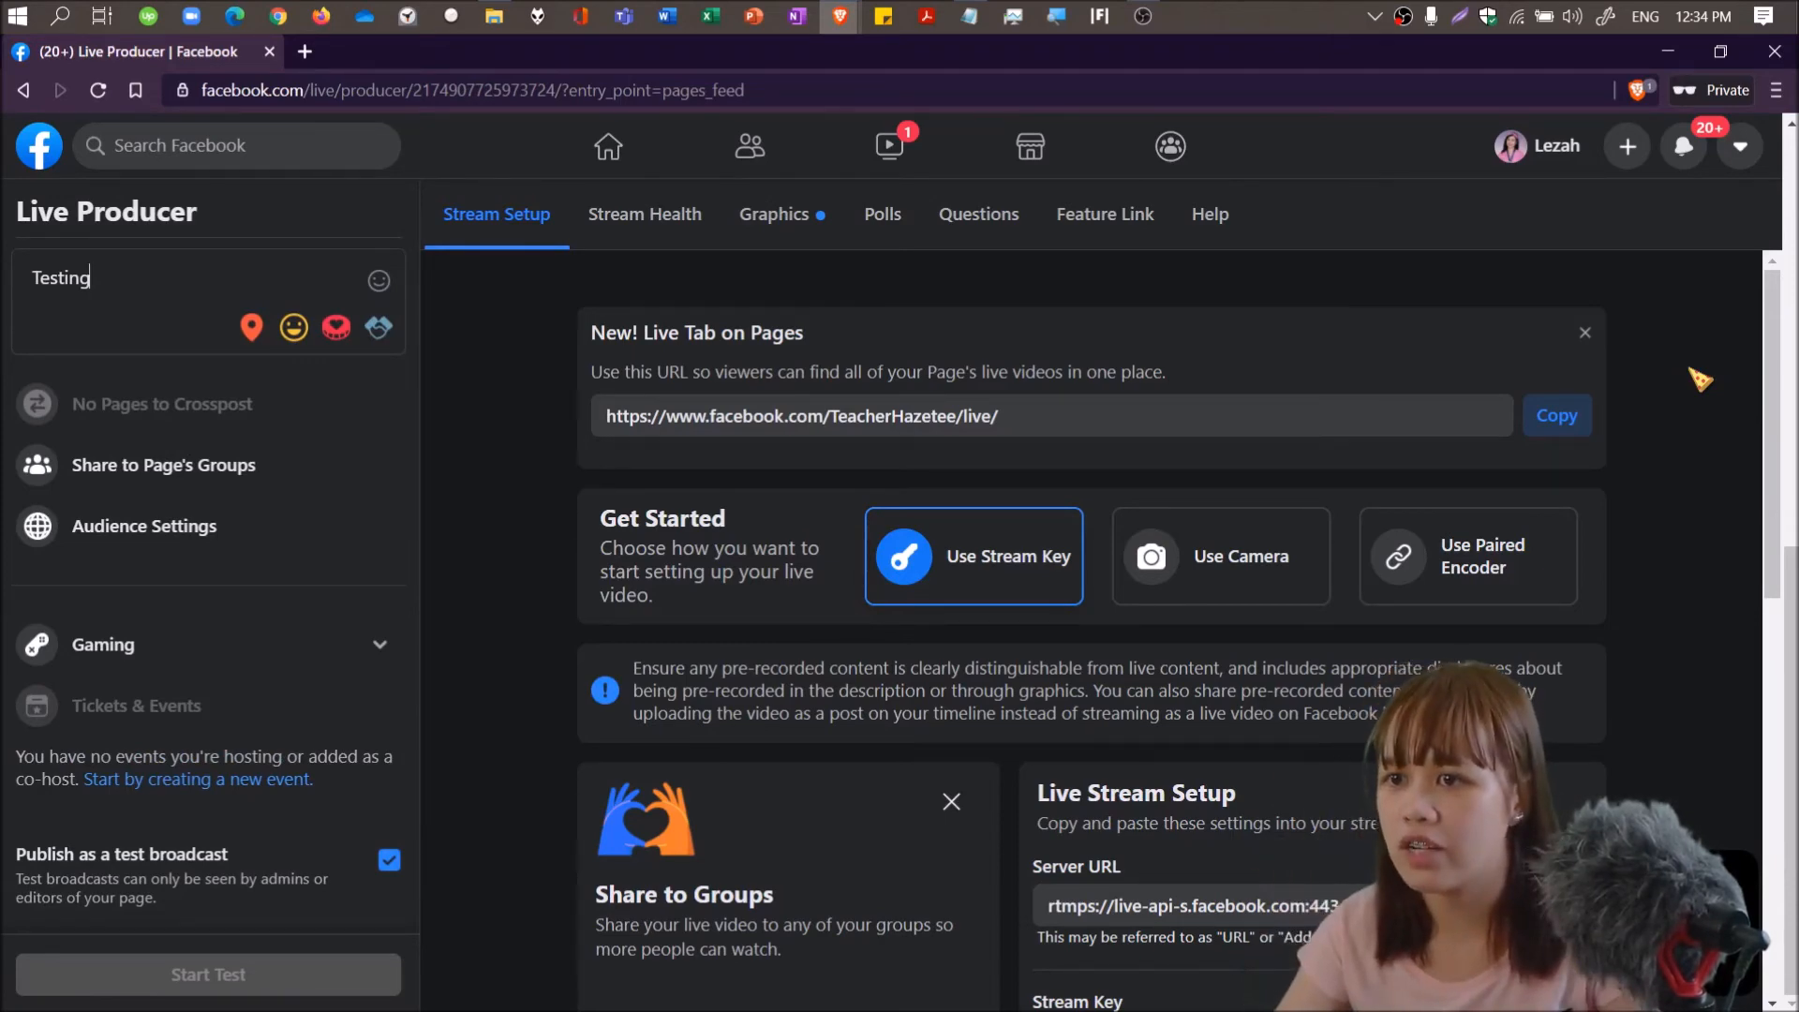
# Copy the stream key from Live Stream Setup and open OBS Studio's Settings.
pyautogui.scroll(-3)
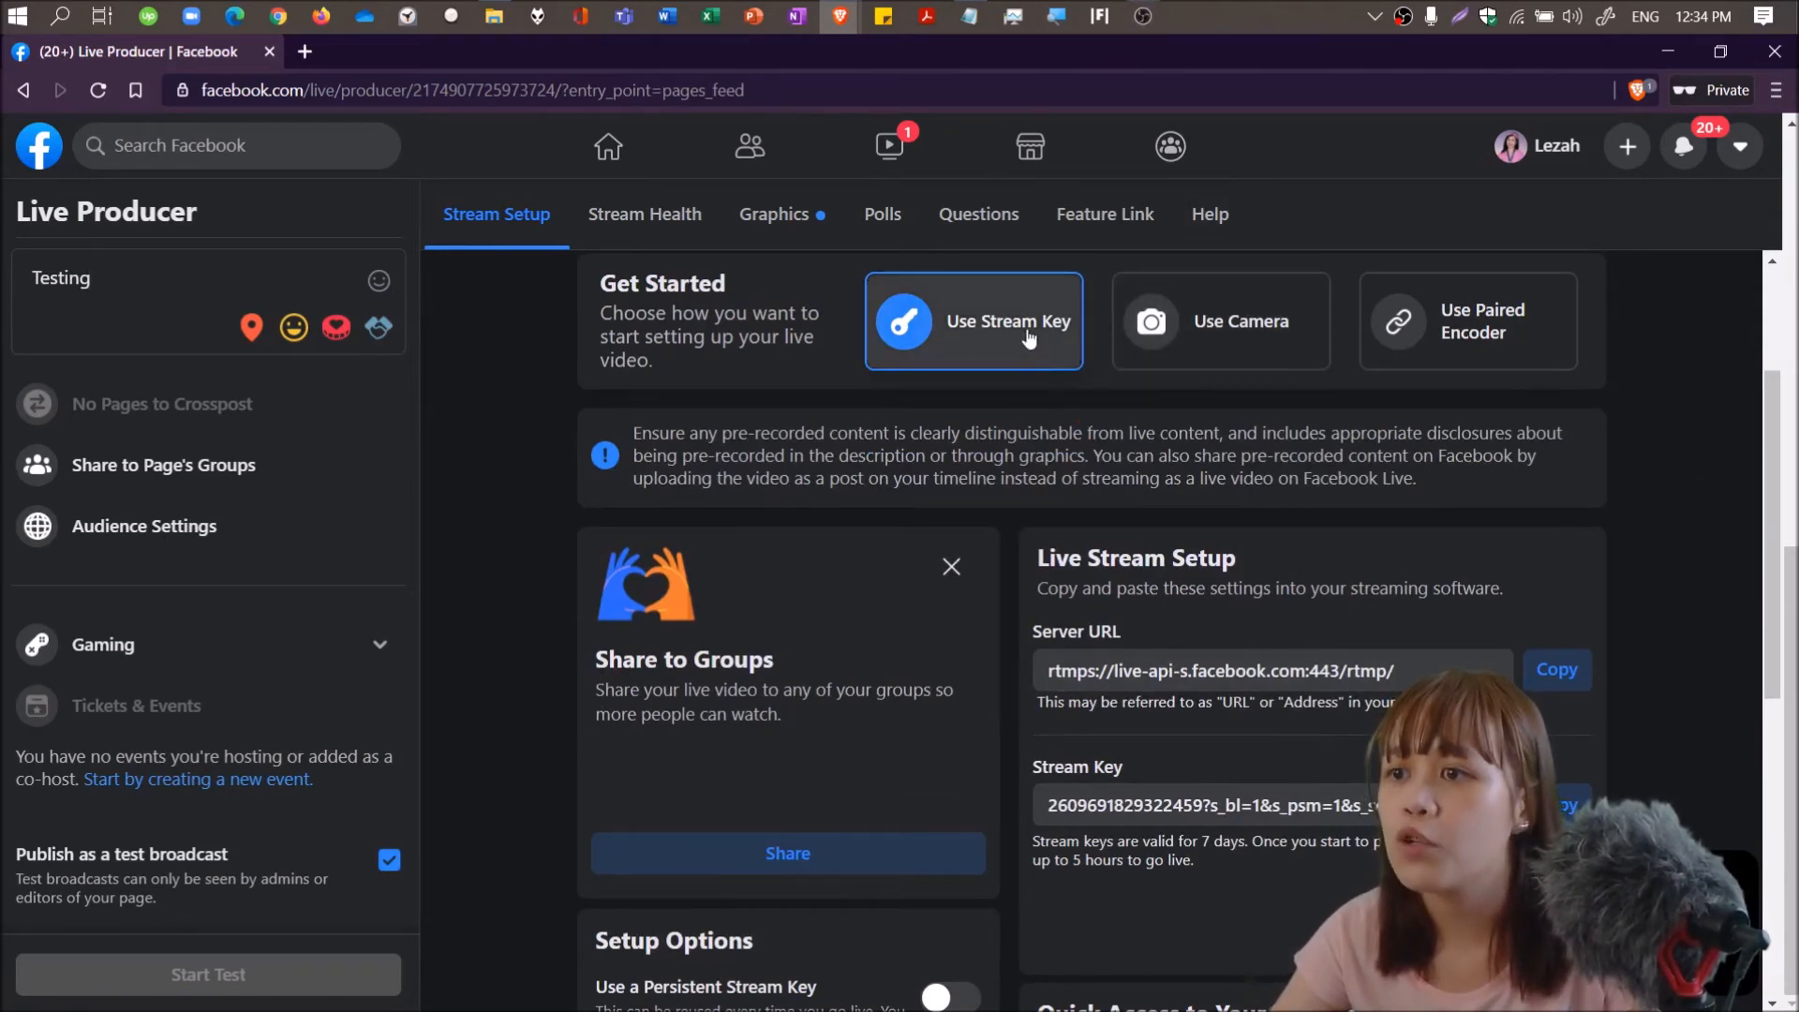
pyautogui.moveTo(960, 334)
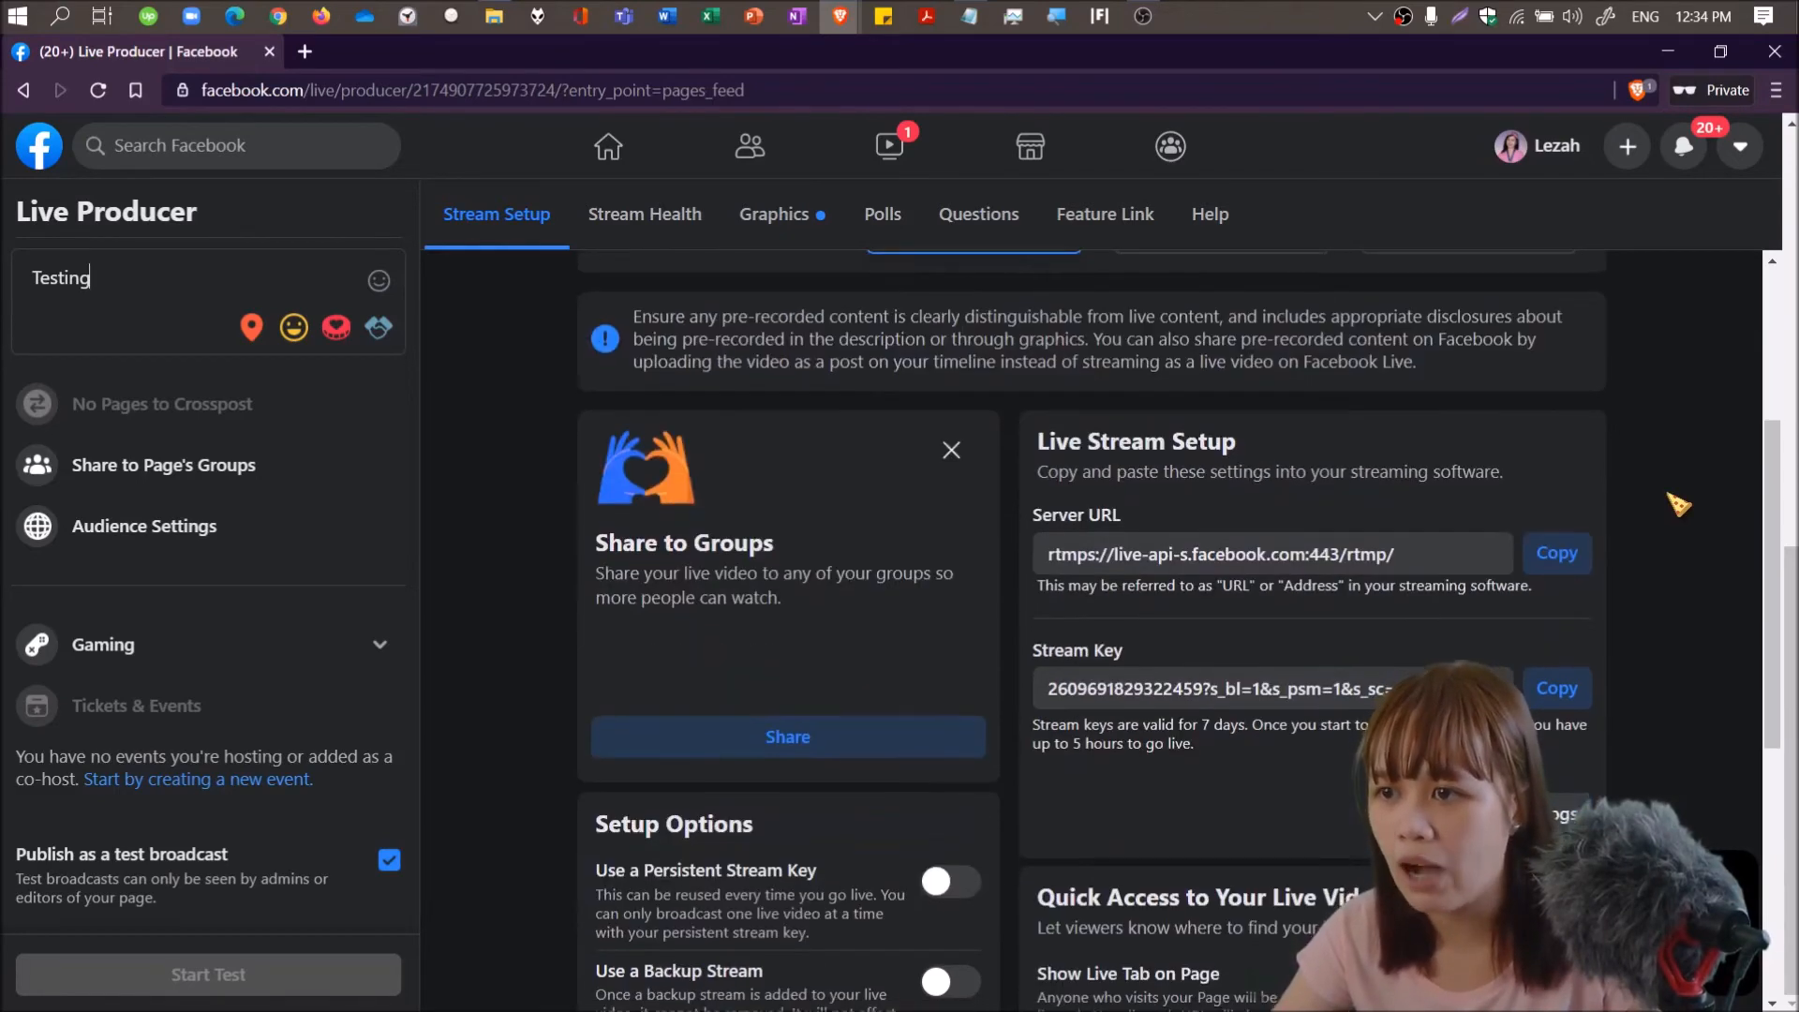
pyautogui.scroll(-3)
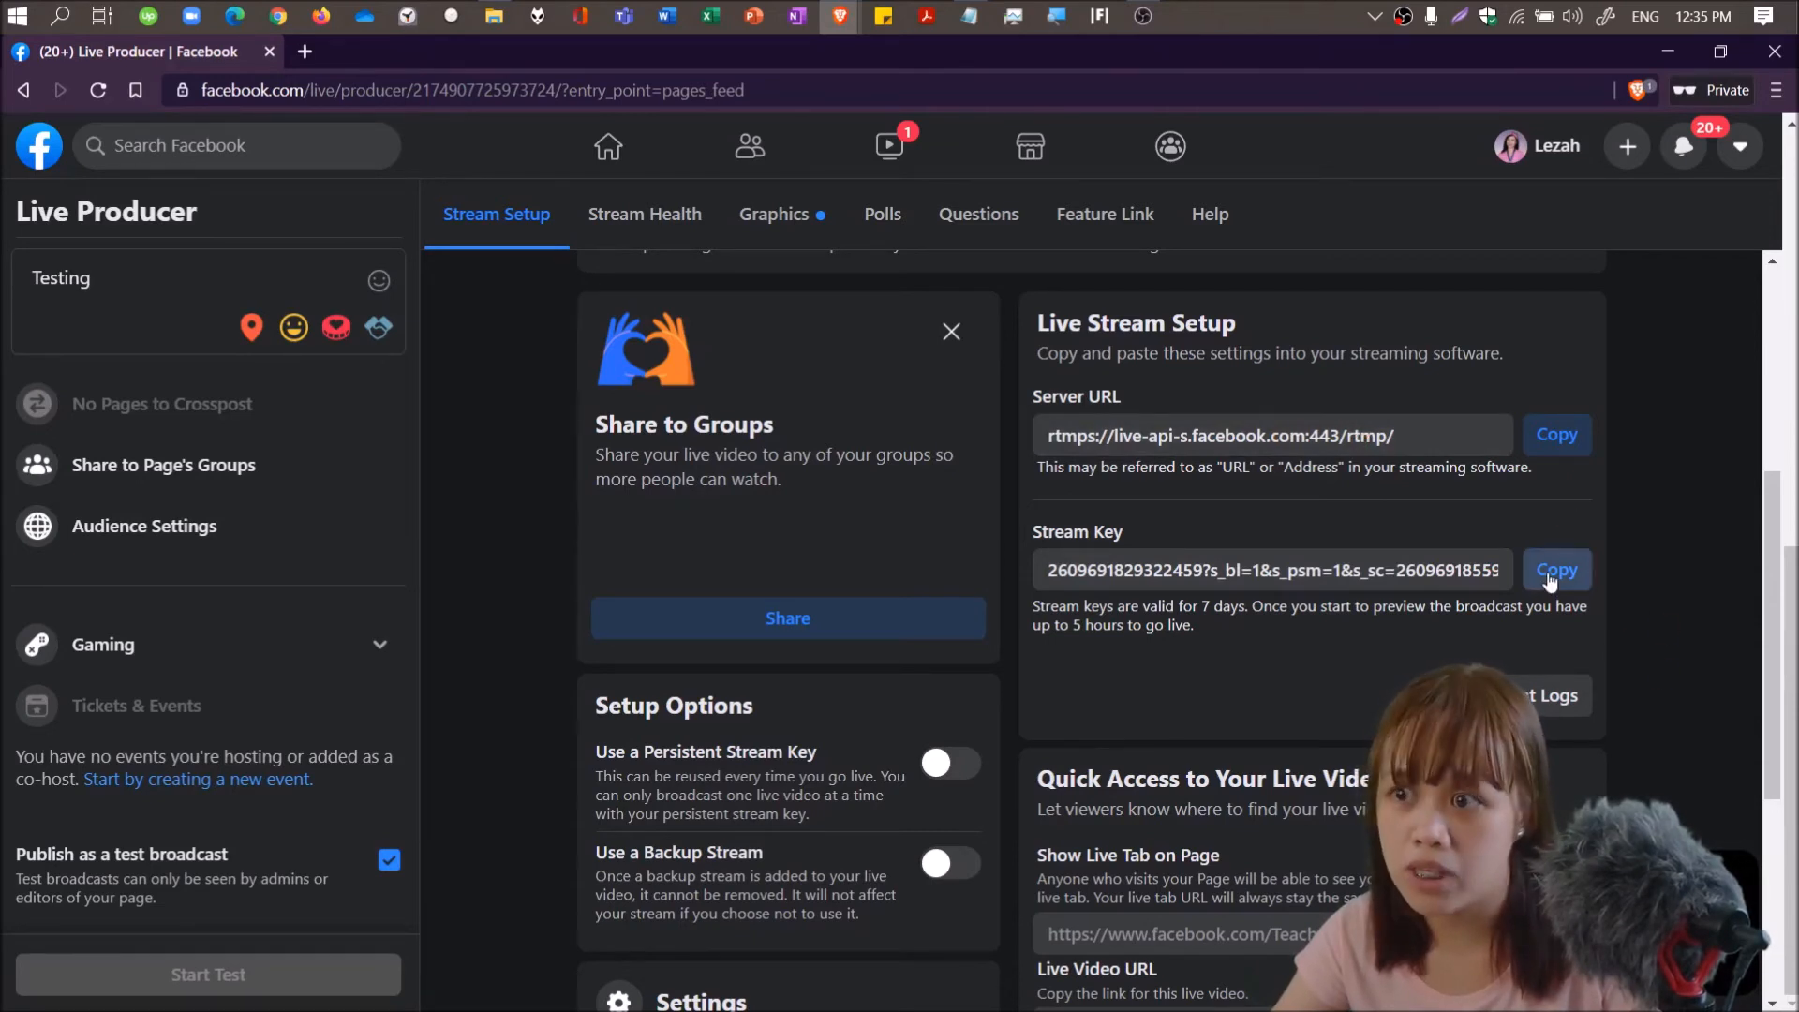
pyautogui.click(1555, 571)
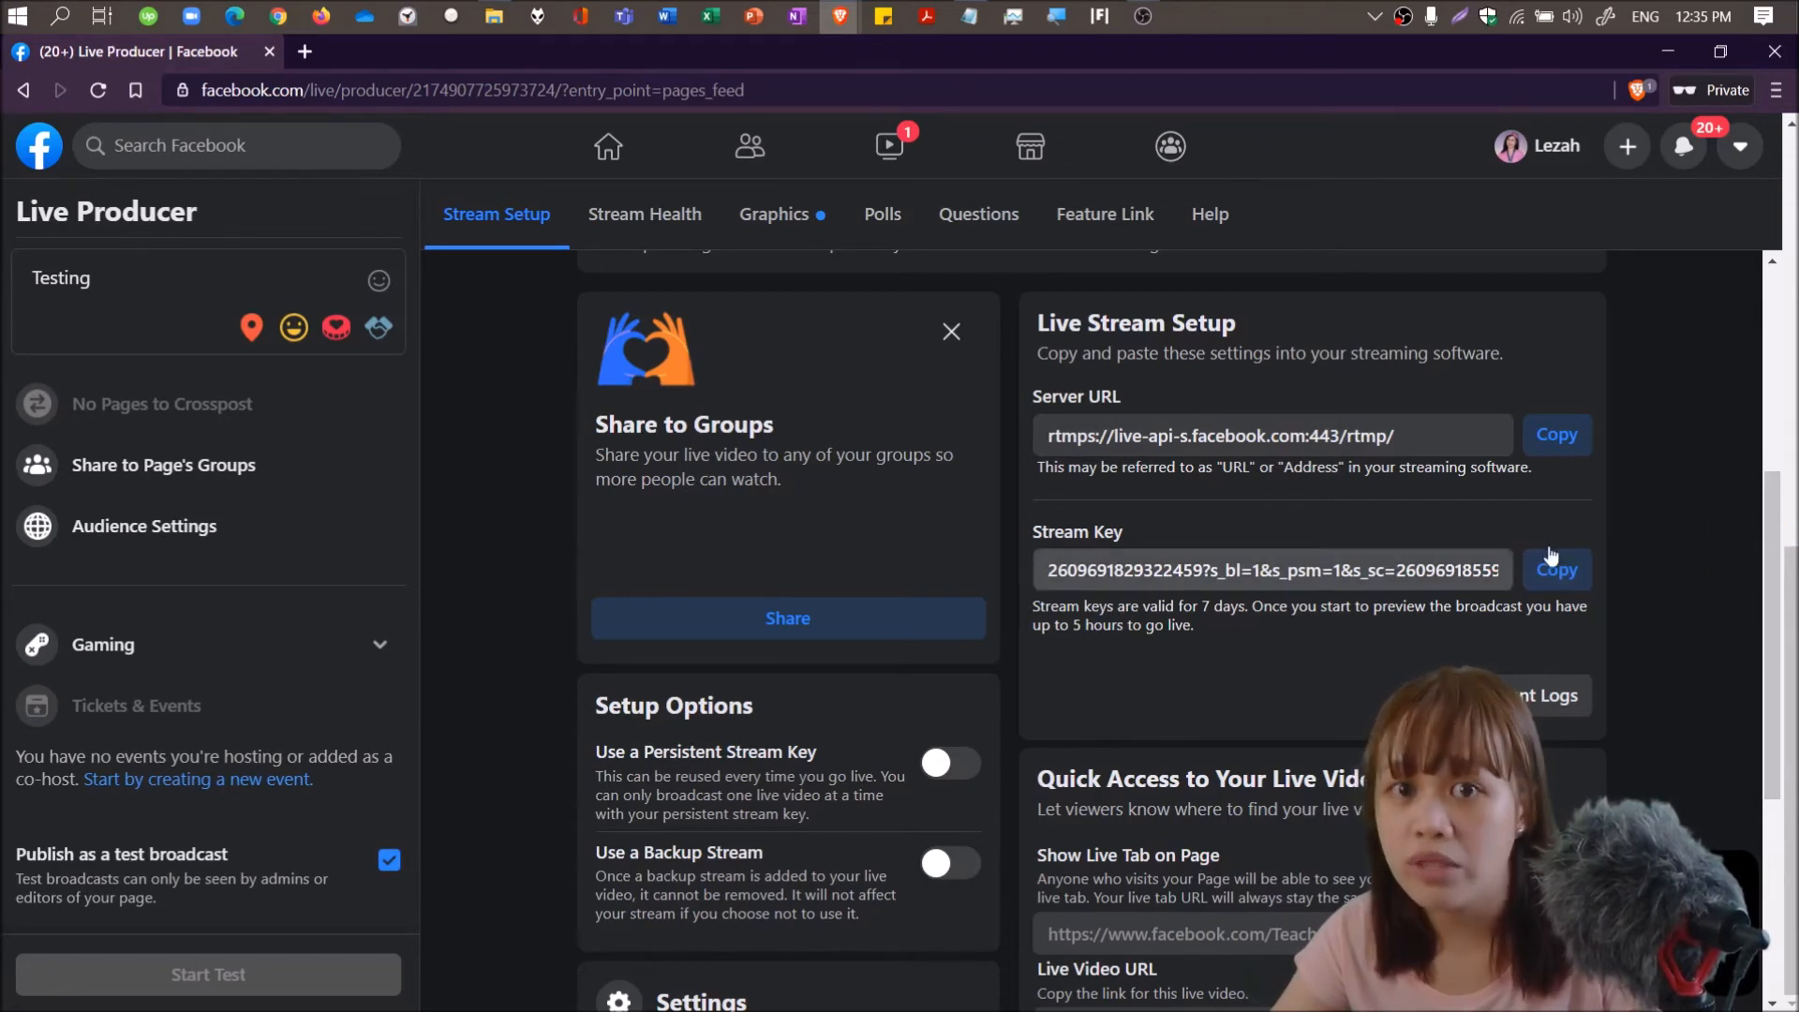
pyautogui.scroll(-3)
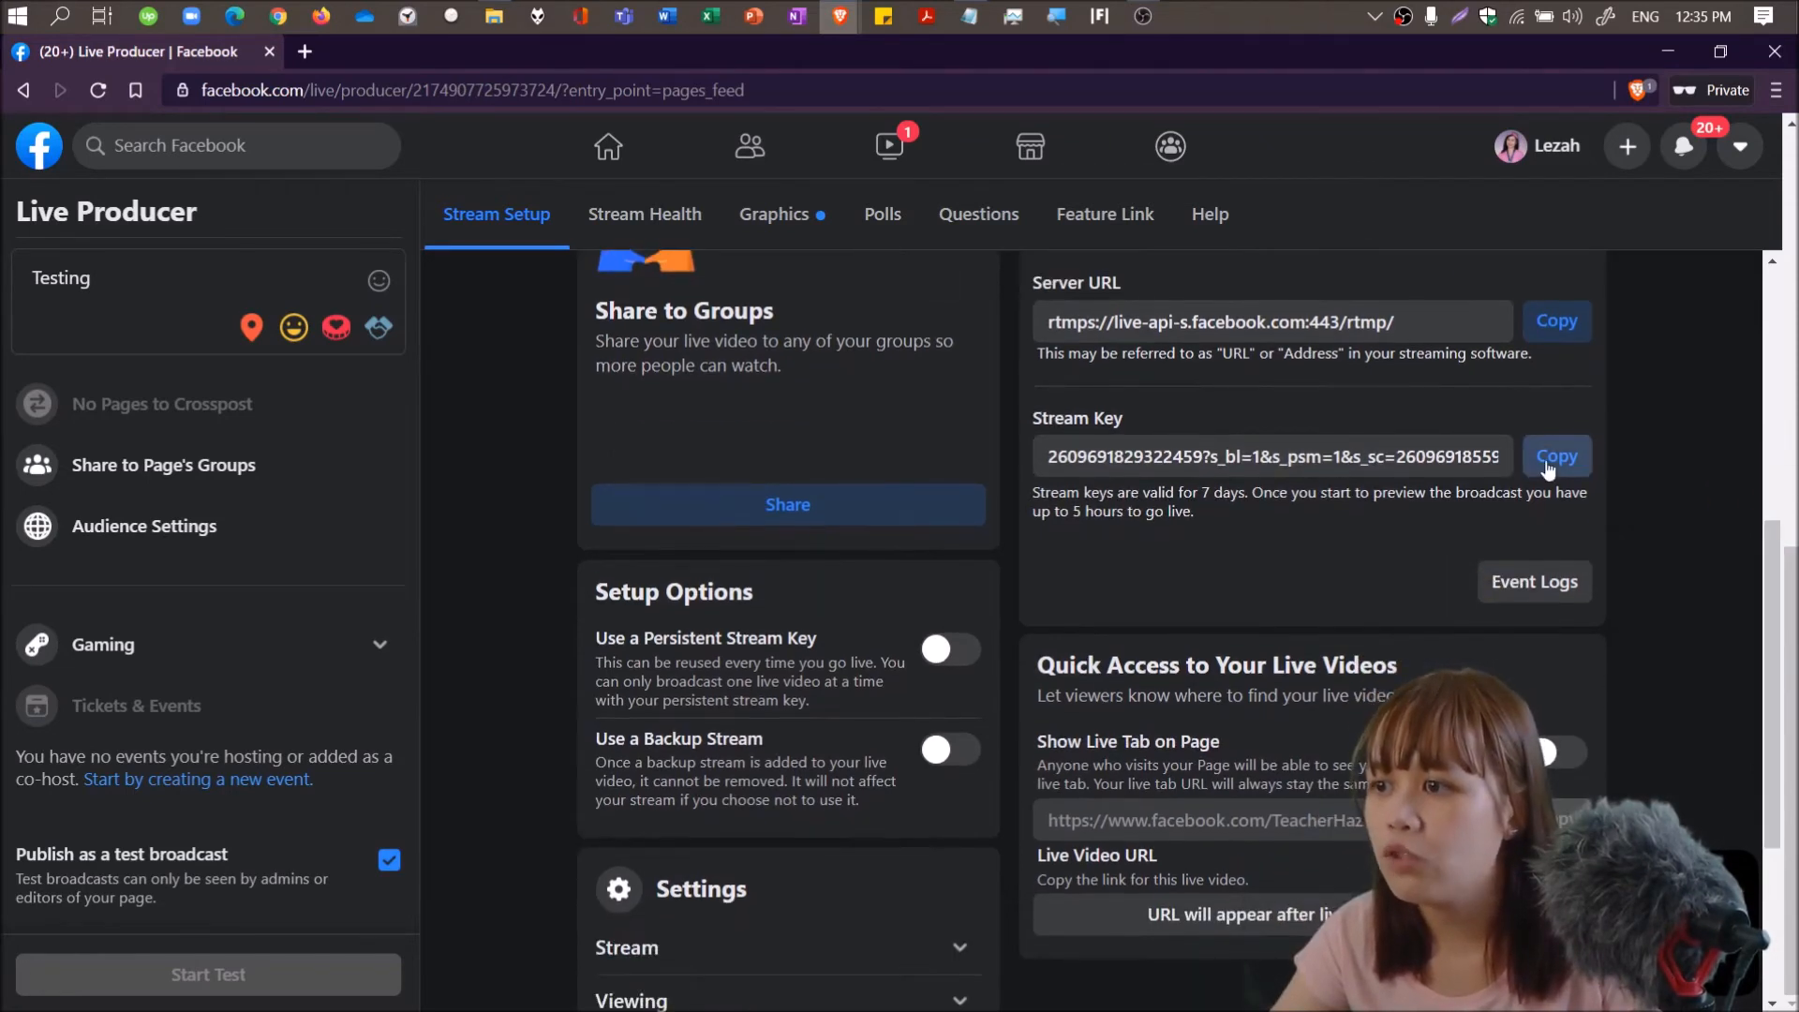
pyautogui.click(1556, 455)
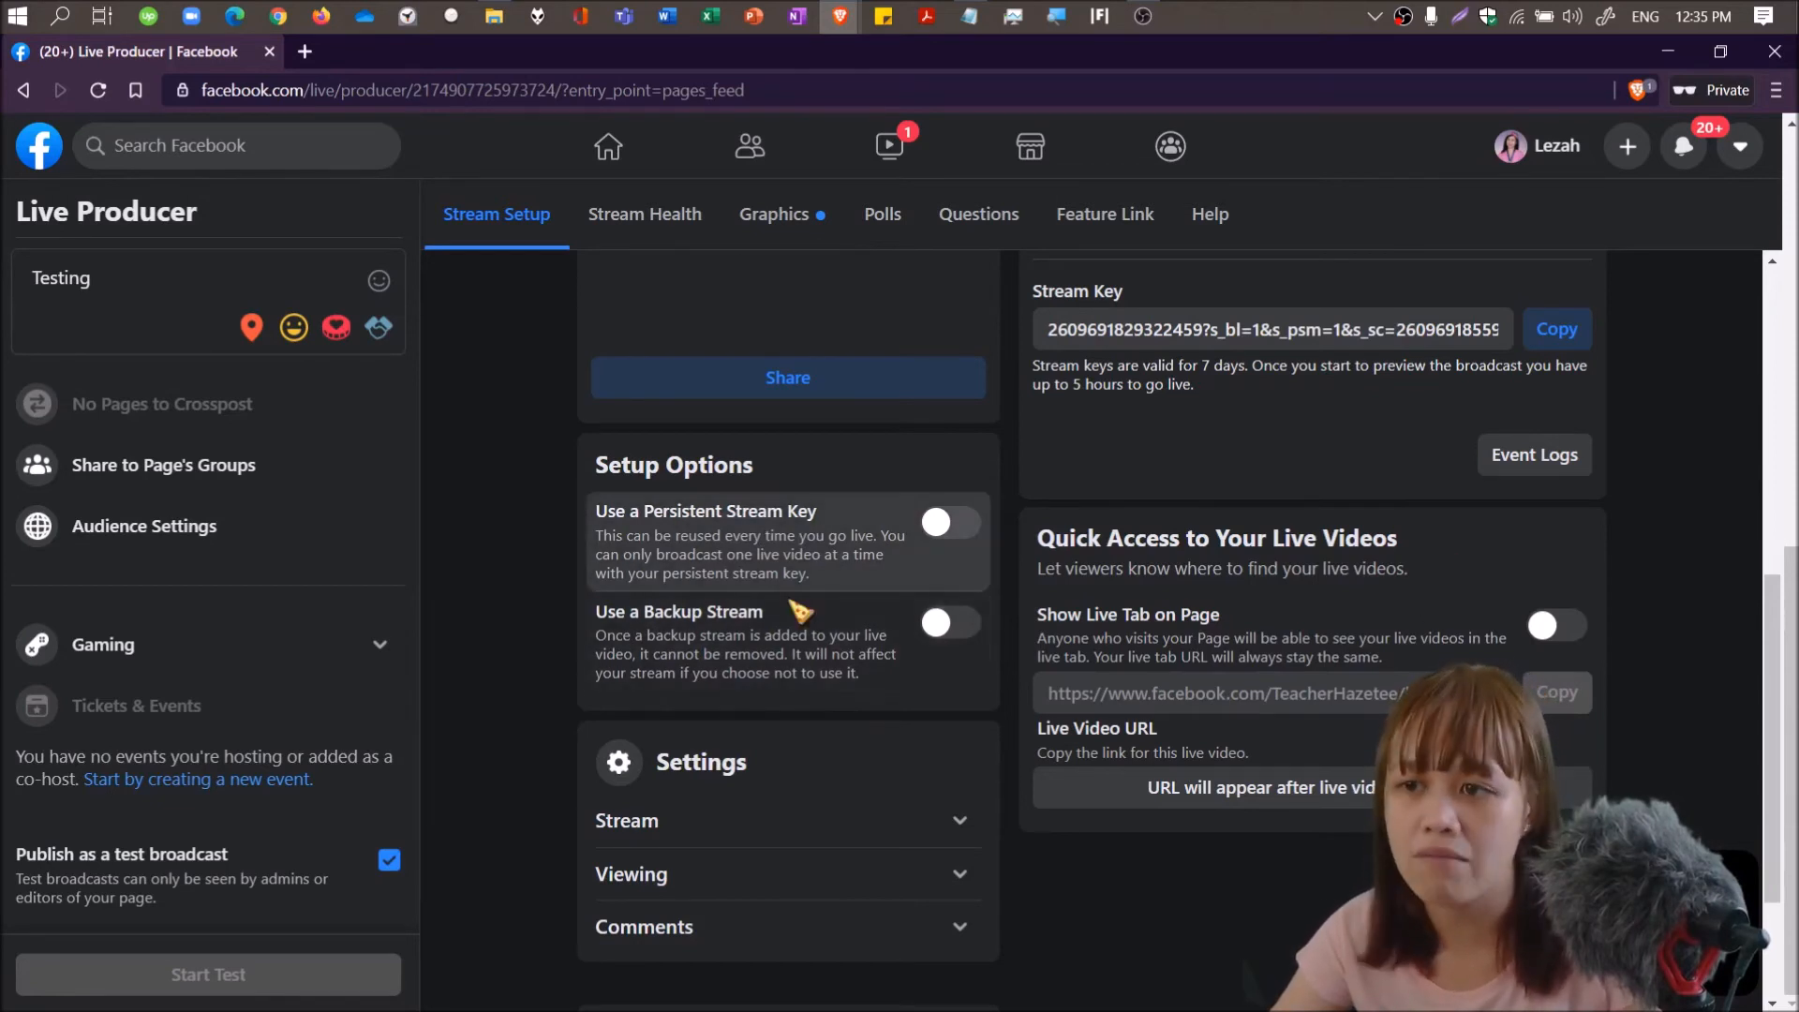
pyautogui.moveTo(1722, 628)
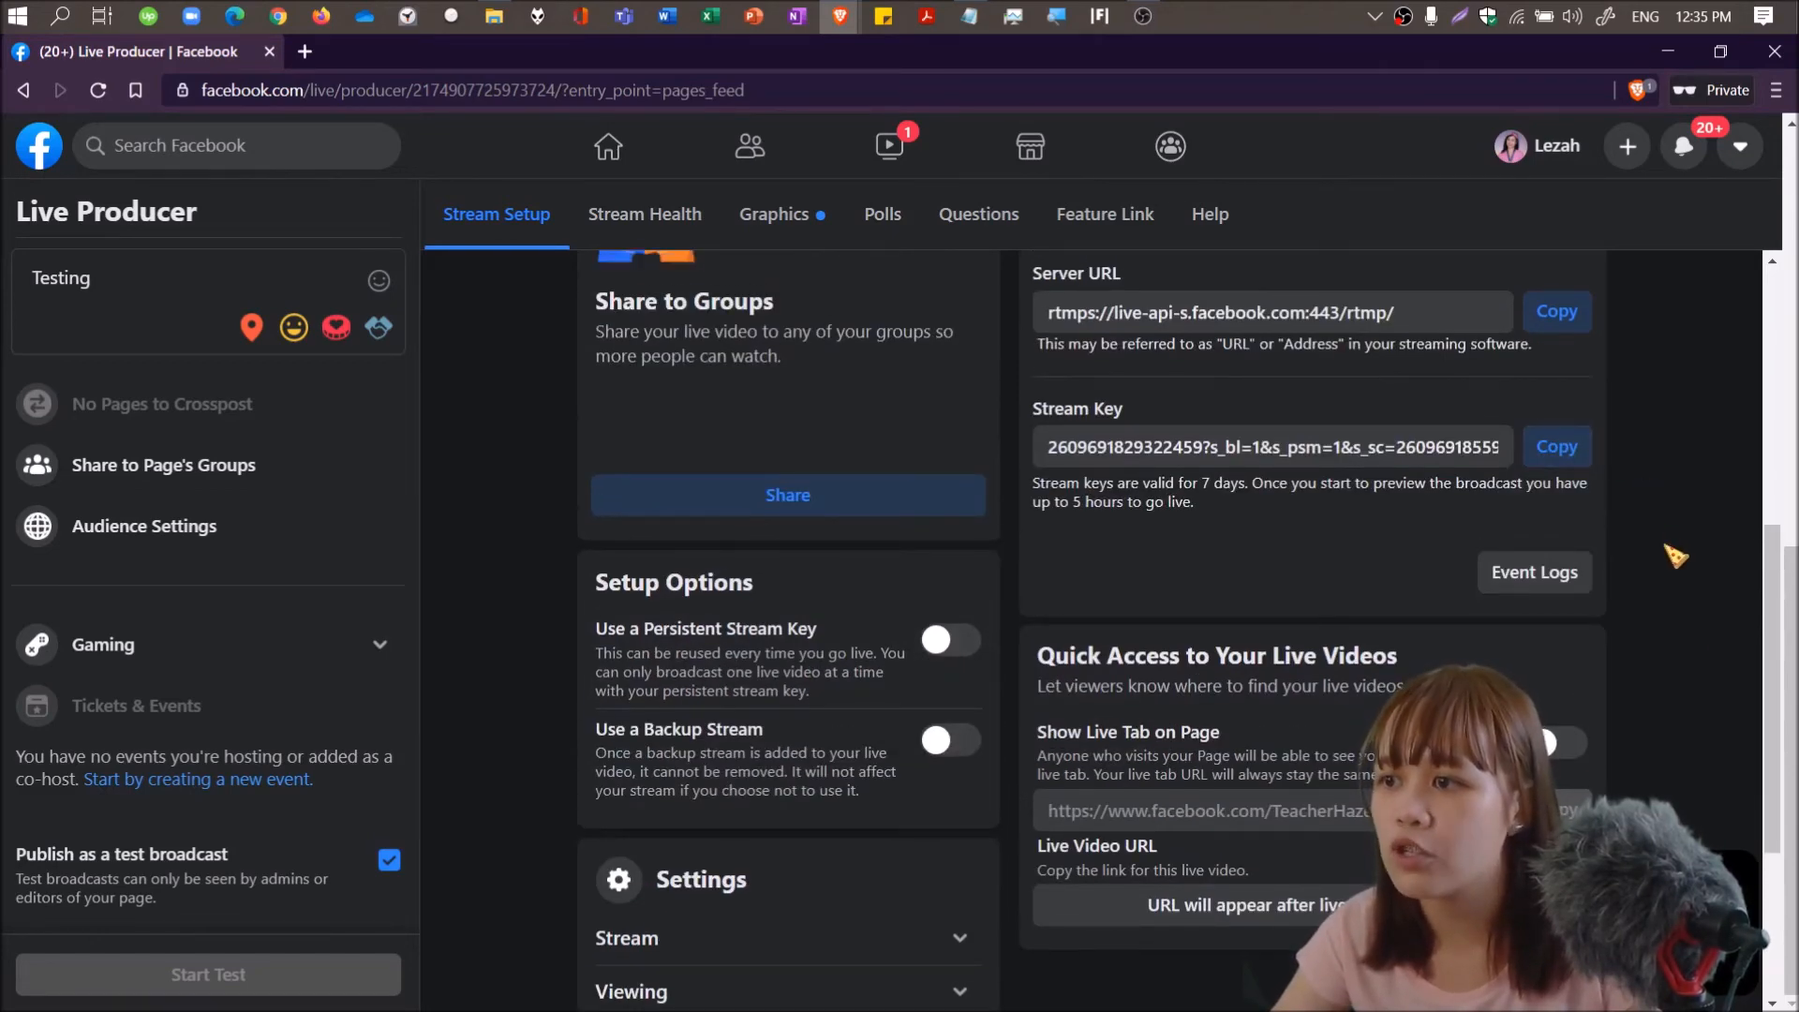
pyautogui.scroll(-3)
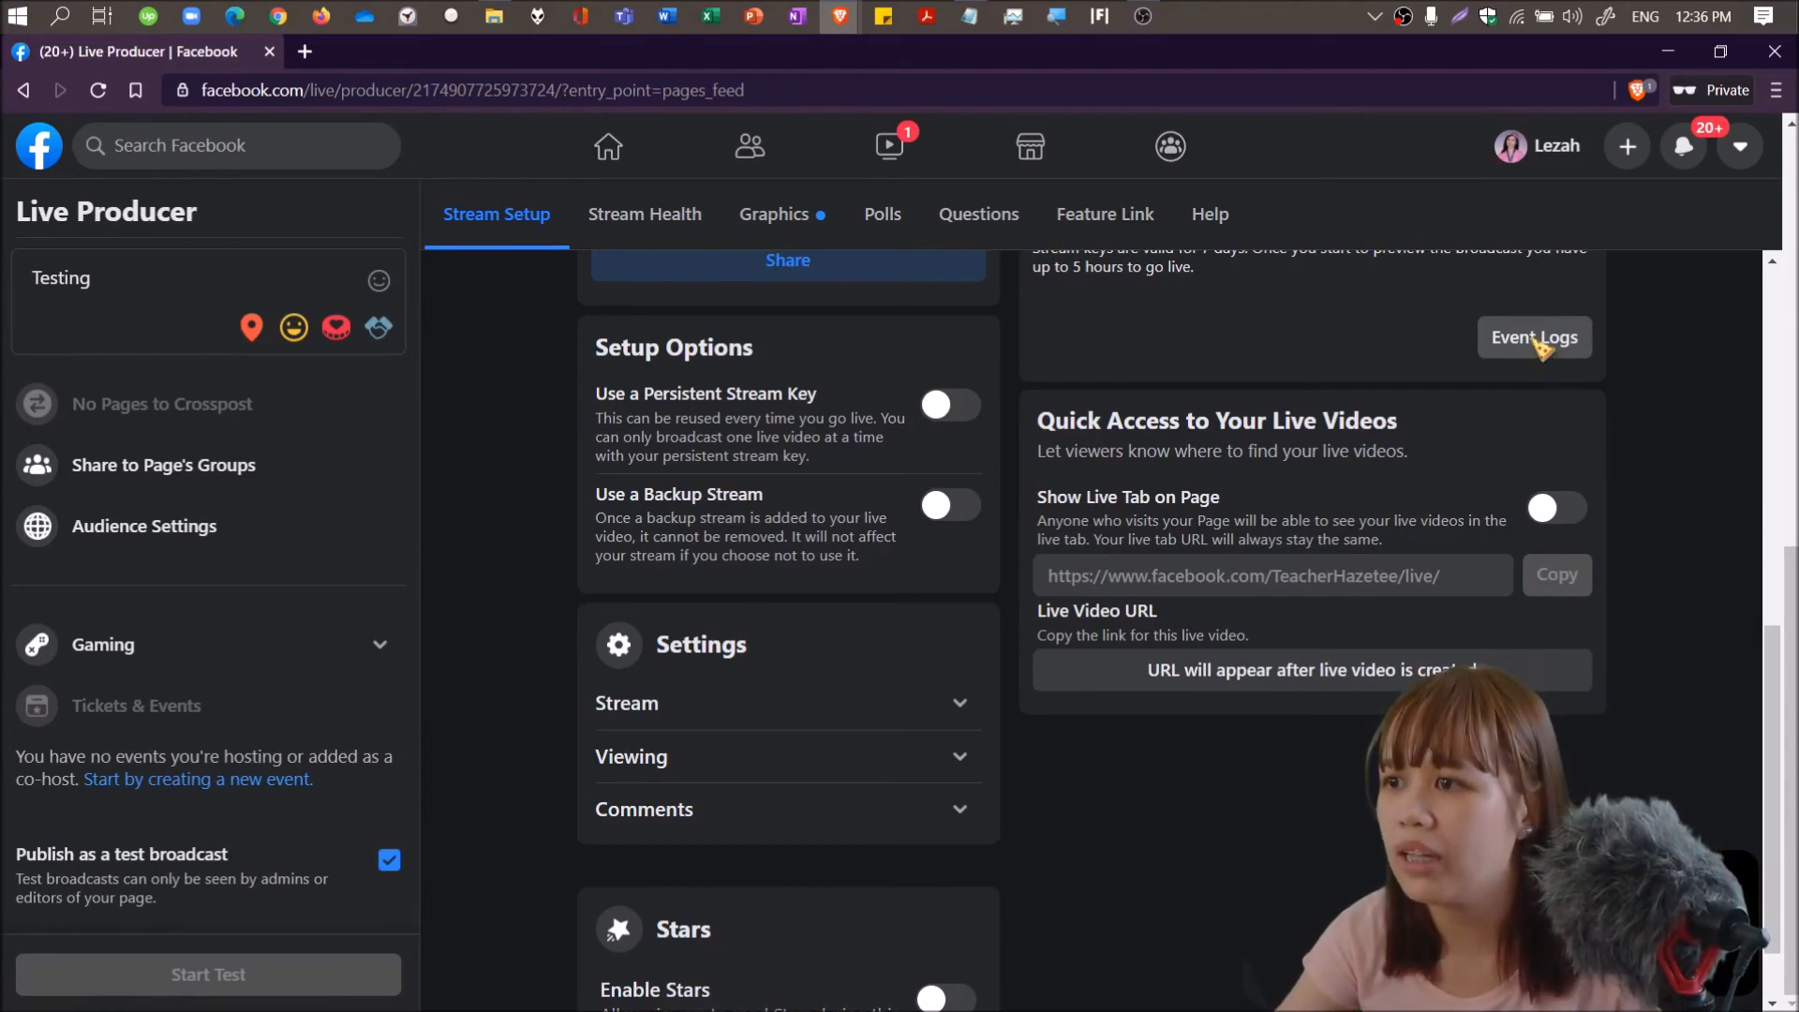
pyautogui.click(1535, 337)
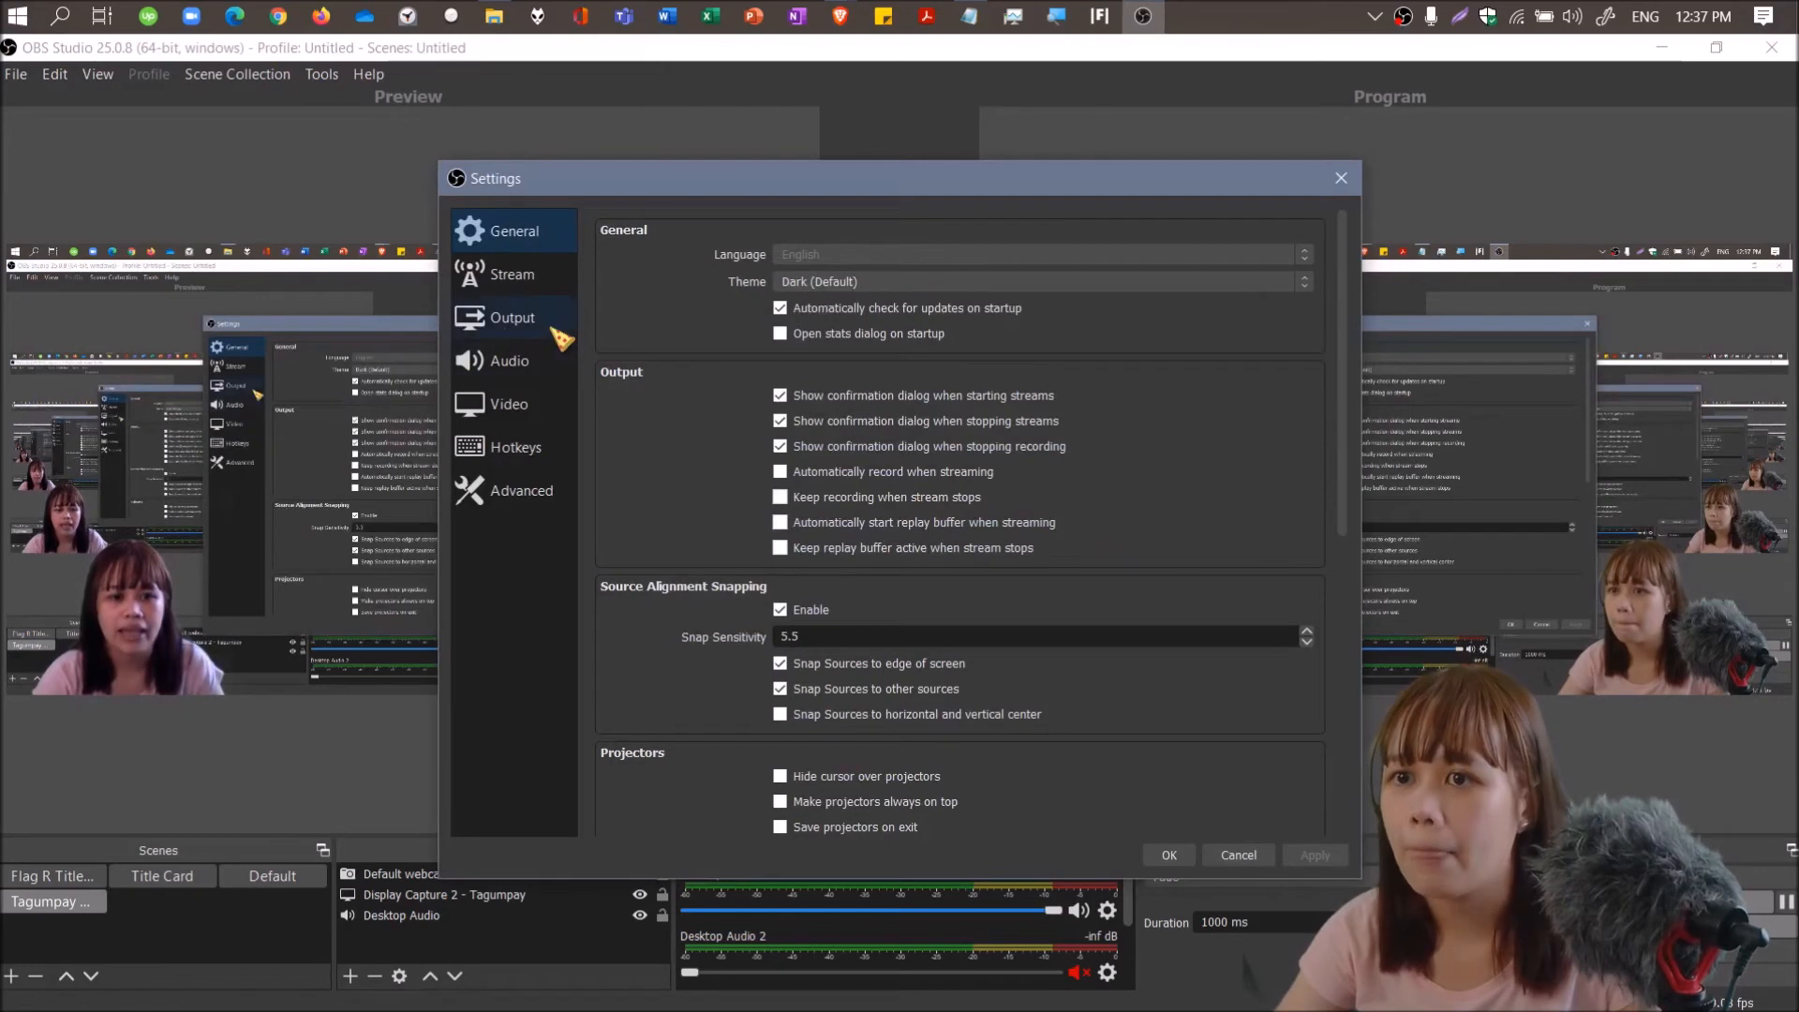
# Paste the Facebook Live stream key into OBS Stream settings, check it, and apply with OK.
pyautogui.click(513, 275)
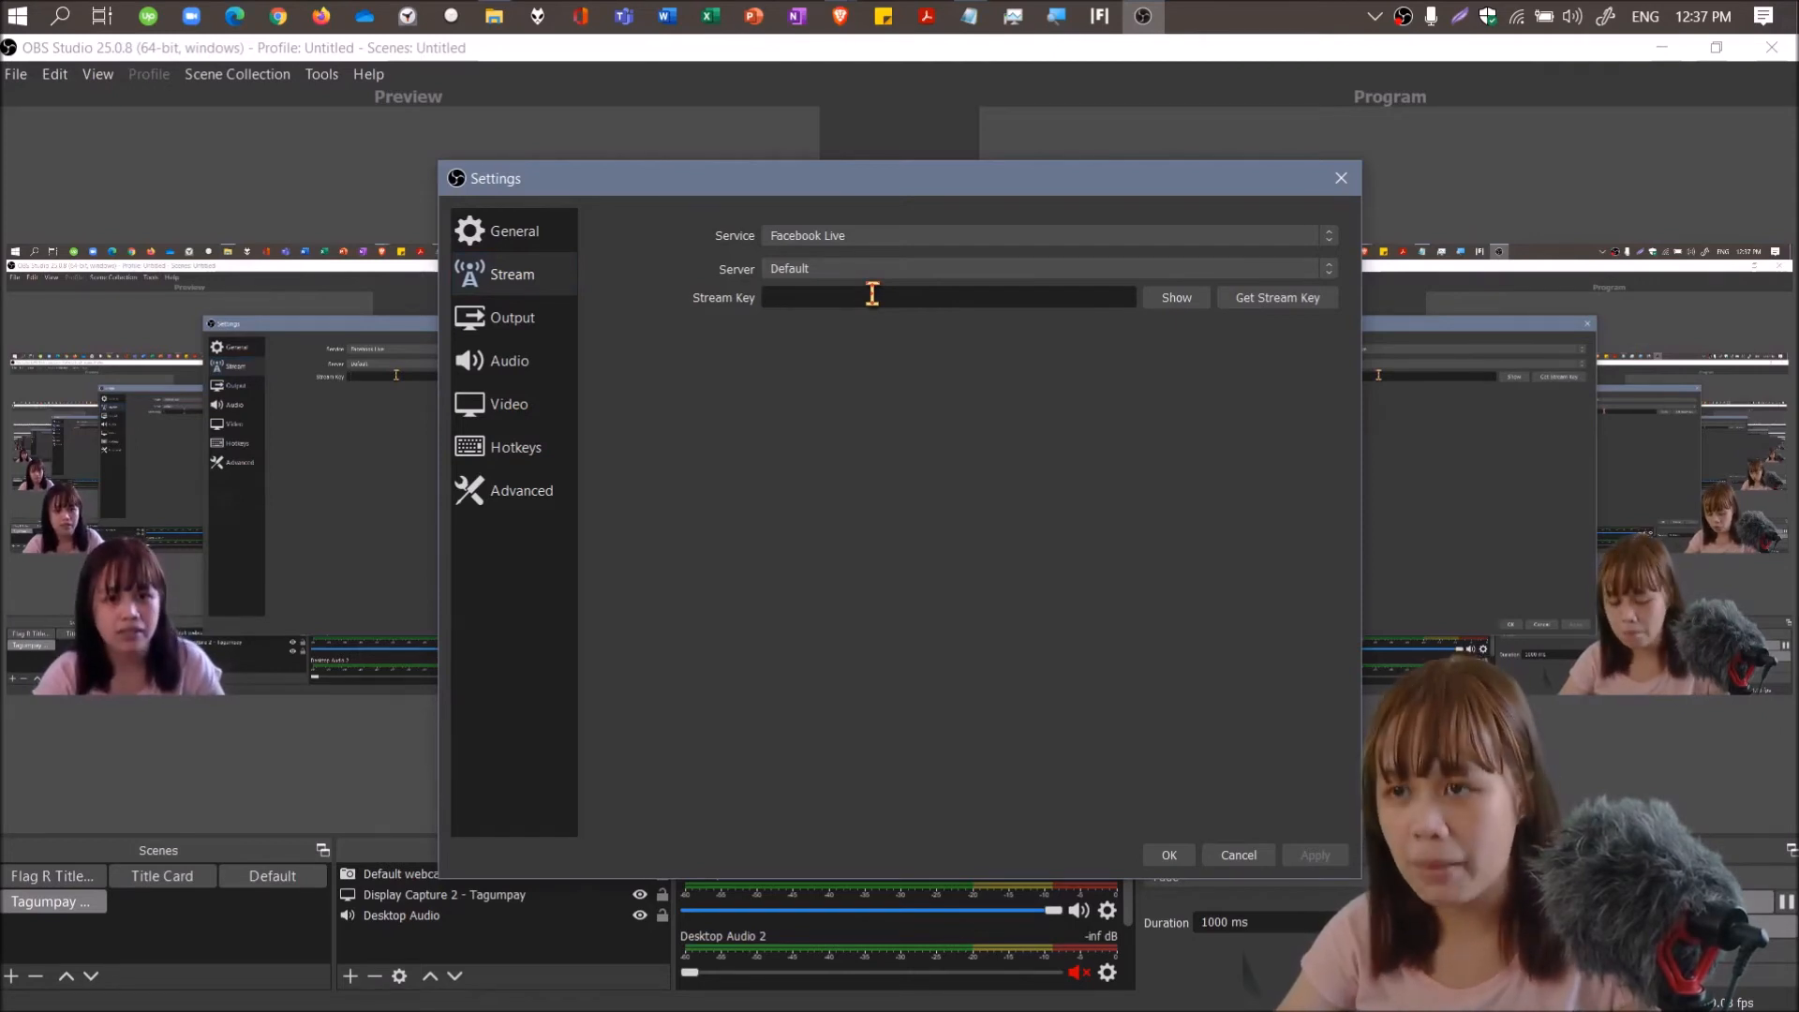
pyautogui.rightClick(873, 298)
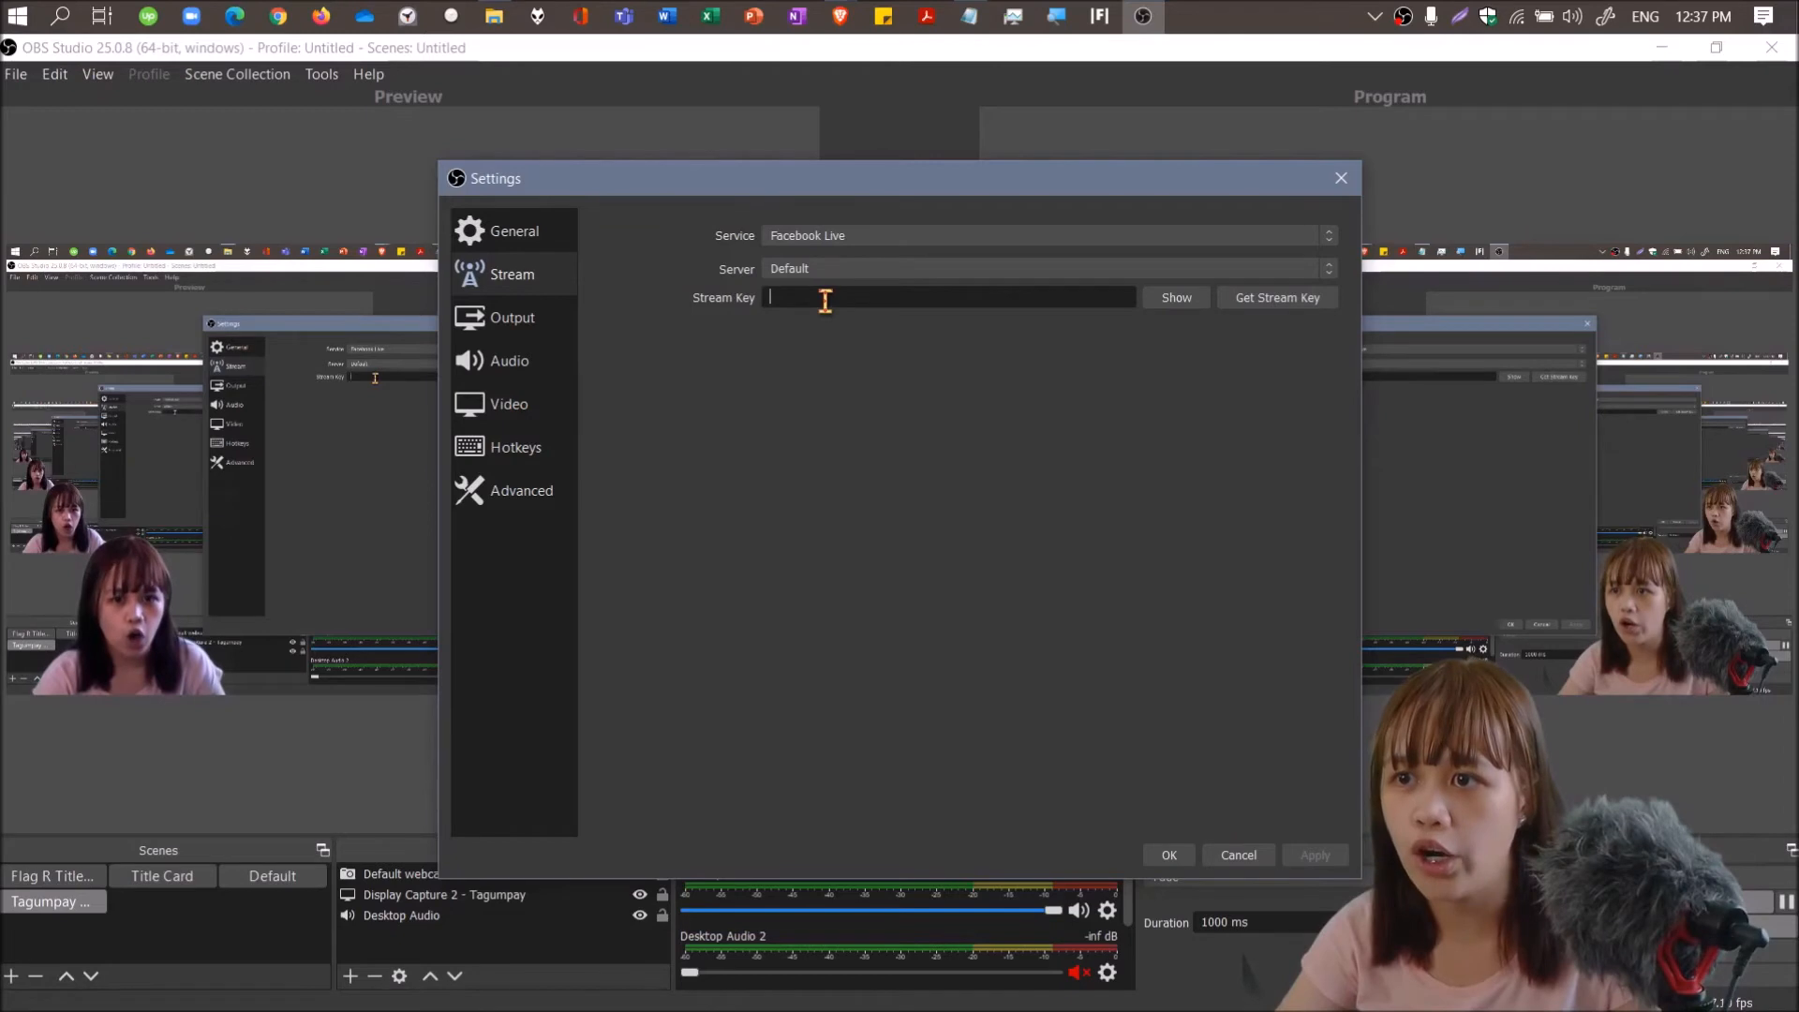
pyautogui.write('streamkey')
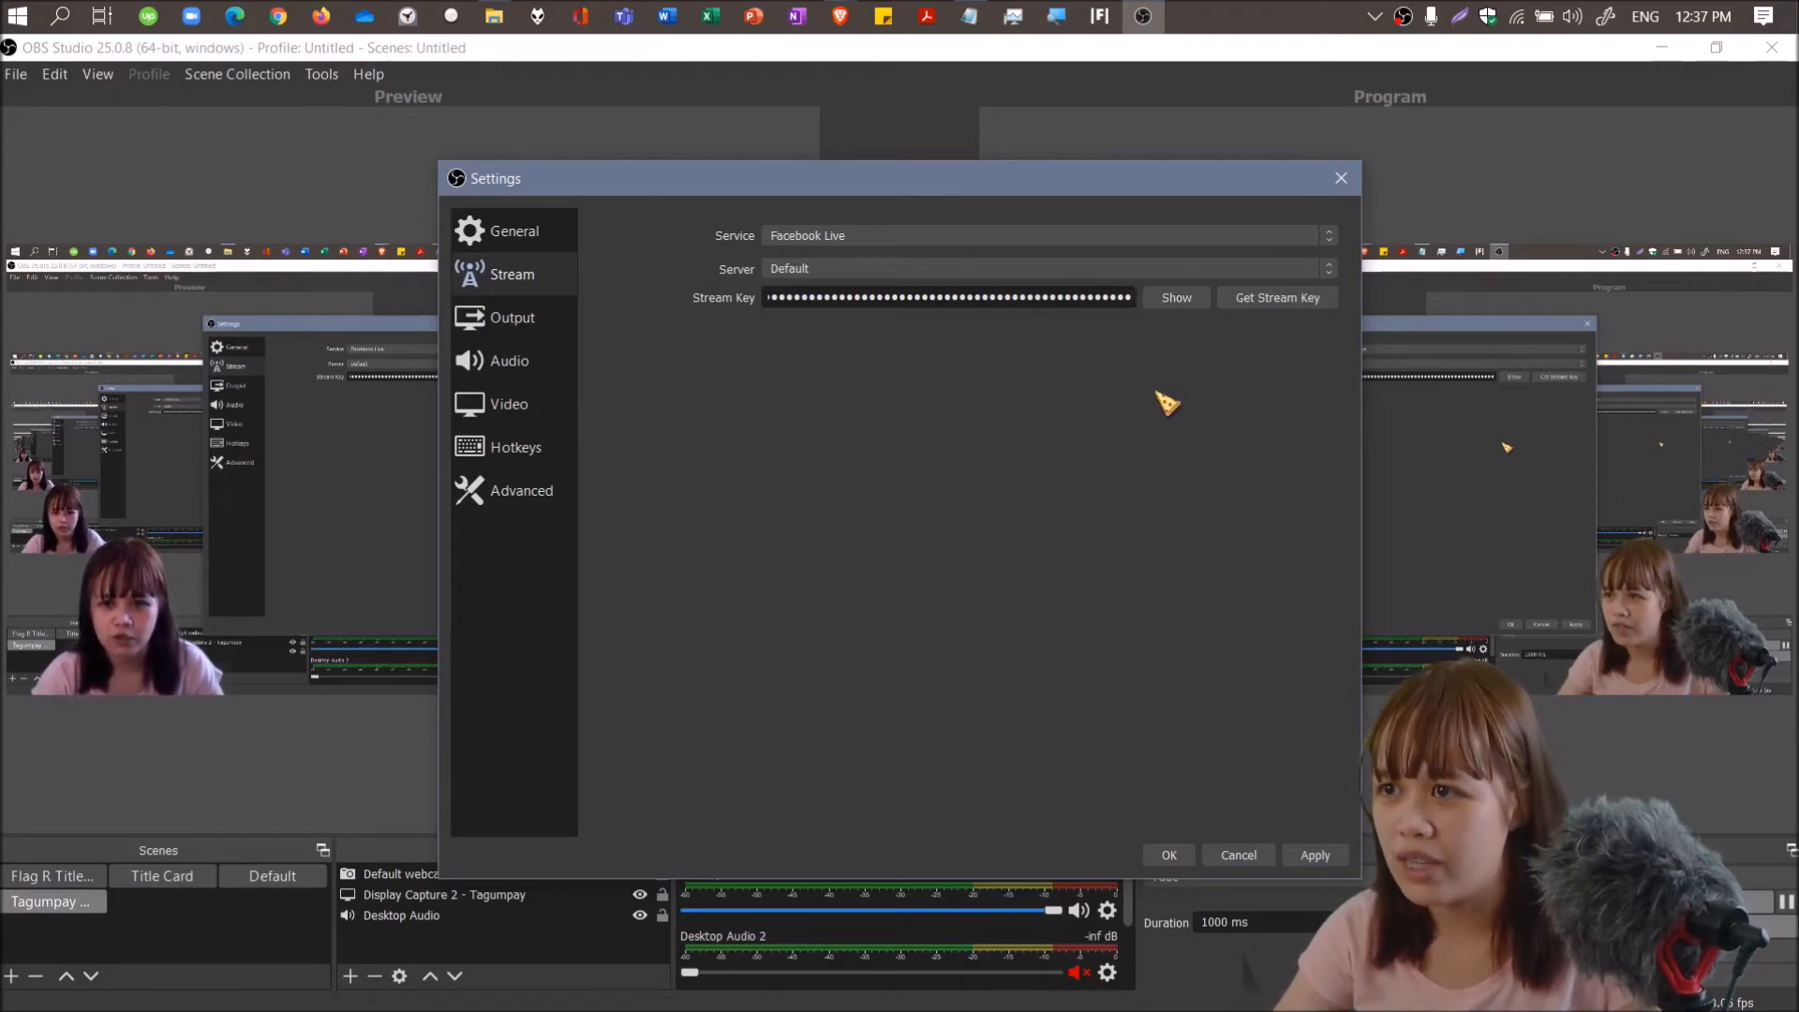
pyautogui.click(1175, 297)
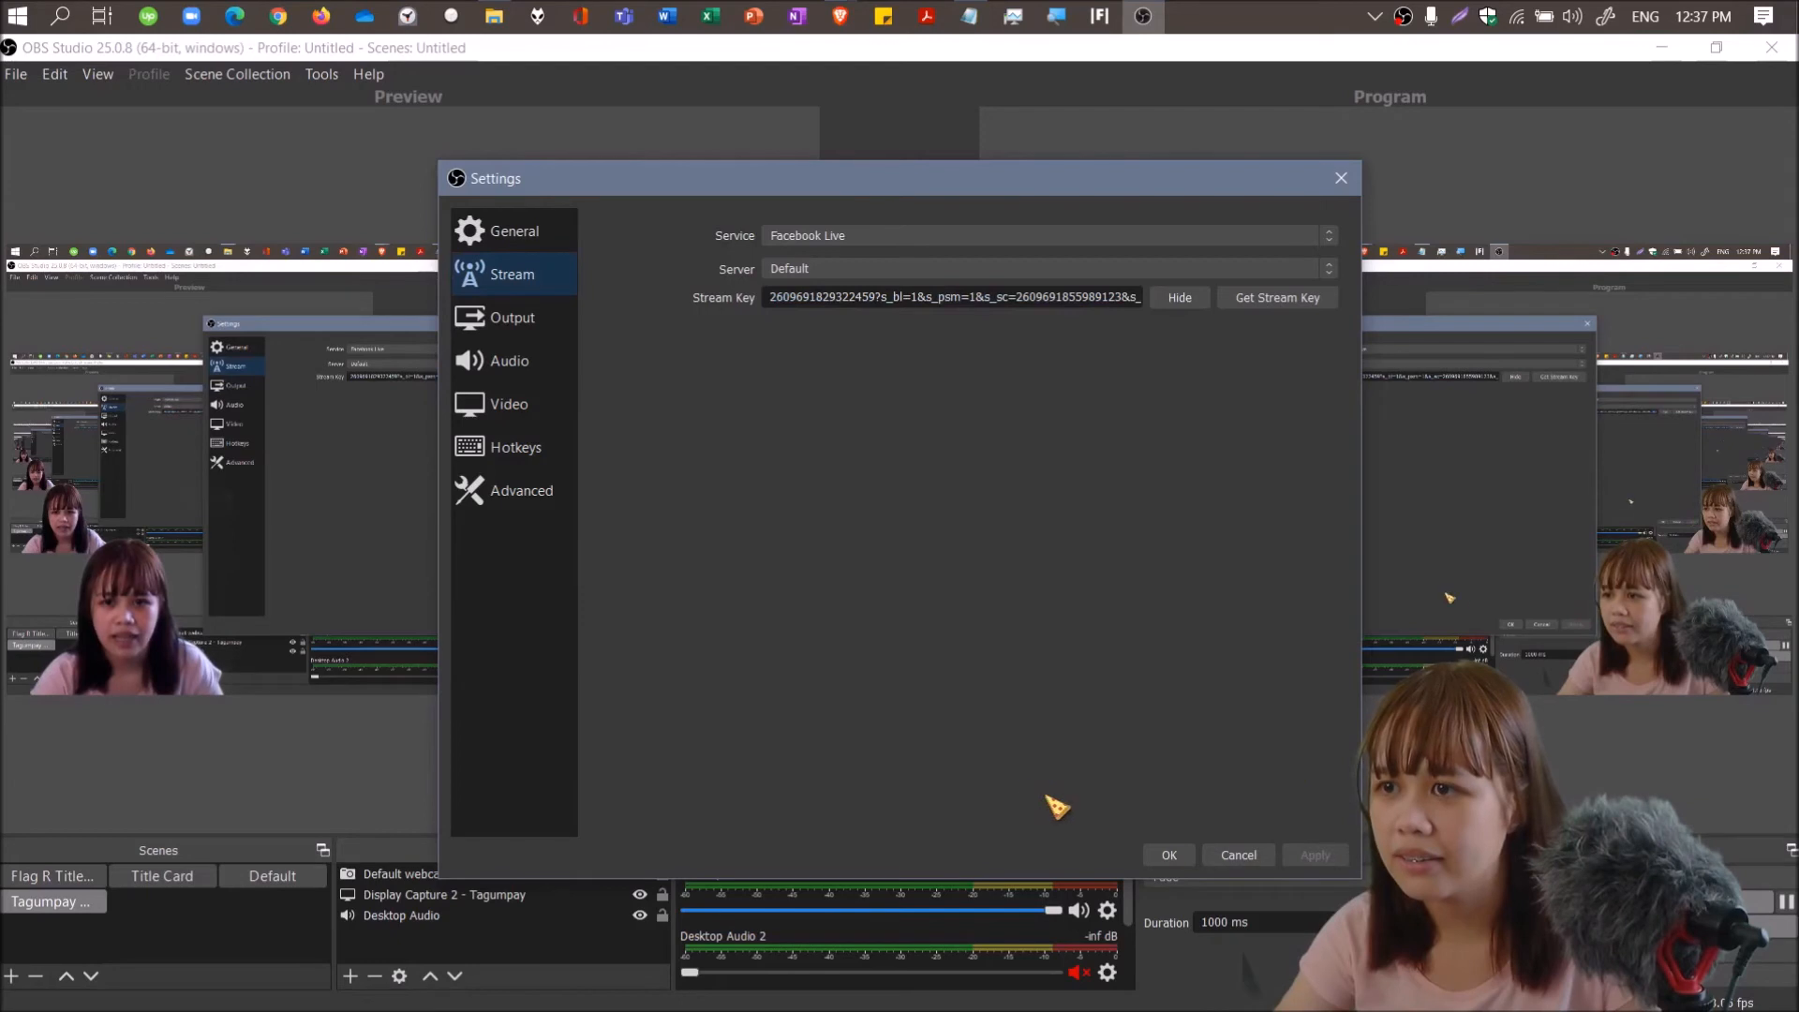
pyautogui.click(1166, 855)
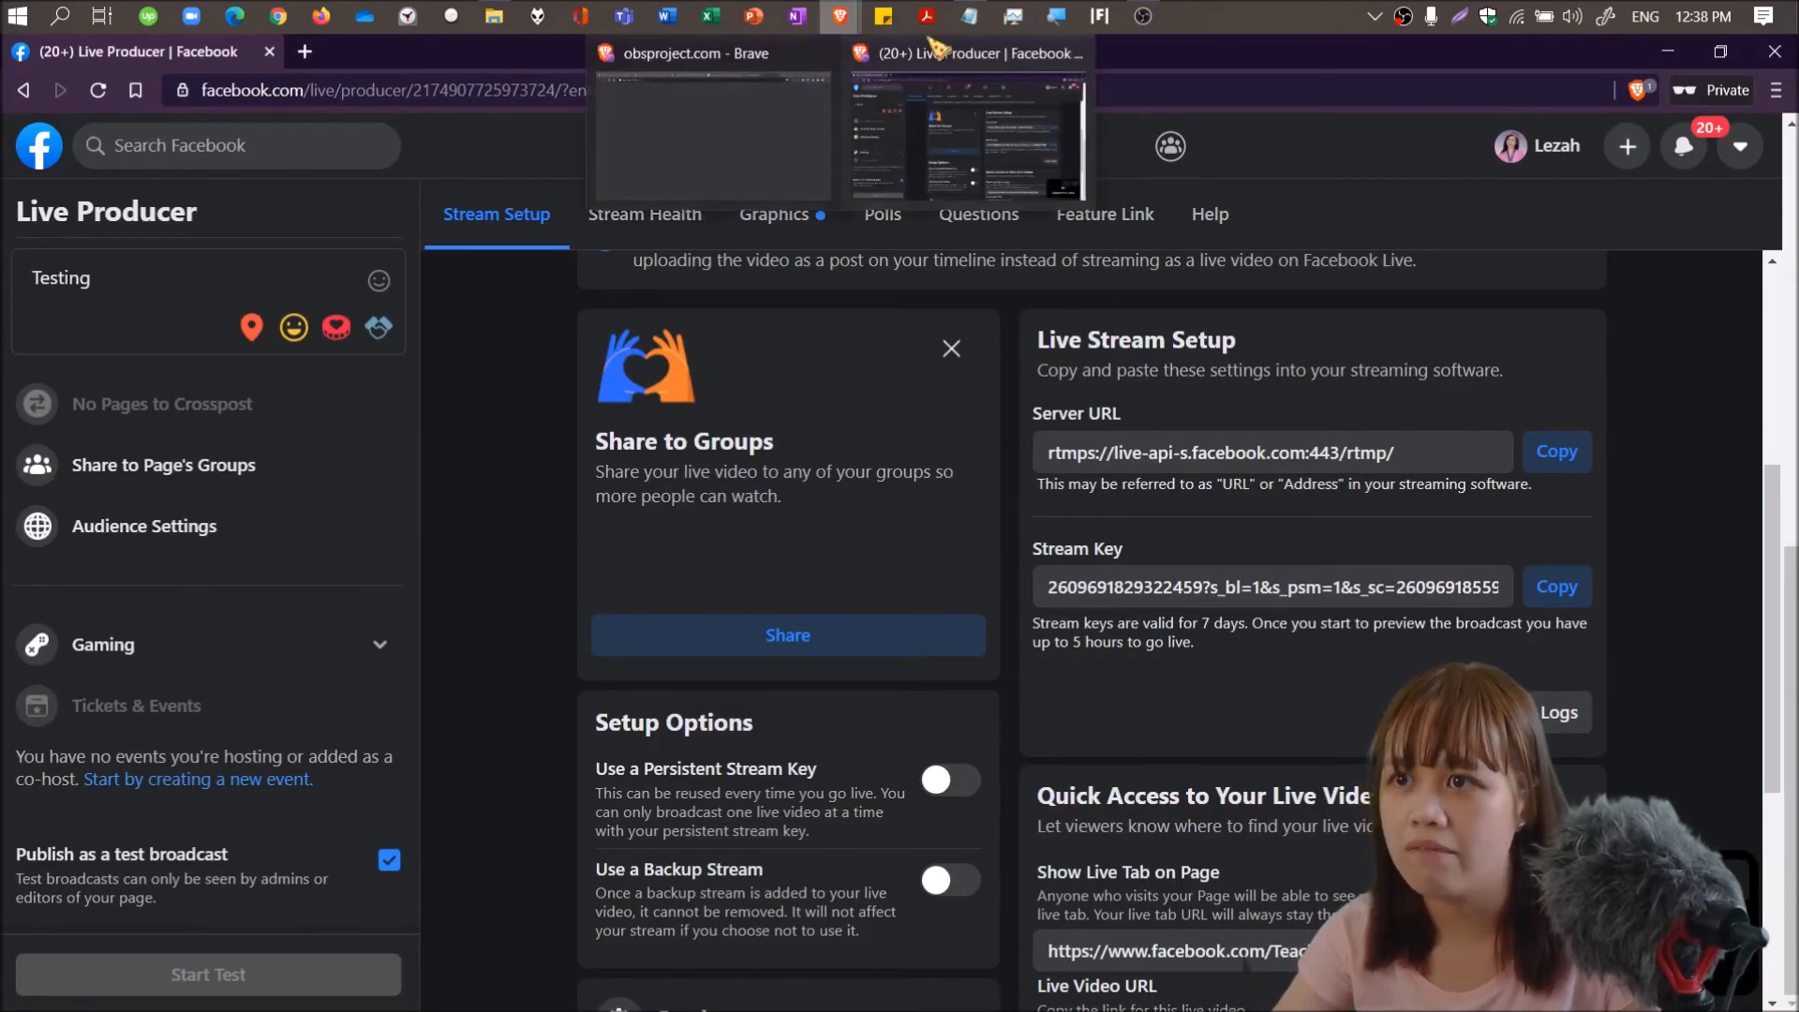
# Start streaming from OBS Studio and confirm Yes in the prompt.
pyautogui.click(1140, 16)
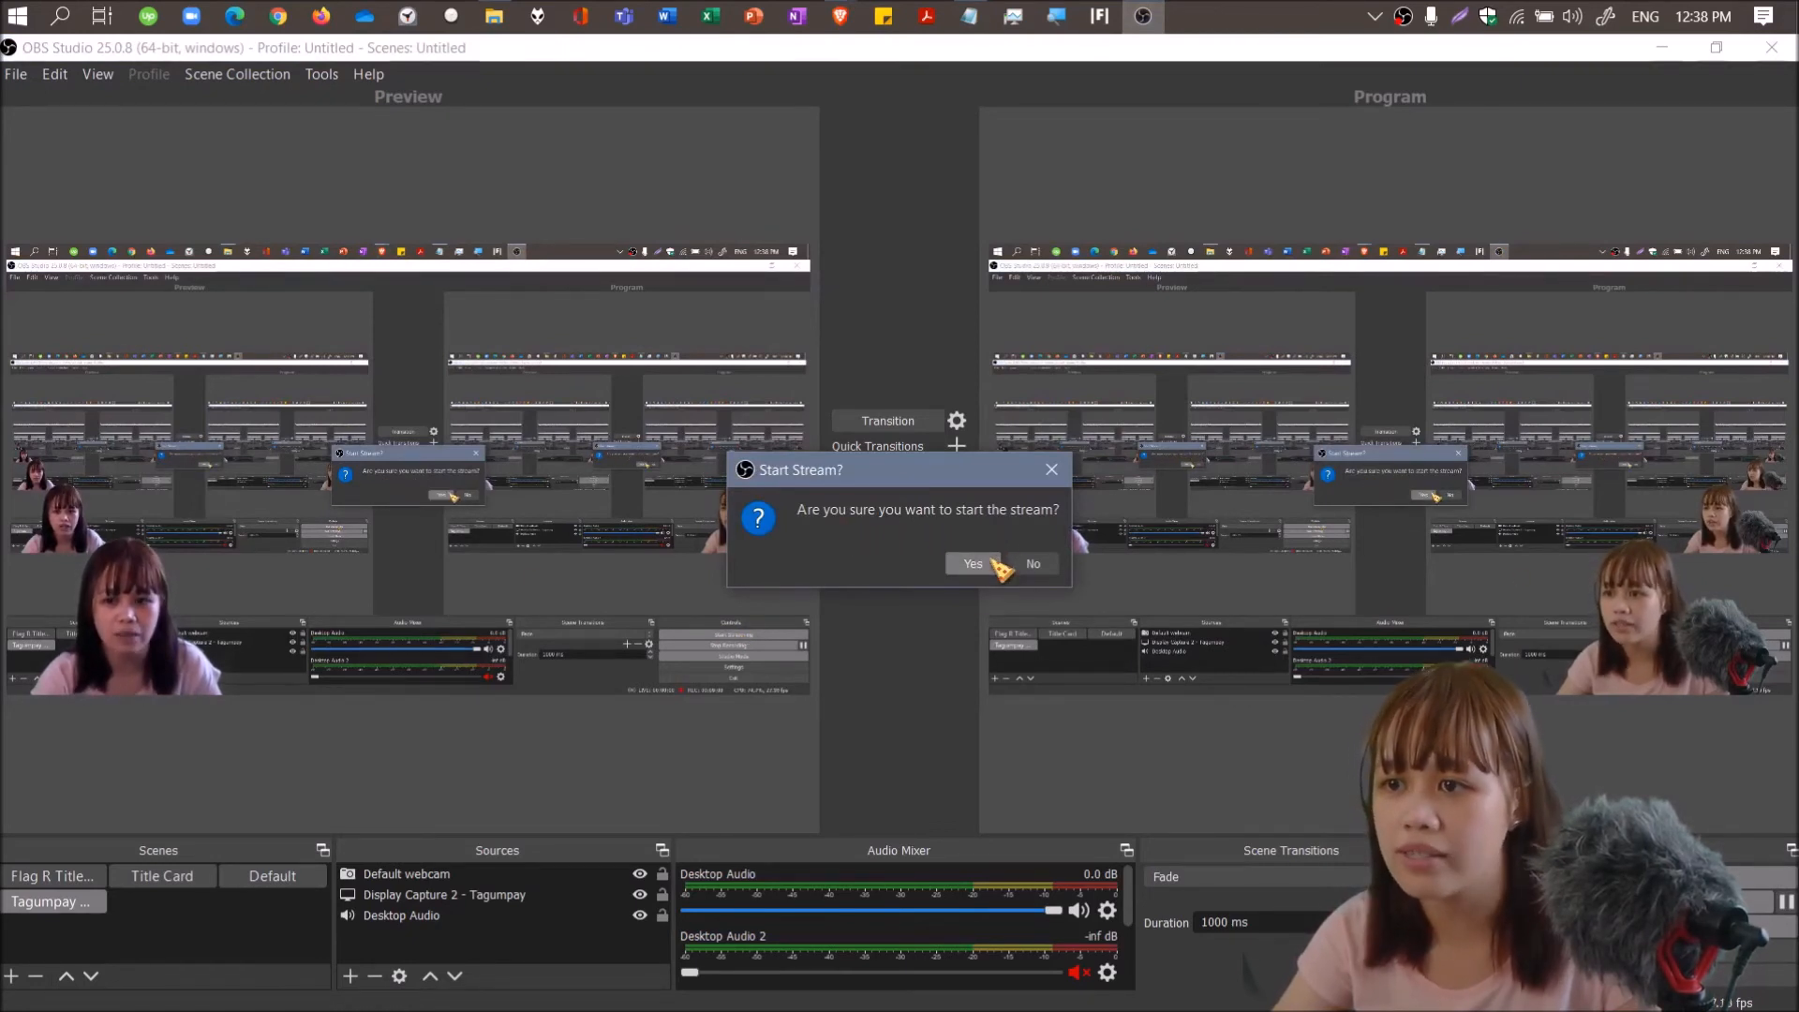
pyautogui.click(971, 563)
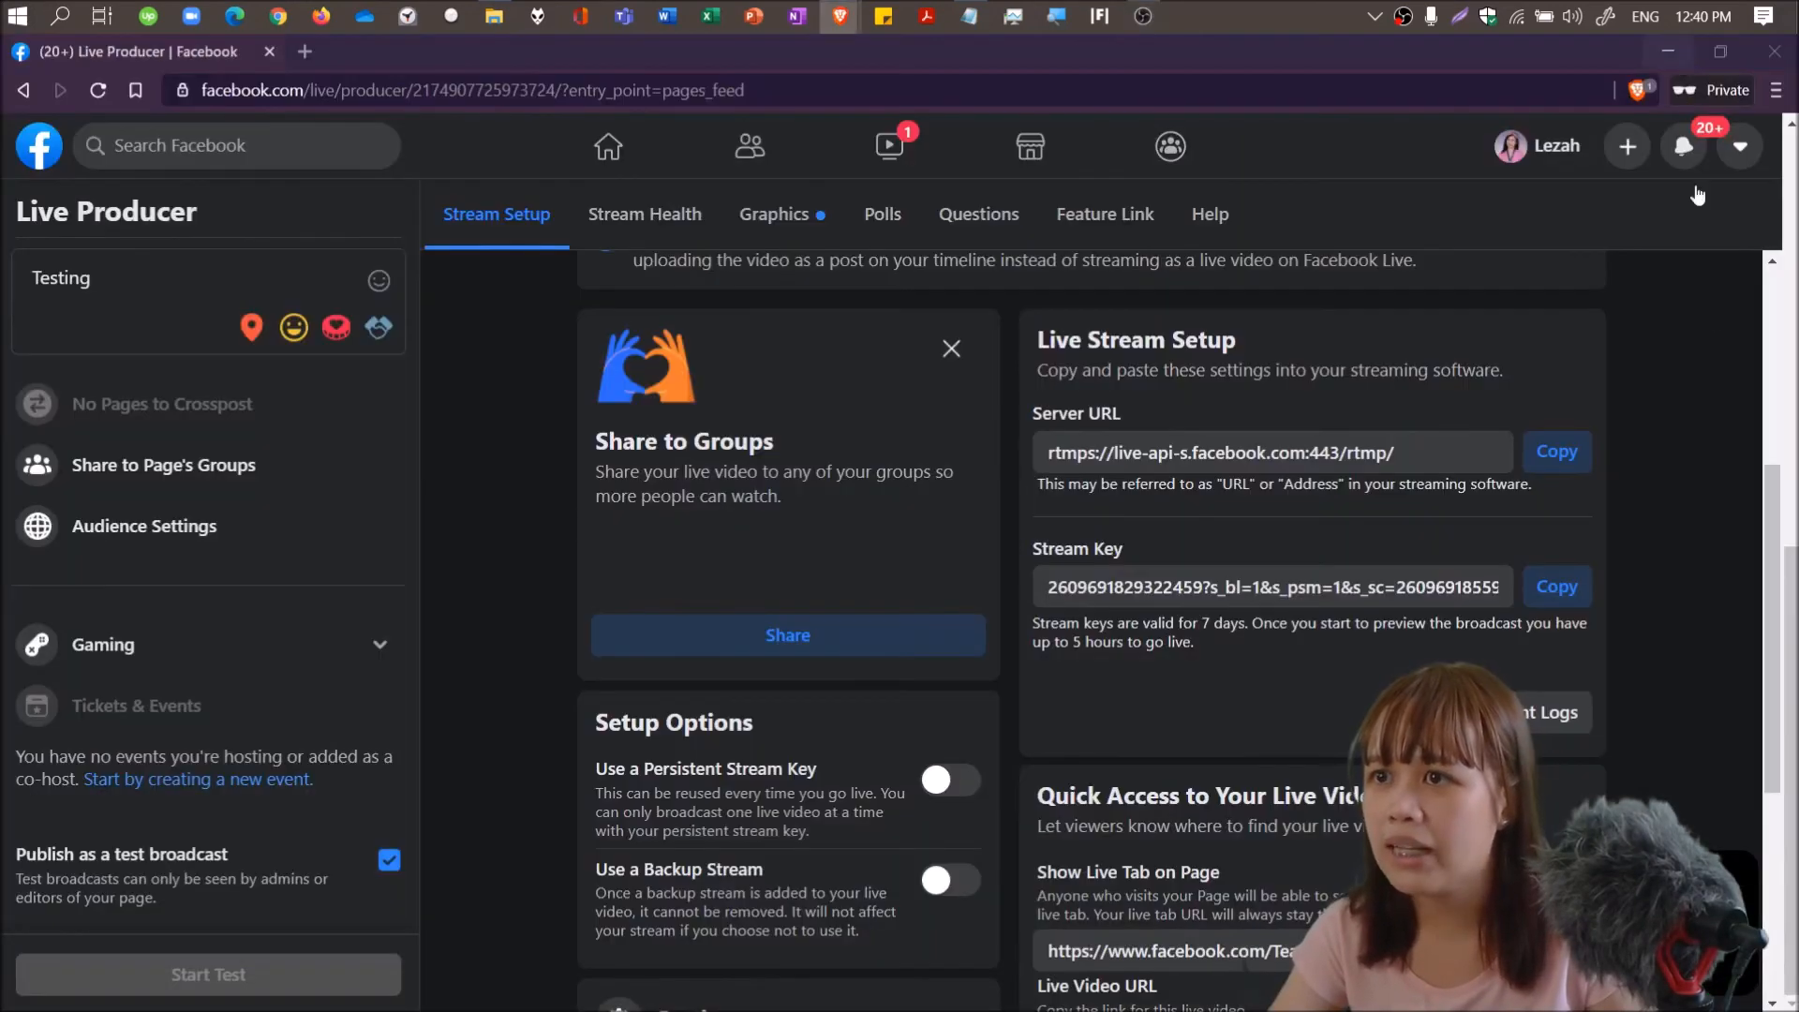
# Scroll down Stream Setup to the comment restriction options, all off, with Stars disabled.
pyautogui.scroll(-3)
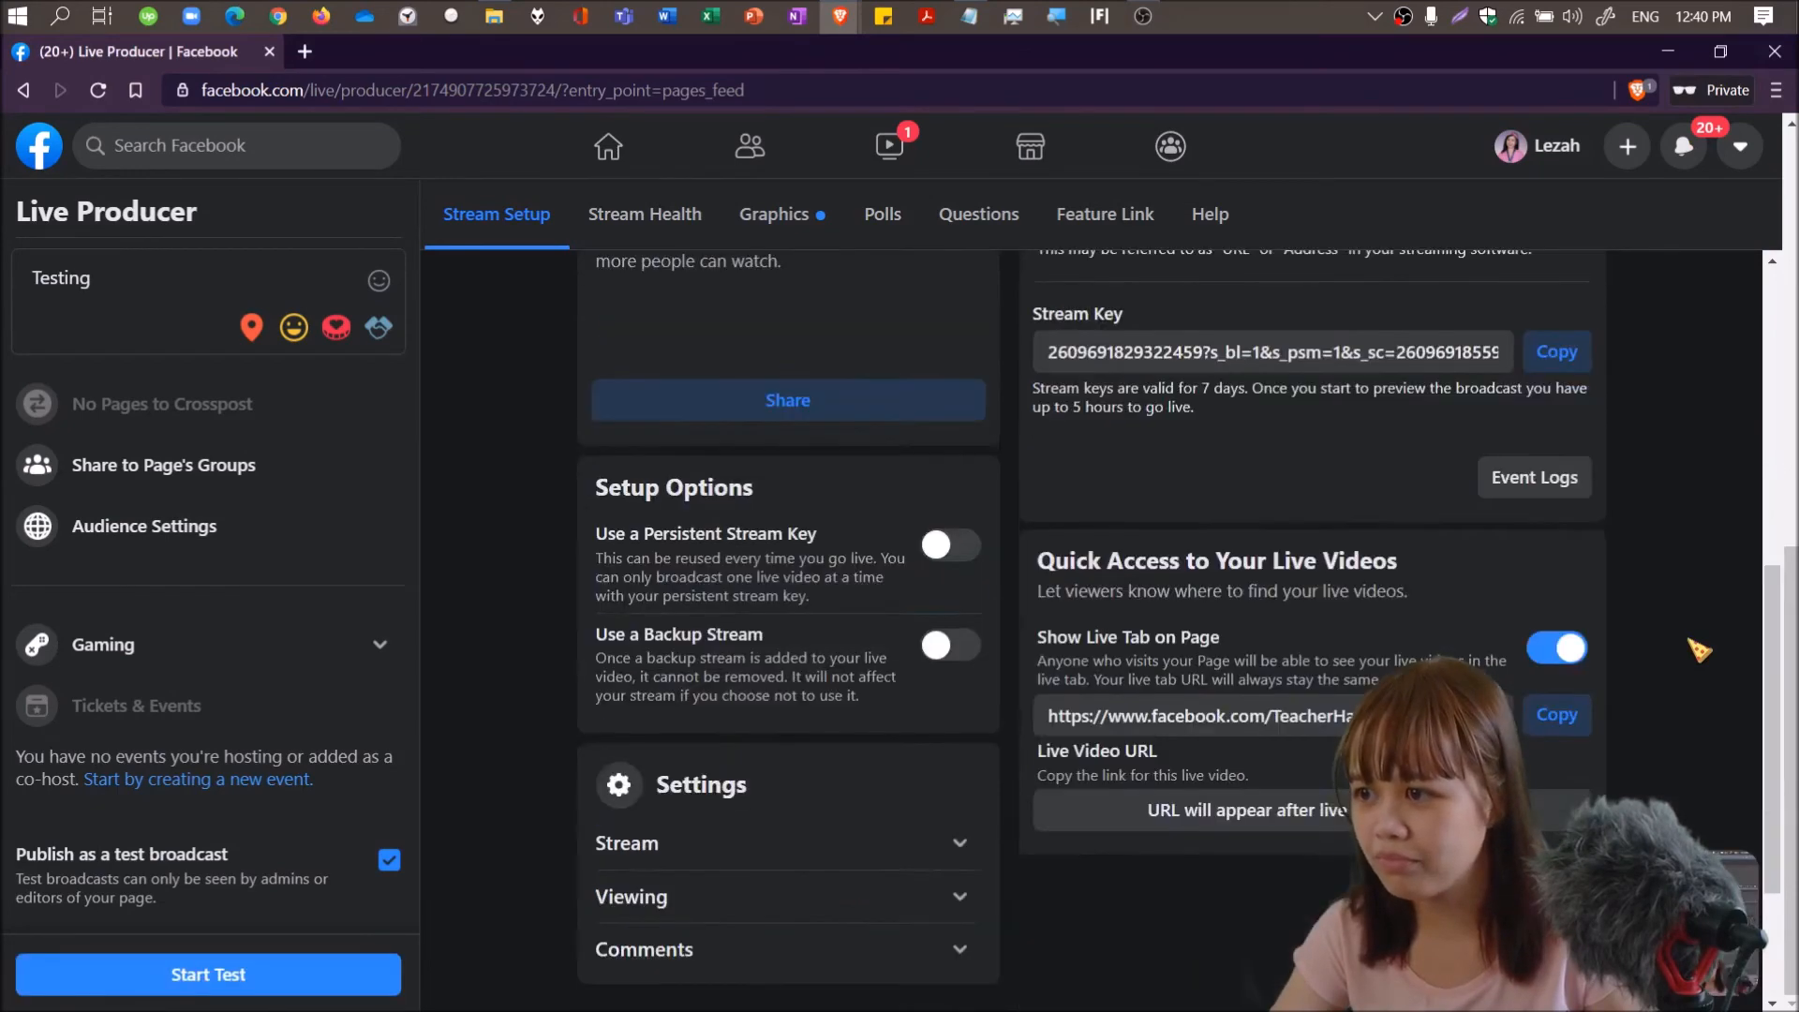
pyautogui.scroll(-3)
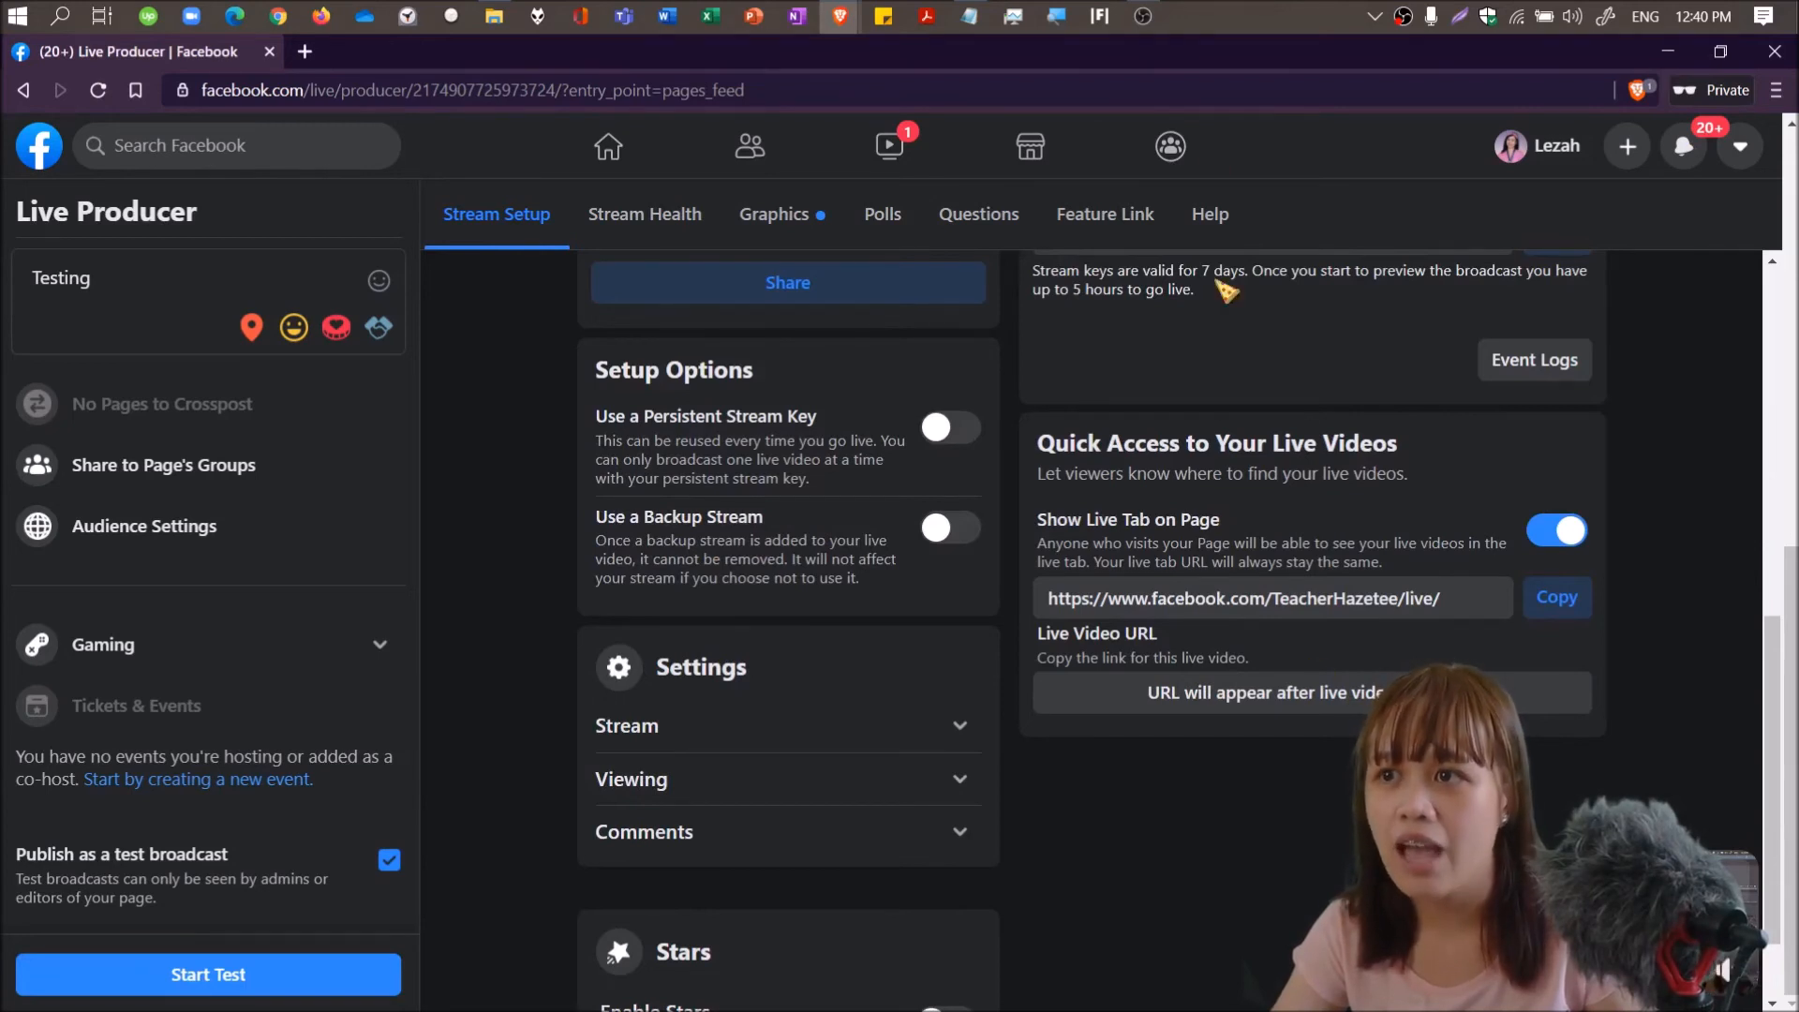
pyautogui.scroll(-3)
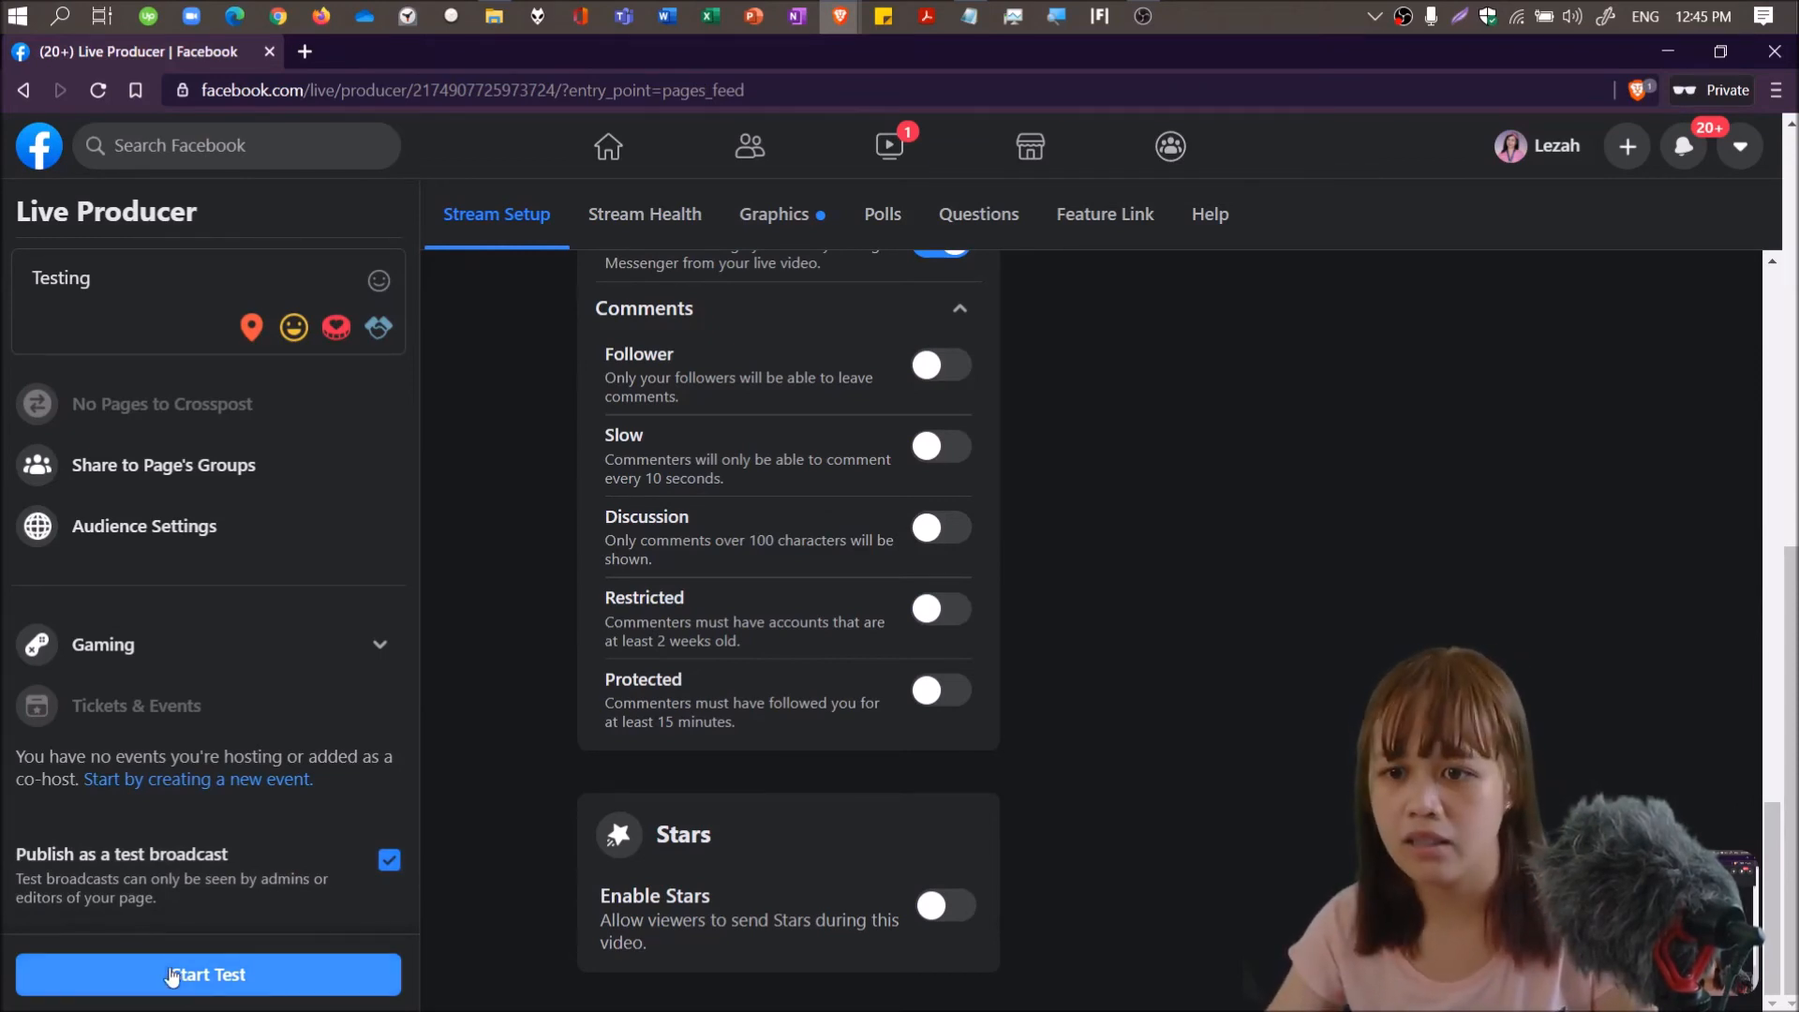
# Start the test broadcast for Teacher Hazetee from the Start Test button.
pyautogui.click(208, 975)
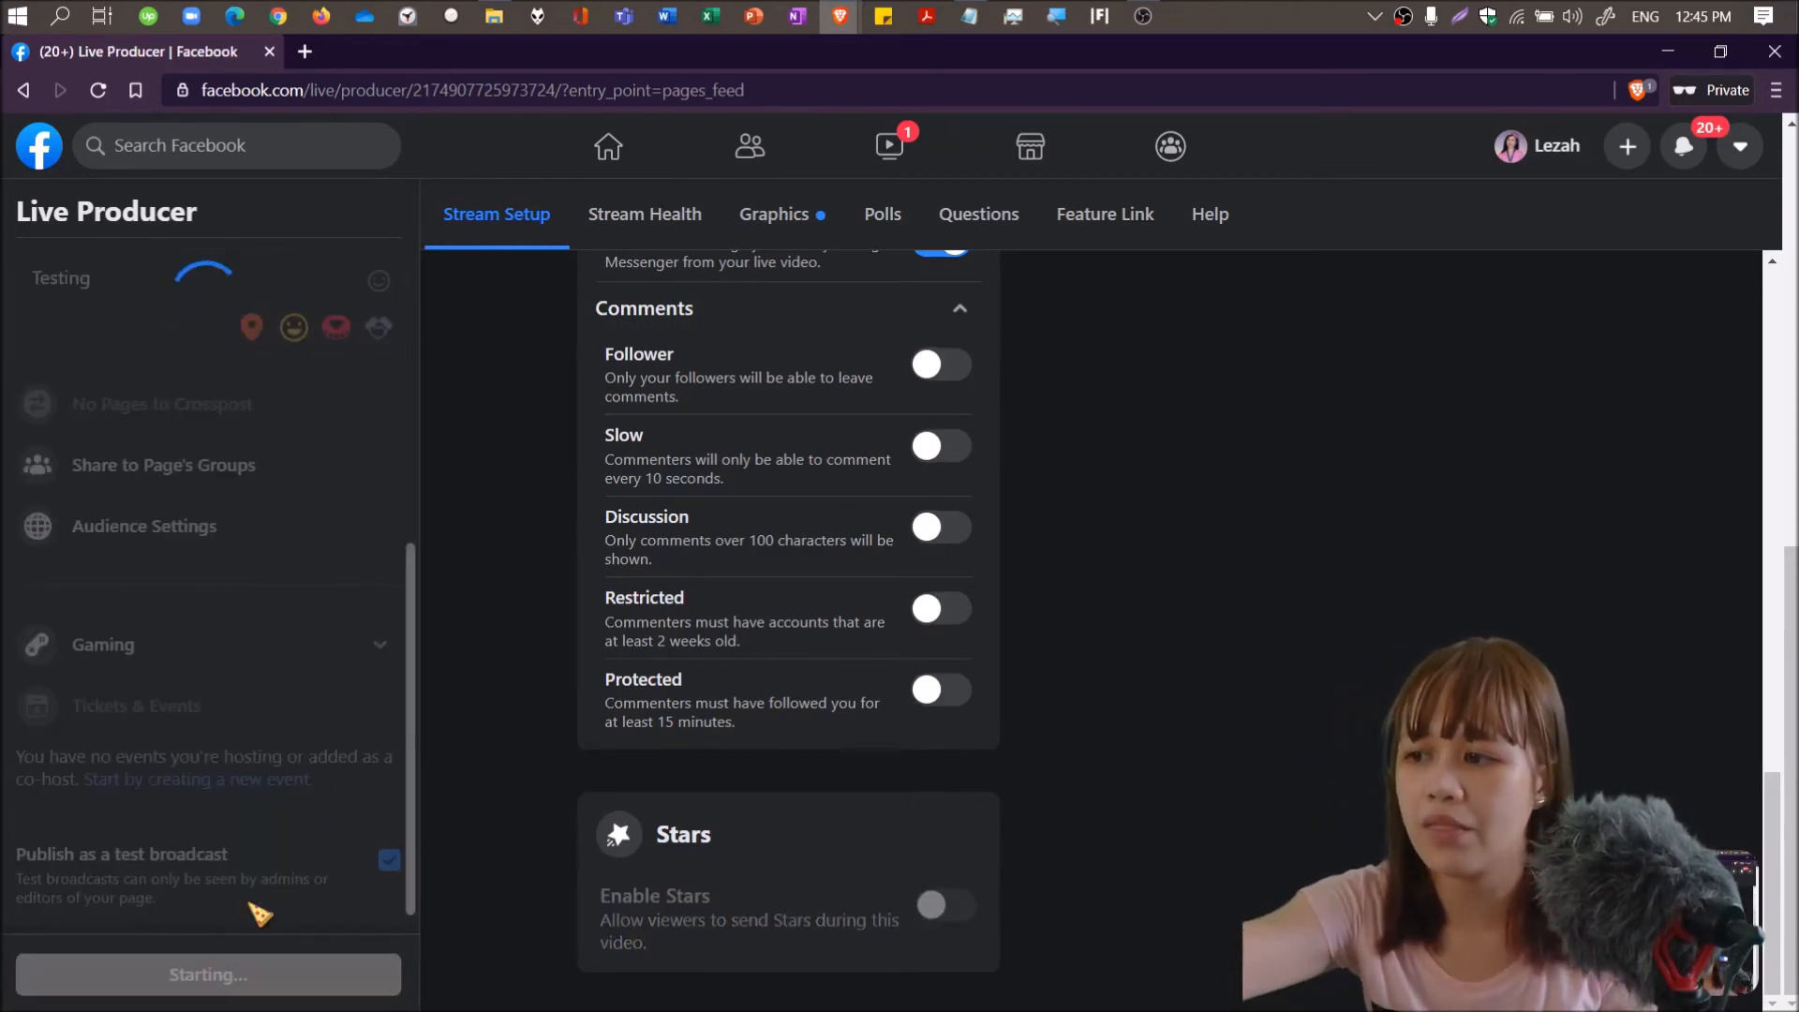
pyautogui.click(208, 974)
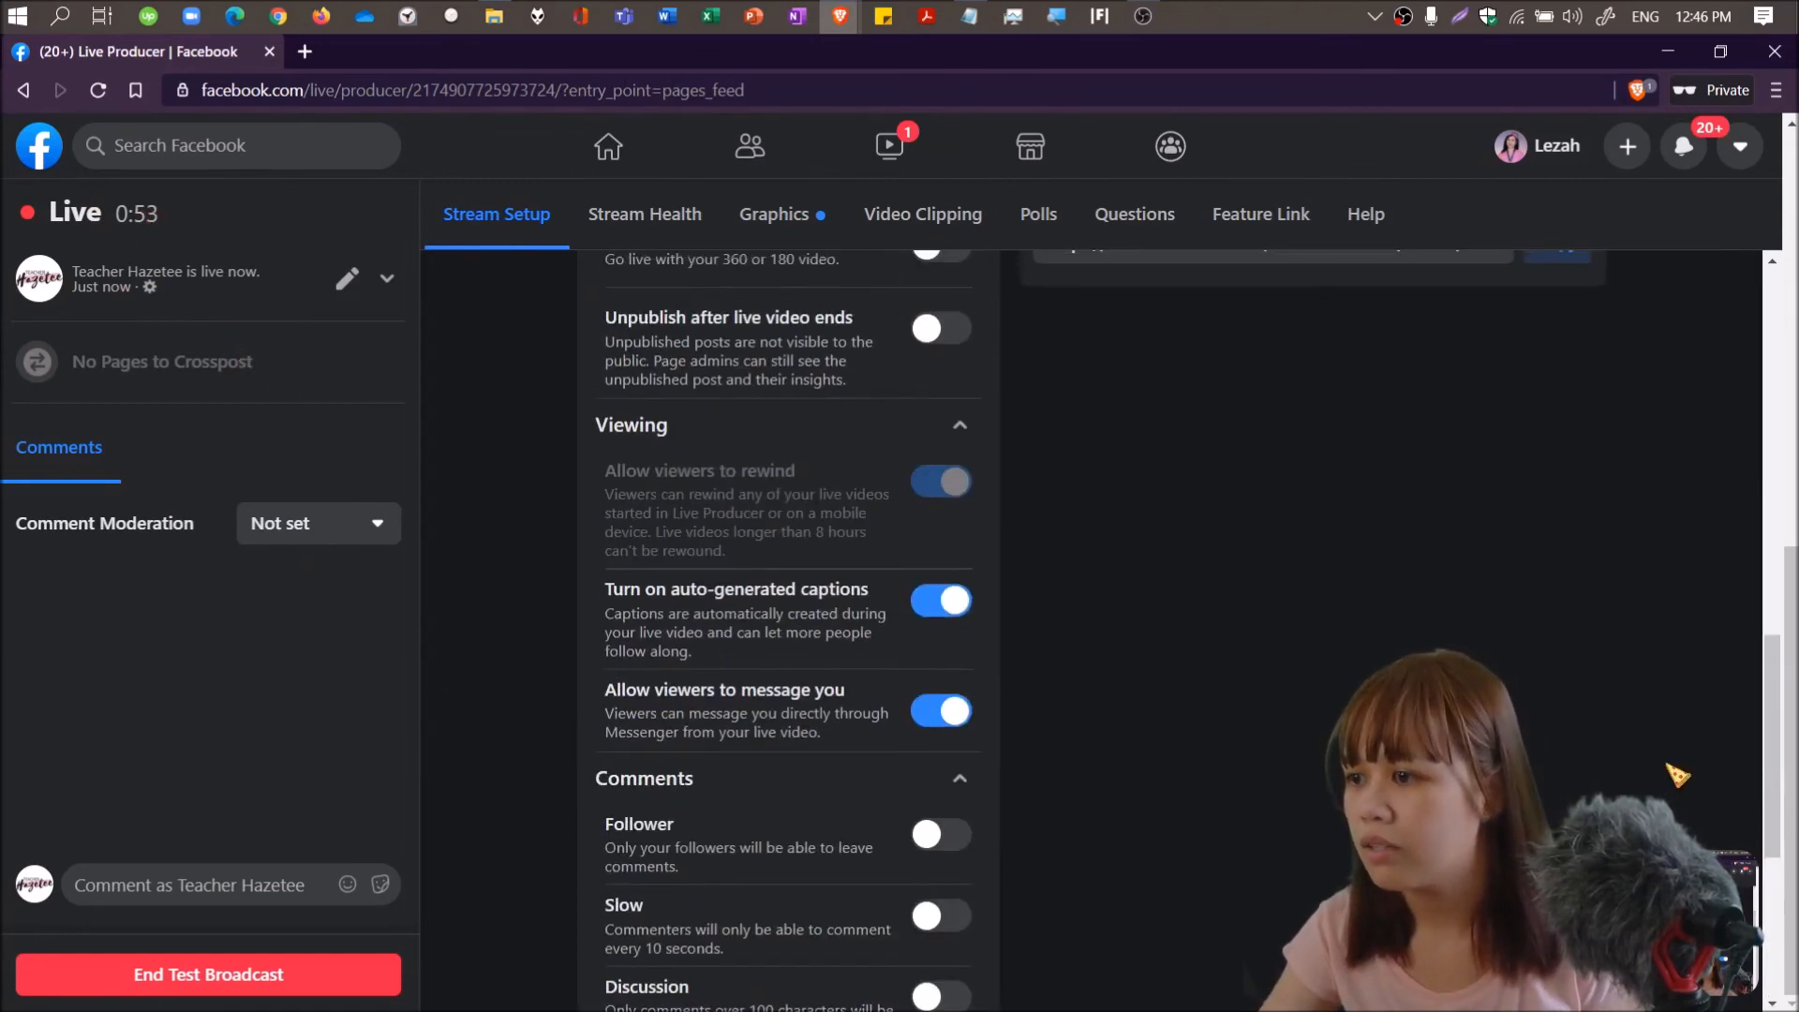
# Open Teacher Hazetee's Page in a second tab using the 'tea' address suggestion.
pyautogui.scroll(-3)
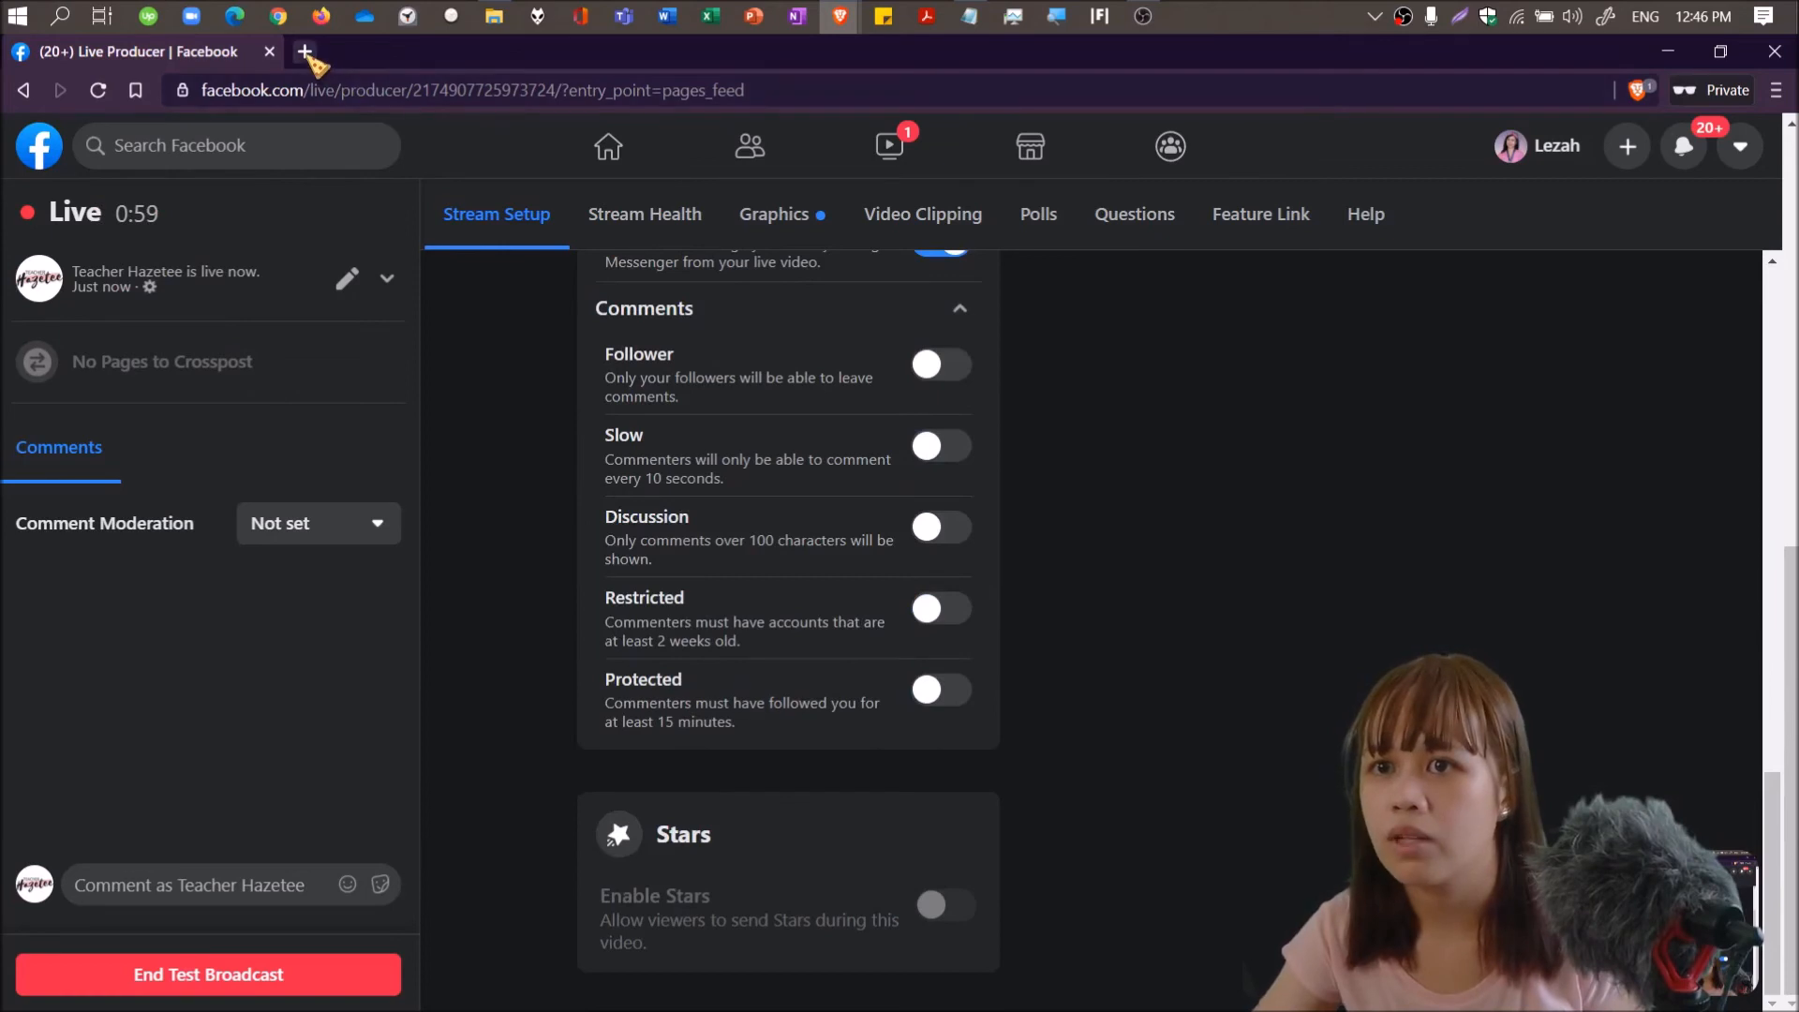
pyautogui.click(306, 52)
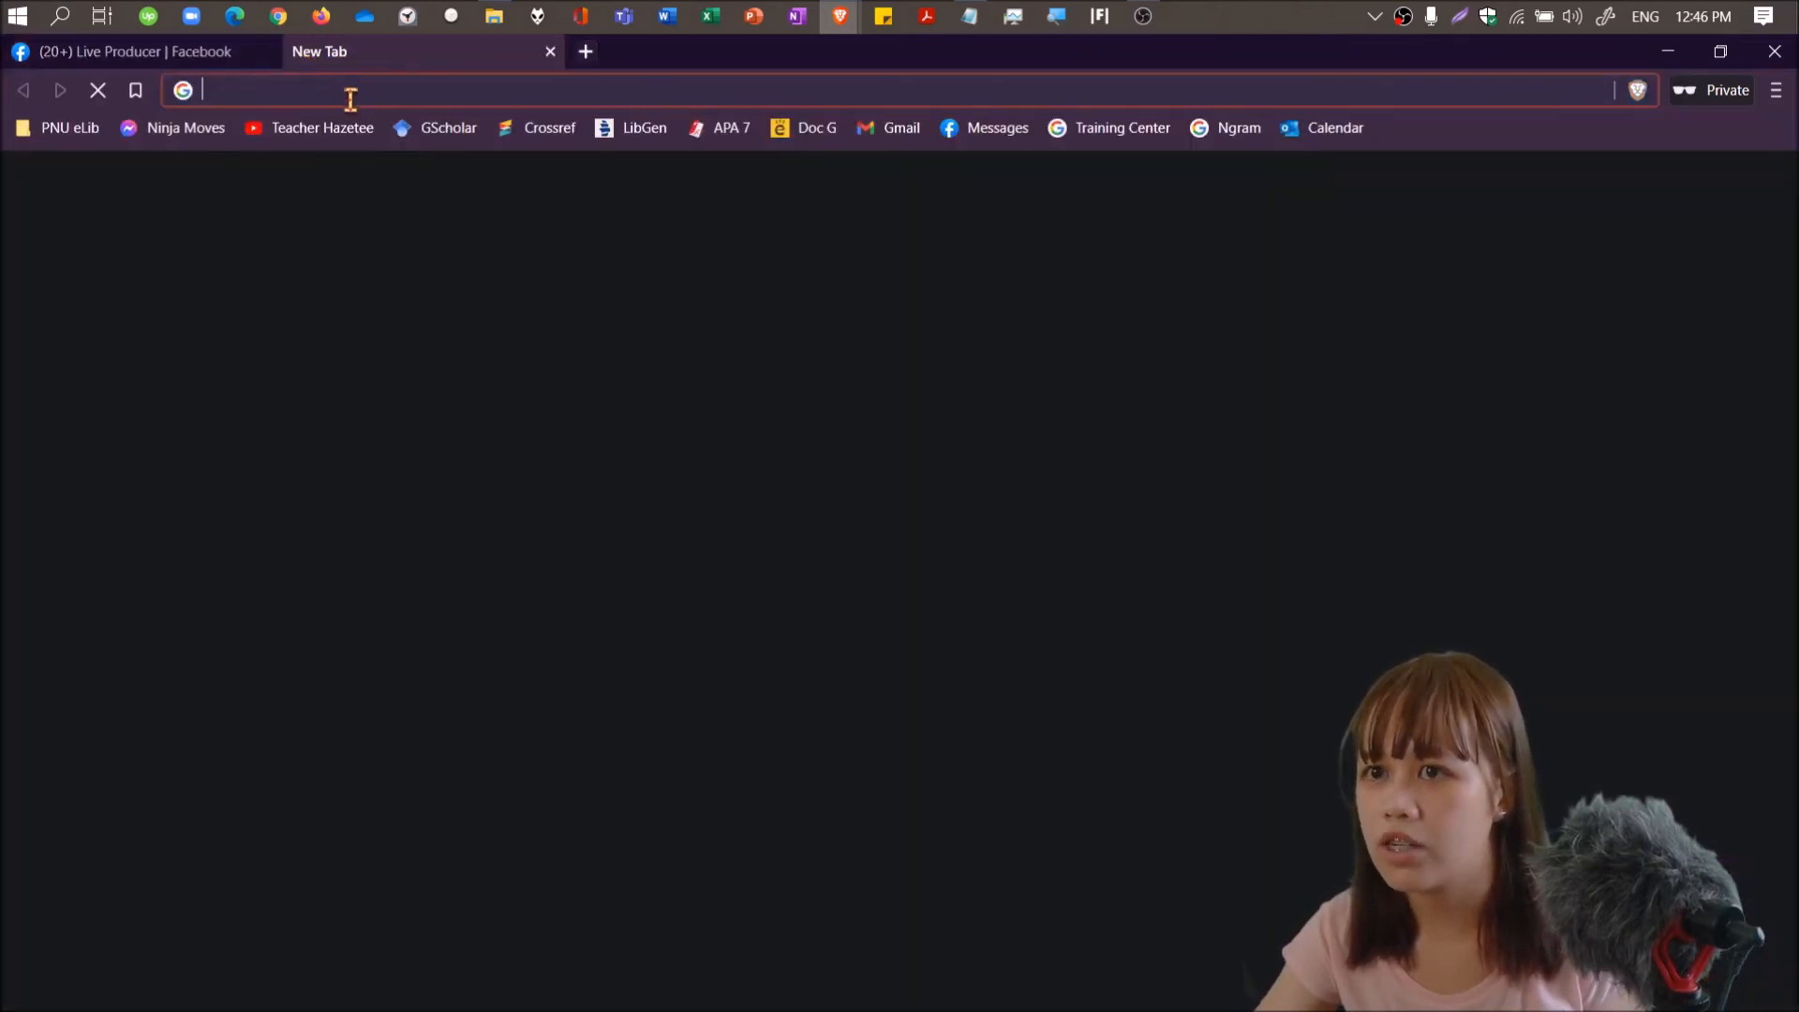
pyautogui.write('tea')
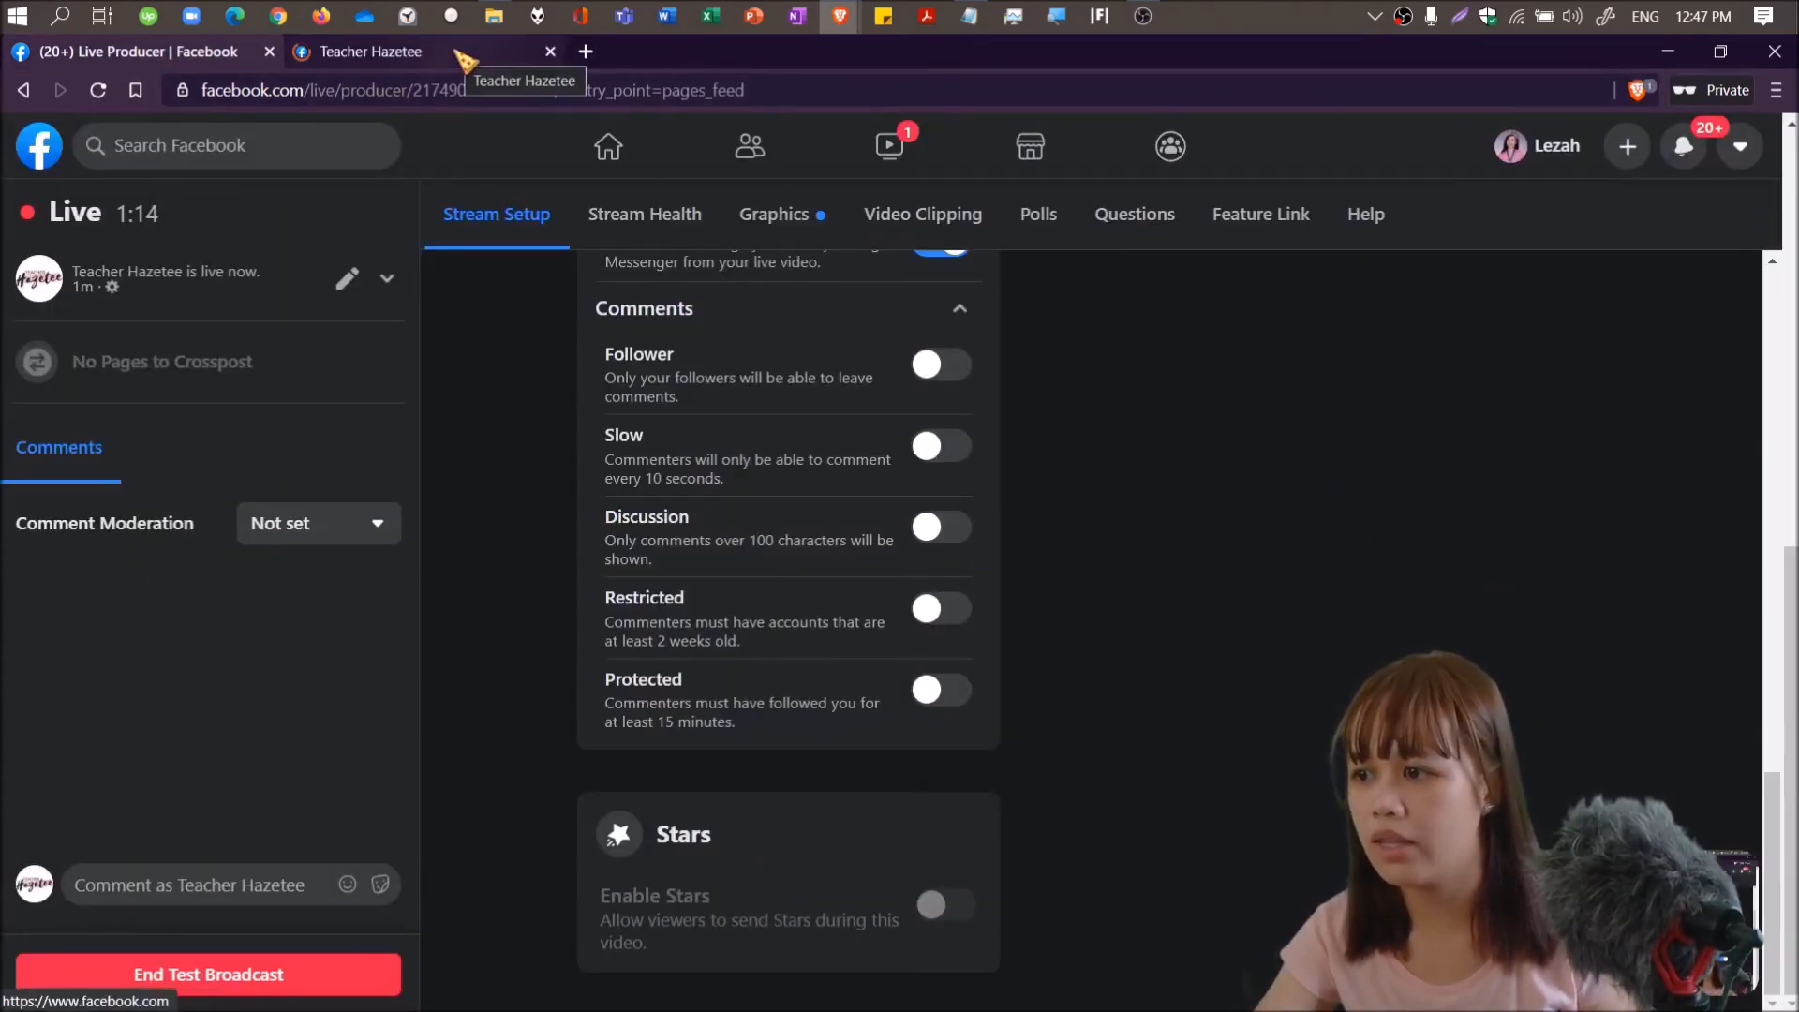
pyautogui.click(372, 51)
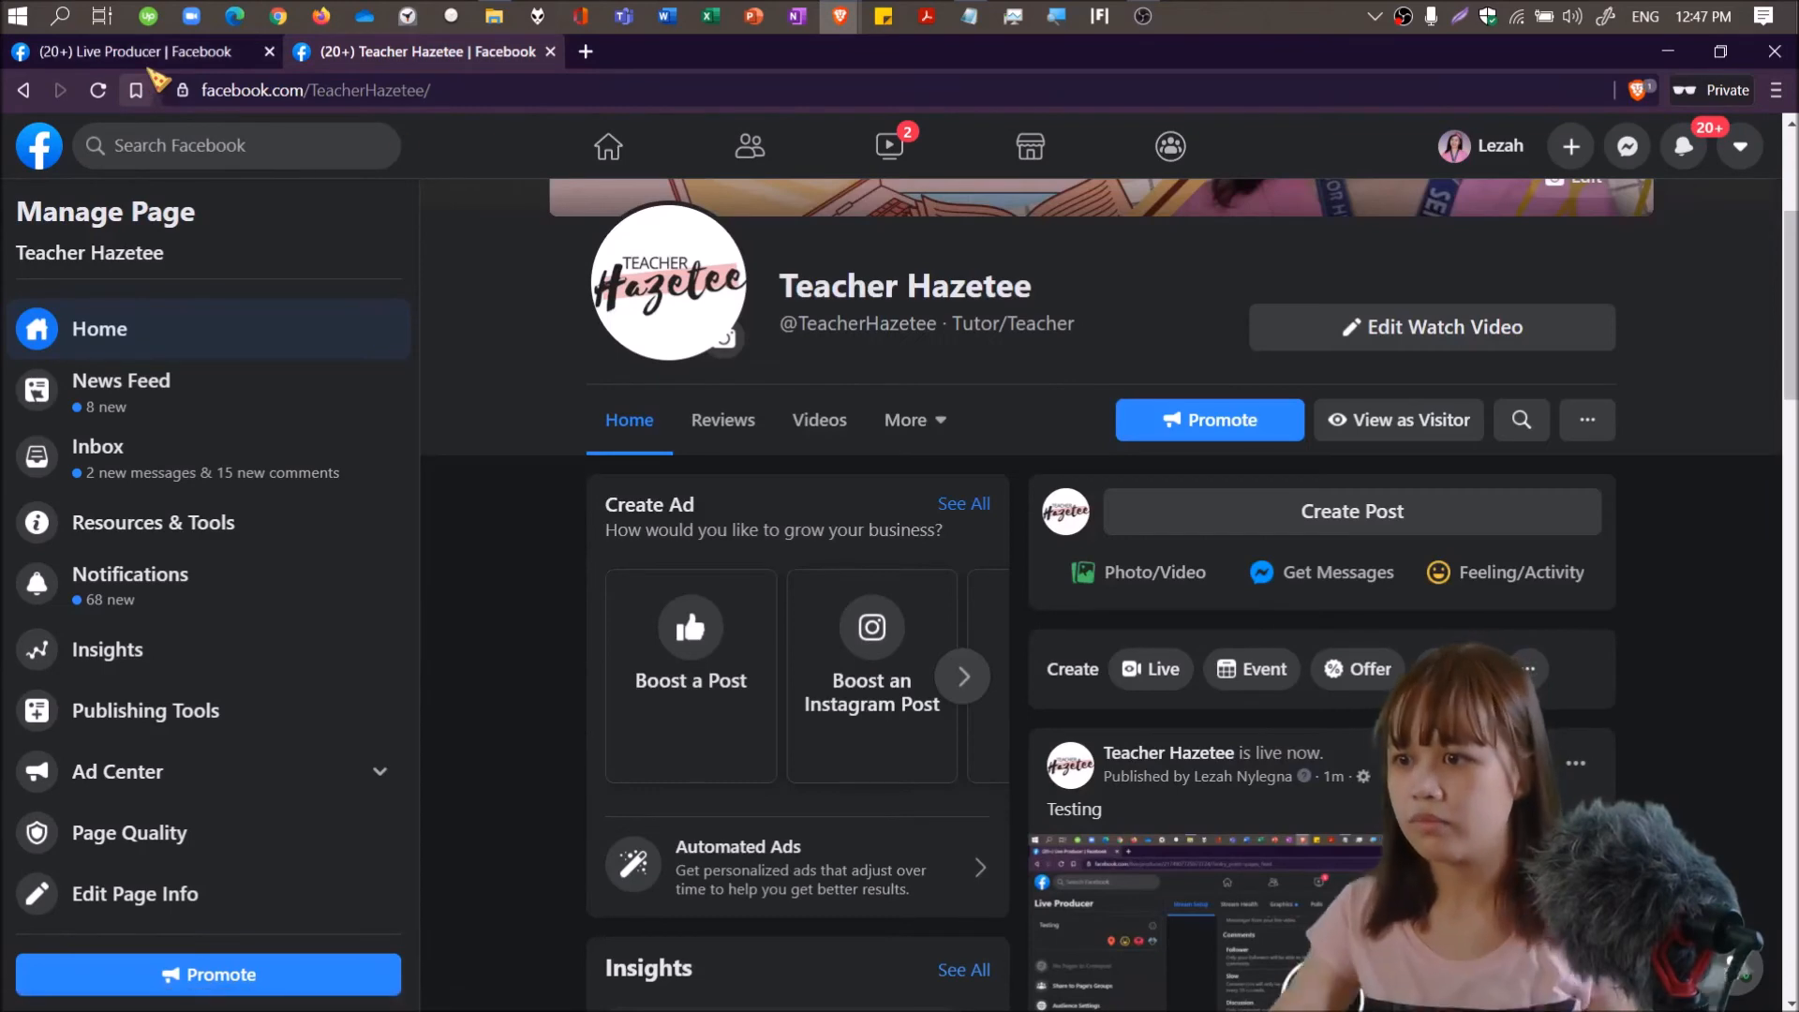
# Scroll Teacher Hazetee's feed to view the live Testing post.
pyautogui.scroll(-3)
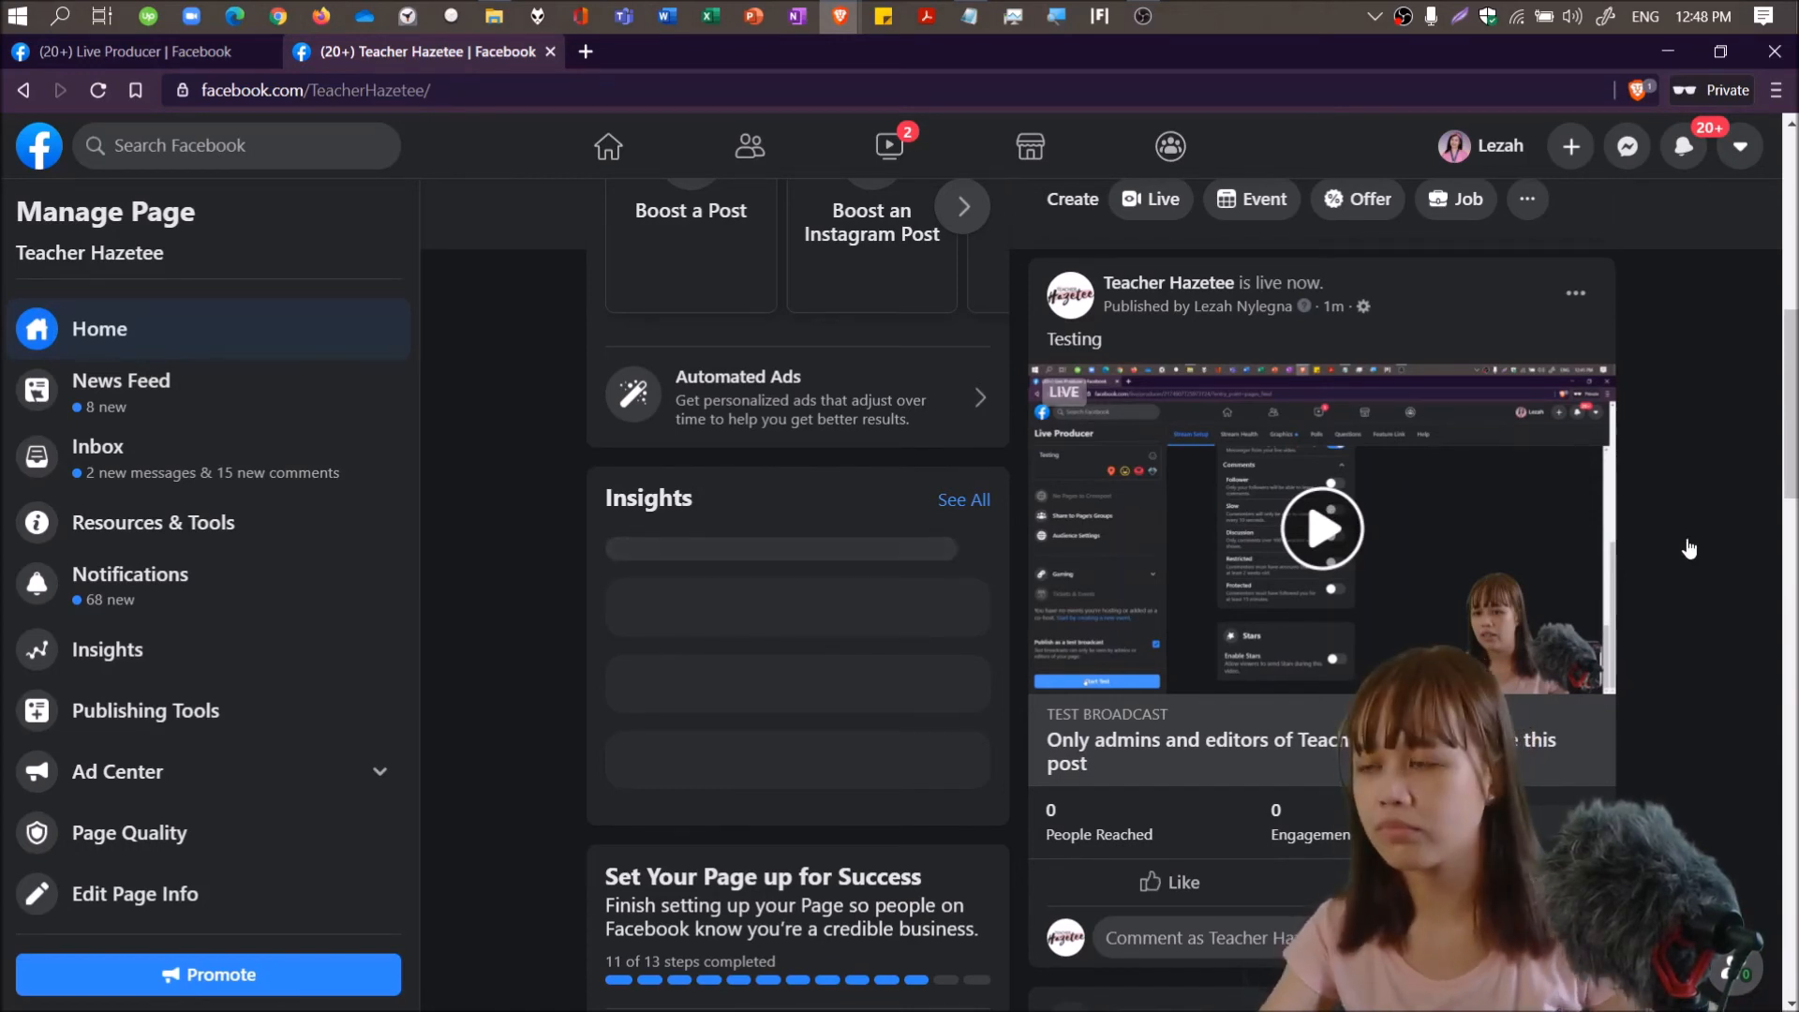
pyautogui.scroll(-3)
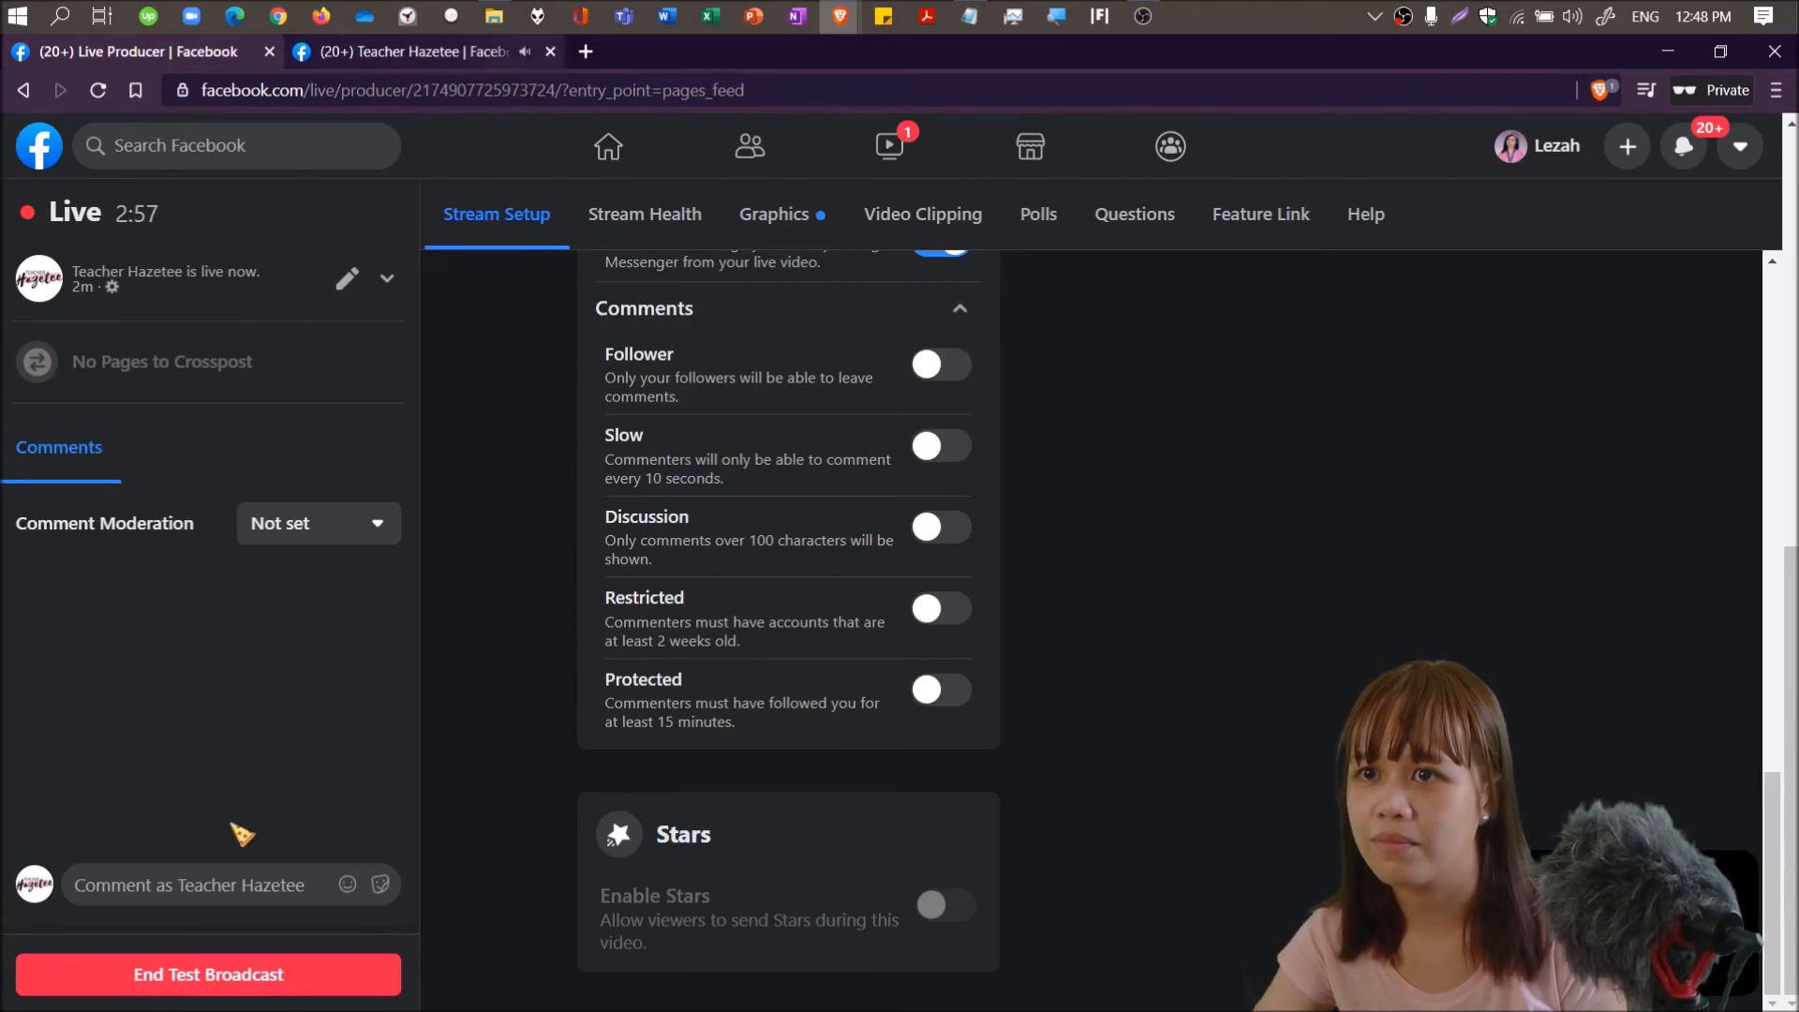
# End the test broadcast with confirmation, then bring OBS Studio to the front.
pyautogui.click(209, 975)
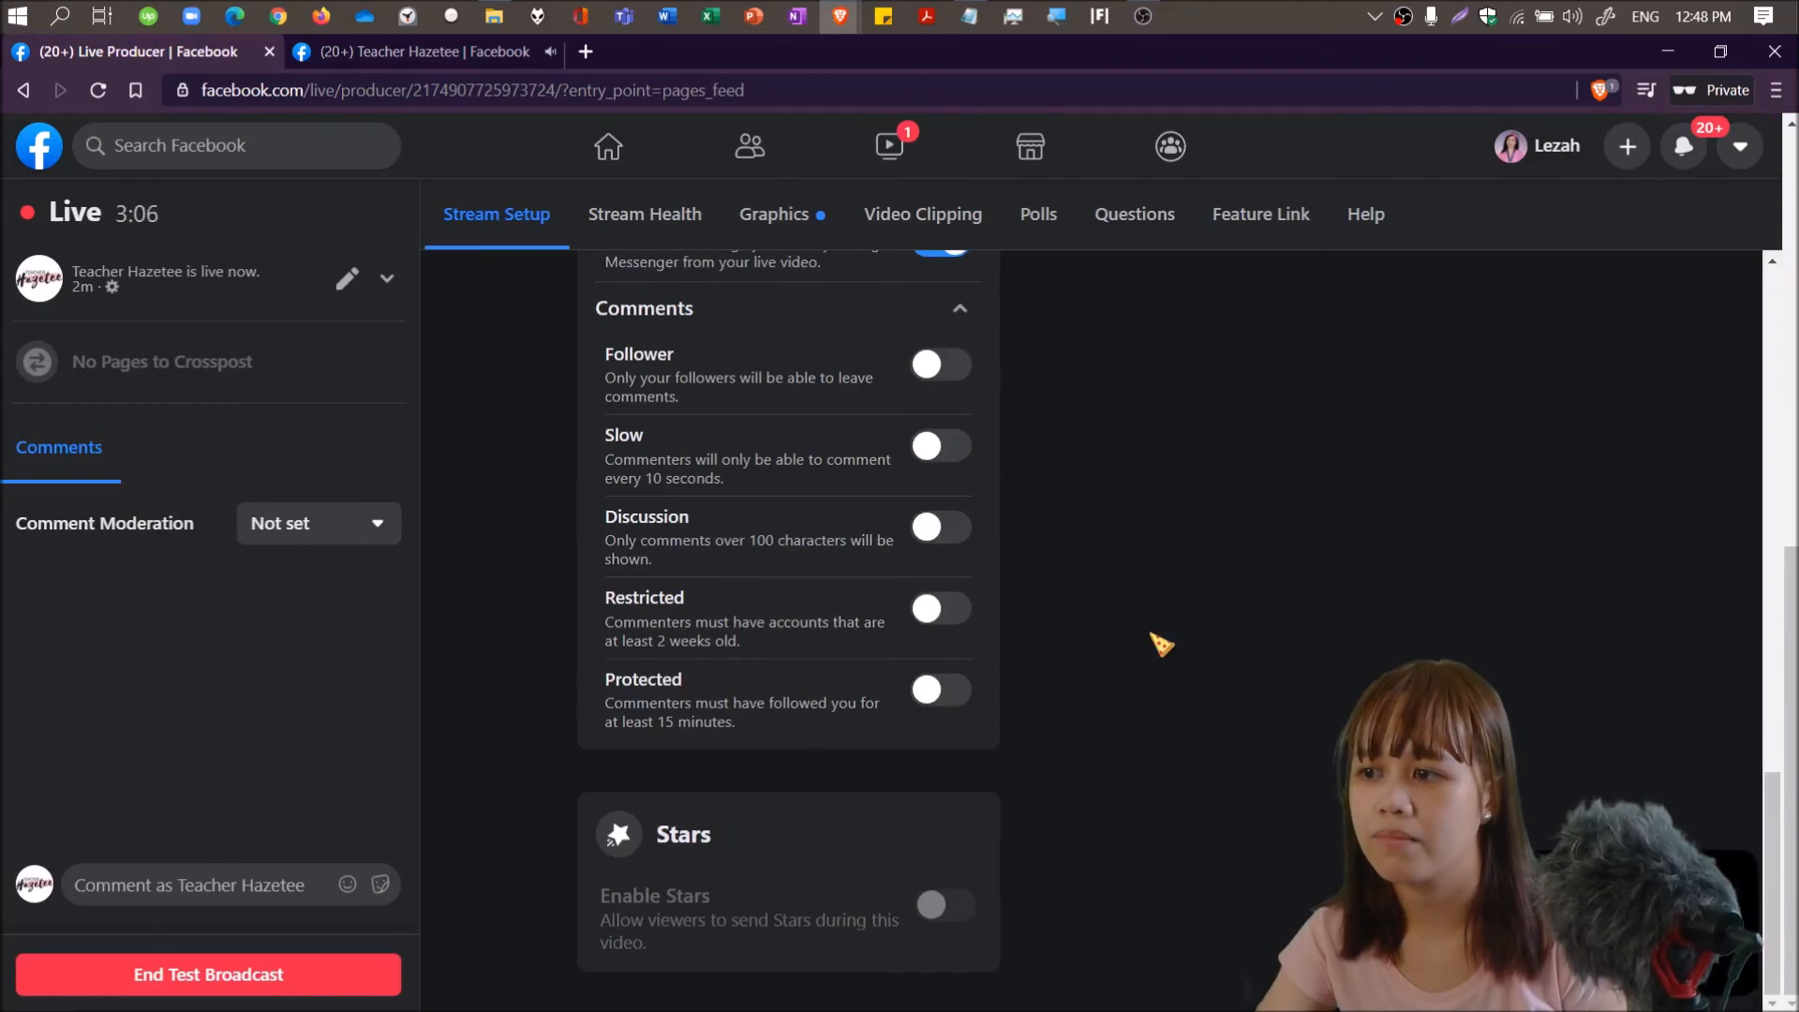
pyautogui.click(208, 975)
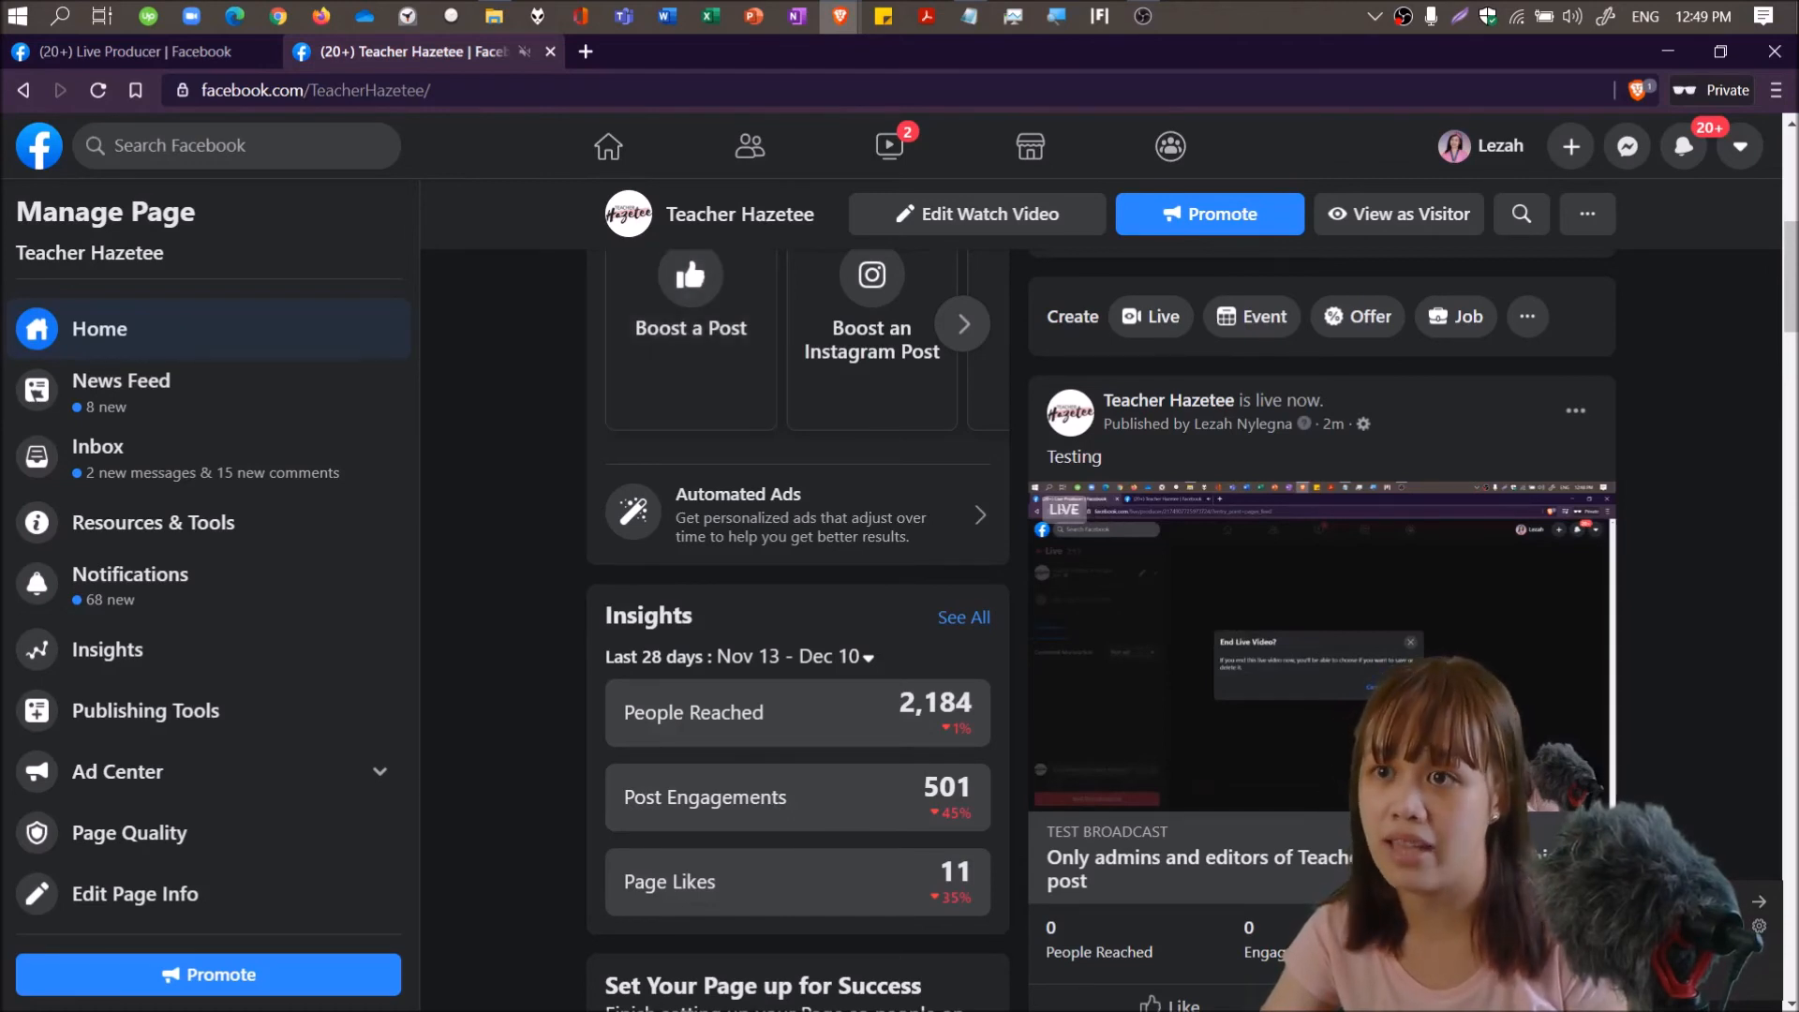
pyautogui.click(127, 51)
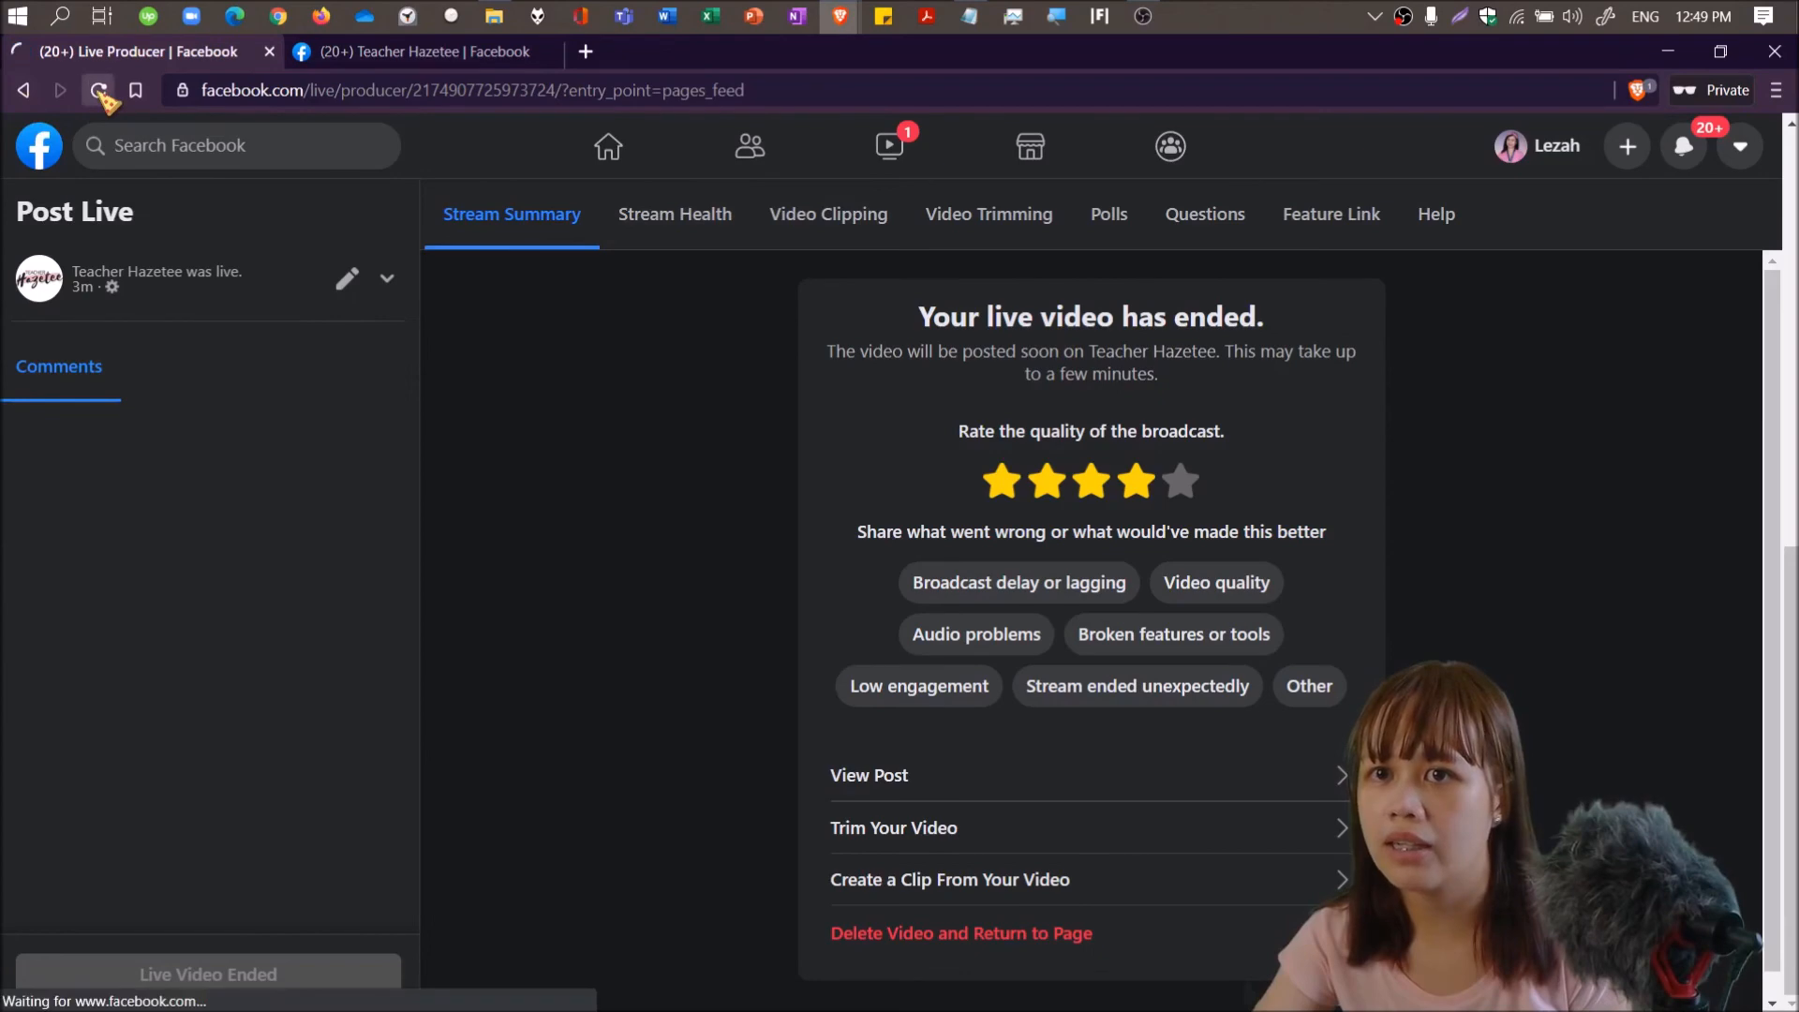
pyautogui.click(1140, 16)
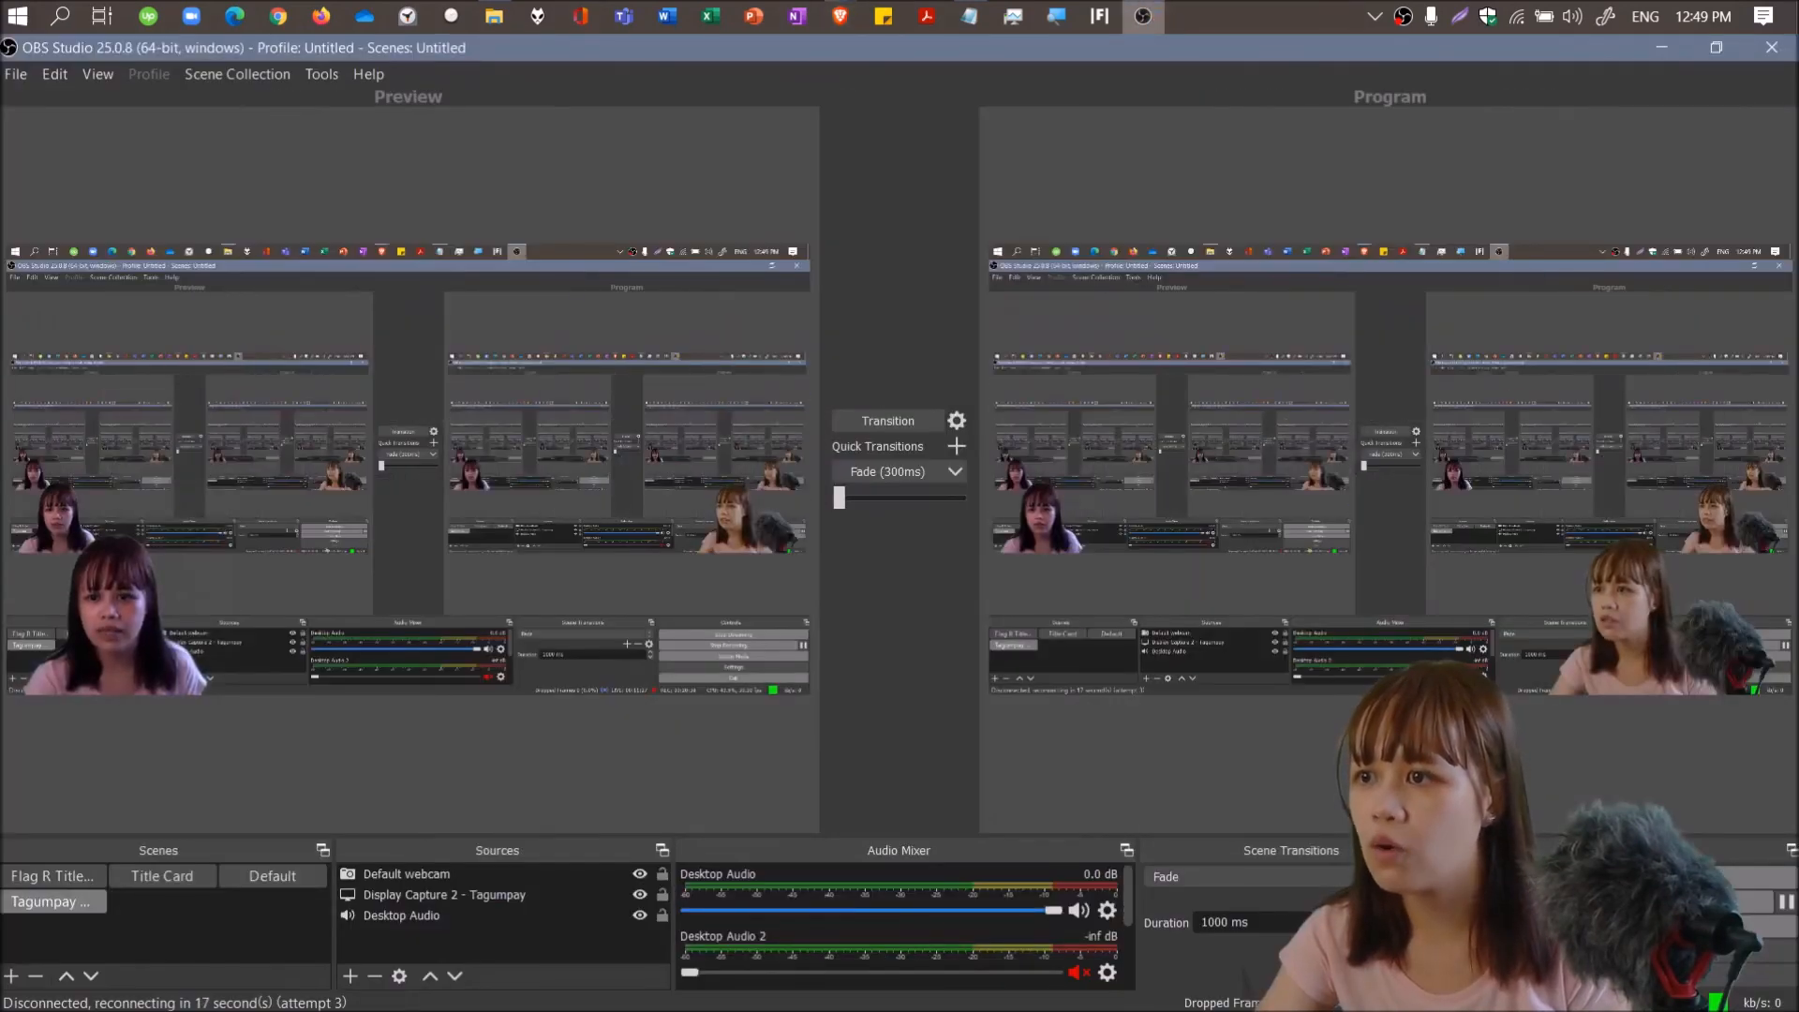
pyautogui.click(729, 645)
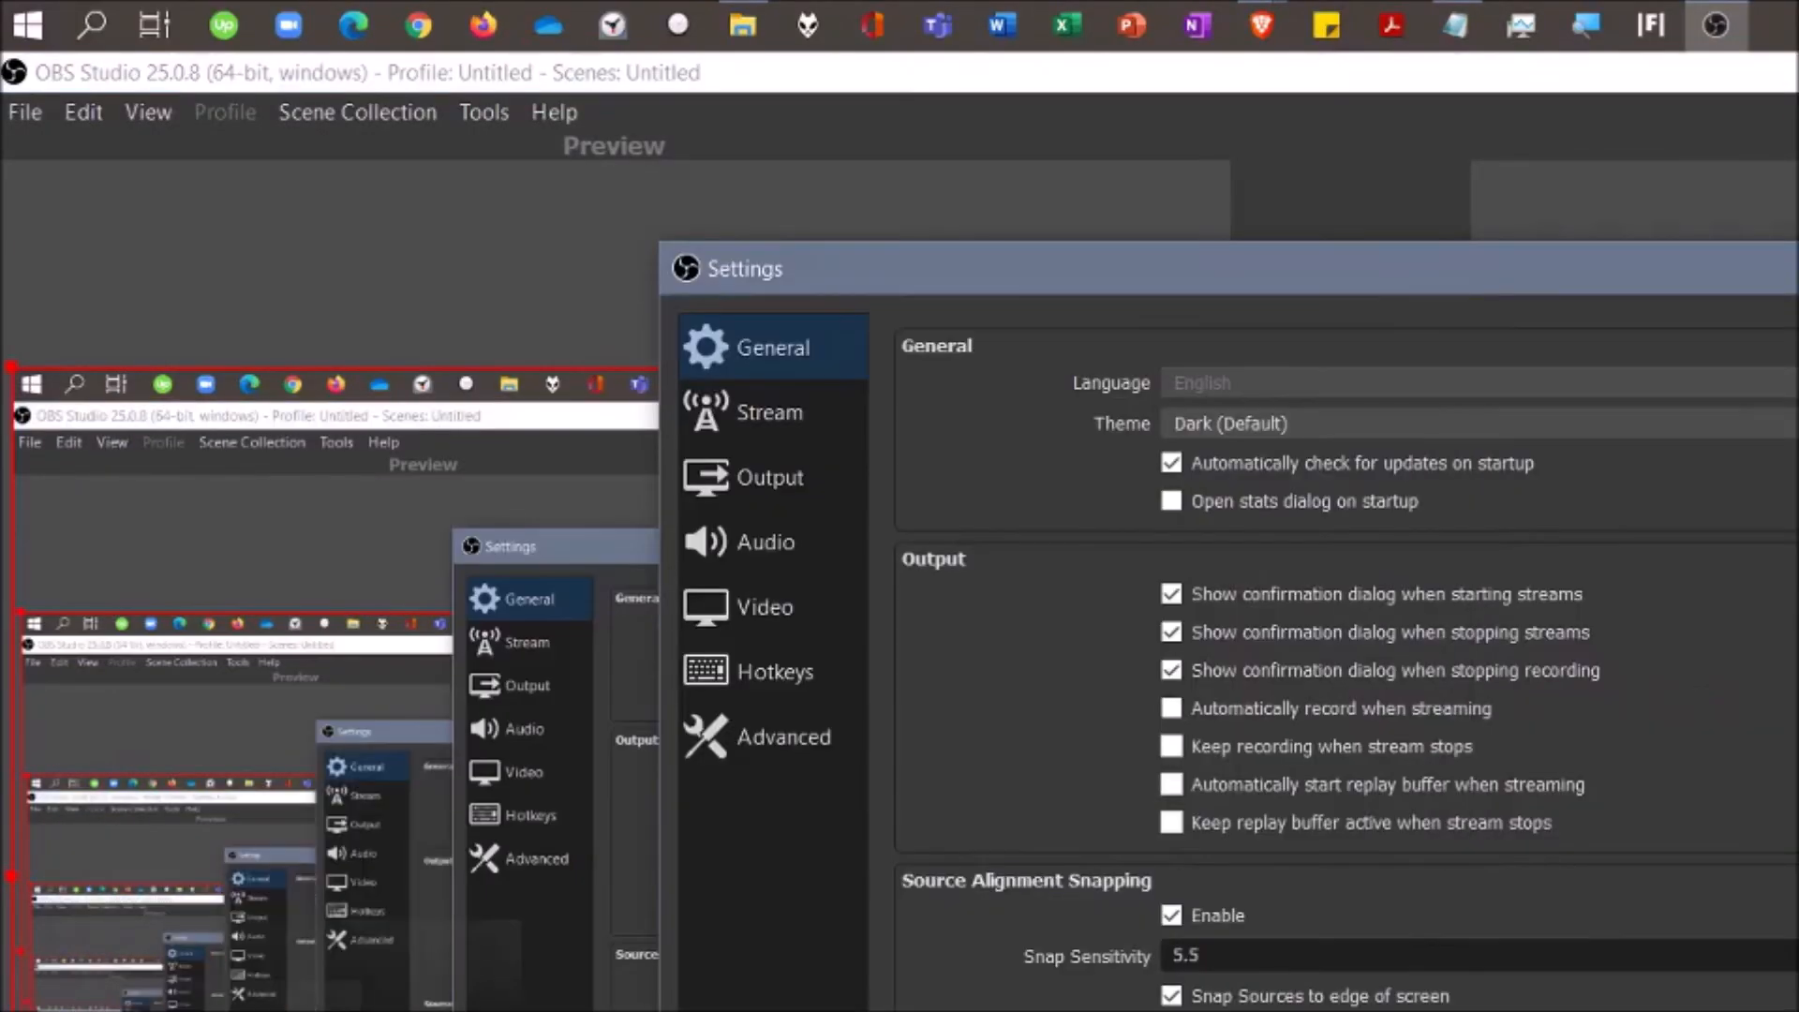
pyautogui.click(763, 606)
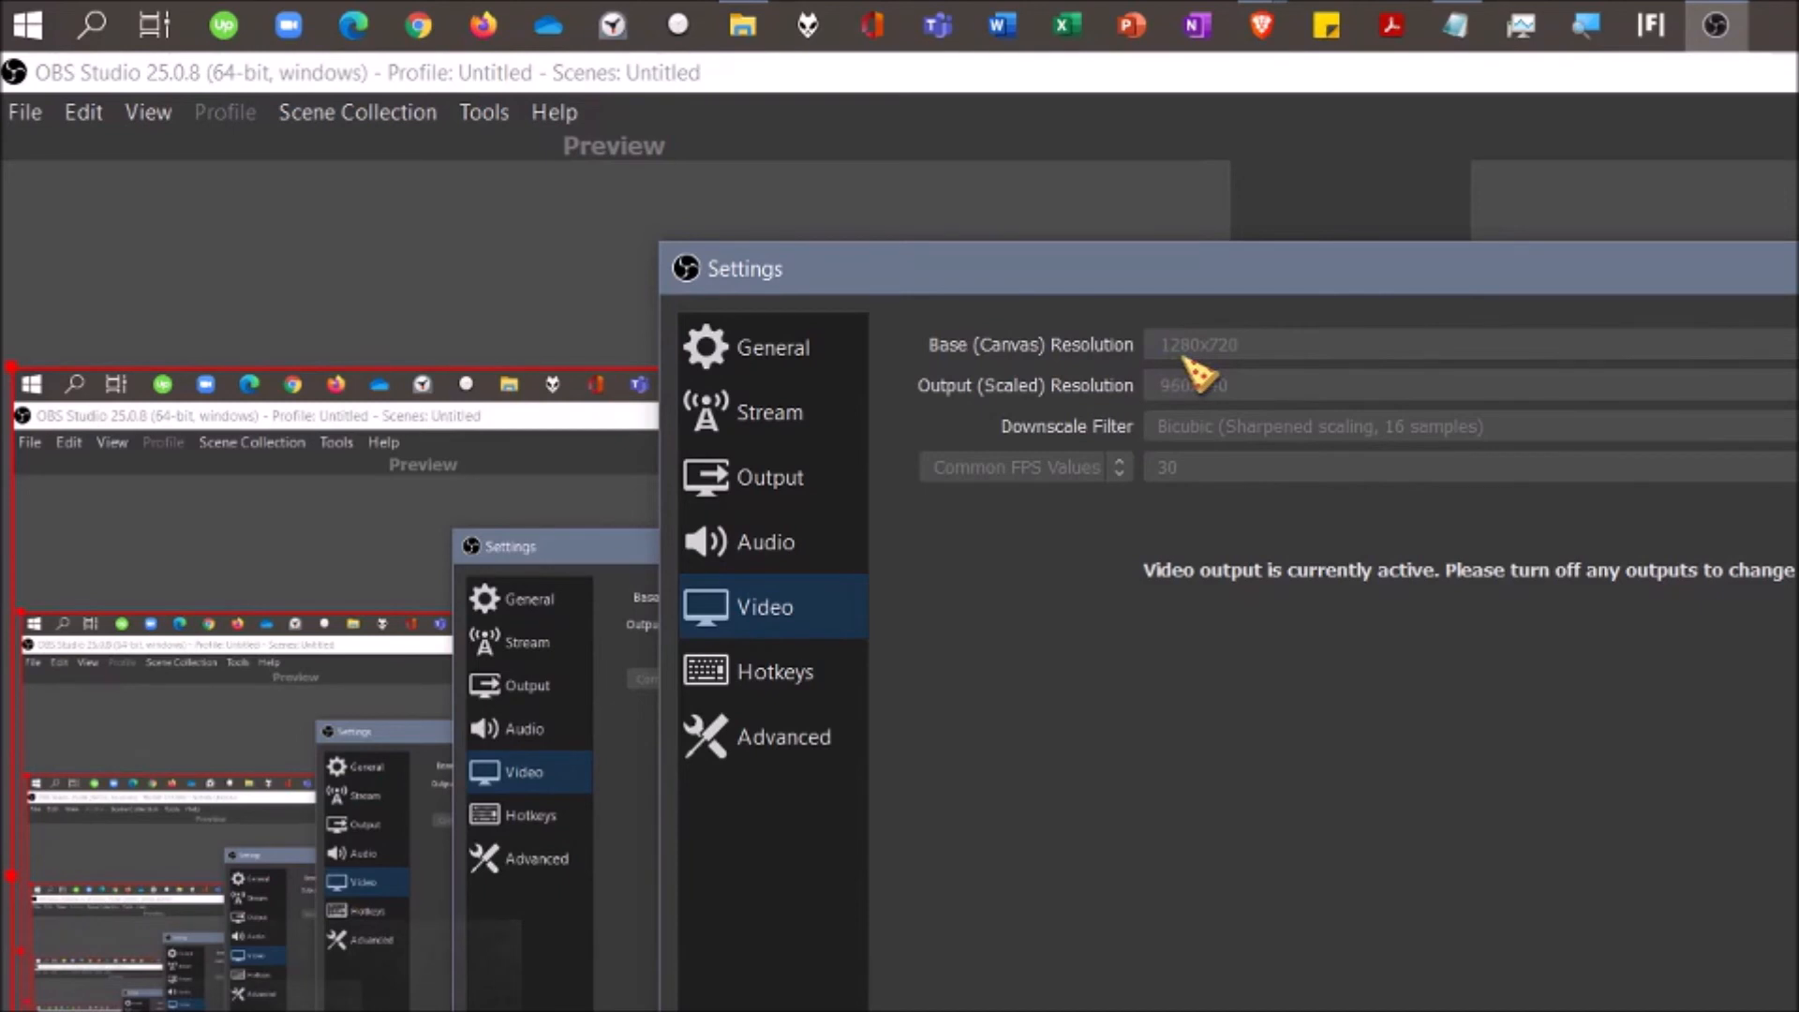
pyautogui.moveTo(1237, 381)
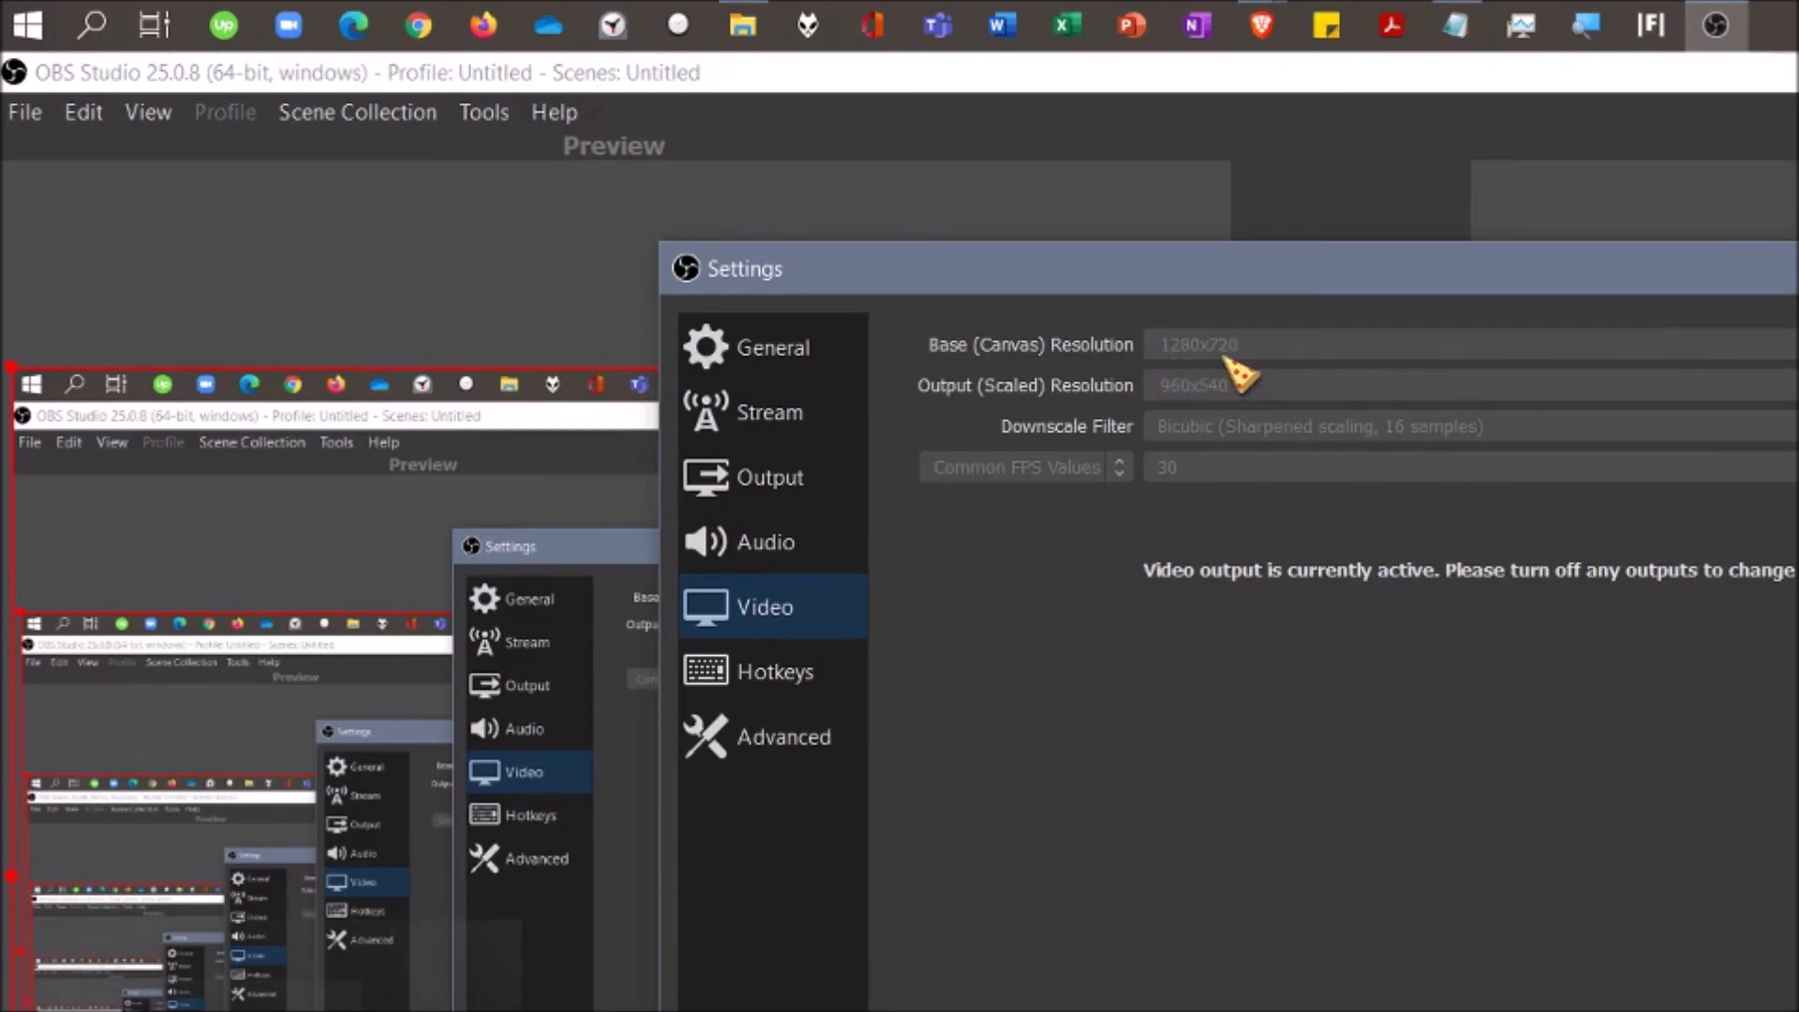
pyautogui.moveTo(965, 413)
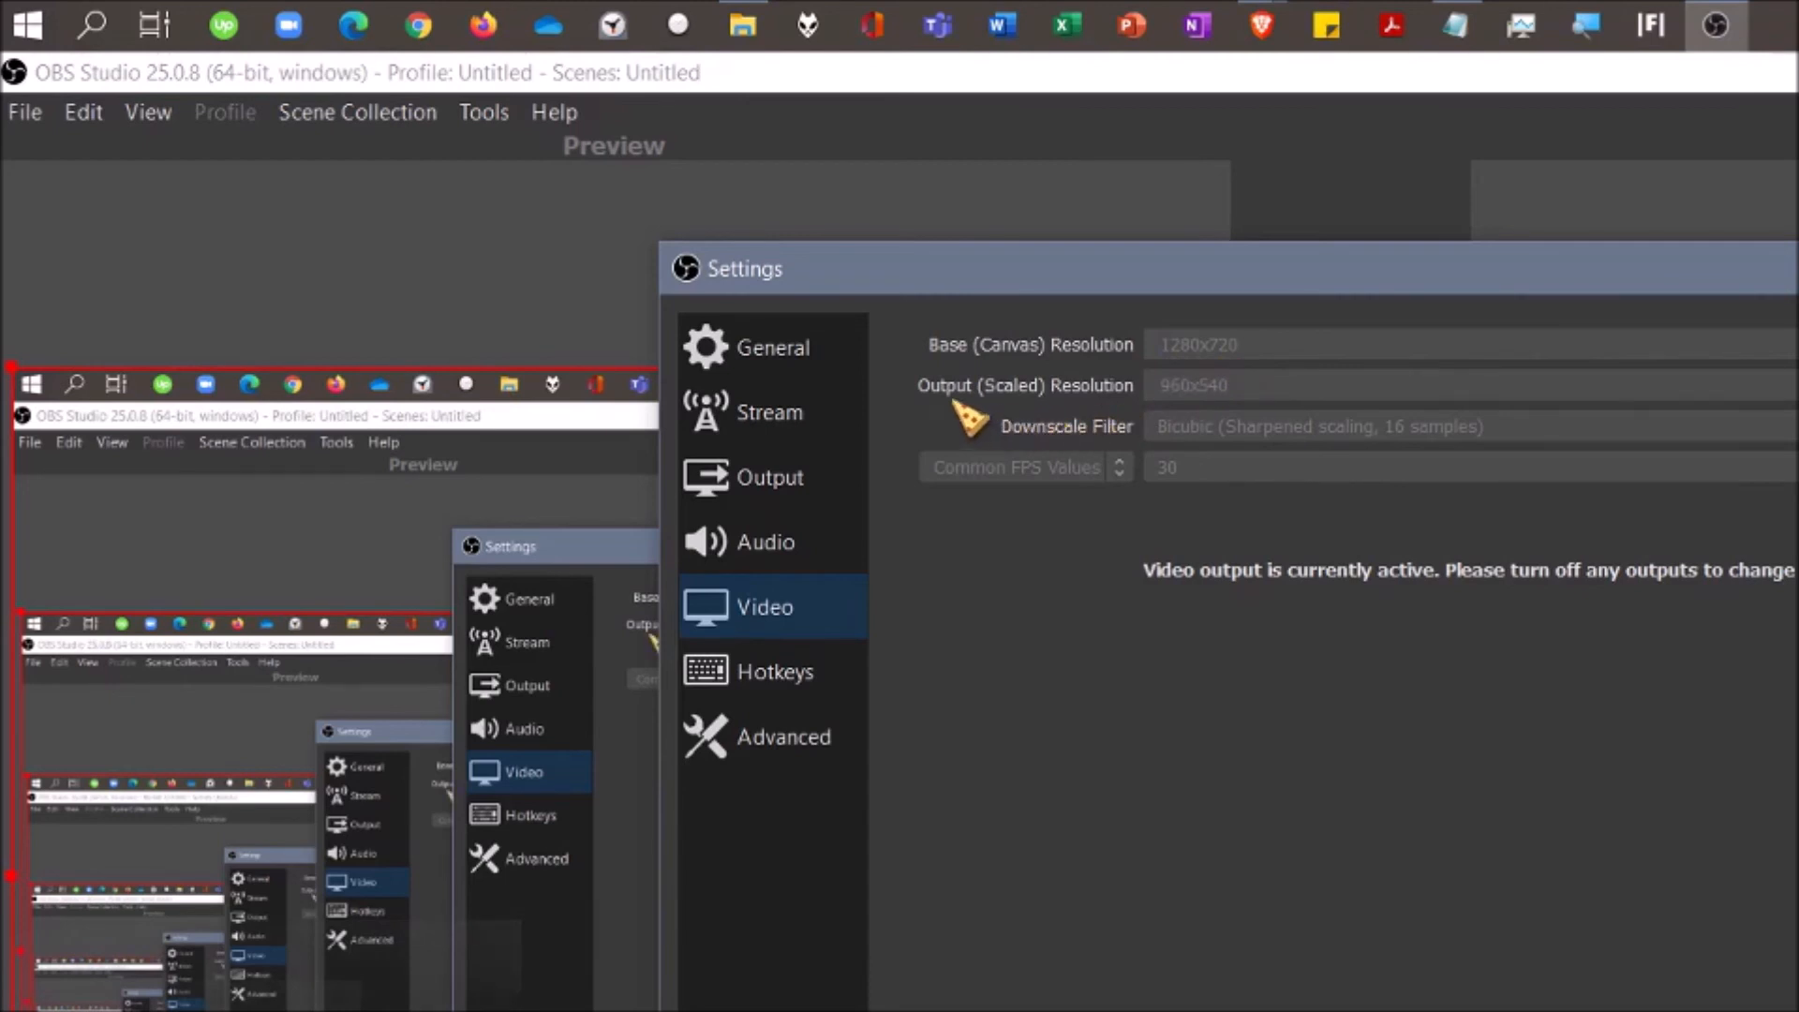
pyautogui.moveTo(1251, 413)
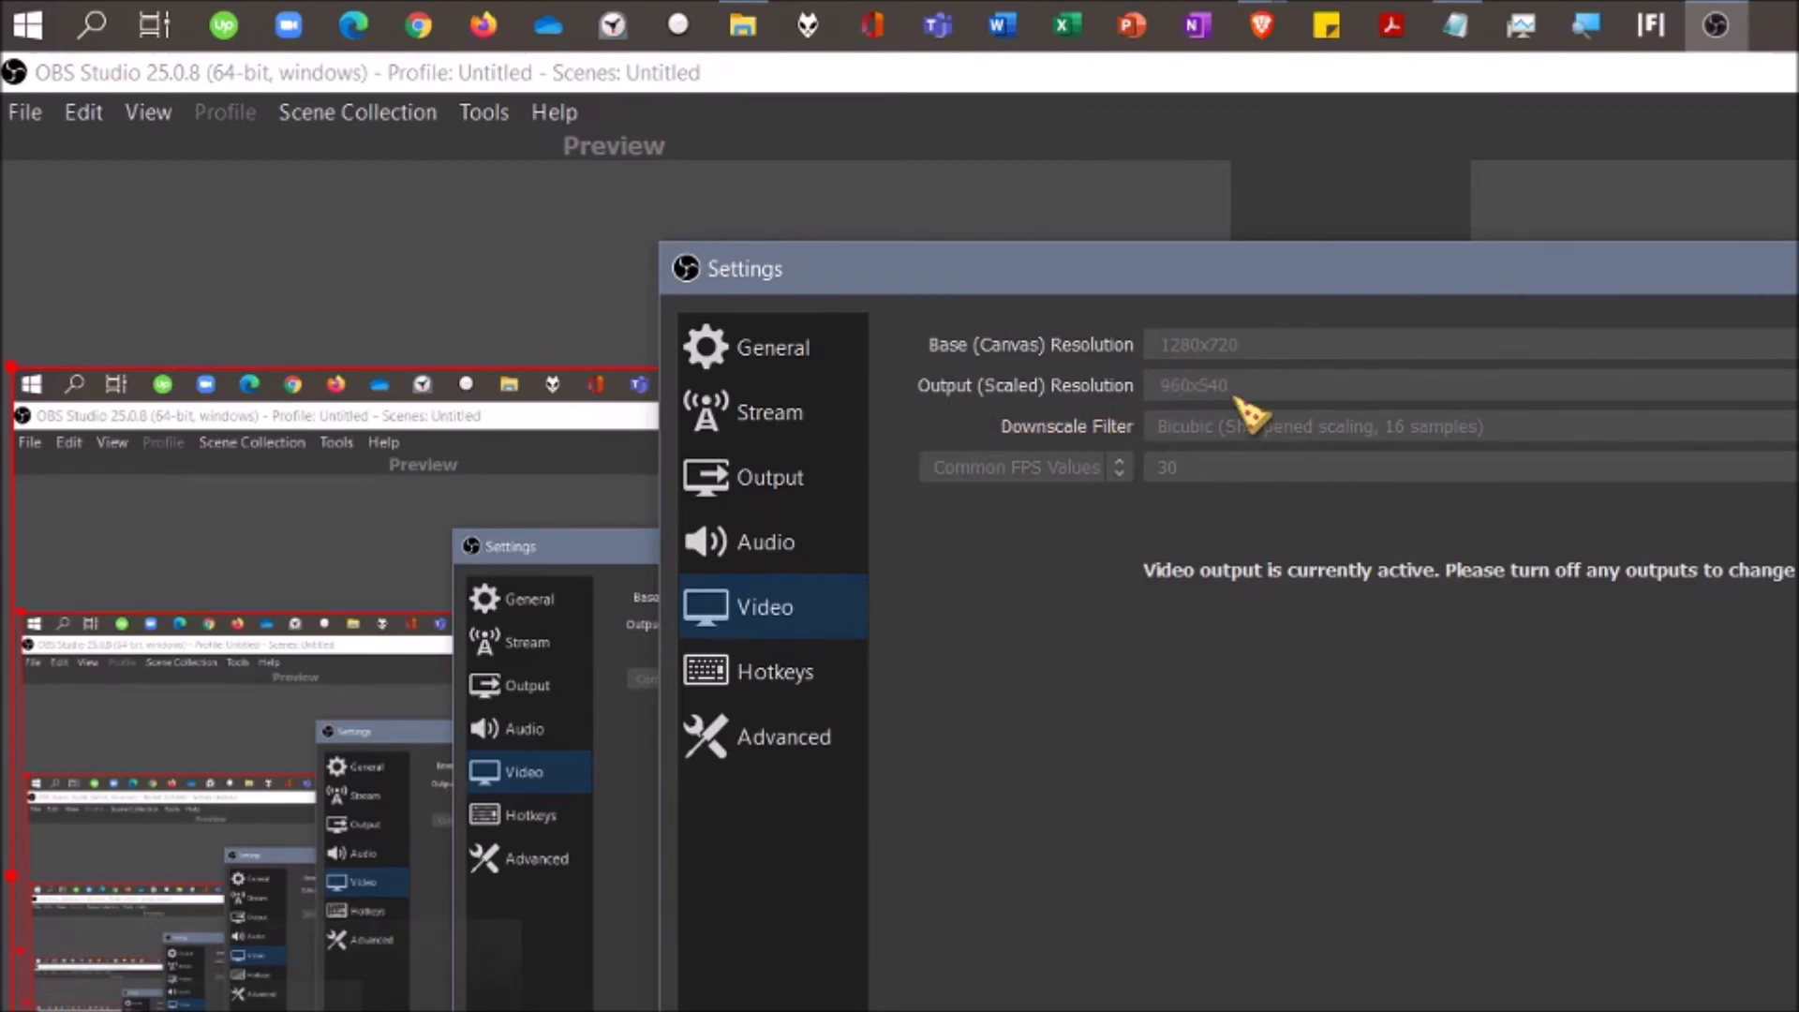
pyautogui.moveTo(1211, 413)
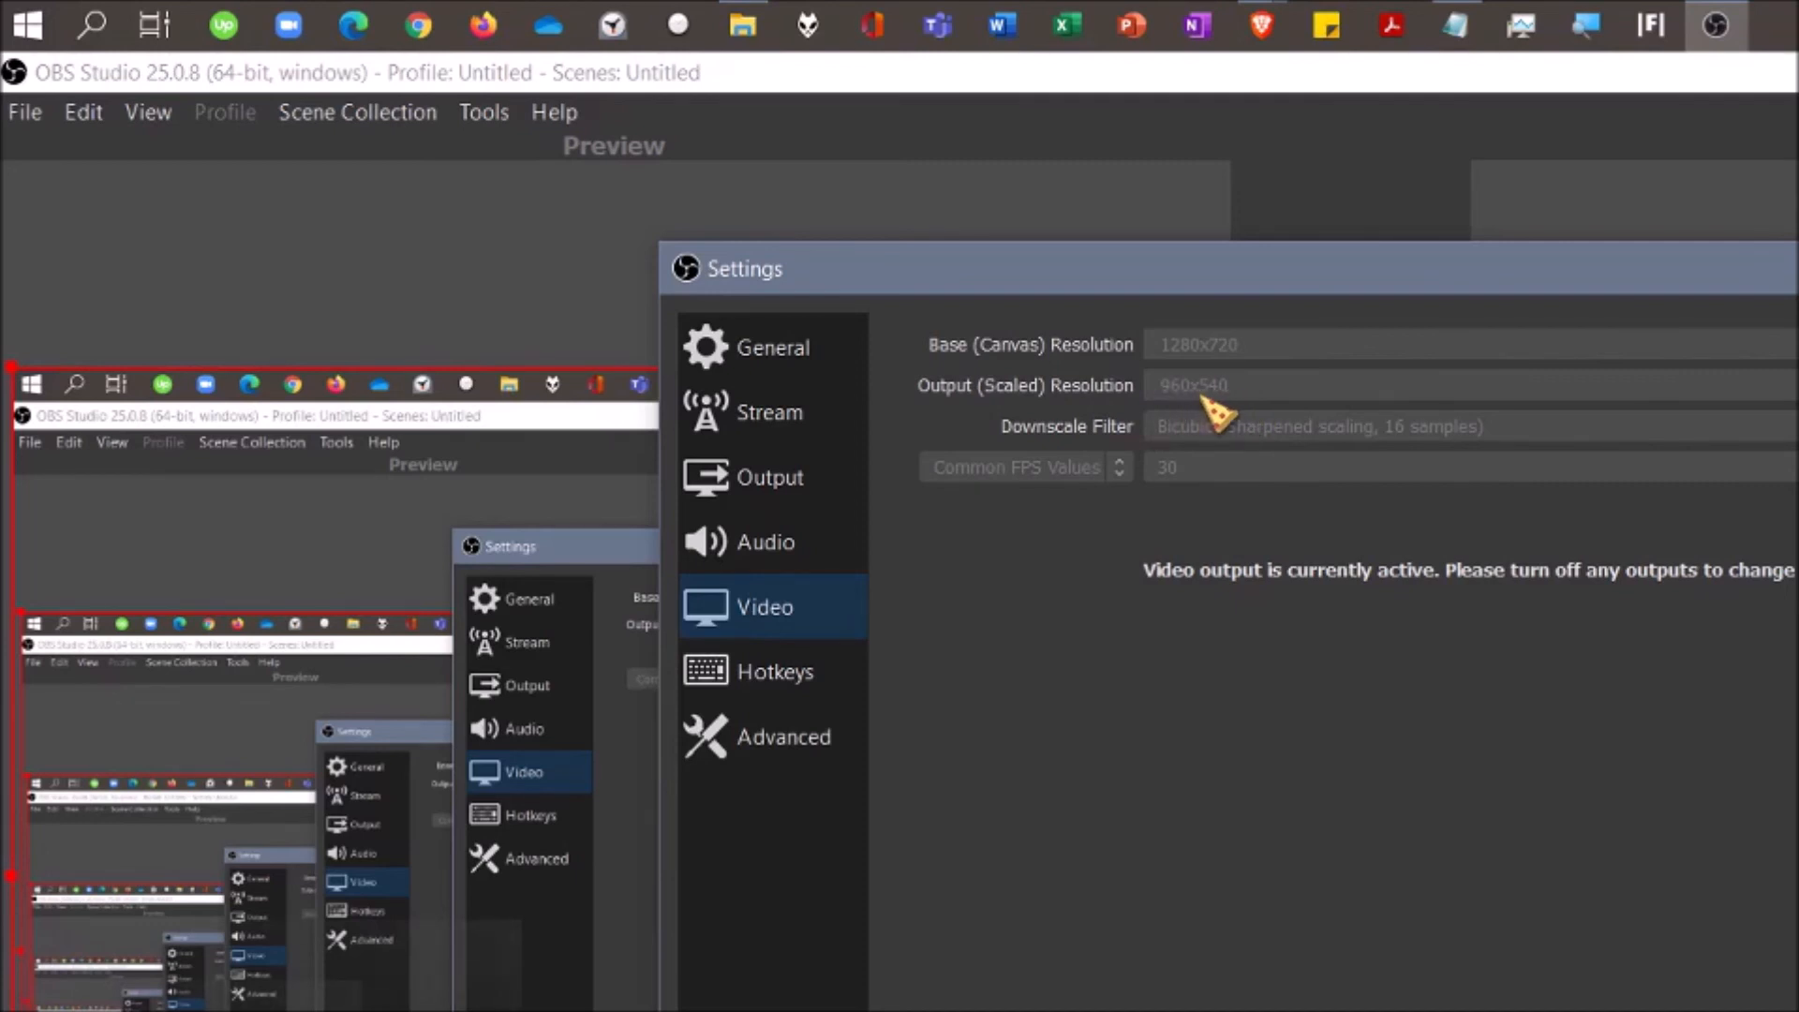
pyautogui.moveTo(1216, 434)
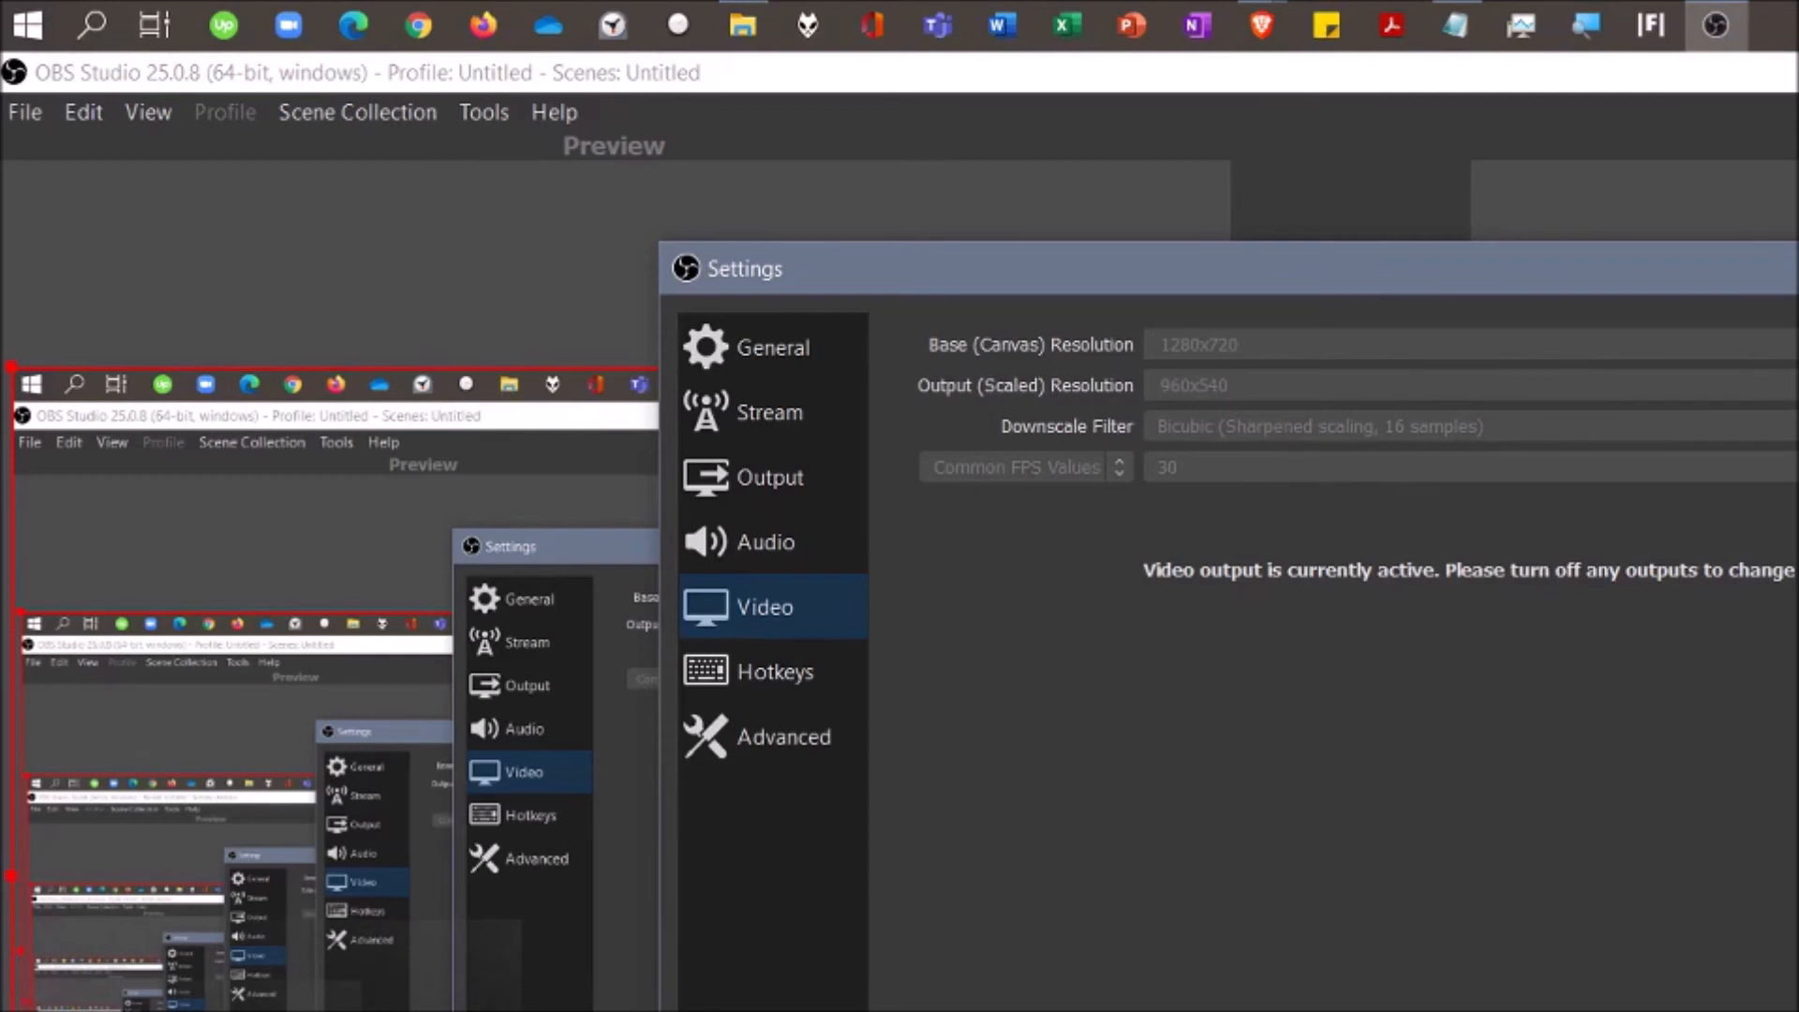
pyautogui.moveTo(1618, 889)
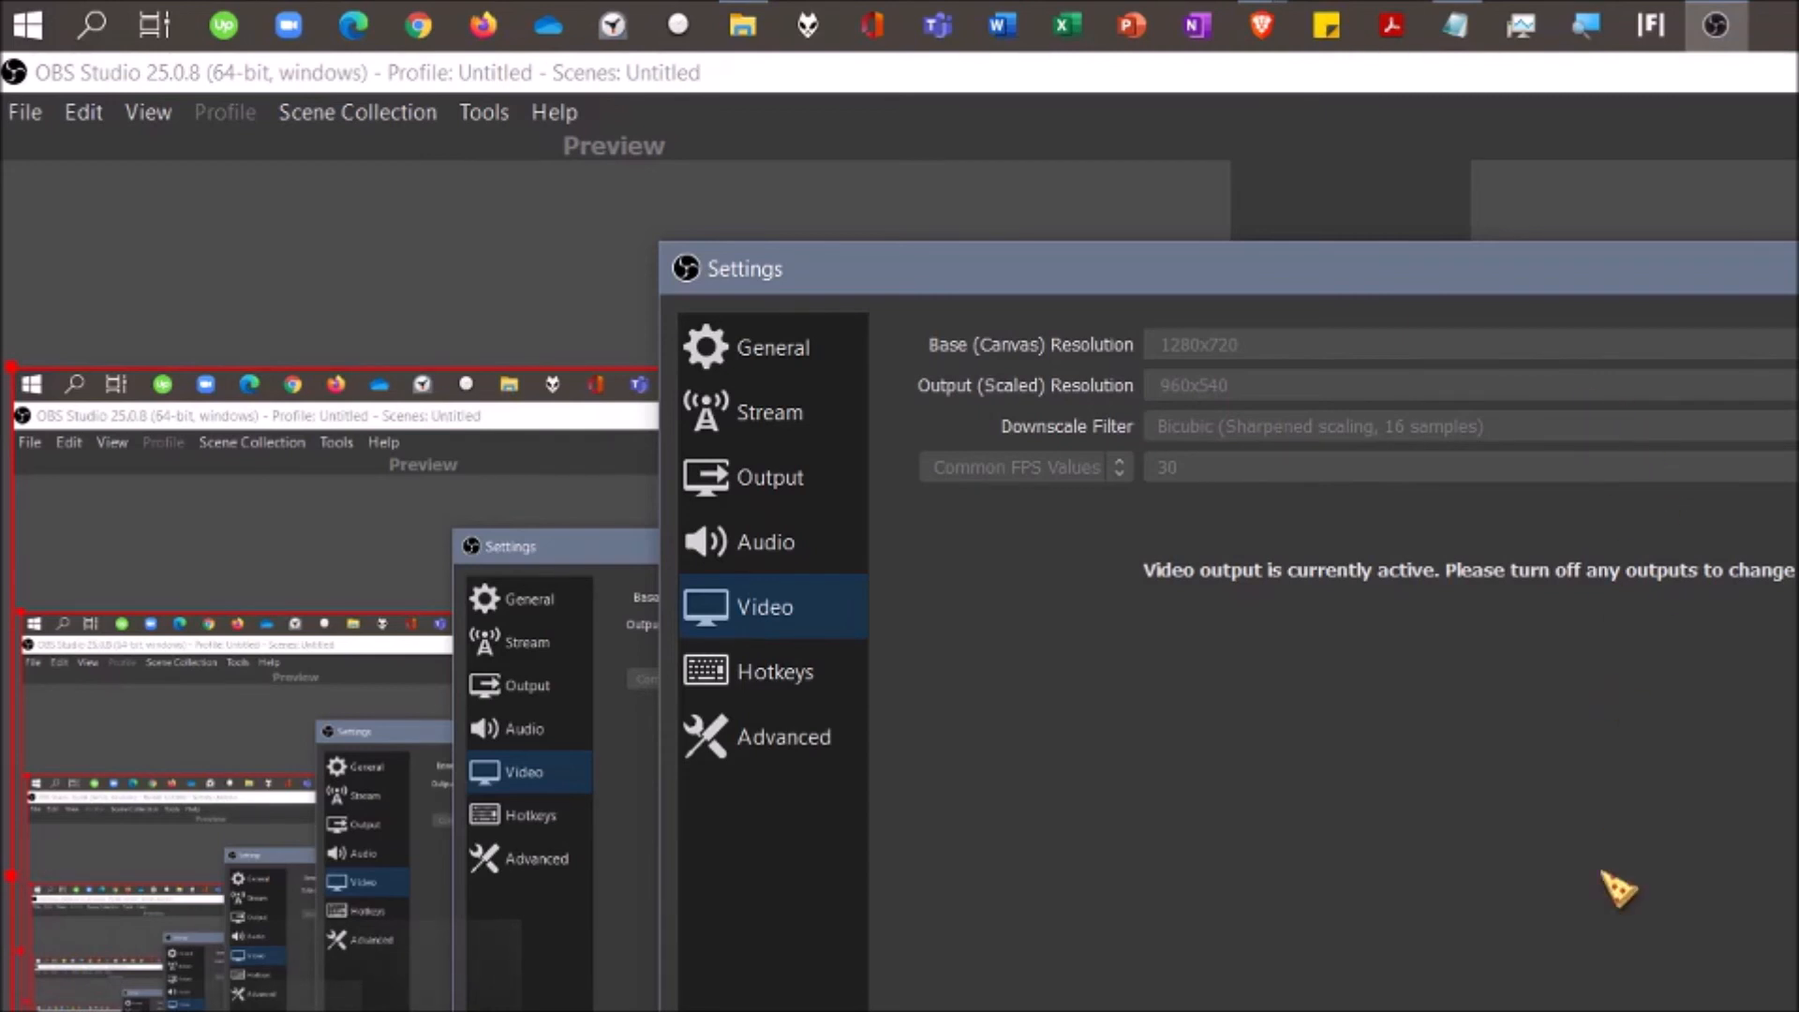
pyautogui.moveTo(1464, 766)
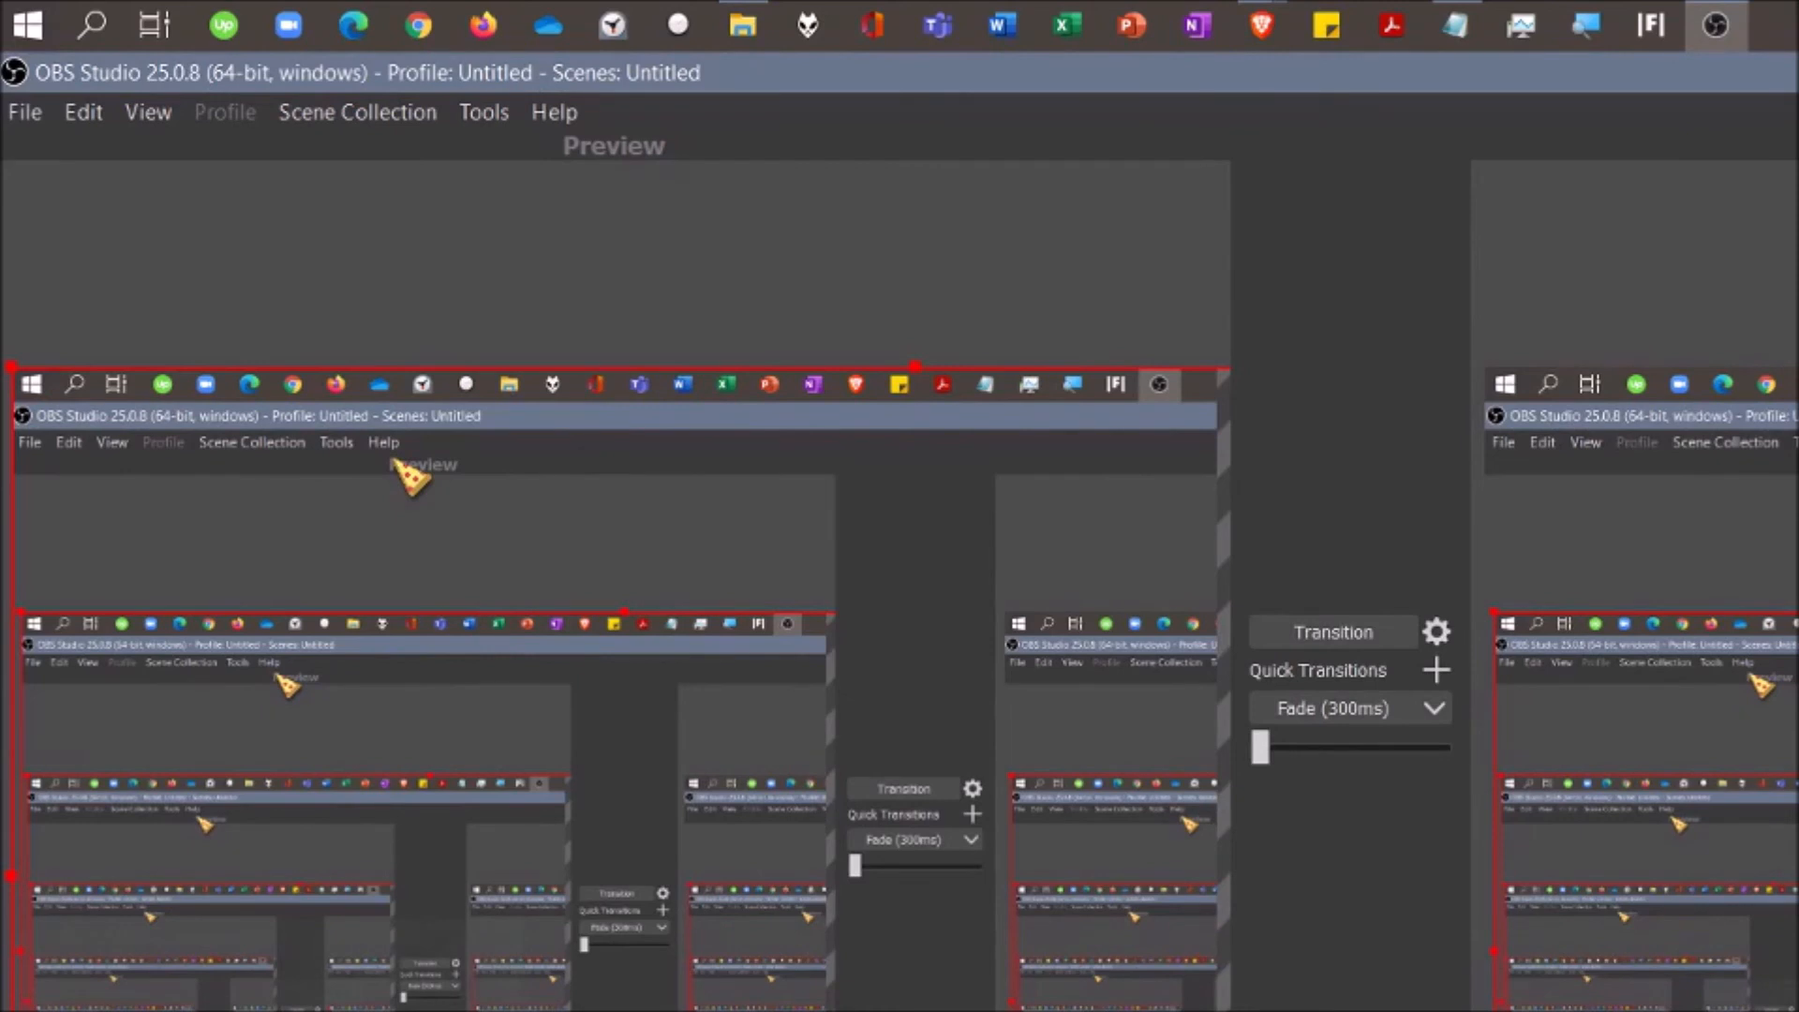
# Open context menus in OBS Studio's scene and source areas.
pyautogui.rightClick(413, 476)
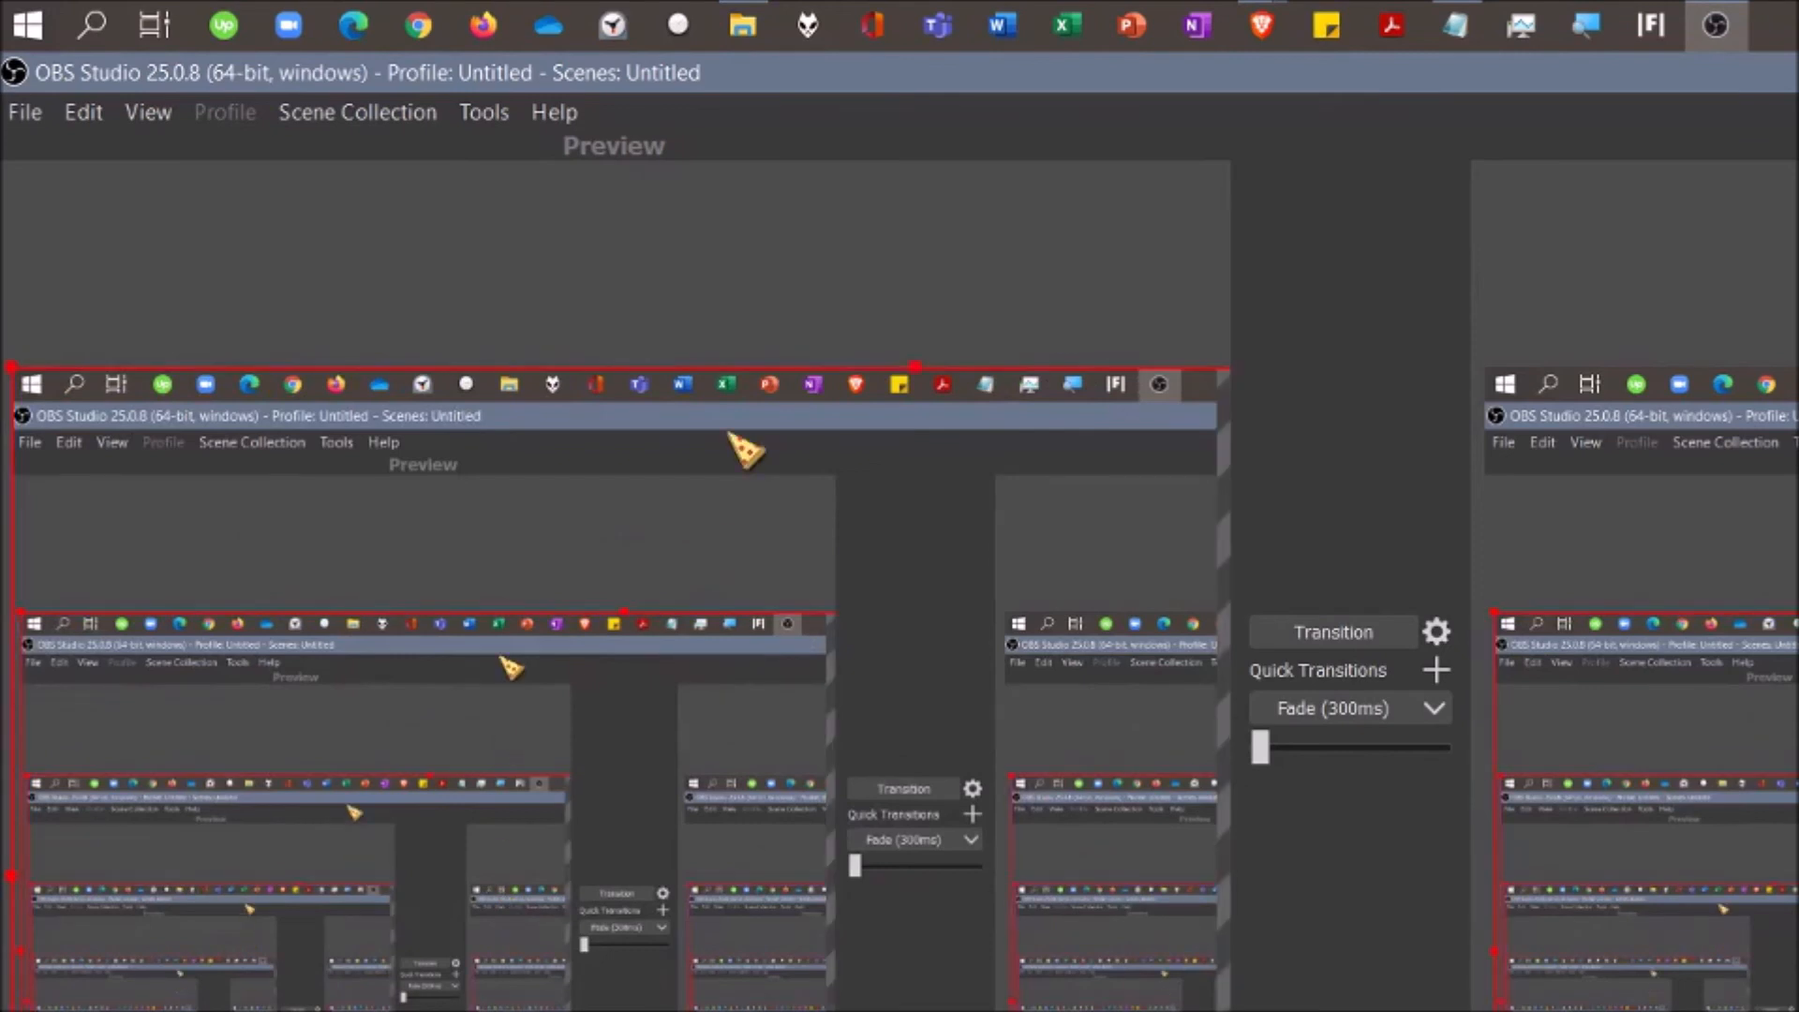
pyautogui.rightClick(740, 448)
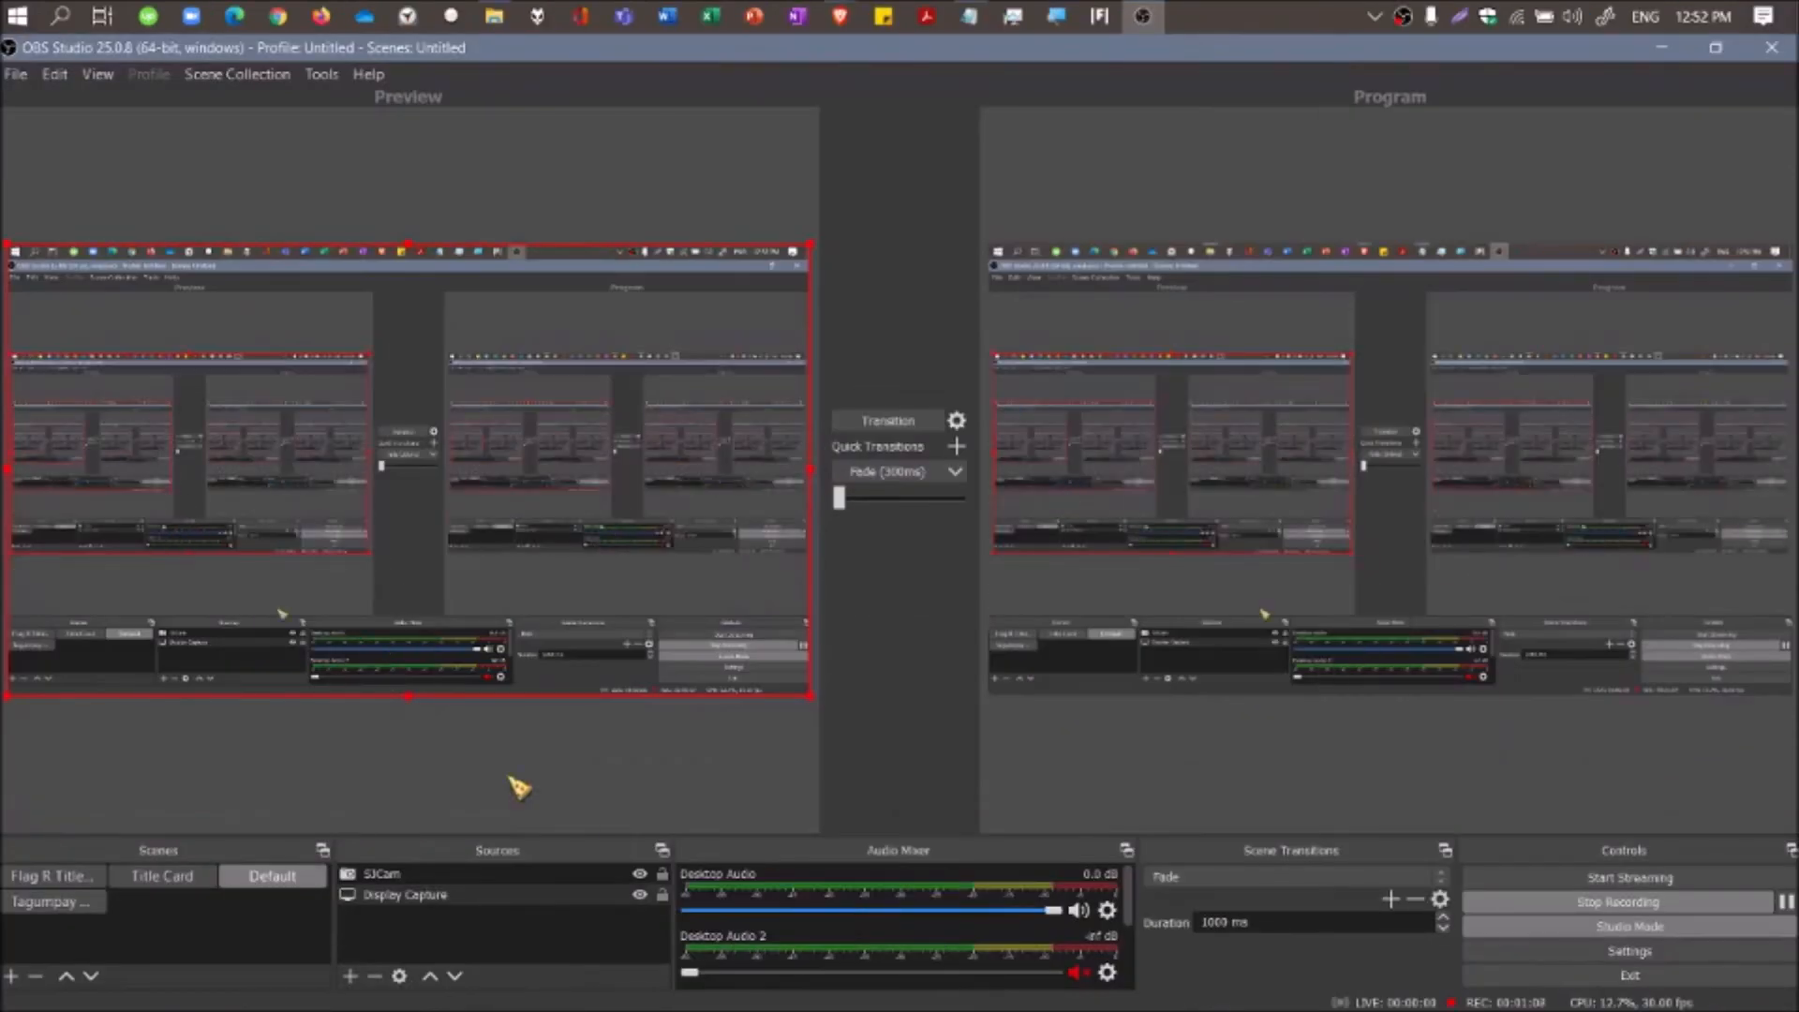
# Remove the camera source from the Default scene.
pyautogui.click(382, 874)
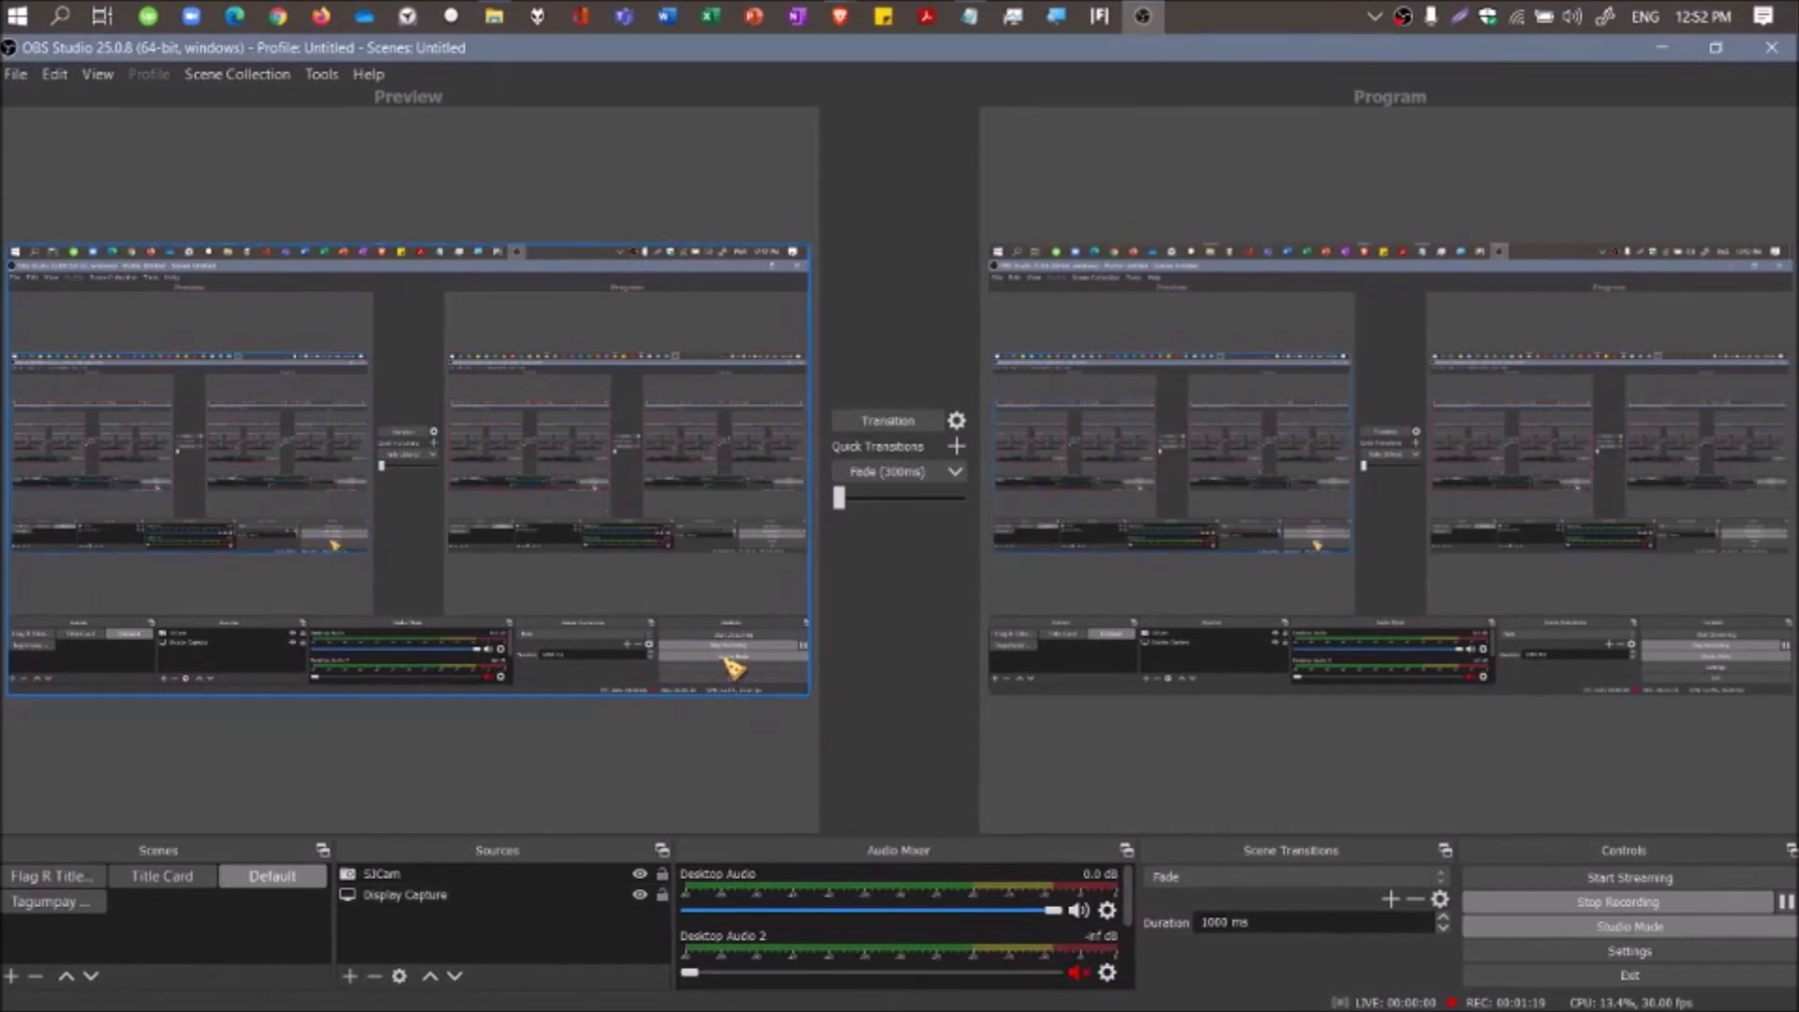
pyautogui.click(381, 874)
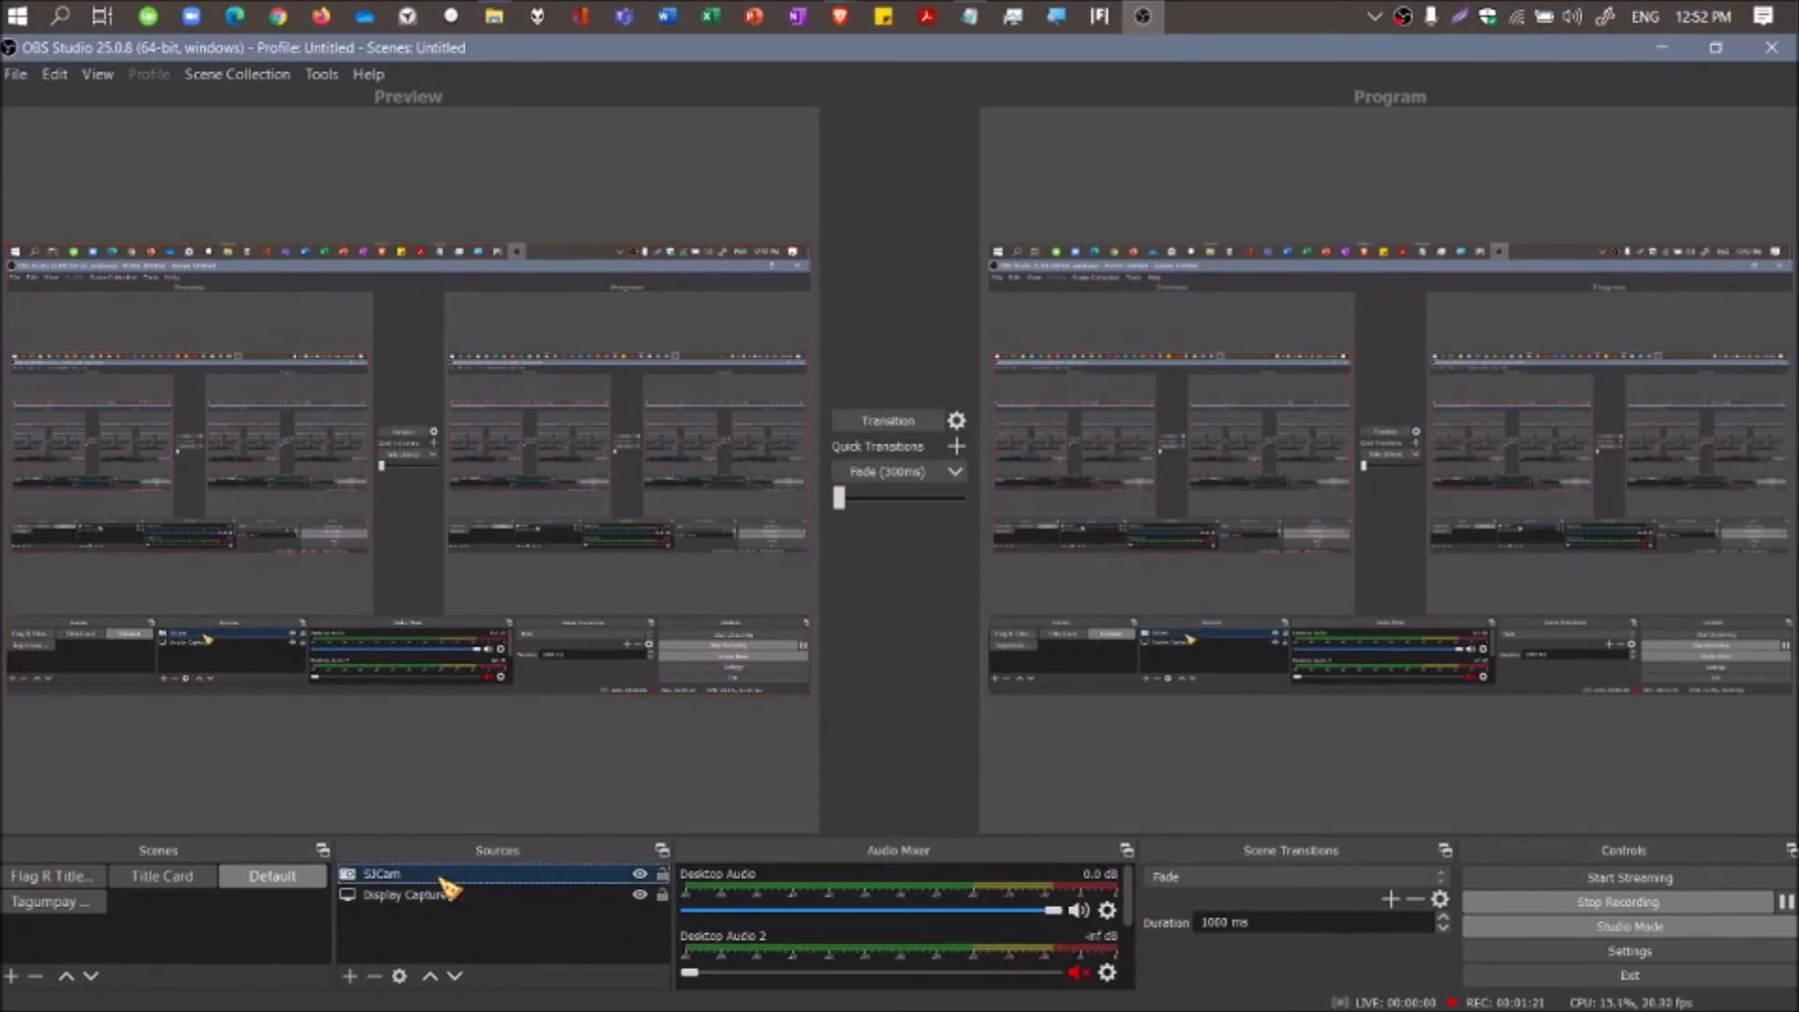
pyautogui.rightClick(382, 874)
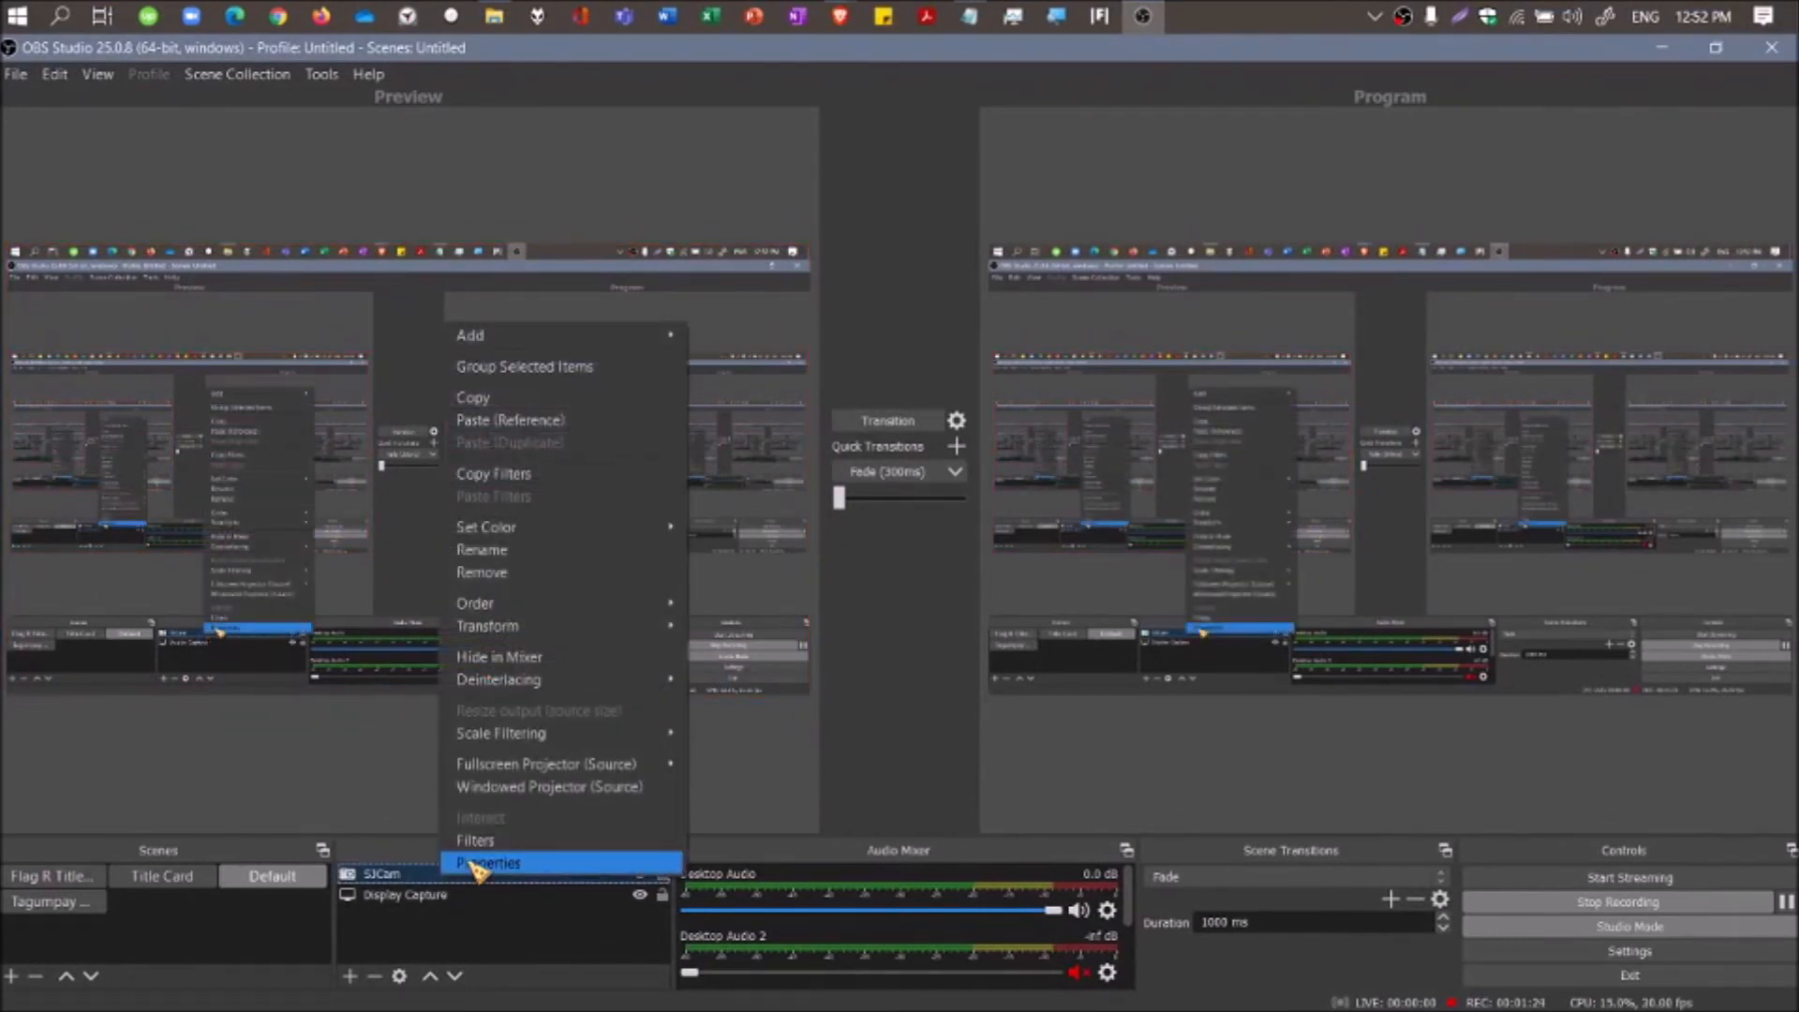
pyautogui.moveTo(528, 602)
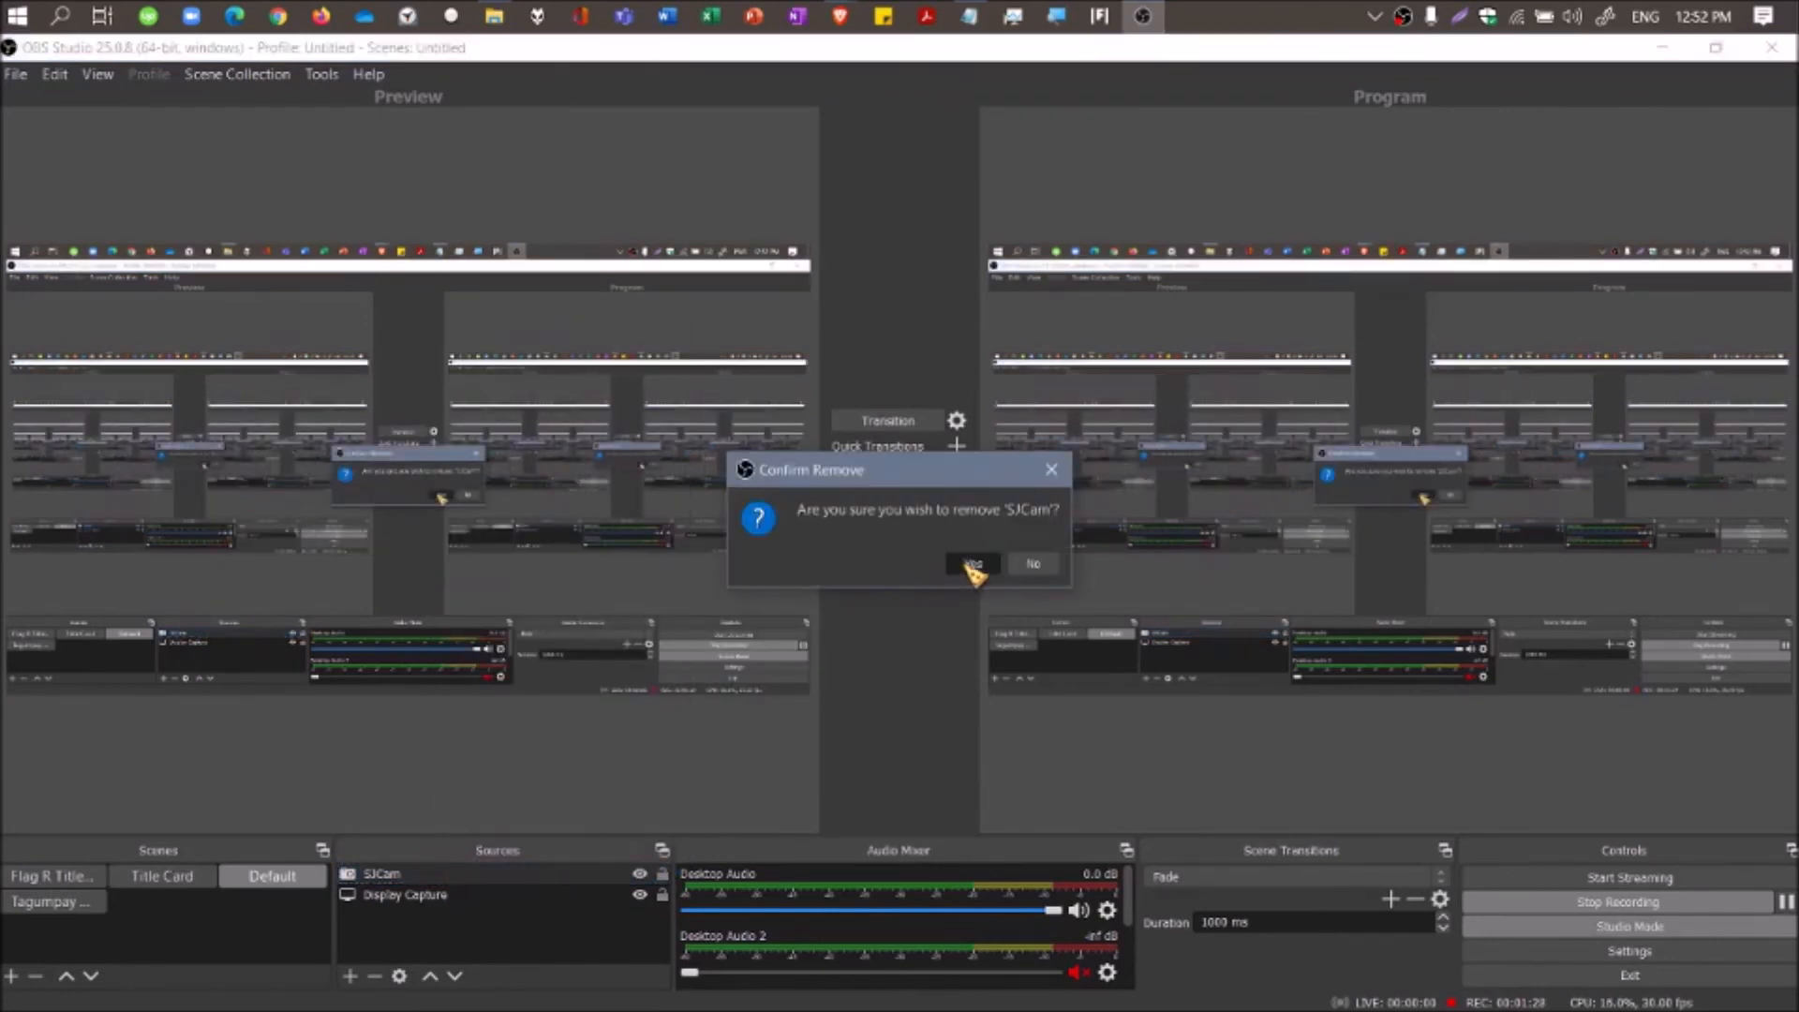
pyautogui.click(972, 563)
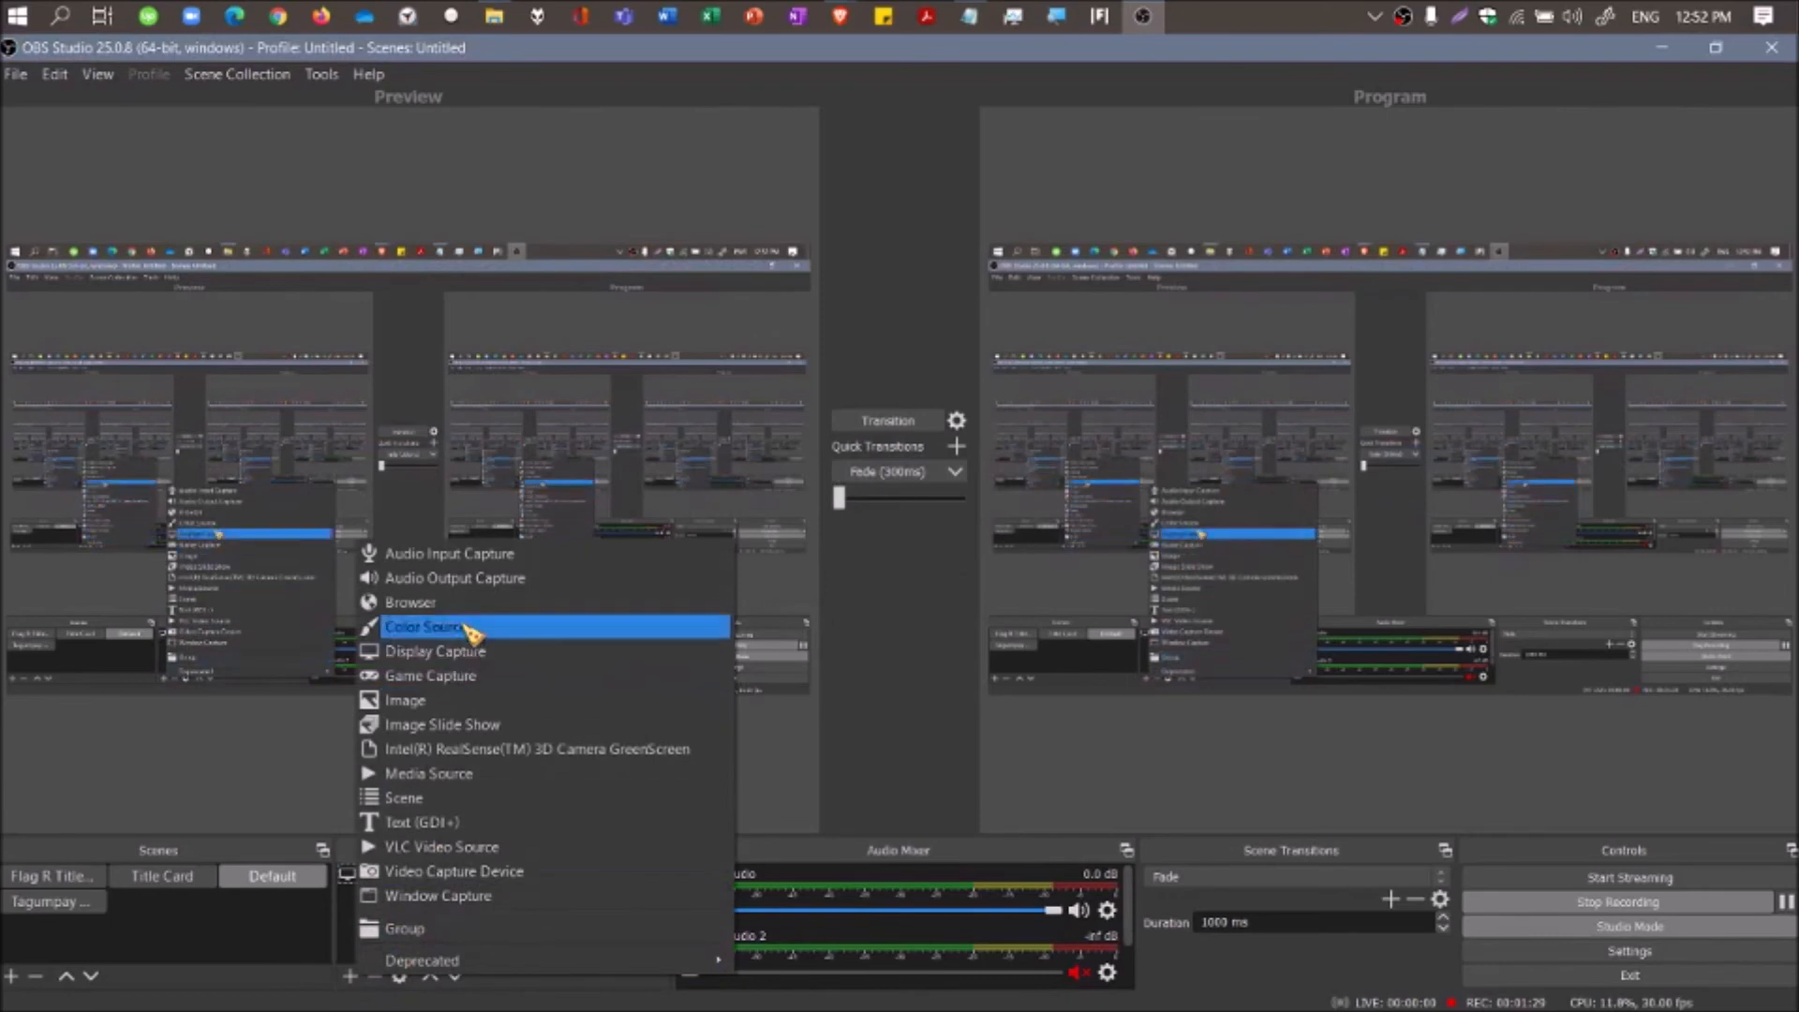
pyautogui.moveTo(464, 871)
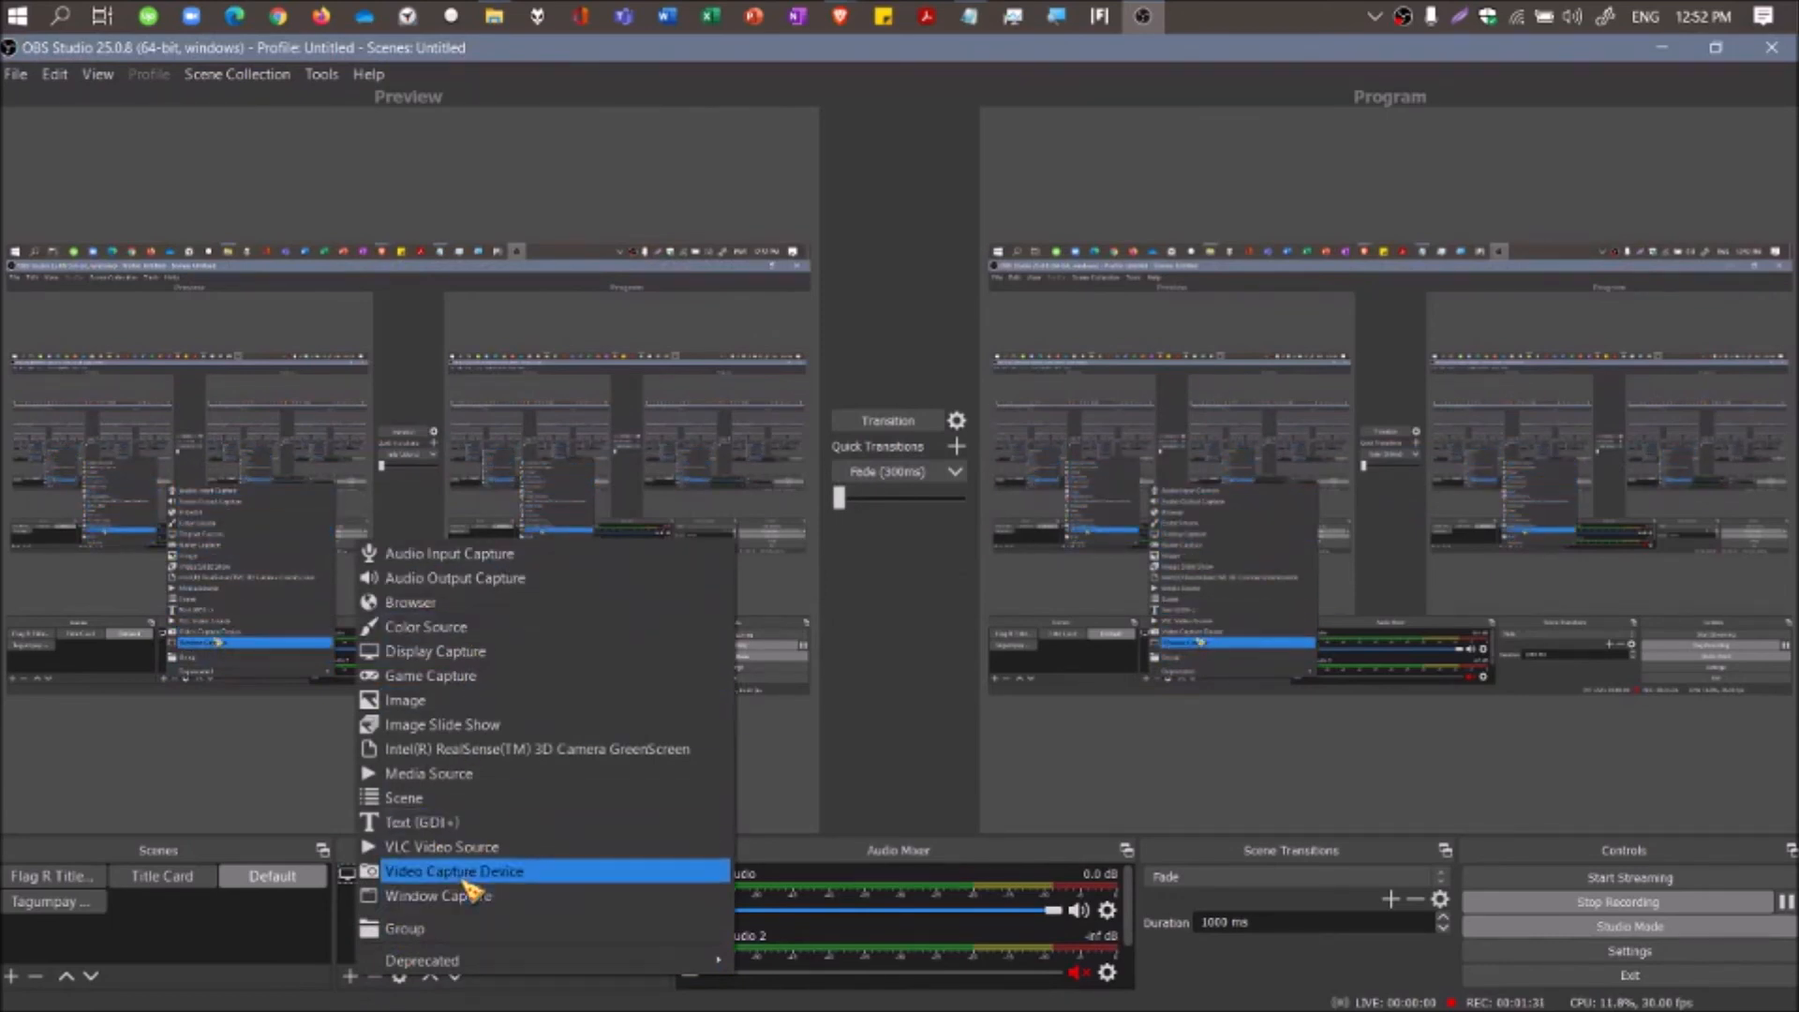
pyautogui.moveTo(471, 896)
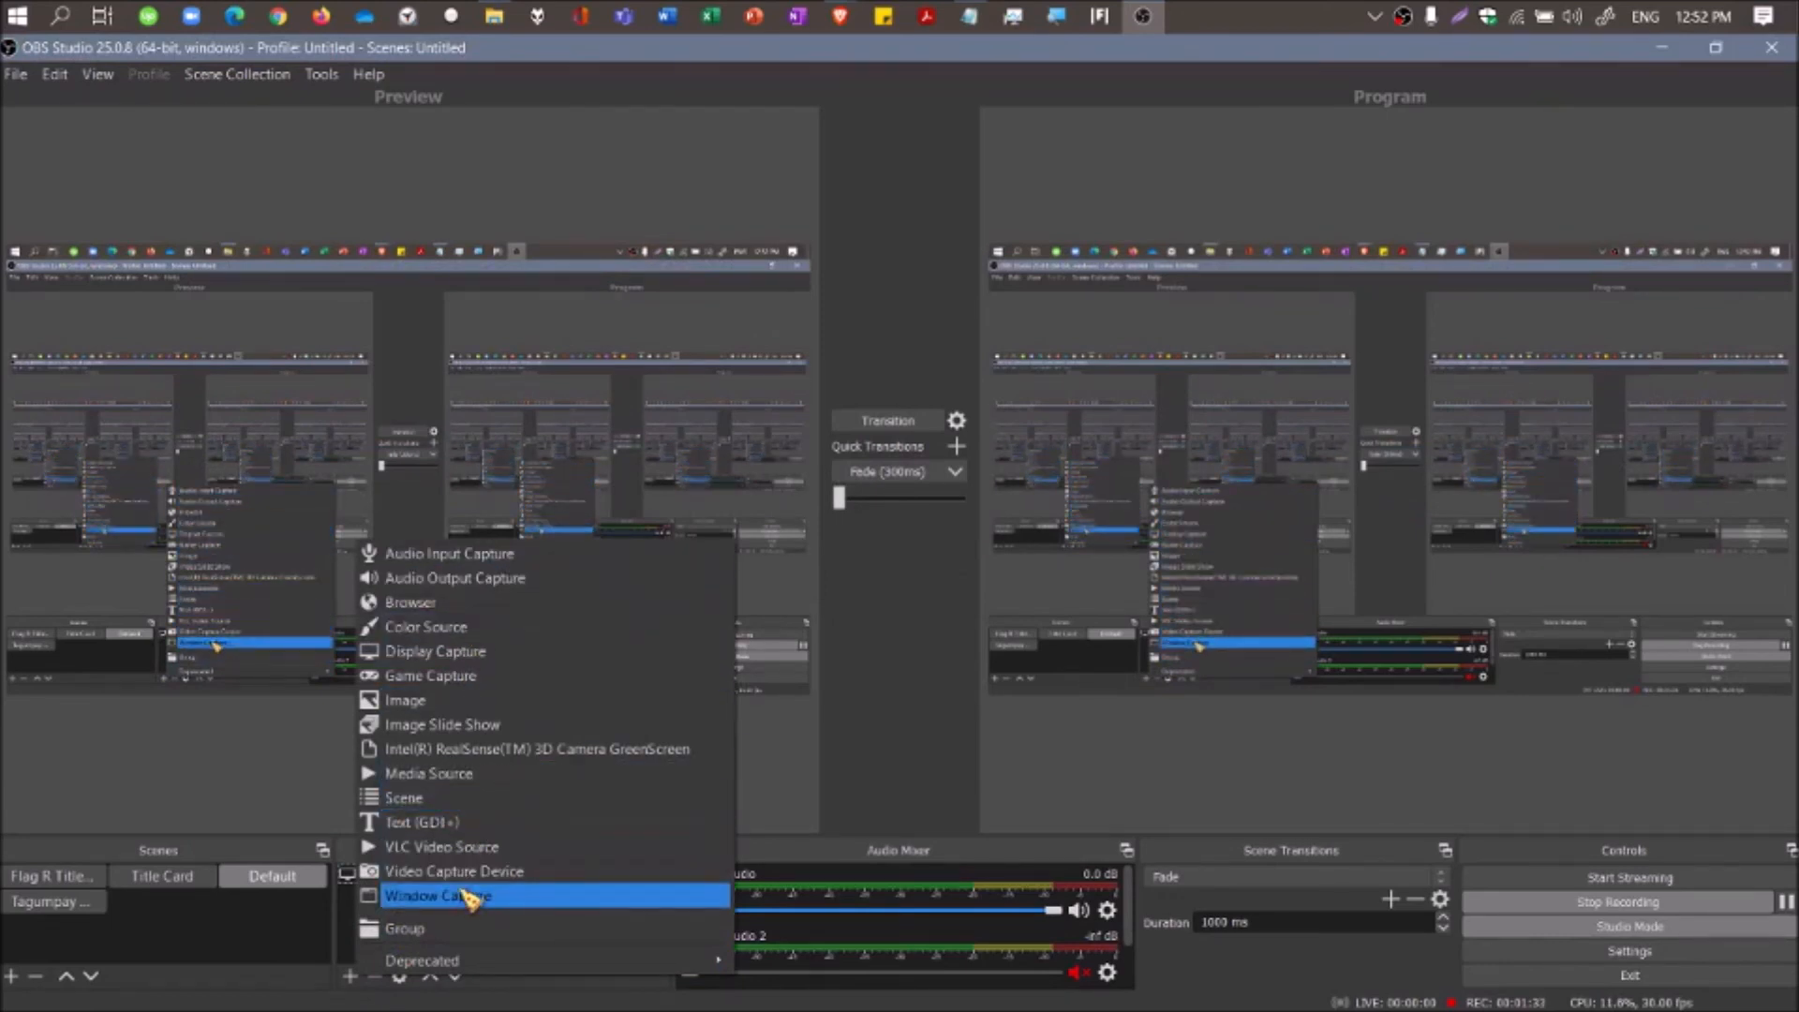
# Add the existing SJCam Video Capture Device source, then switch scenes to compare.
pyautogui.click(455, 871)
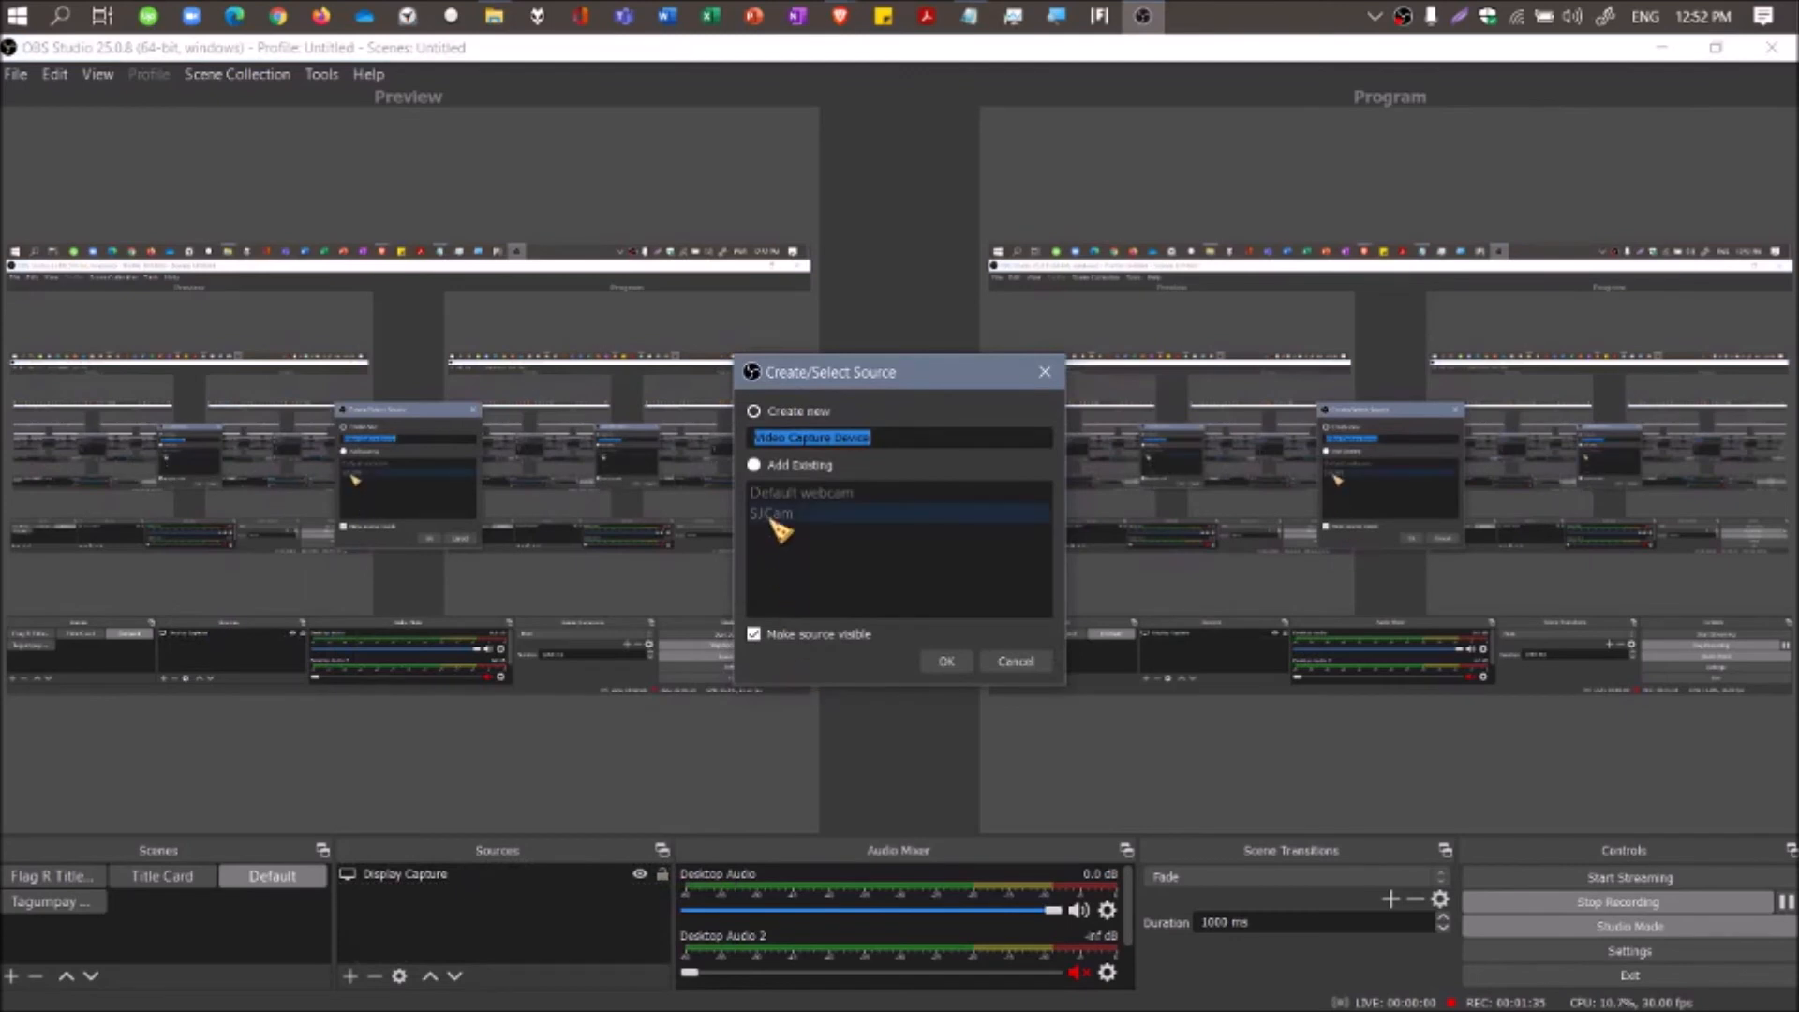
pyautogui.click(755, 464)
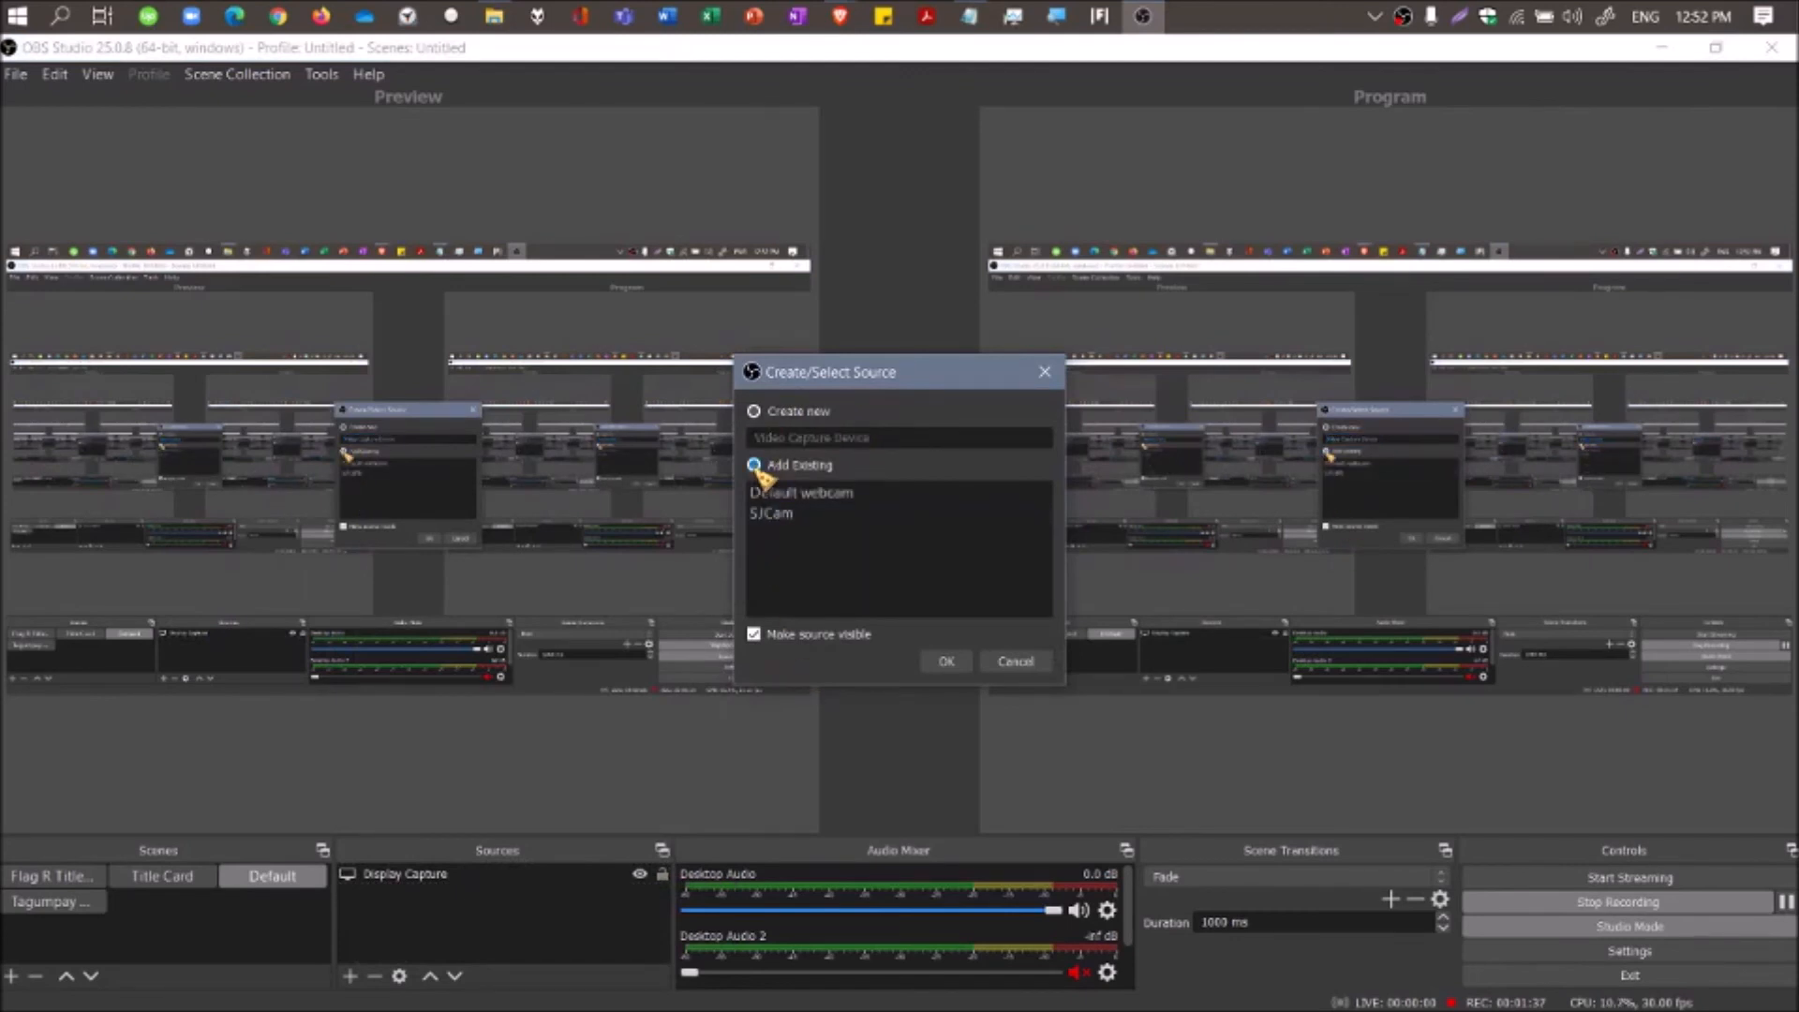
pyautogui.click(946, 661)
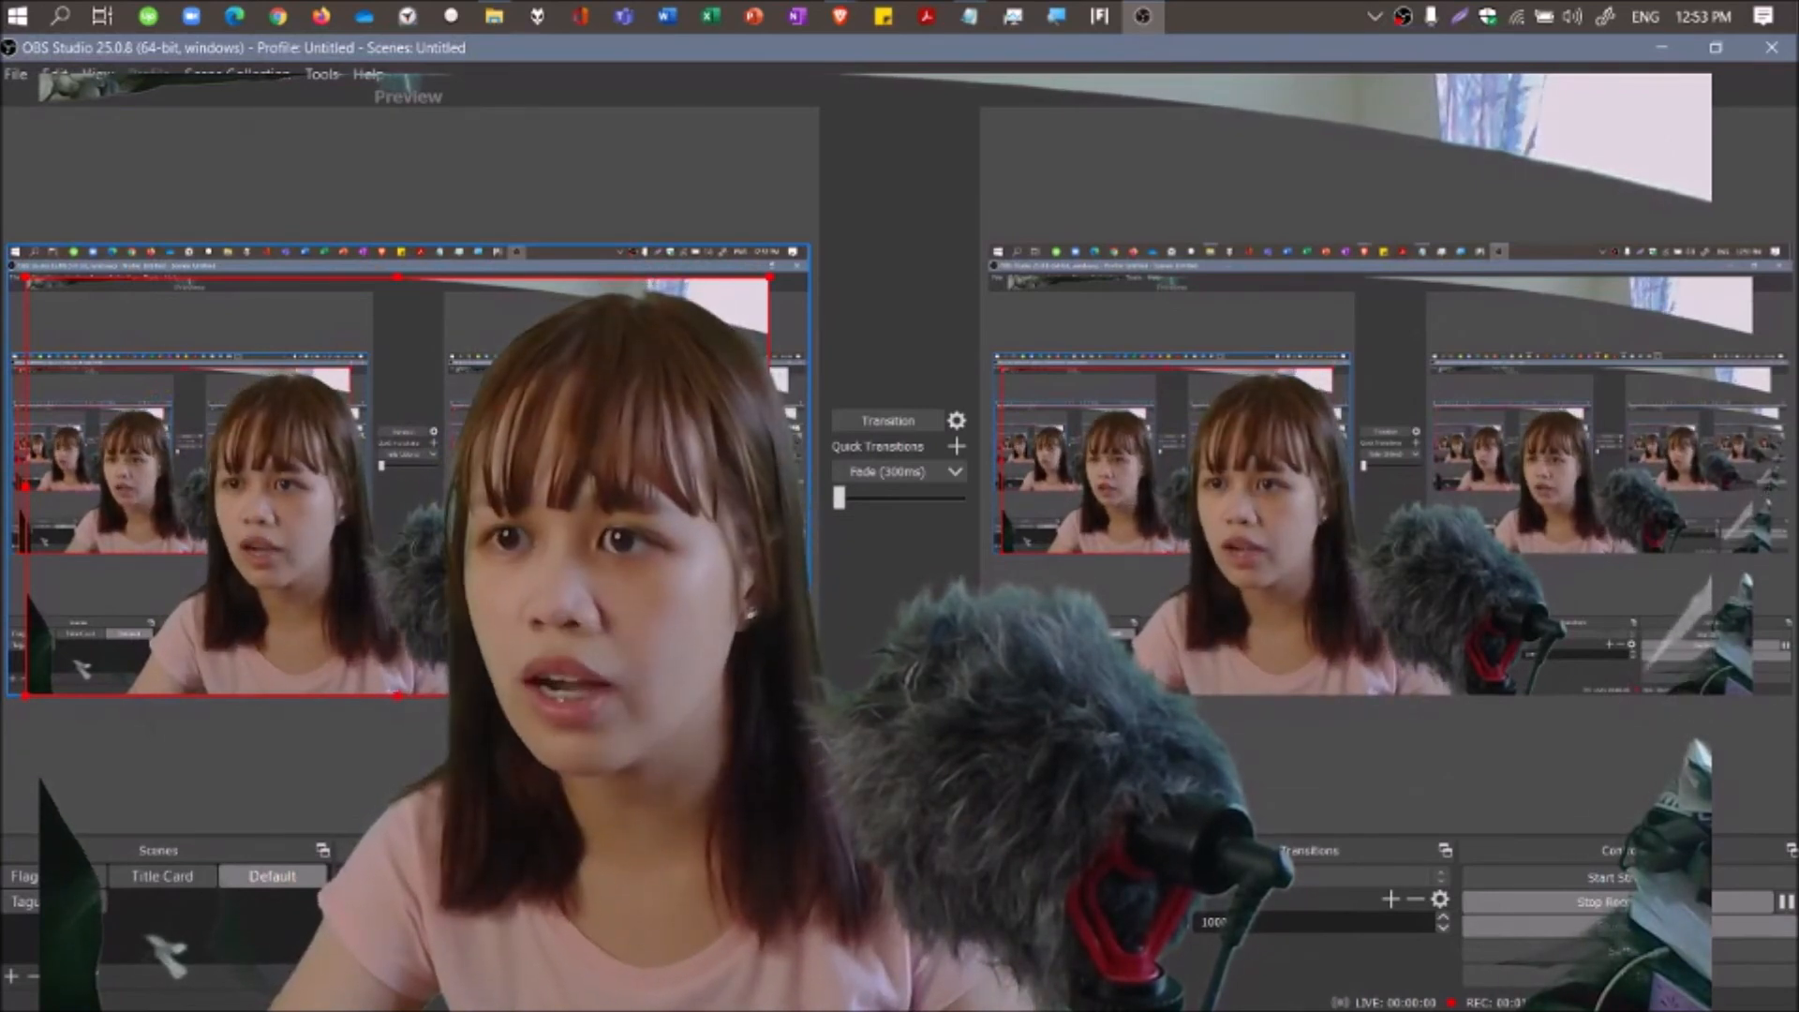
pyautogui.click(1629, 900)
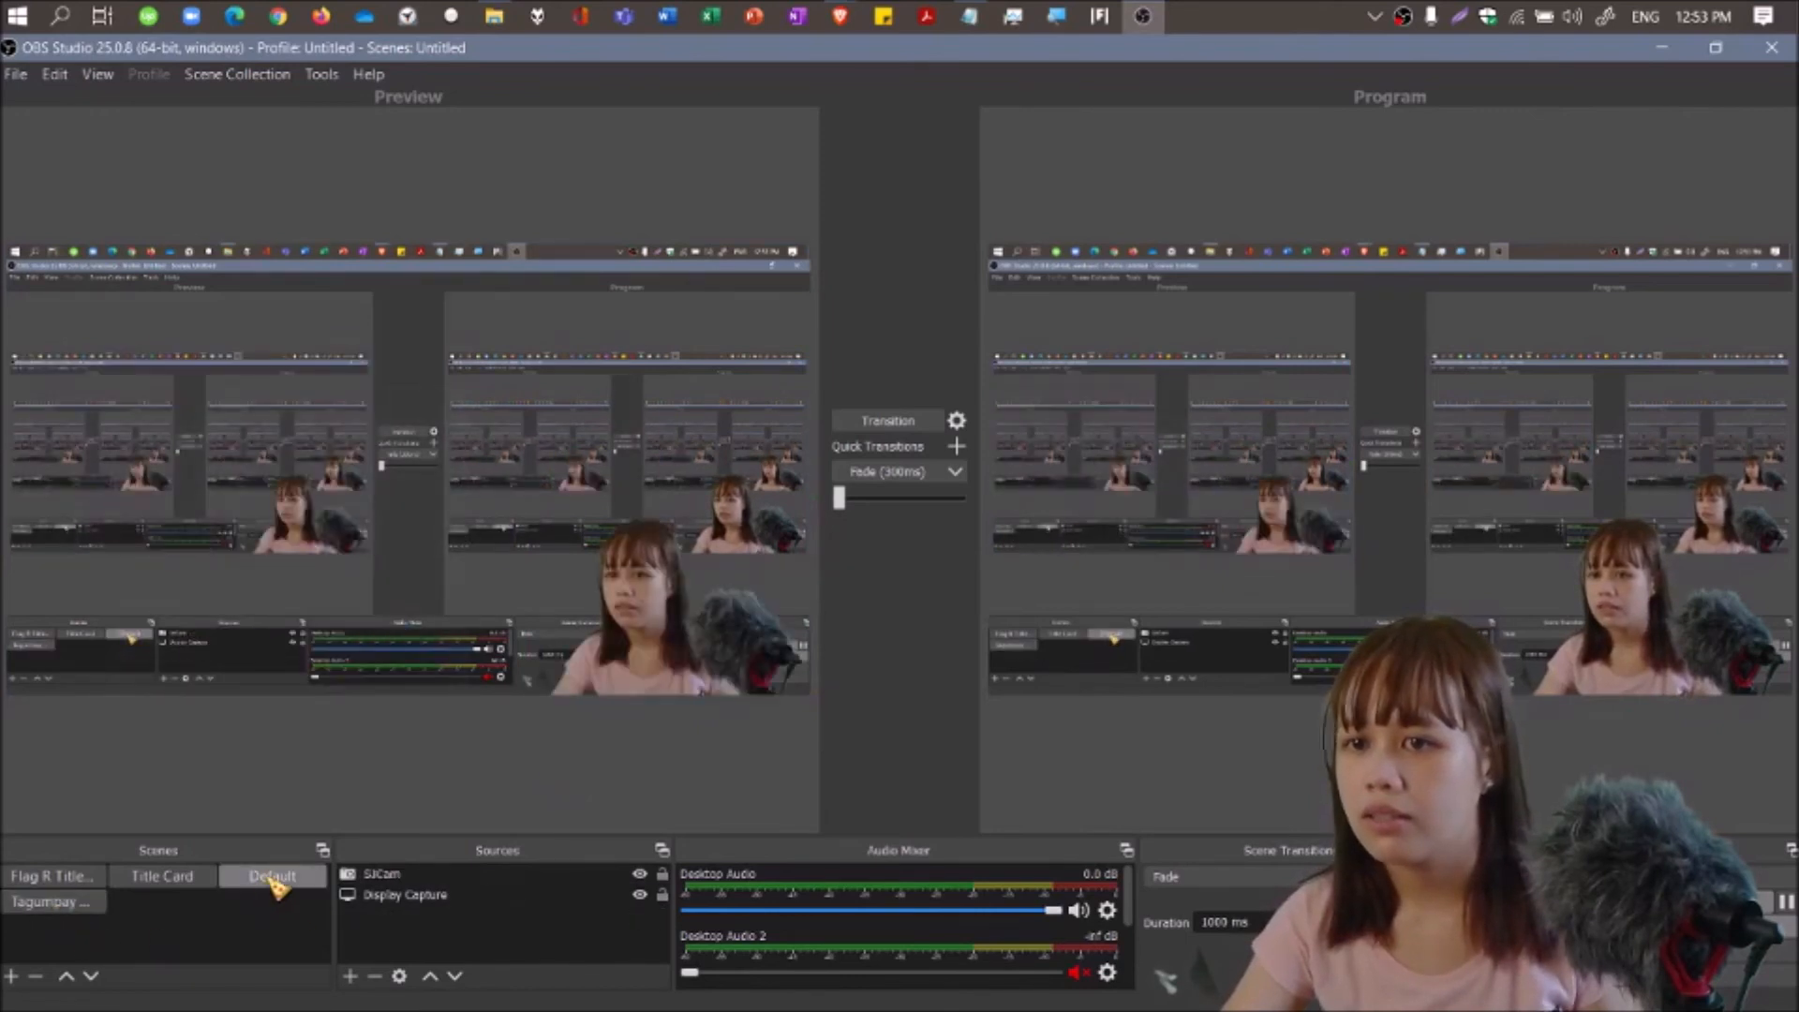
pyautogui.click(47, 902)
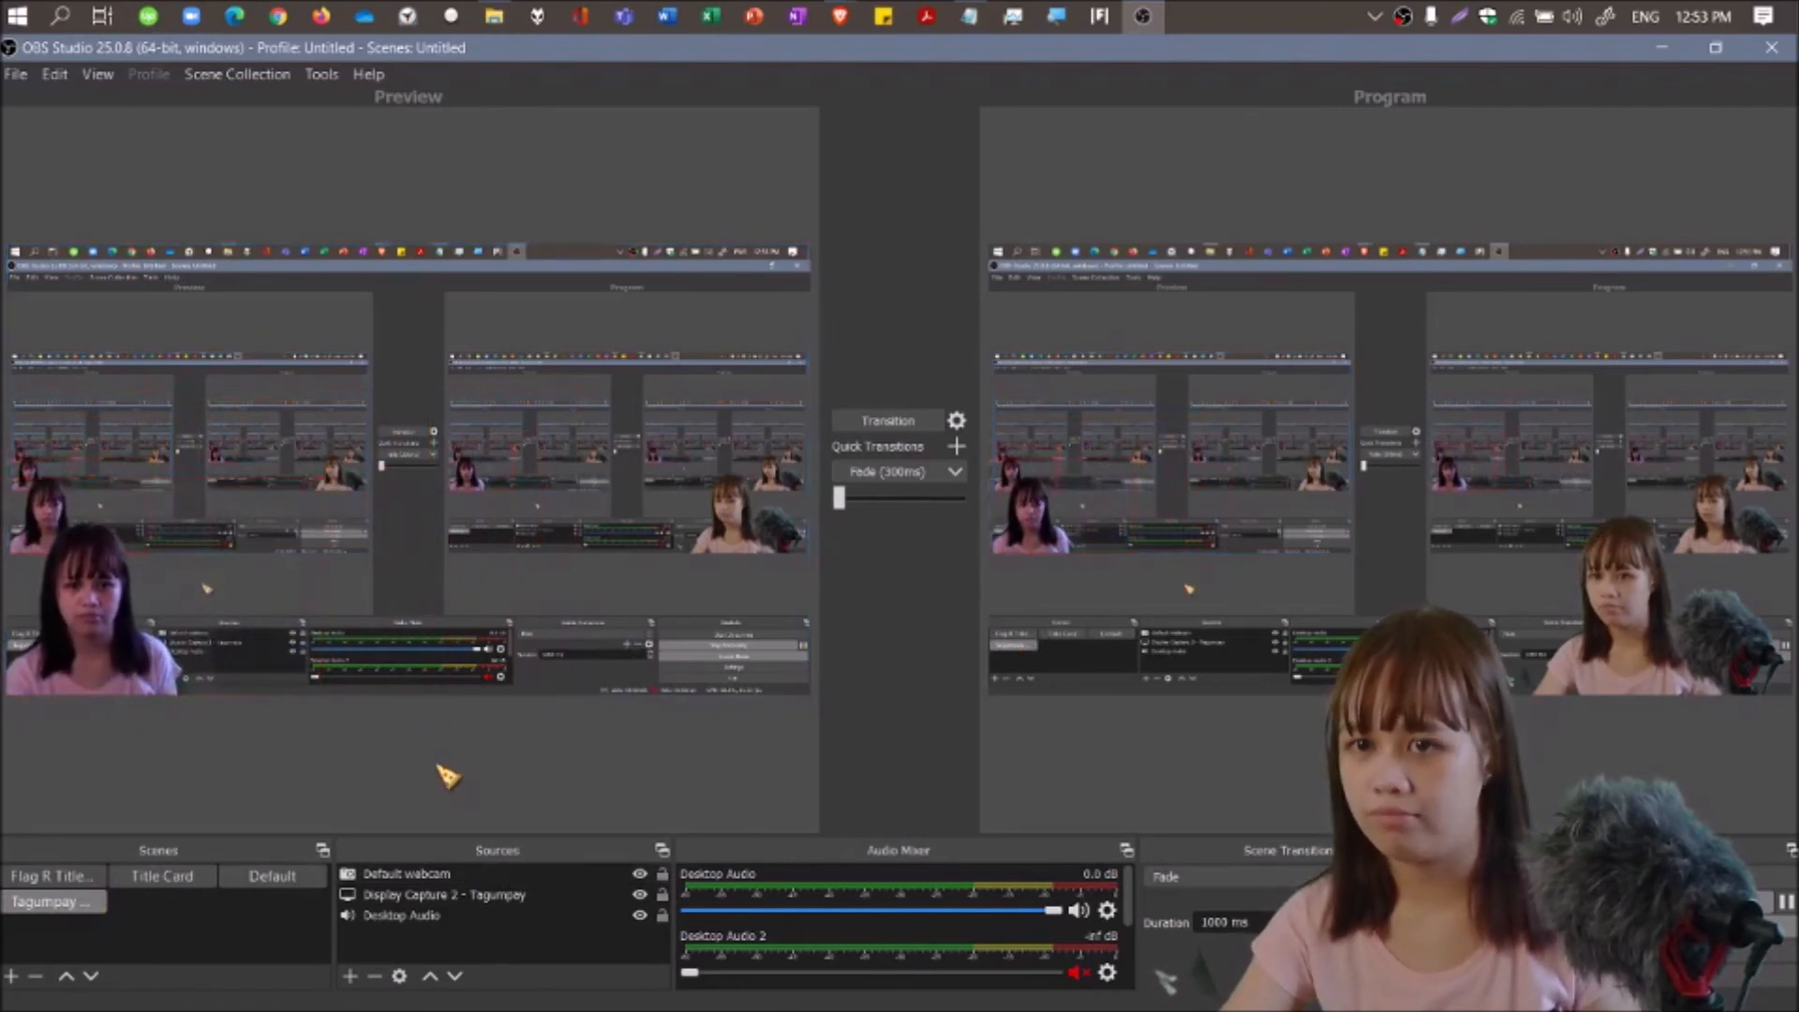
pyautogui.click(272, 875)
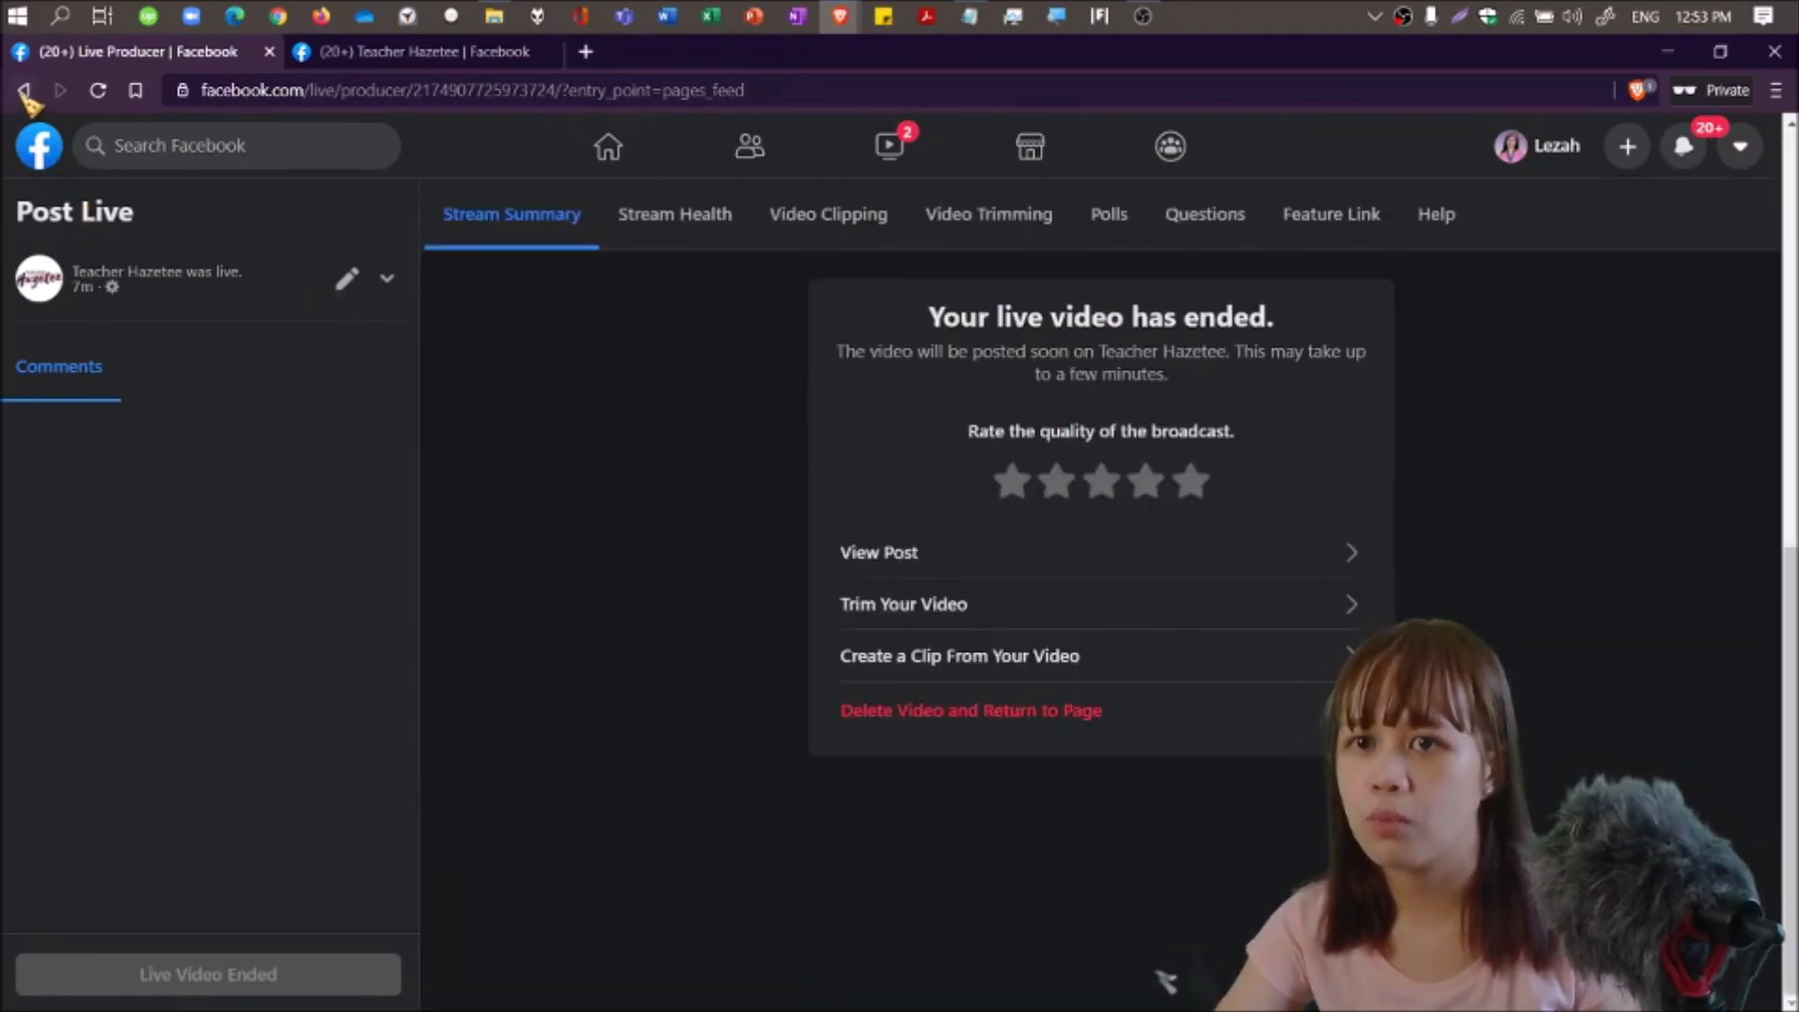
# Return to Teacher Hazetee's feed and play the ended 3:08 Testing video.
pyautogui.click(23, 91)
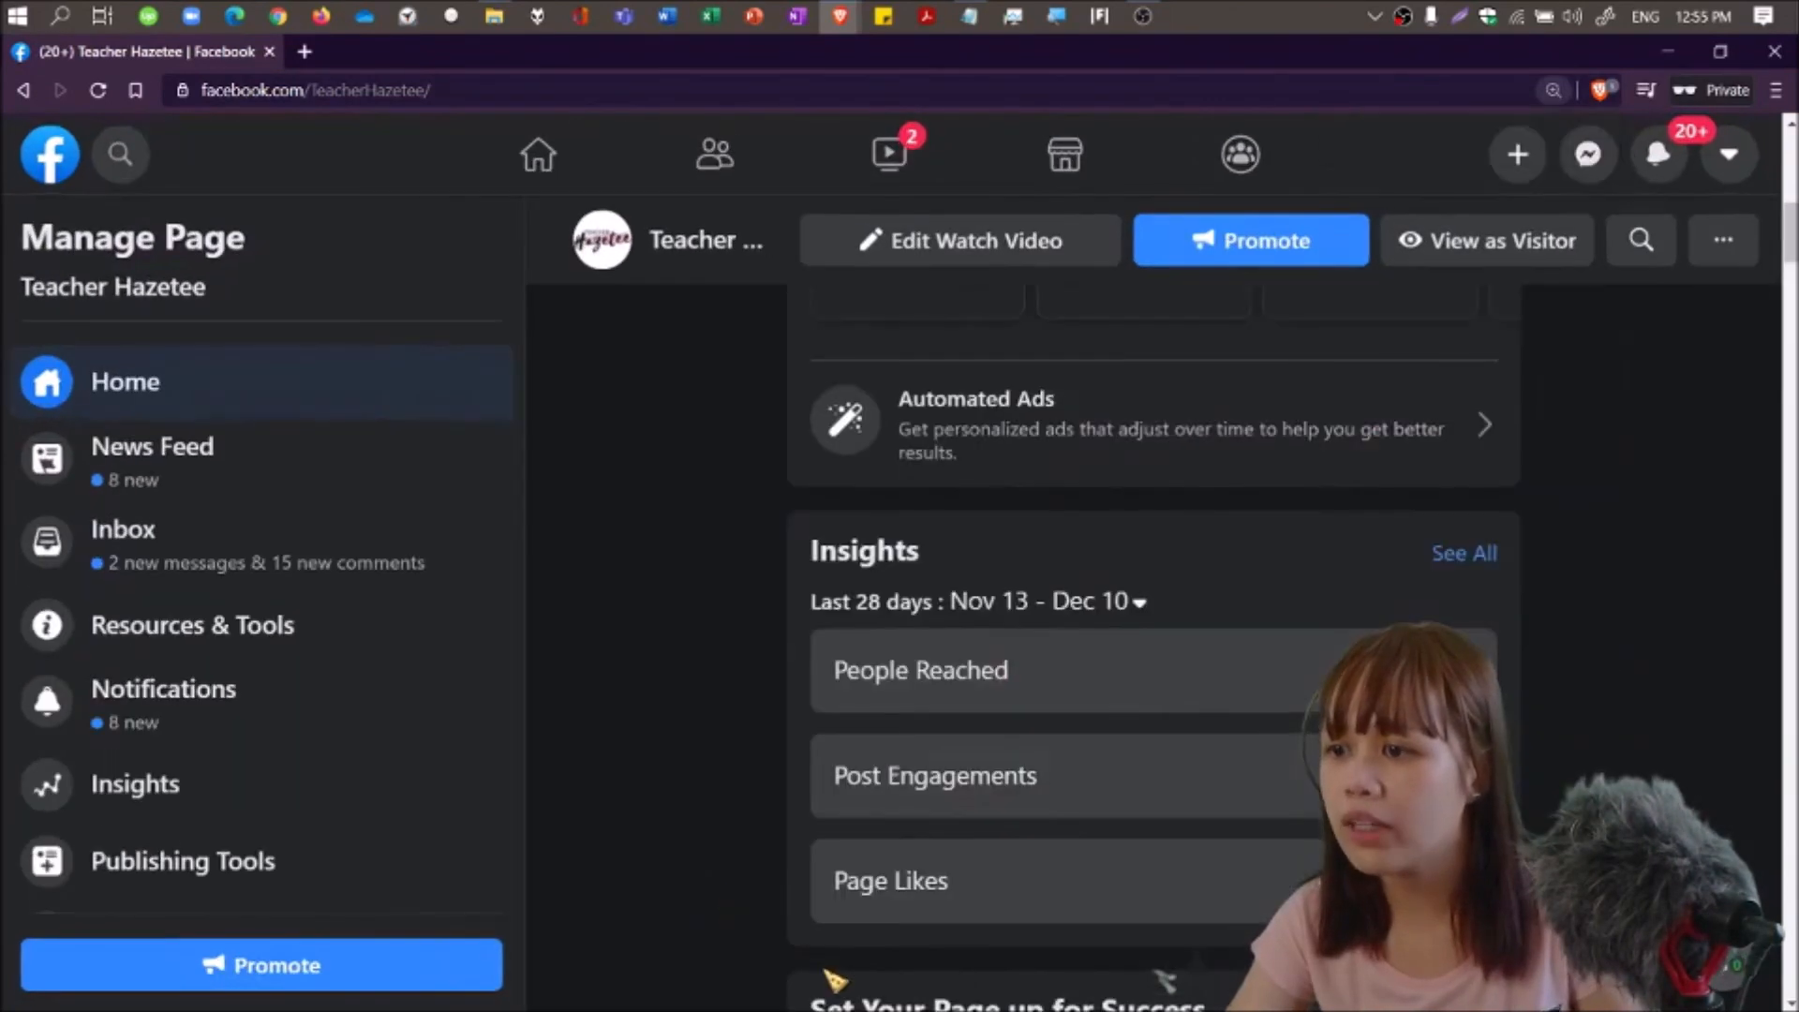
pyautogui.scroll(-3)
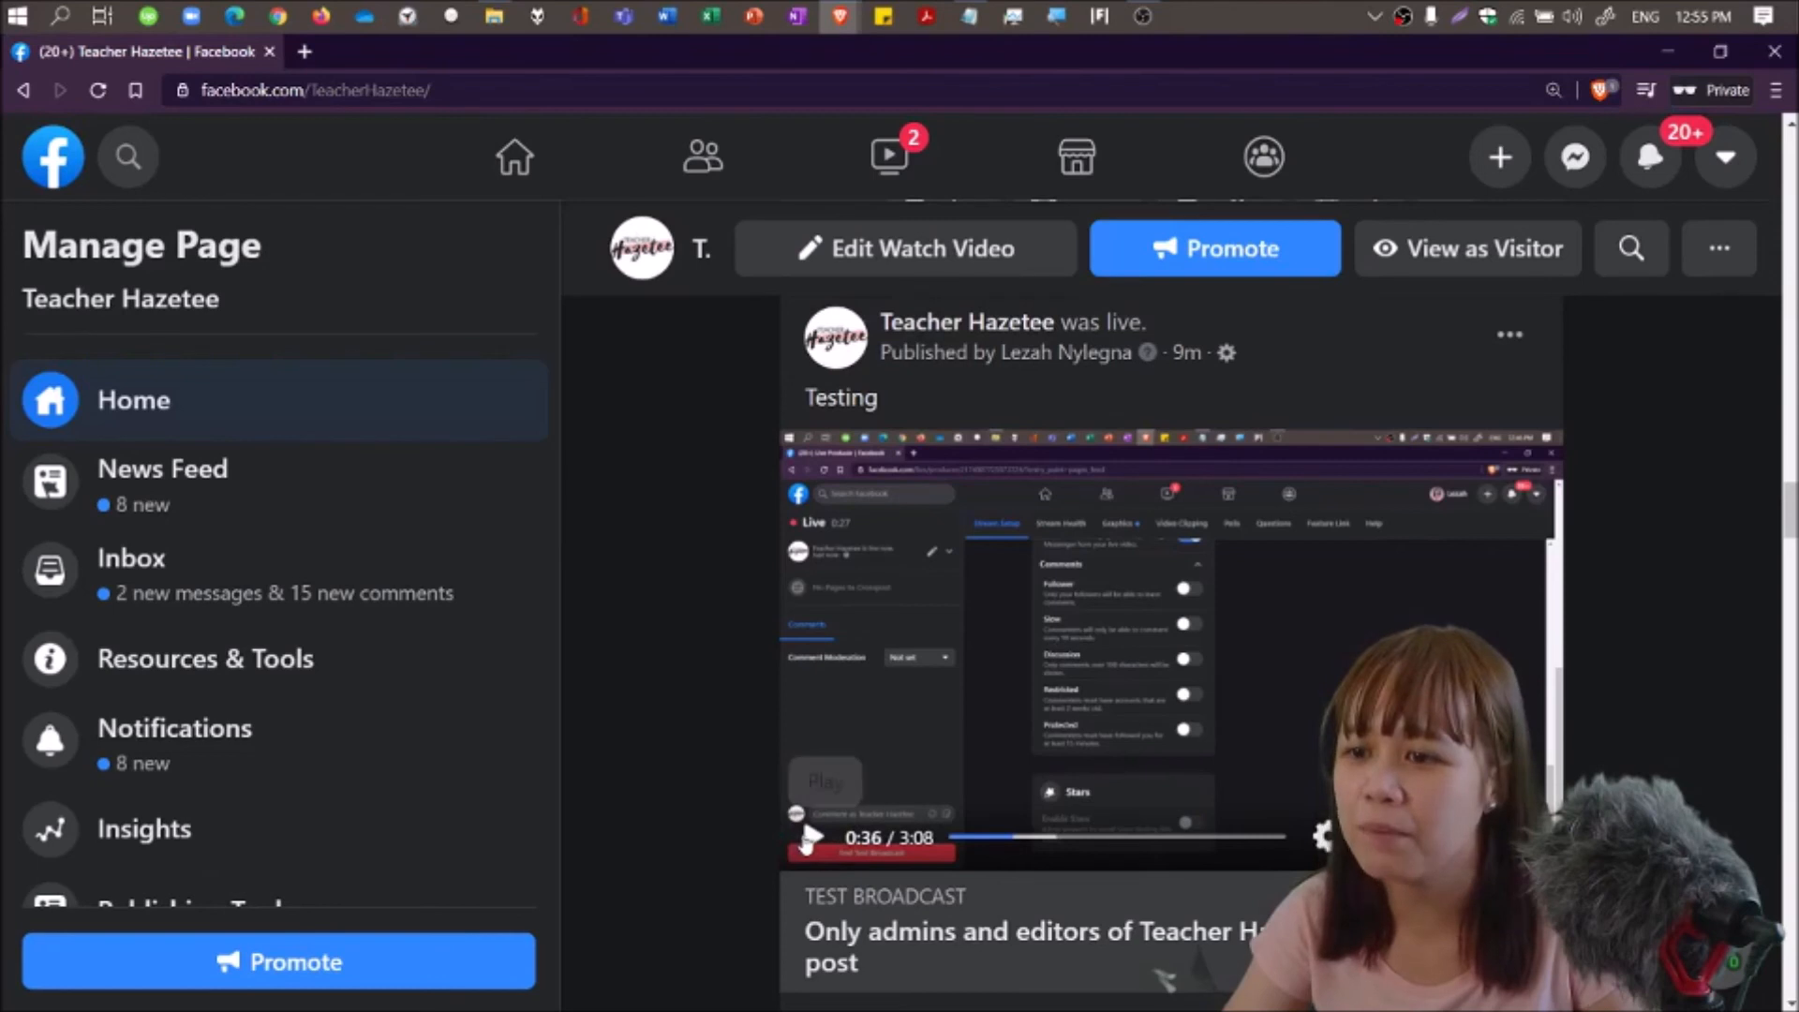
pyautogui.click(809, 837)
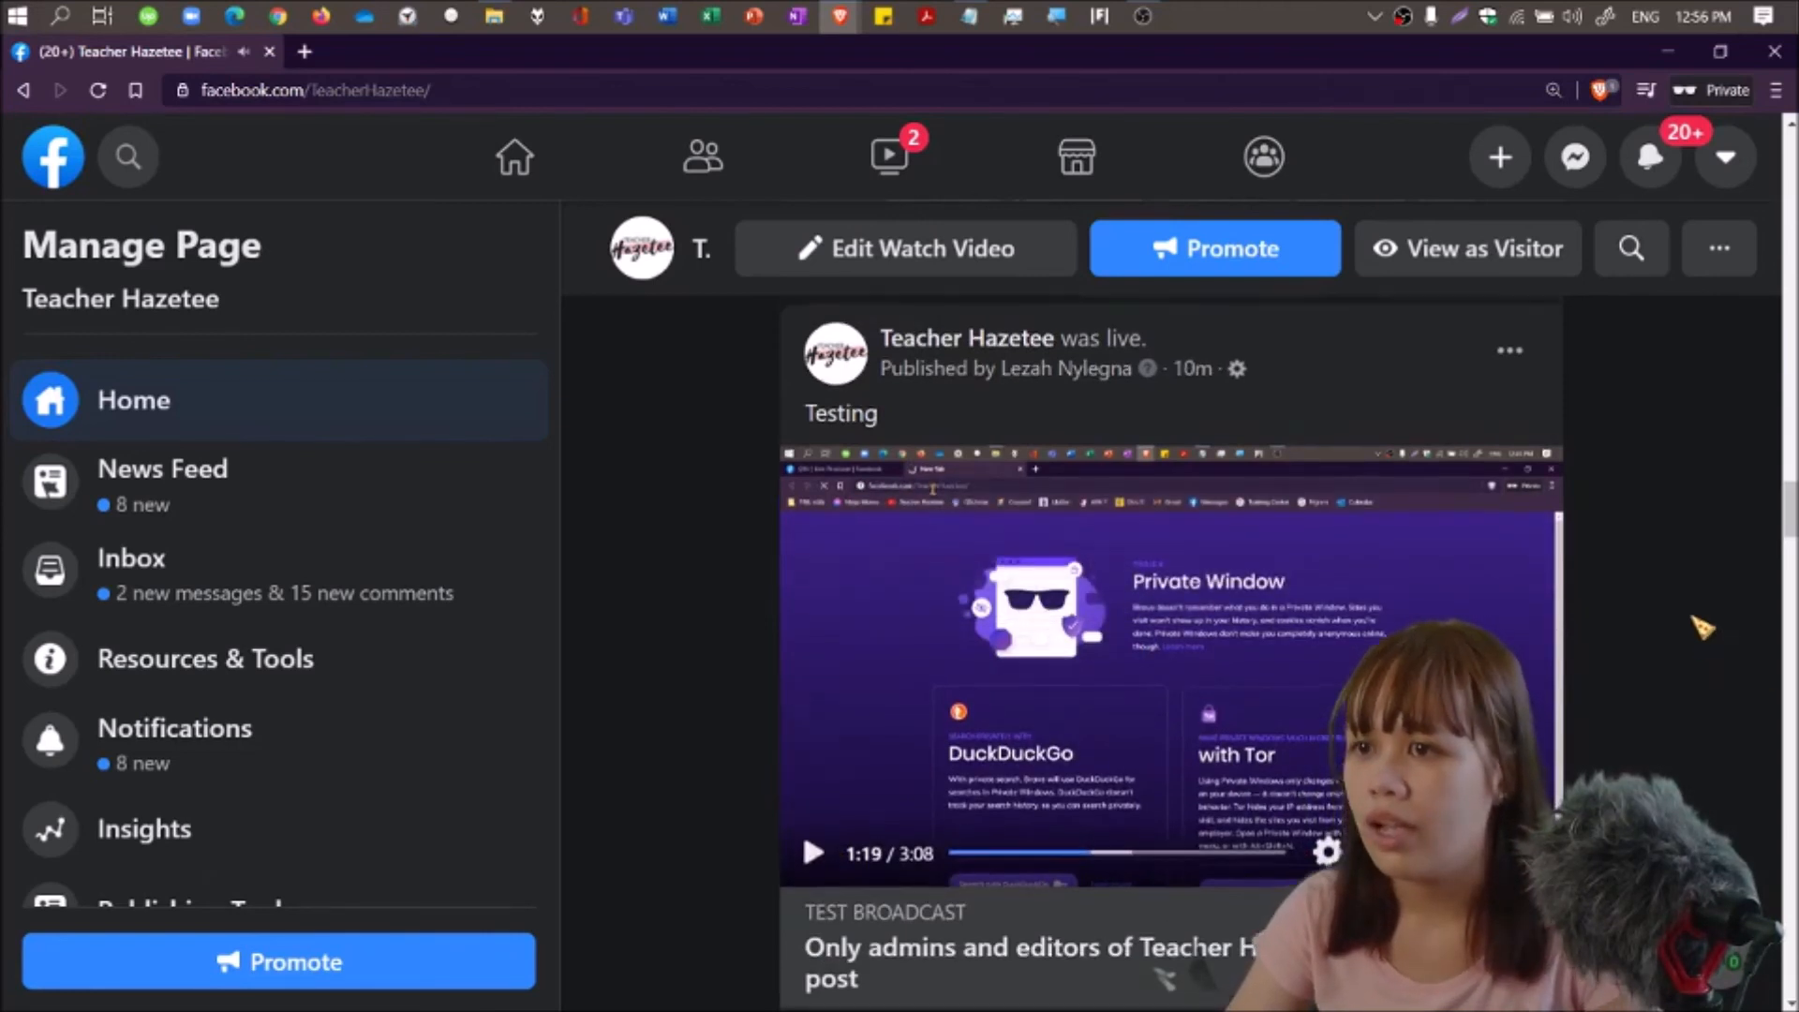
# Start a new live video via Create > Live and scroll through Stream Setup.
pyautogui.scroll(-3)
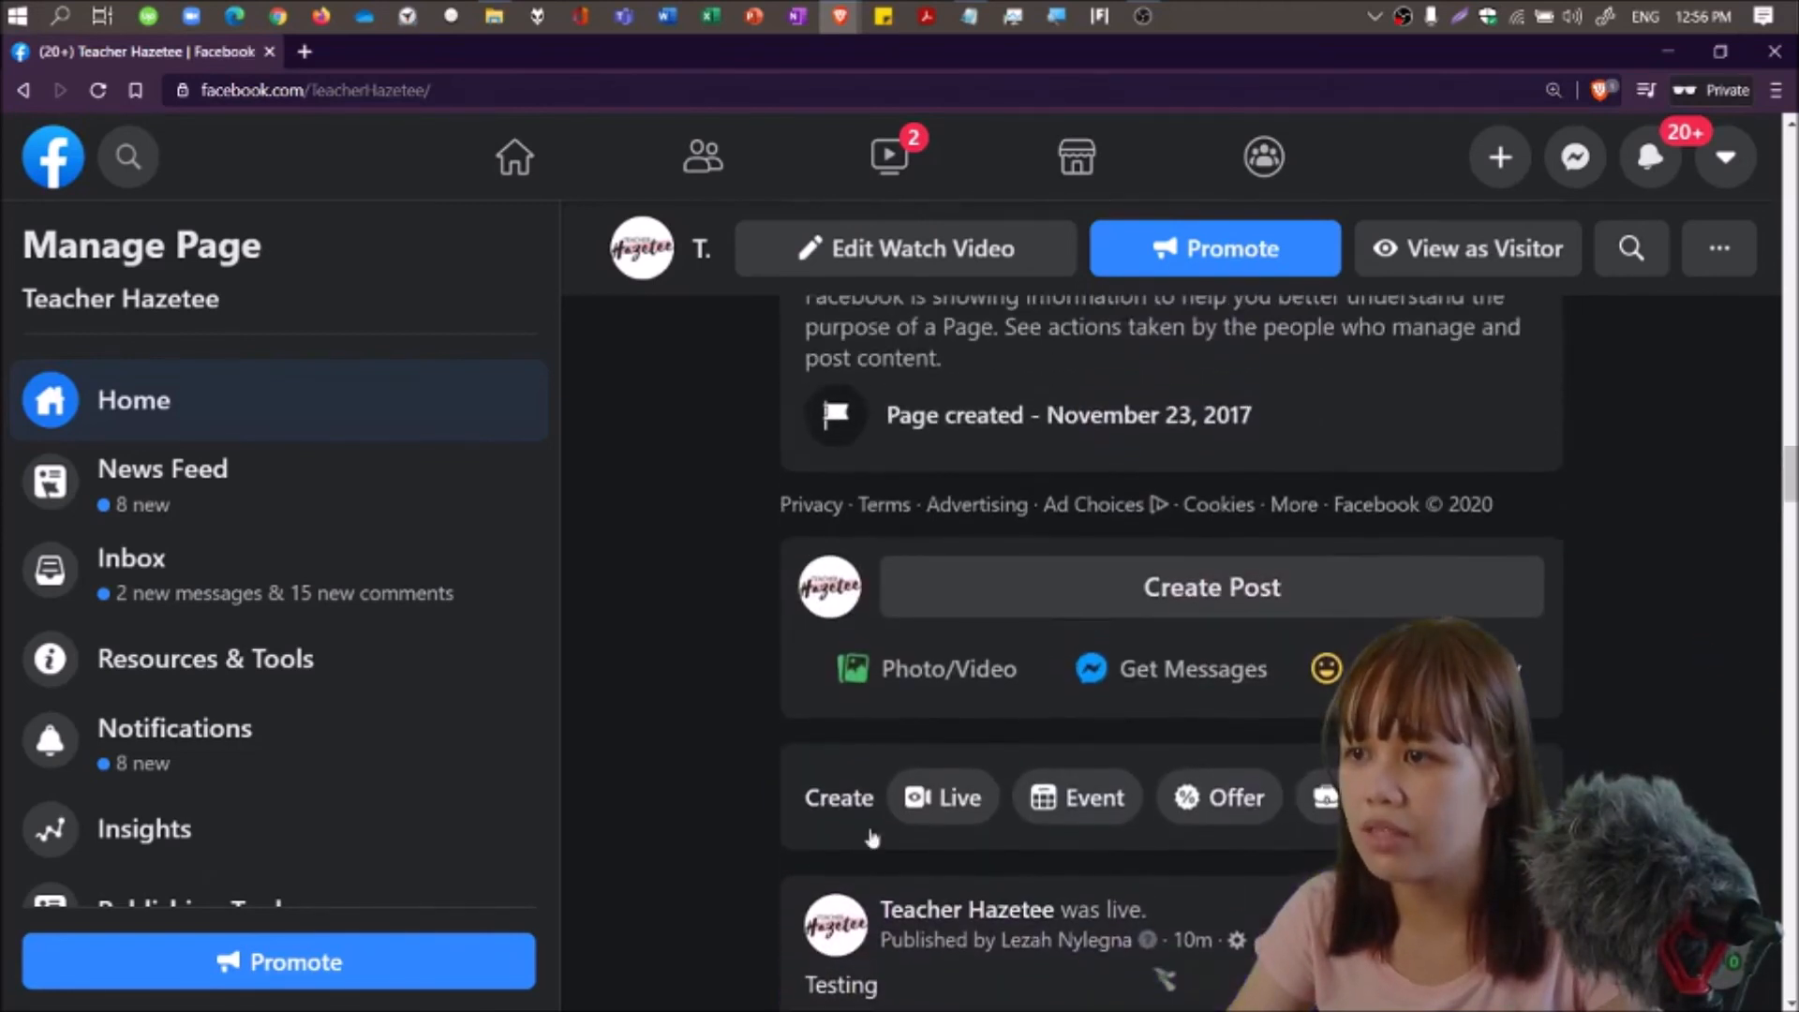
pyautogui.moveTo(944, 798)
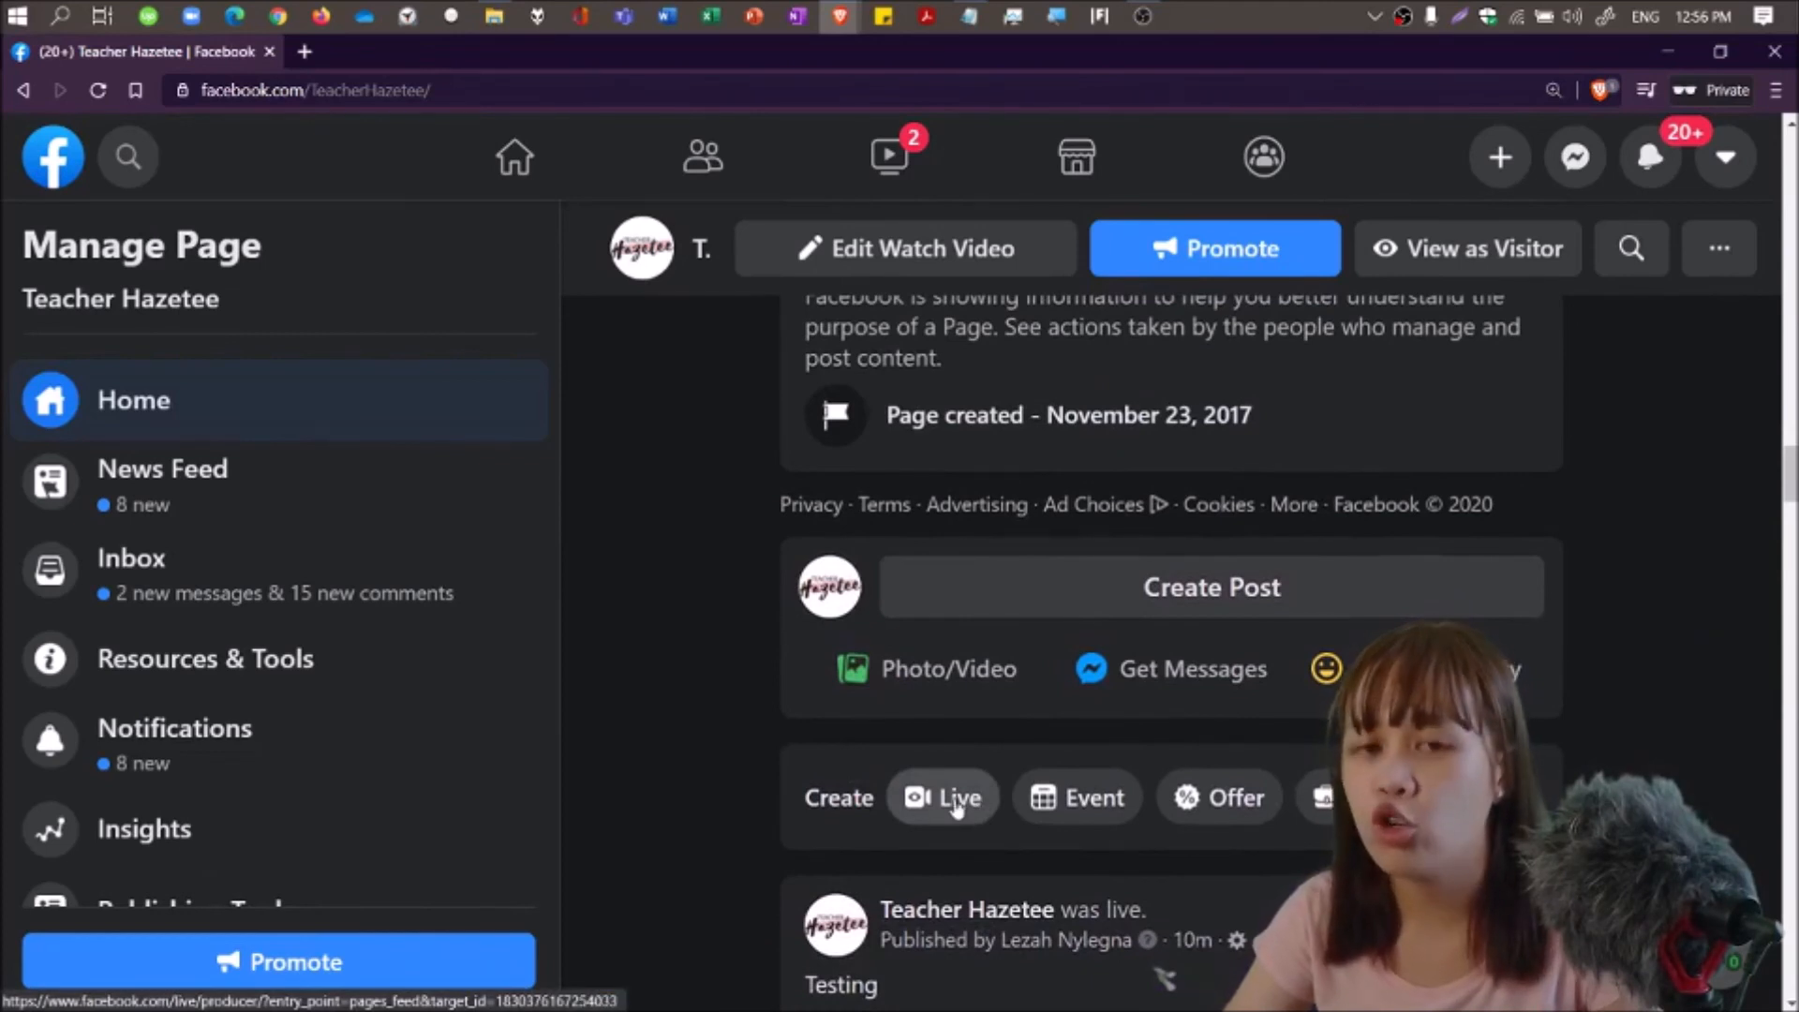
pyautogui.click(944, 798)
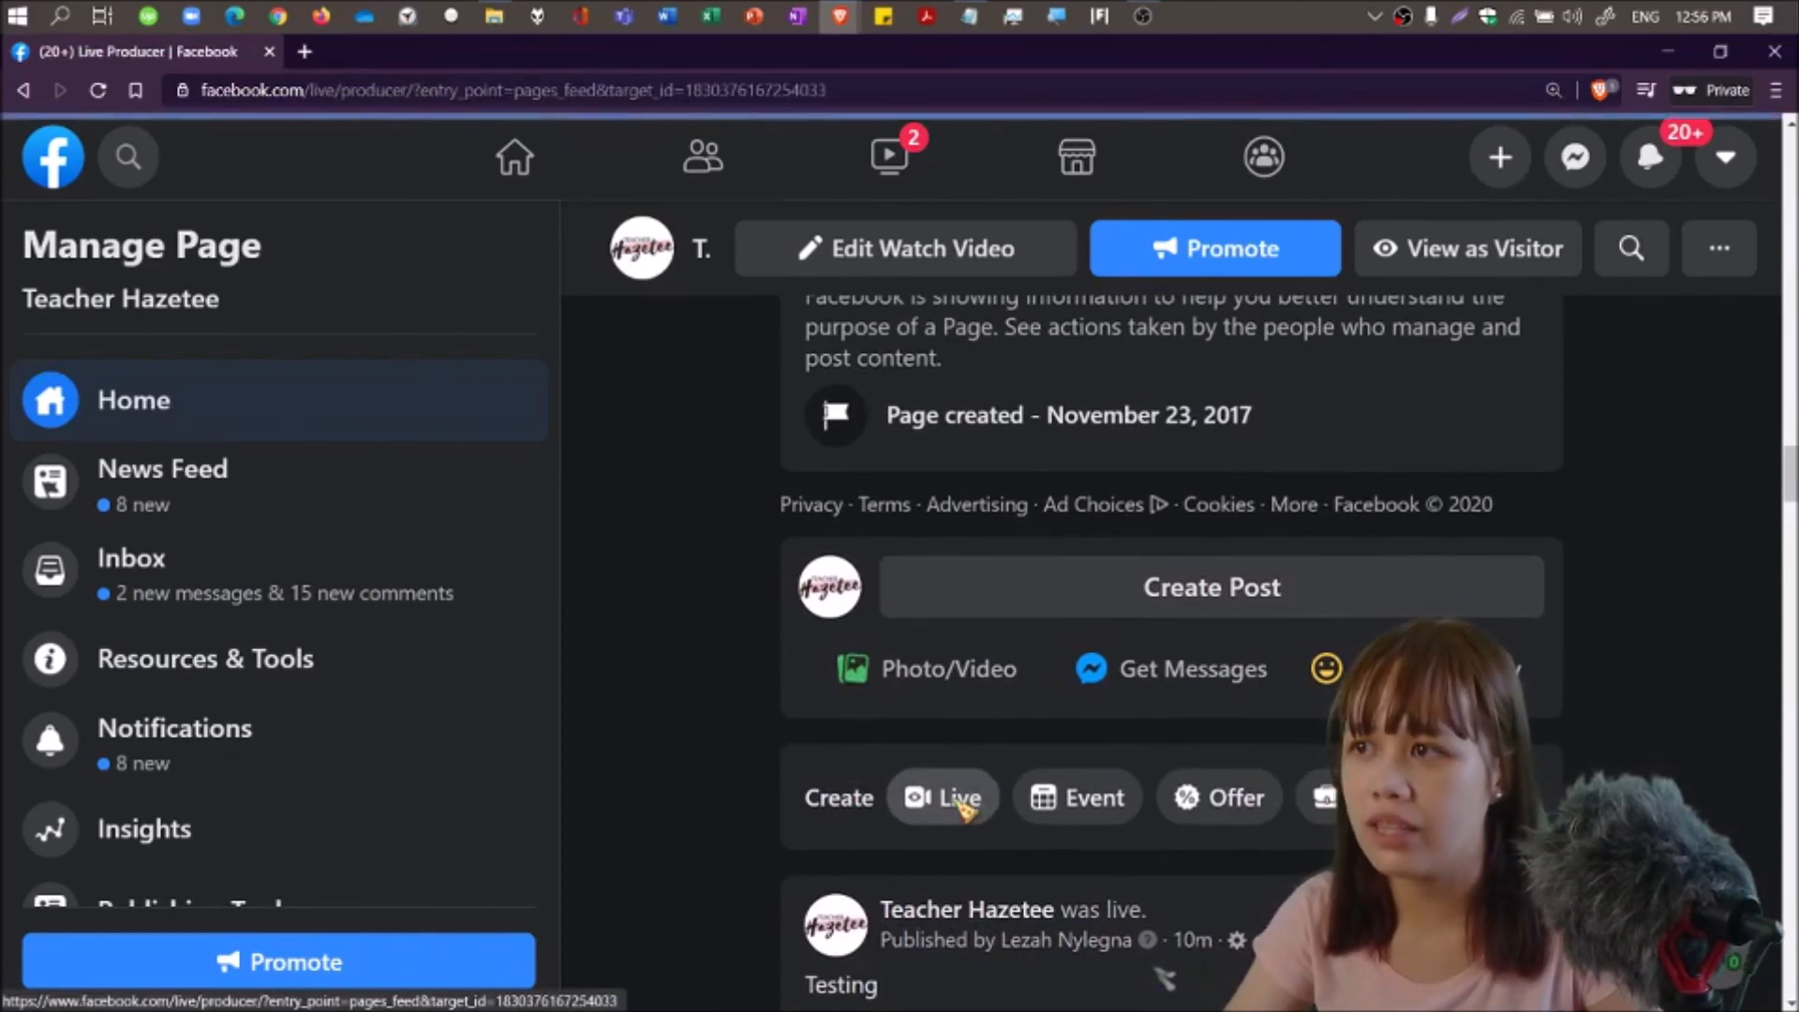
pyautogui.click(943, 797)
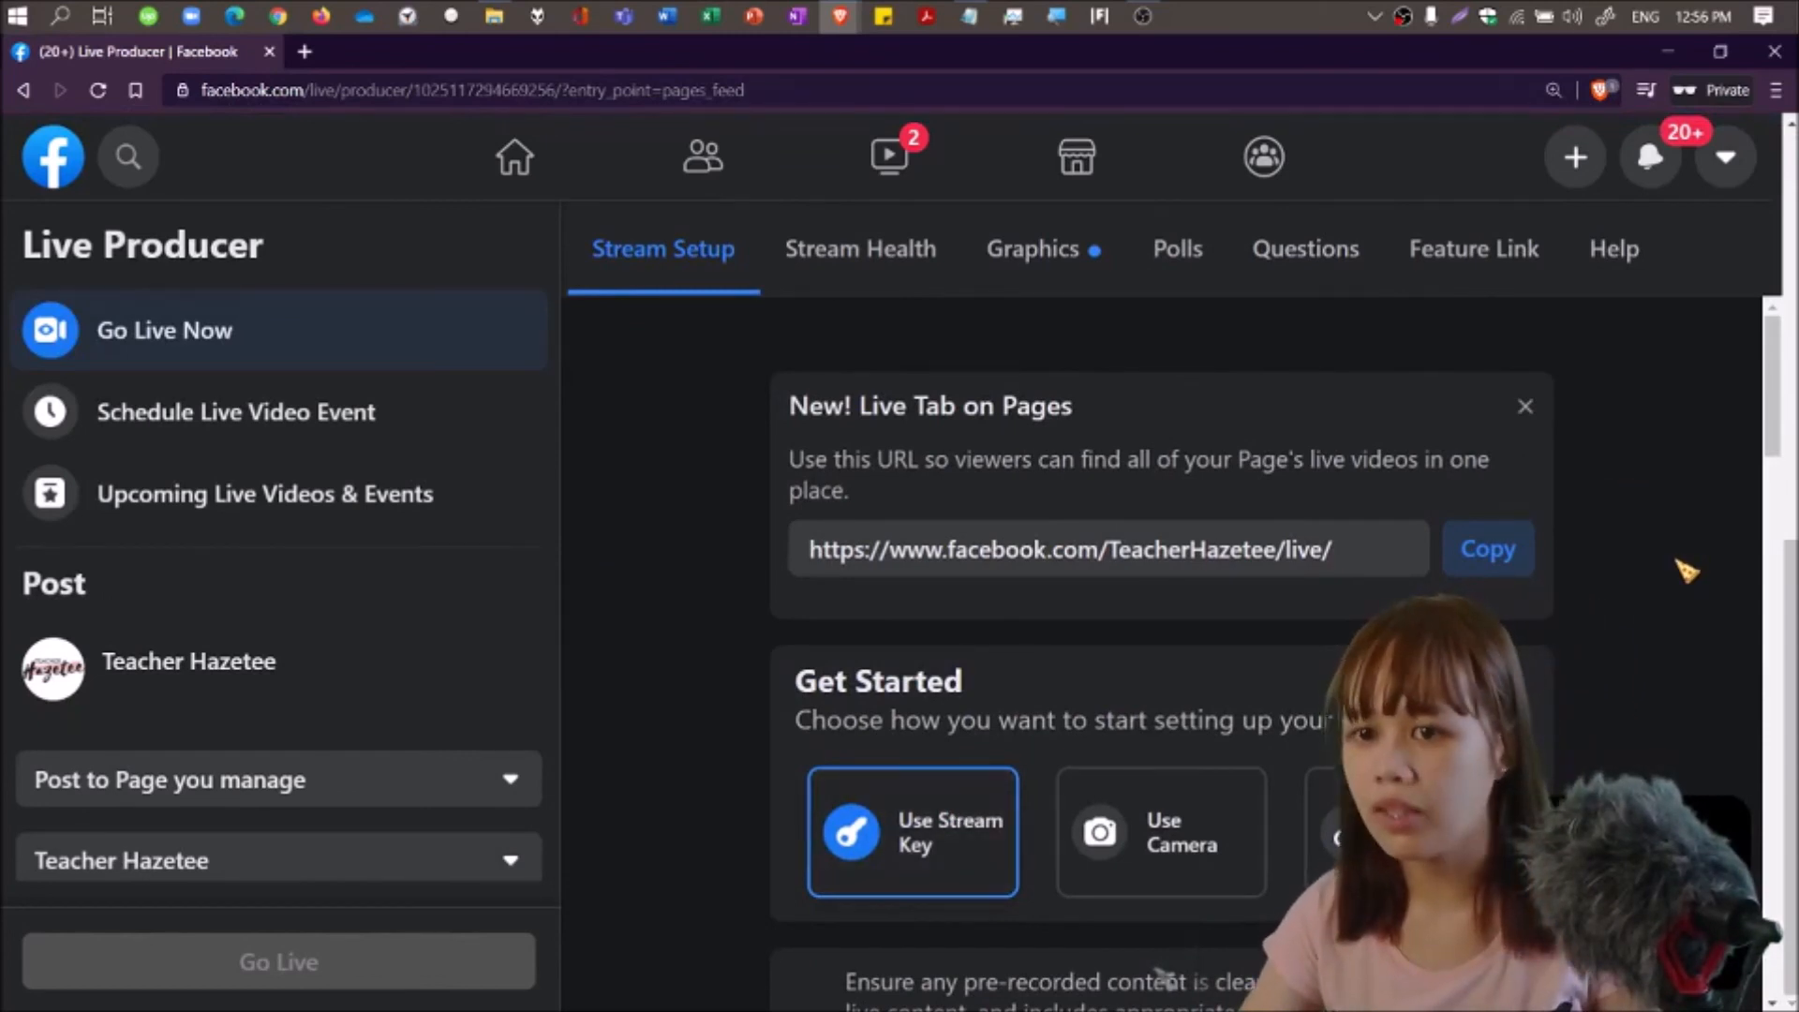
pyautogui.scroll(-3)
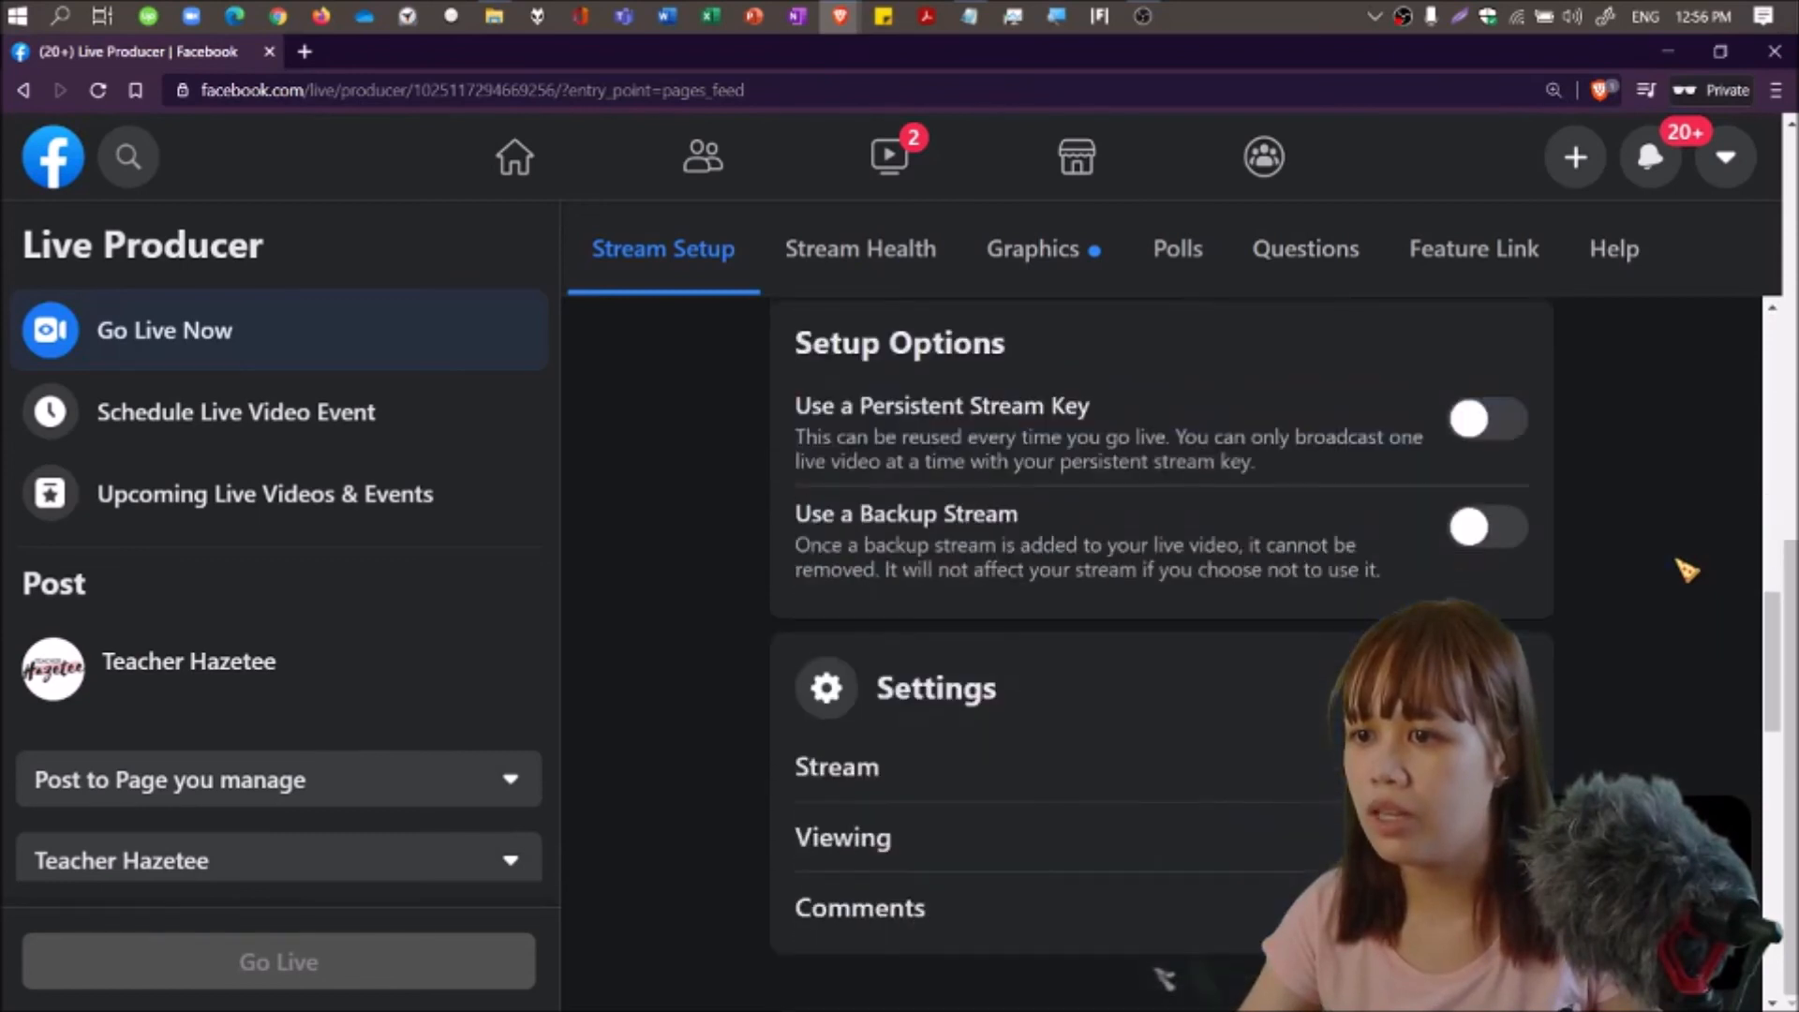
pyautogui.scroll(-3)
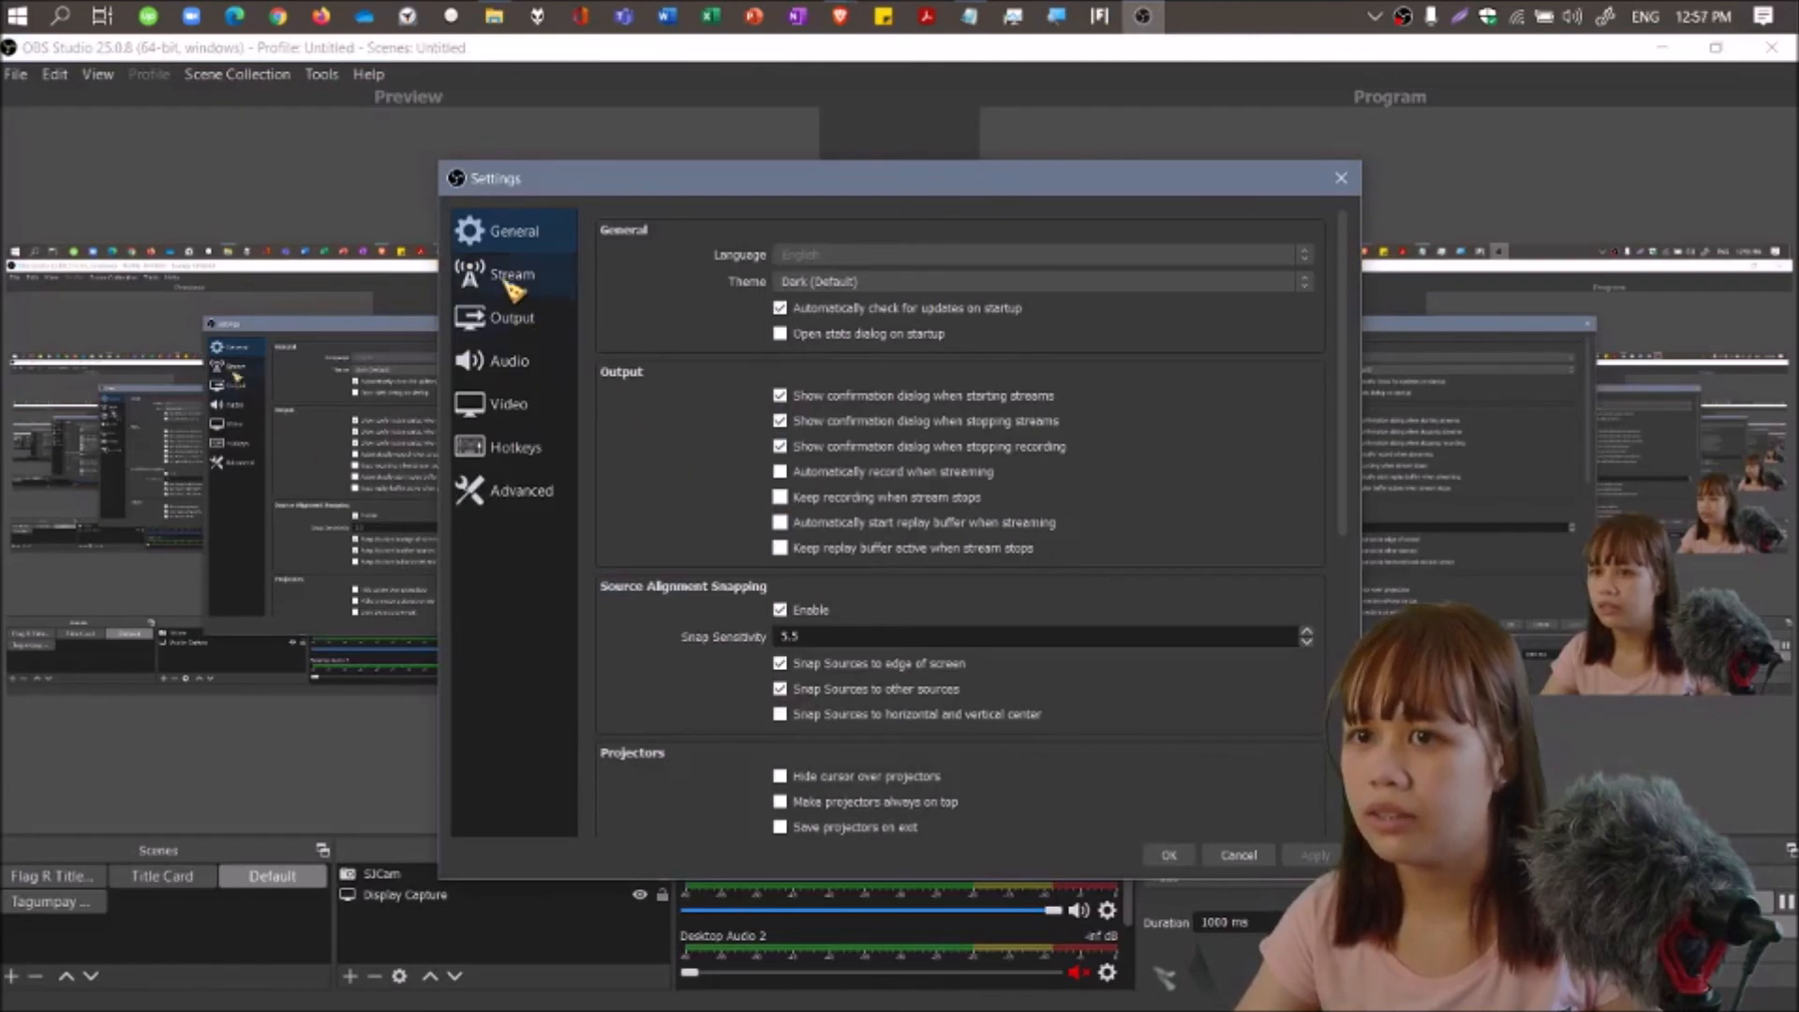
# Confirm OBS stream service is Facebook Live, close Settings, and minimize OBS.
pyautogui.click(512, 275)
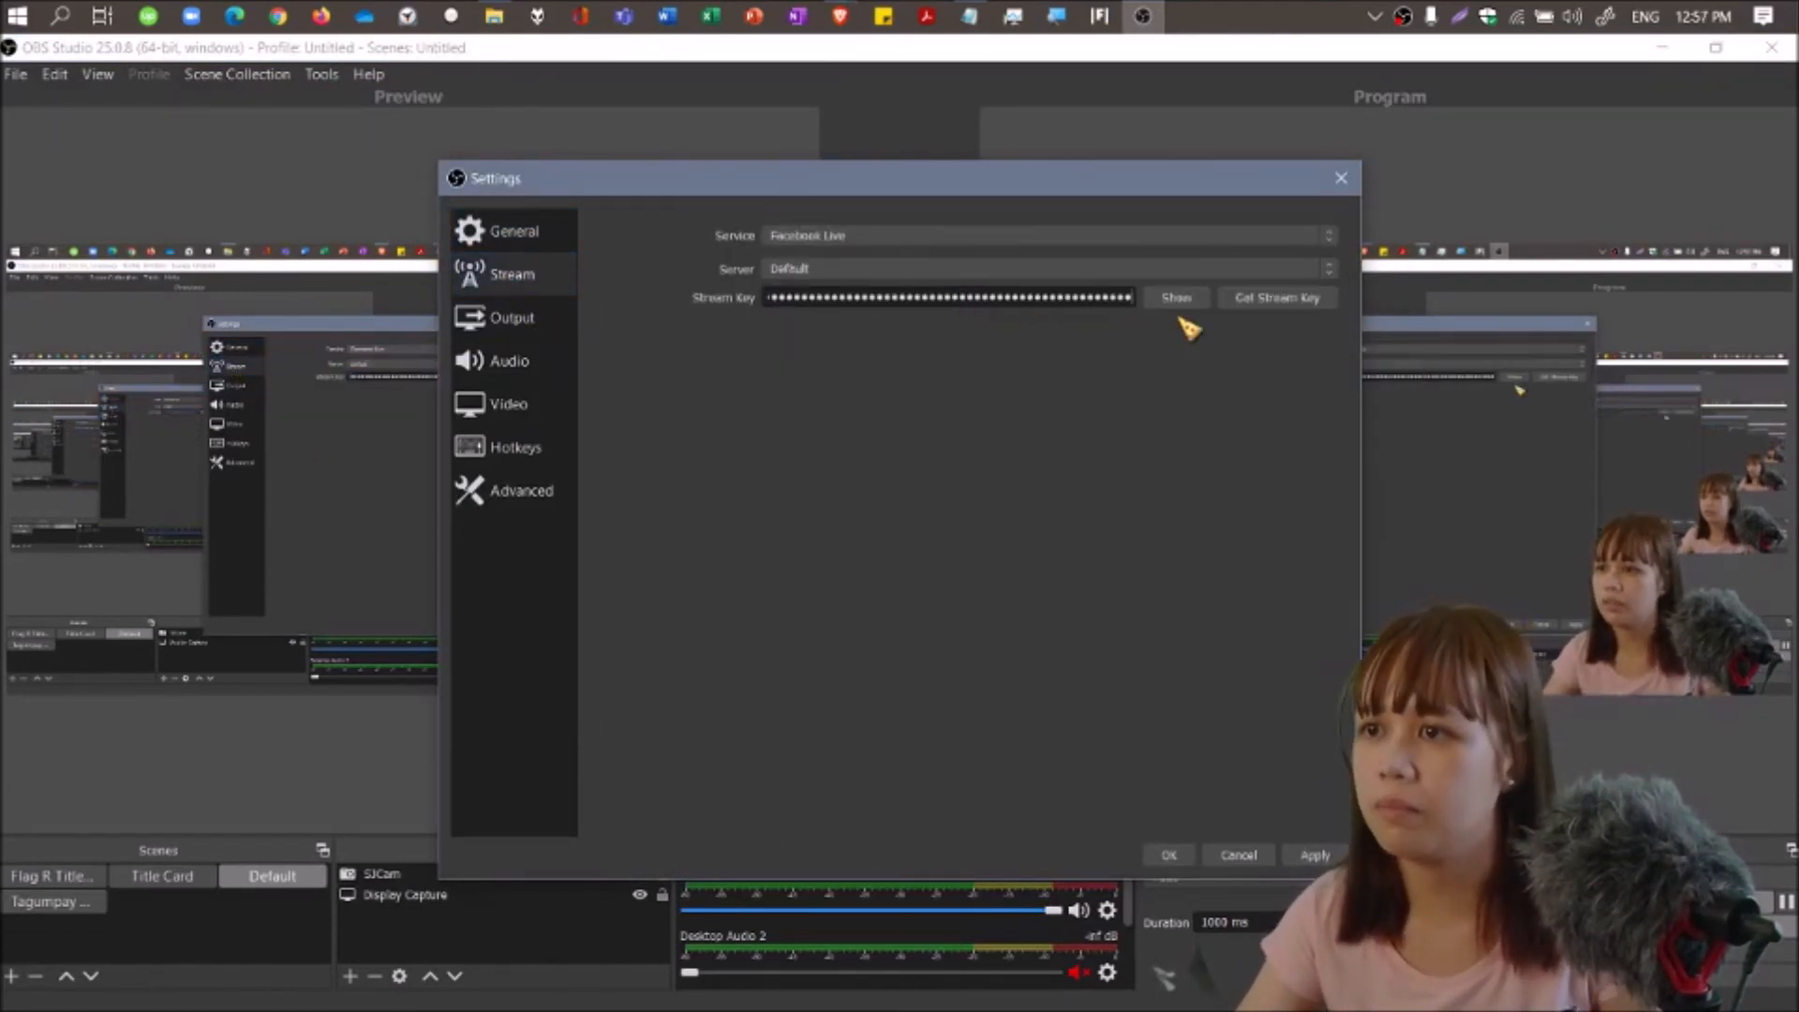
pyautogui.click(512, 273)
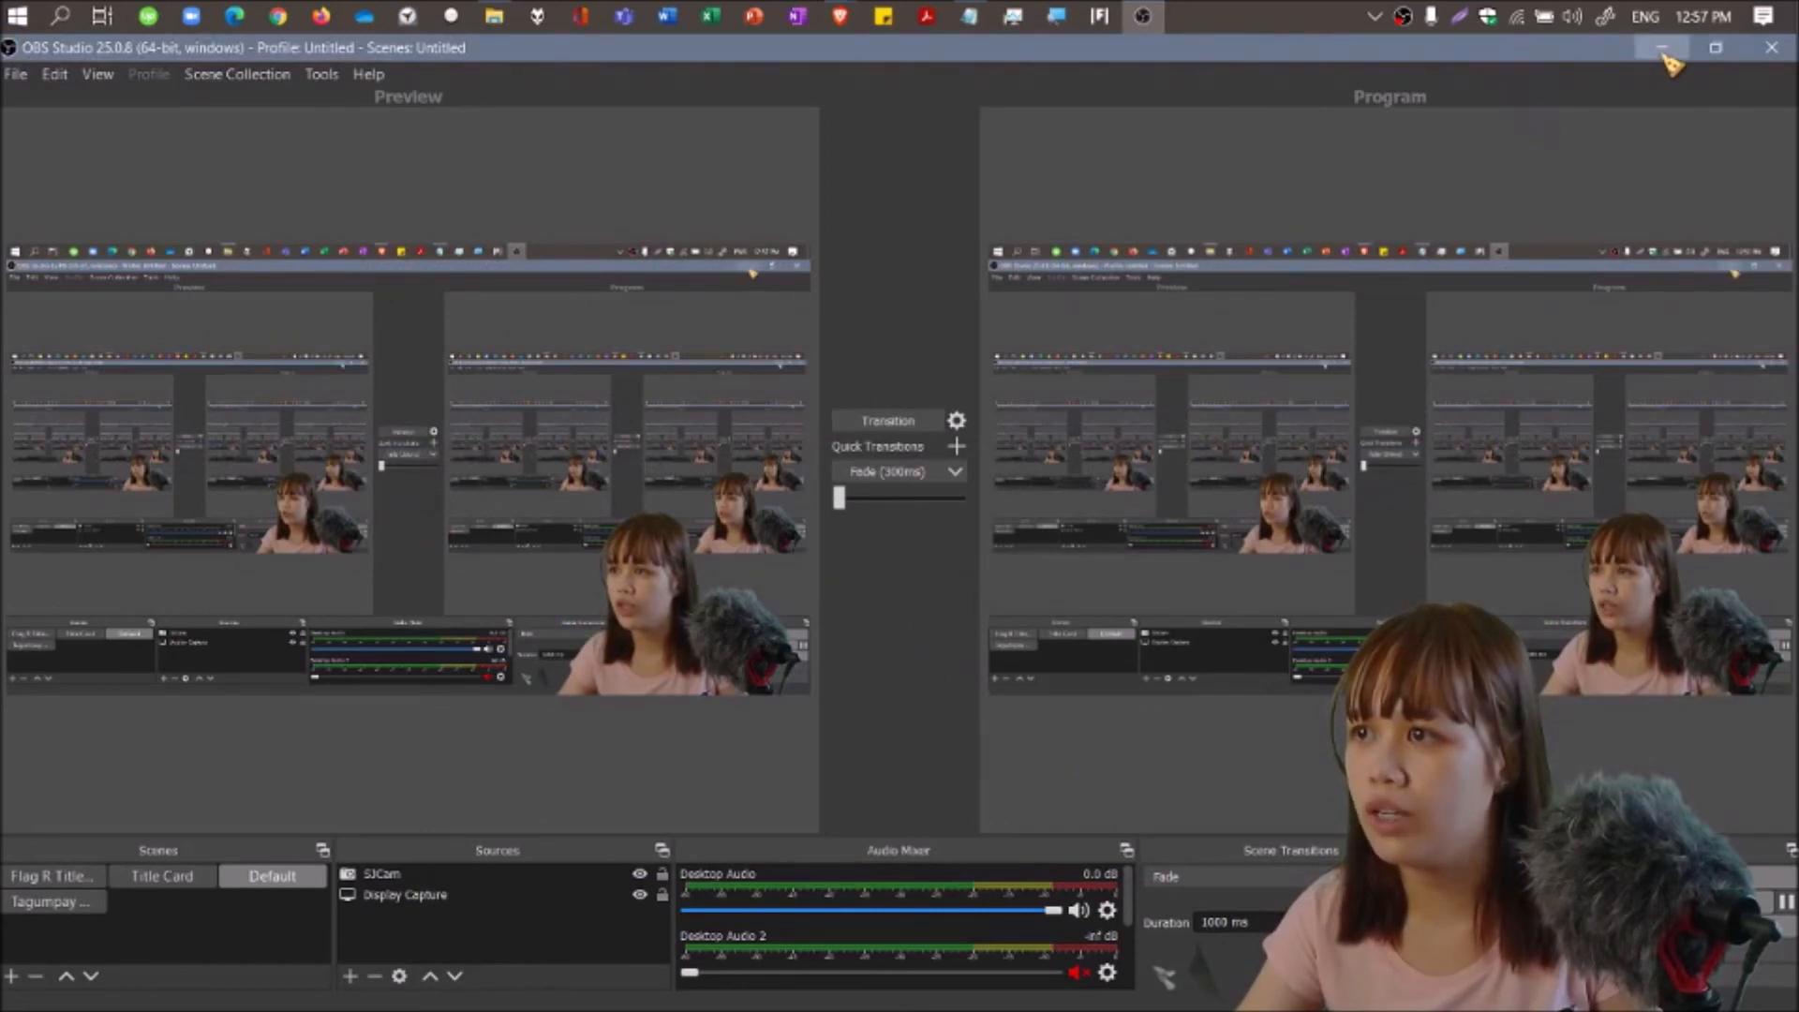
pyautogui.click(1662, 46)
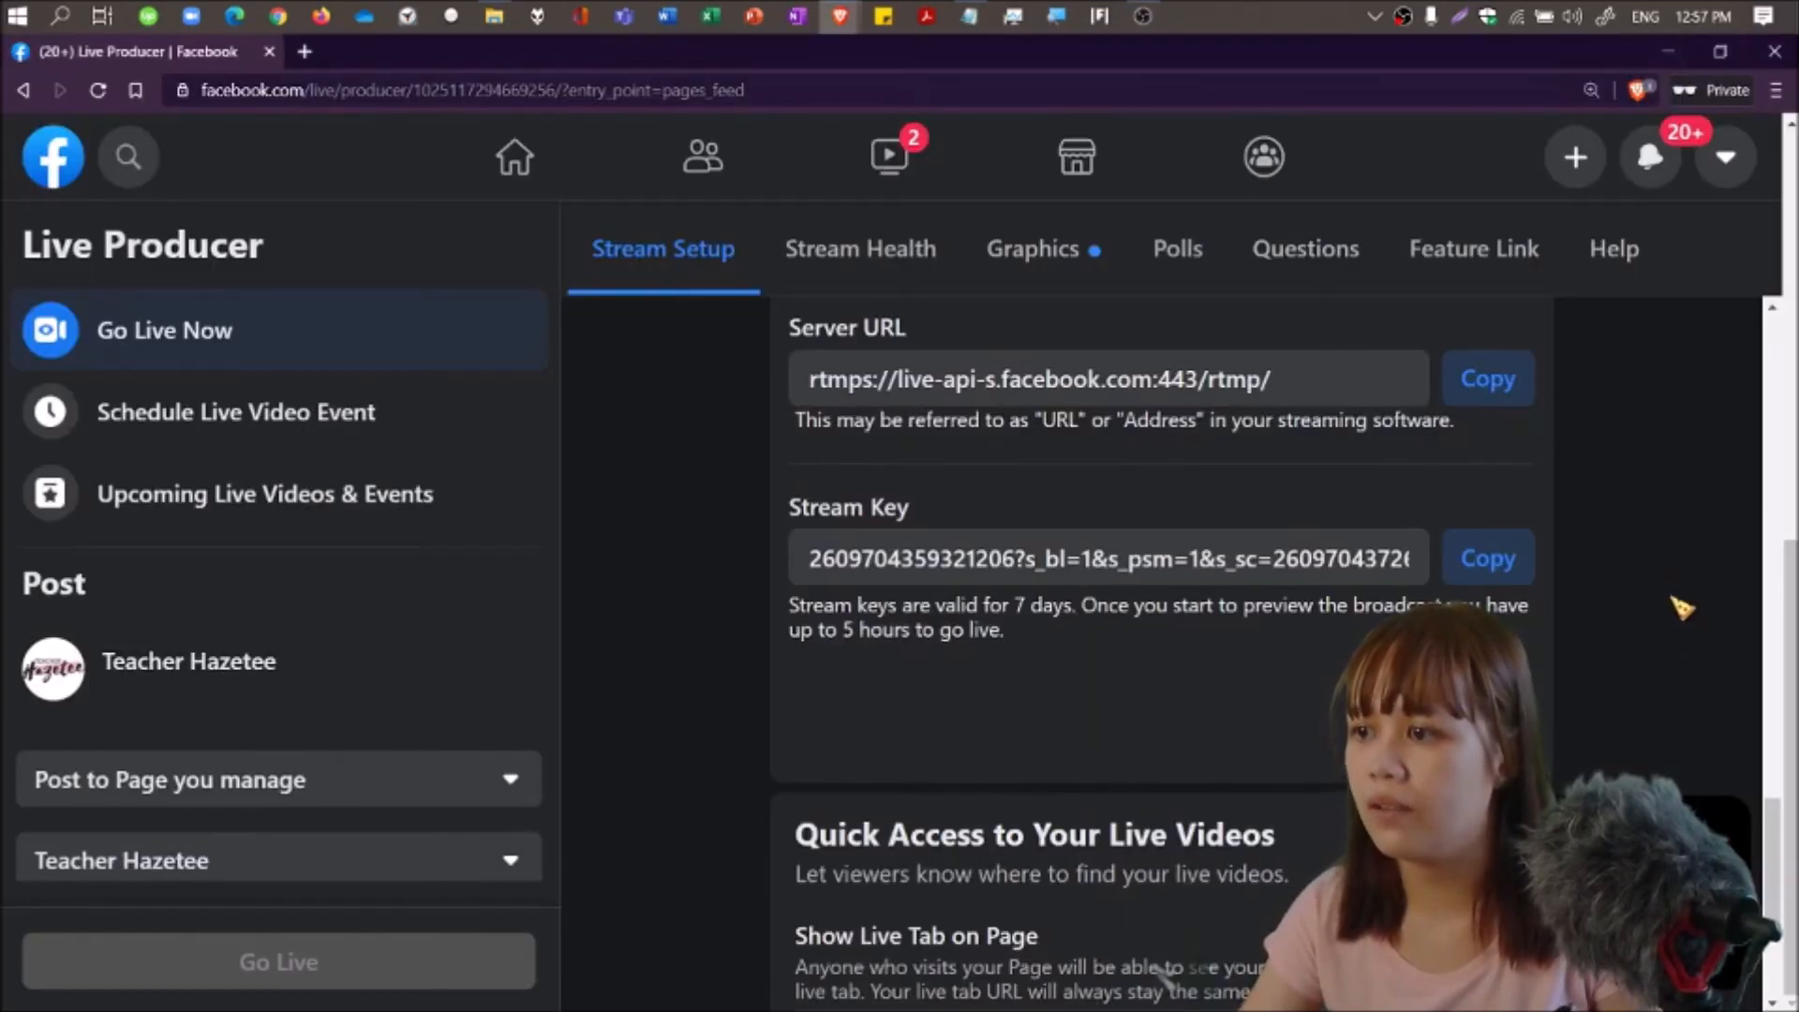
# Enter the title 'test 2' and a partial description, then attempt to go live.
pyautogui.scroll(-3)
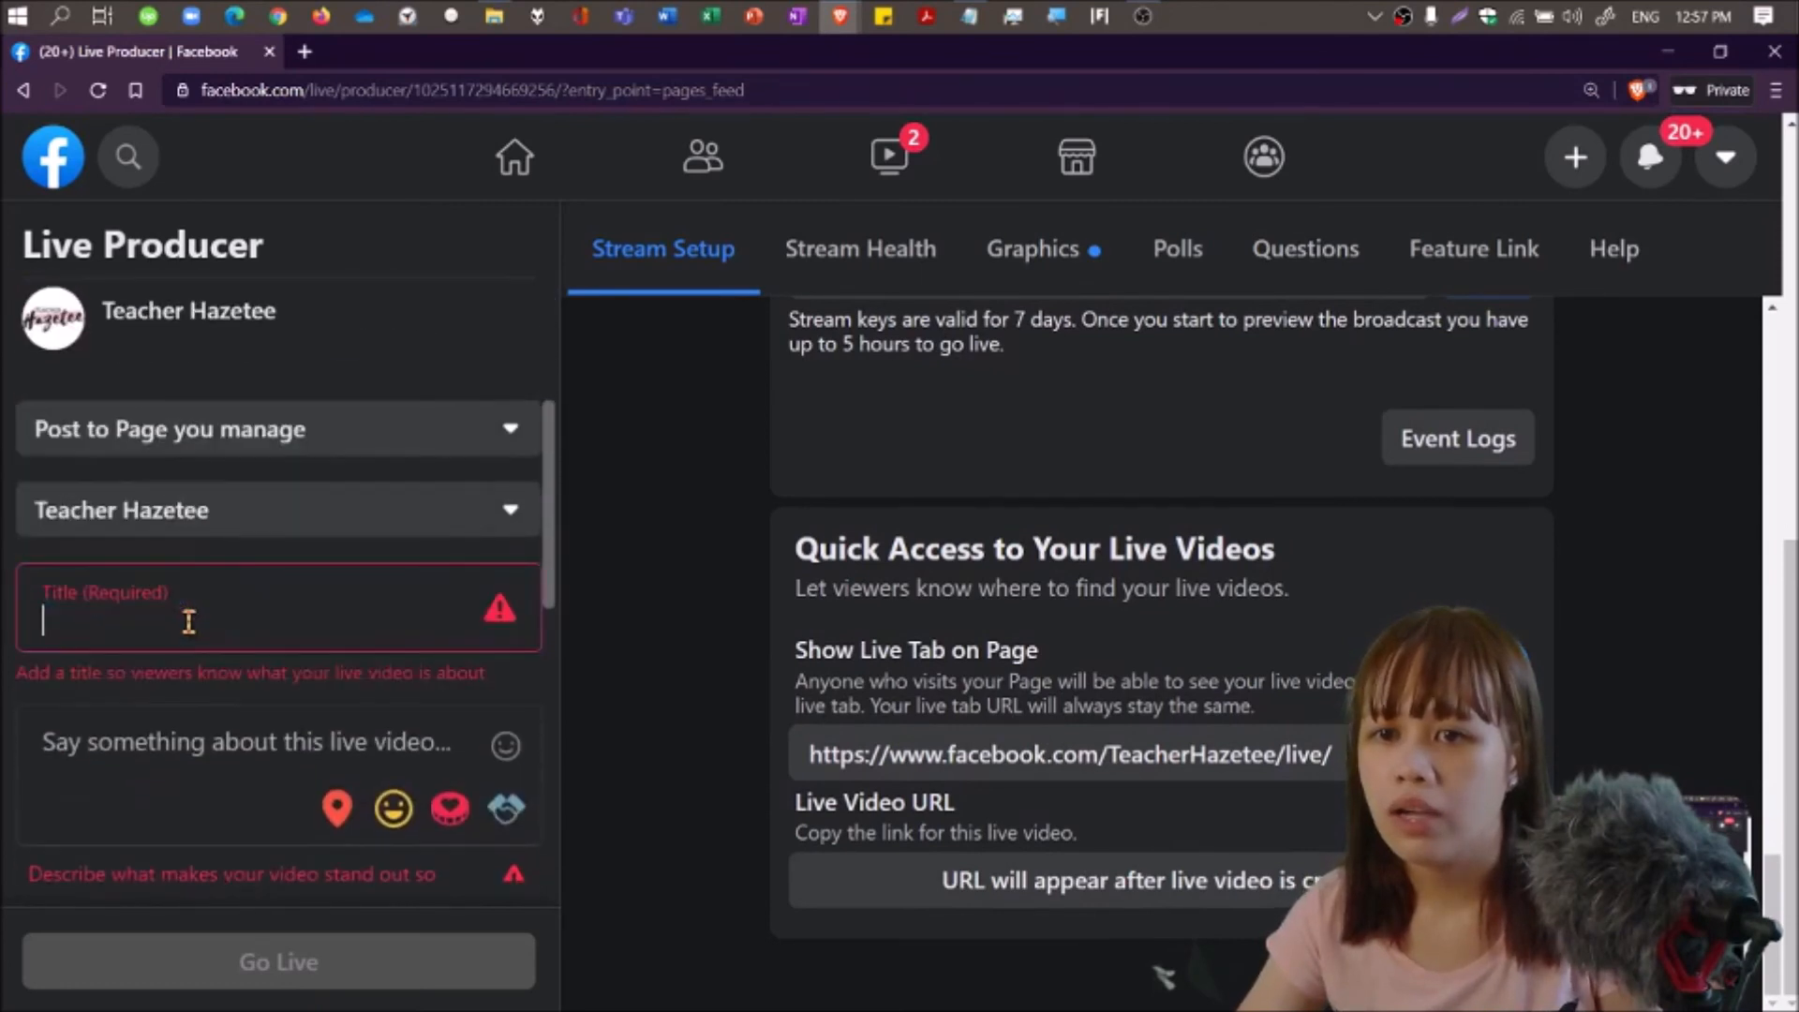
pyautogui.write('test 2')
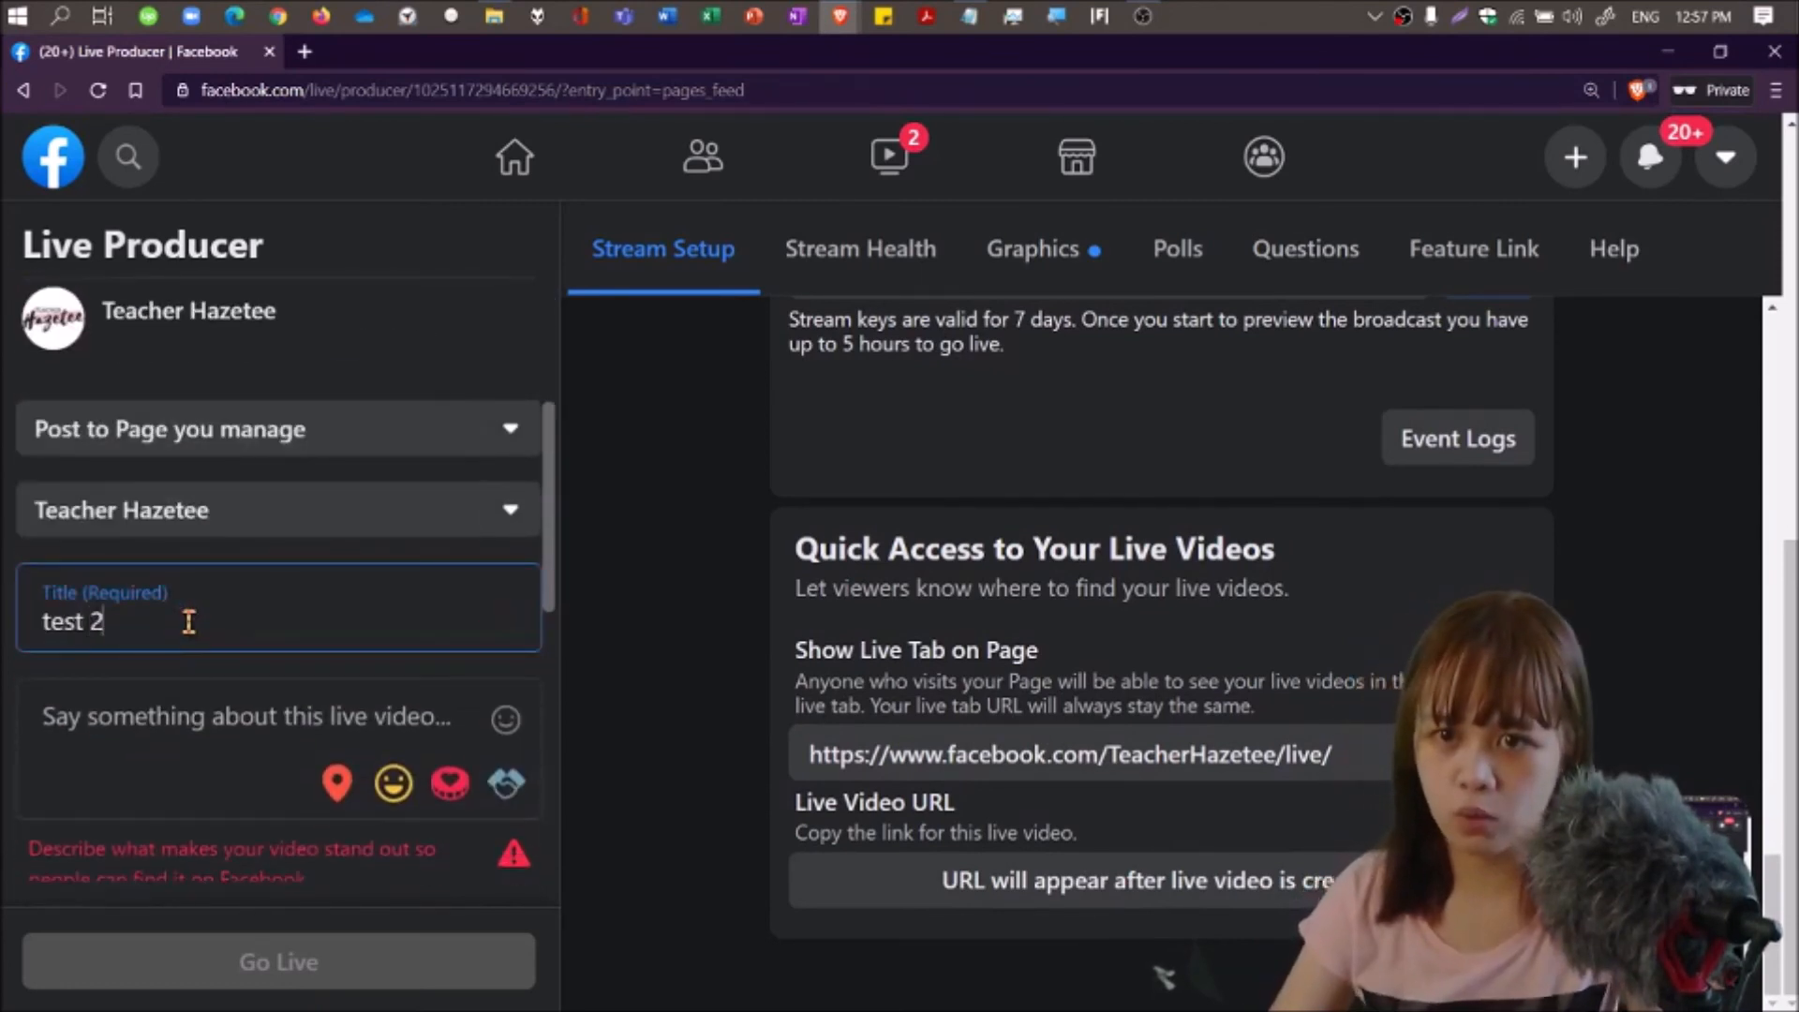
pyautogui.write('testing 2')
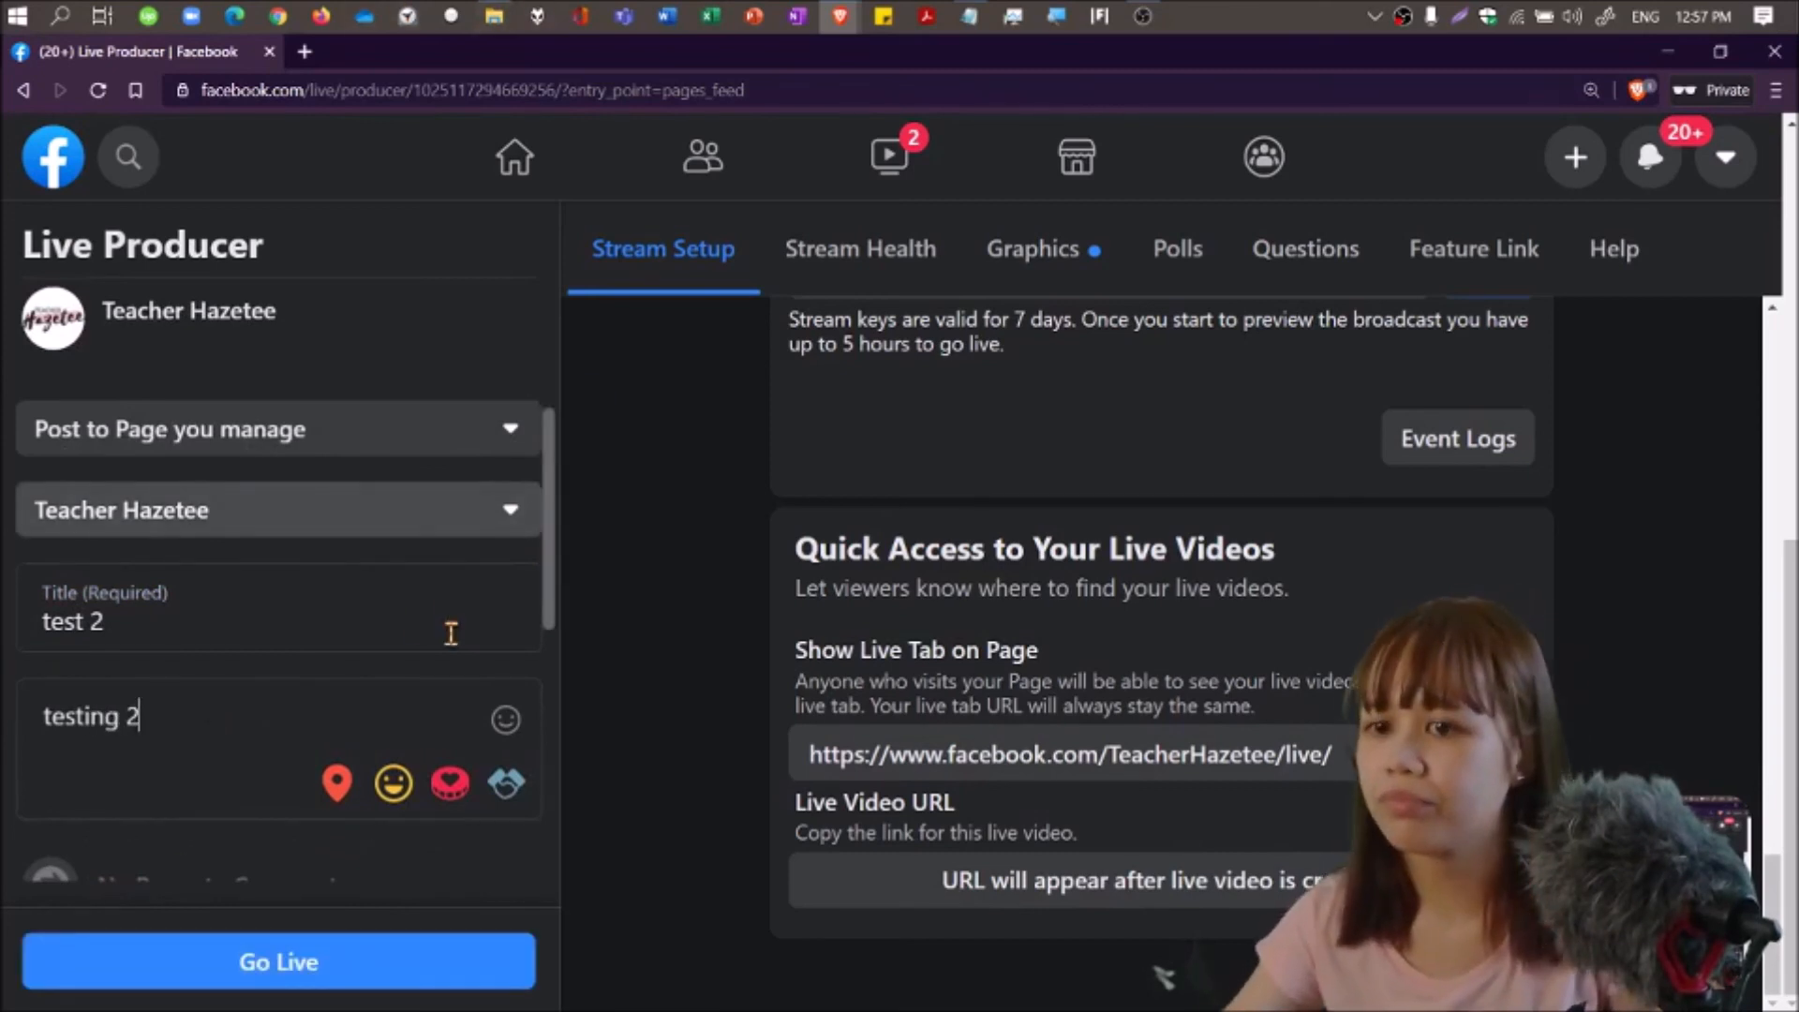
pyautogui.scroll(-3)
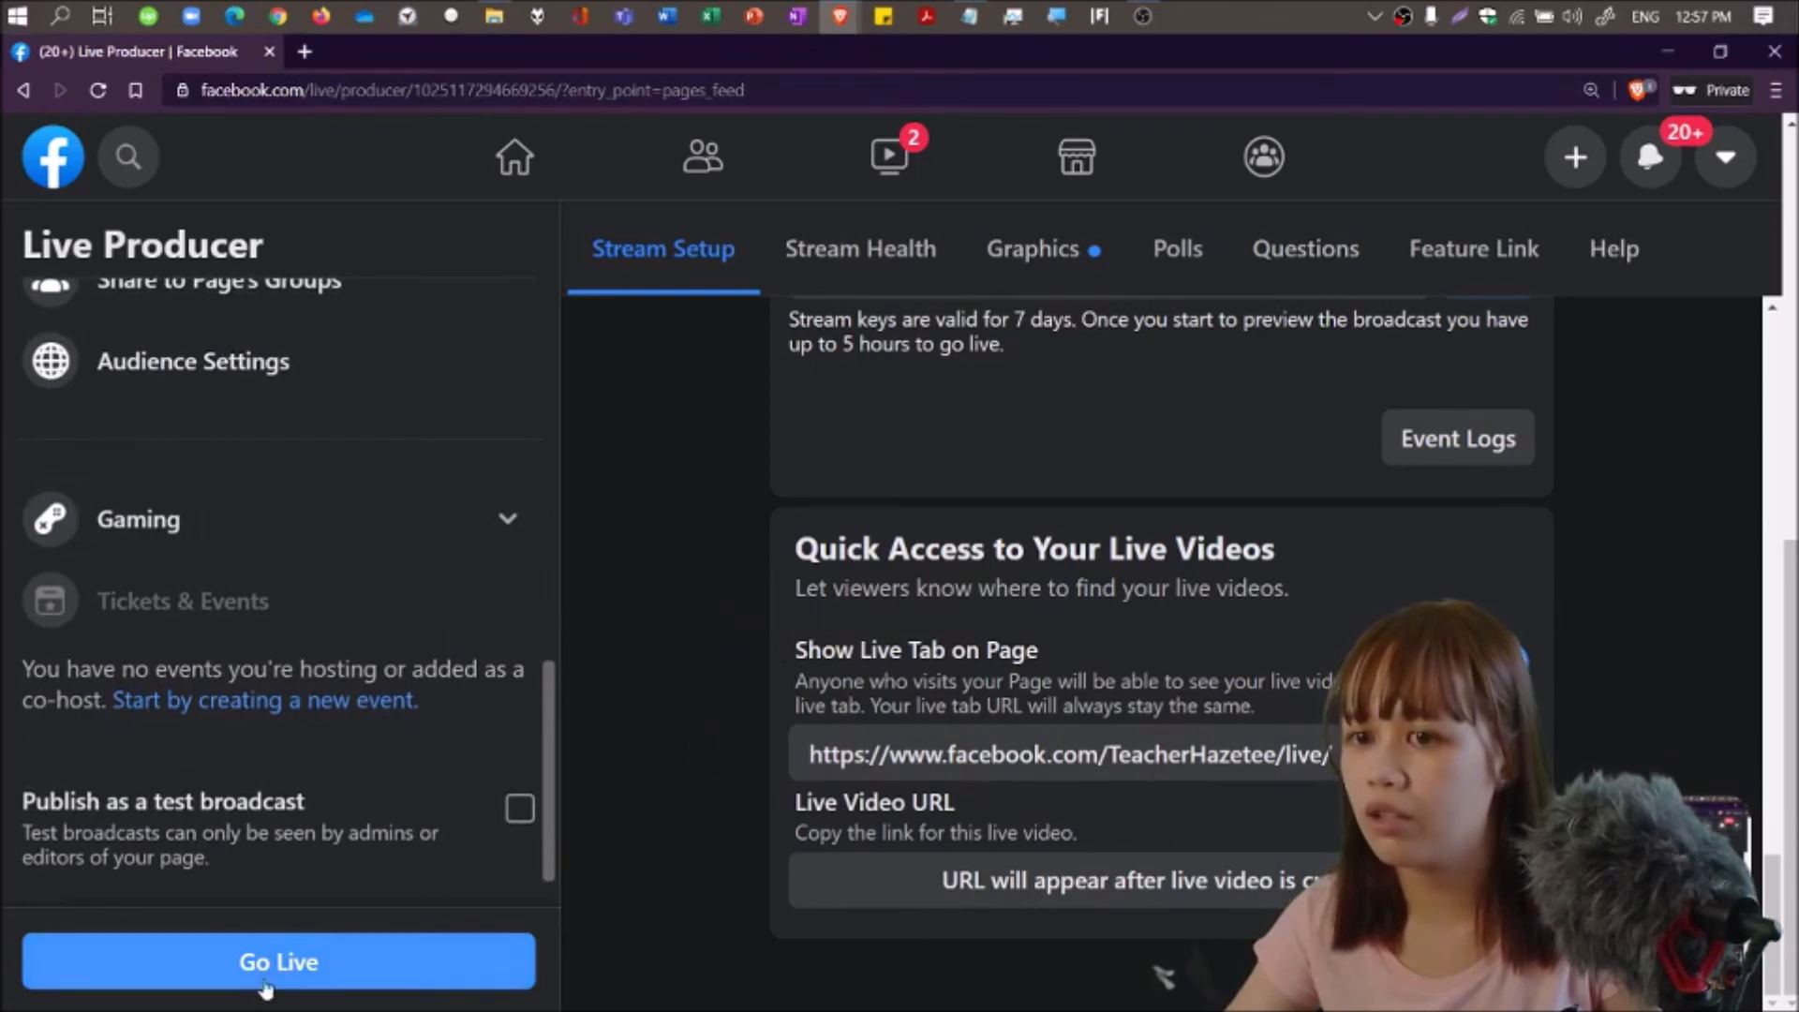
pyautogui.click(278, 961)
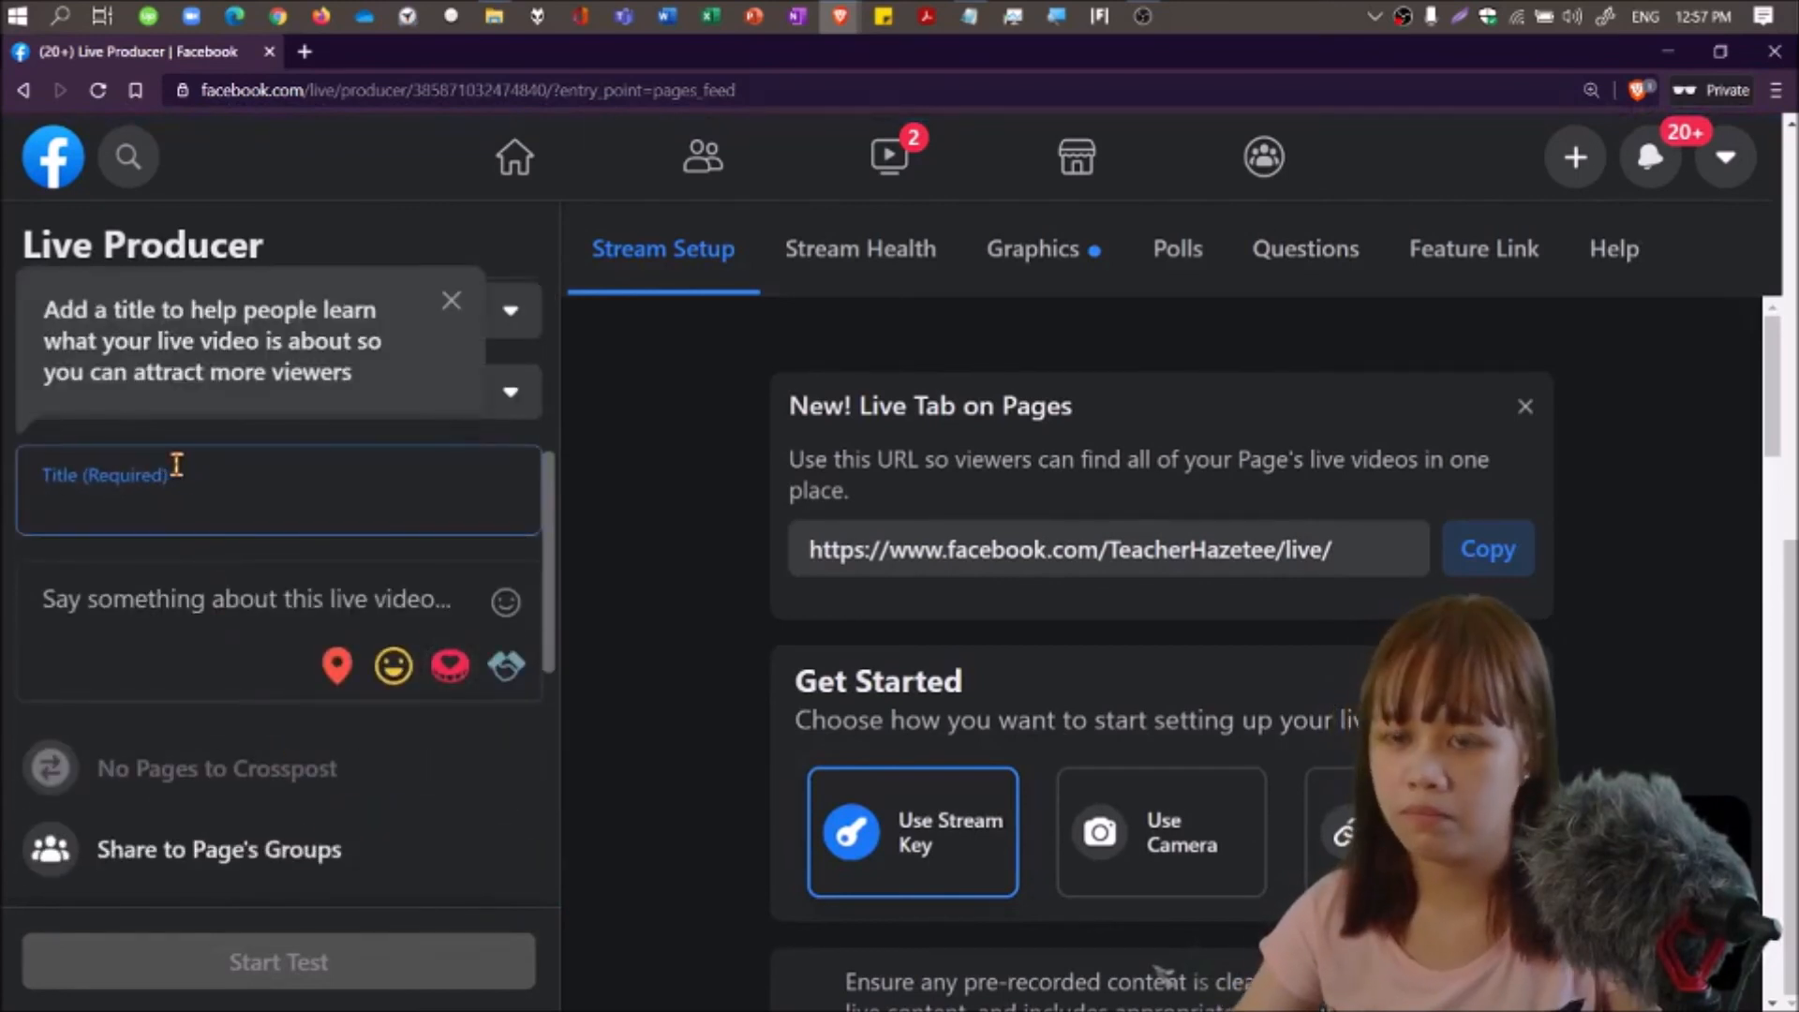
# Re-enter title 'test 2' and description 'testing', scrolling down to the Server URL and Stream Key.
pyautogui.write('test 2')
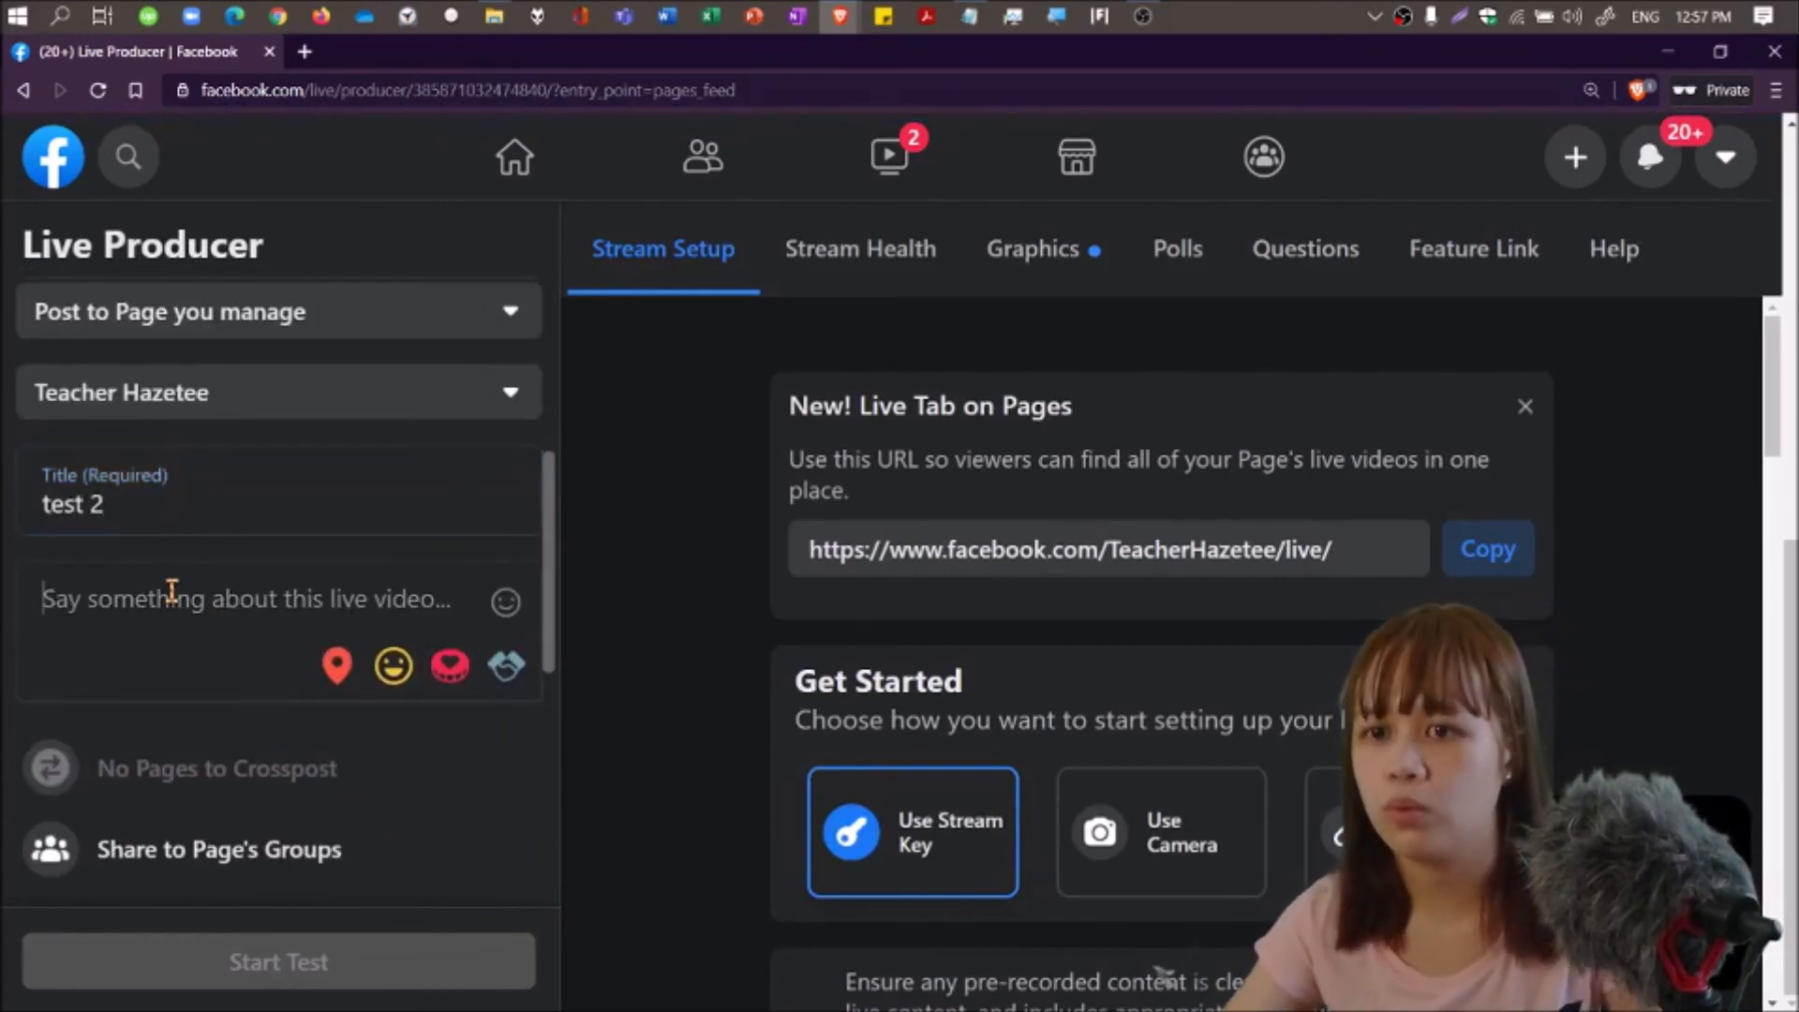
pyautogui.write('testing')
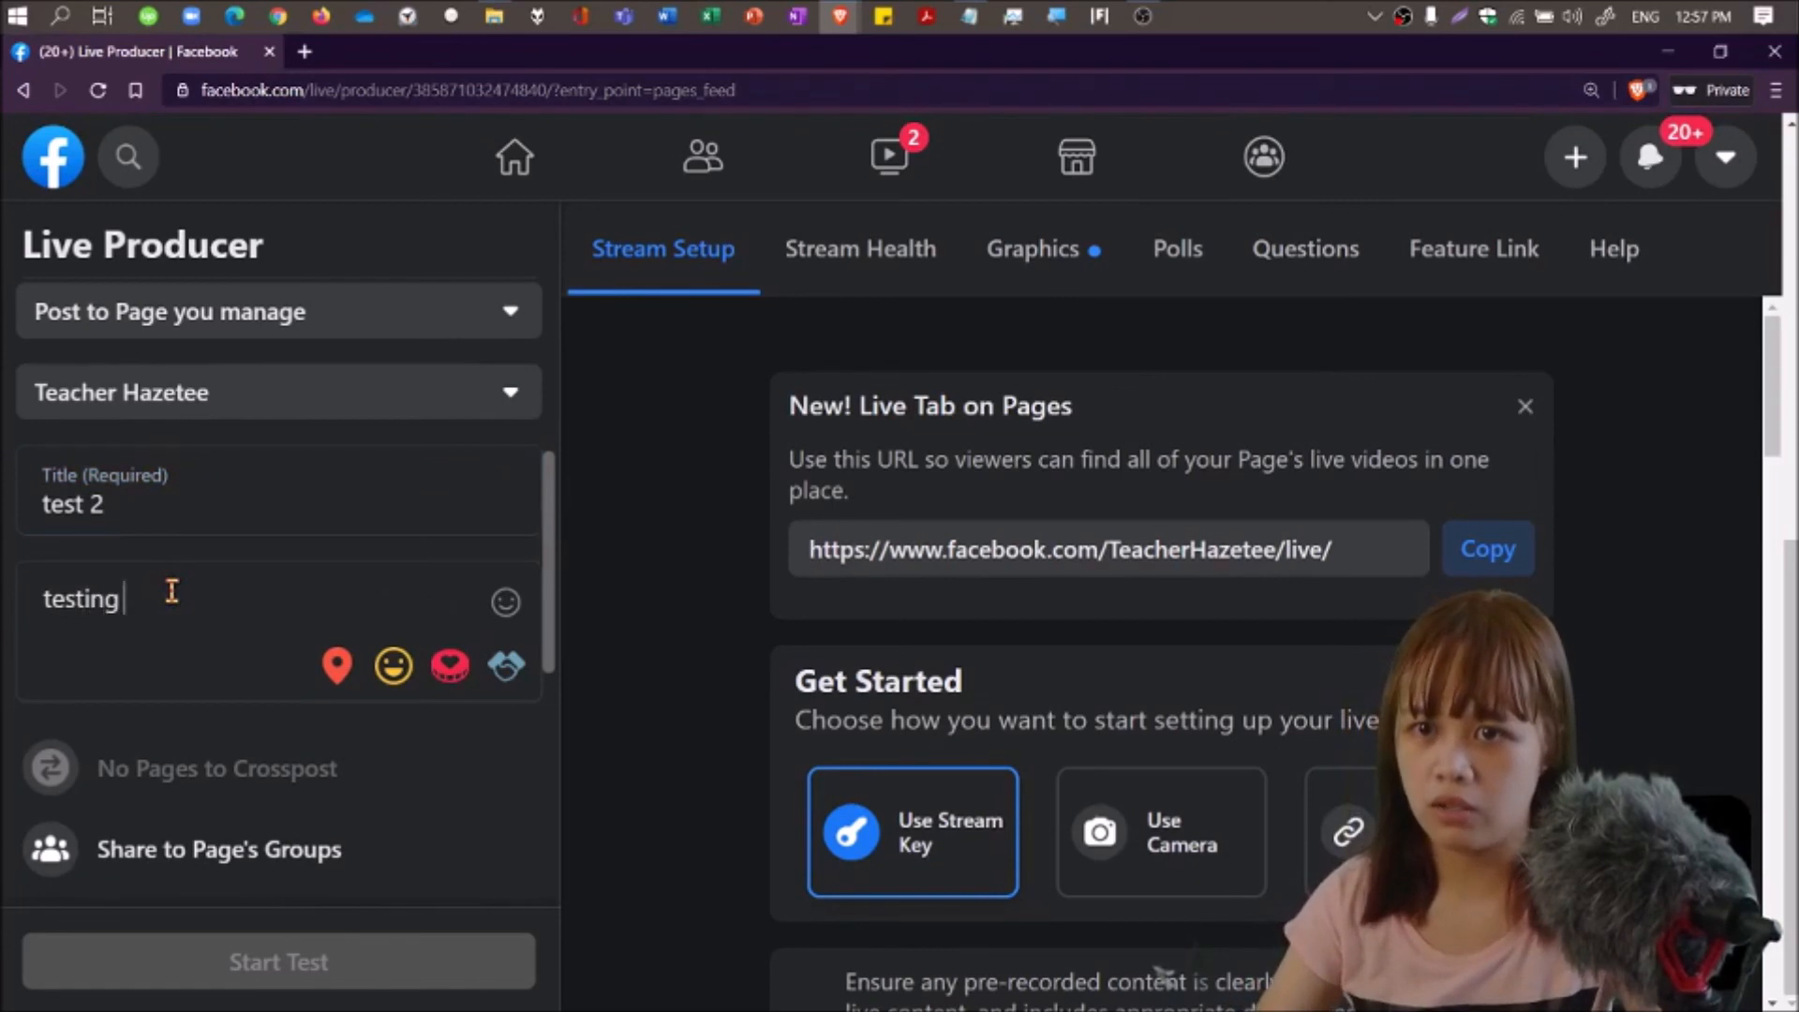
pyautogui.scroll(-3)
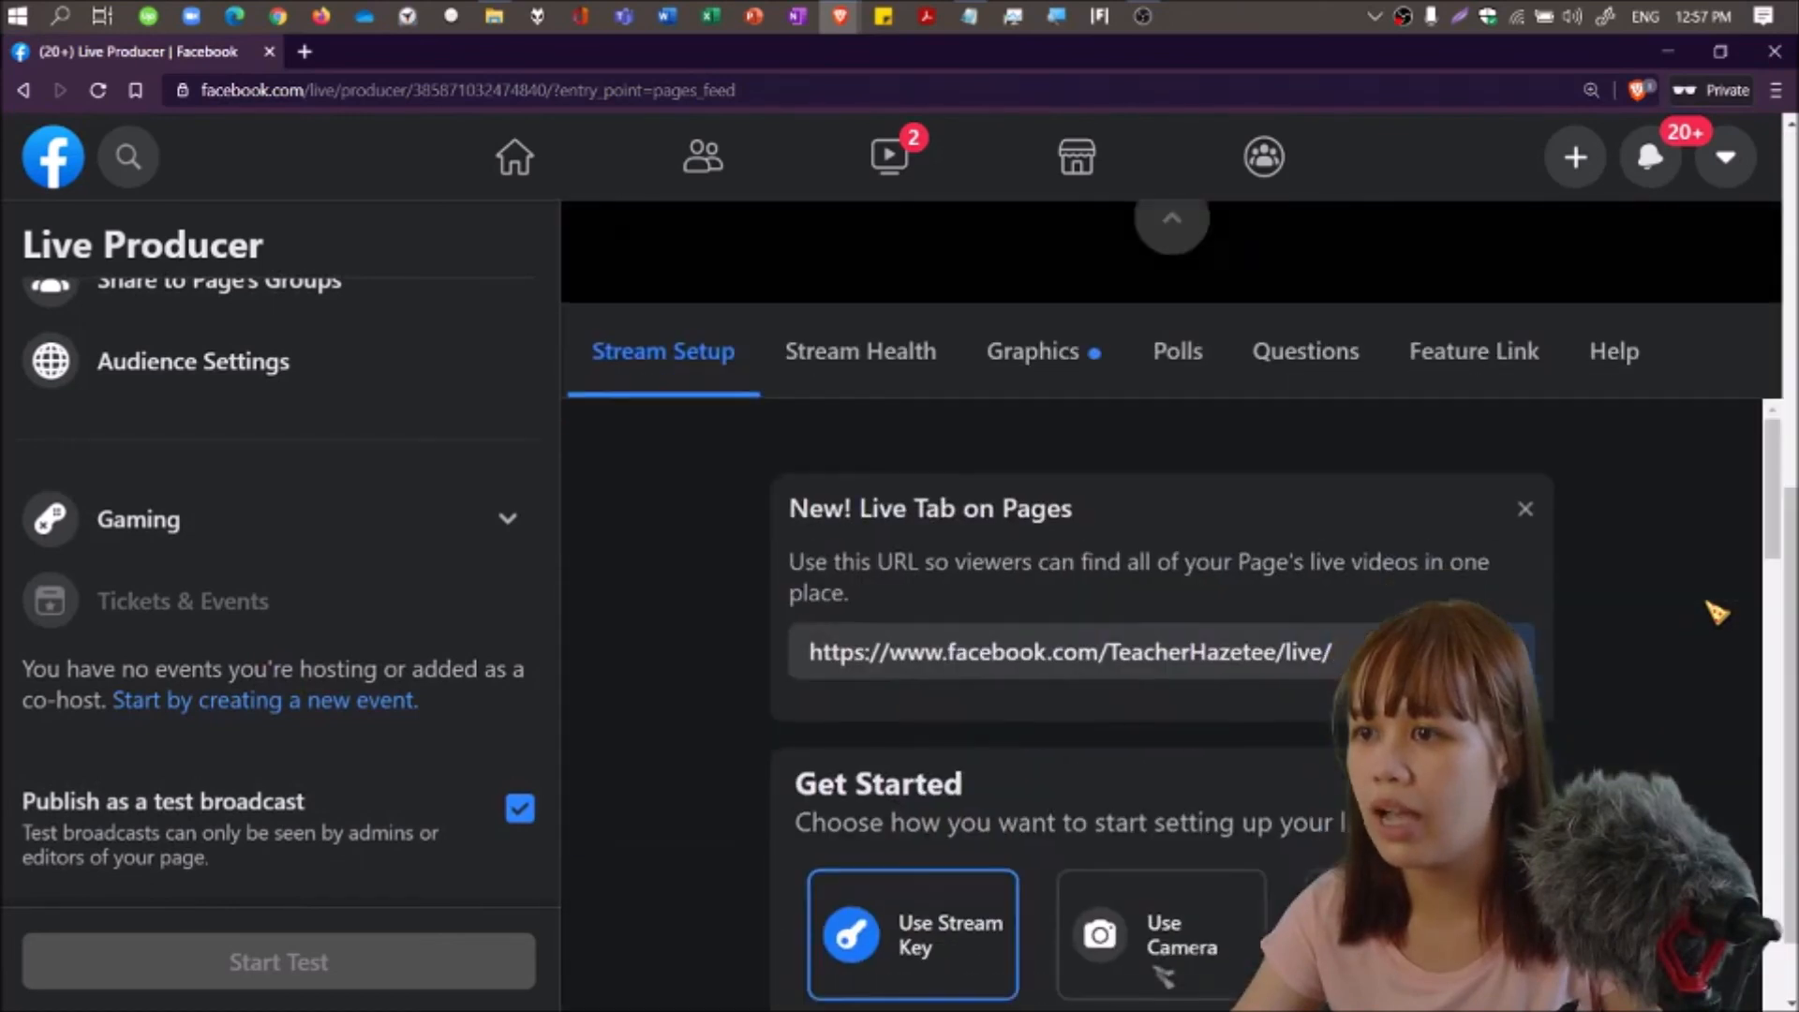
pyautogui.scroll(-3)
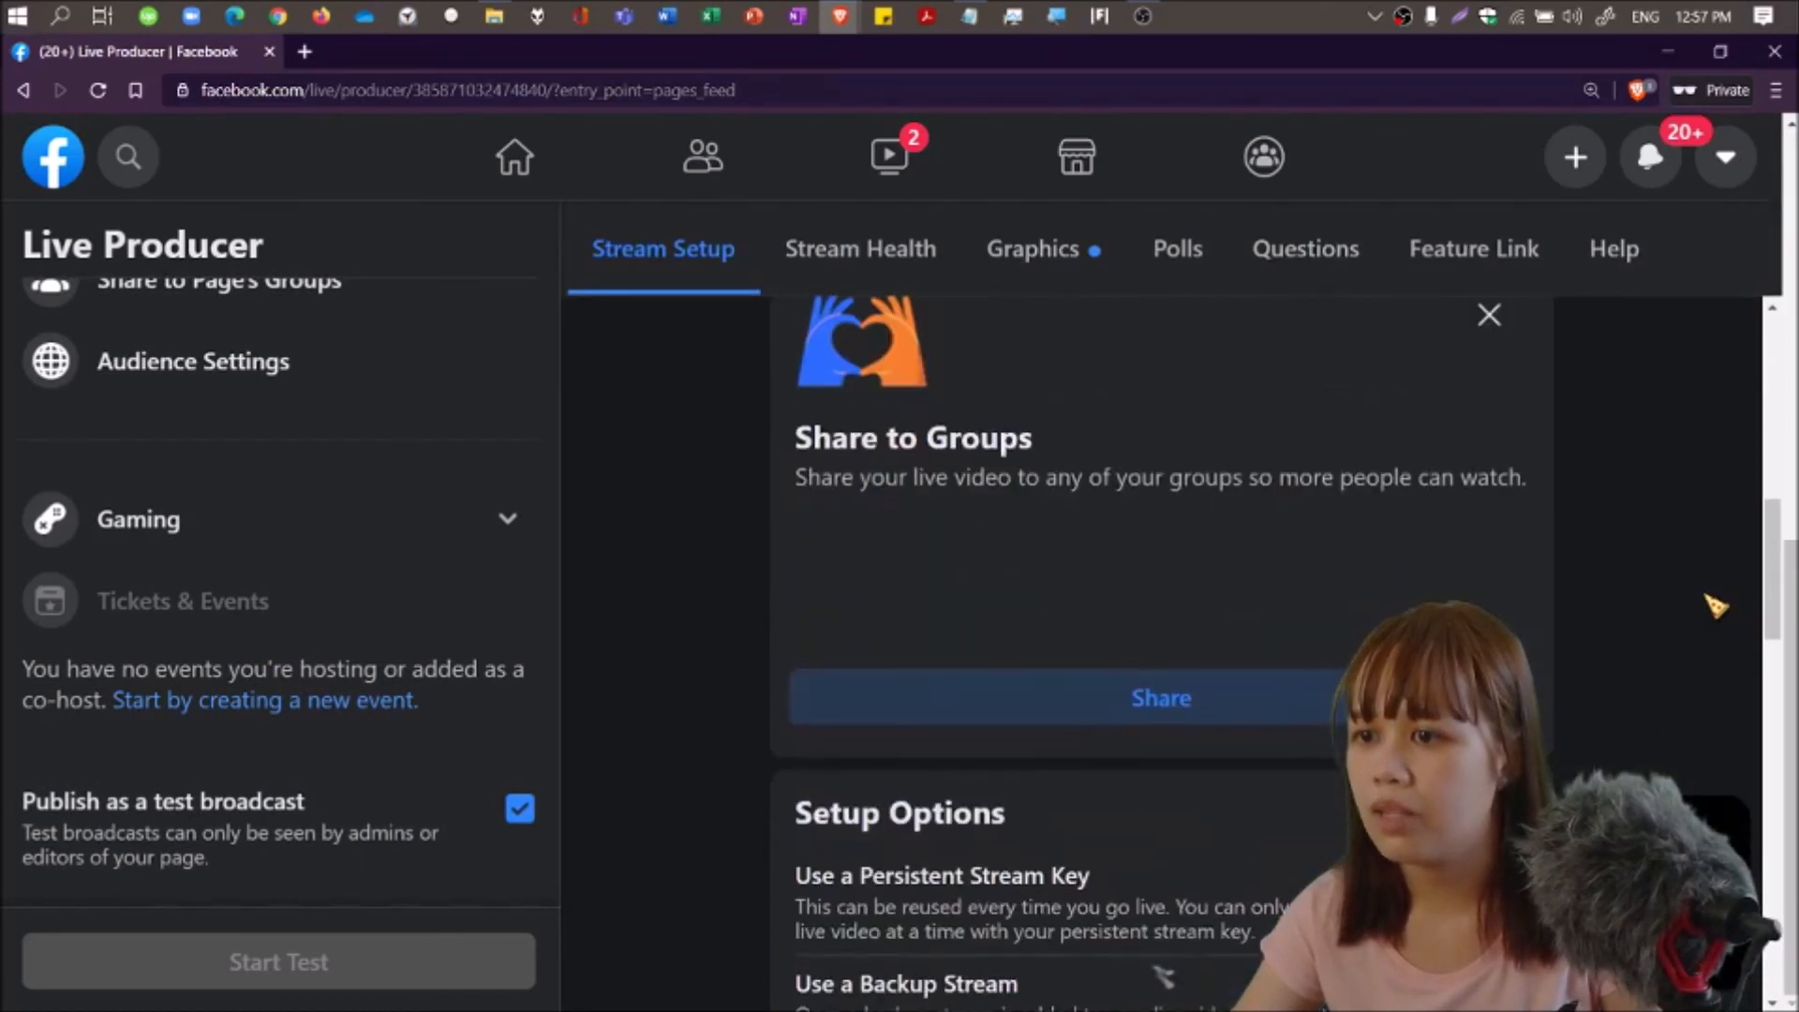
pyautogui.scroll(-3)
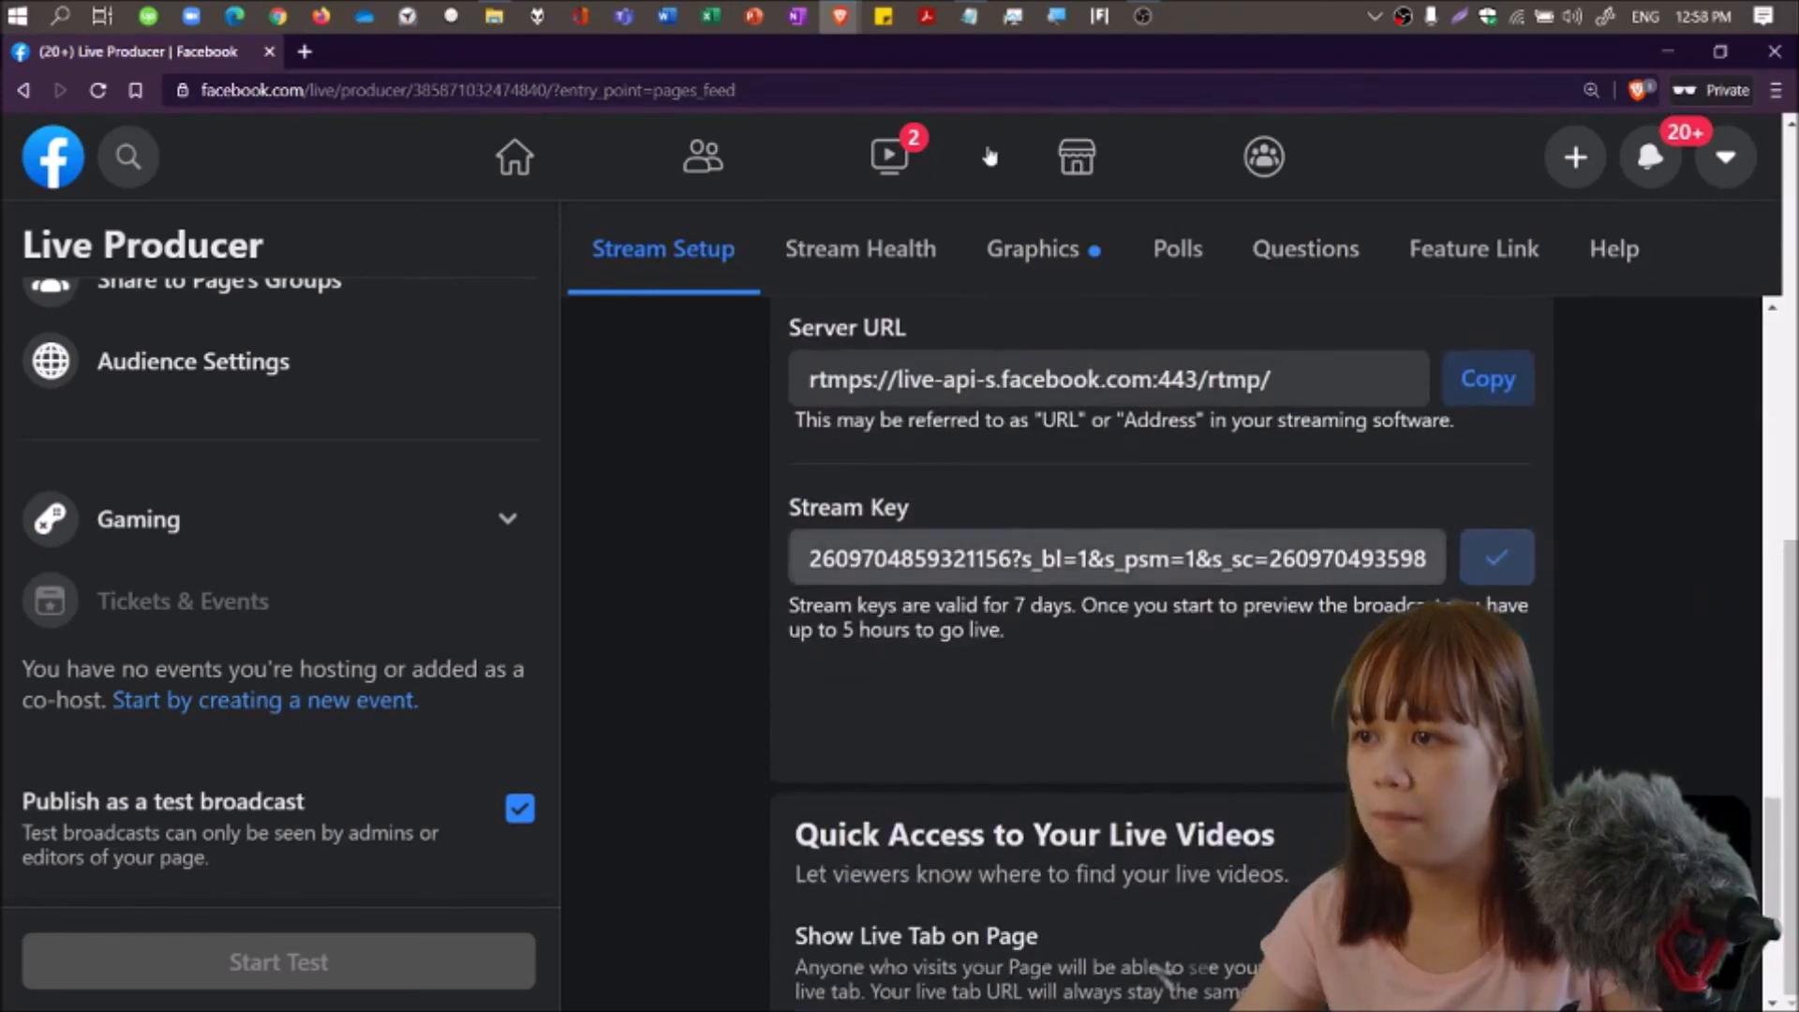
# In OBS Settings, review the Video page and the Facebook Live stream key, then confirm with OK.
pyautogui.click(1141, 16)
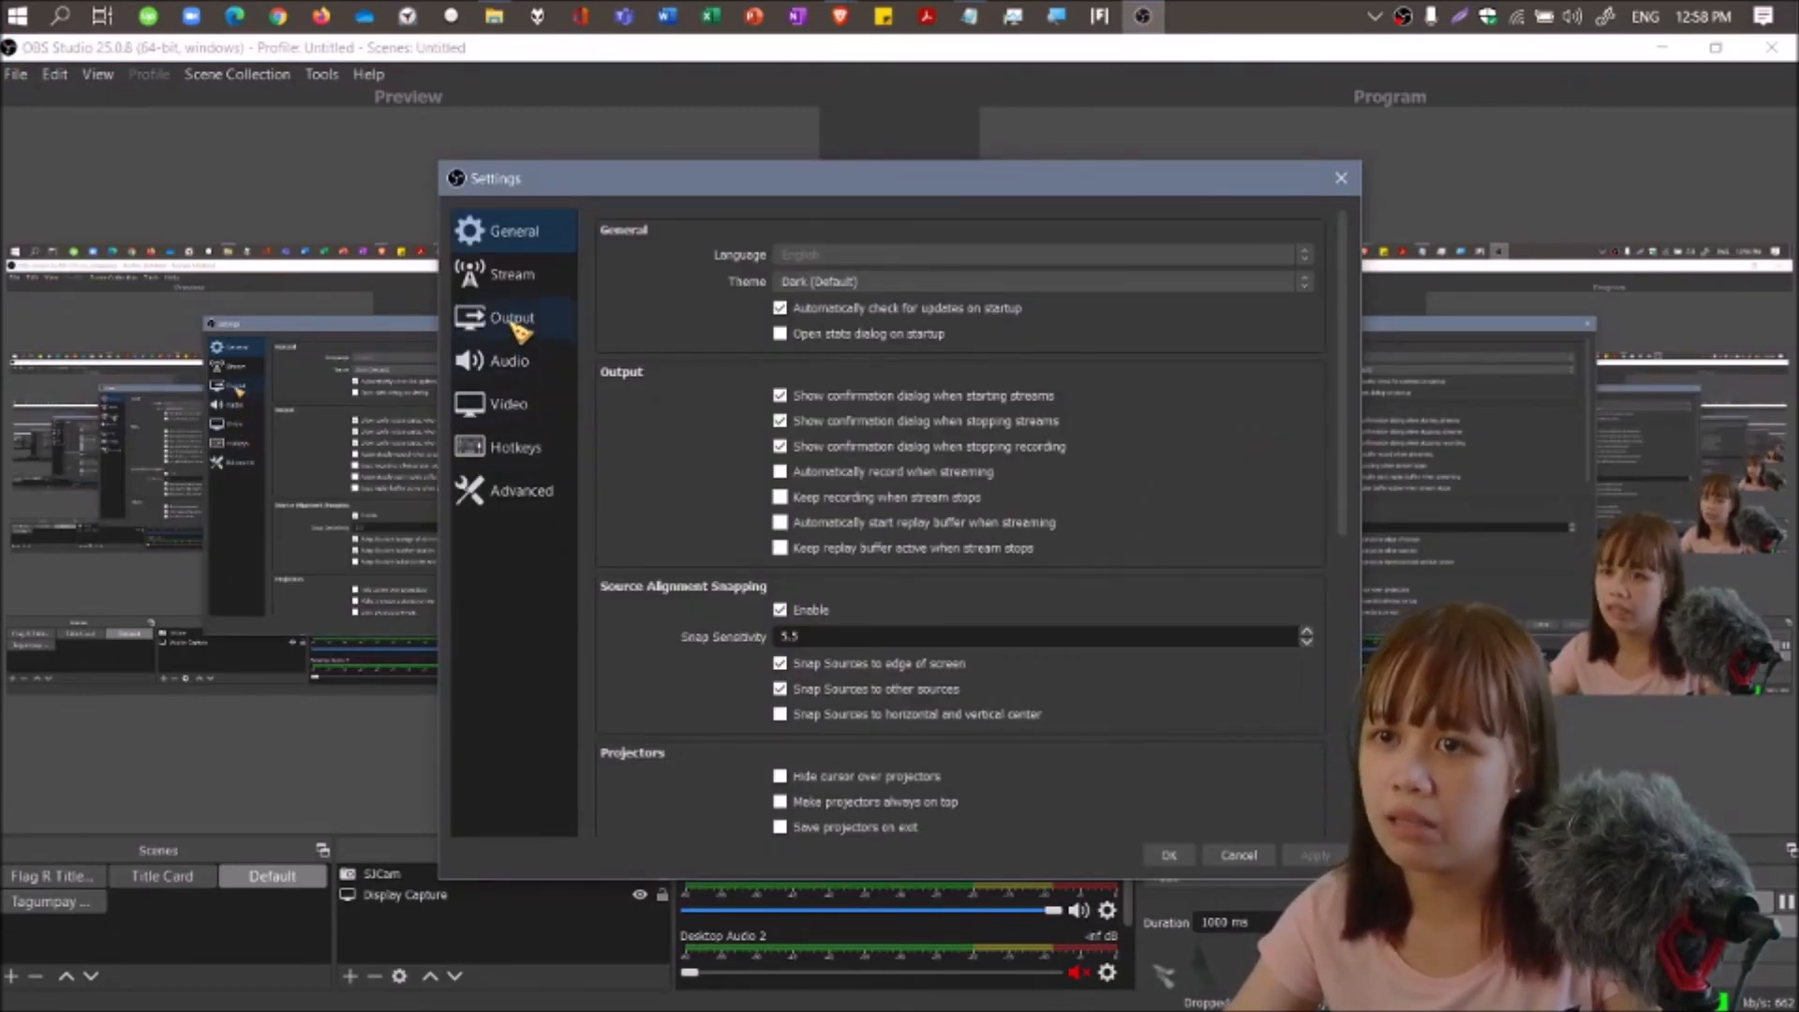
pyautogui.click(508, 404)
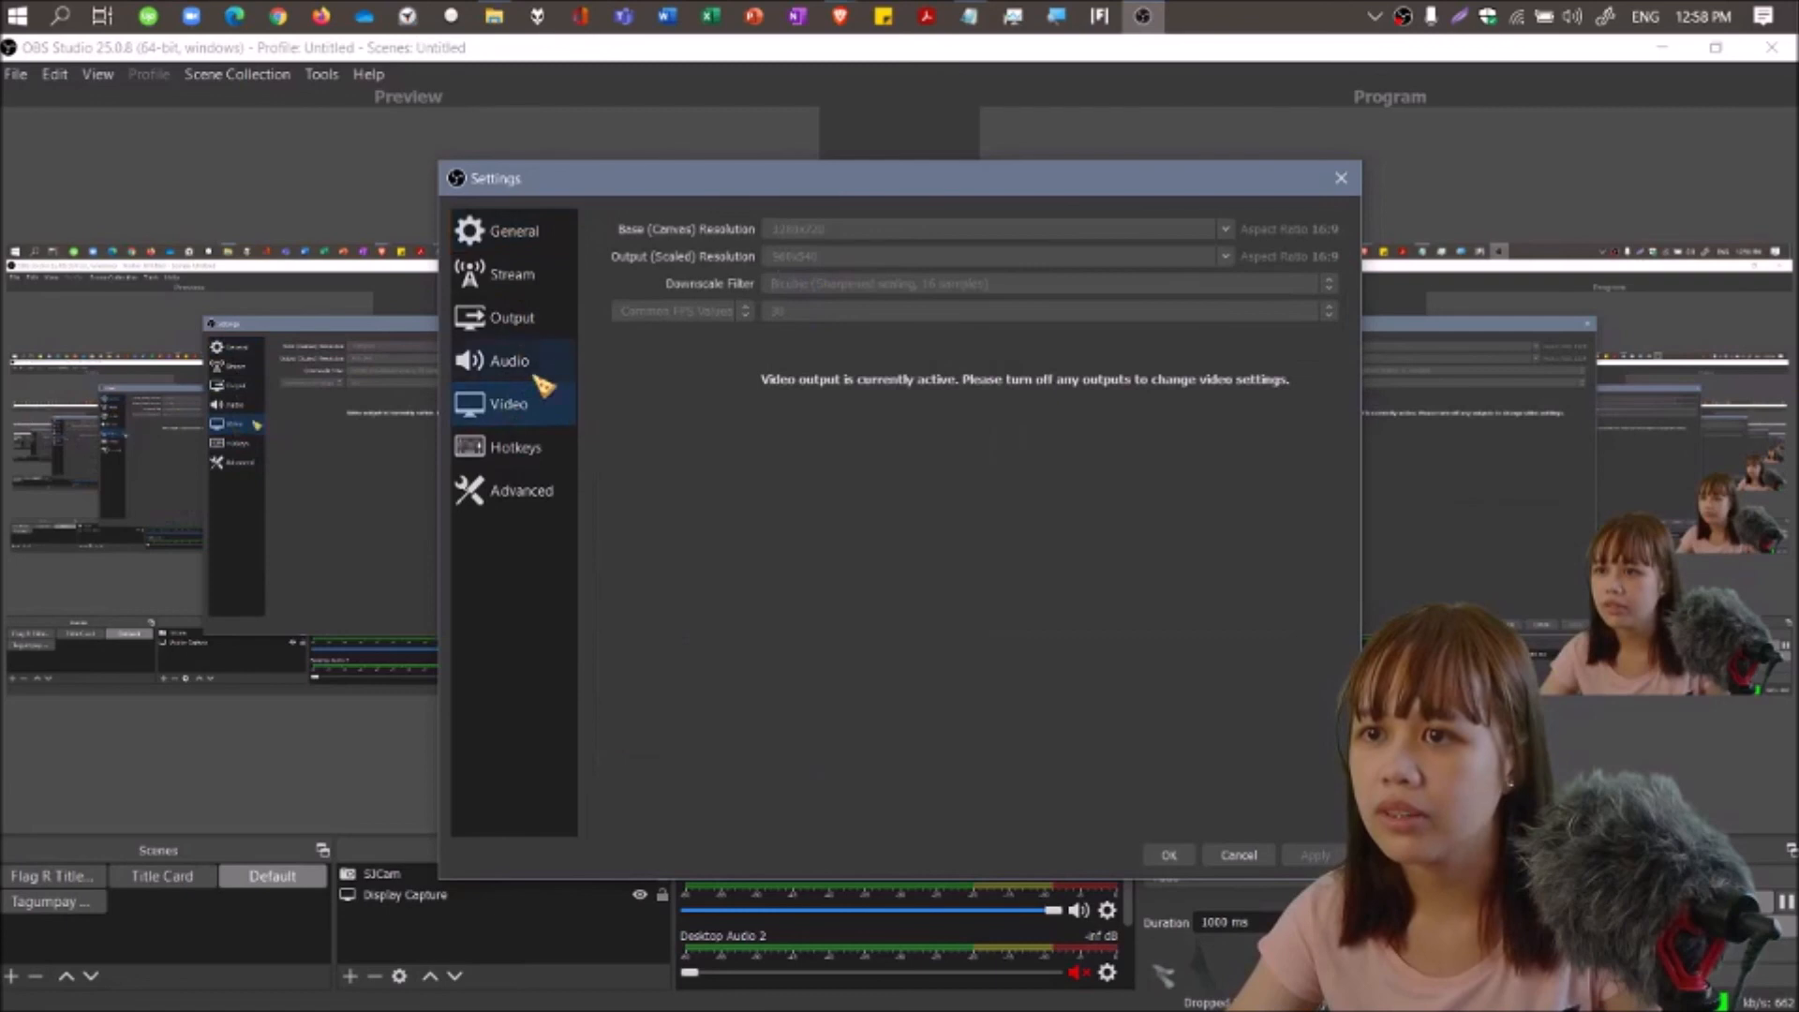
pyautogui.click(512, 273)
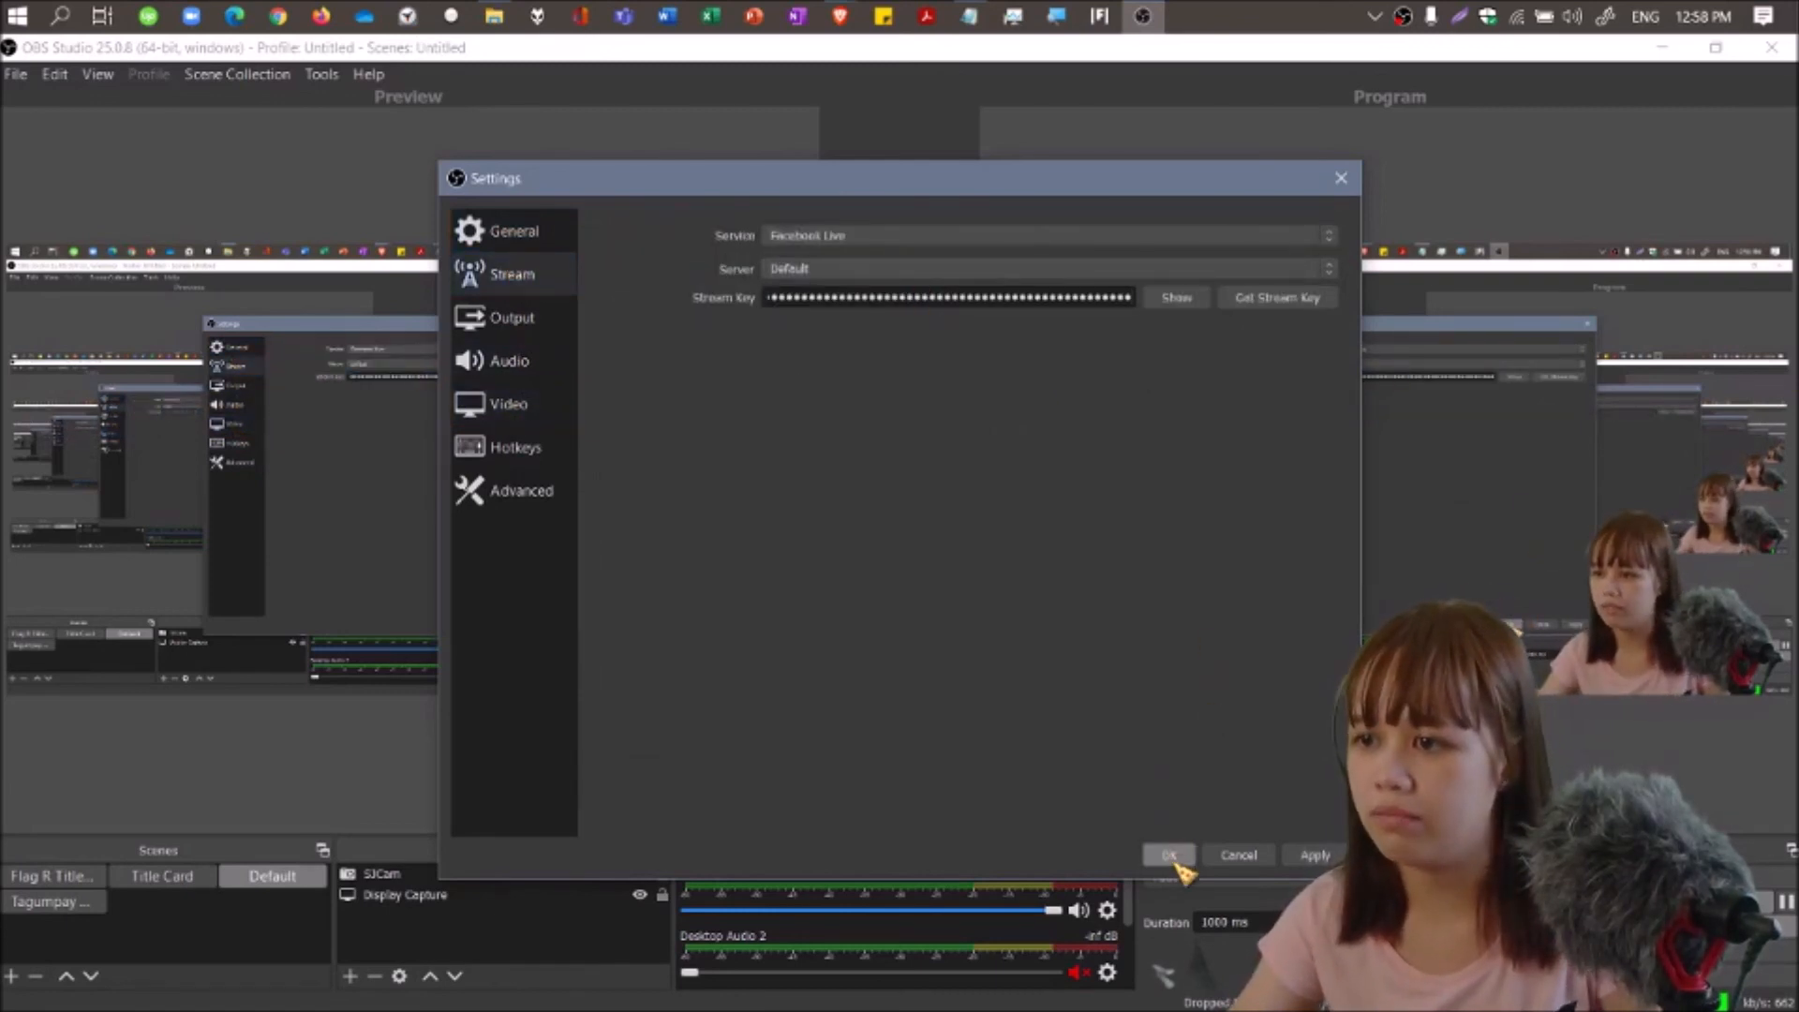
pyautogui.click(1166, 855)
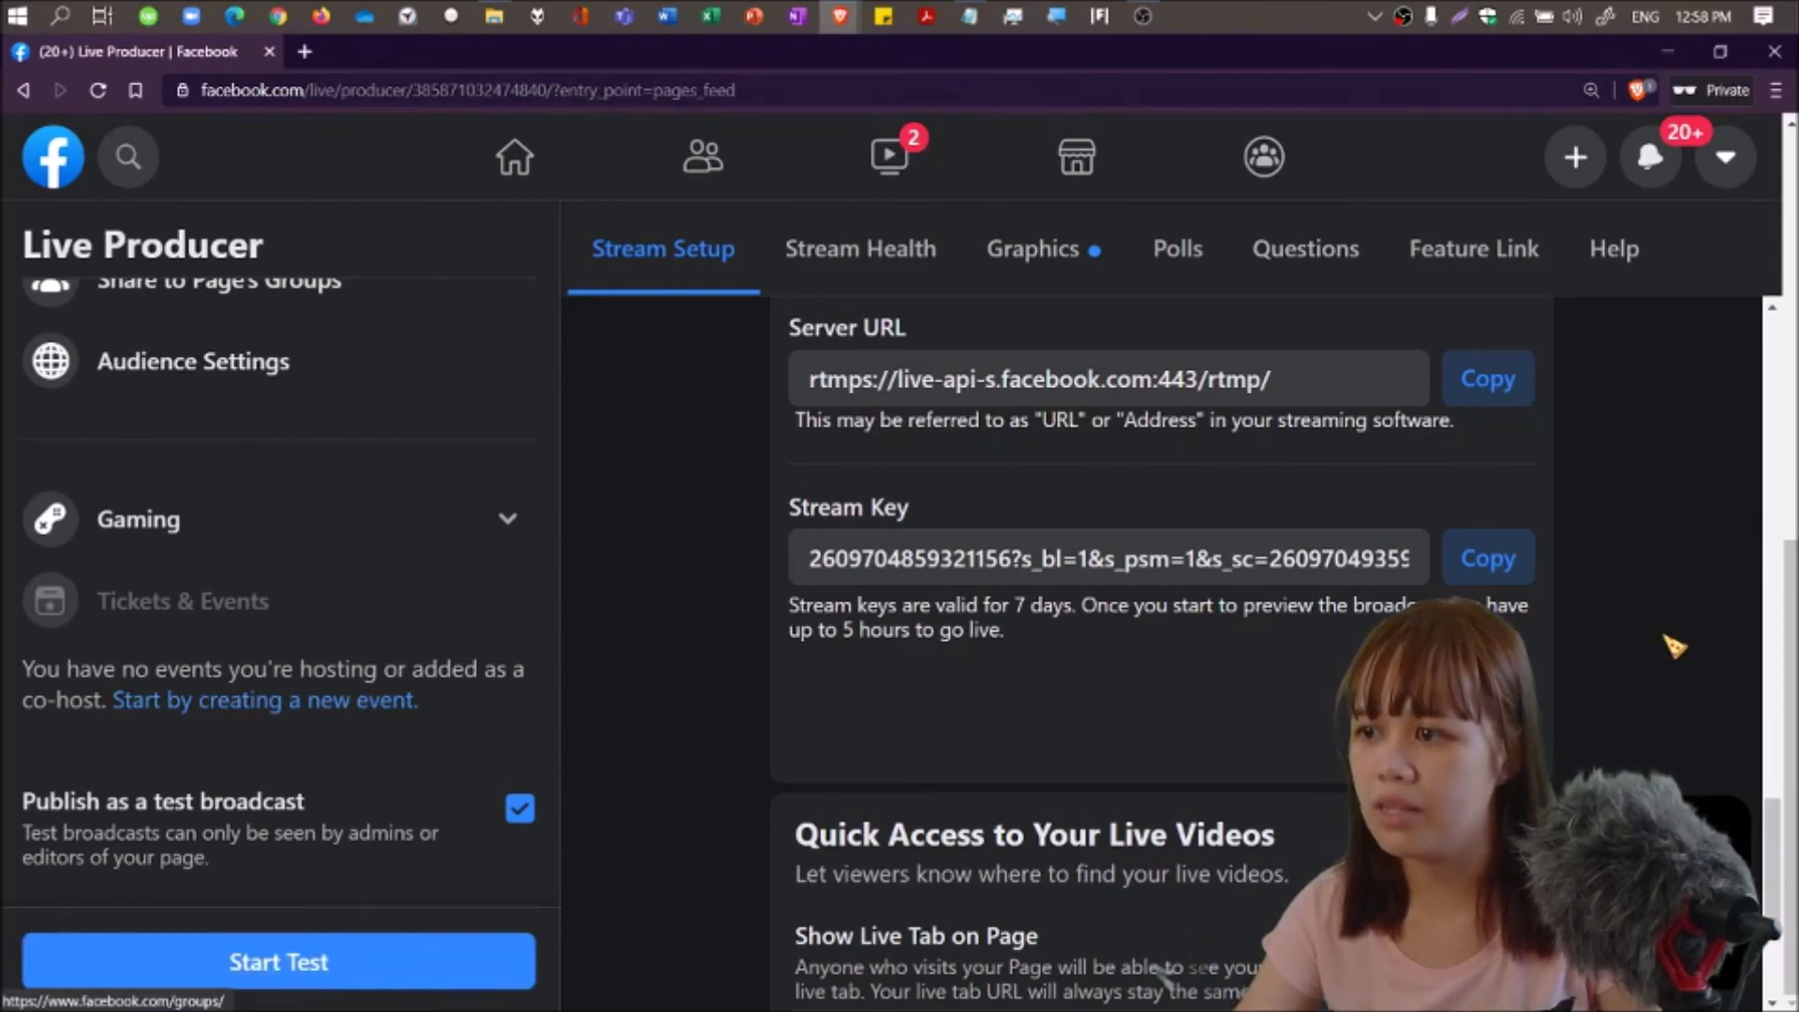
# Scroll down the Stream Setup panel and start the test broadcast.
pyautogui.scroll(-3)
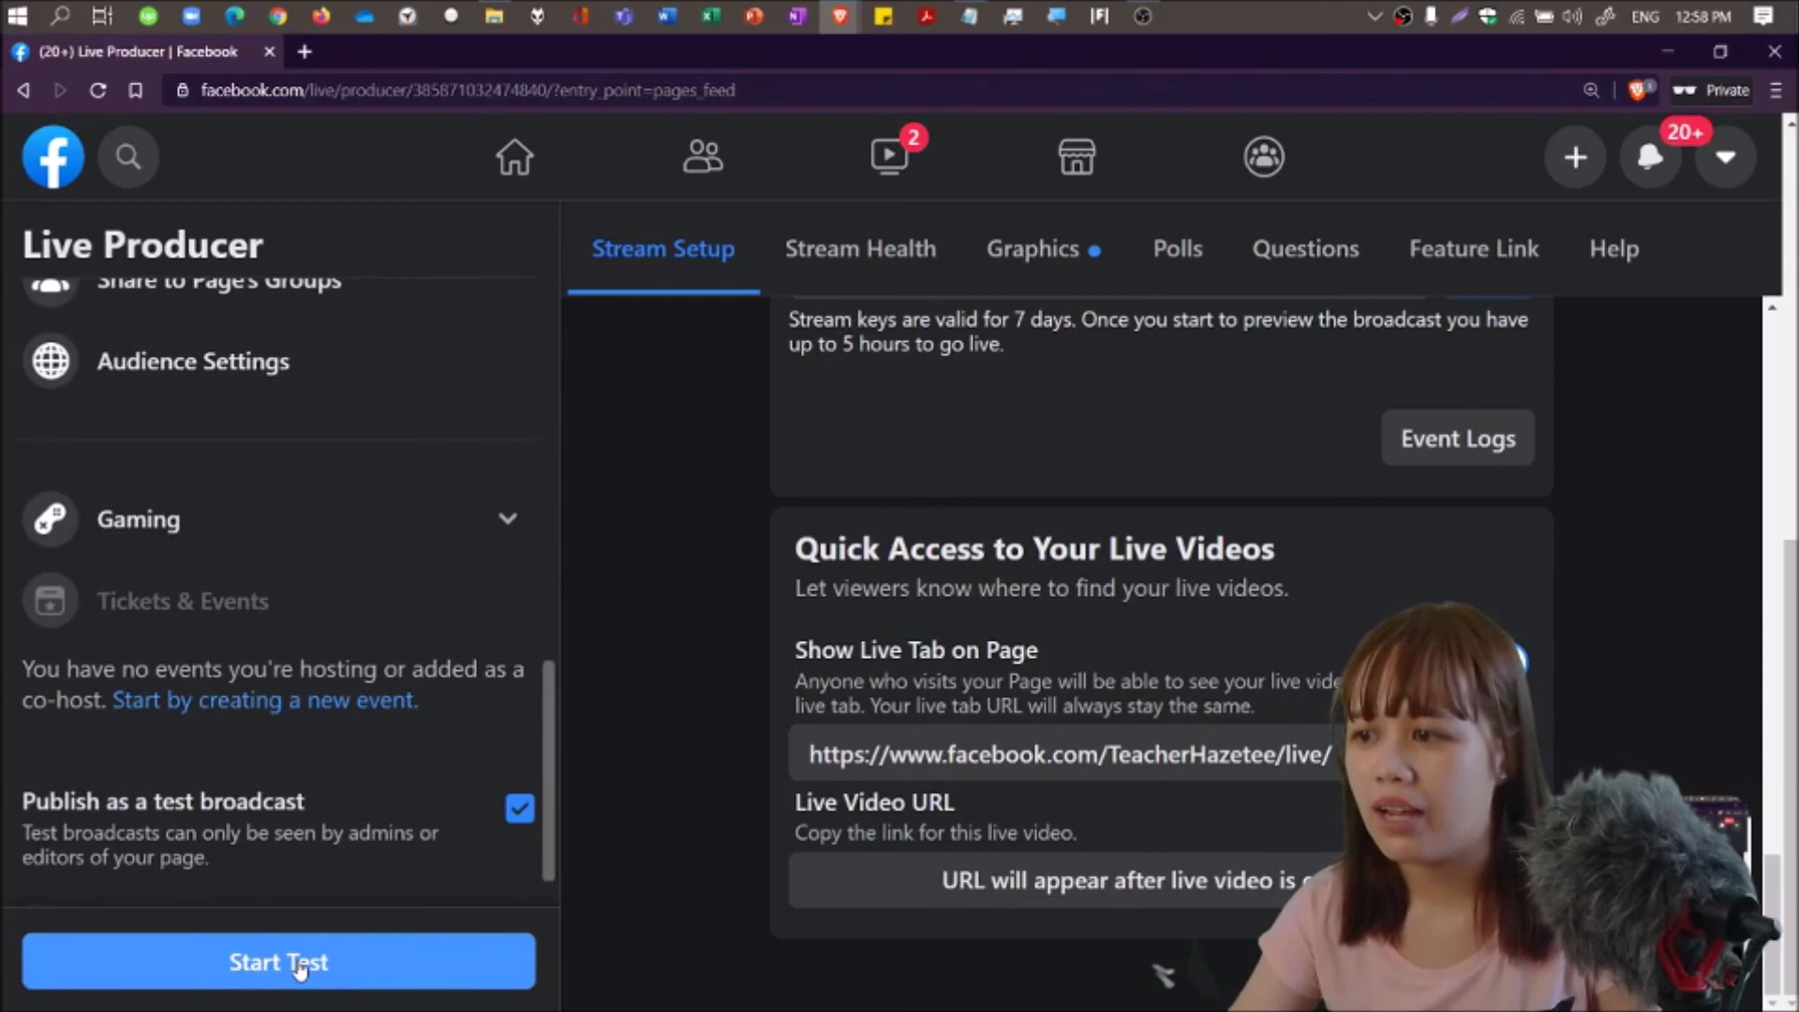
pyautogui.click(278, 961)
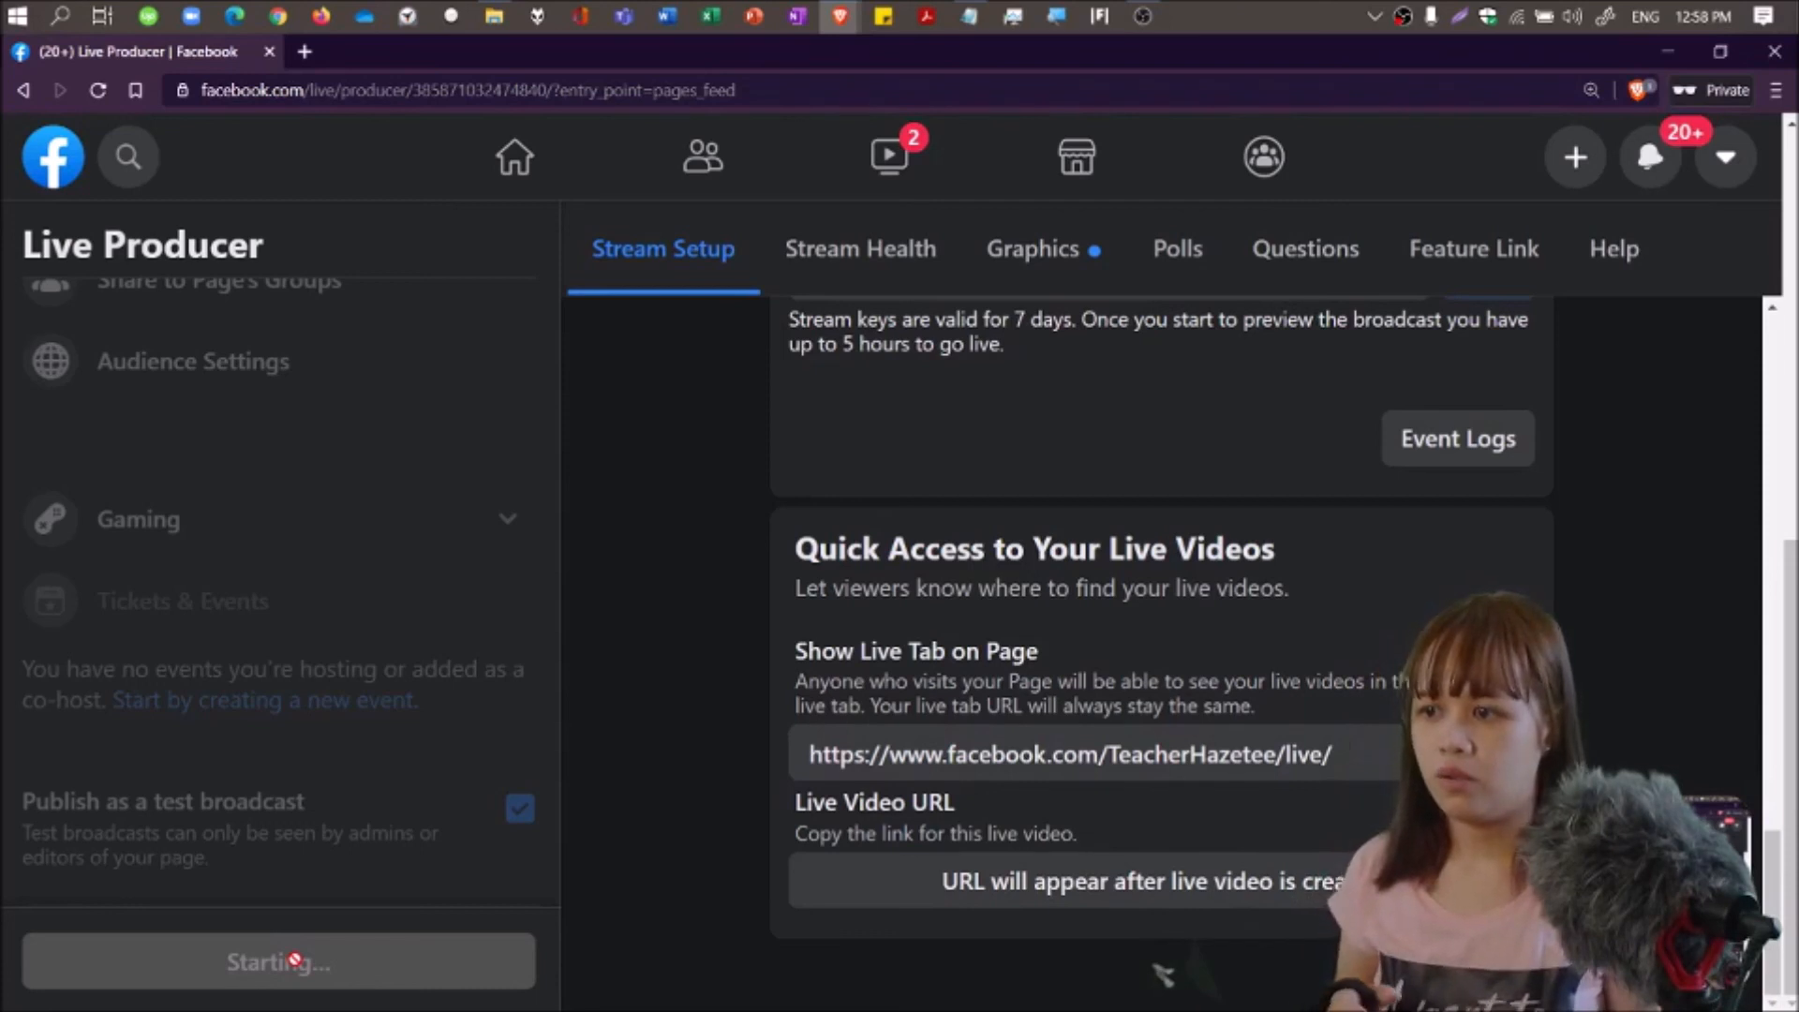
# Keep the test broadcast live for about three minutes and dismiss the Share to Groups prompt.
pyautogui.click(277, 962)
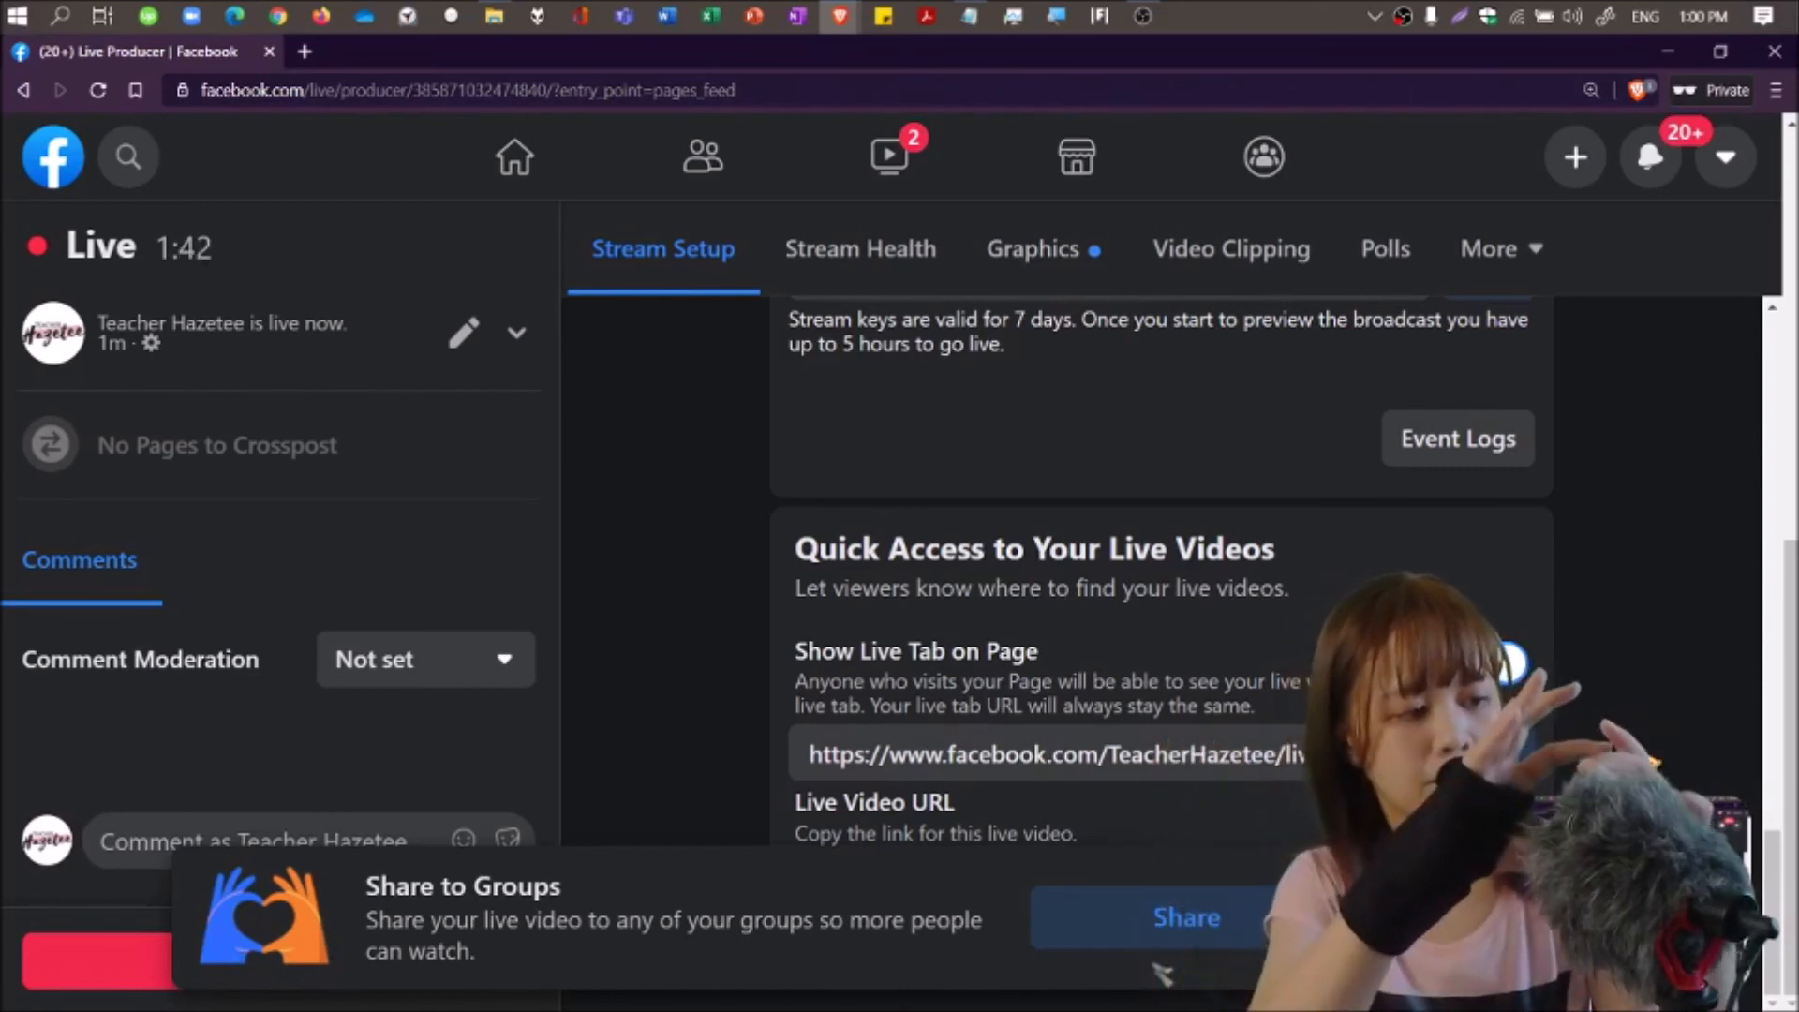
pyautogui.click(1497, 664)
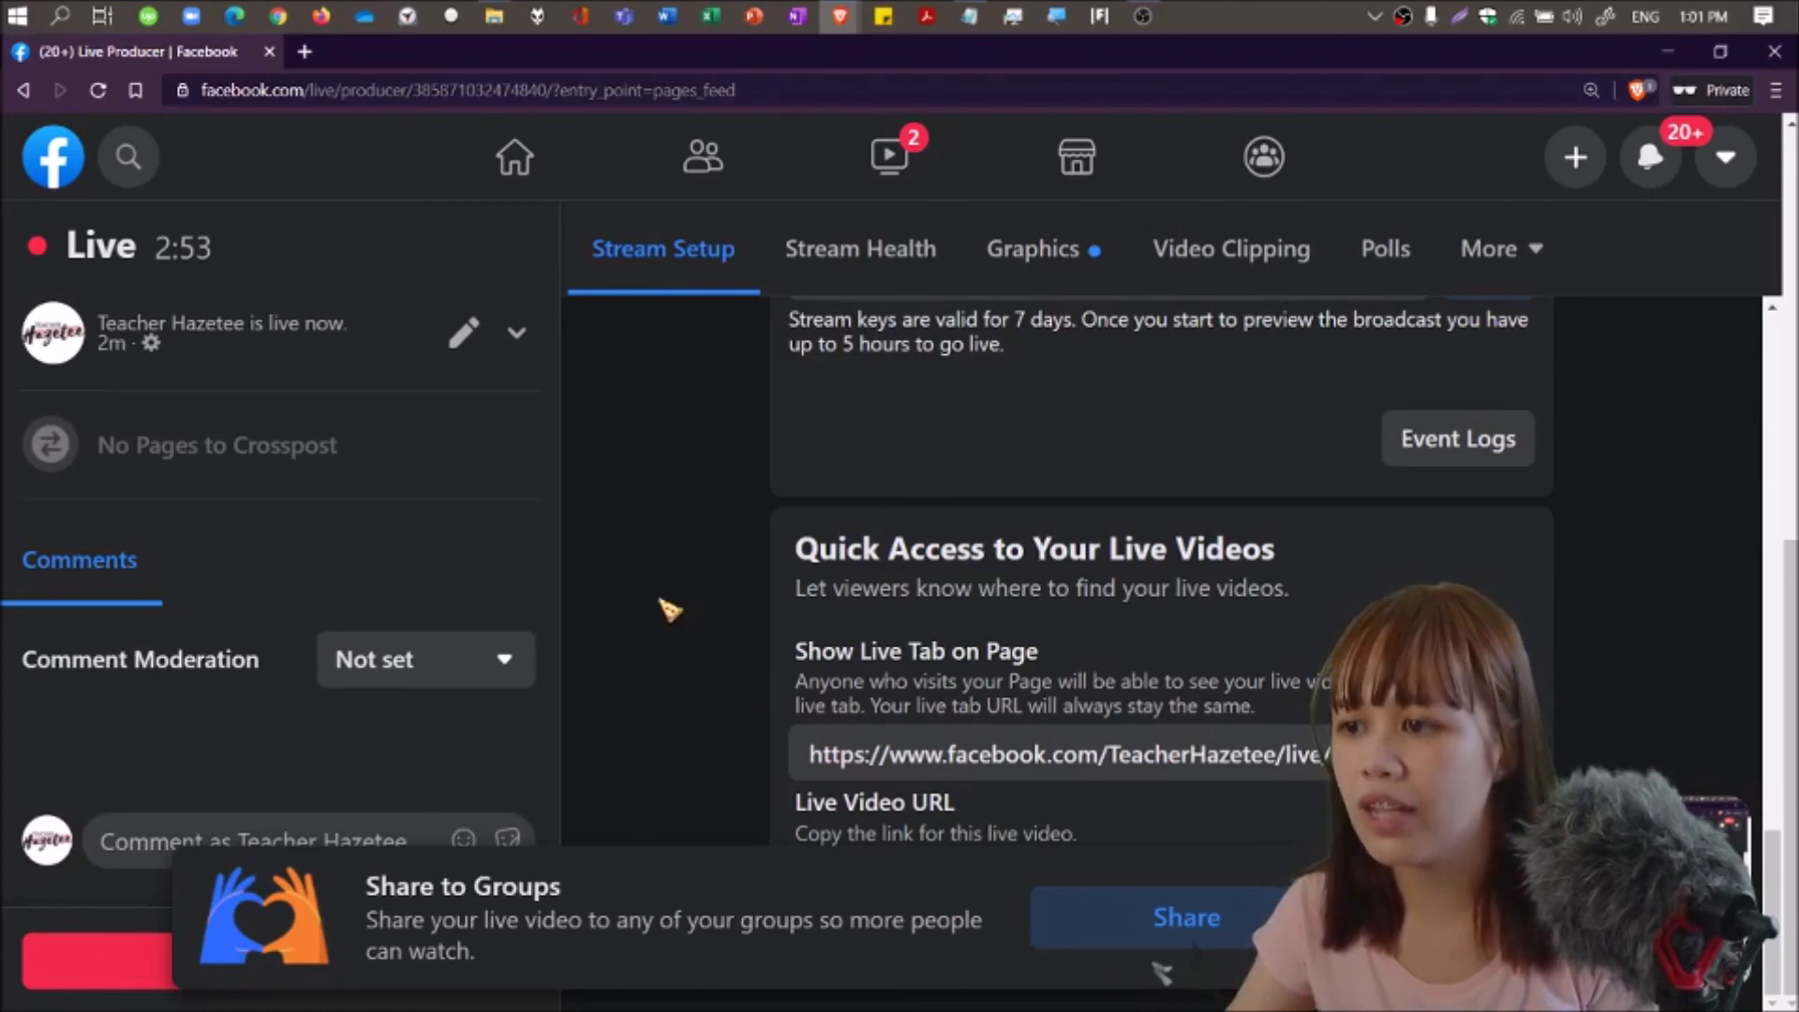
pyautogui.moveTo(668, 573)
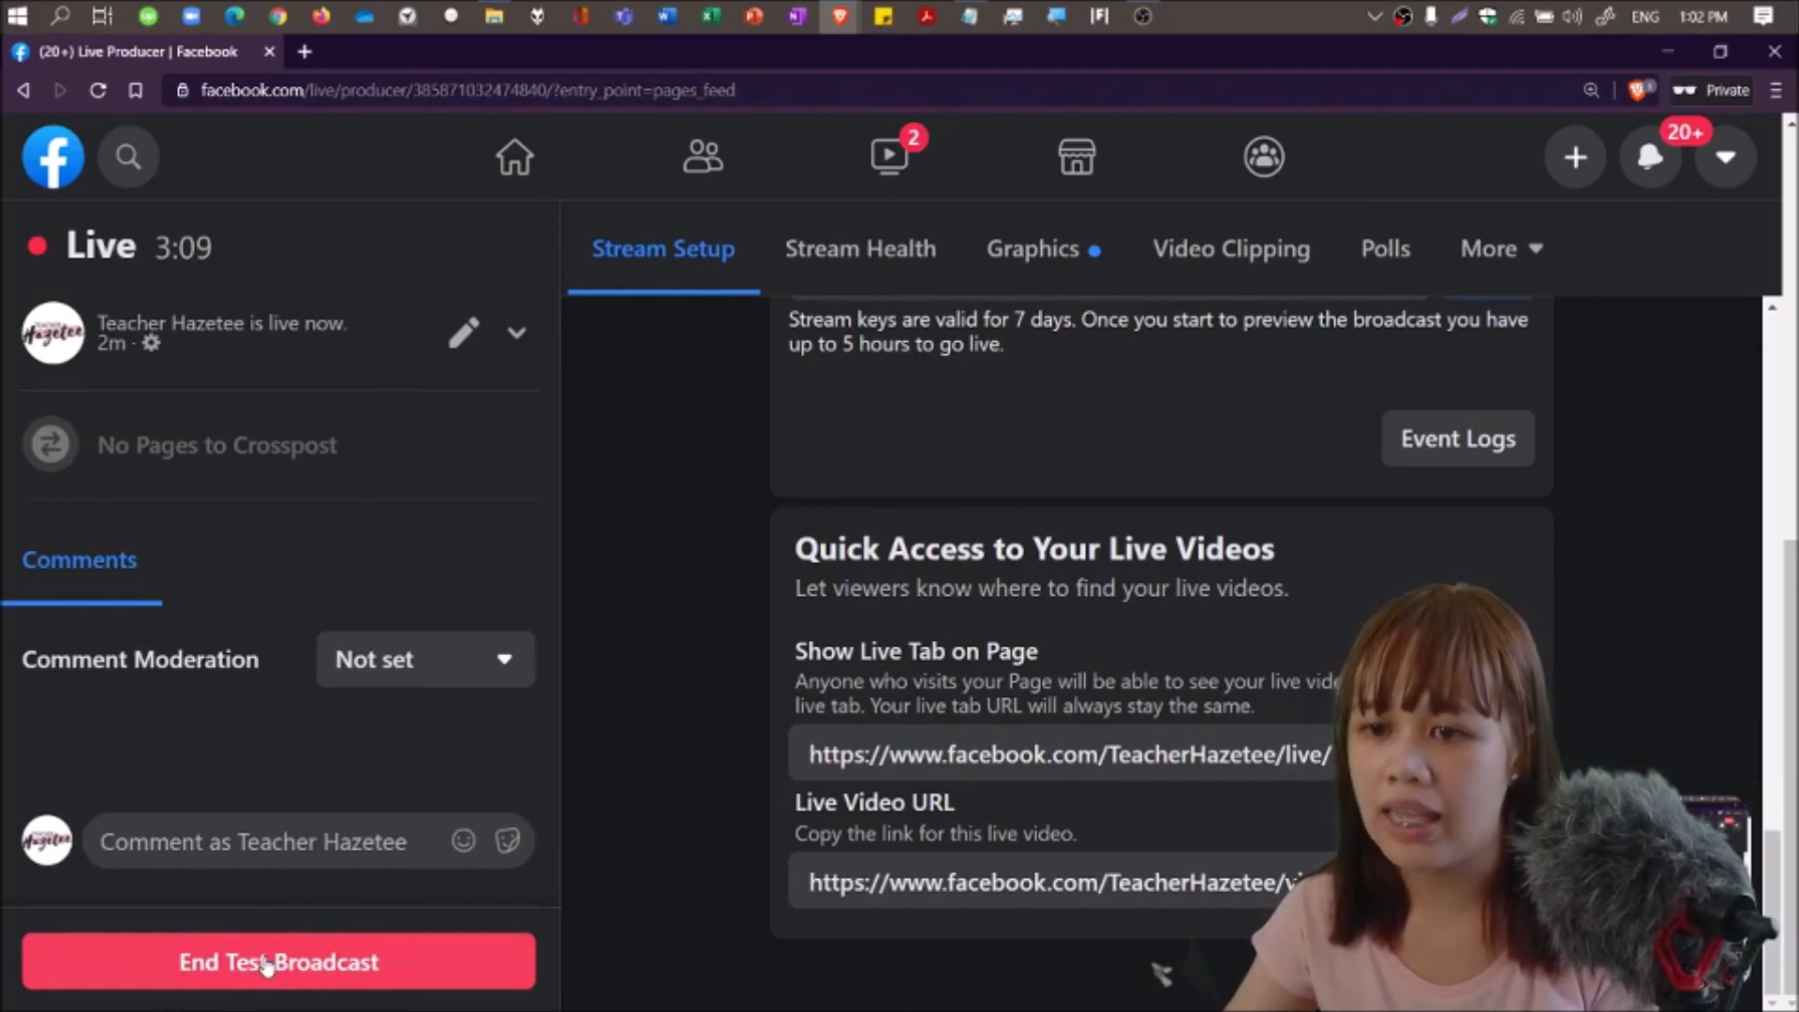
# End the test broadcast and confirm ending the live video.
pyautogui.click(277, 961)
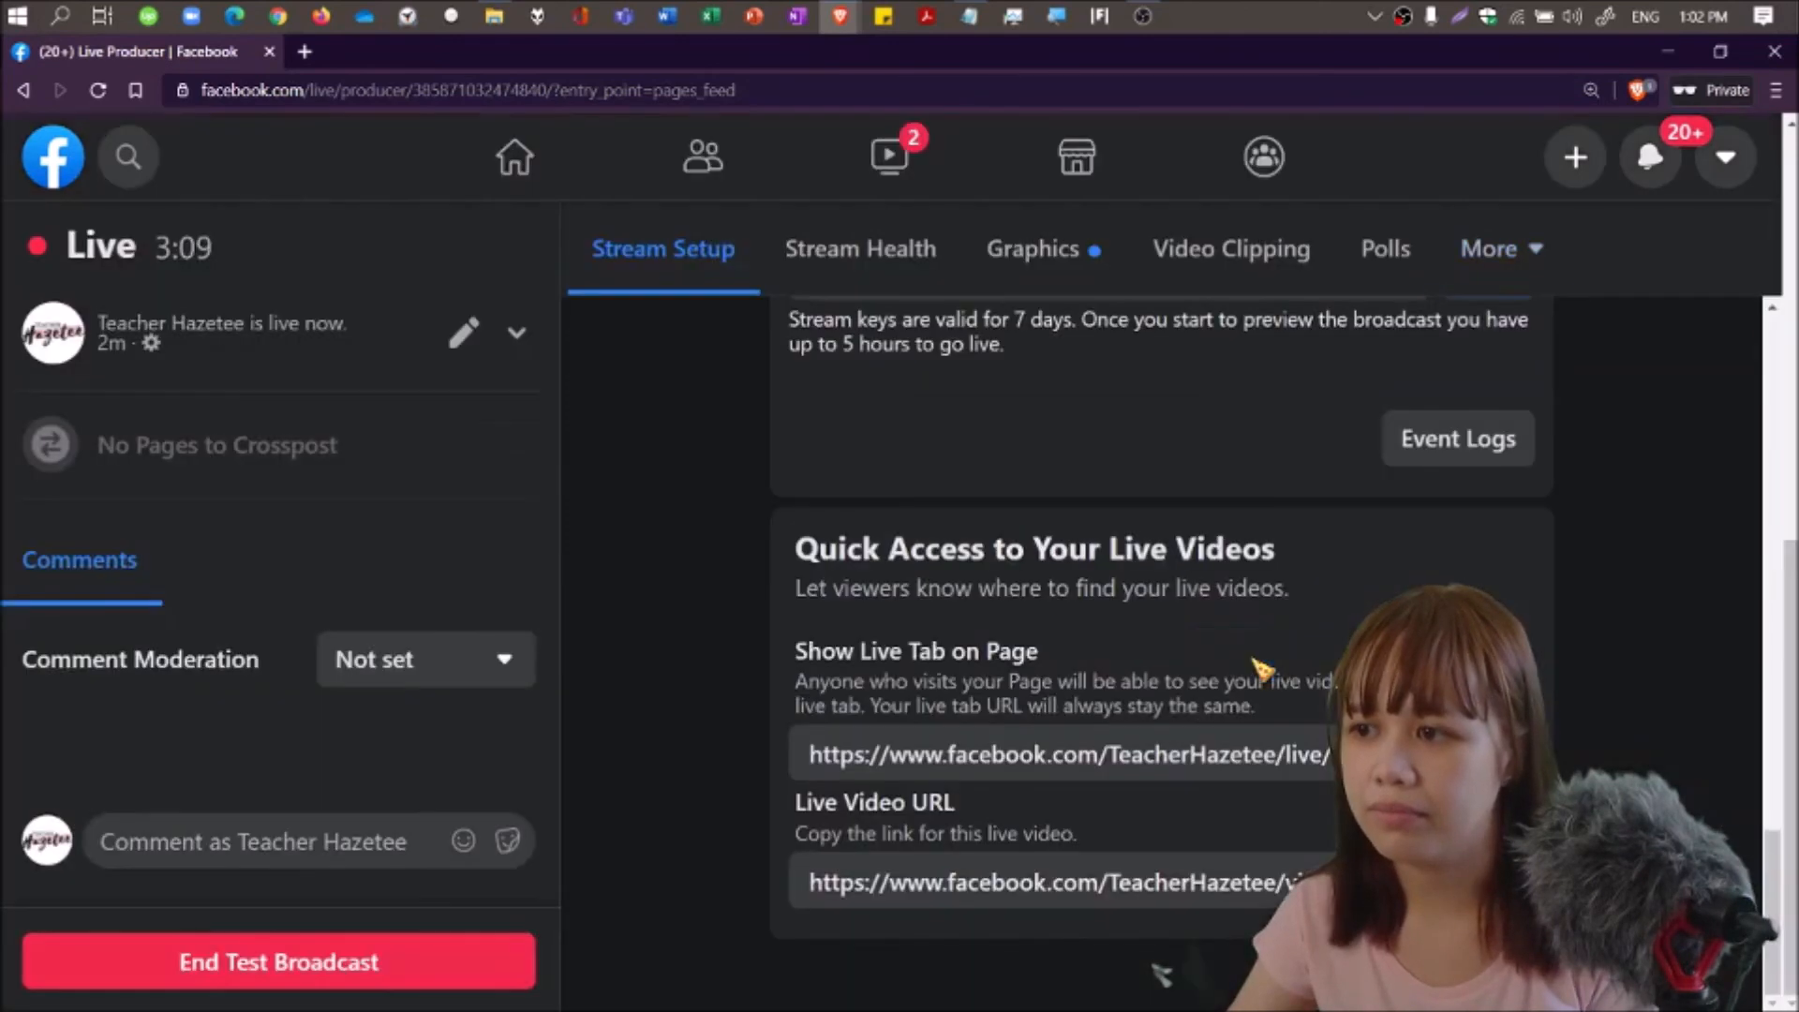
pyautogui.click(278, 961)
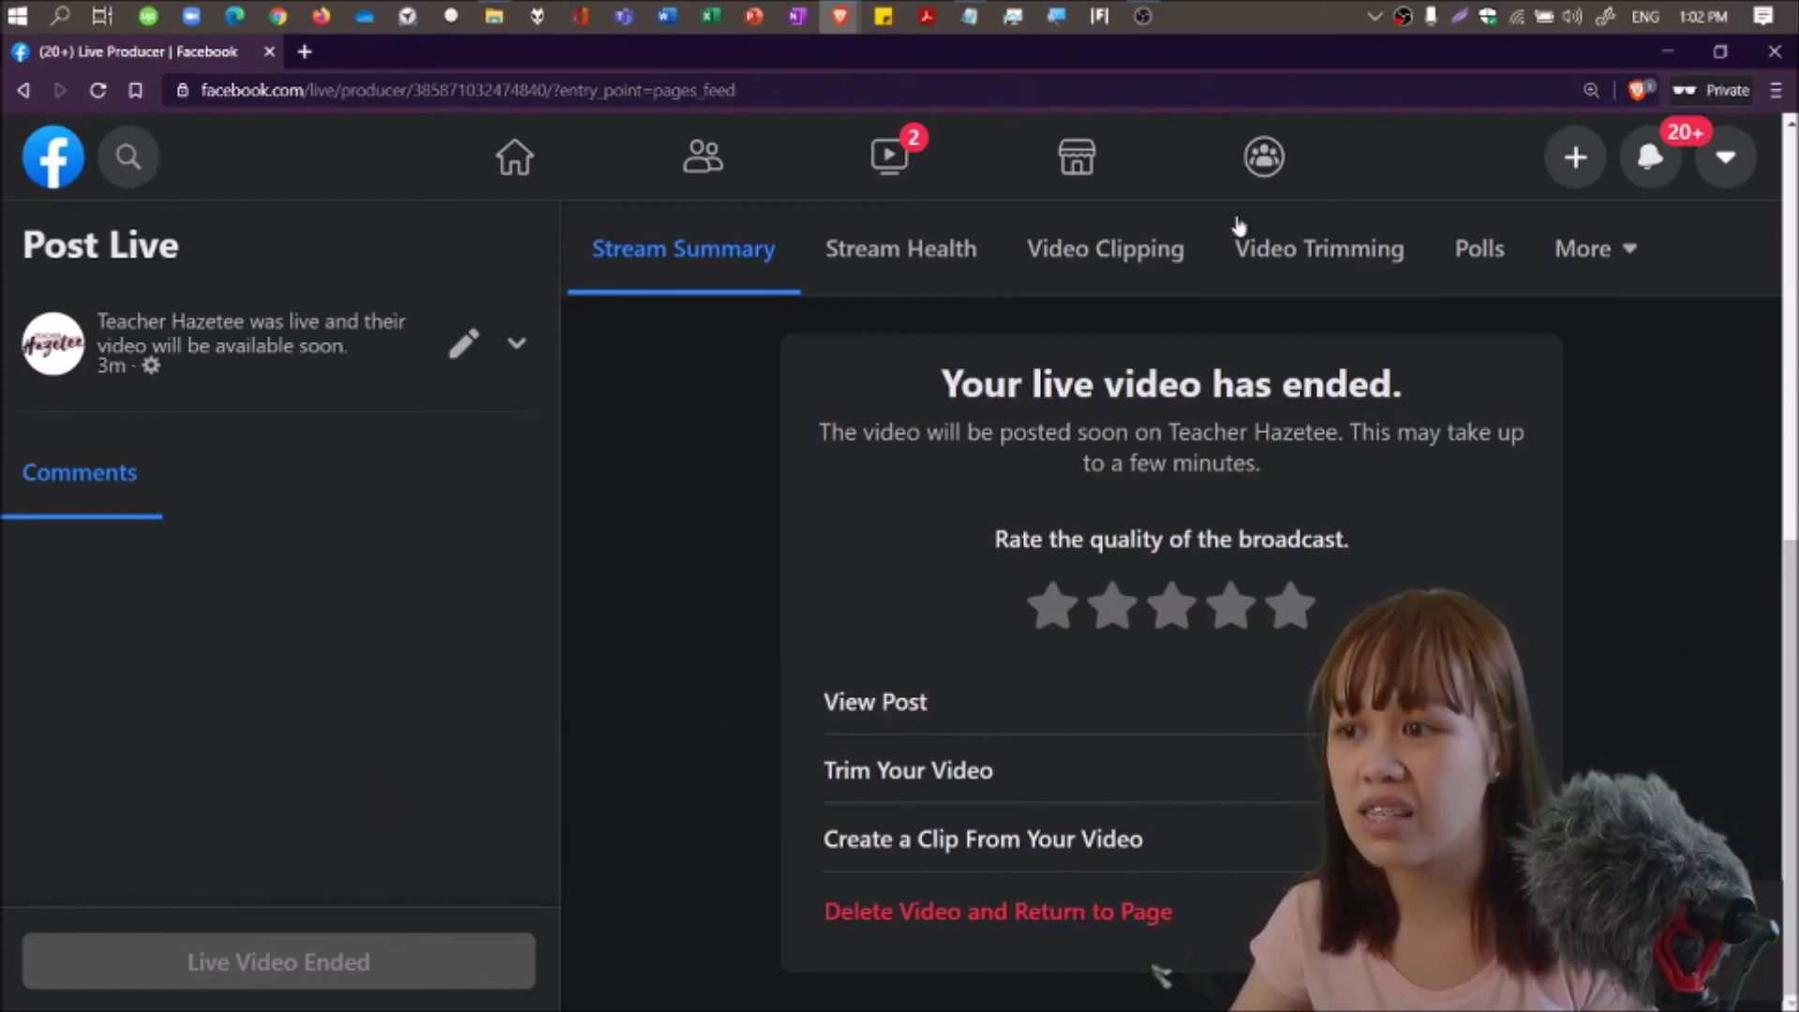
pyautogui.click(1141, 16)
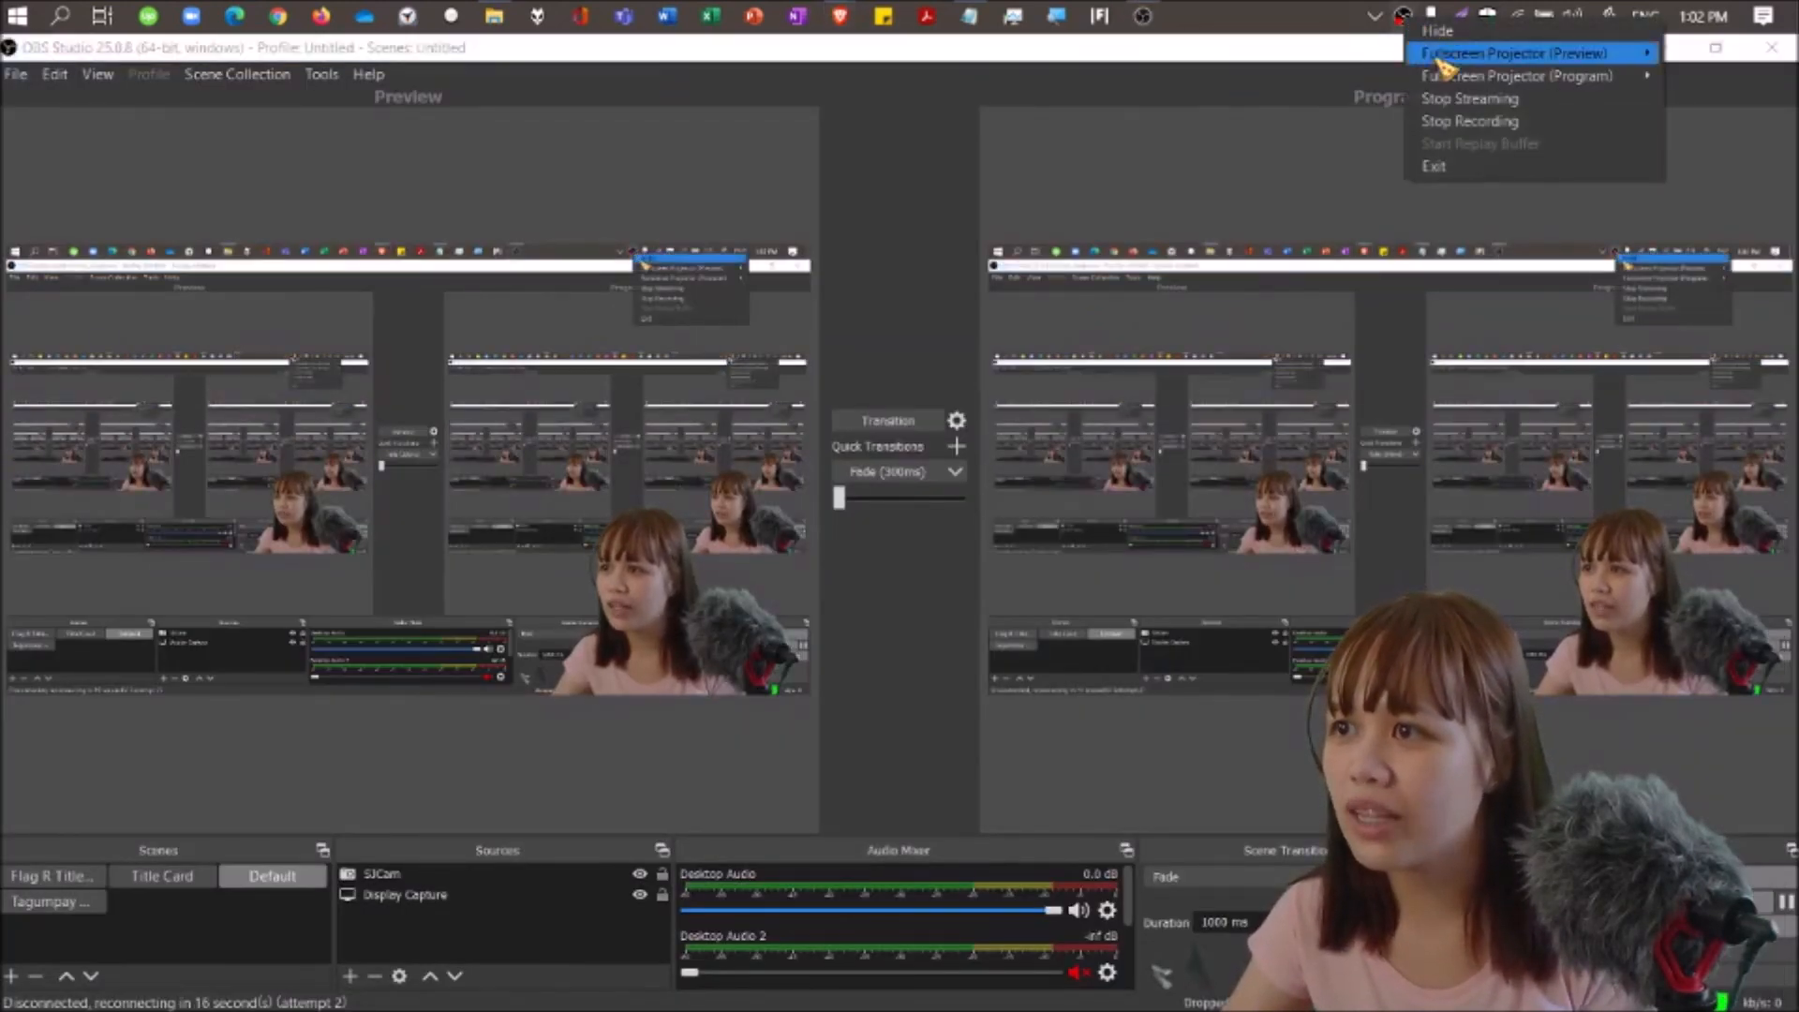
# Choose Stop Streaming in OBS and confirm with Yes.
pyautogui.click(1471, 98)
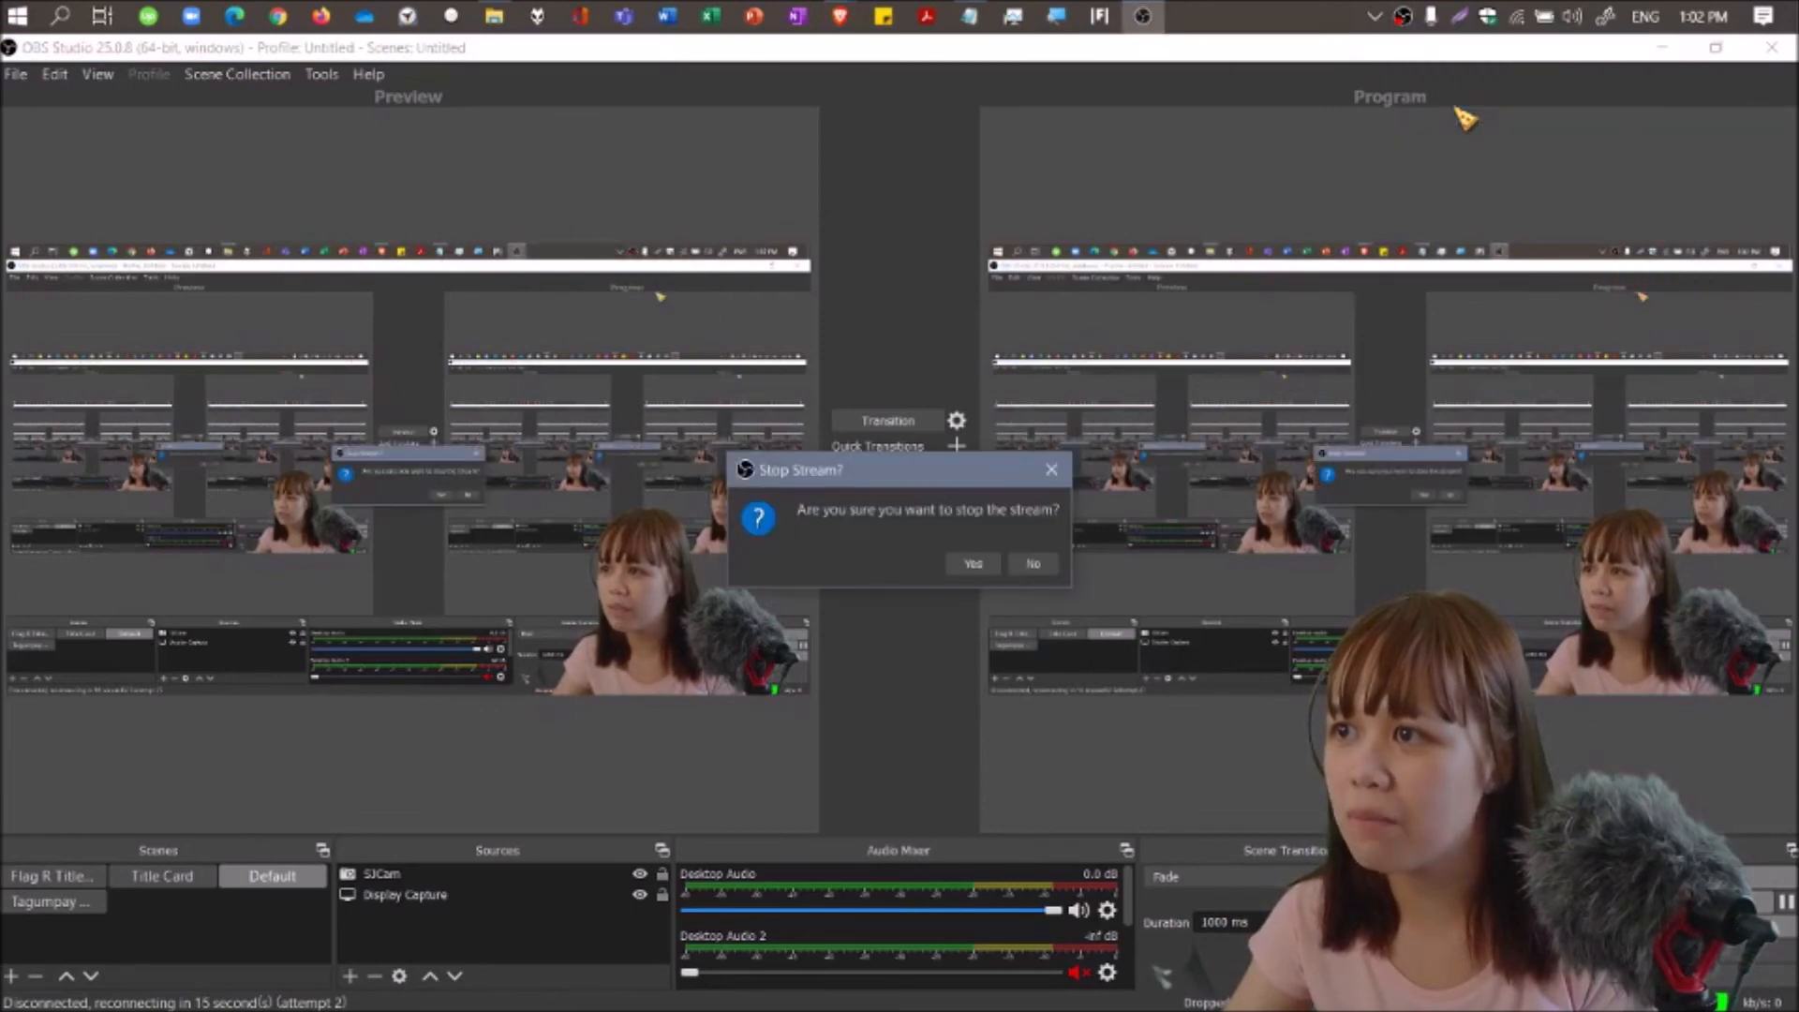
pyautogui.click(1032, 563)
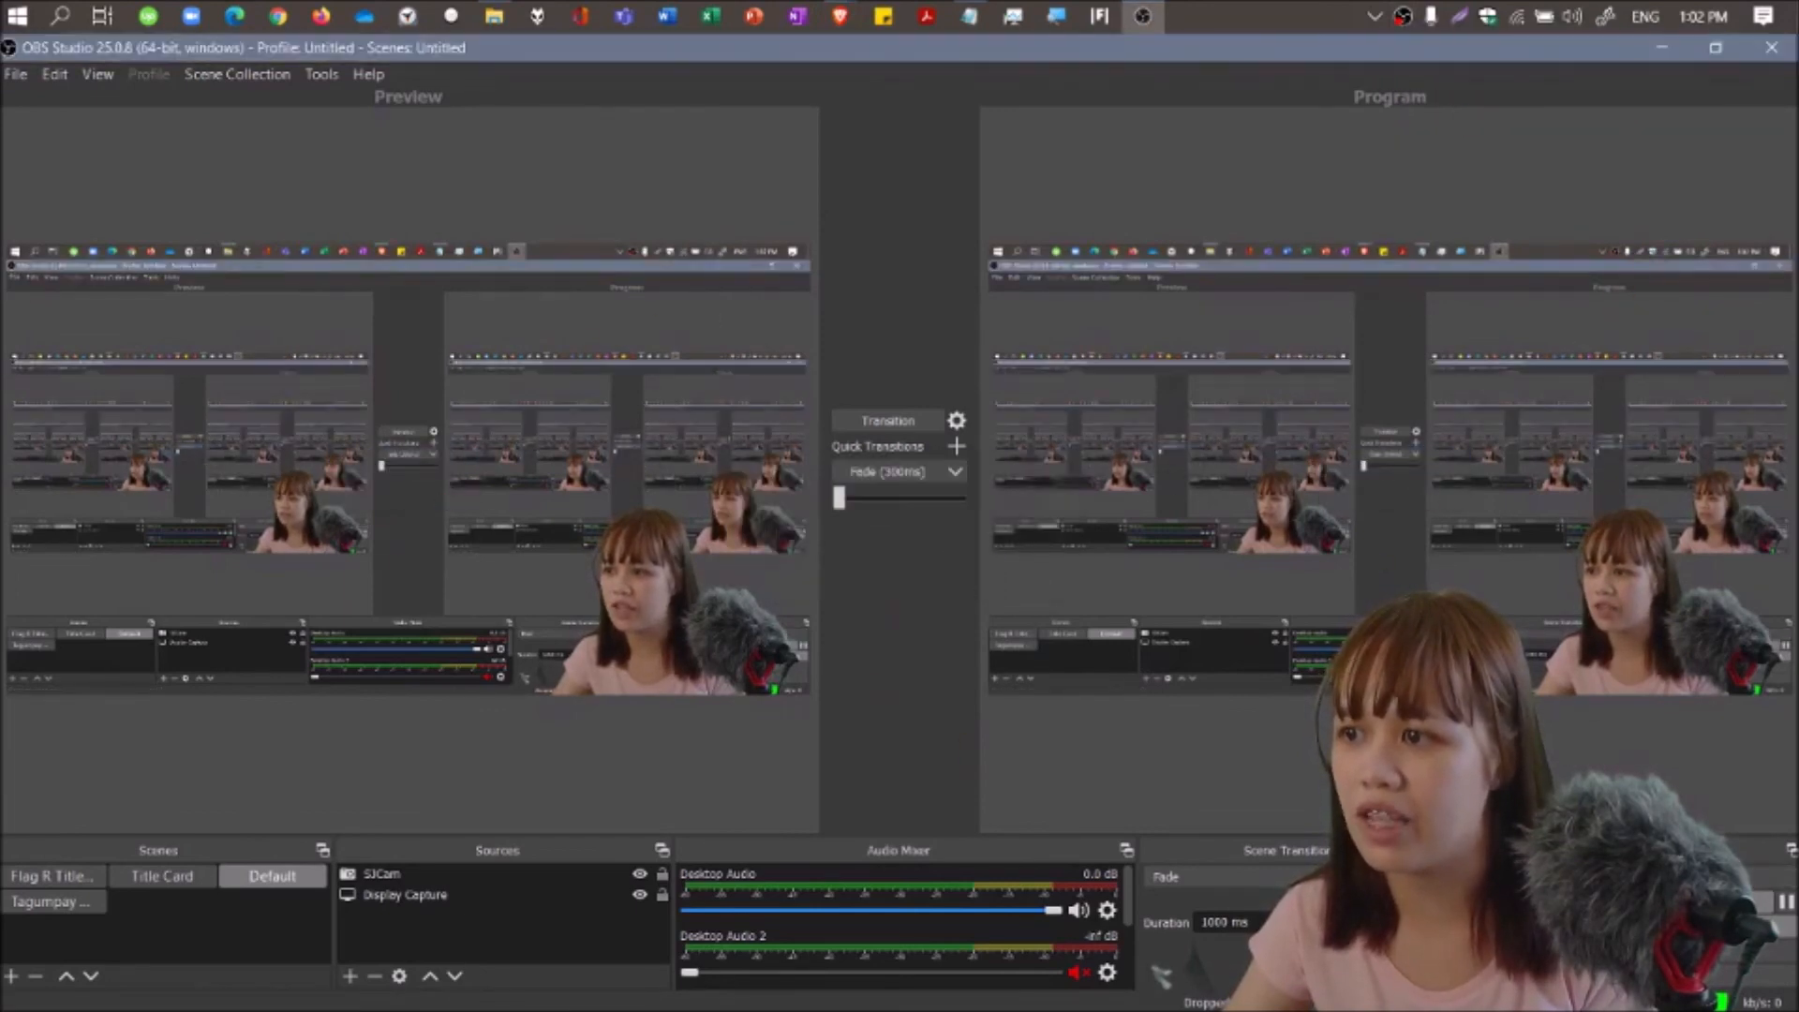